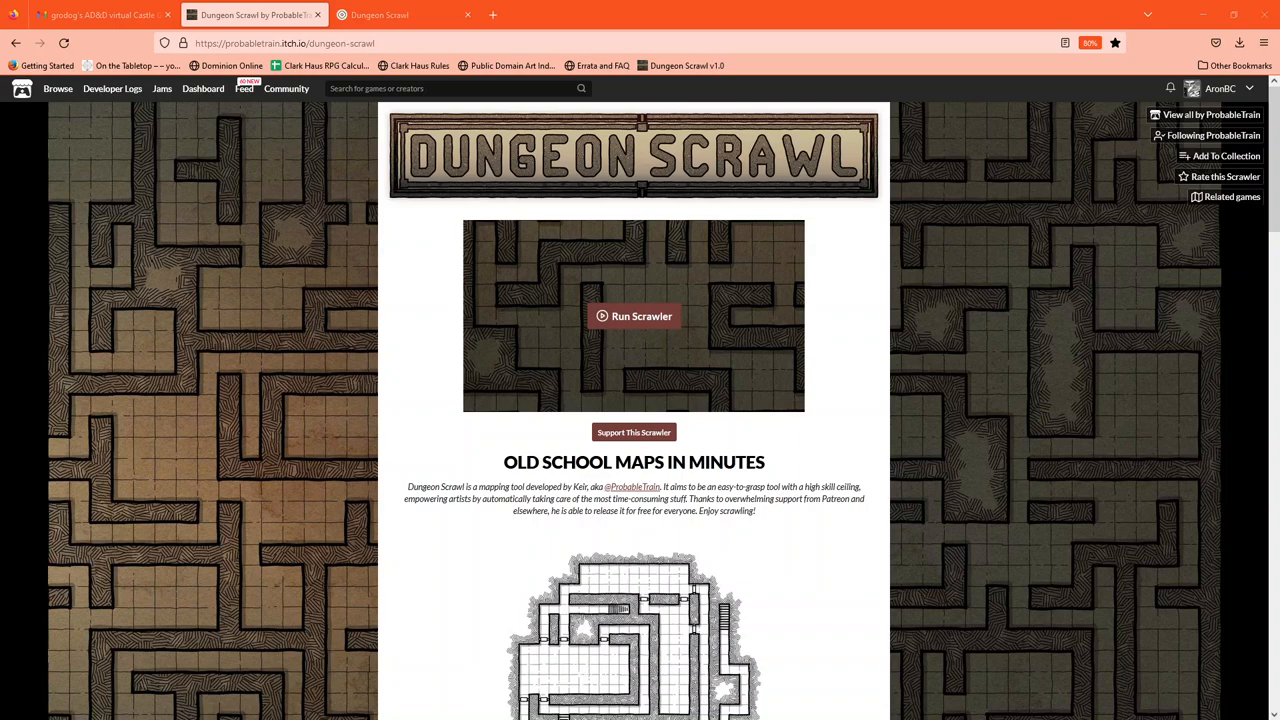
mouse_move(628, 382)
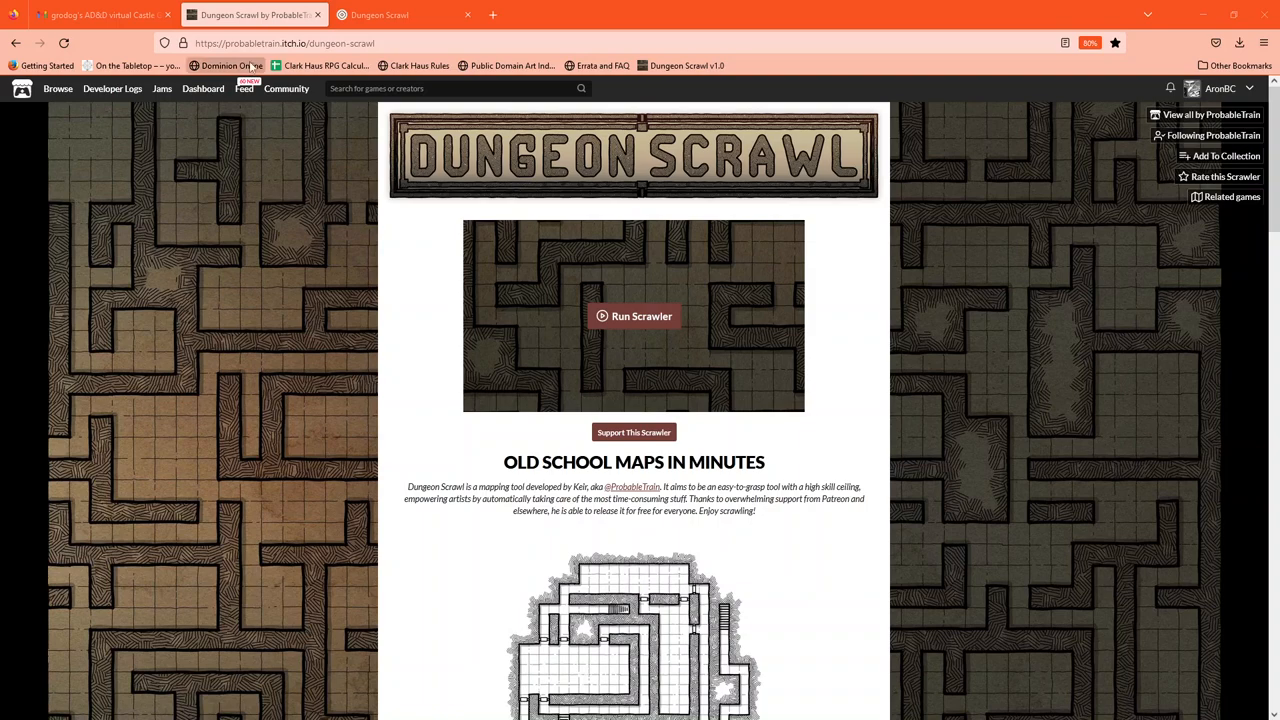
mouse_move(597, 377)
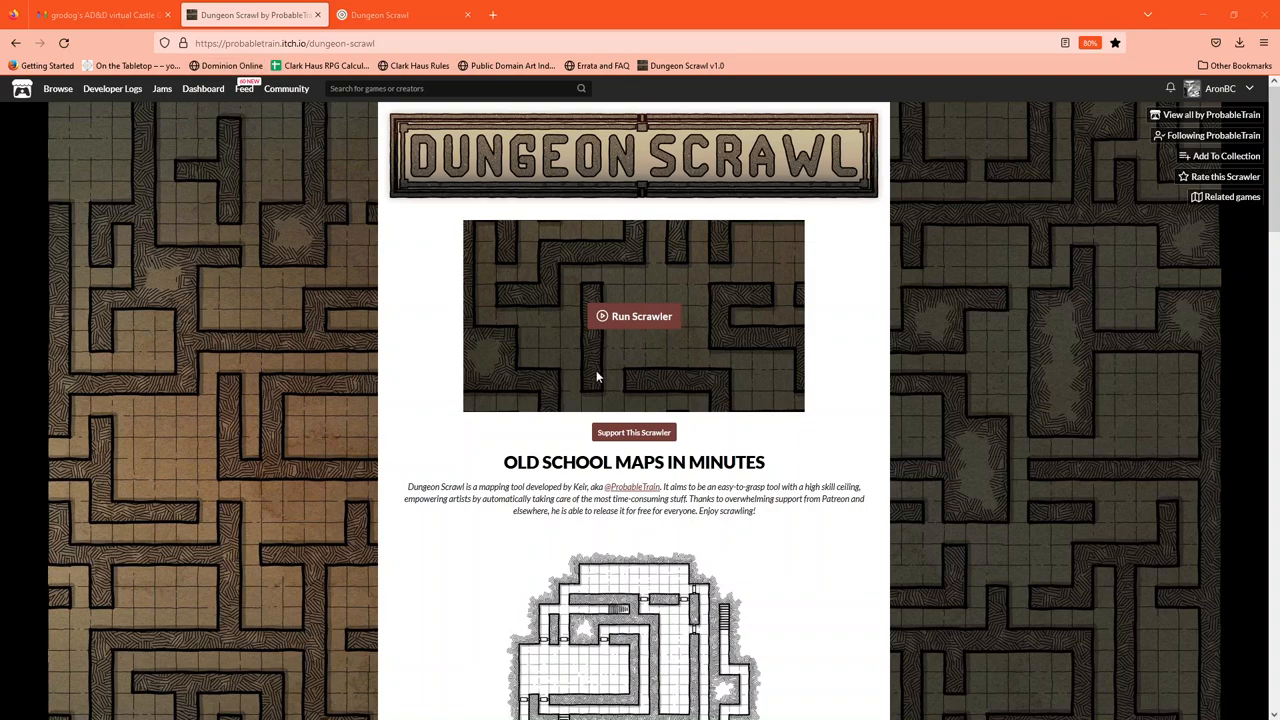
- Scroll down through the Dungeon Scrawl itch.io page
scroll(down, 3)
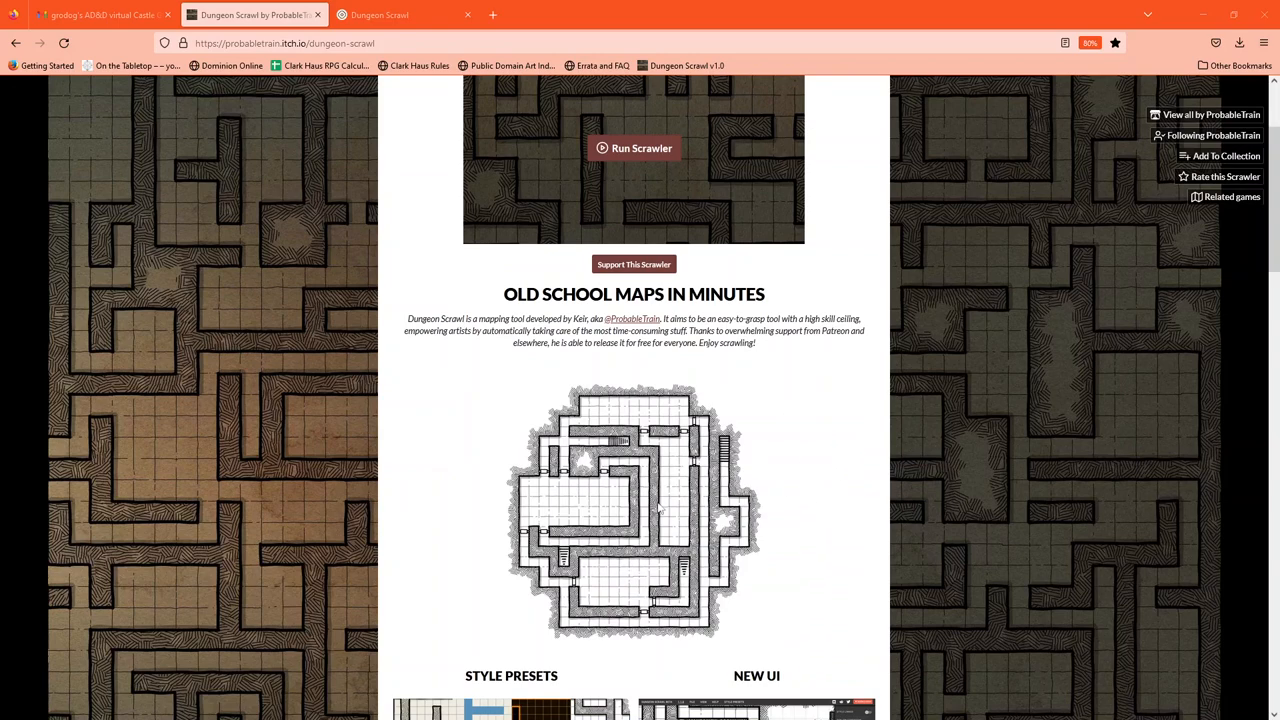
scroll(down, 3)
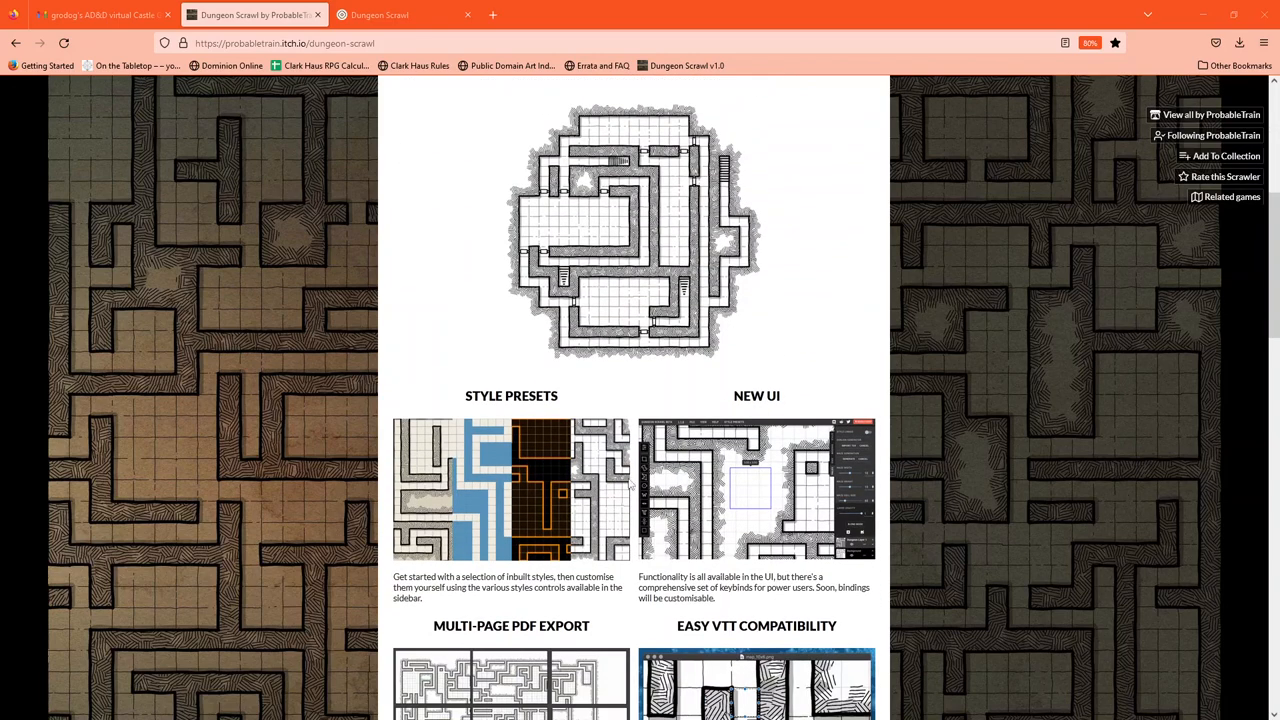
scroll(down, 3)
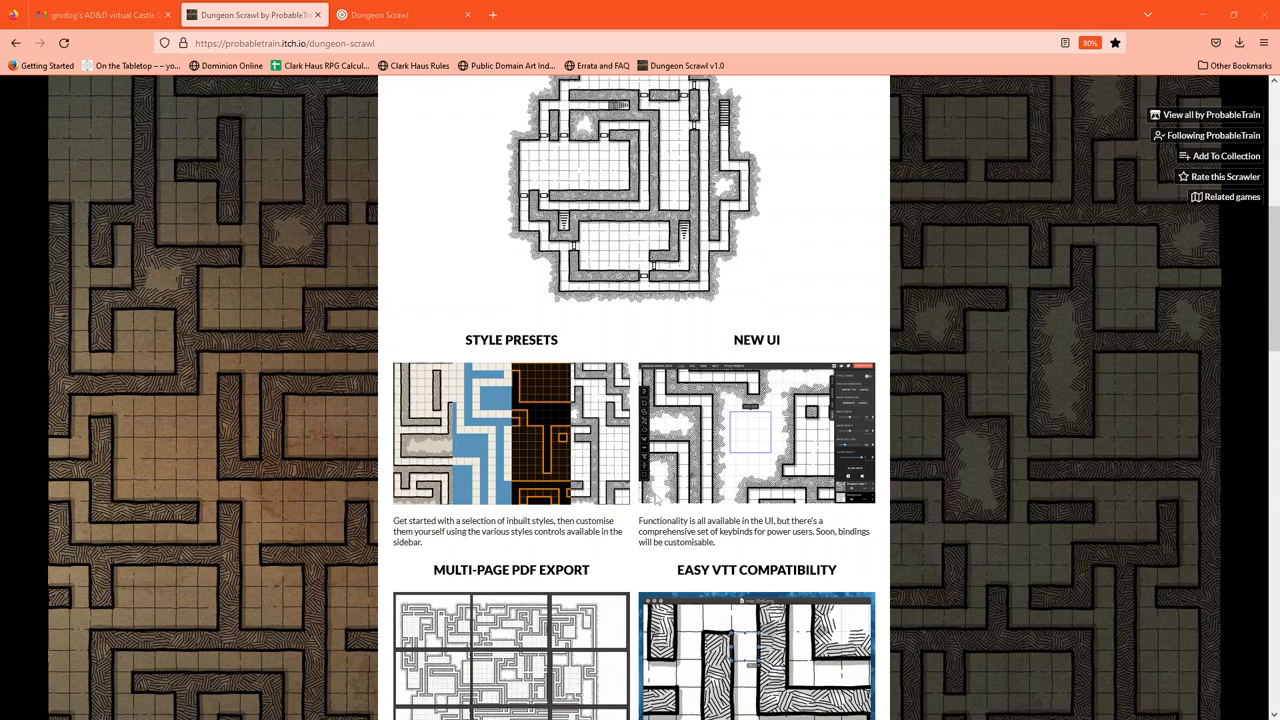
scroll(down, 3)
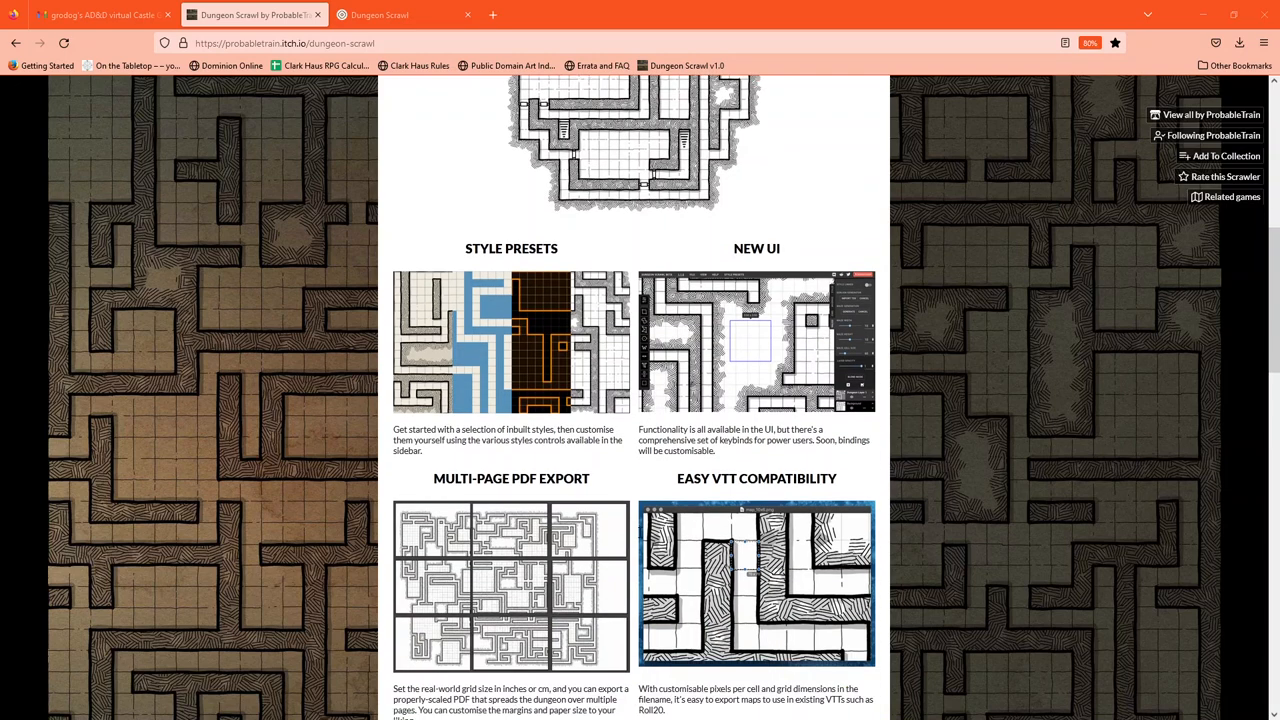
scroll(down, 3)
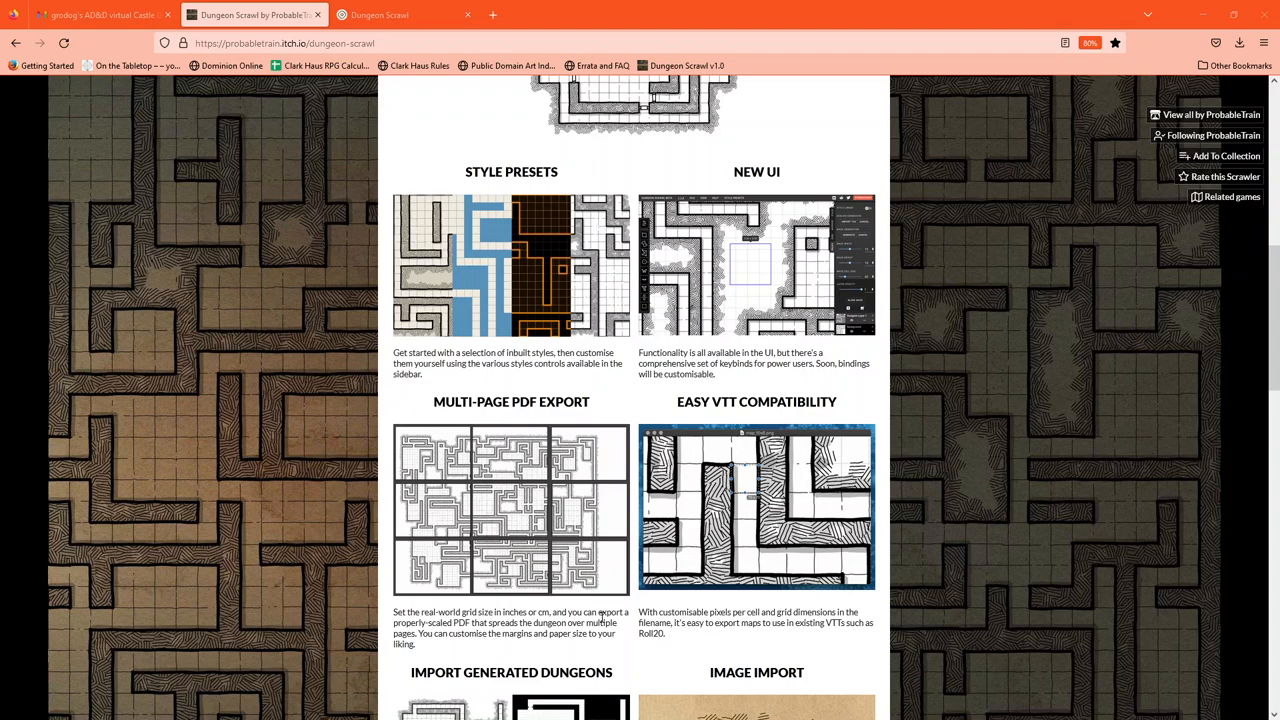
scroll(down, 3)
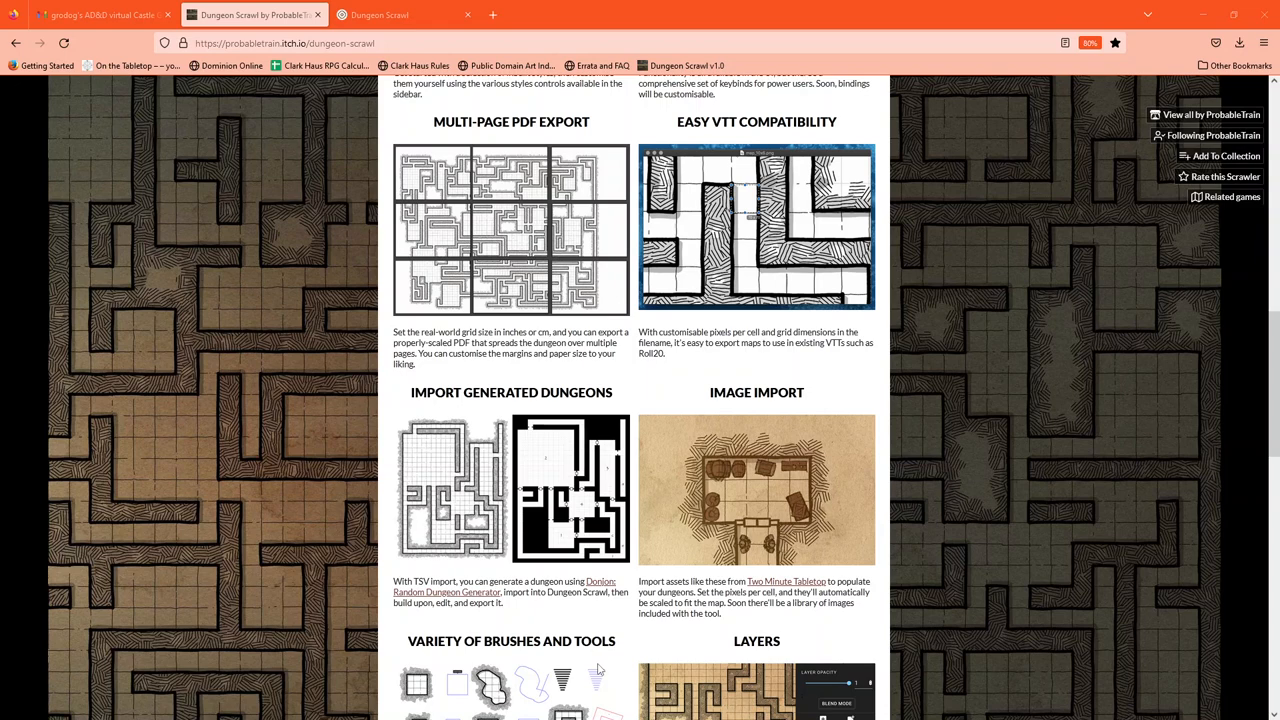
mouse_move(745, 510)
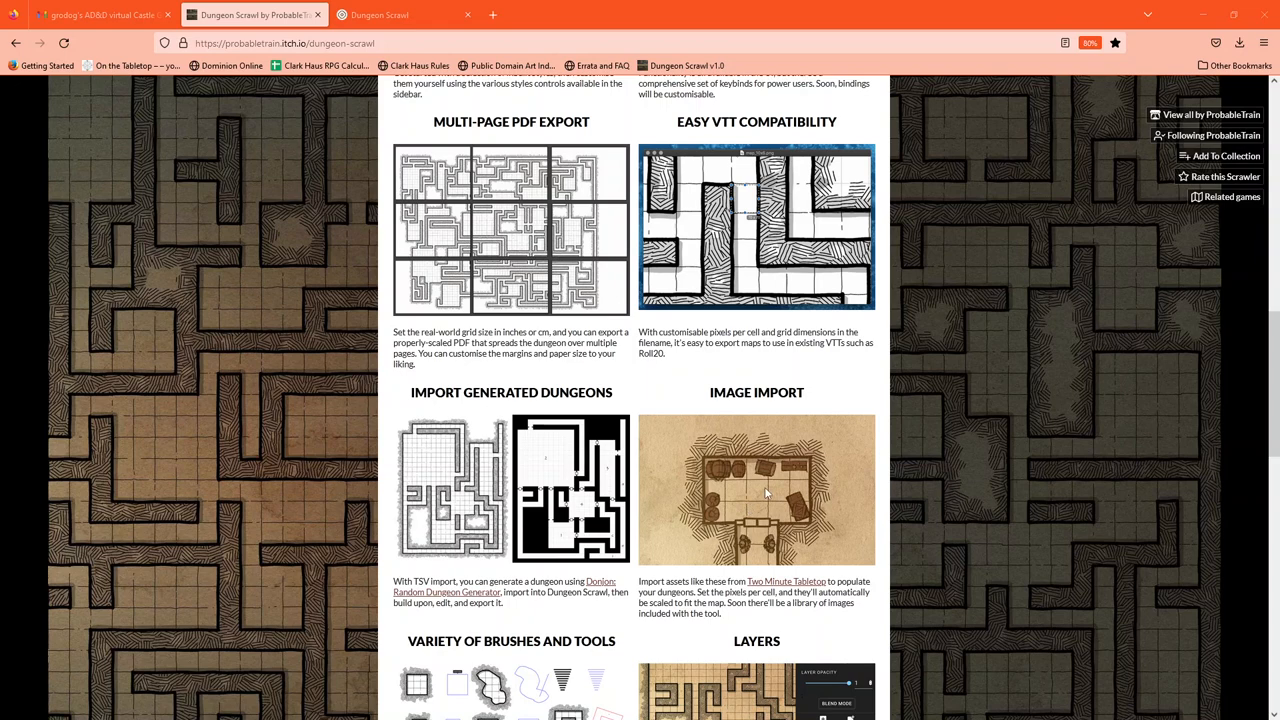
scroll(down, 3)
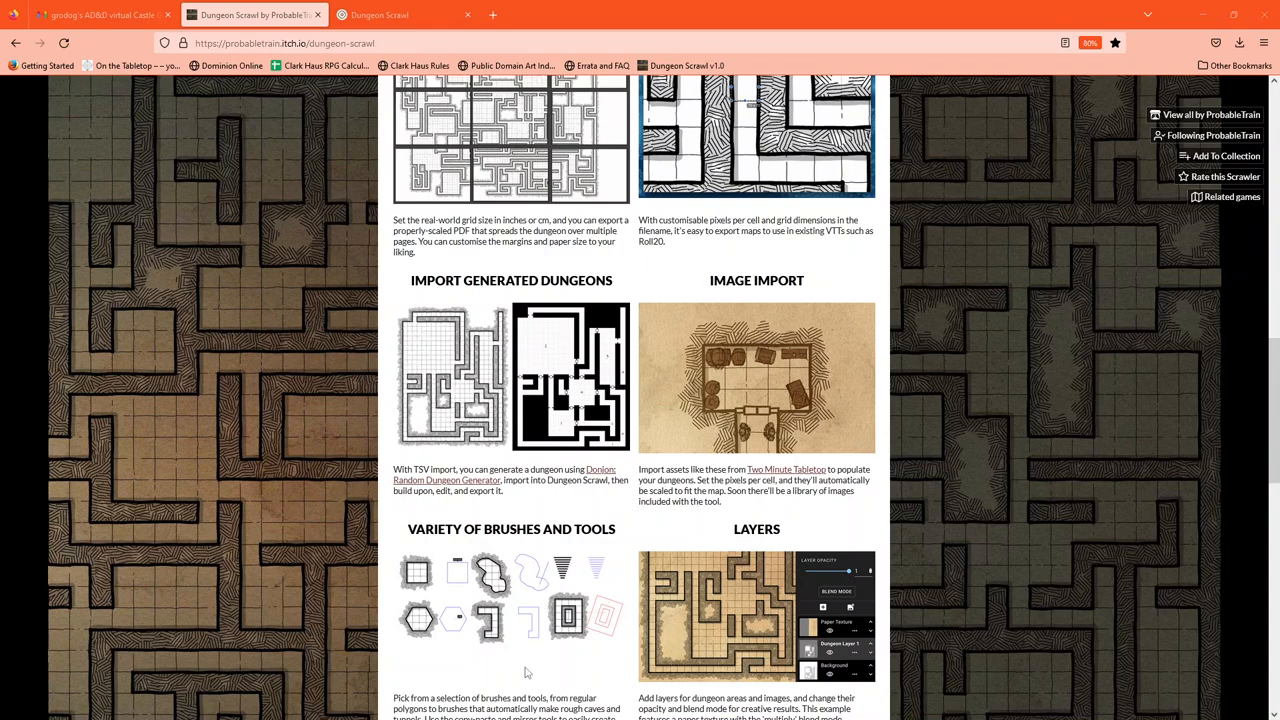
scroll(down, 3)
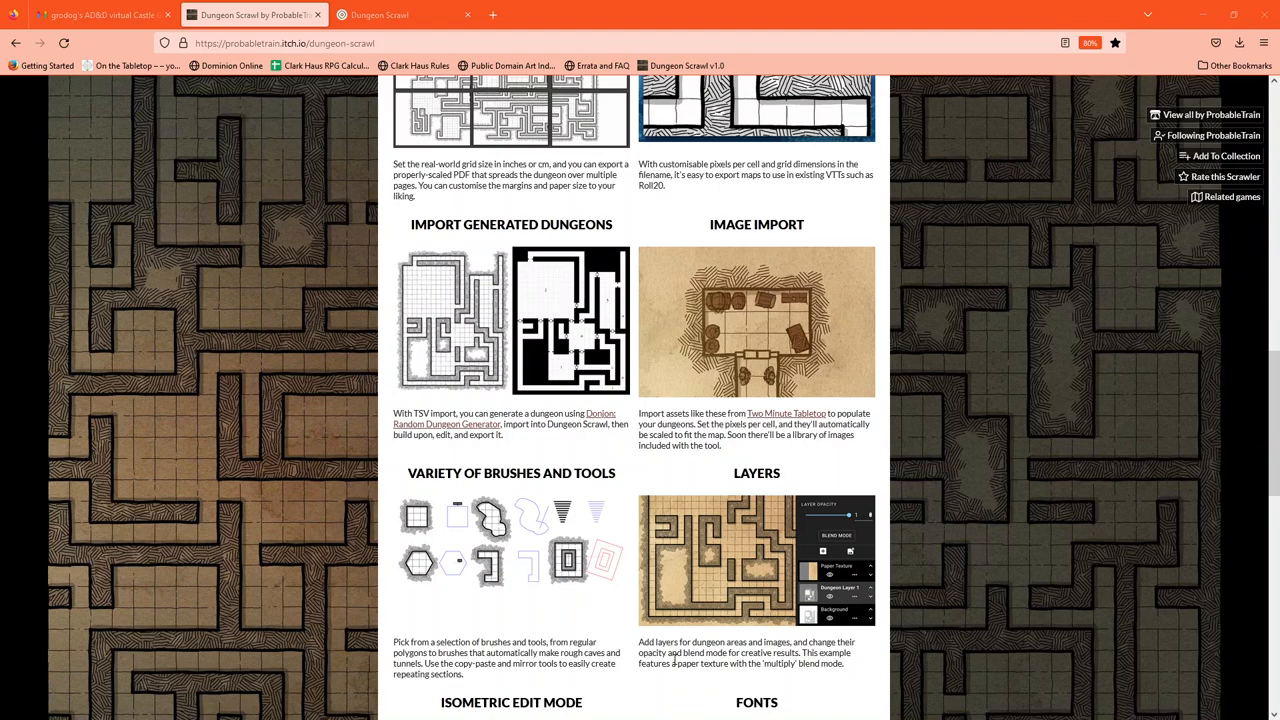
scroll(down, 3)
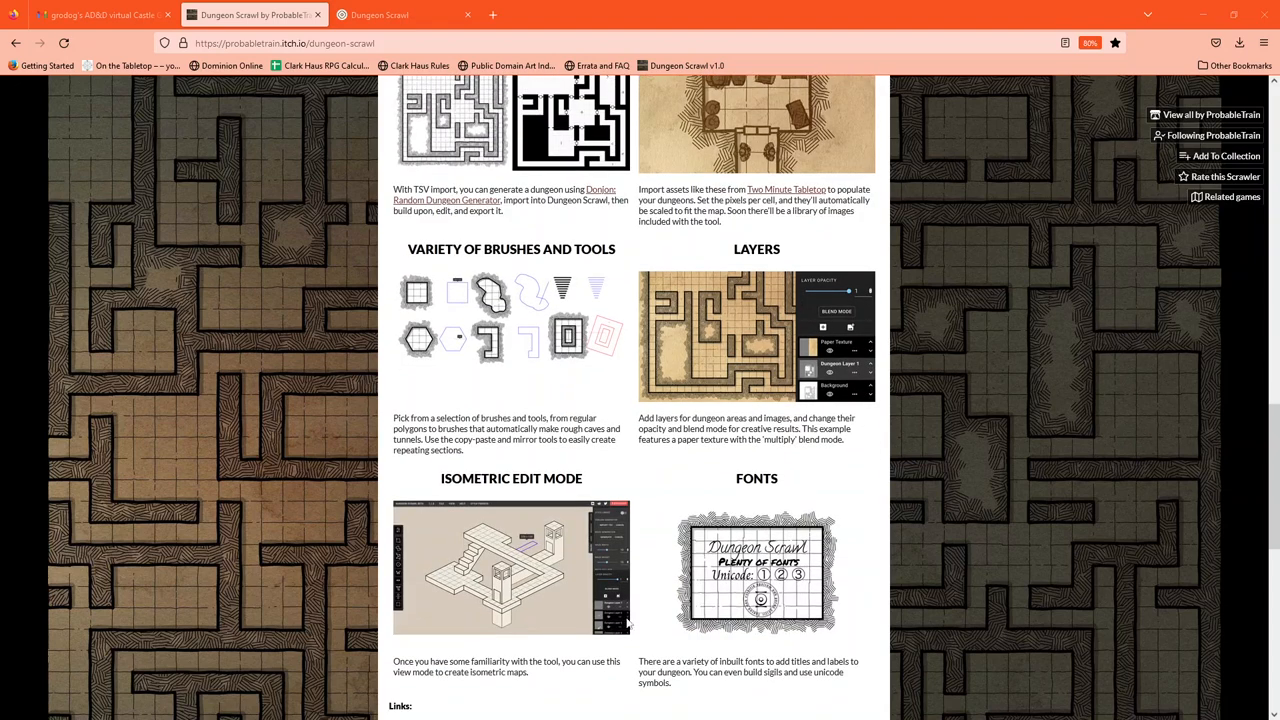
mouse_move(575, 611)
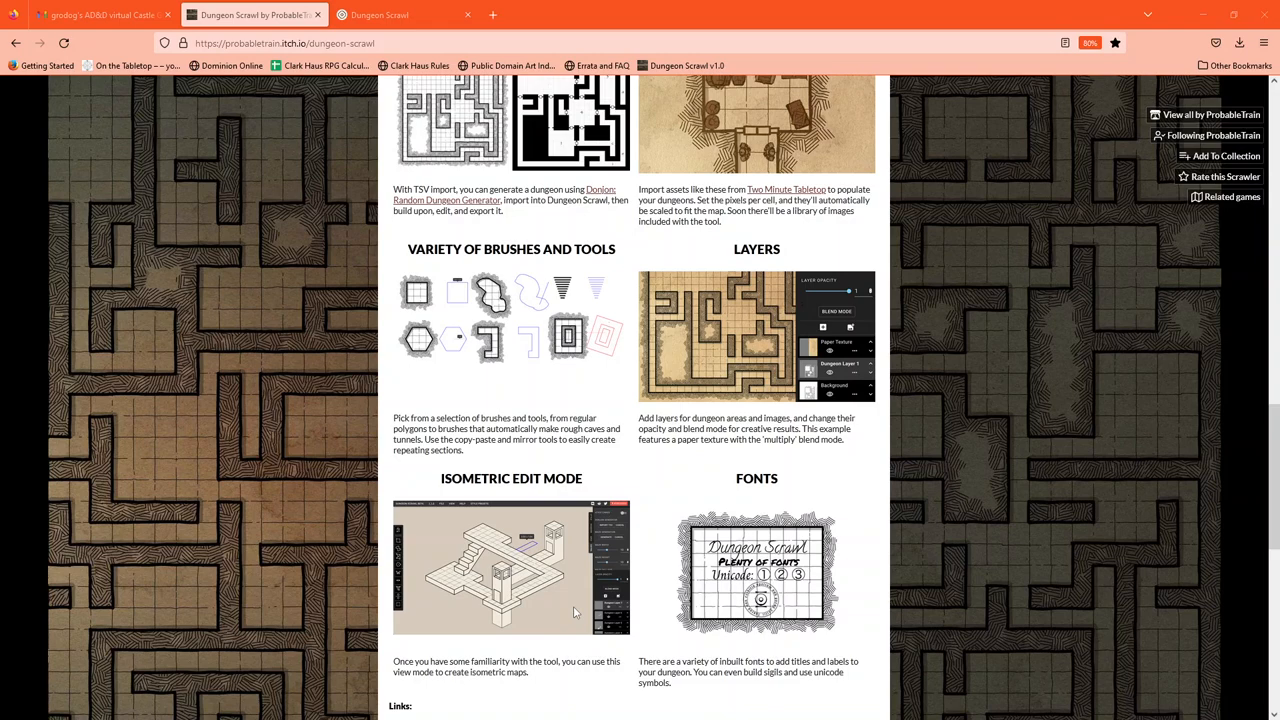
mouse_move(655, 631)
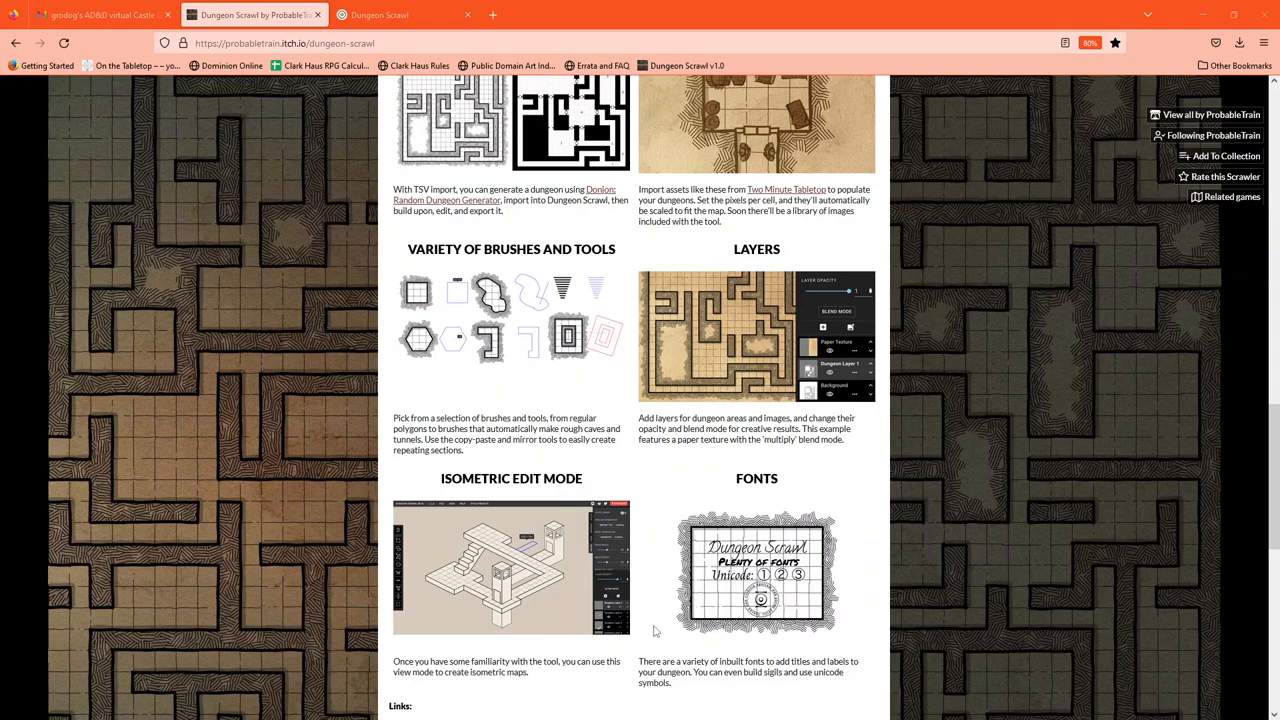
mouse_move(668, 622)
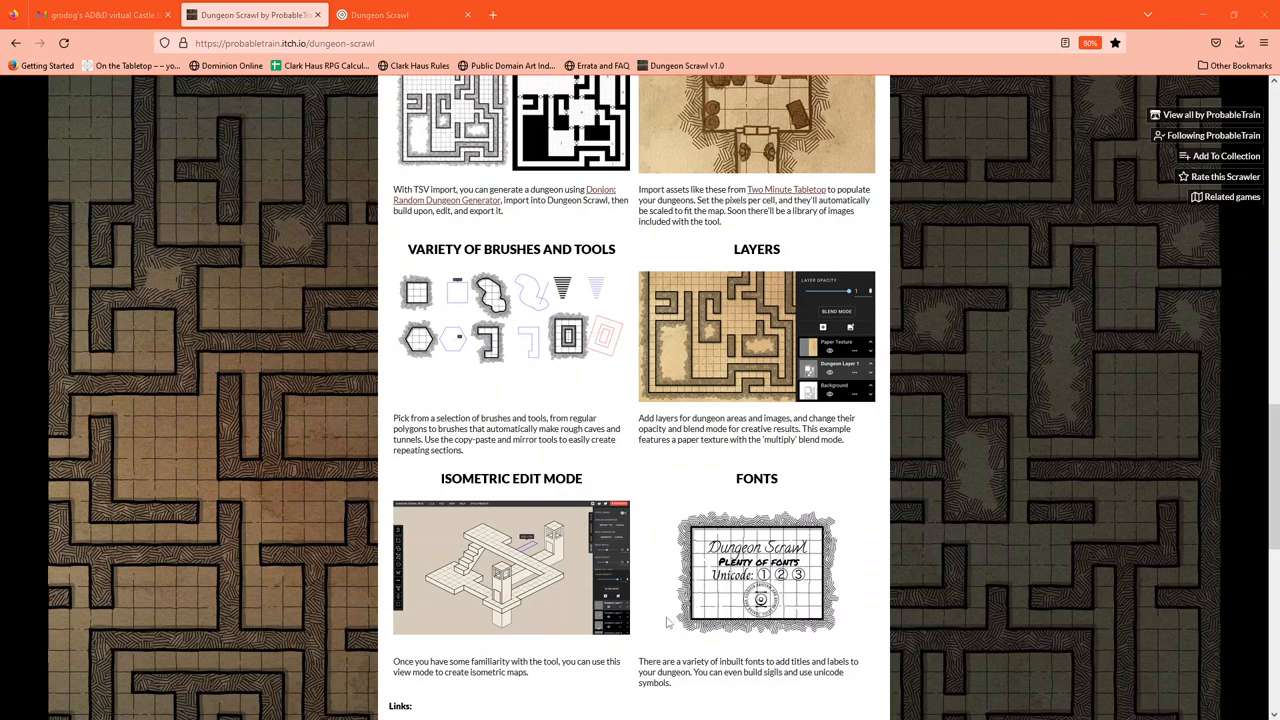
scroll(down, 3)
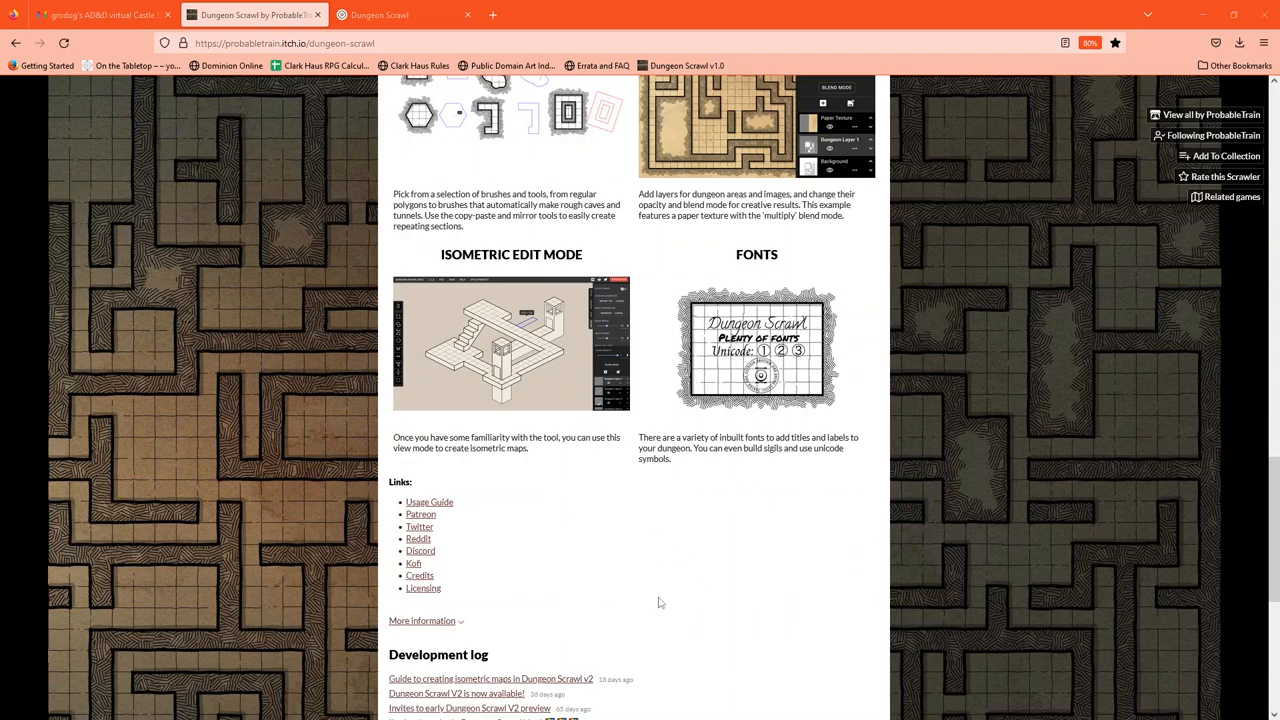
mouse_move(523, 561)
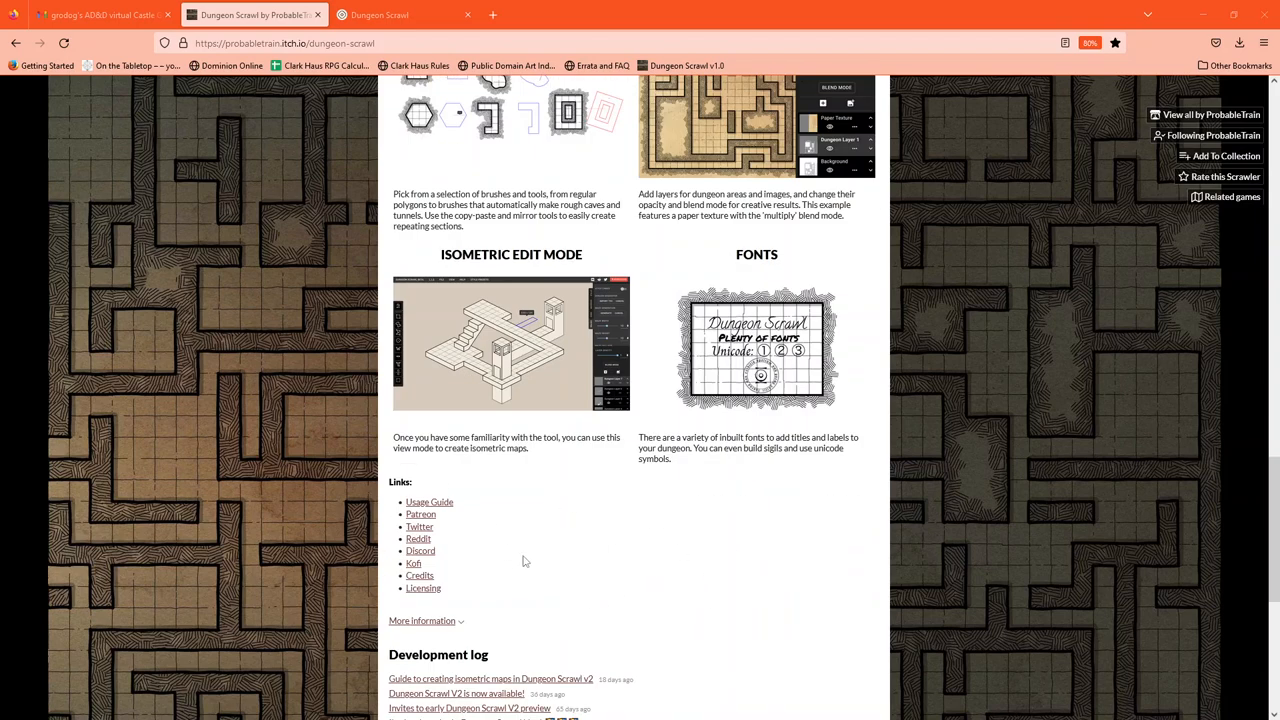
- Scroll back to the top and launch the embedded editor with Run Scrawler
scroll(up, 3)
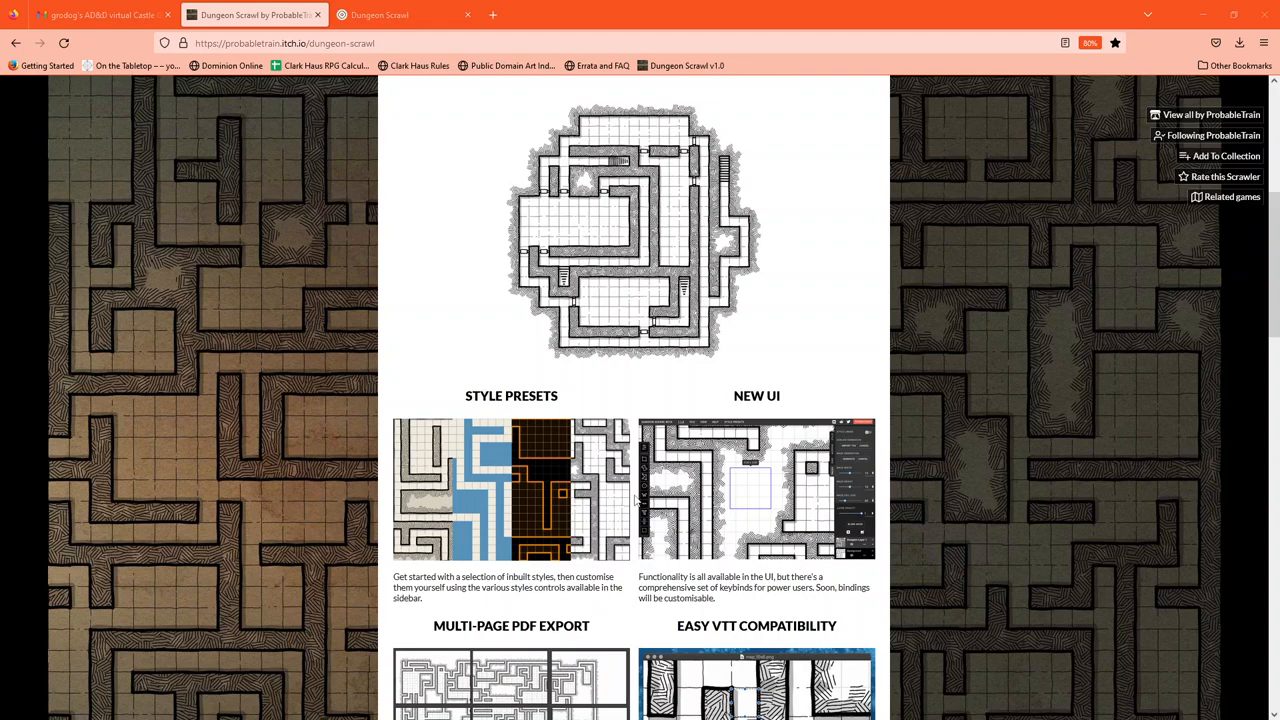
scroll(up, 3)
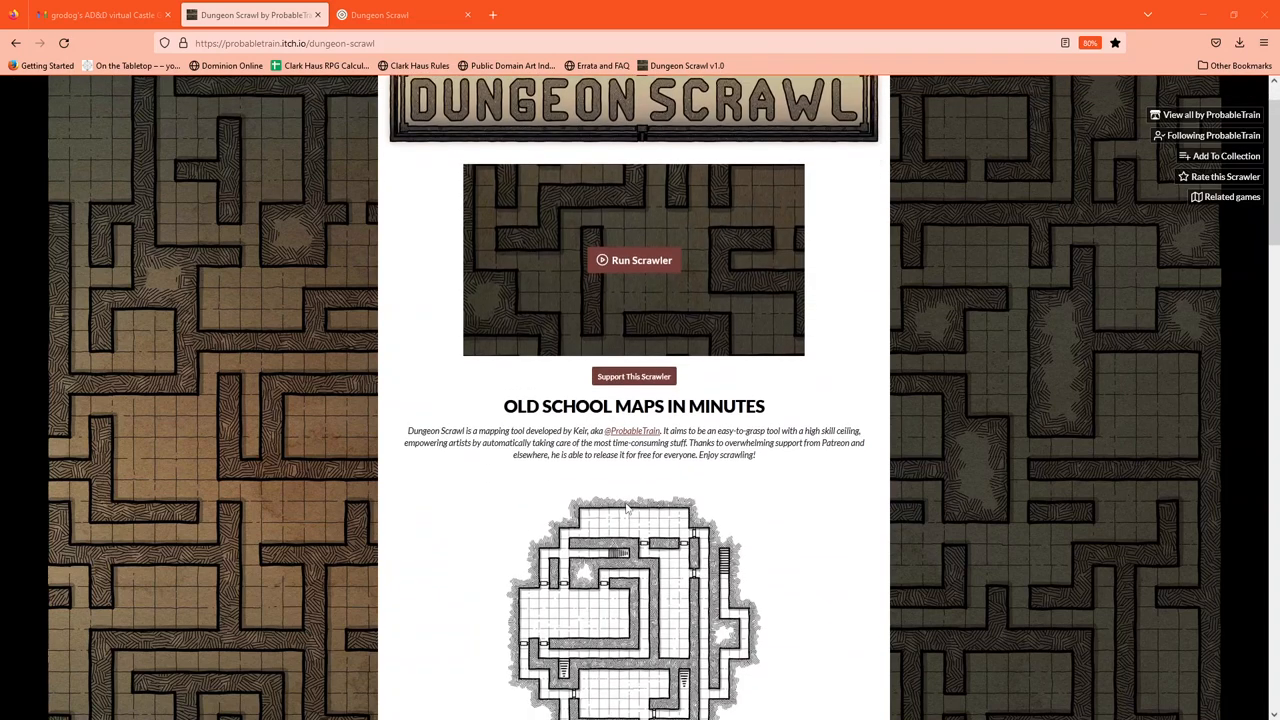
scroll(up, 3)
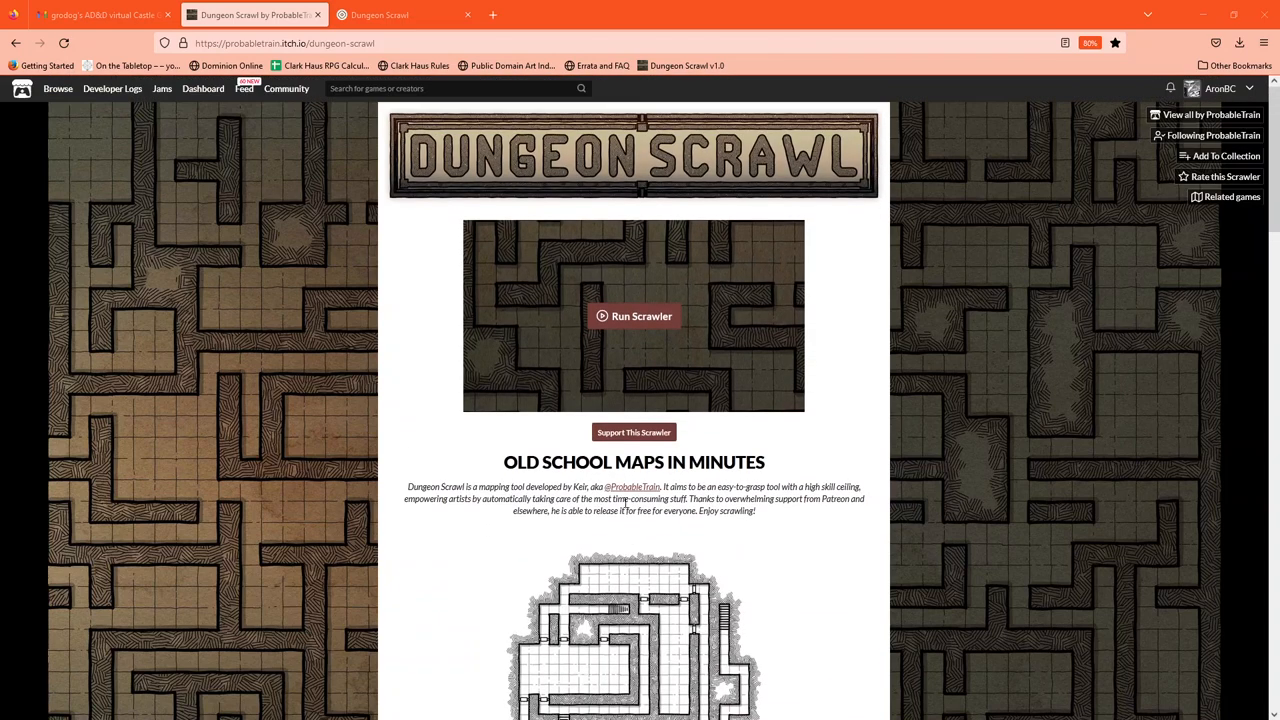
click(634, 316)
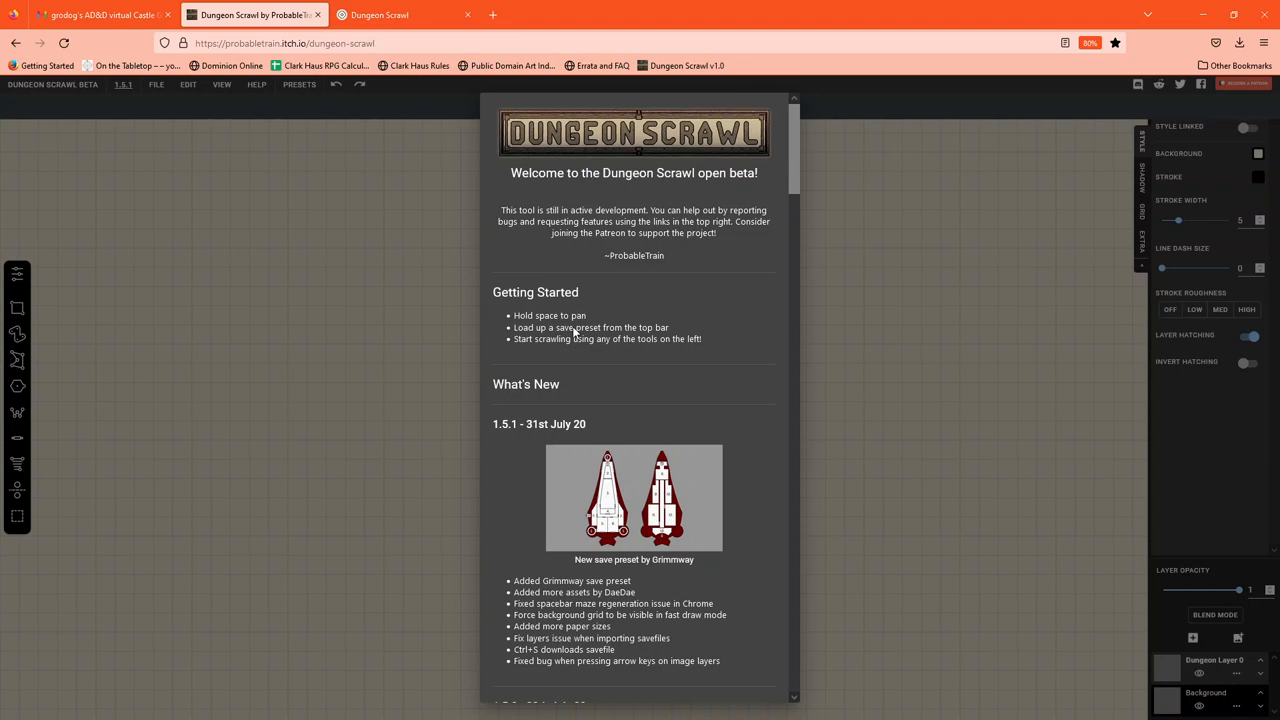
mouse_move(887, 396)
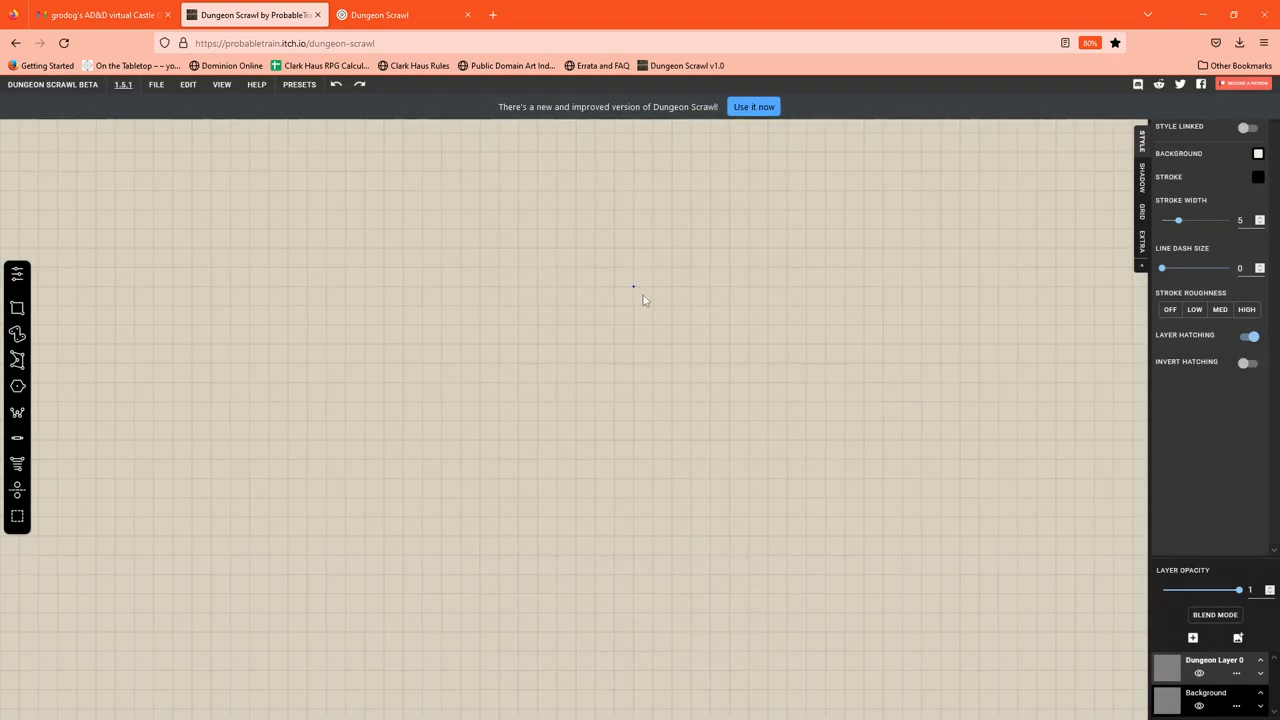
mouse_move(410, 294)
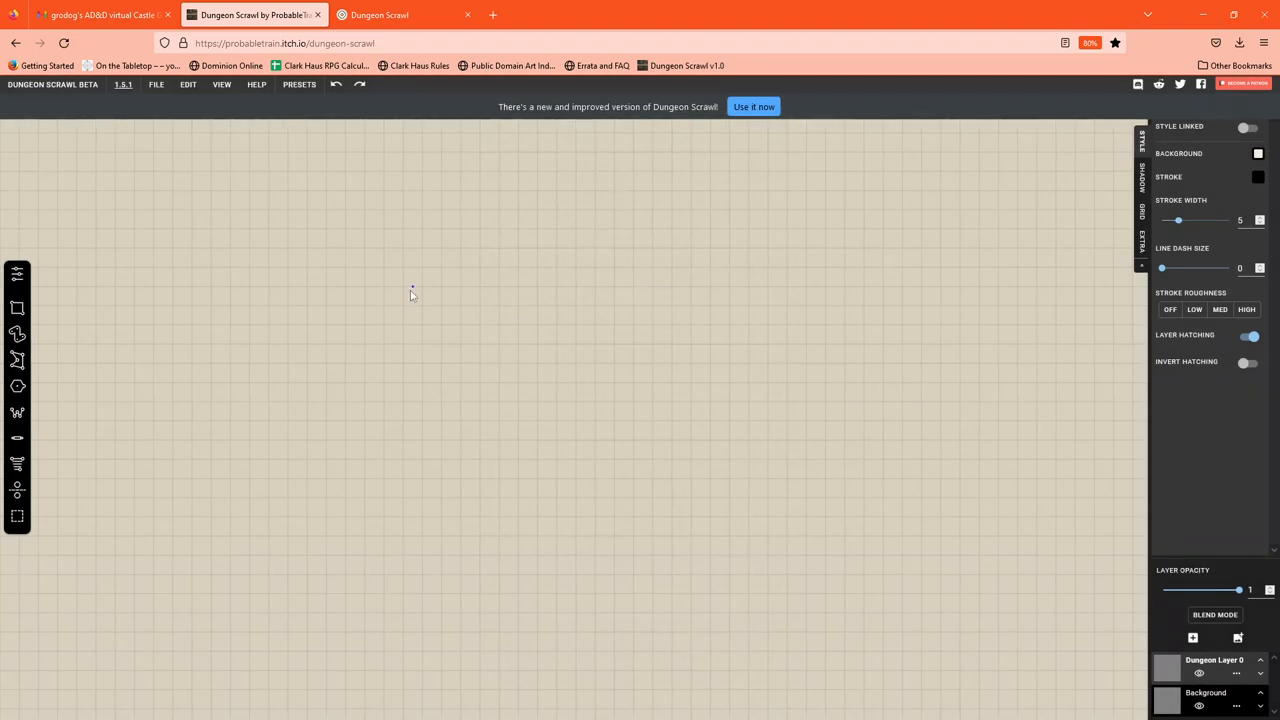
mouse_move(37, 497)
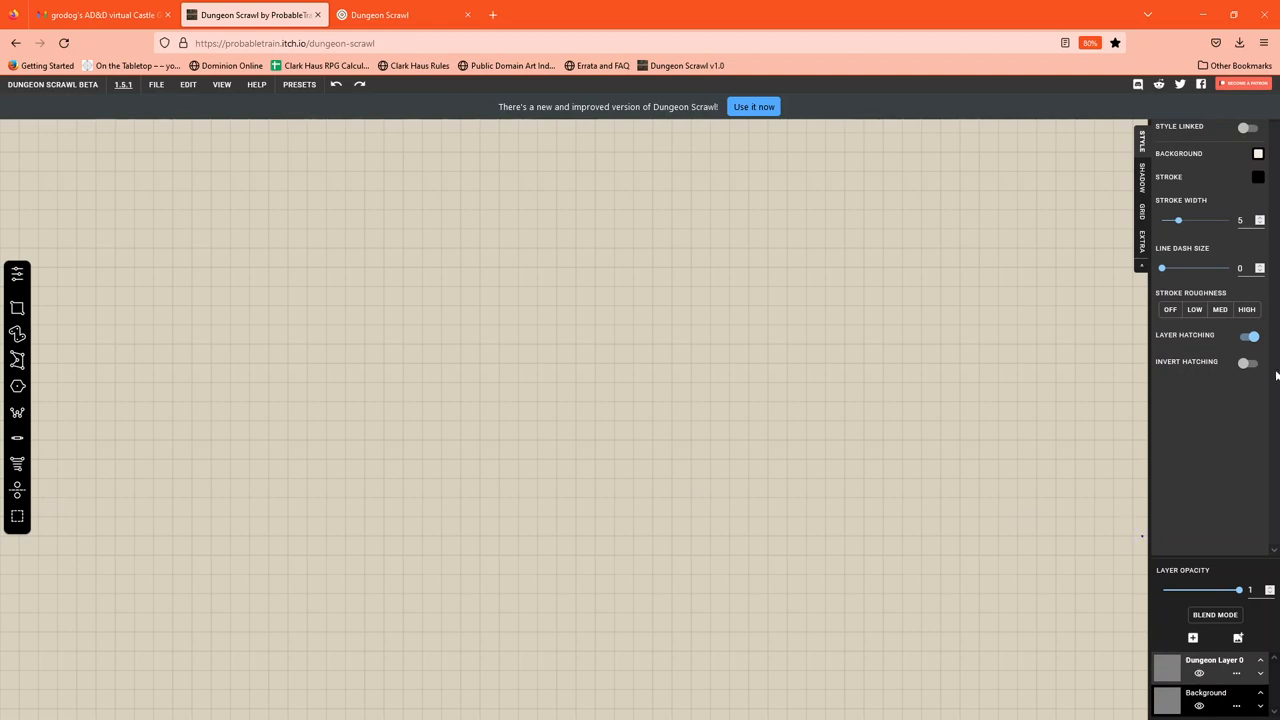
mouse_move(1230, 267)
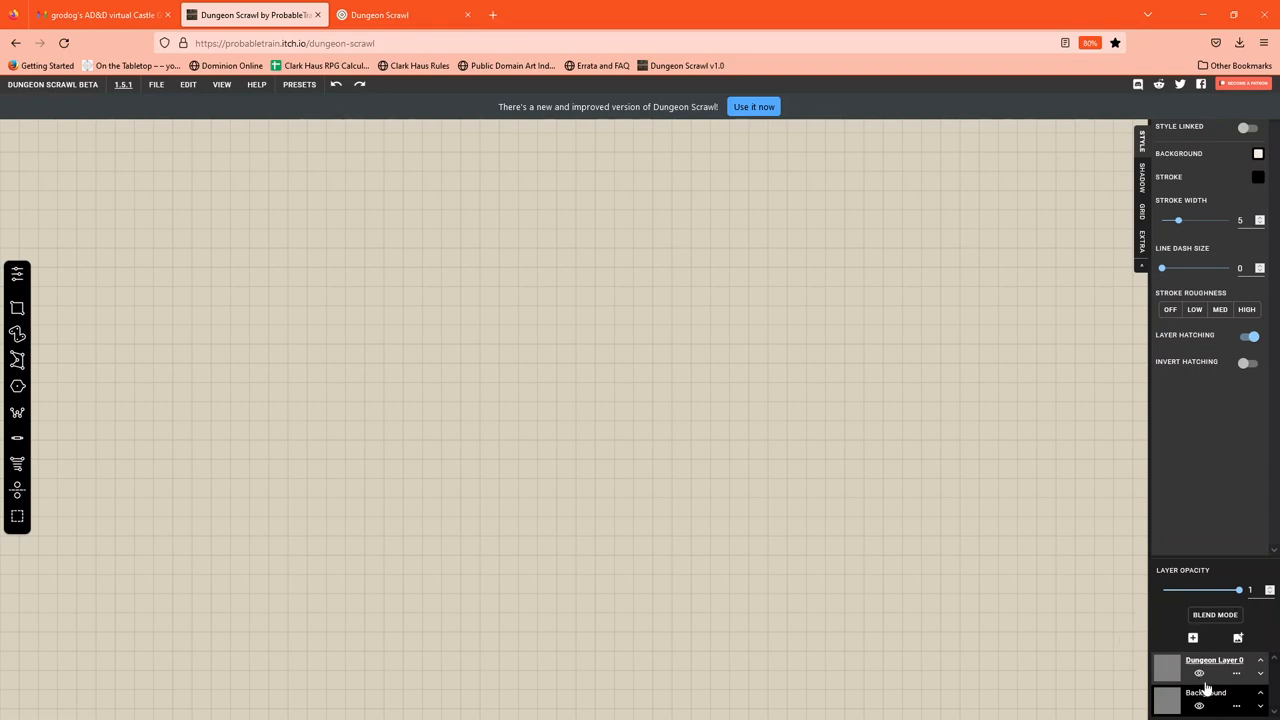
- View the Background layer's grid settings, then reselect Dungeon Layer 0
click(1140, 218)
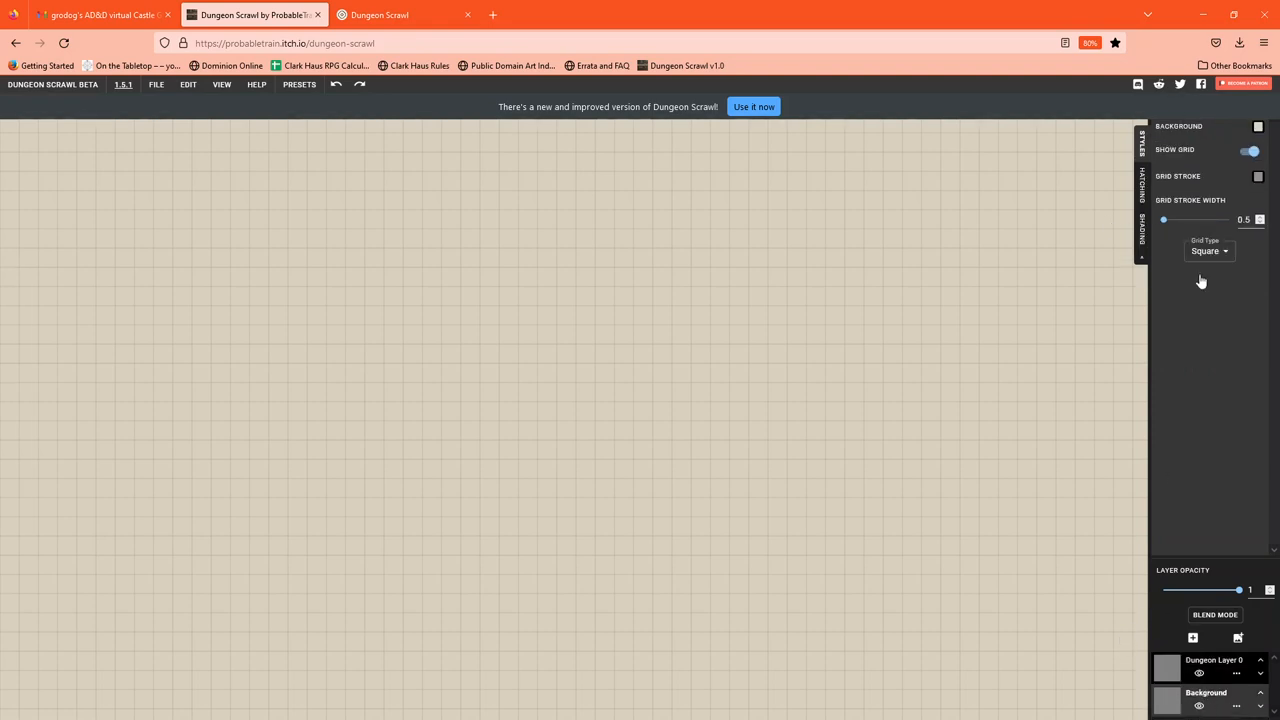
click(1214, 660)
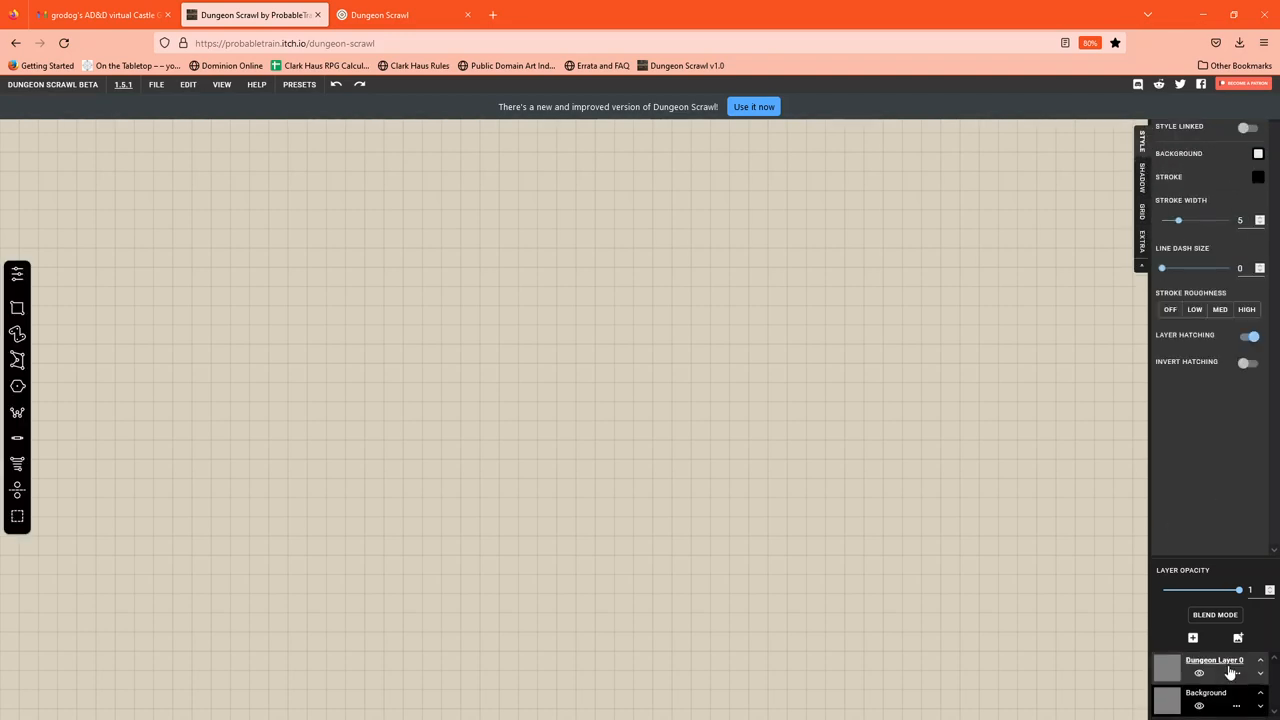
mouse_move(1153, 648)
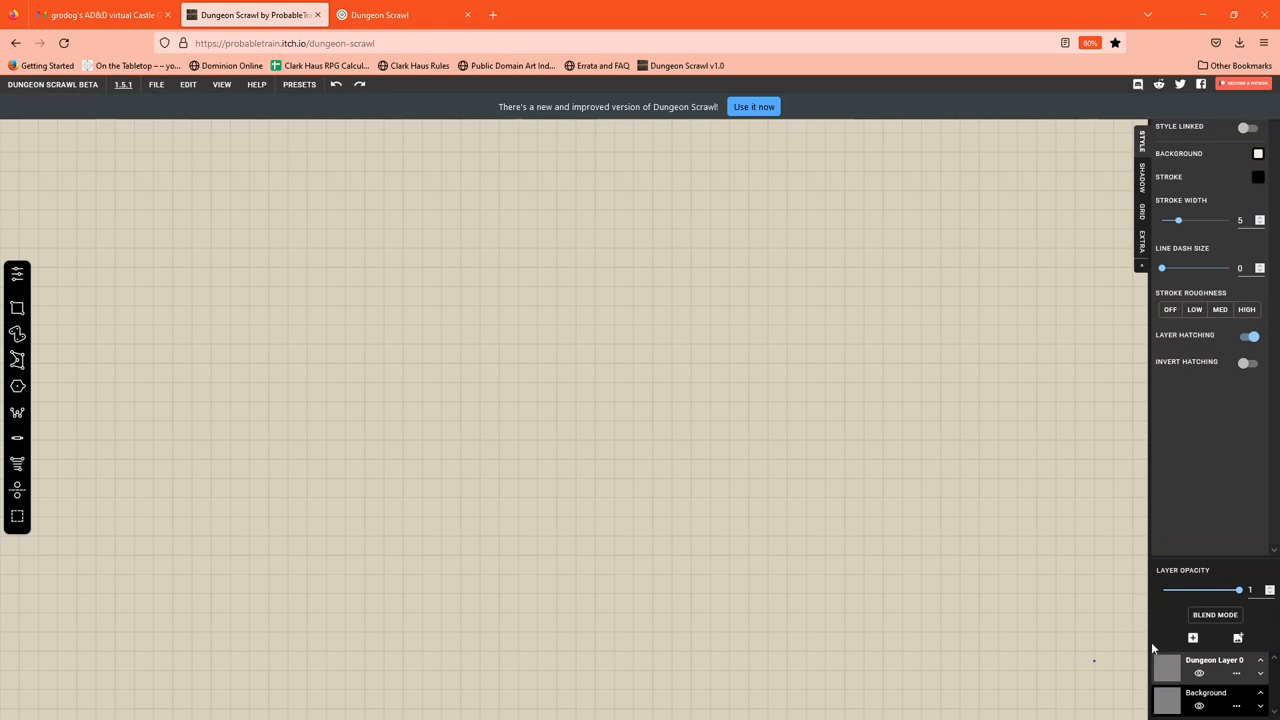
mouse_move(1185, 652)
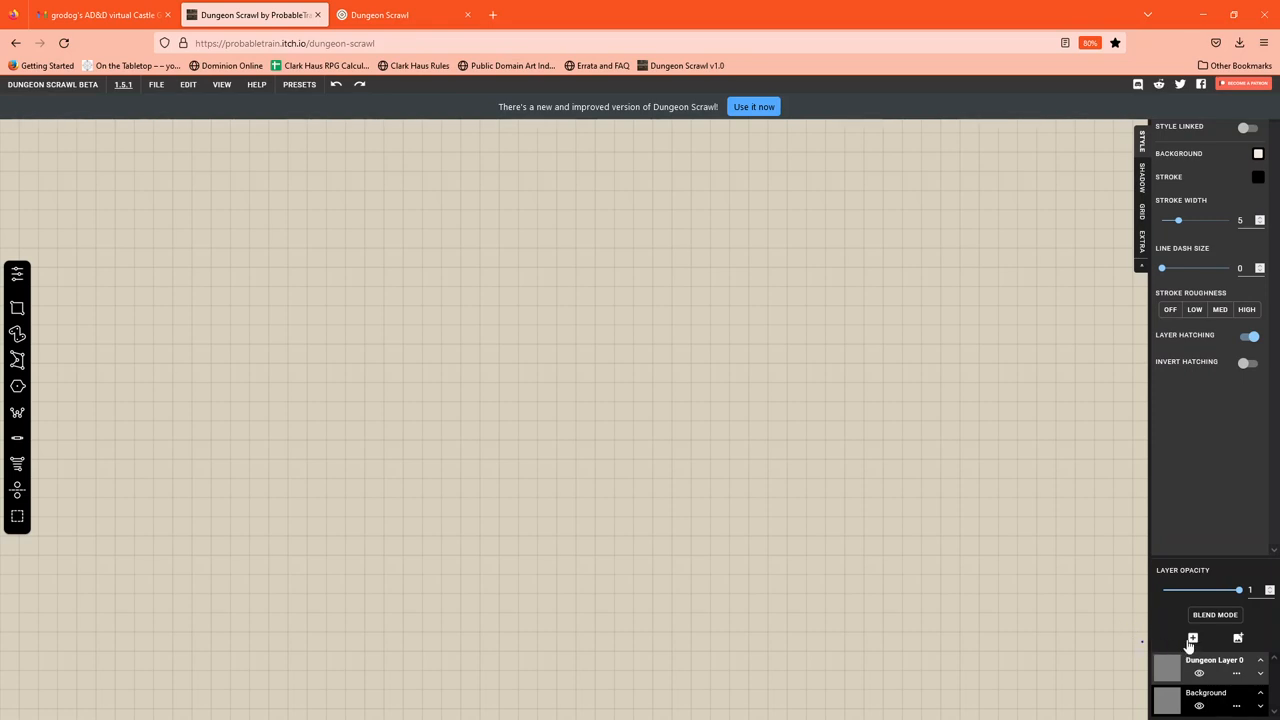
mouse_move(1191, 640)
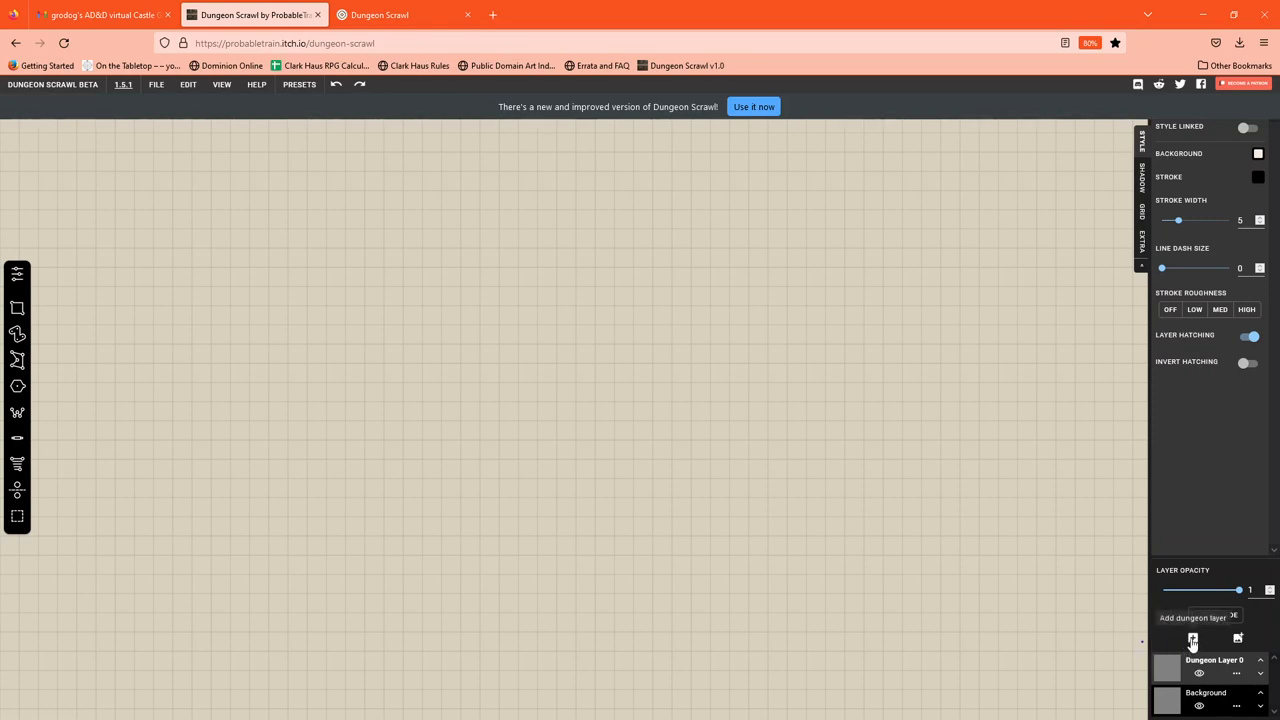
- Start renaming Dungeon Layer 0 from its '...' menu and enter 'DL - 0'
click(1236, 673)
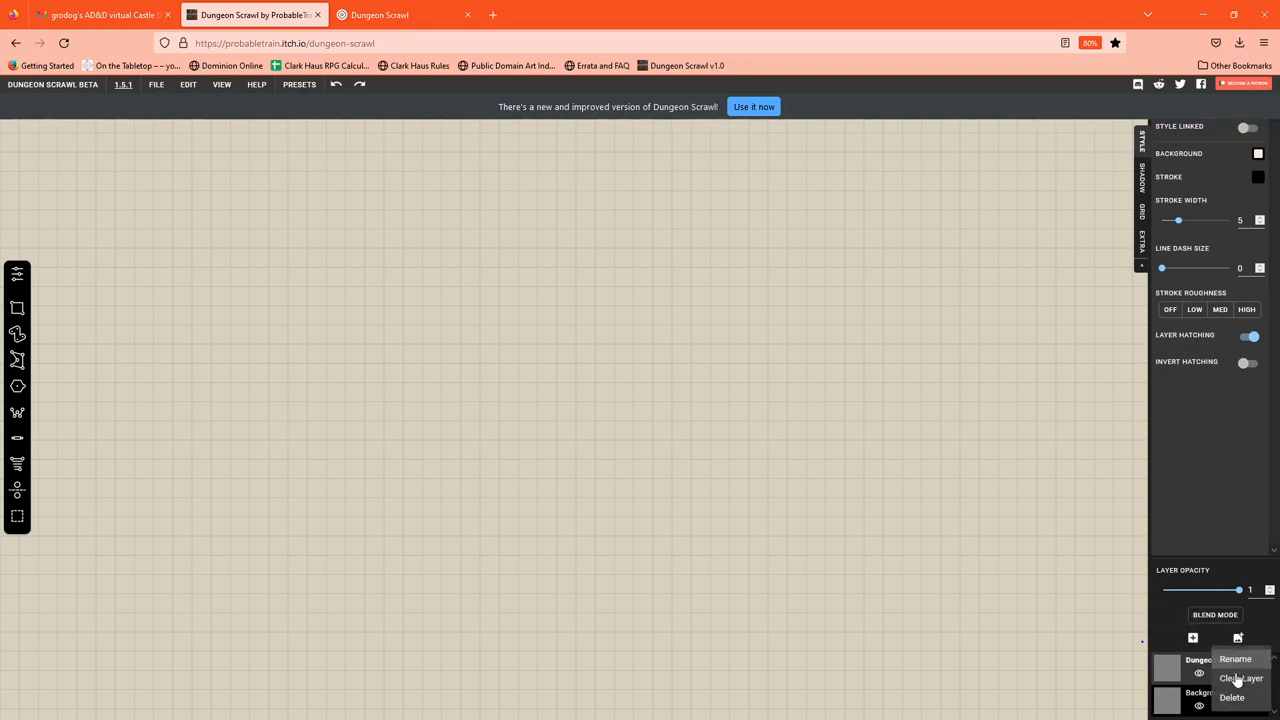
click(1235, 658)
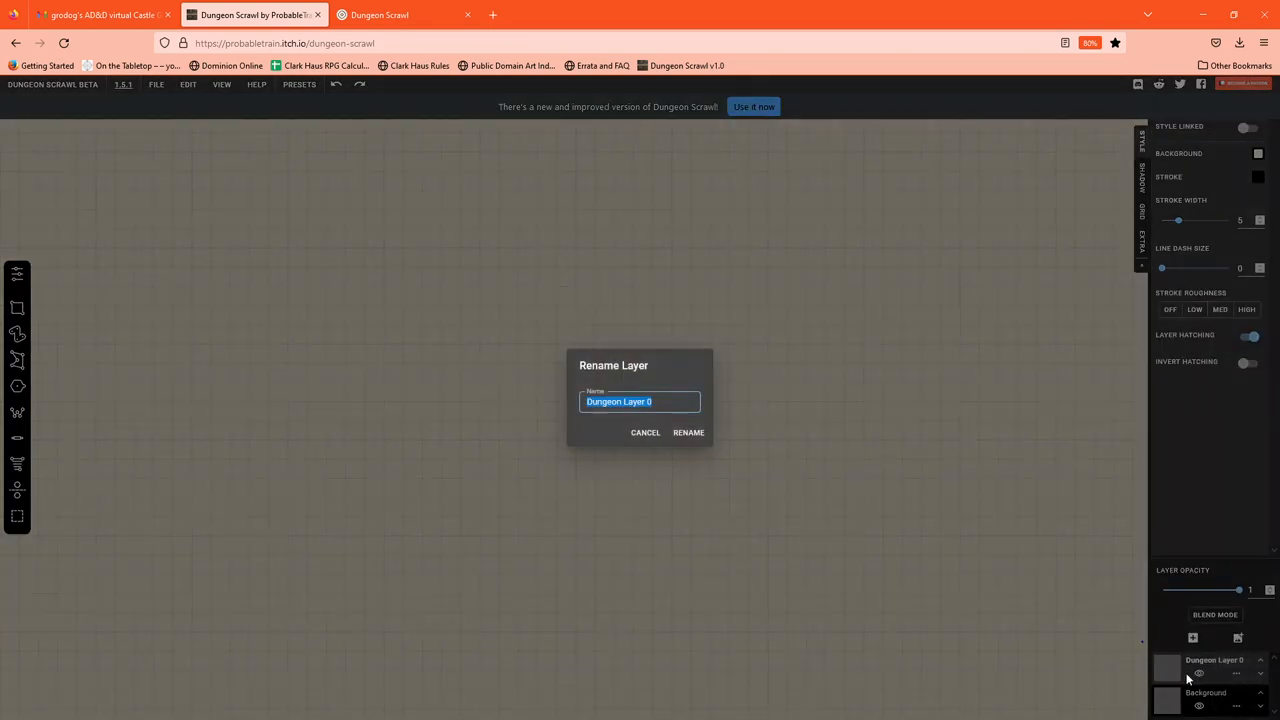
mouse_move(655, 544)
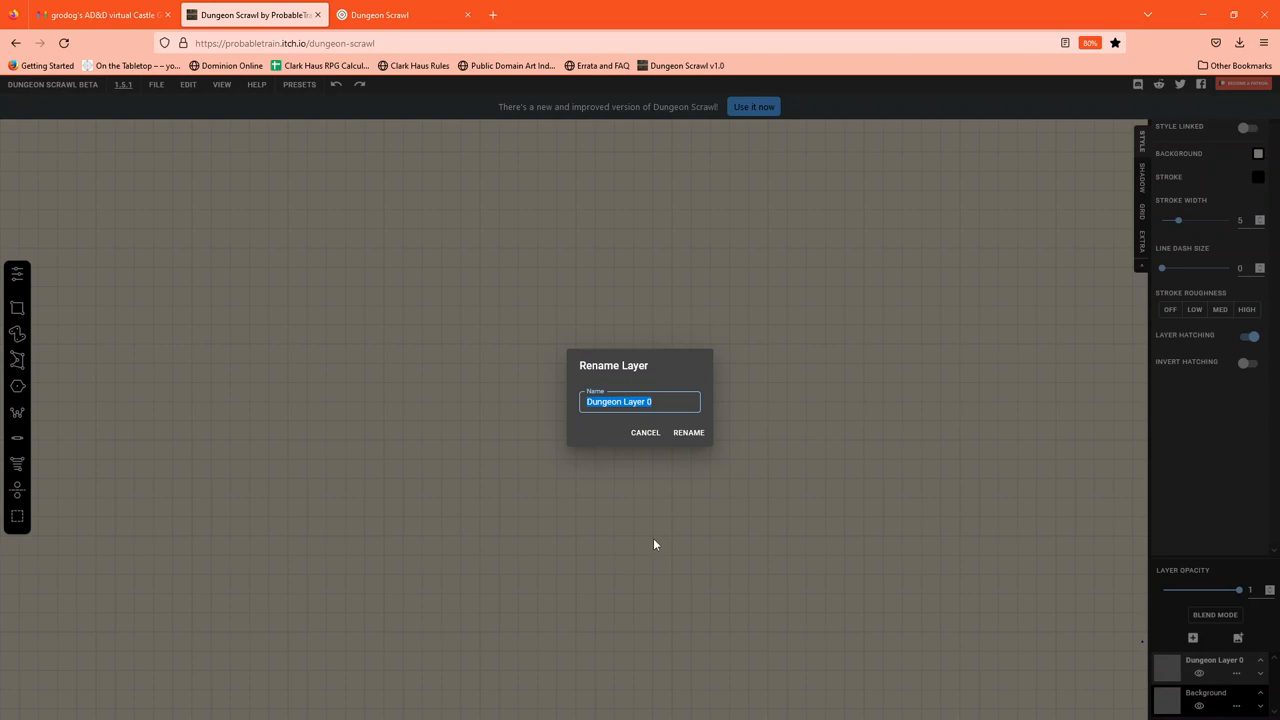
text(DL)
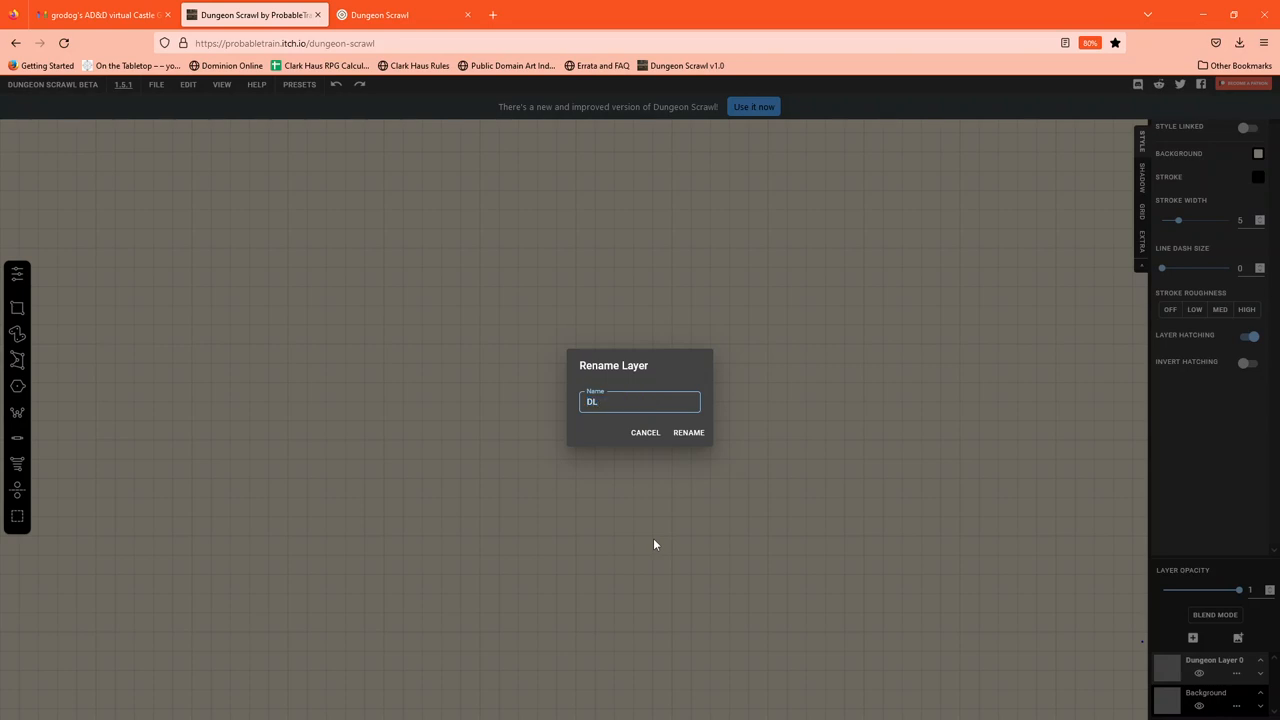
text(-)
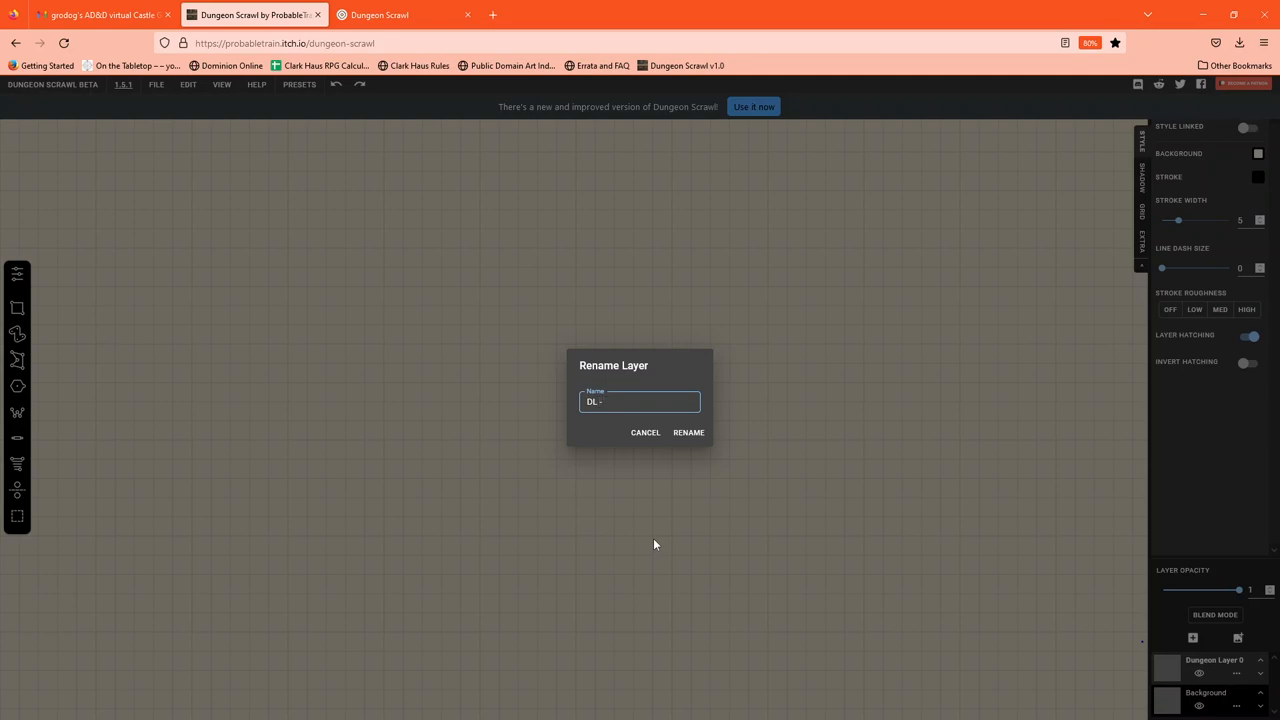
text(0)
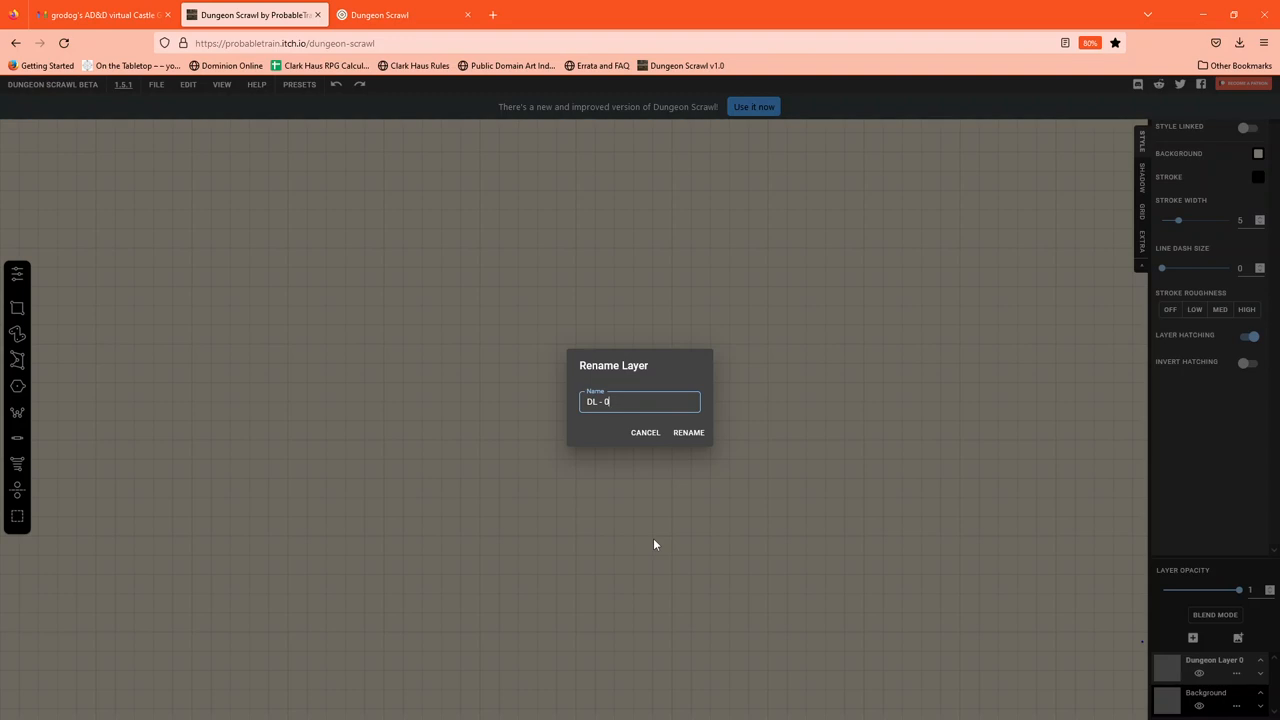
mouse_move(820, 564)
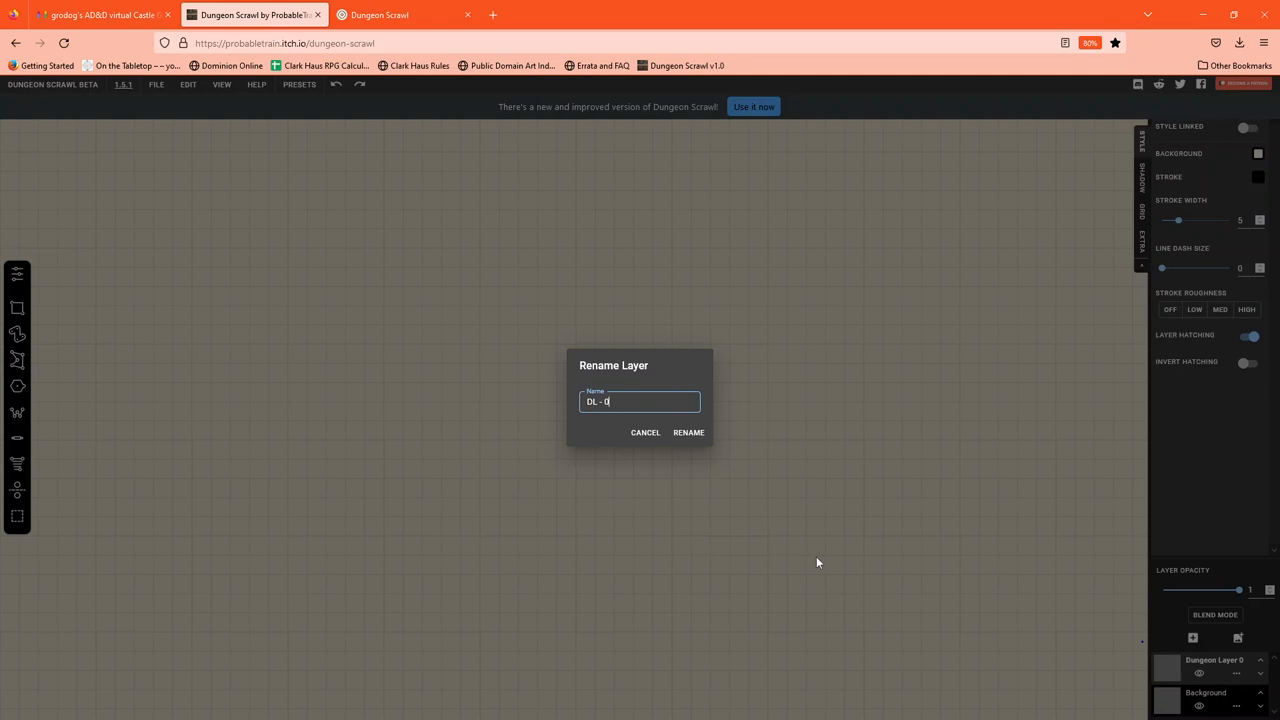
mouse_move(782, 555)
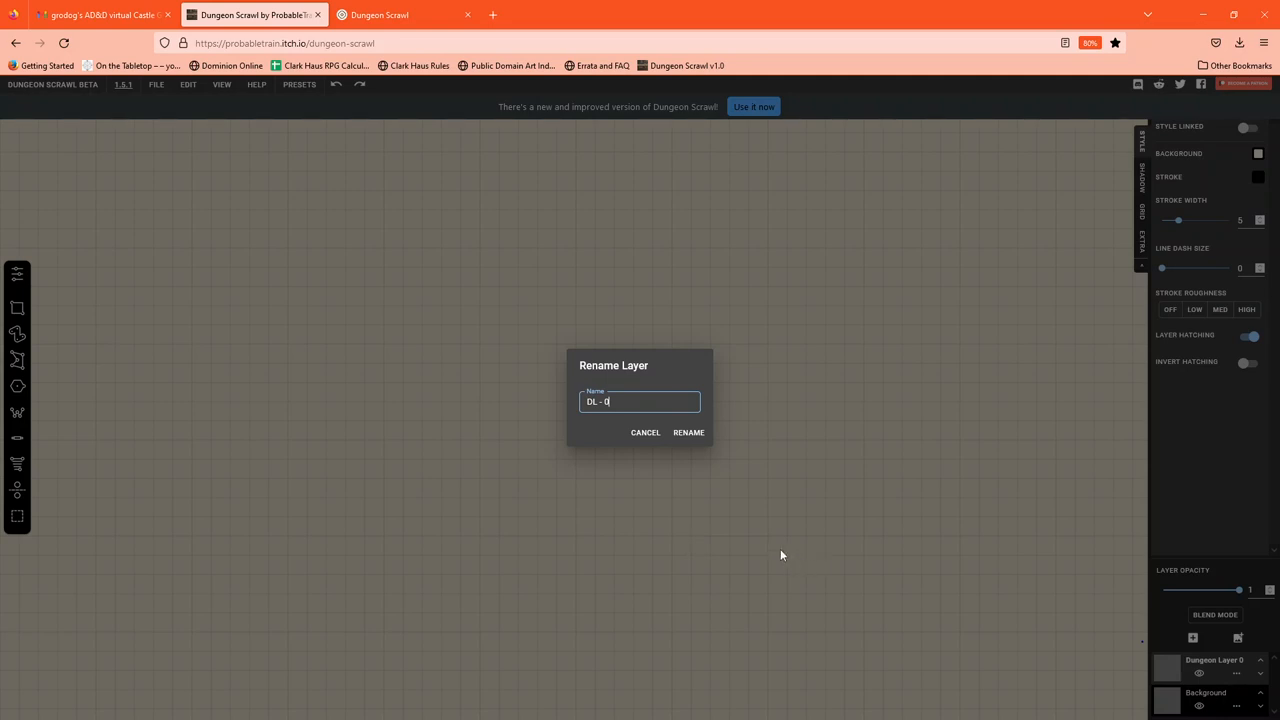
mouse_move(745, 545)
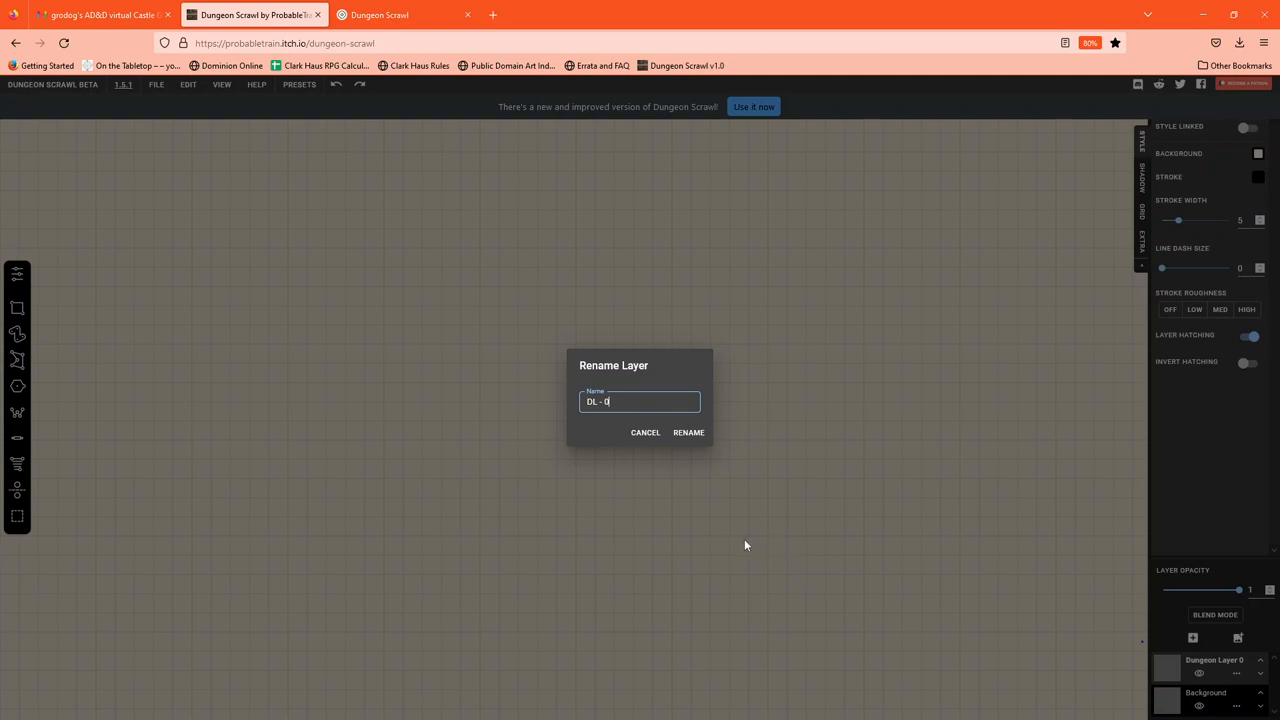
mouse_move(744, 443)
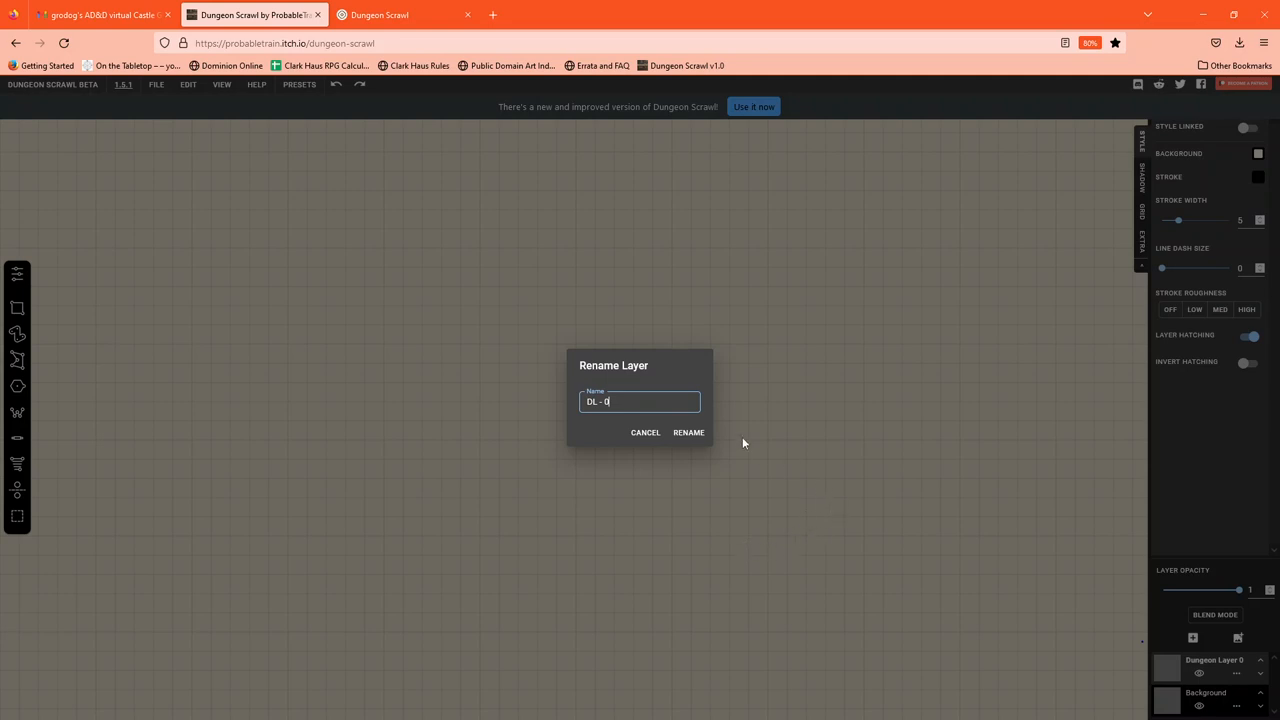
- Apply the name 'DL - 0' and turn the Background layer's grid back on
click(688, 432)
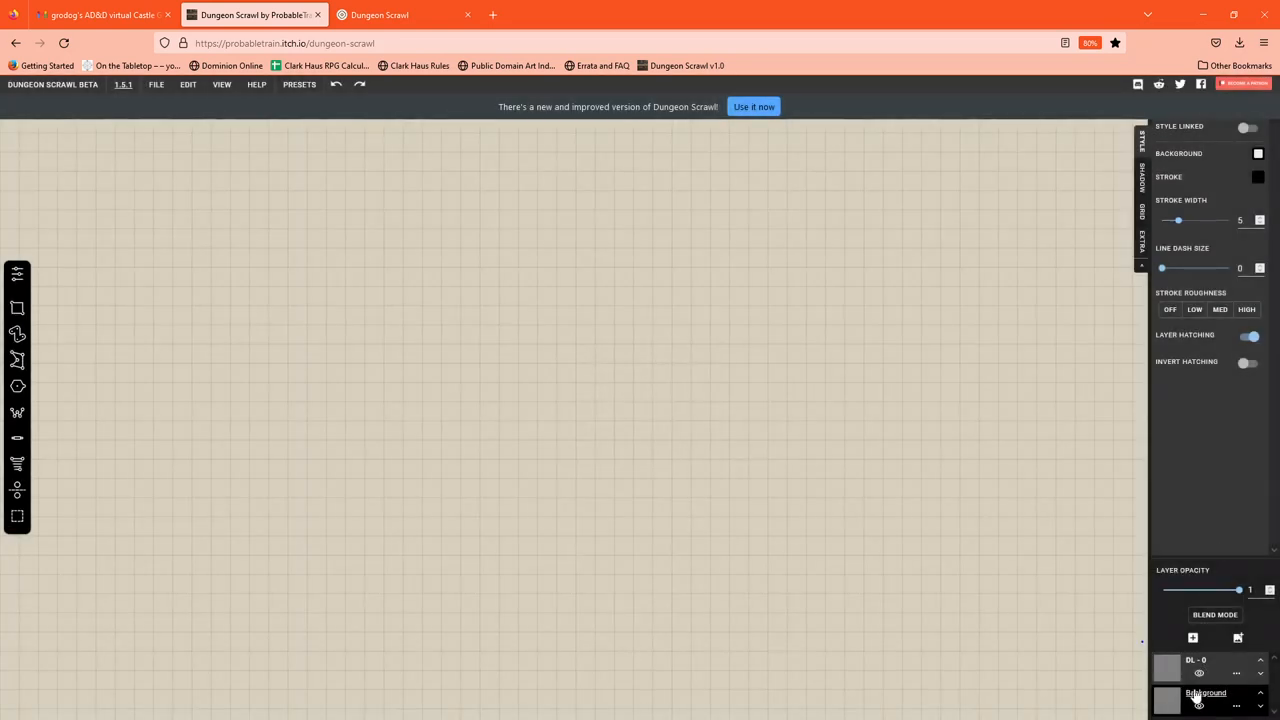
click(1258, 153)
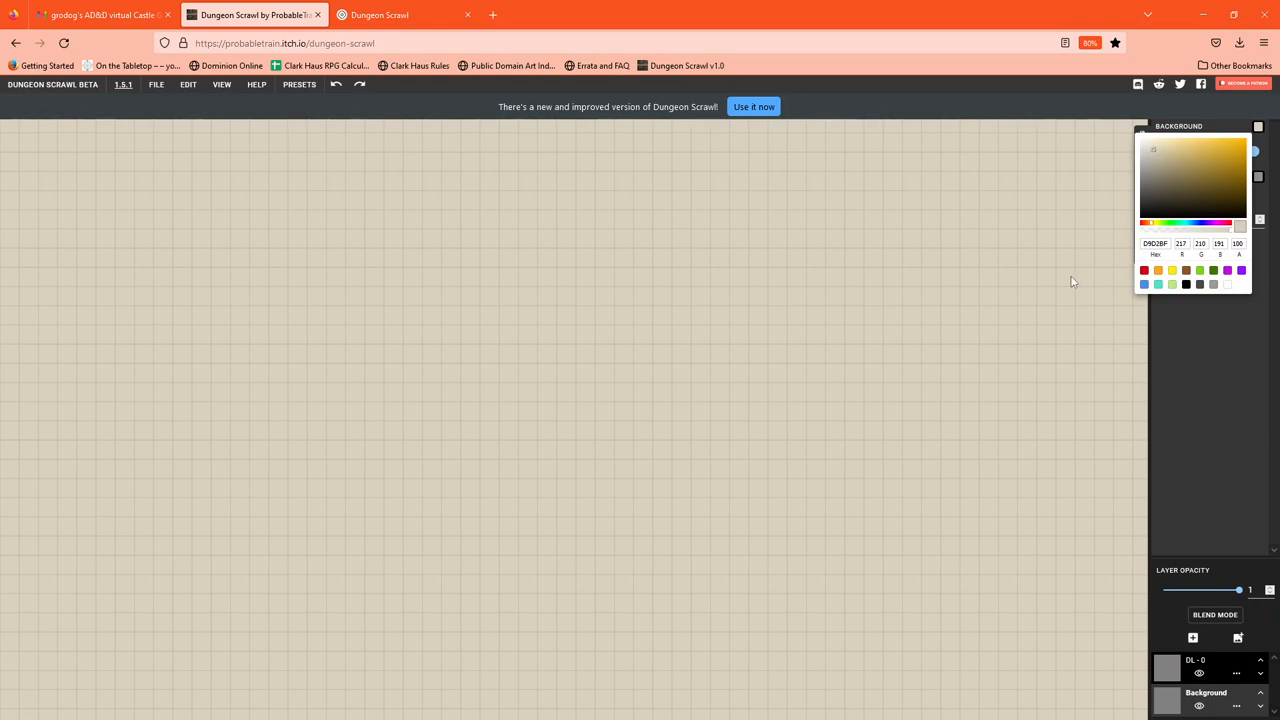
mouse_move(1165, 270)
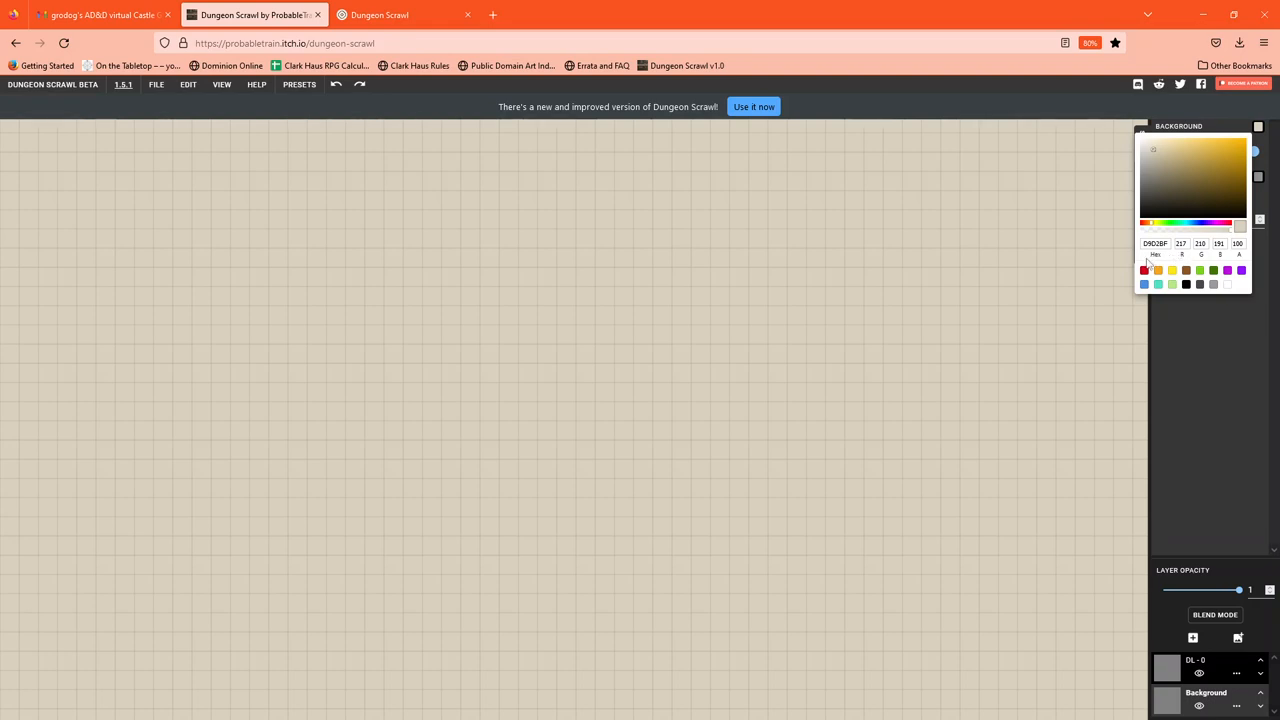
click(1247, 151)
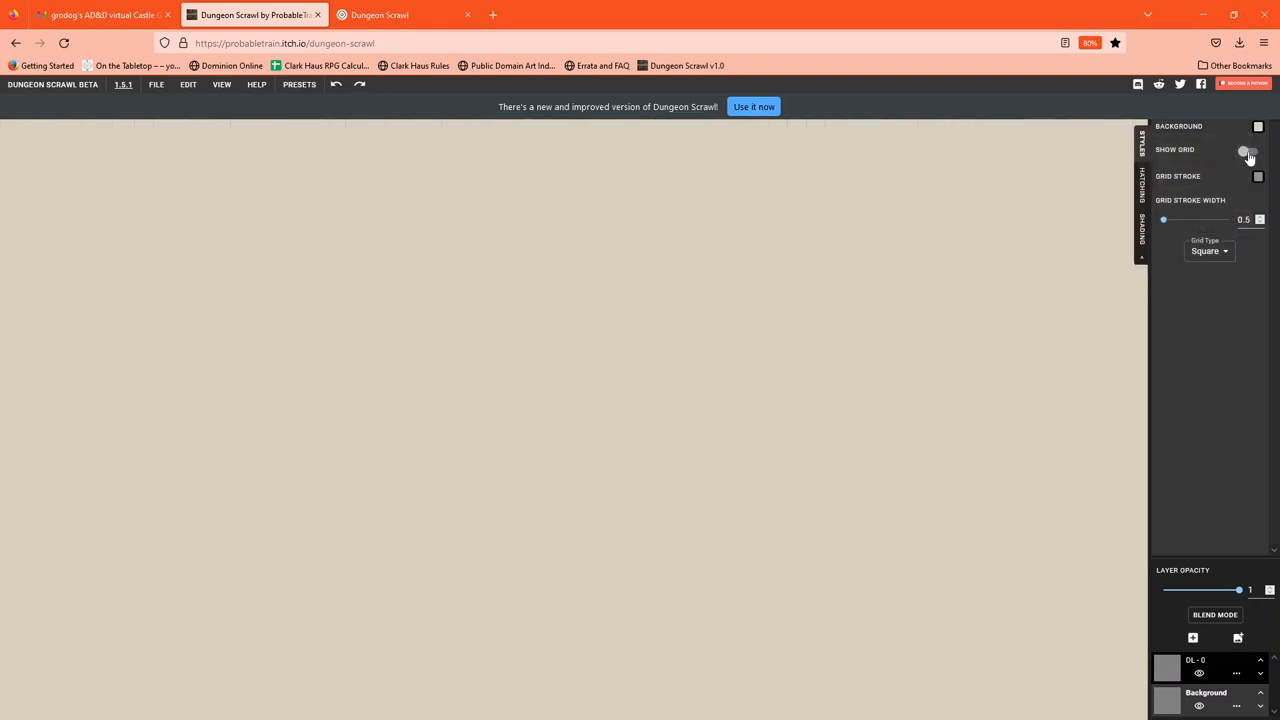
click(1249, 150)
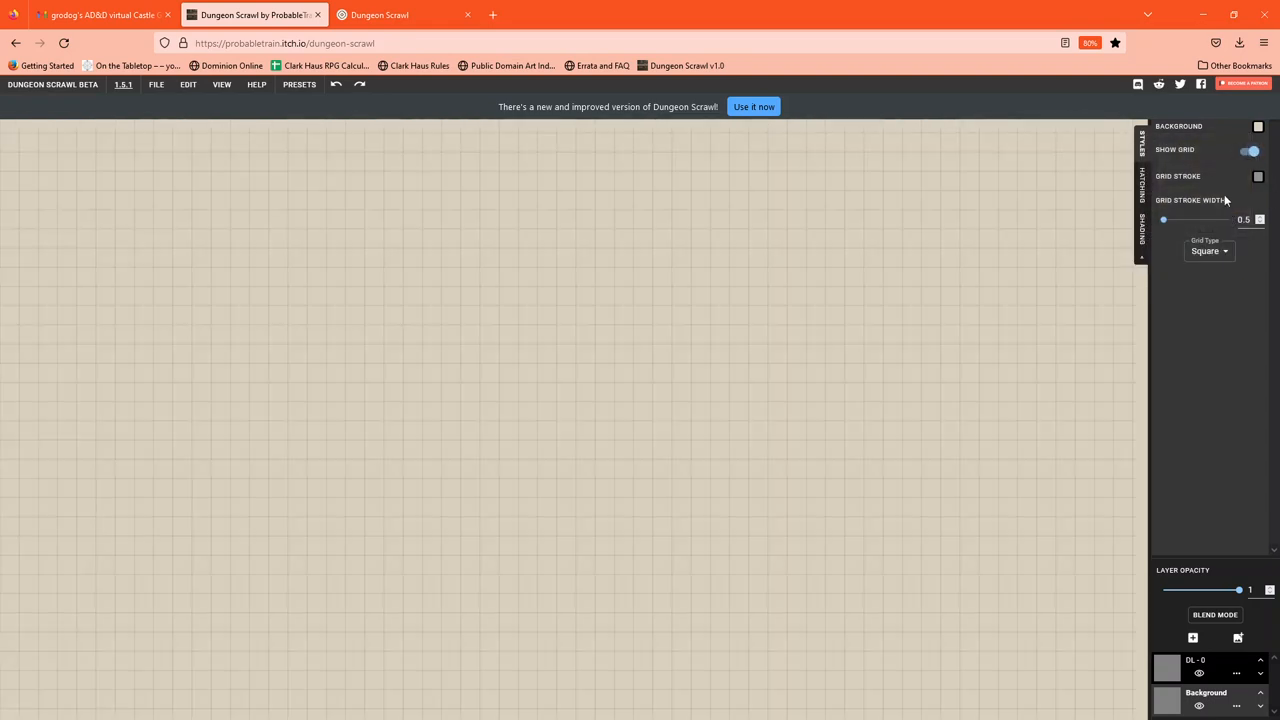
click(1258, 176)
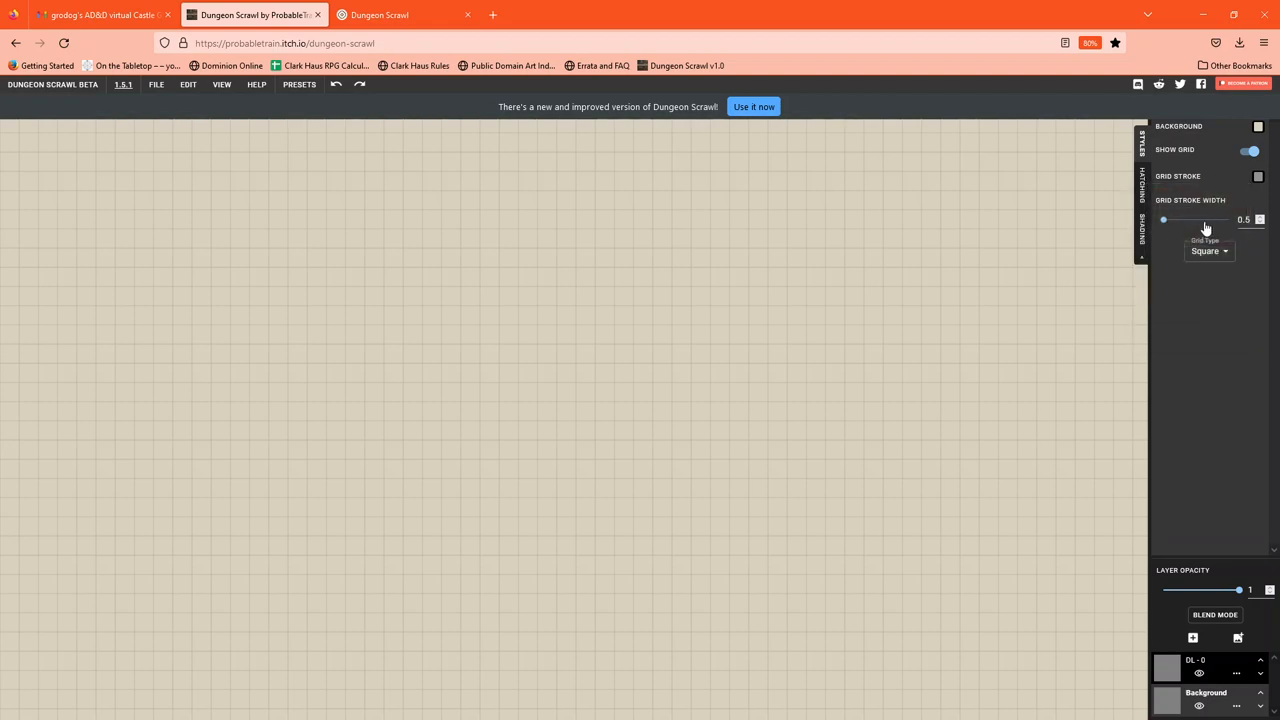
mouse_move(1218, 251)
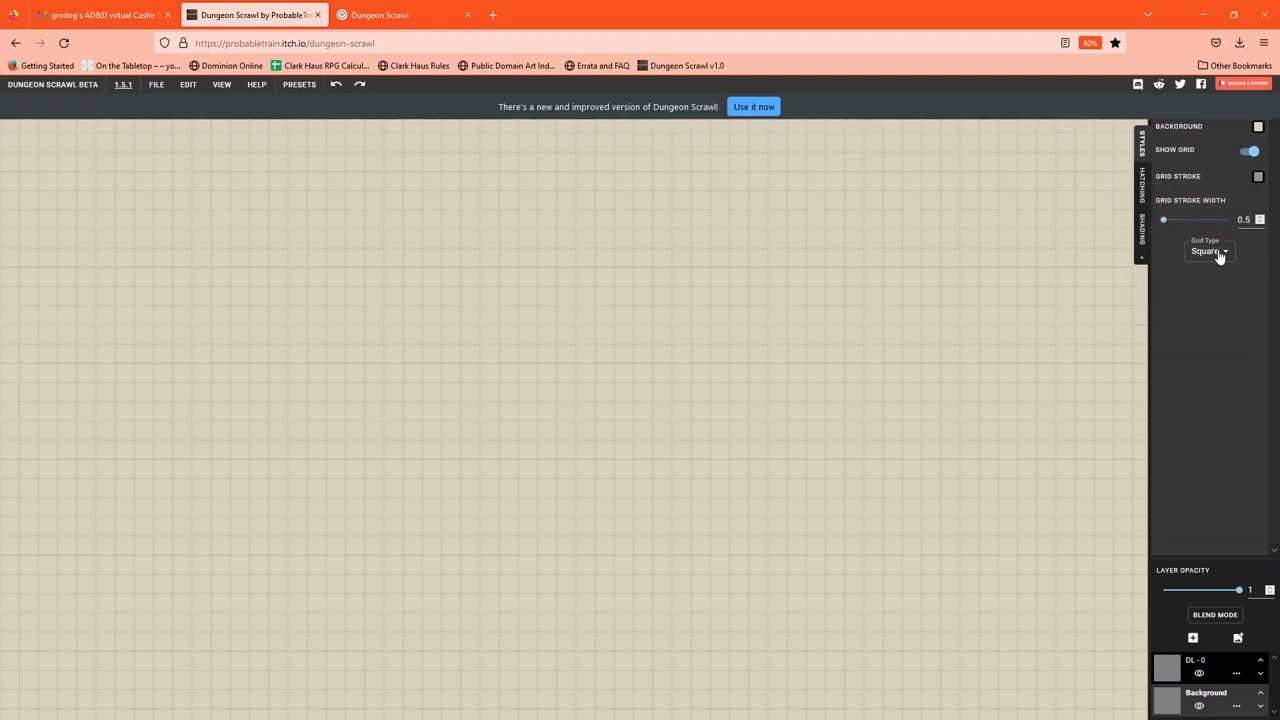
- Switch the grid type to Hex and back to Square, then show Hatching settings
click(1208, 251)
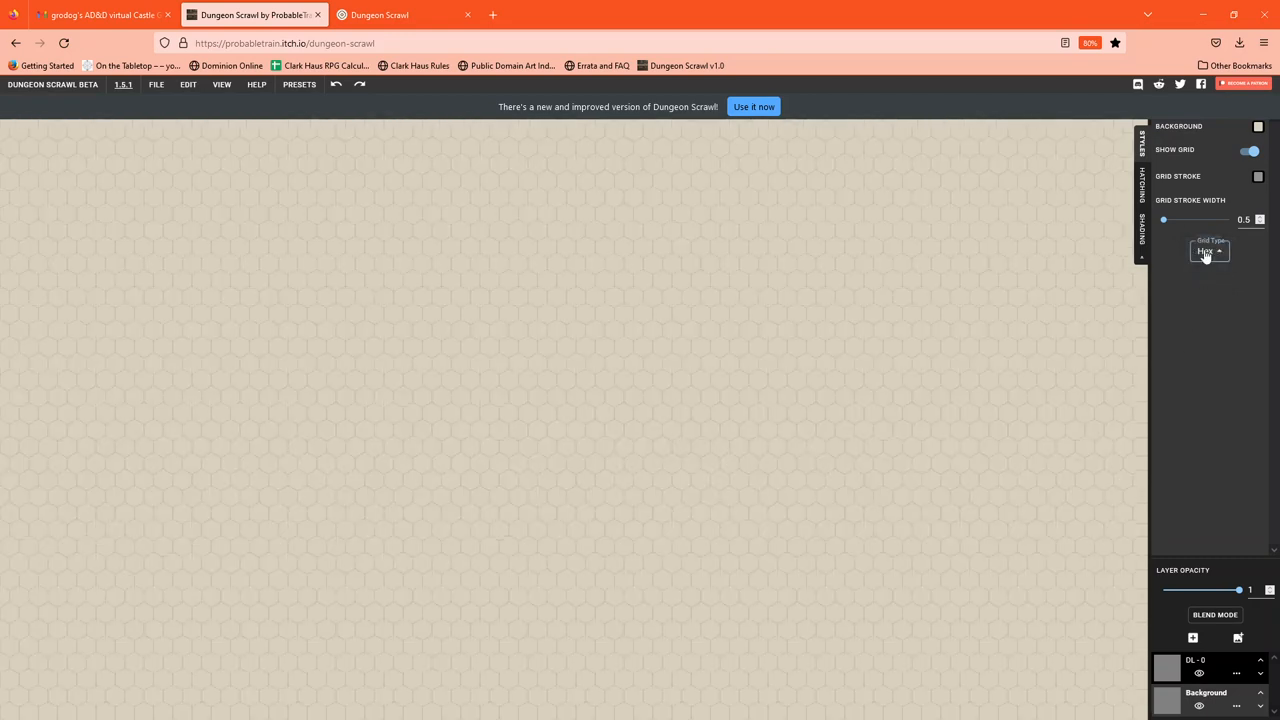
click(1208, 251)
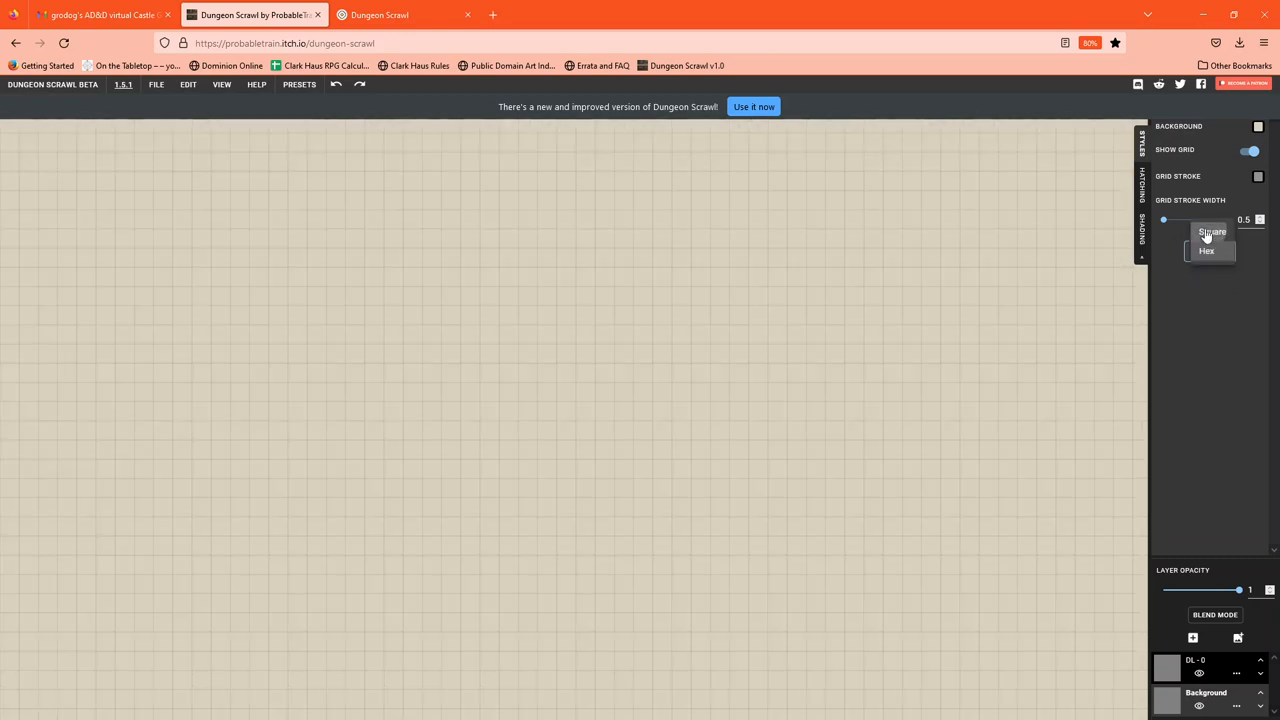
click(1210, 232)
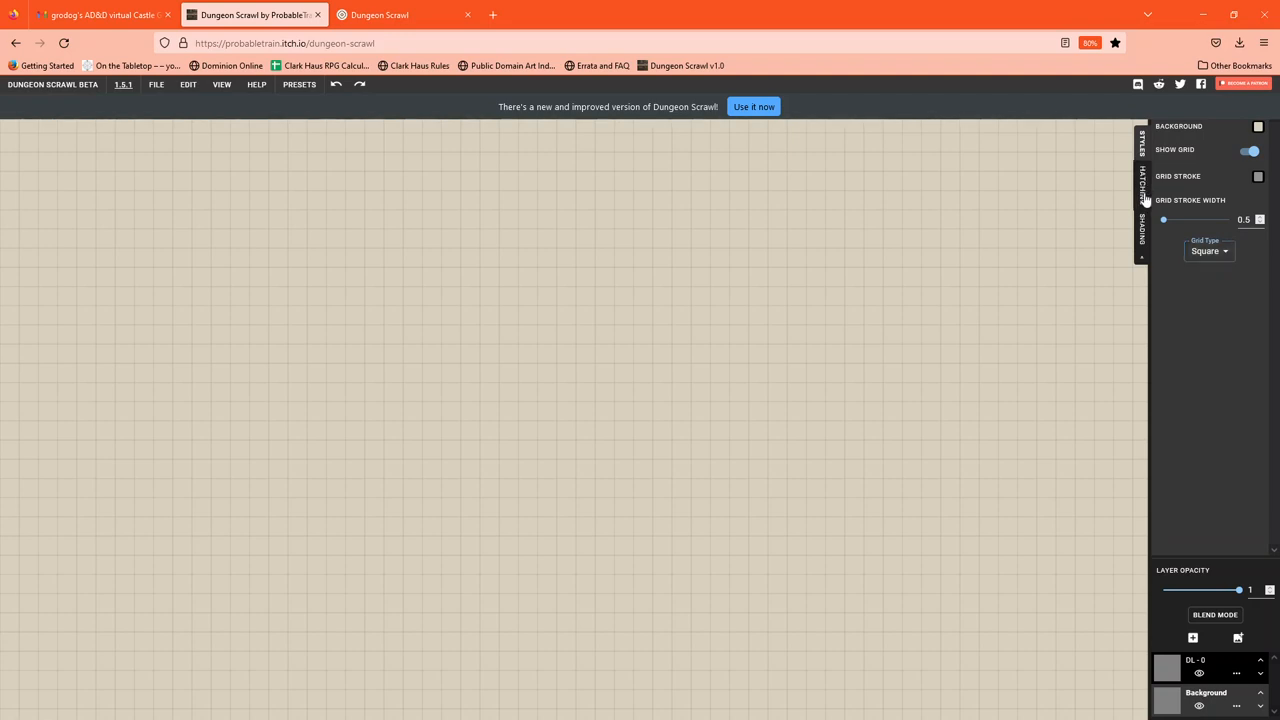
click(1142, 187)
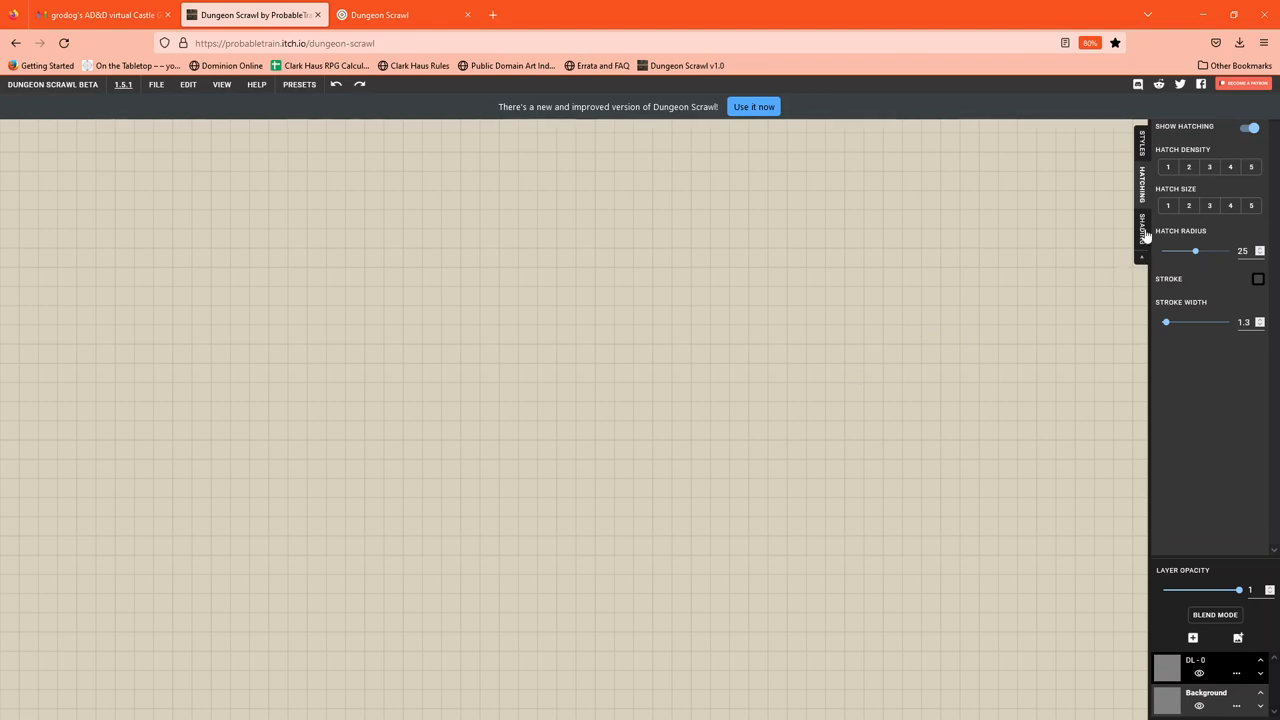
click(1142, 222)
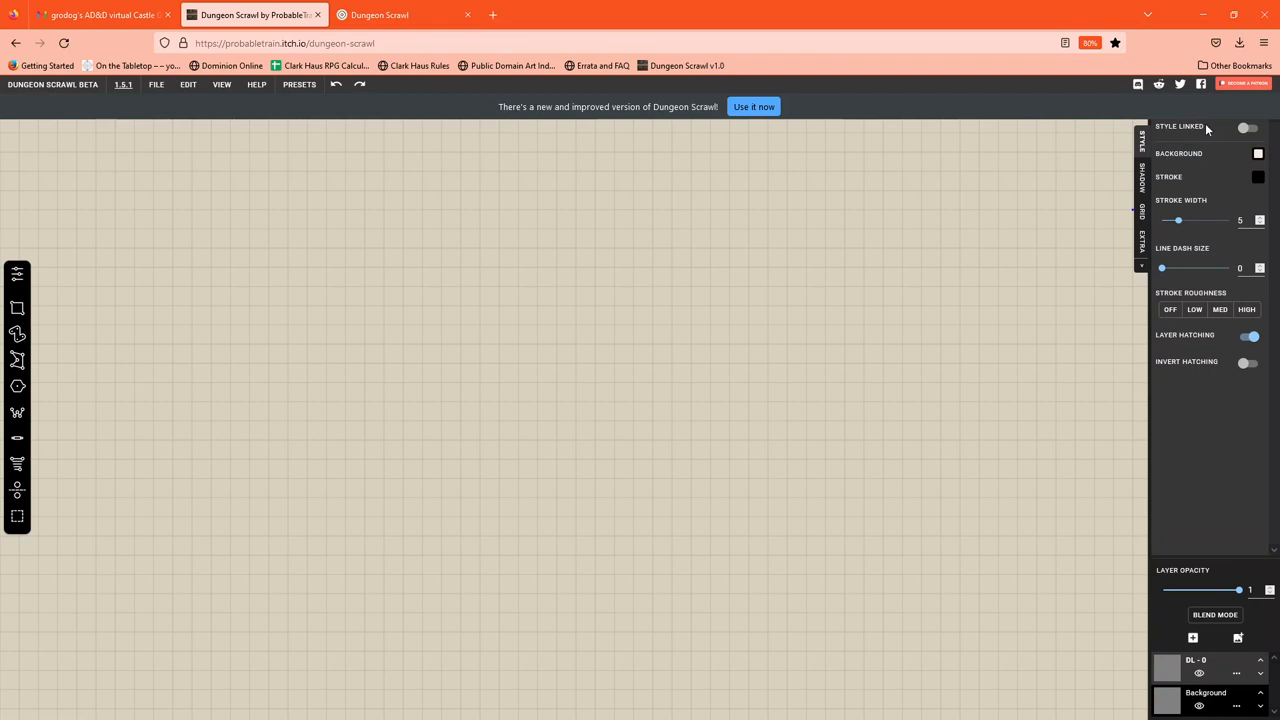
mouse_move(1214, 132)
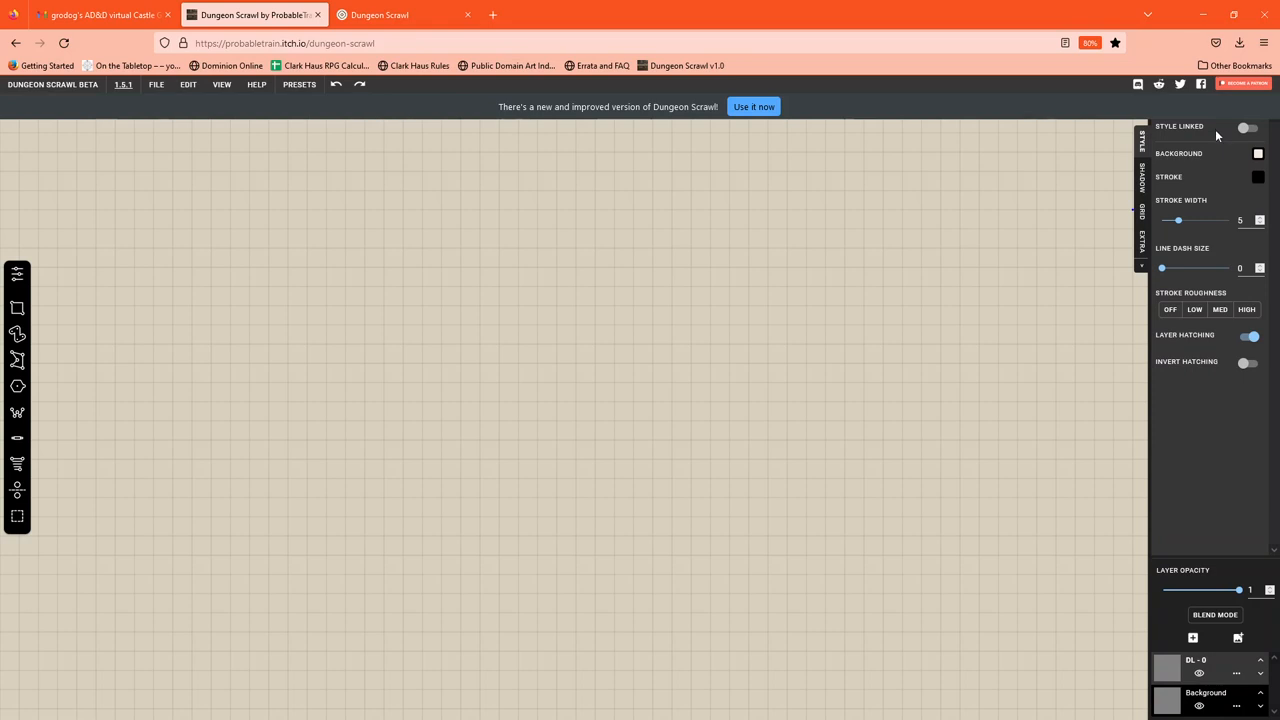
mouse_move(1193, 218)
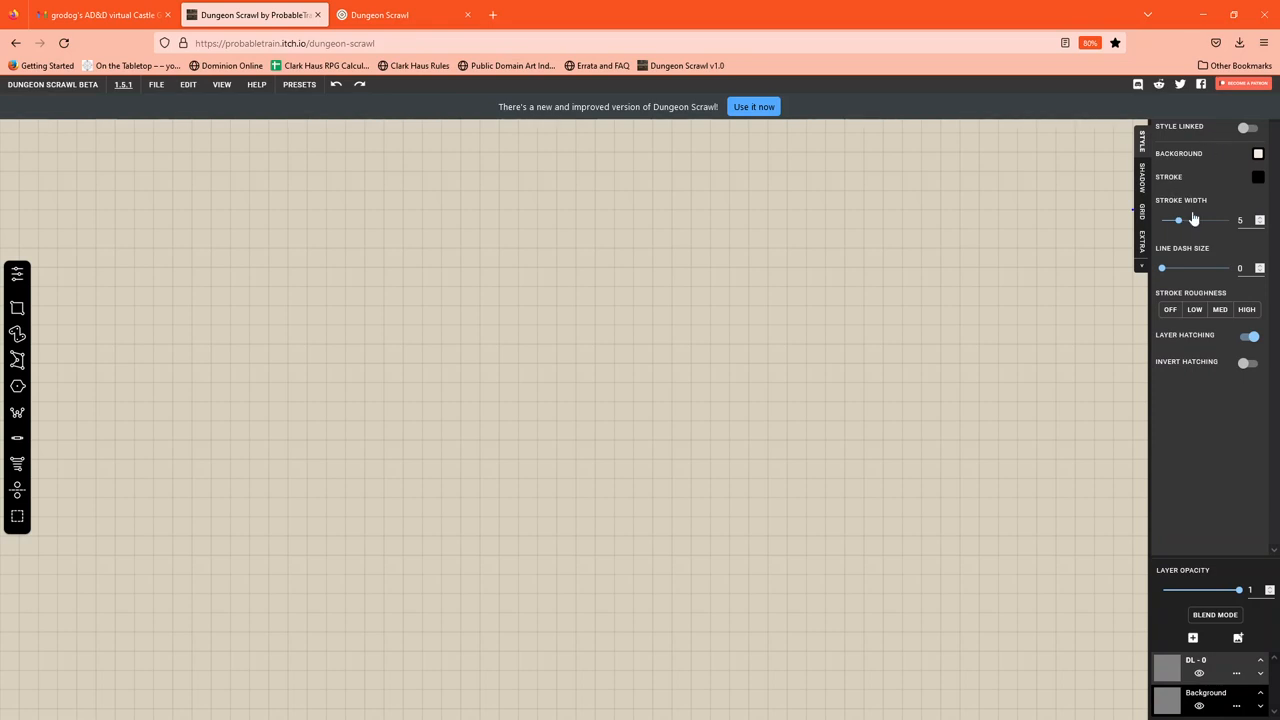
mouse_move(1161, 286)
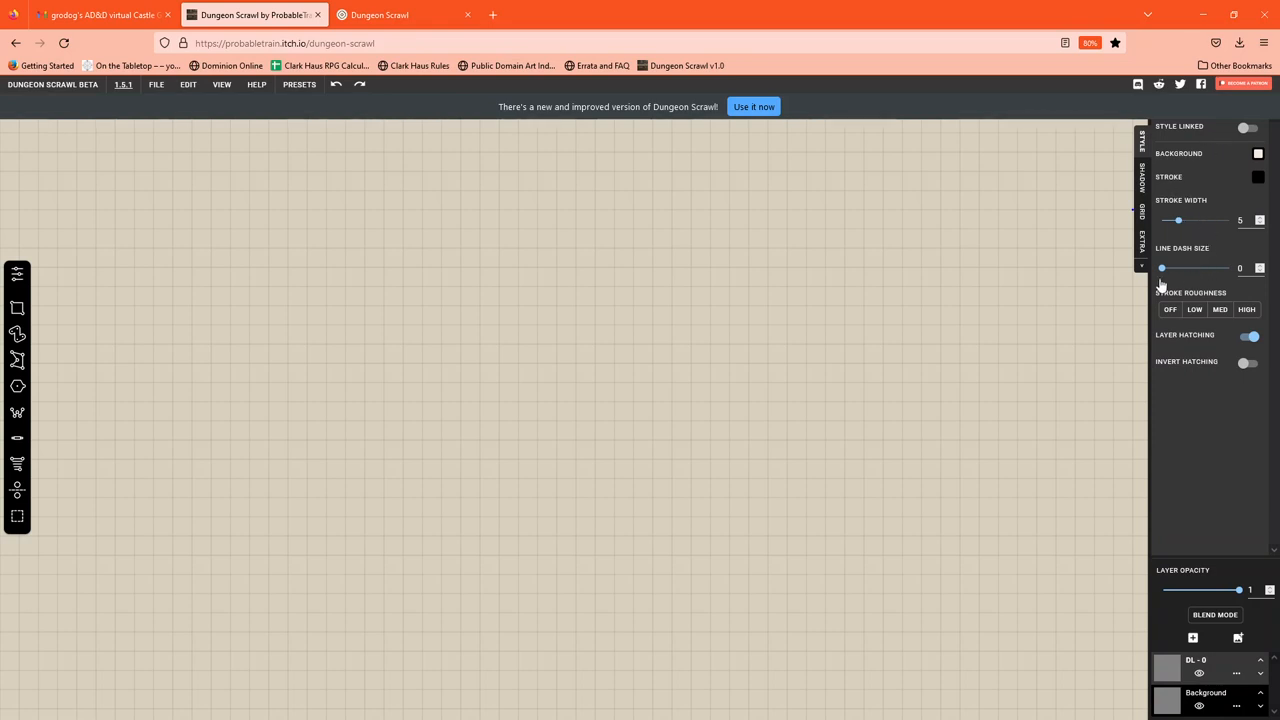
mouse_move(1192, 282)
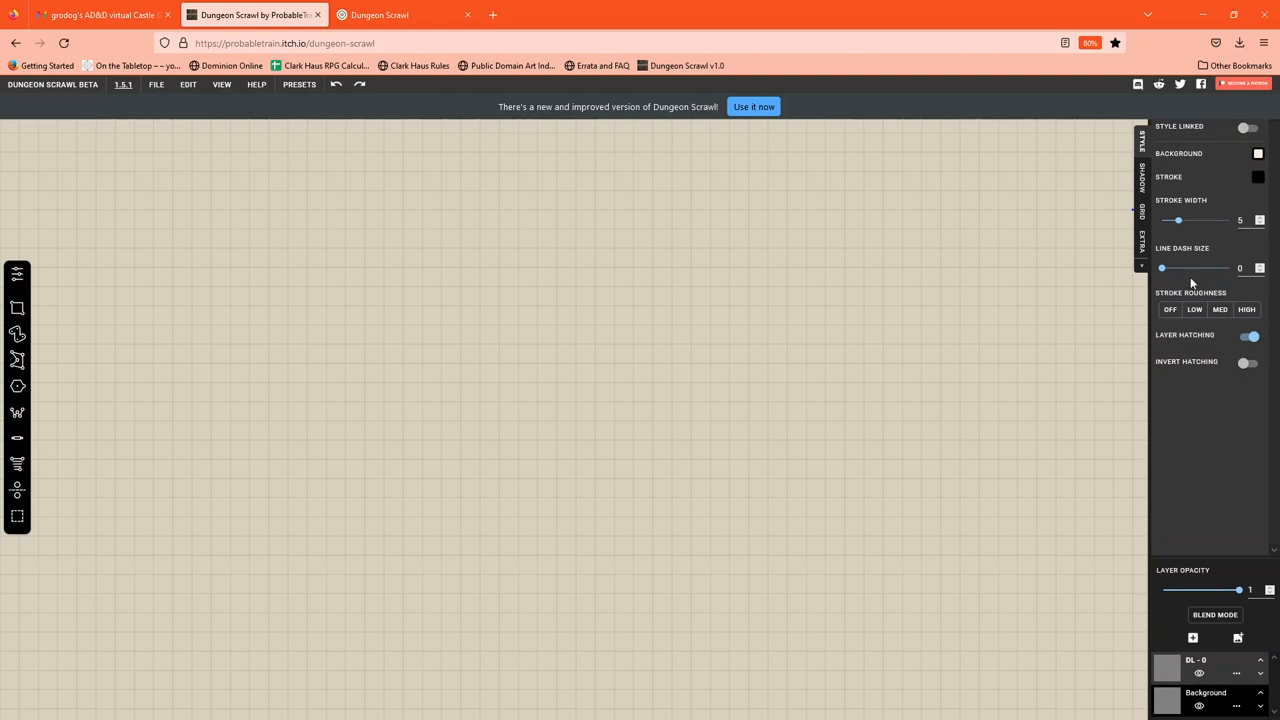
mouse_move(1190, 275)
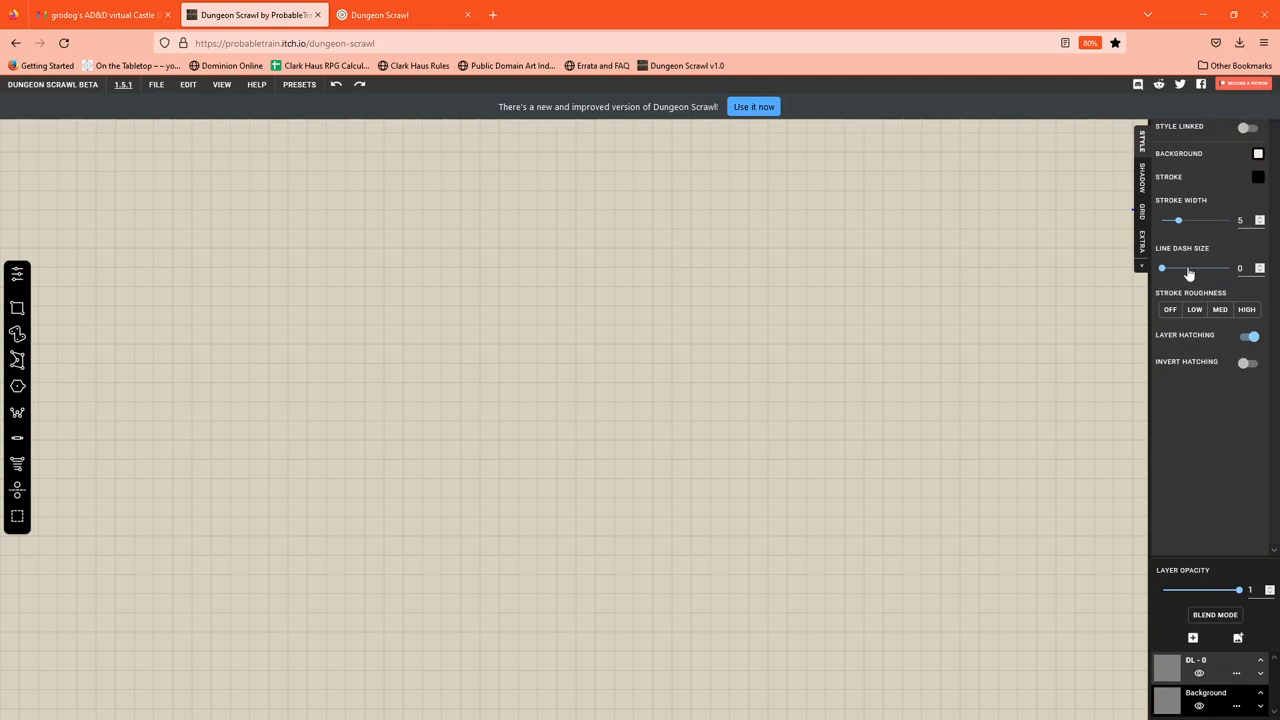
mouse_move(1183, 337)
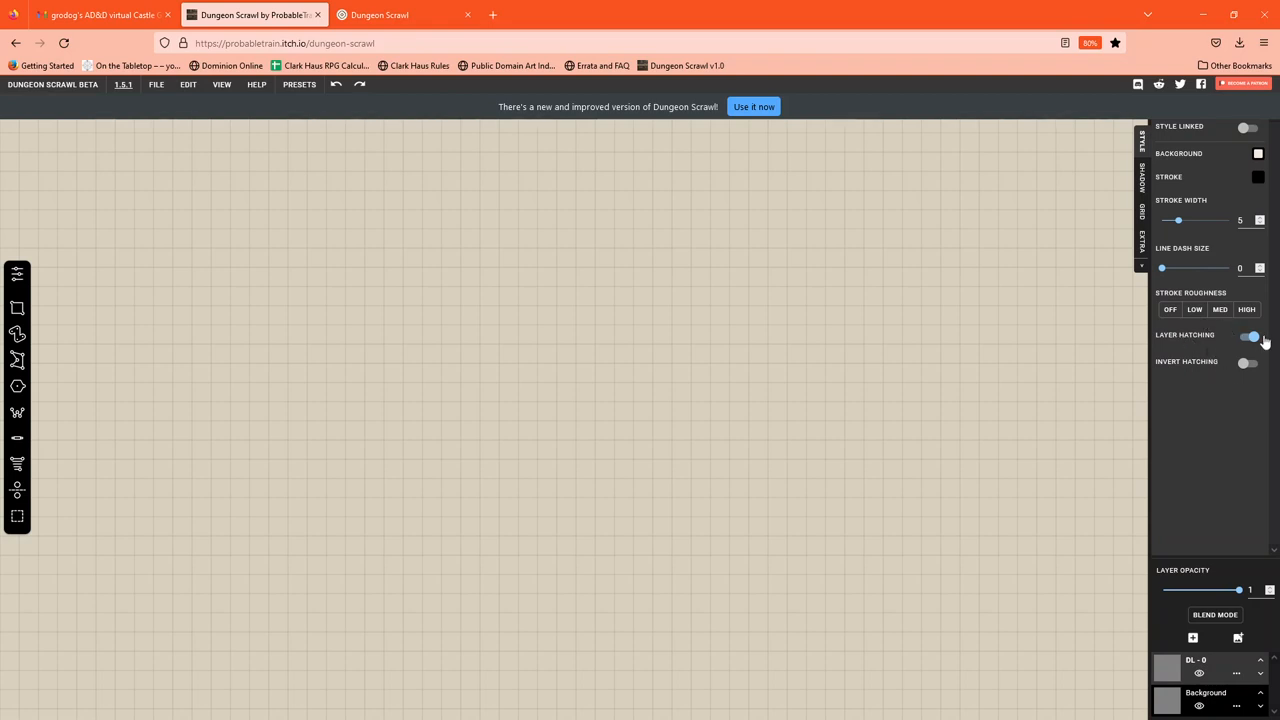
mouse_move(1147, 184)
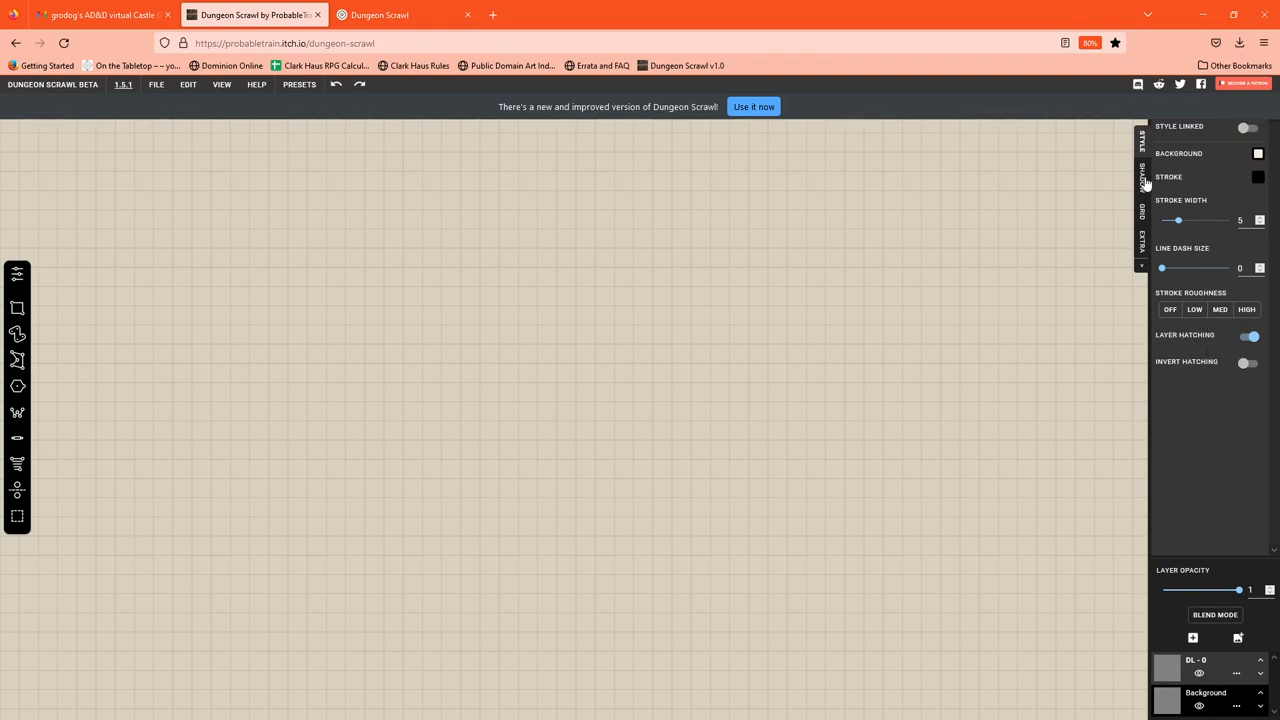
- Show the GRID settings for DL - 0, with stroke width 0.7
click(1141, 210)
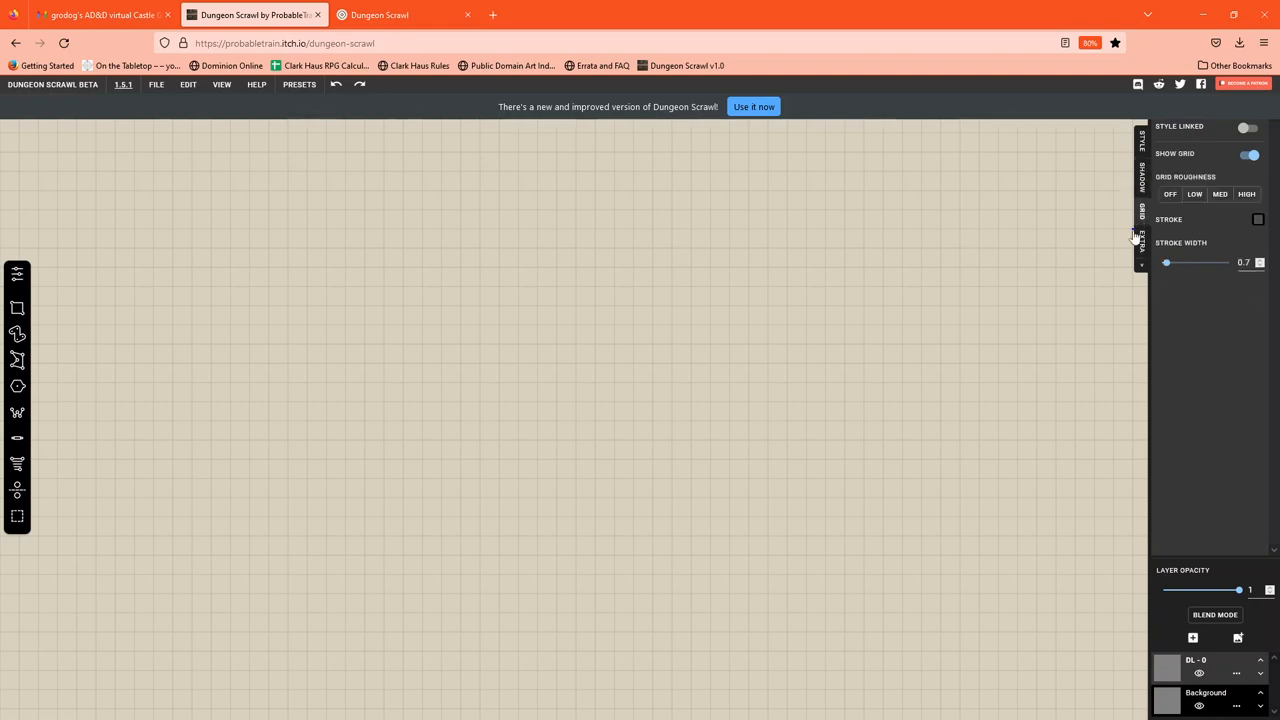
- Show the EXTRA tab with donjon import and 10 by 10 maze generation
click(1141, 238)
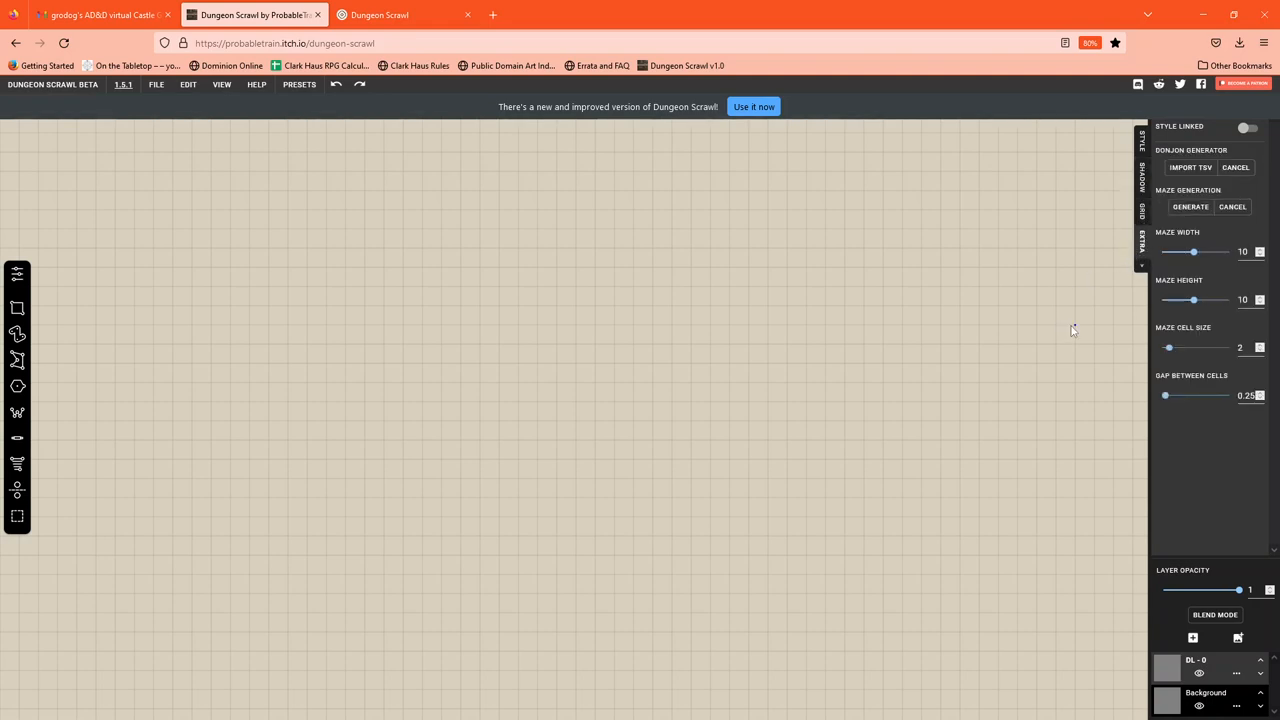
mouse_move(1203, 350)
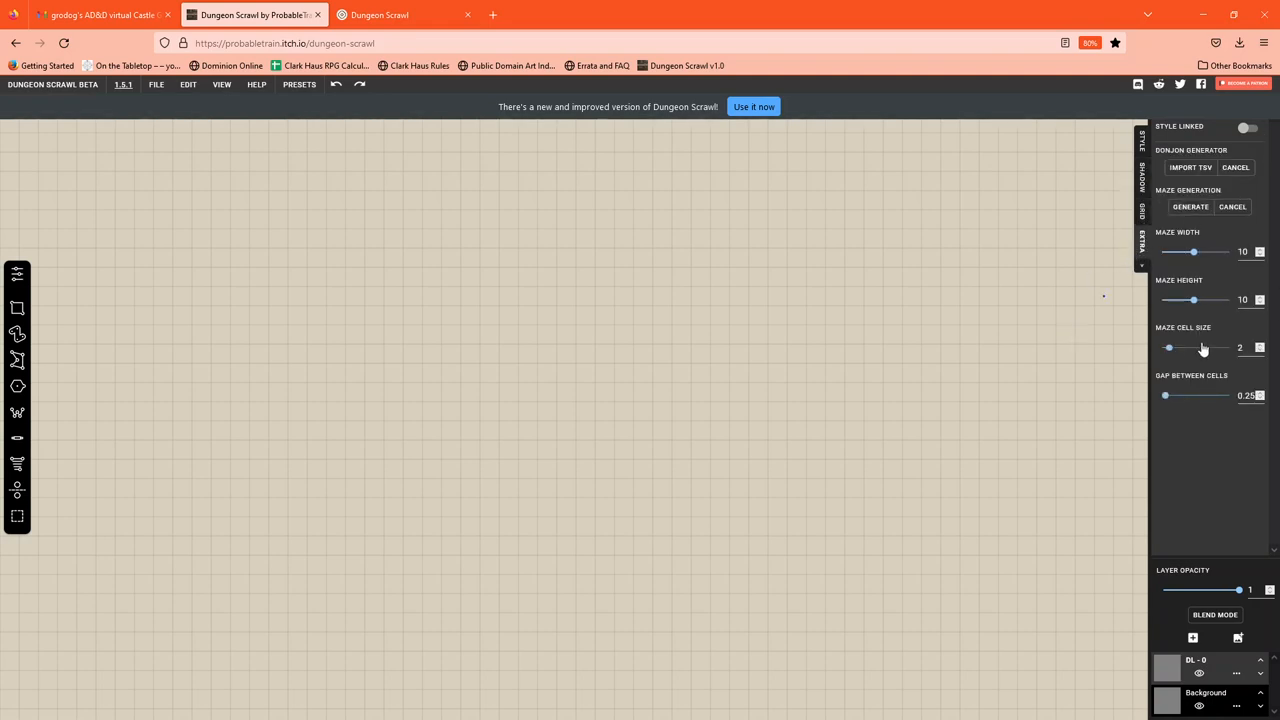
mouse_move(1151, 307)
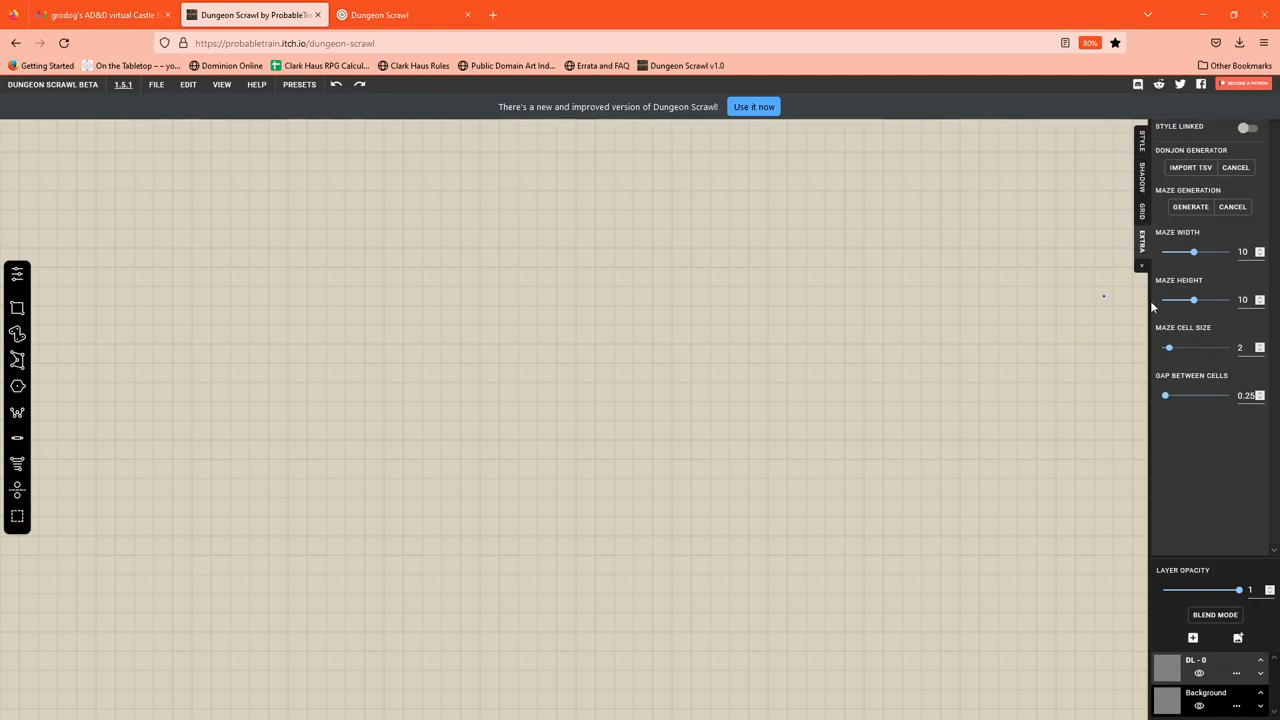
mouse_move(1164, 176)
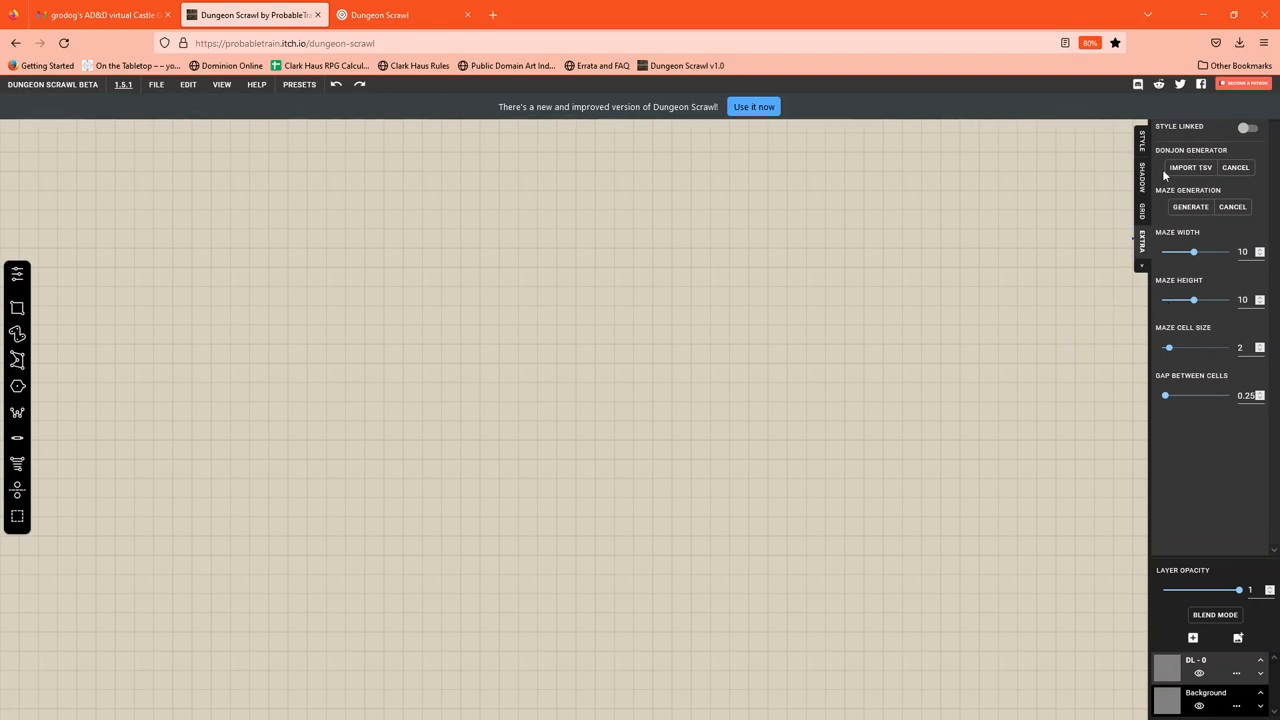
mouse_move(1159, 236)
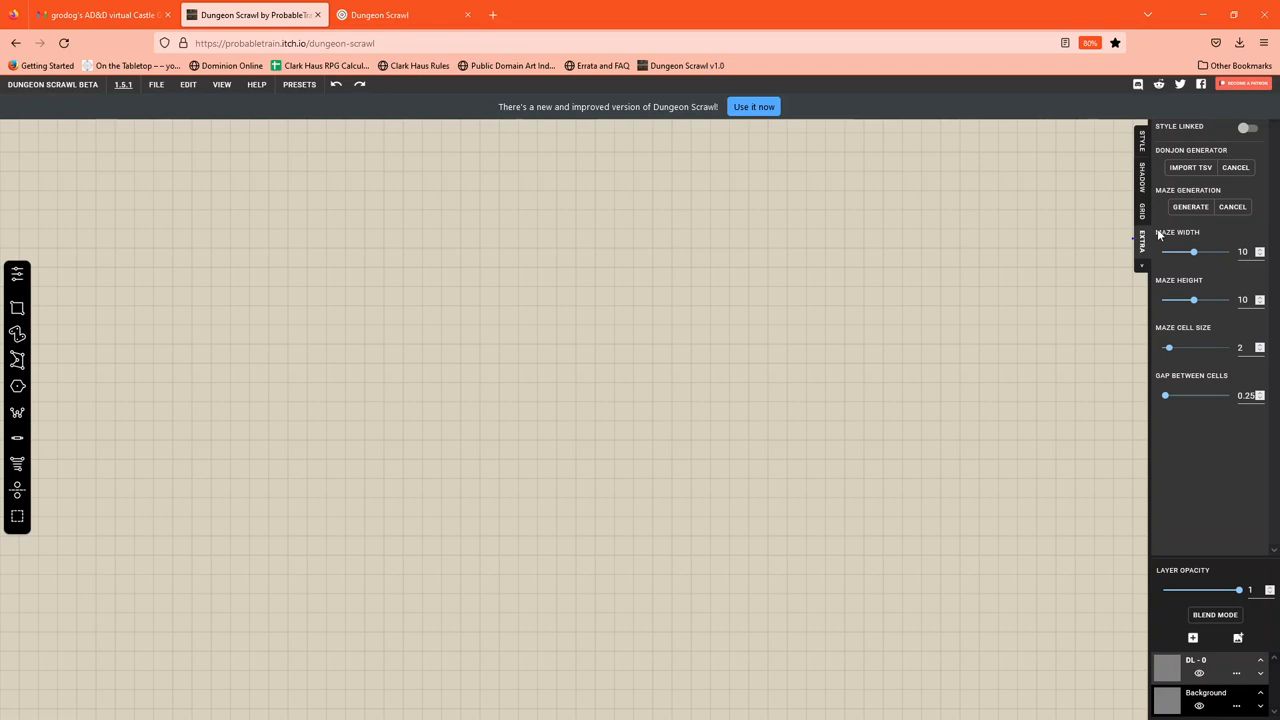
mouse_move(1159, 331)
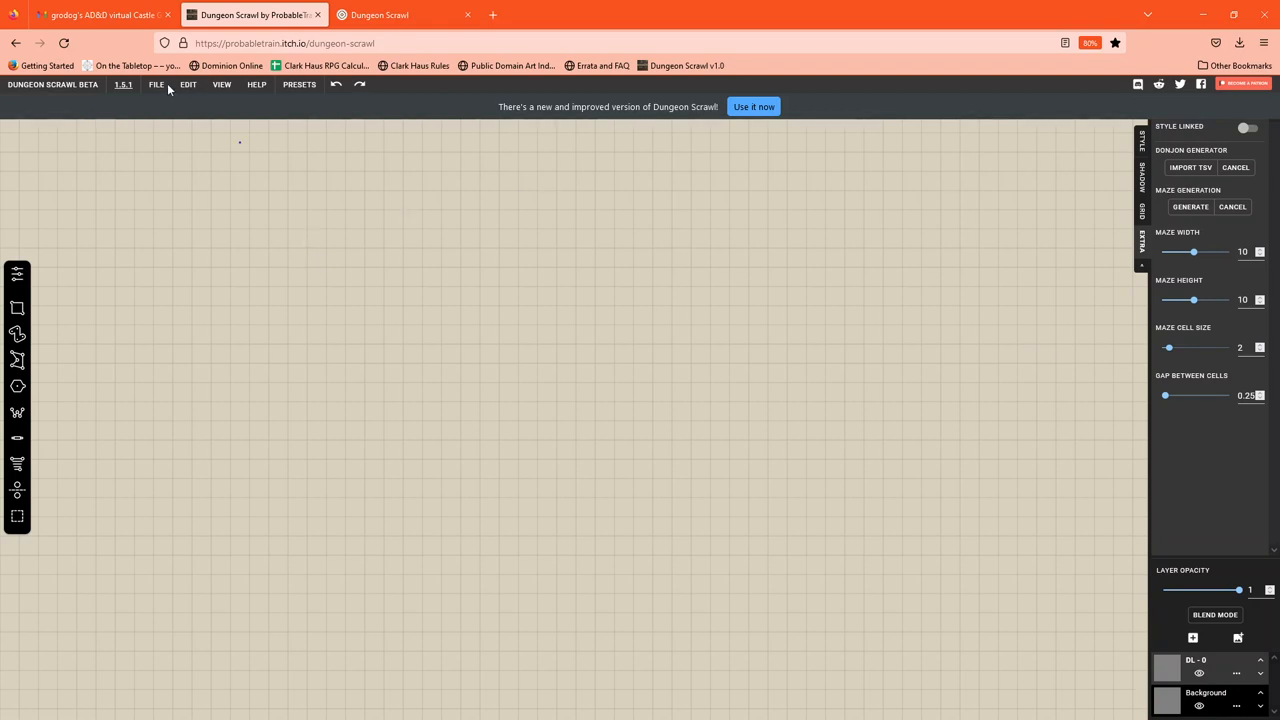
- Open the FILE menu listing new, load, download, export and import savefile
click(156, 84)
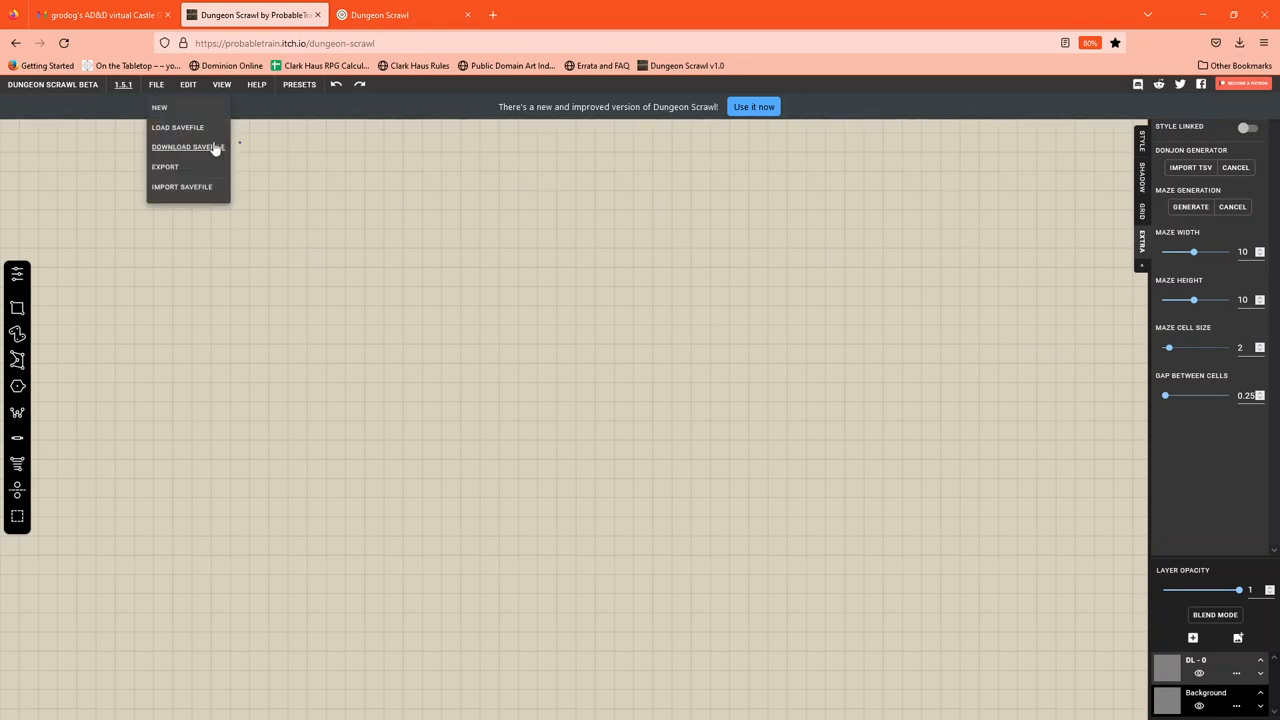
mouse_move(30, 430)
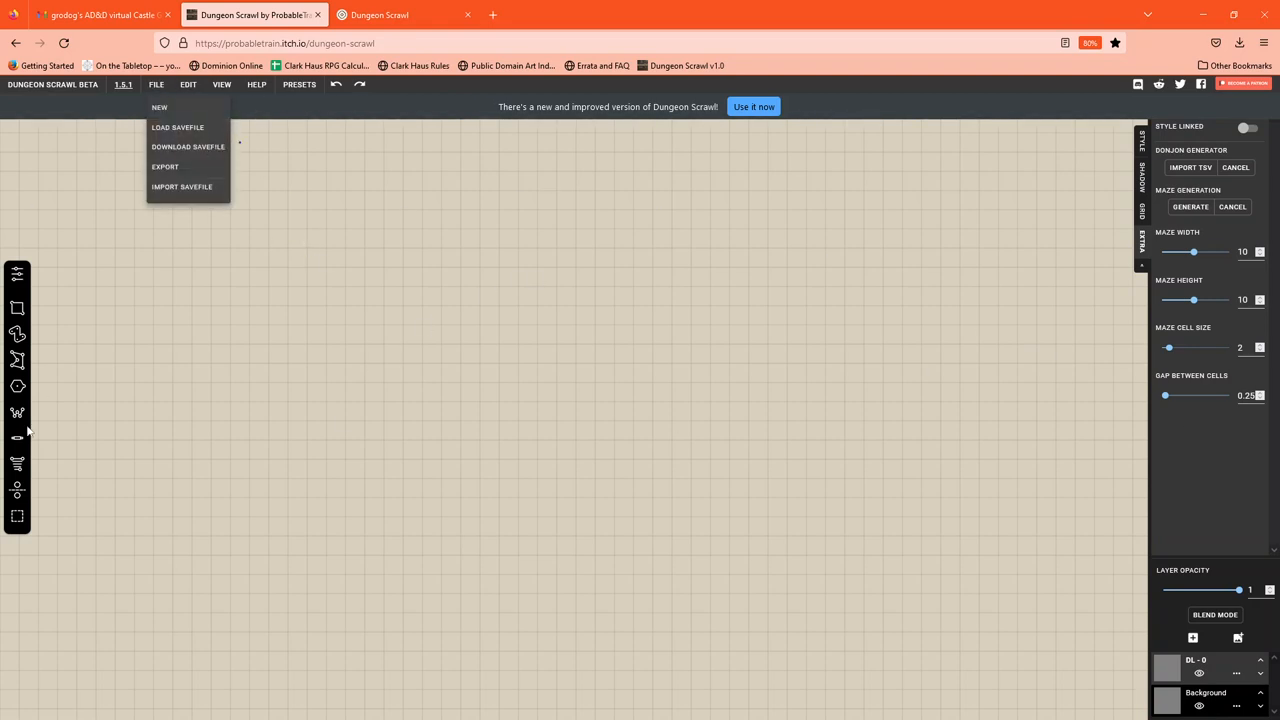
mouse_move(985, 405)
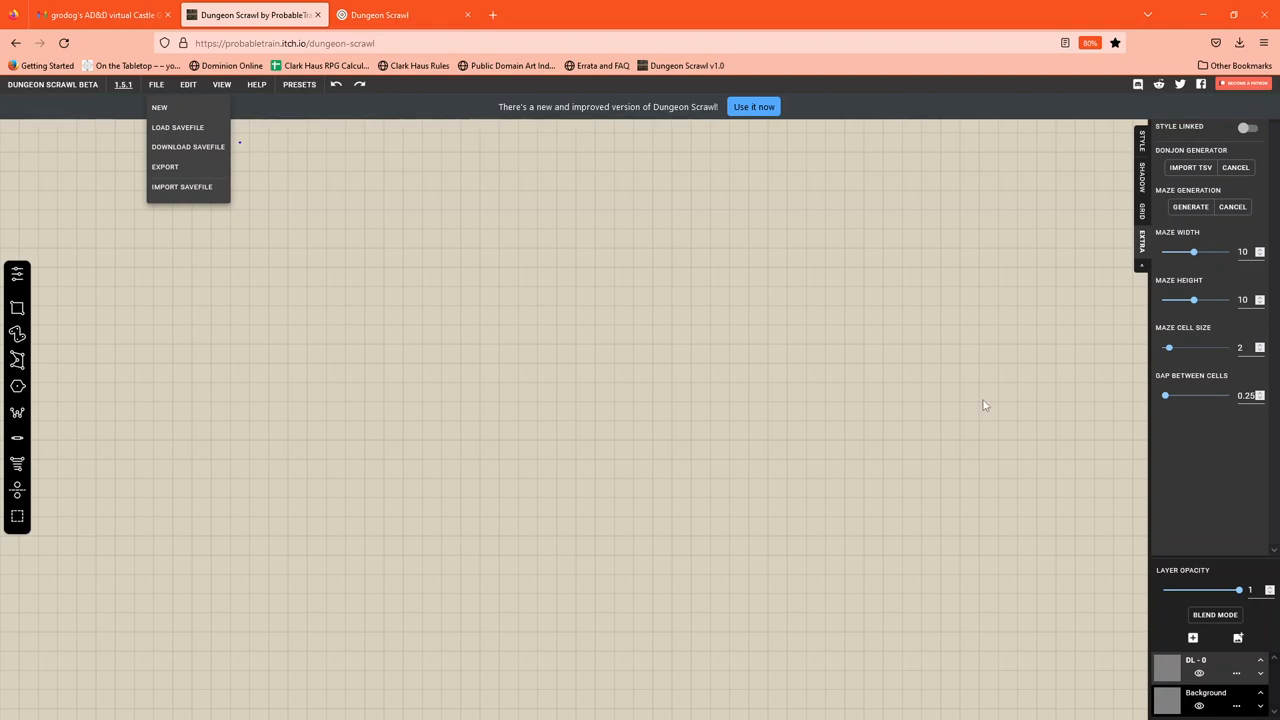
mouse_move(1196, 462)
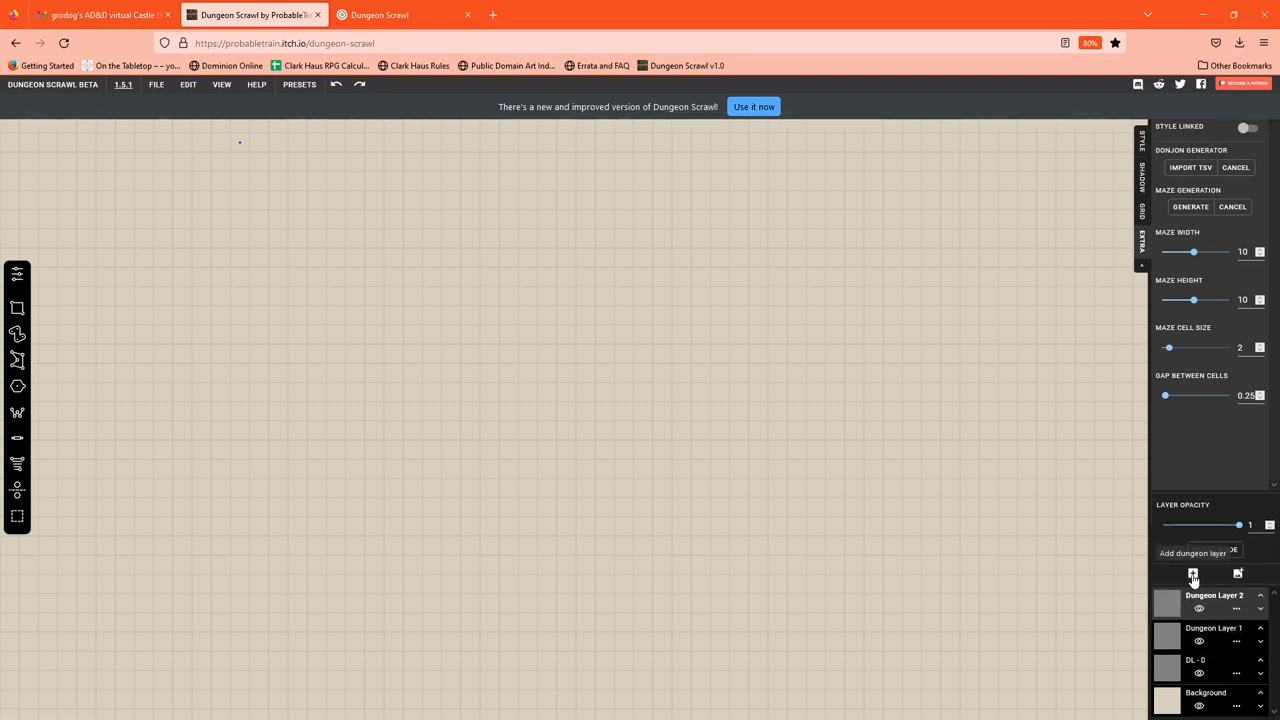
mouse_move(1238, 573)
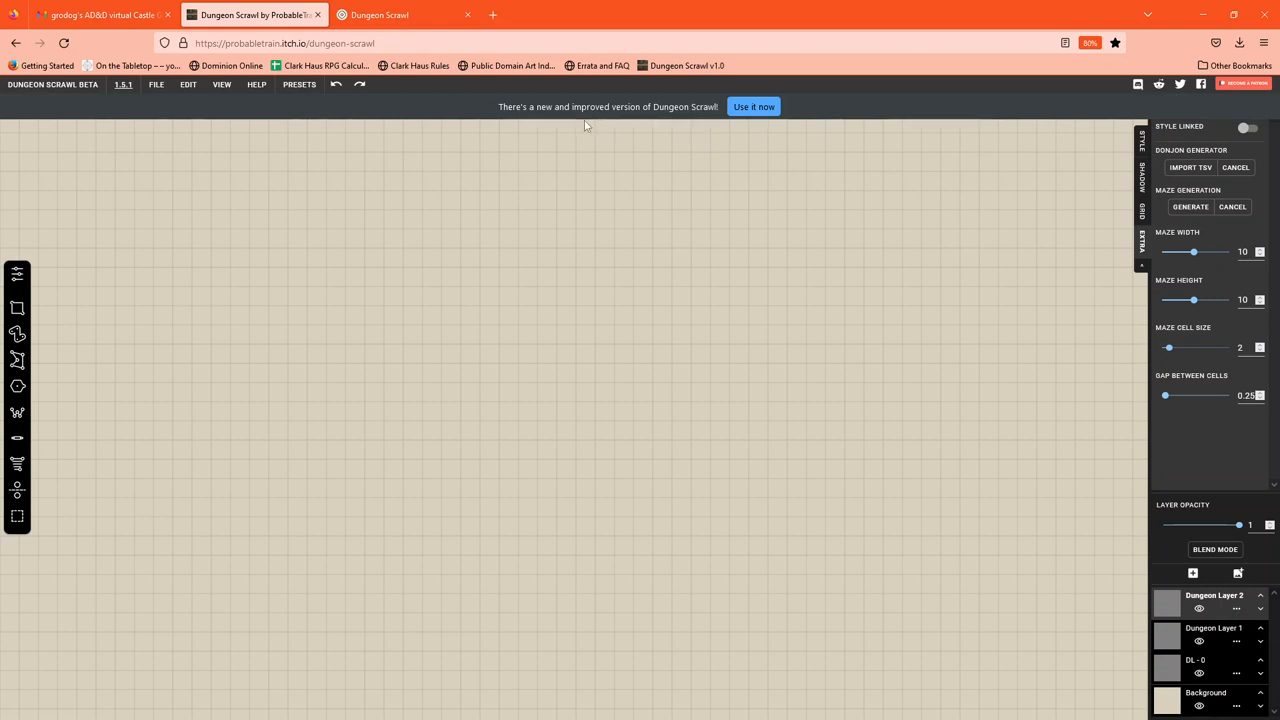
mouse_move(850, 133)
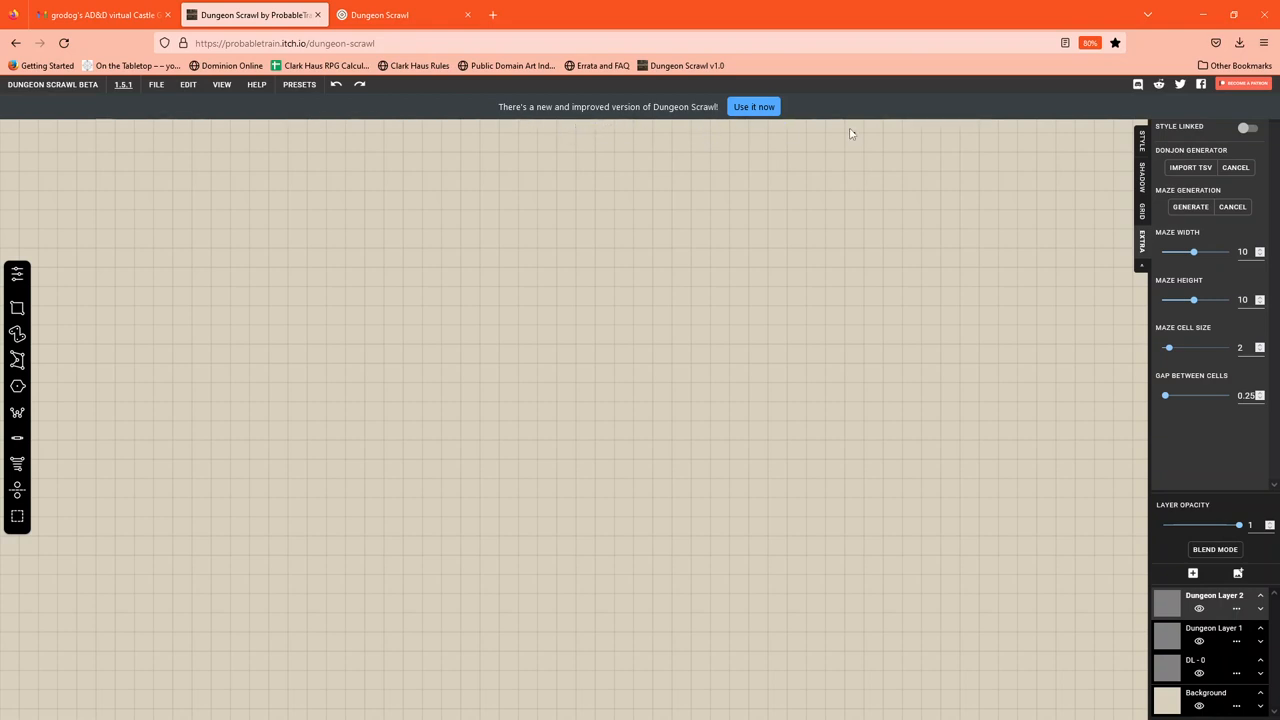
mouse_move(622, 132)
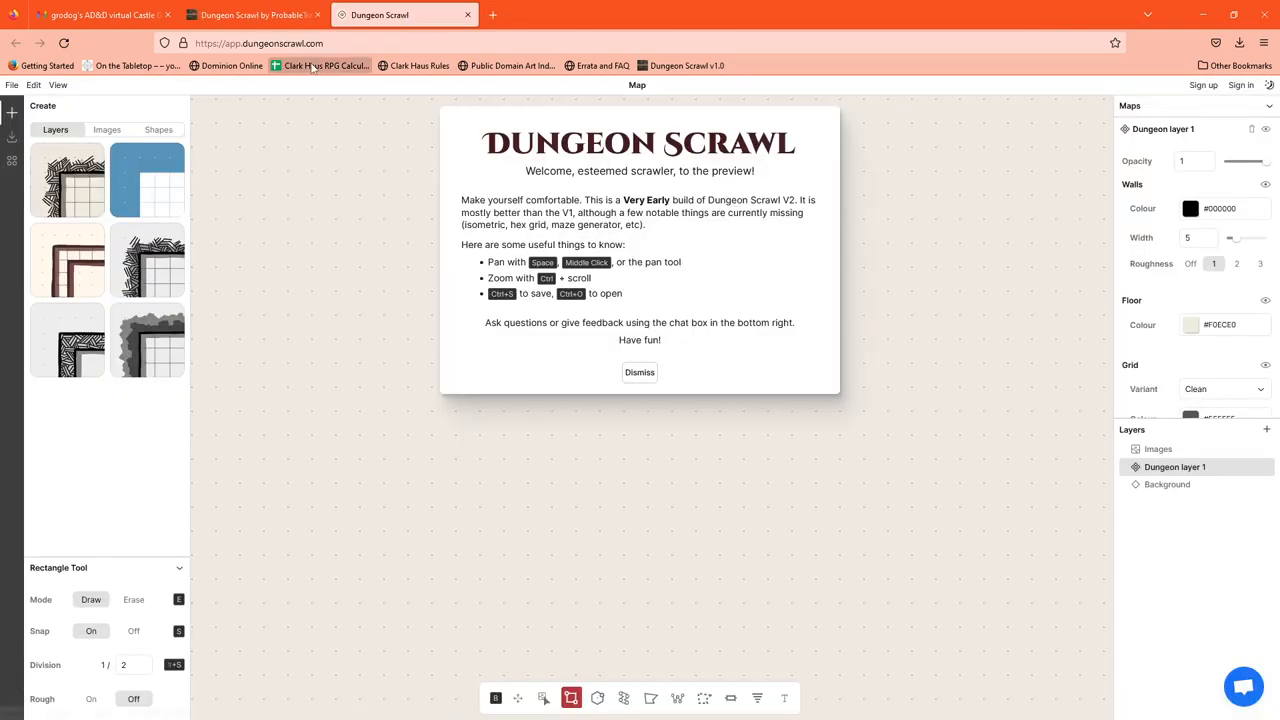
mouse_move(768, 281)
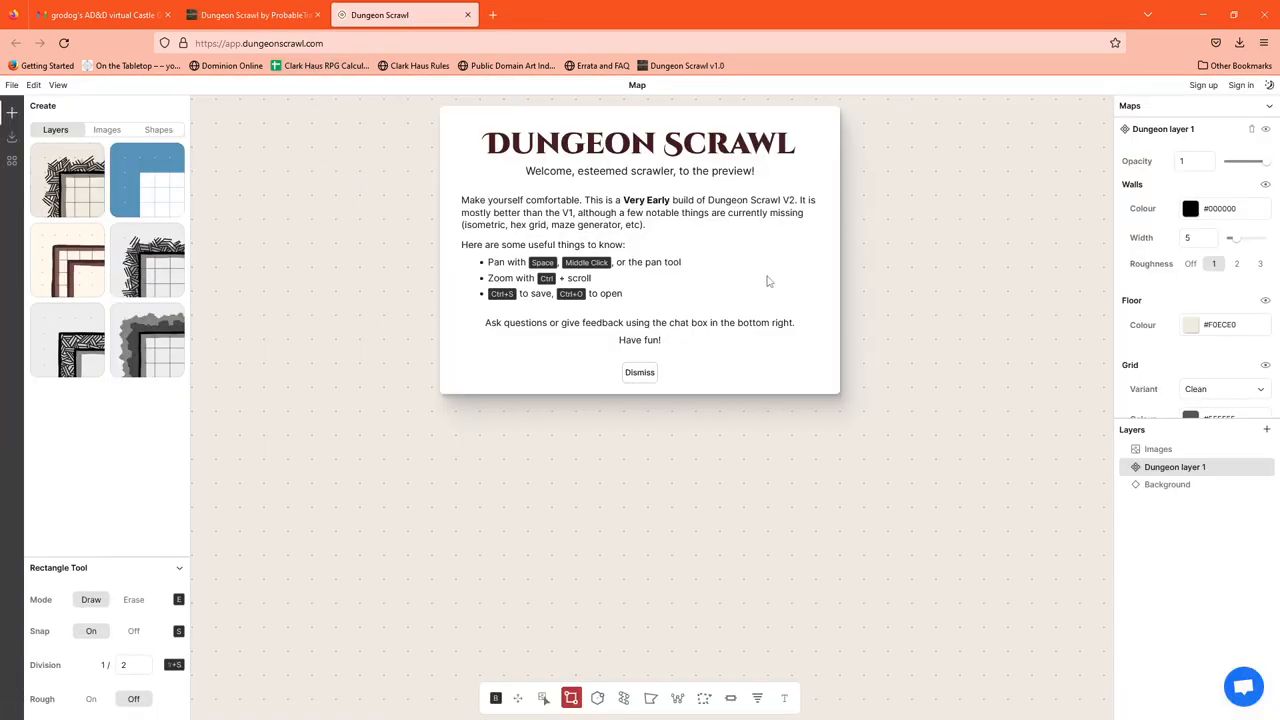
mouse_move(827, 326)
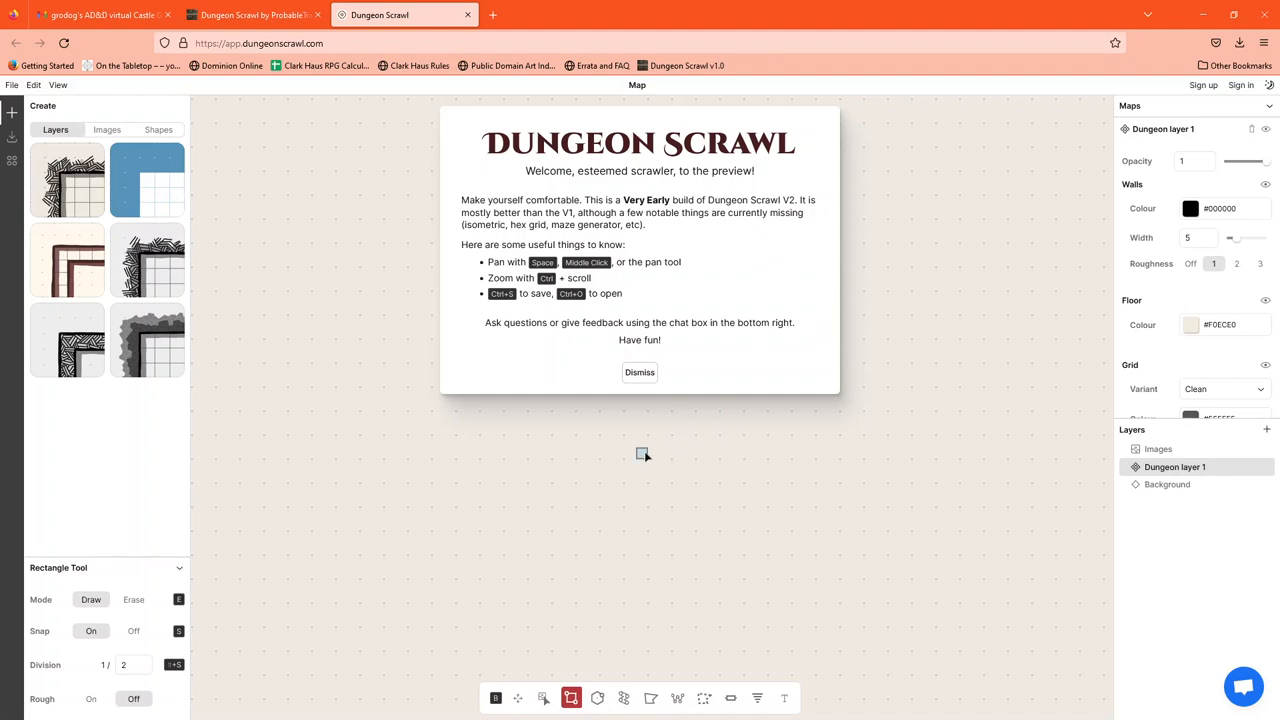
mouse_move(605, 453)
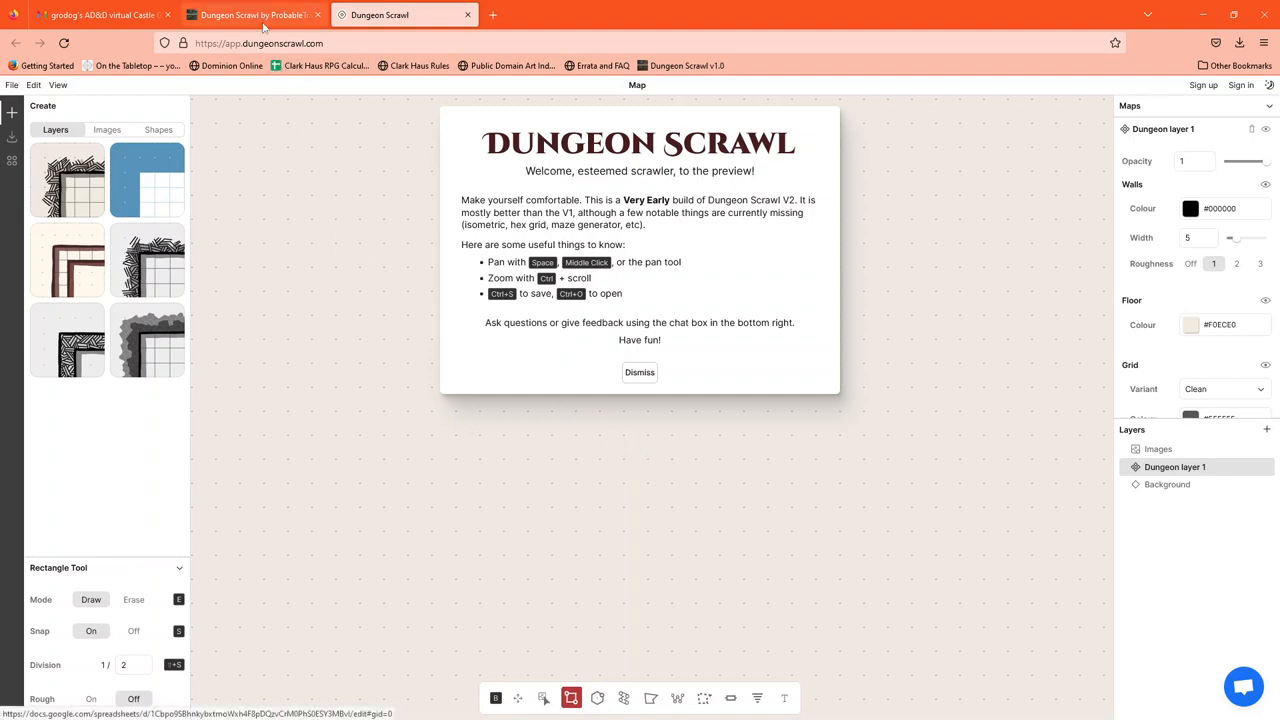
- Switch to the app.dungeonscrawl.com tab showing the Dungeon Scrawl V2 preview
click(250, 14)
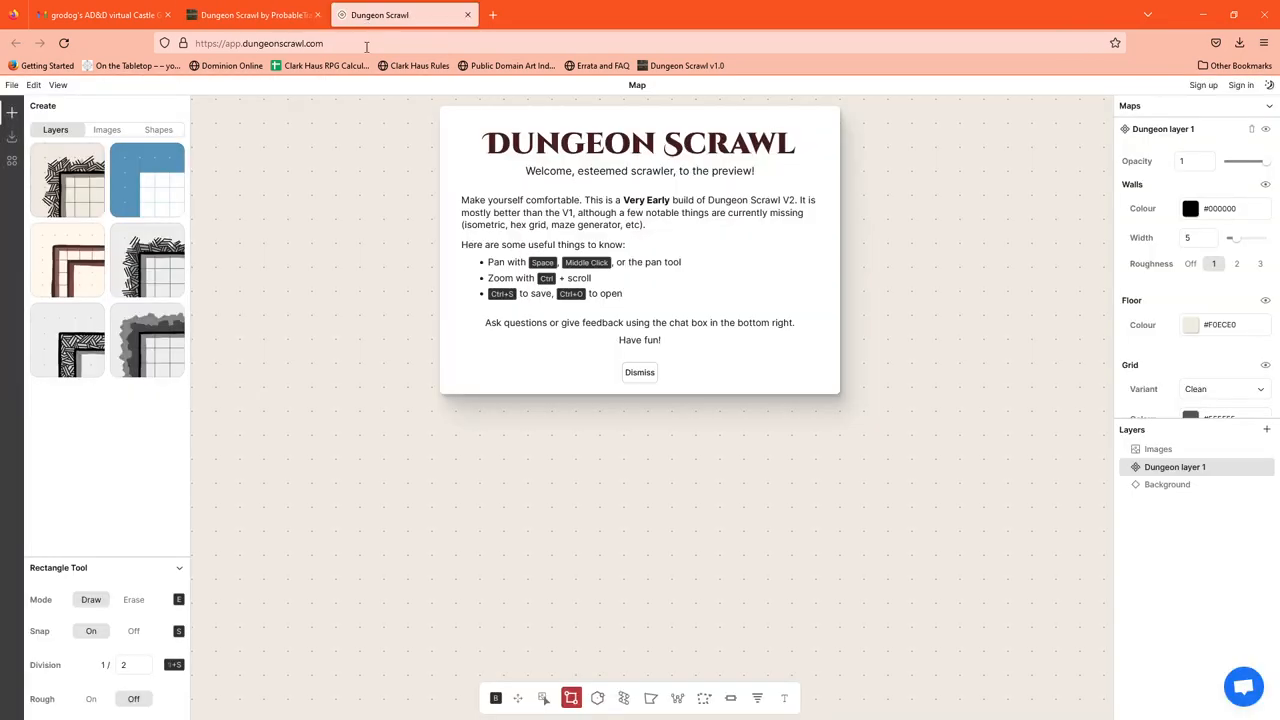
- Return to the Dungeon Scrawl by ProbableTrain tab and open the FILE menu
click(255, 14)
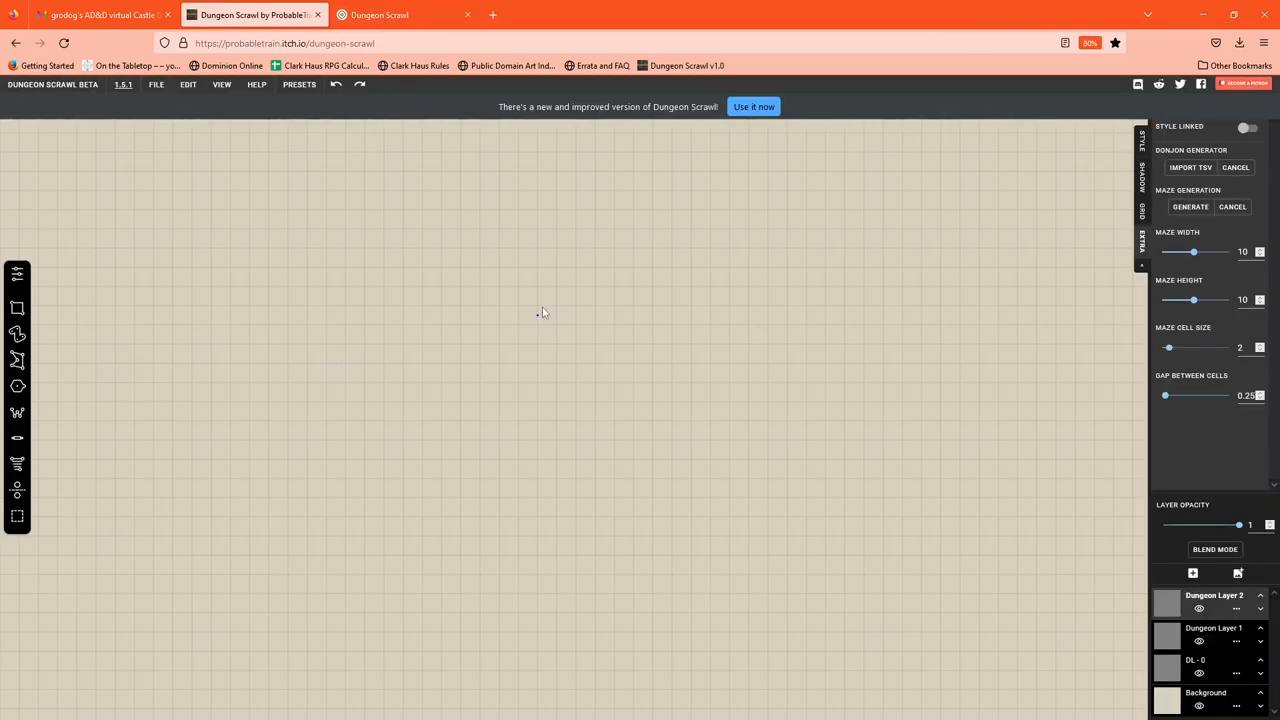
mouse_move(497, 333)
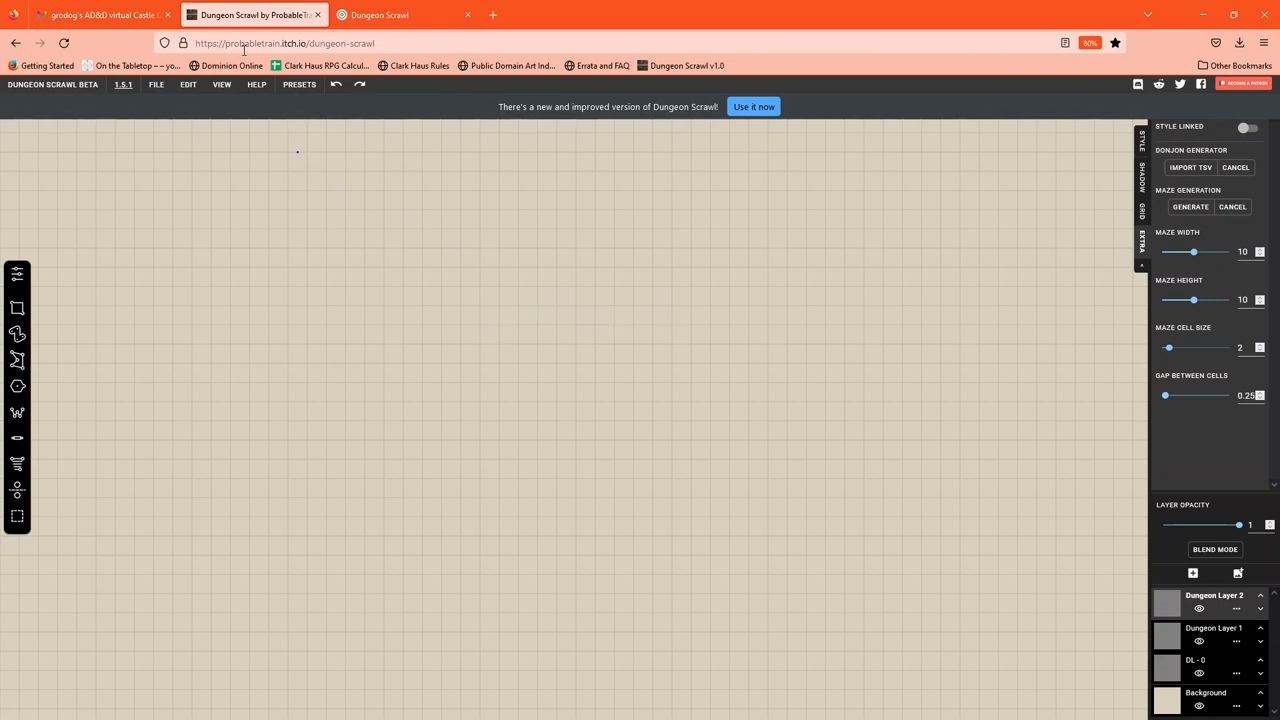
mouse_move(283, 84)
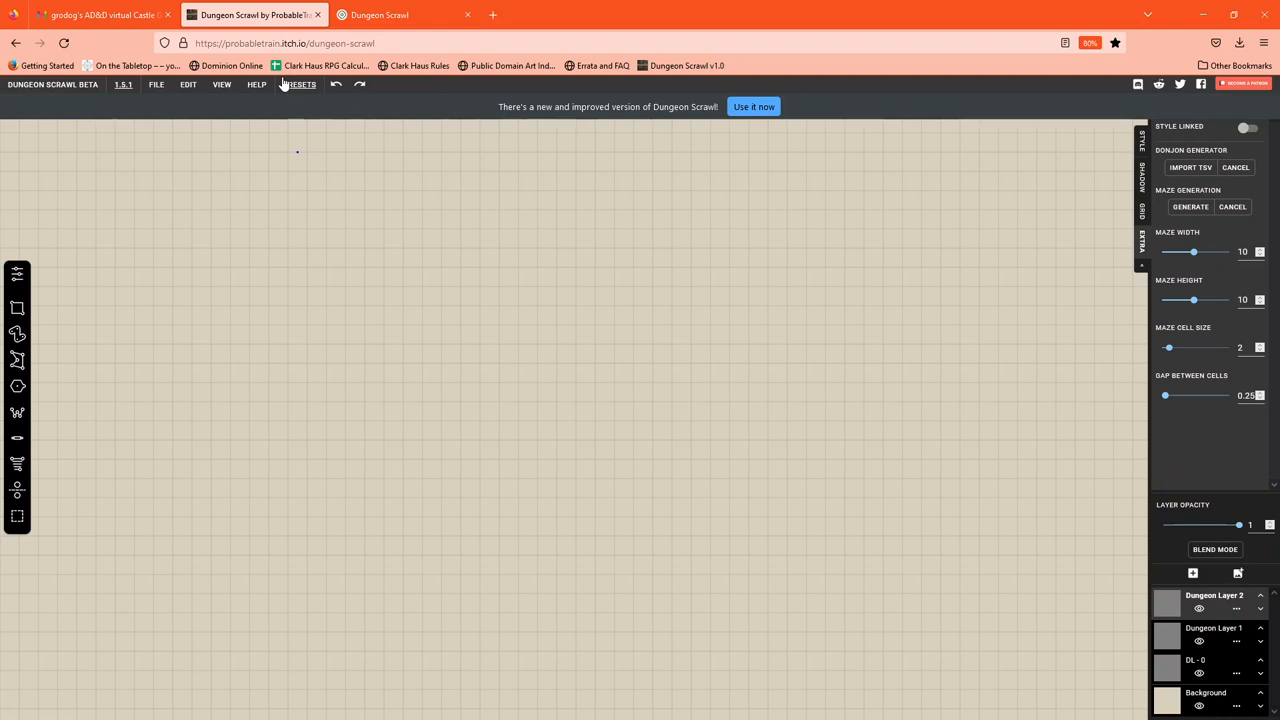
mouse_move(397, 127)
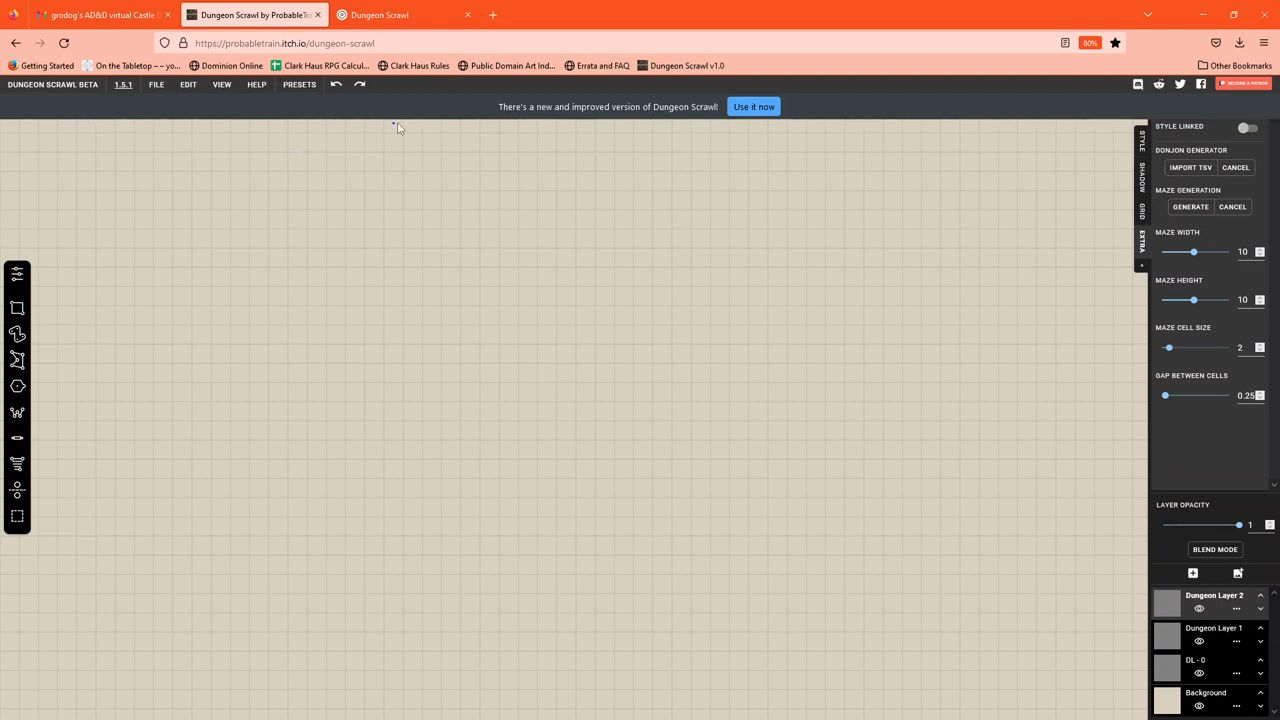
mouse_move(388, 204)
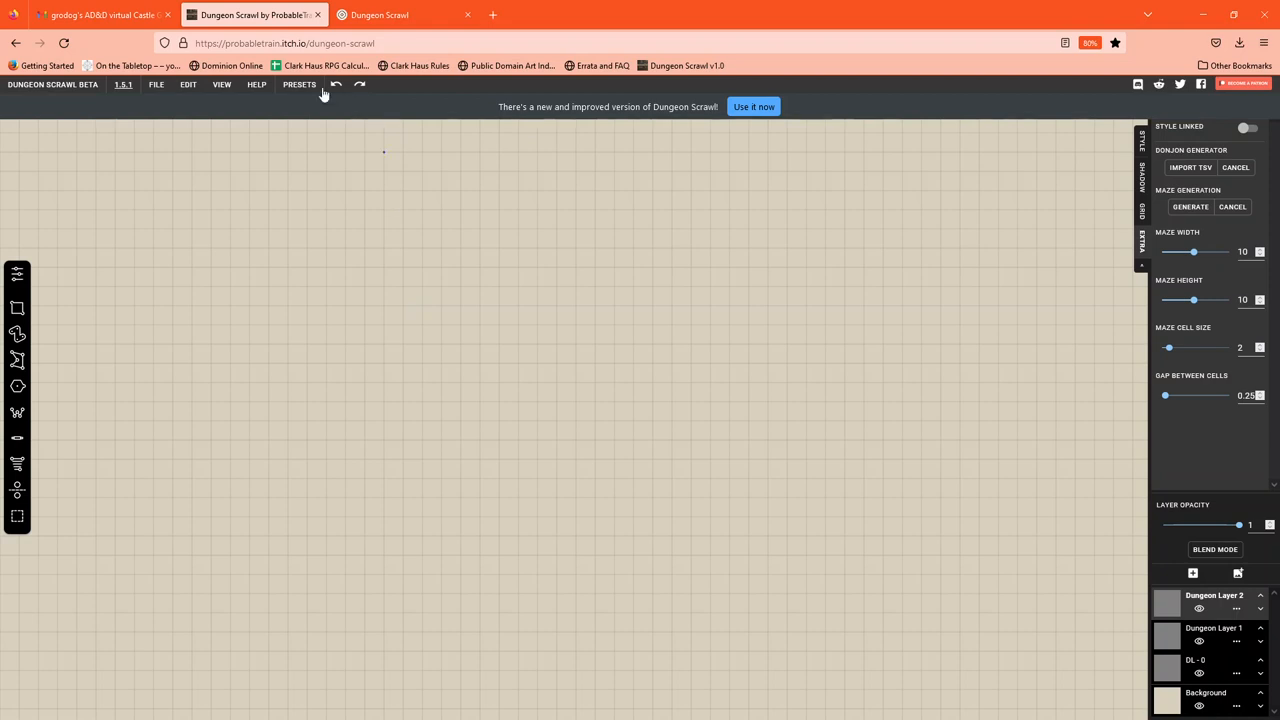
mouse_move(440, 251)
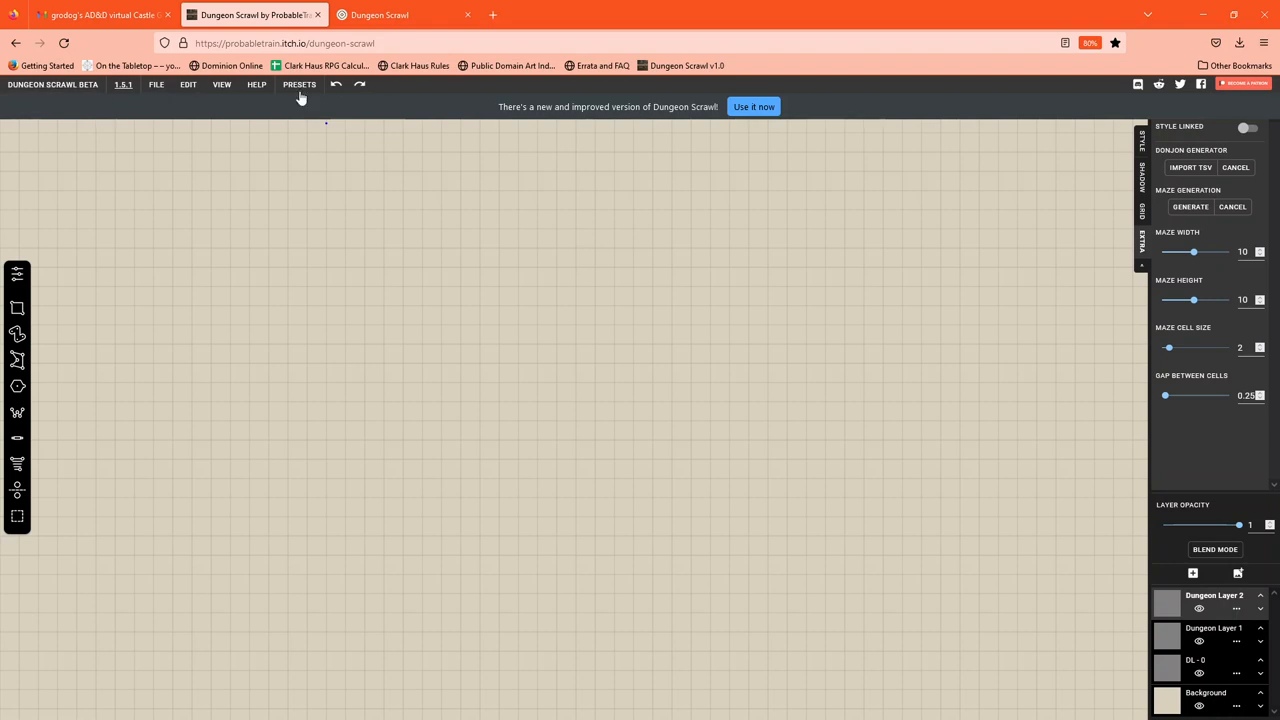
mouse_move(156, 84)
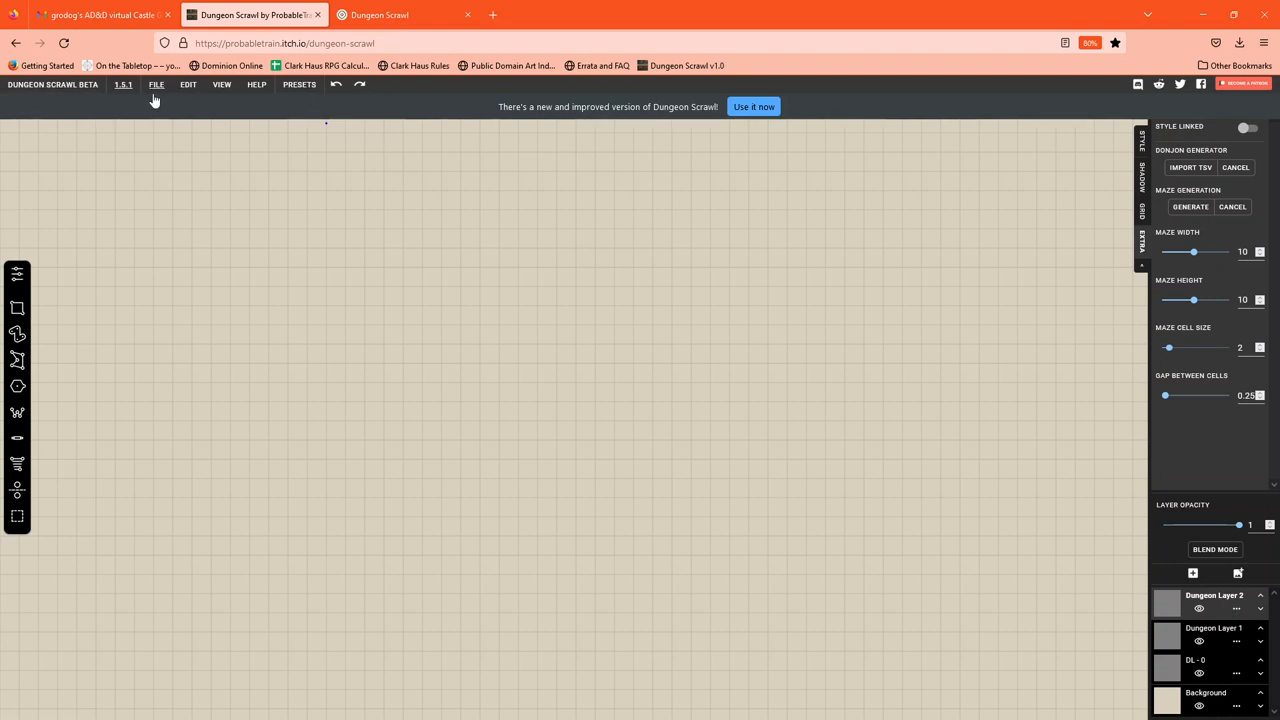
click(156, 84)
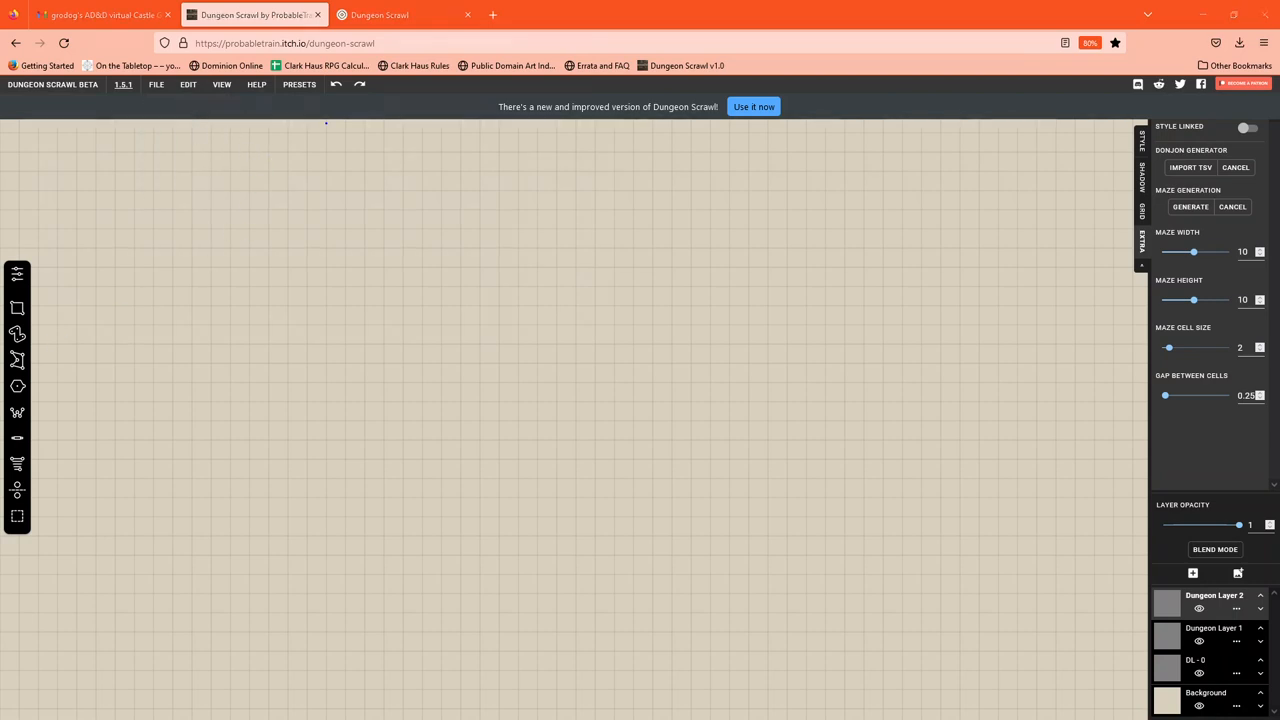
- Load the Greyhawk 111922.ds savefile from Downloads
click(1190, 167)
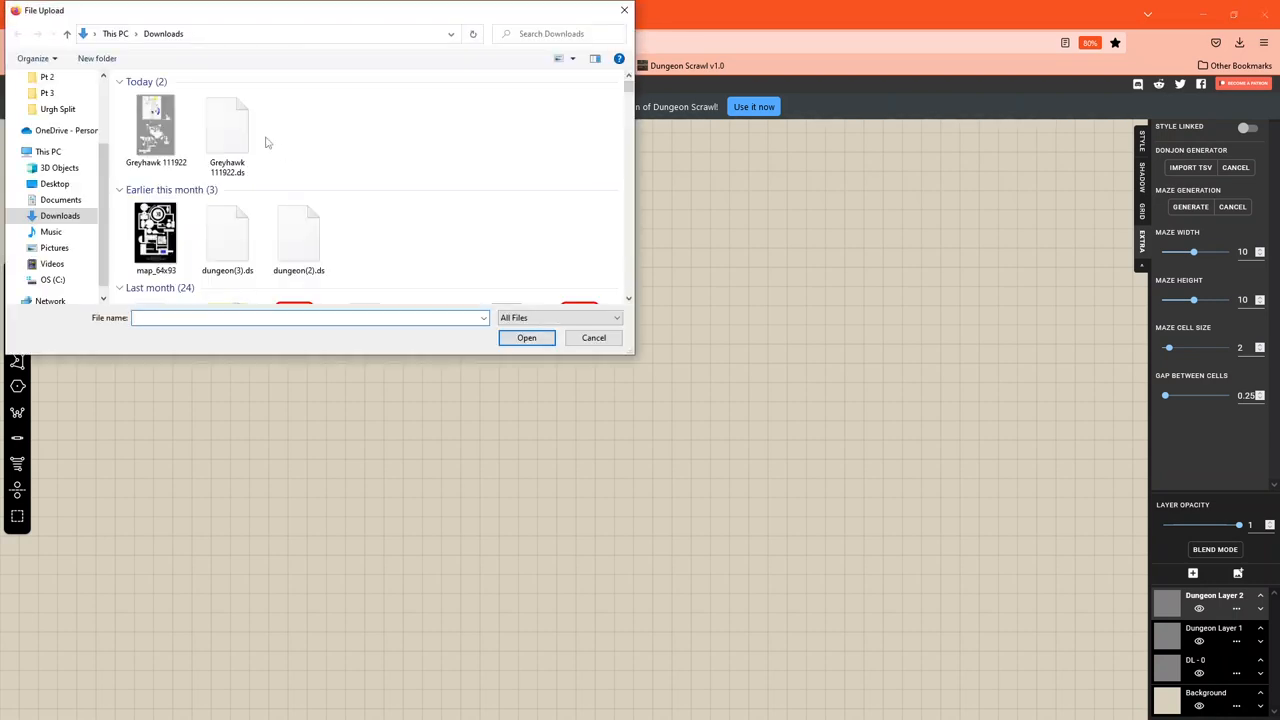
click(227, 125)
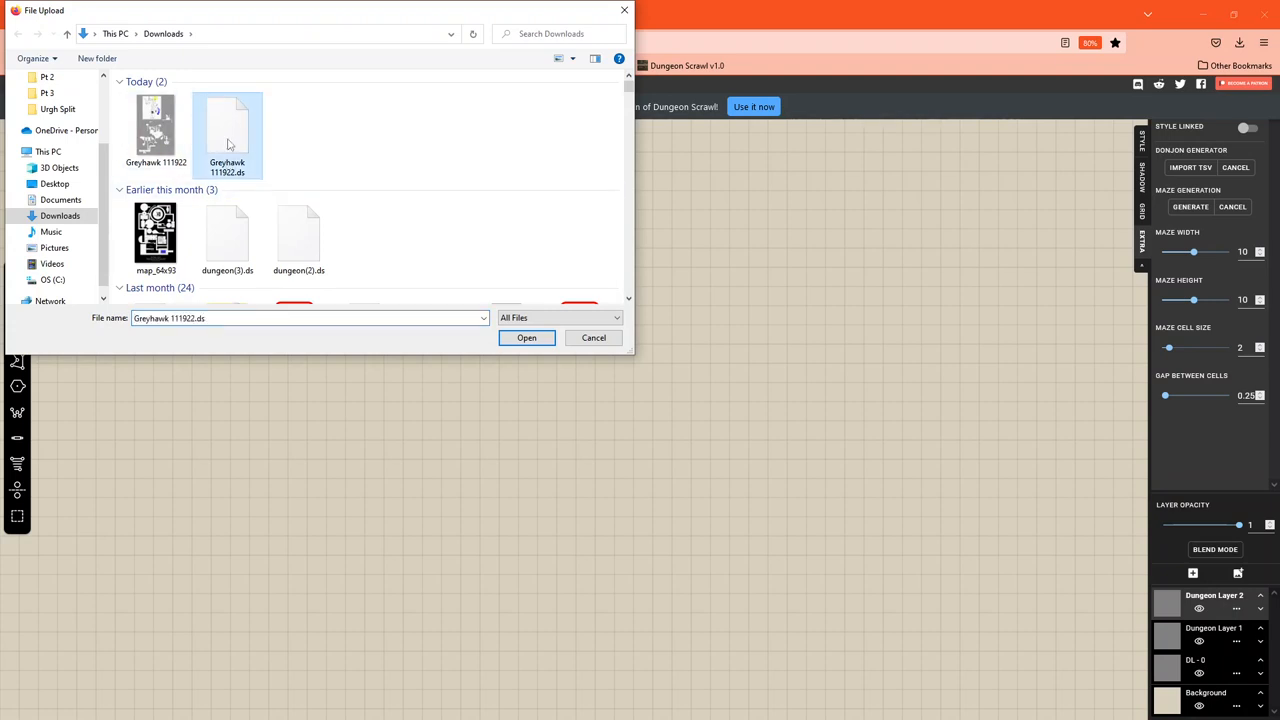
mouse_move(520, 366)
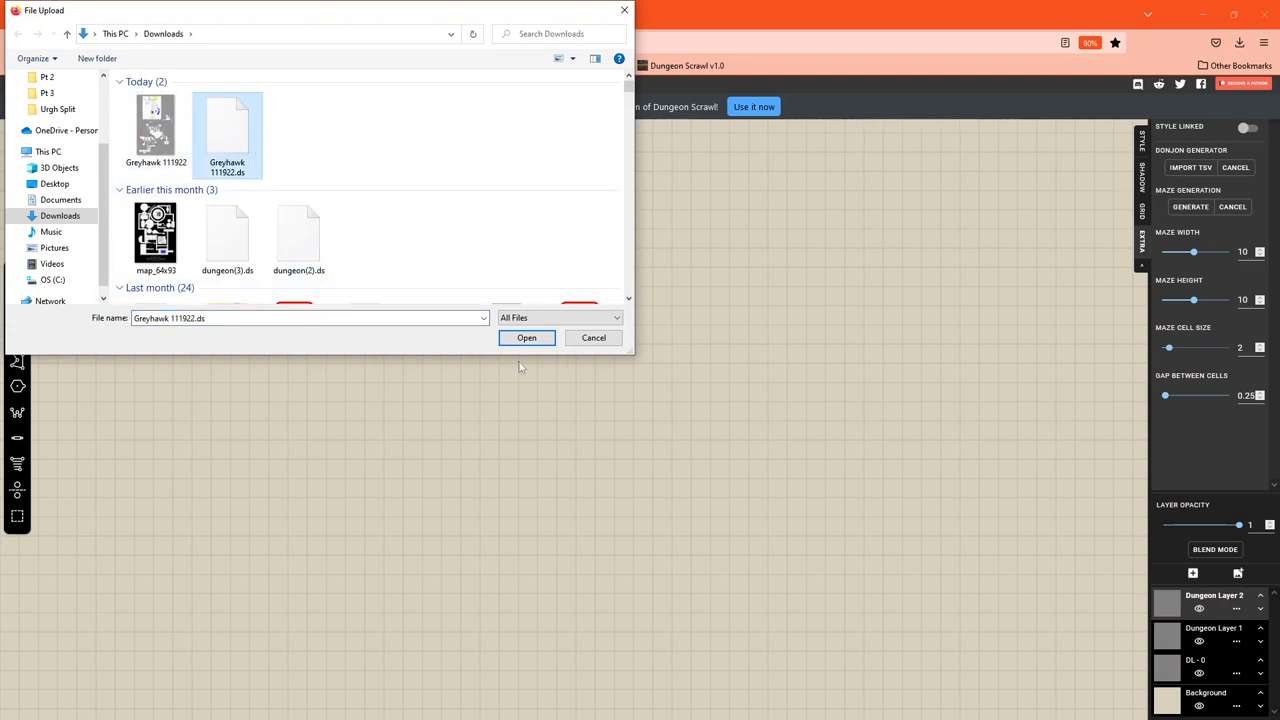
click(526, 337)
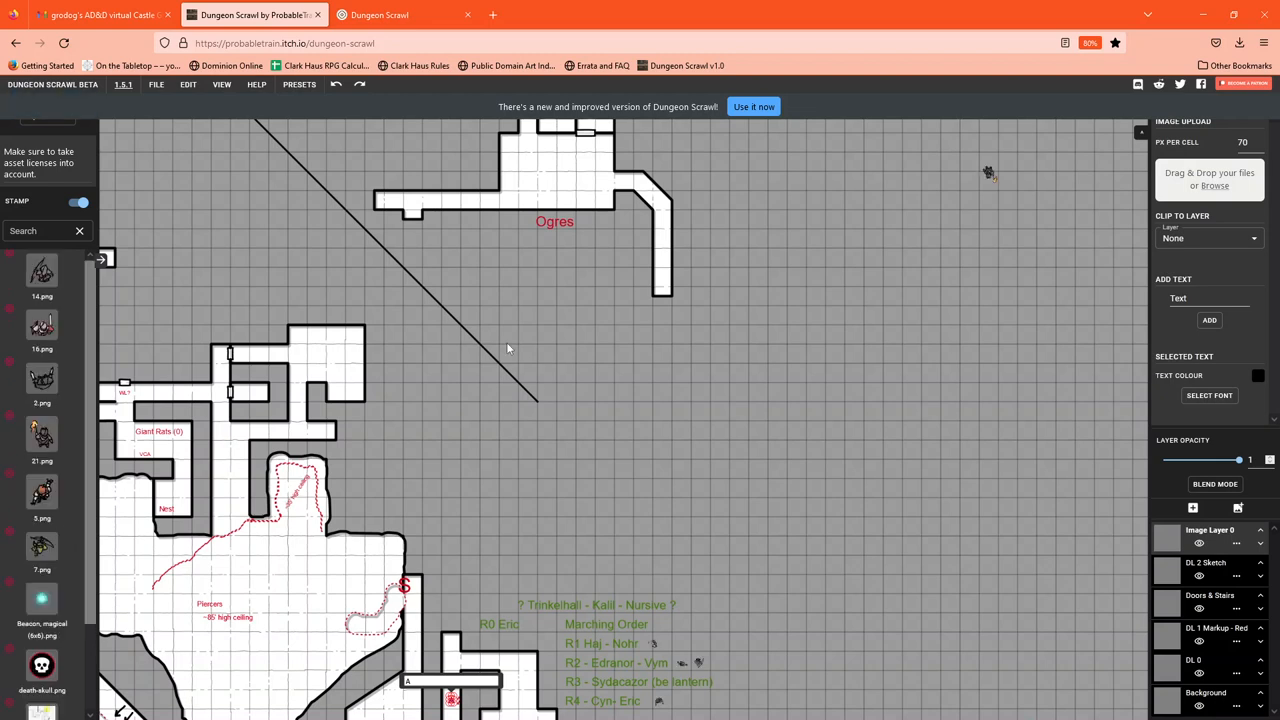
mouse_move(529, 324)
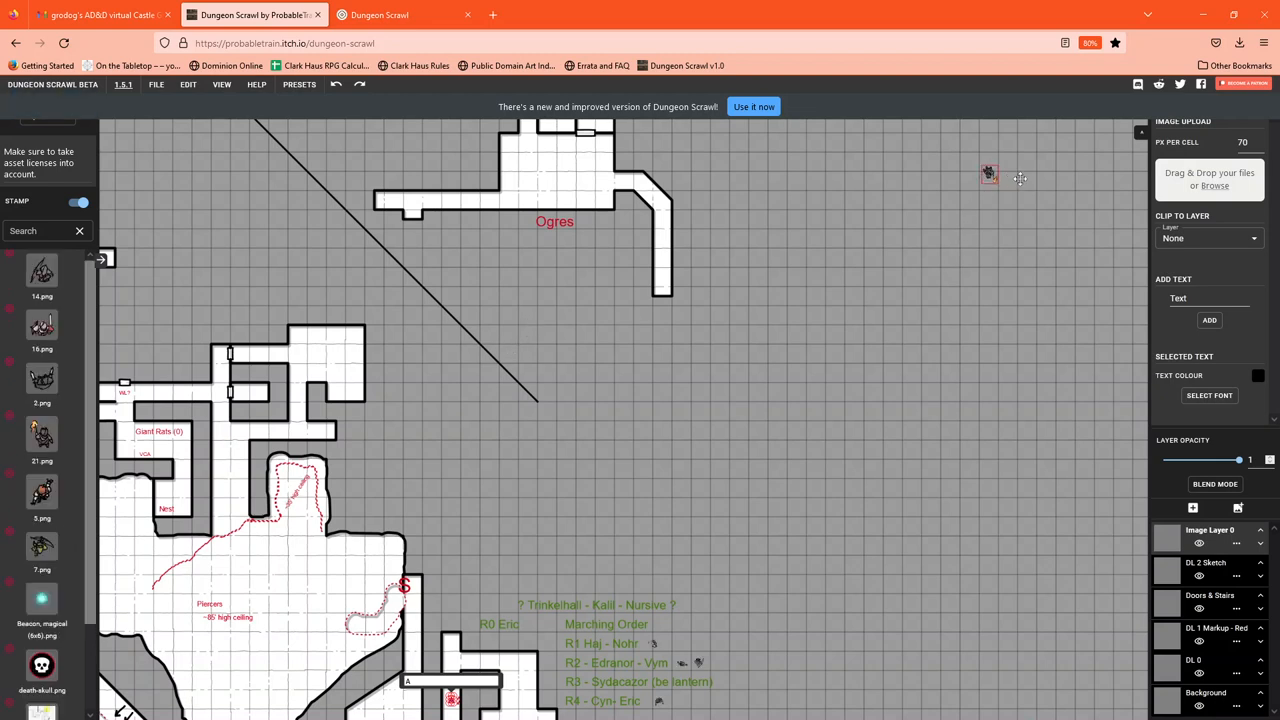
- Select the Doors & Stairs layer in the layer list
click(989, 174)
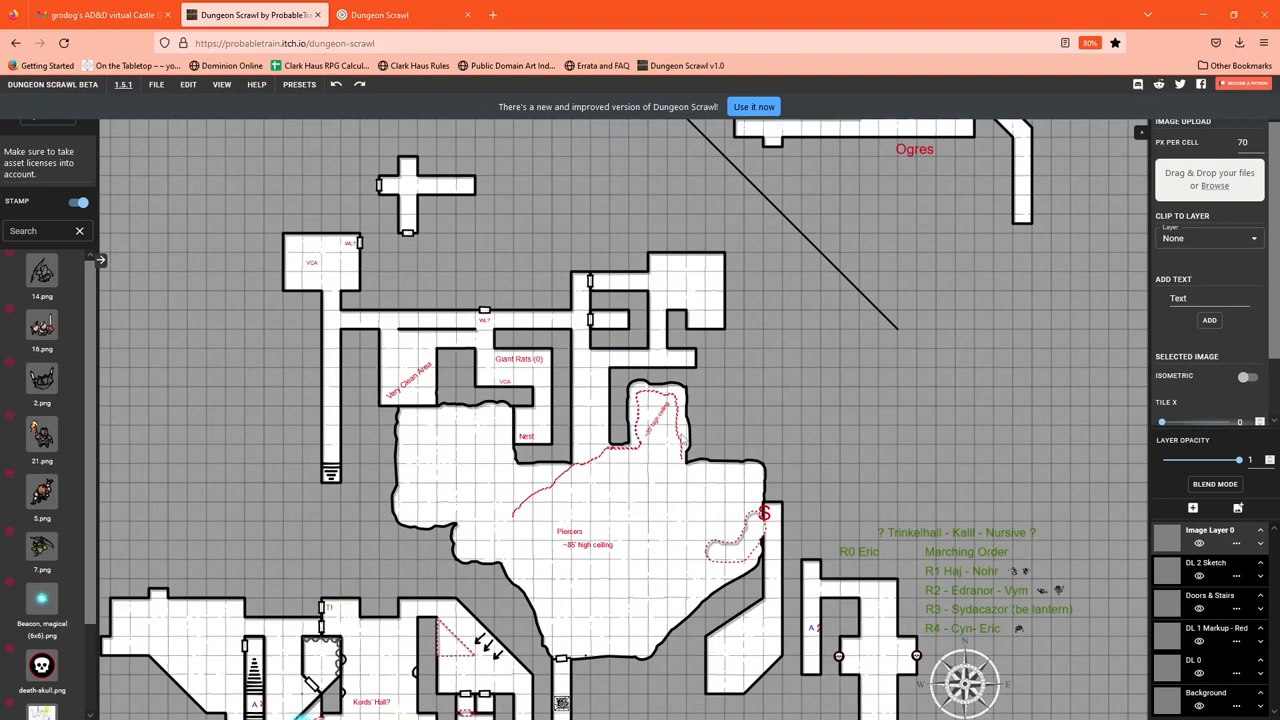
mouse_move(950, 453)
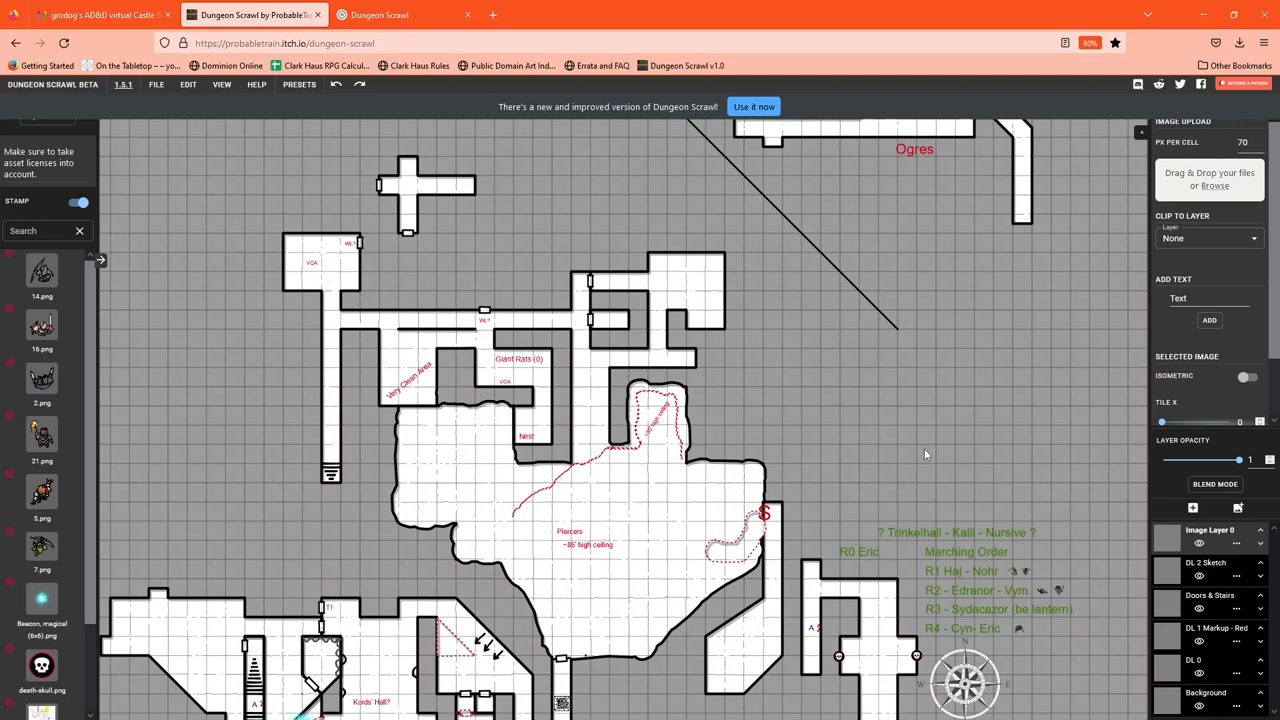
mouse_move(925, 413)
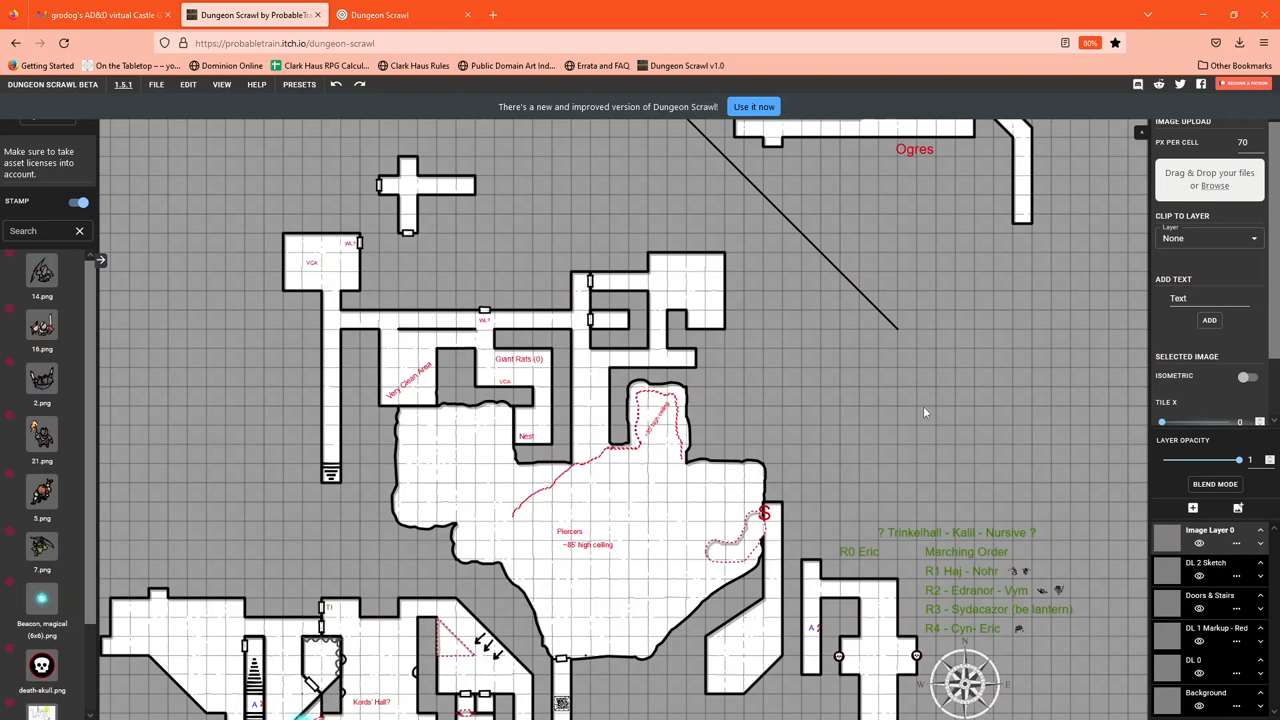
mouse_move(852, 447)
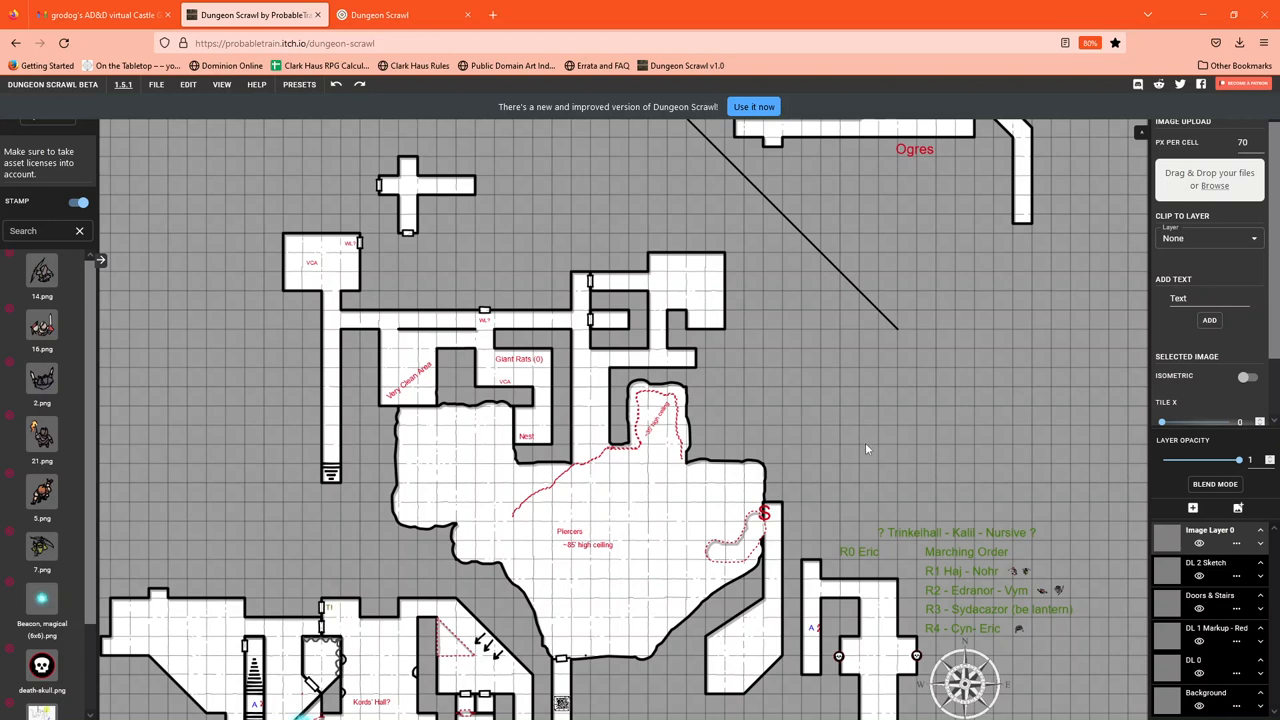
mouse_move(1195, 421)
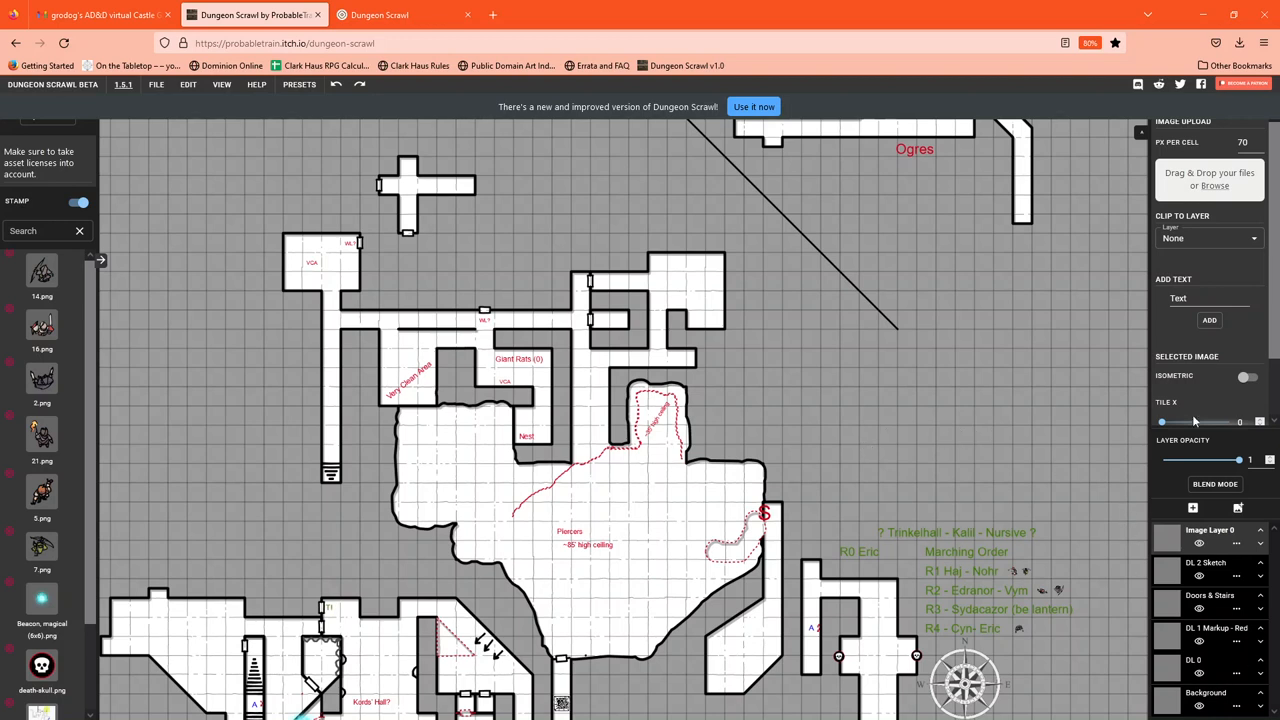
mouse_move(1205, 690)
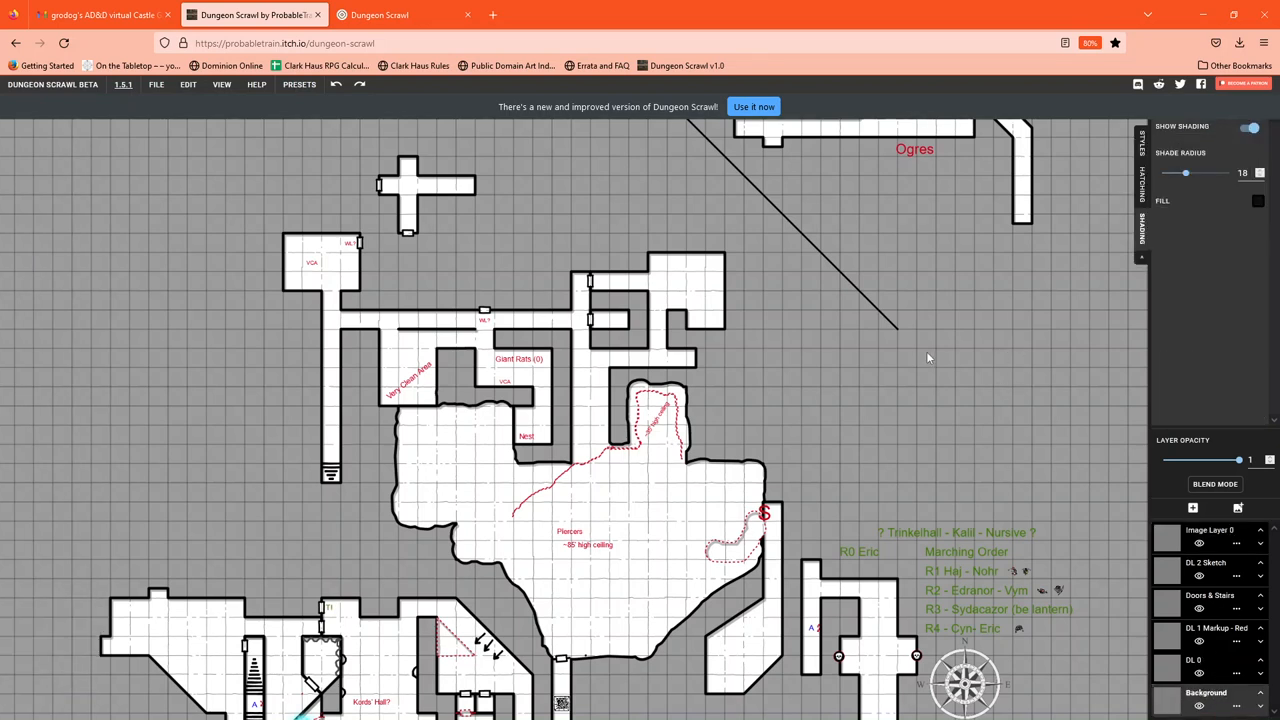
mouse_move(1040, 396)
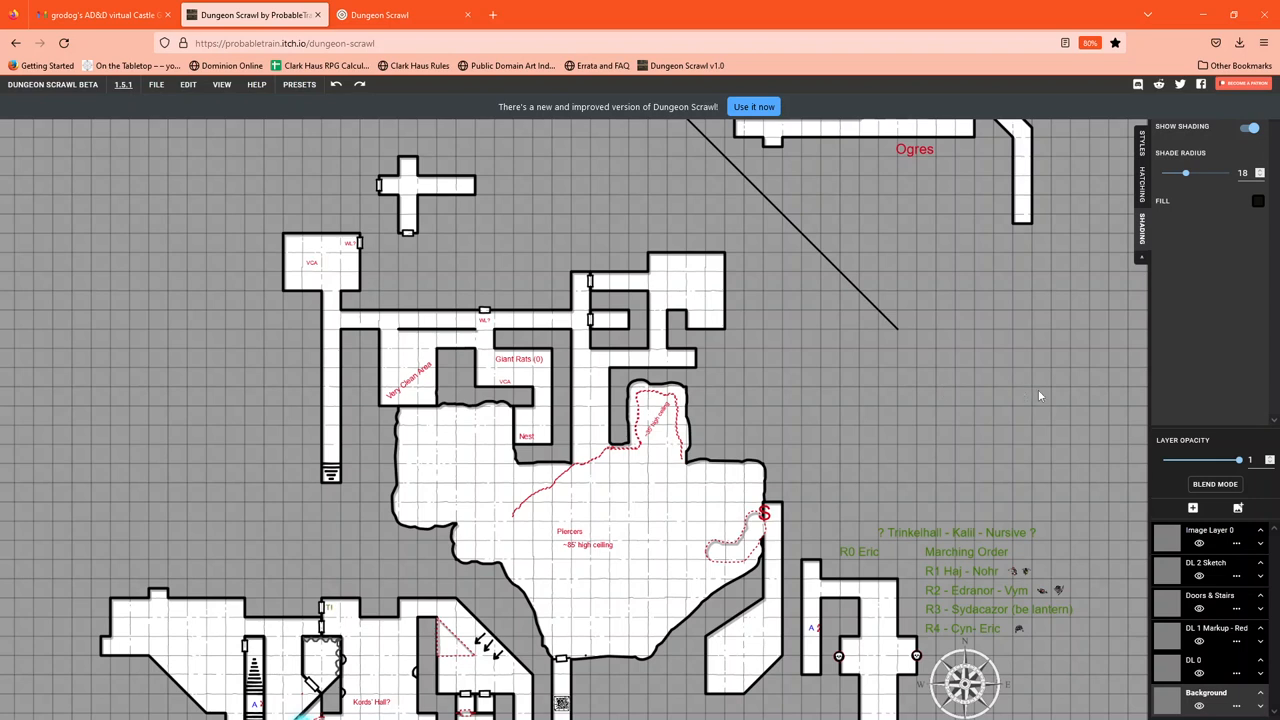
mouse_move(1163, 547)
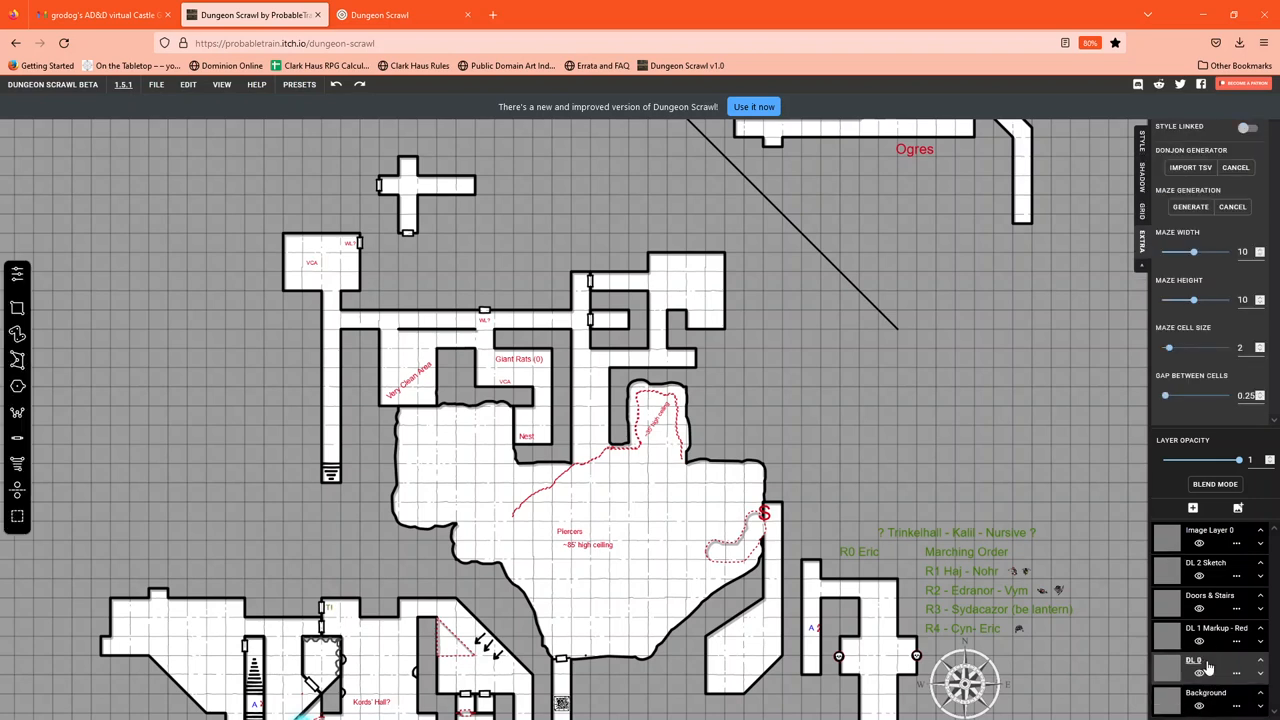
mouse_move(1085, 662)
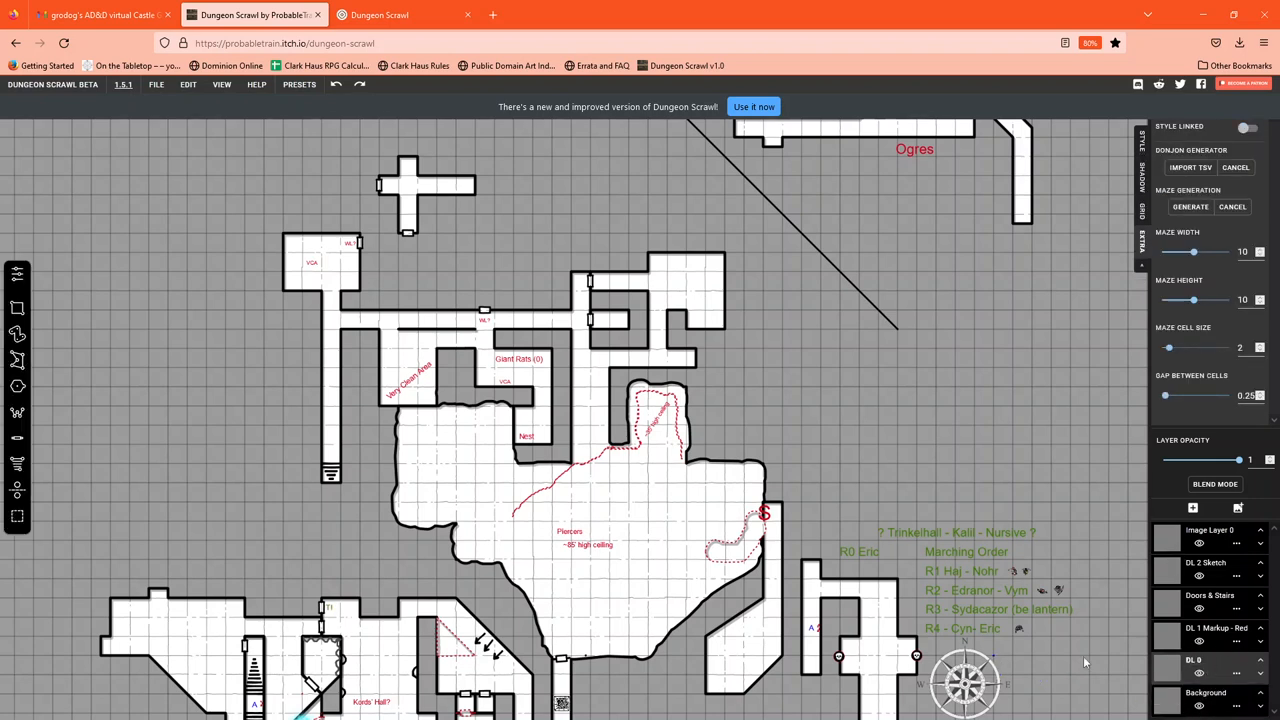
mouse_move(730, 313)
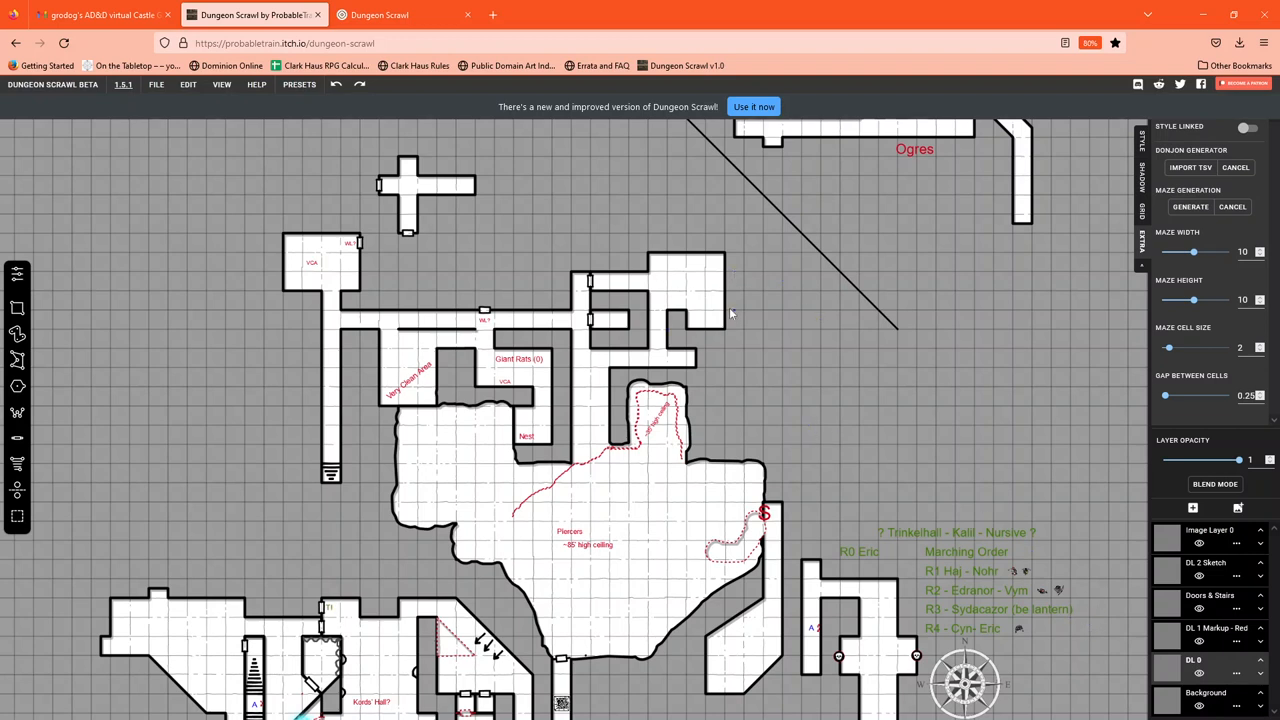
mouse_move(1145, 449)
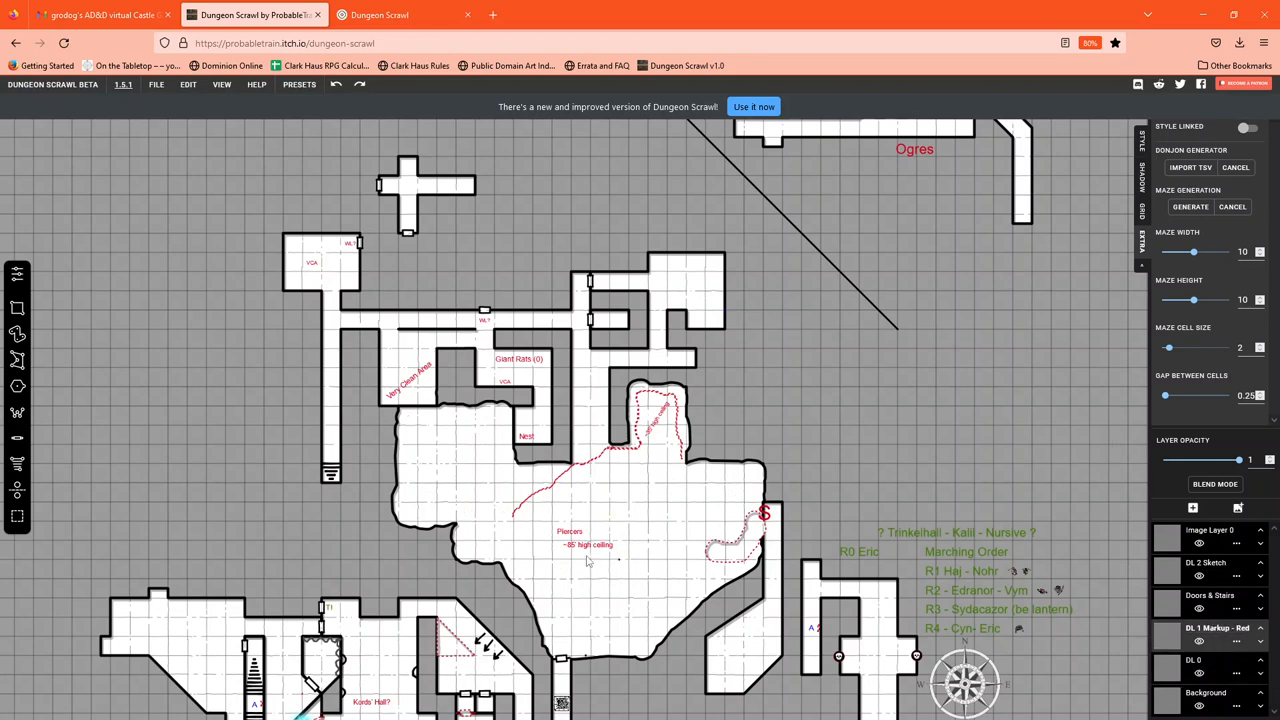
mouse_move(580, 588)
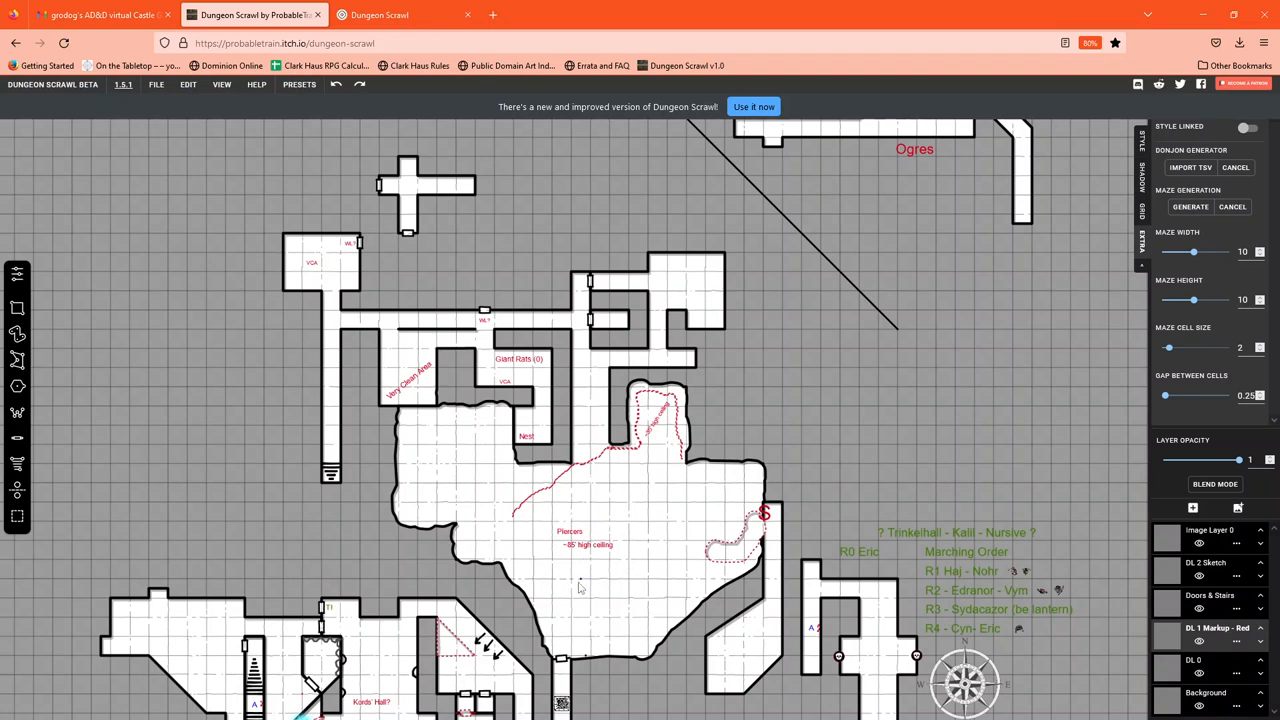
mouse_move(592, 586)
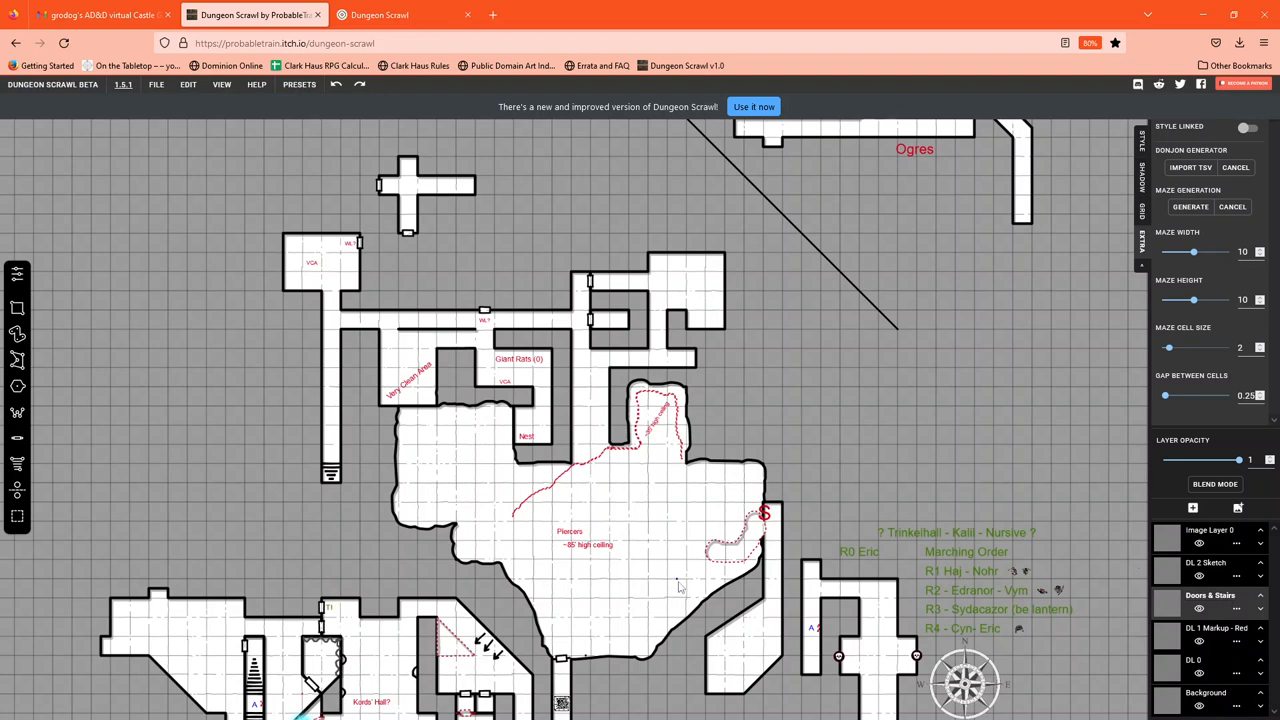
mouse_move(808, 543)
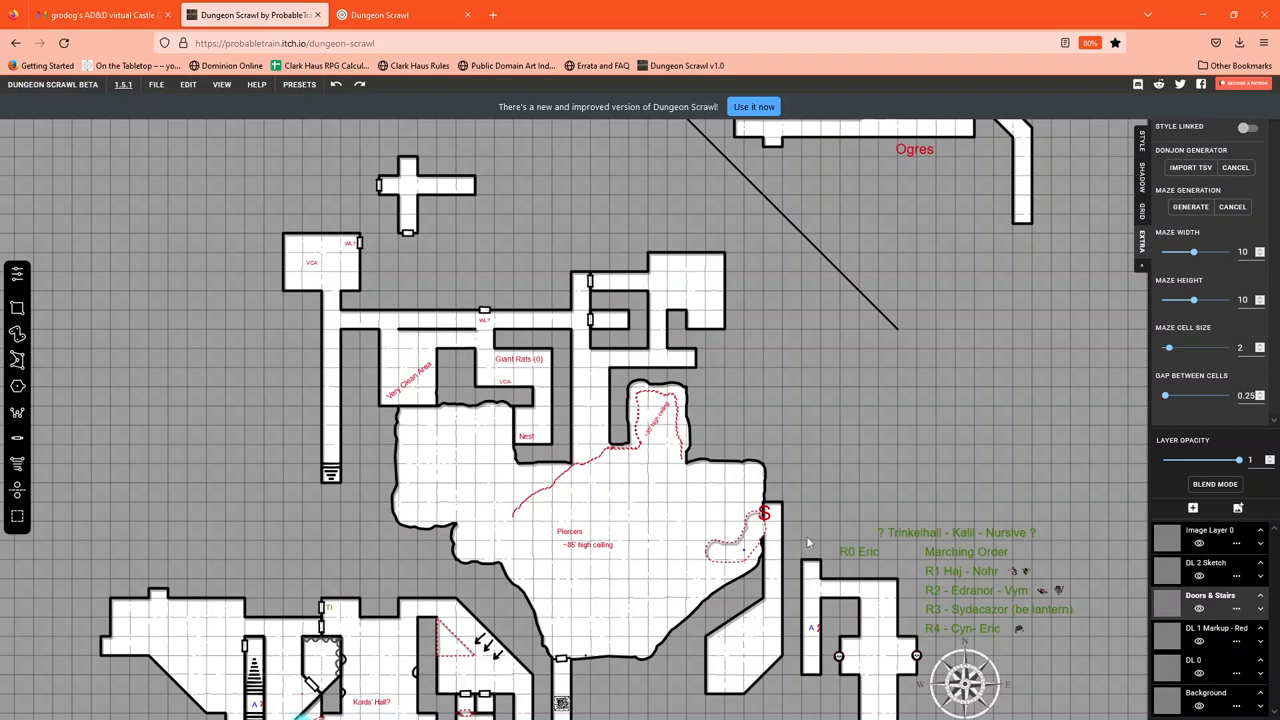
mouse_move(716, 489)
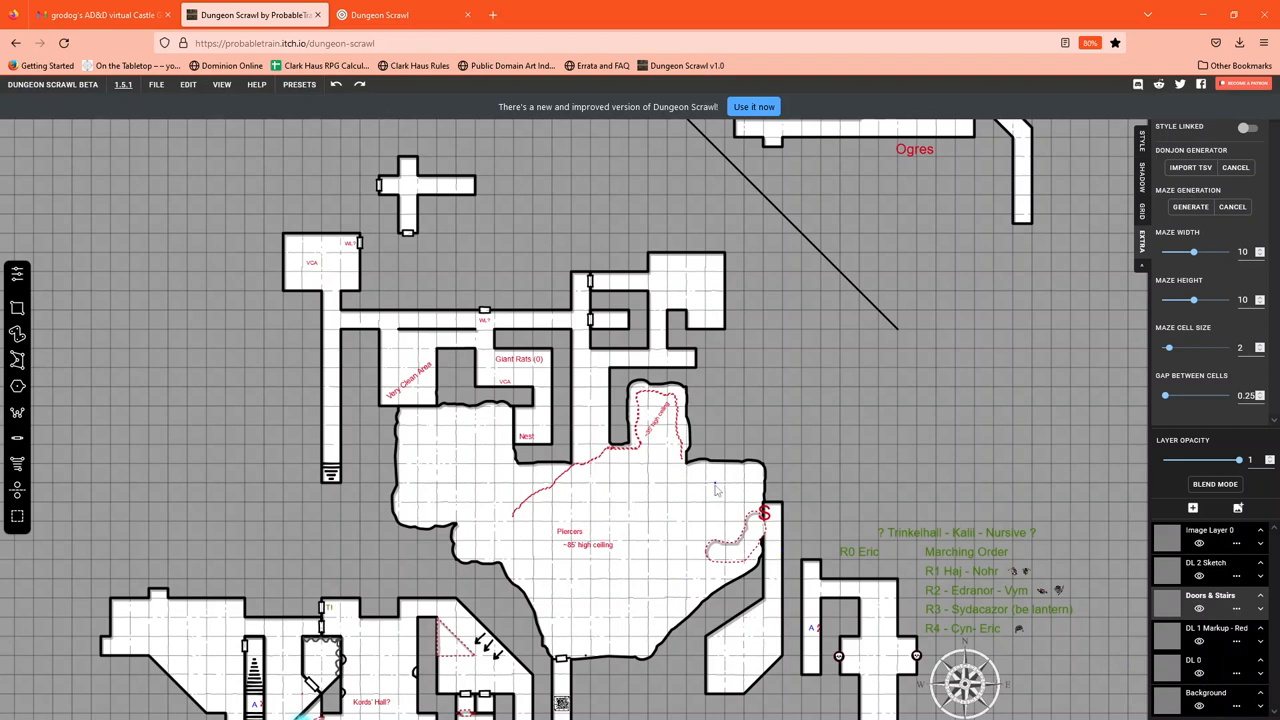
mouse_move(518, 460)
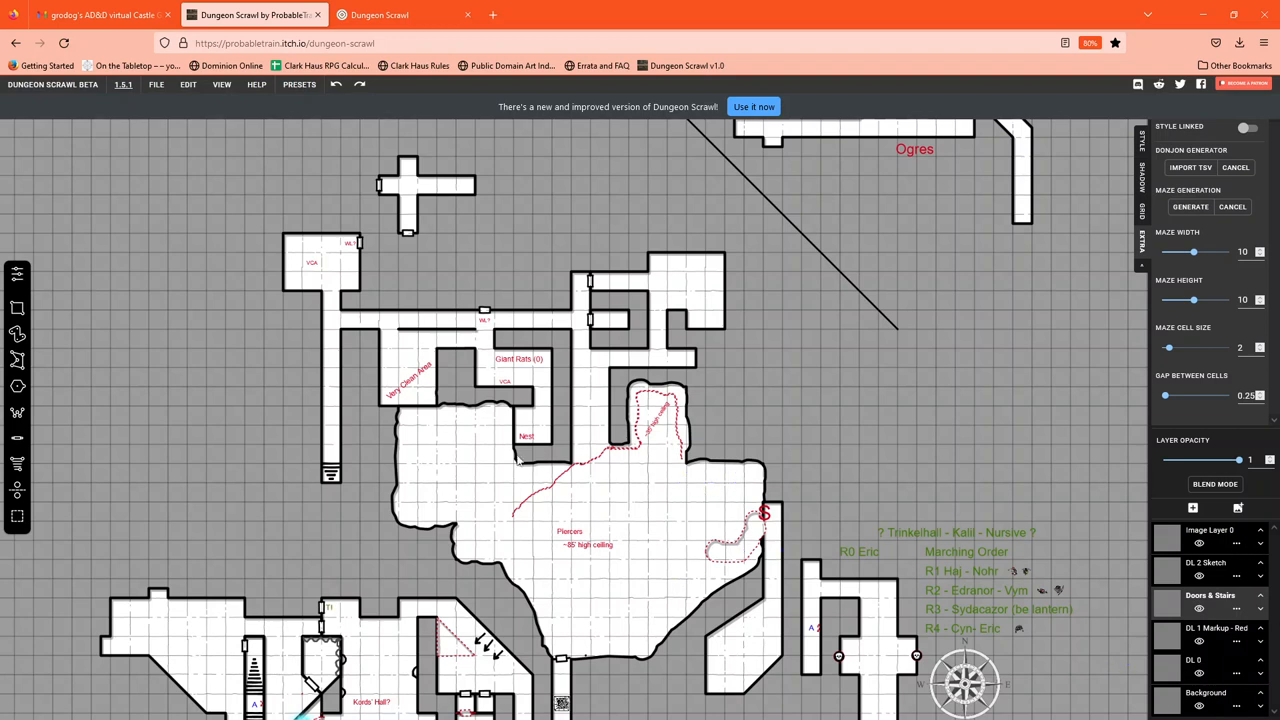
mouse_move(335, 450)
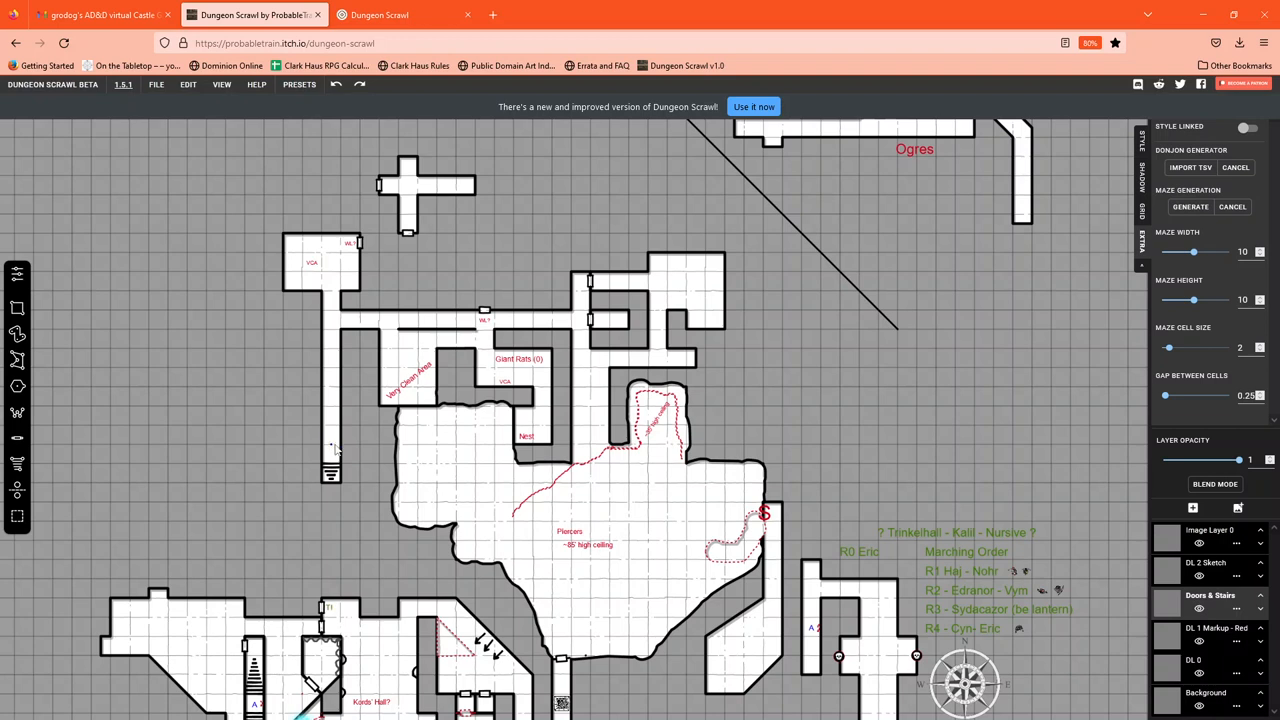
mouse_move(350, 442)
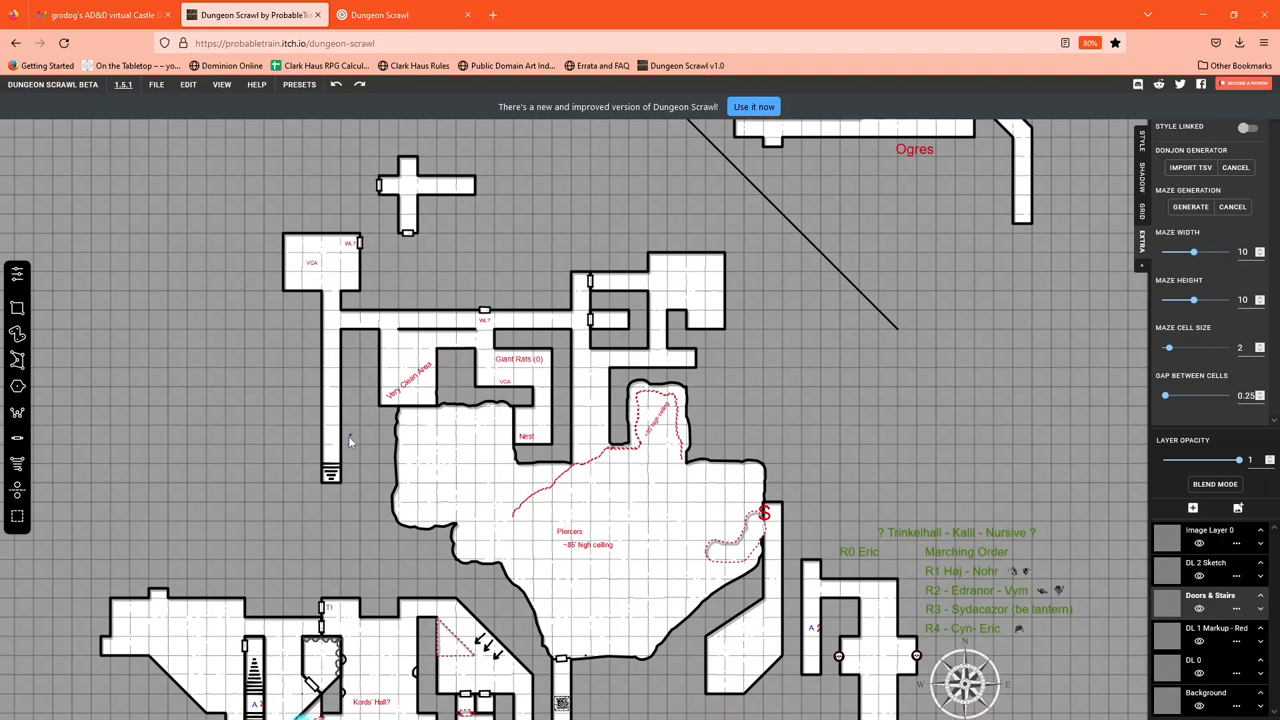
mouse_move(330, 446)
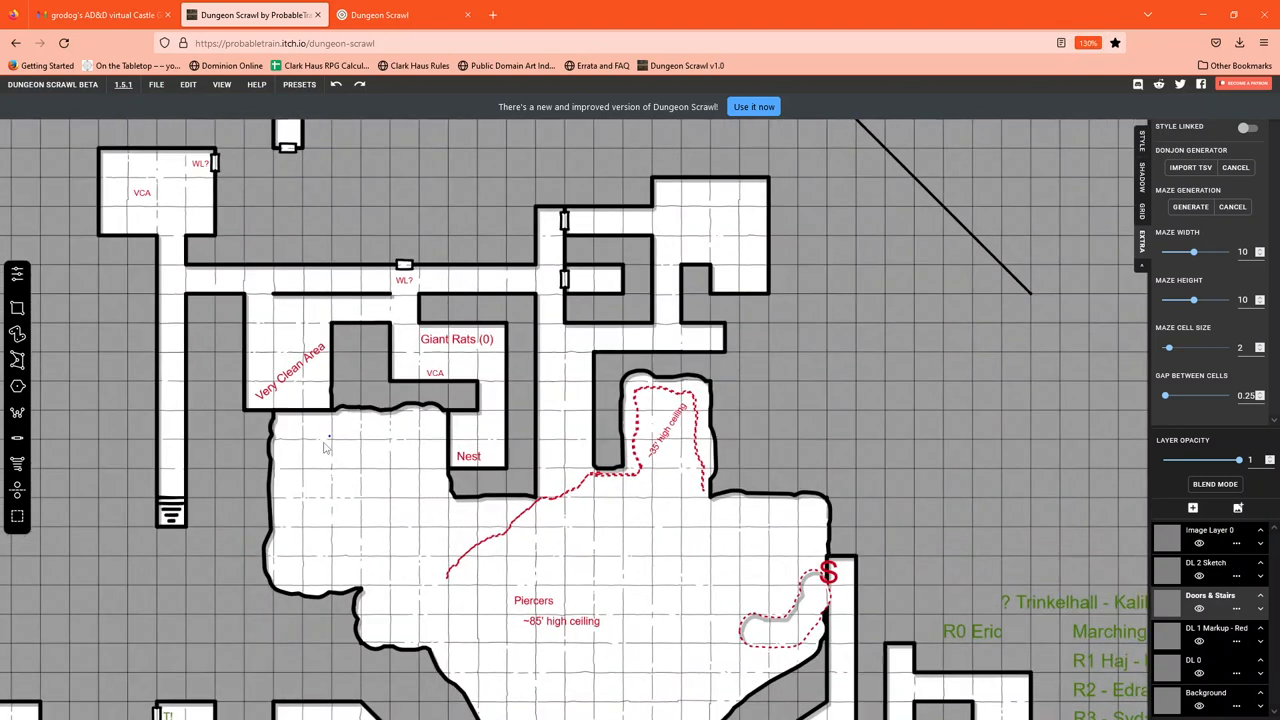
scroll(up, 3)
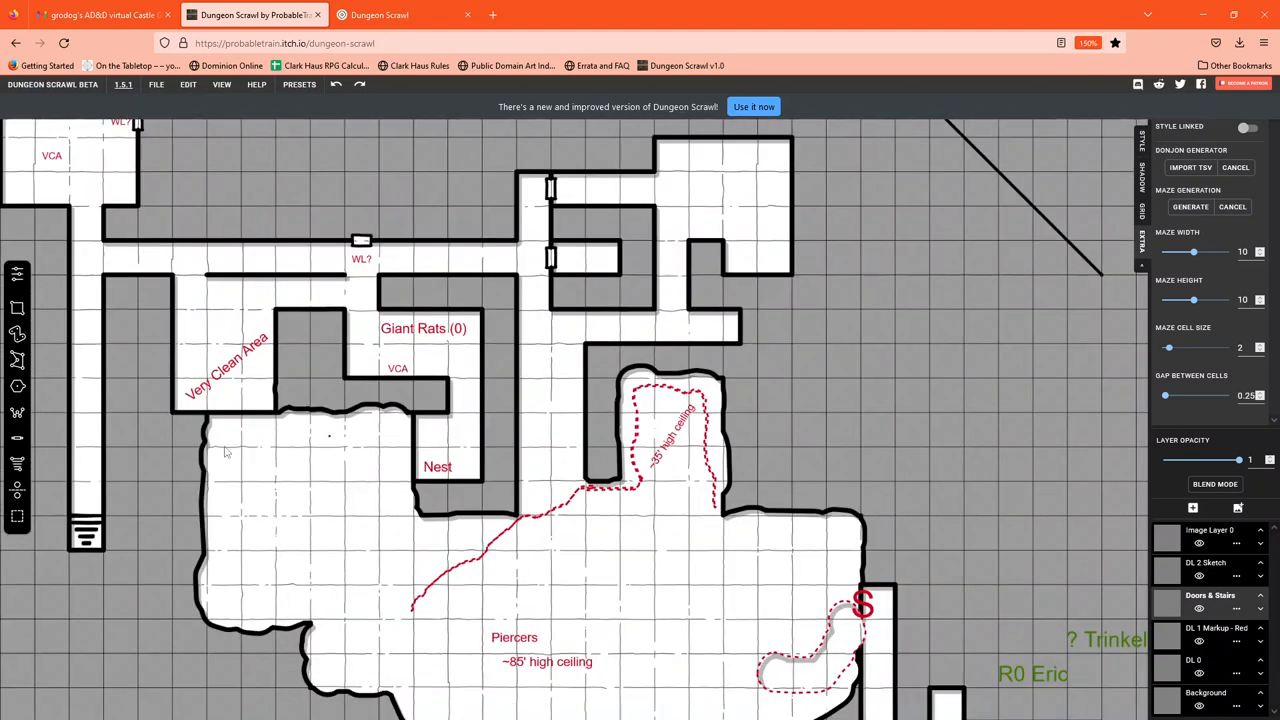
scroll(up, 3)
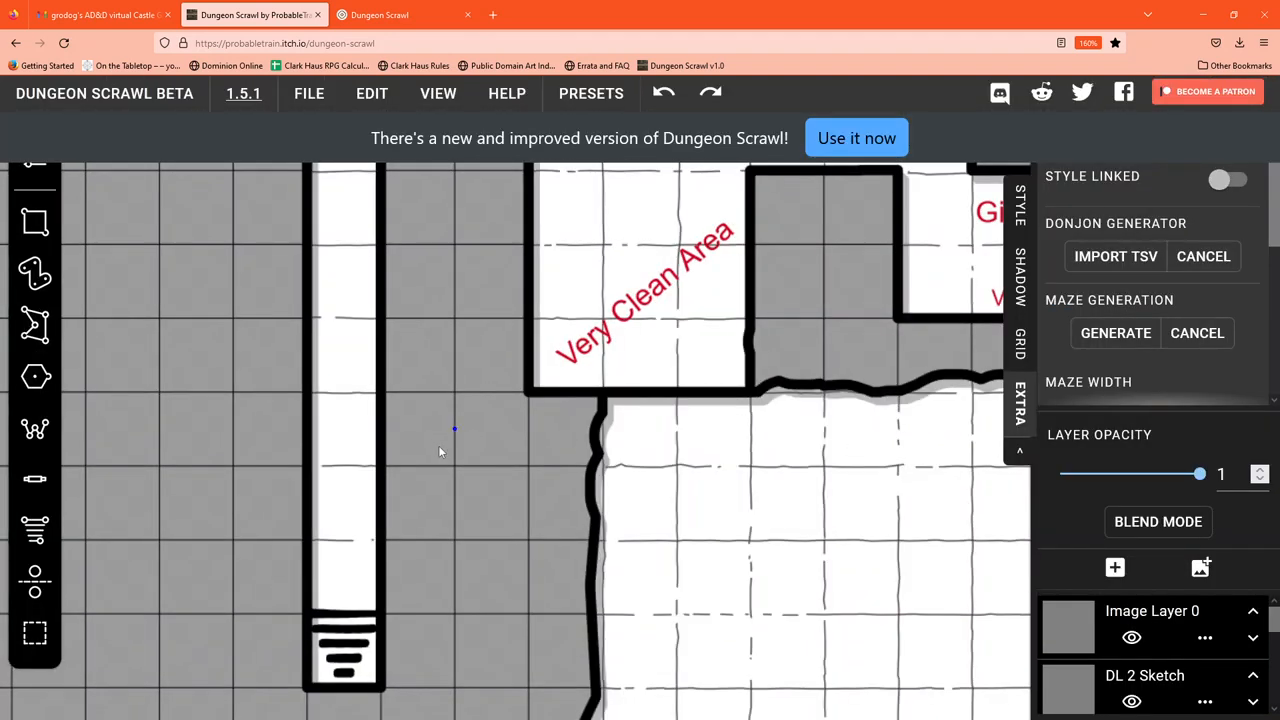
mouse_move(323, 285)
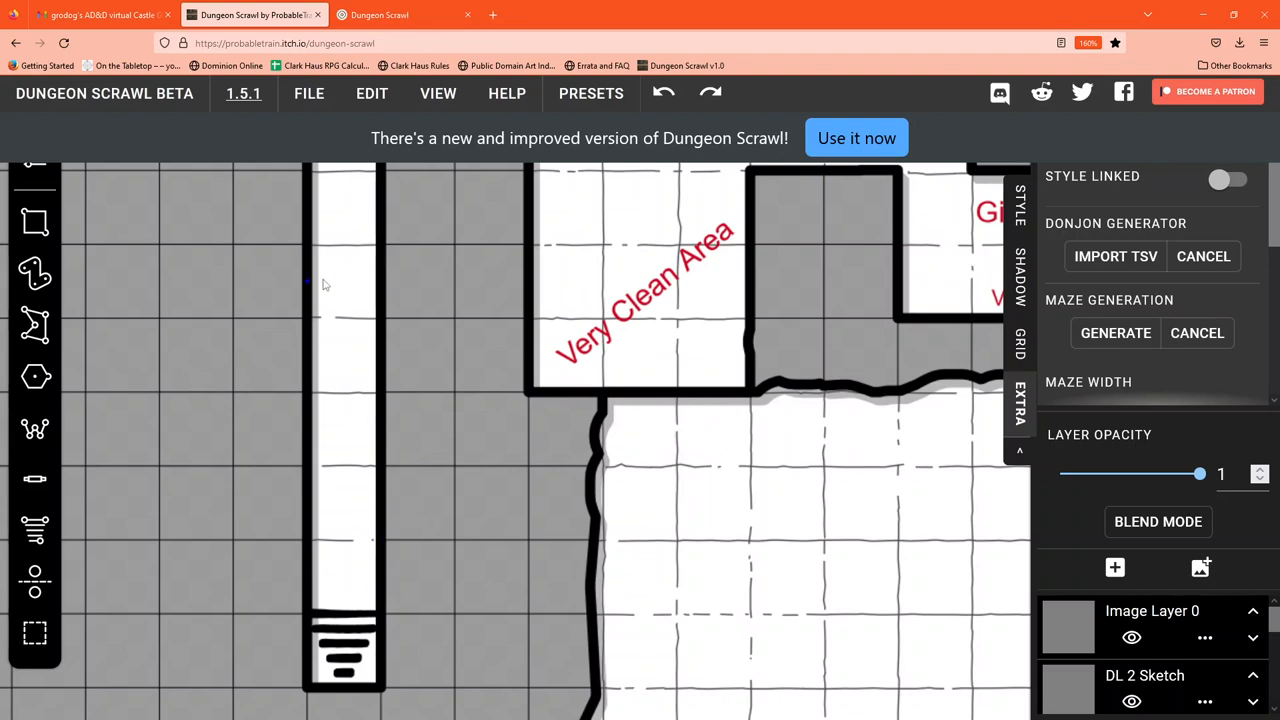
mouse_move(350, 520)
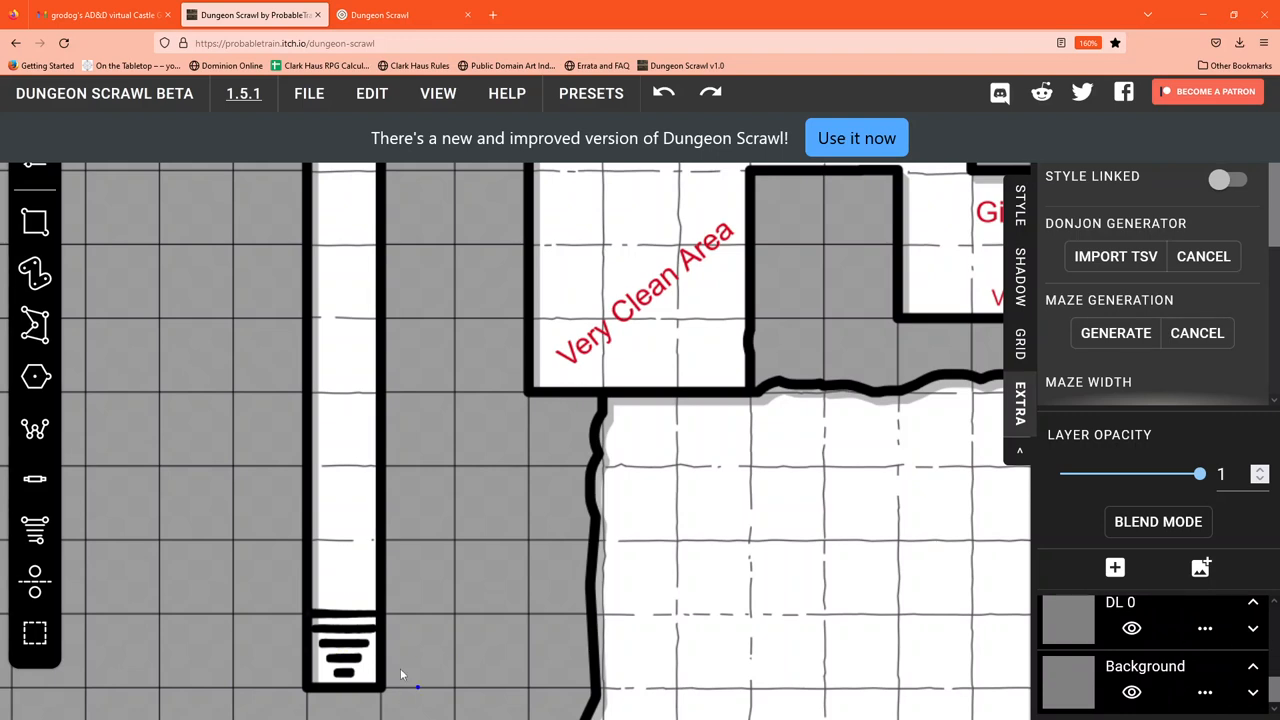
mouse_move(1162, 620)
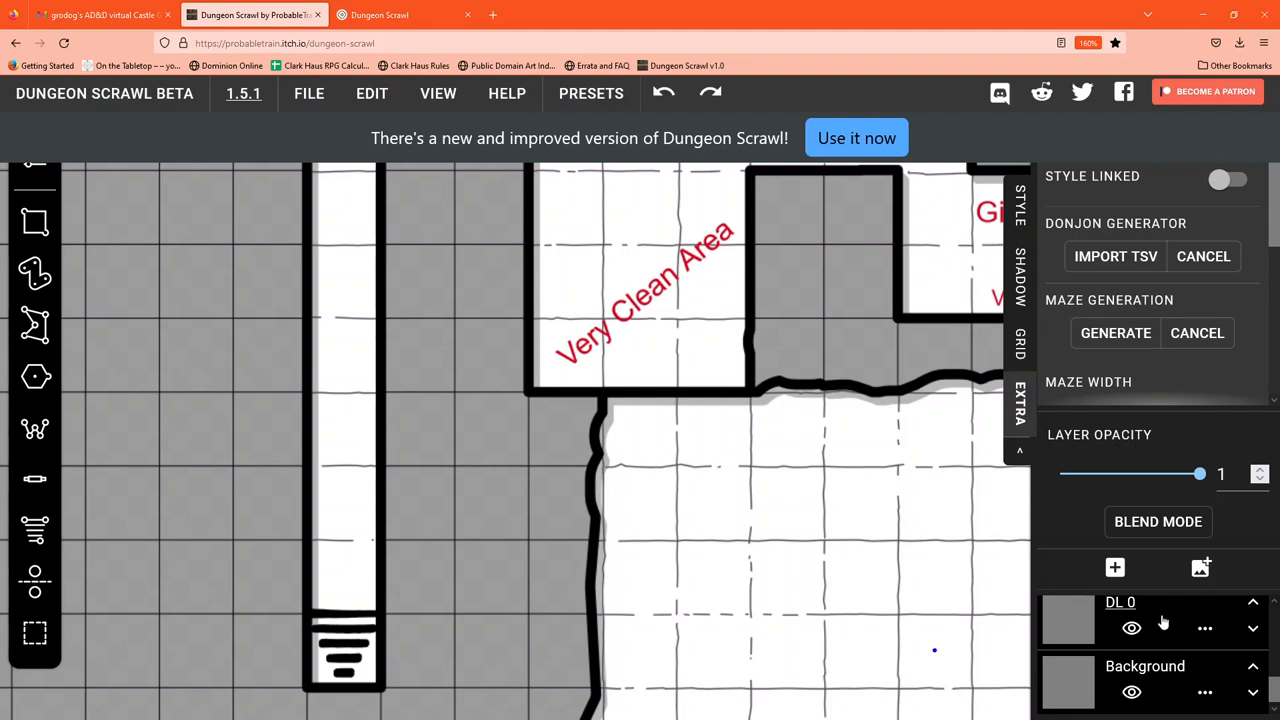
mouse_move(1162, 622)
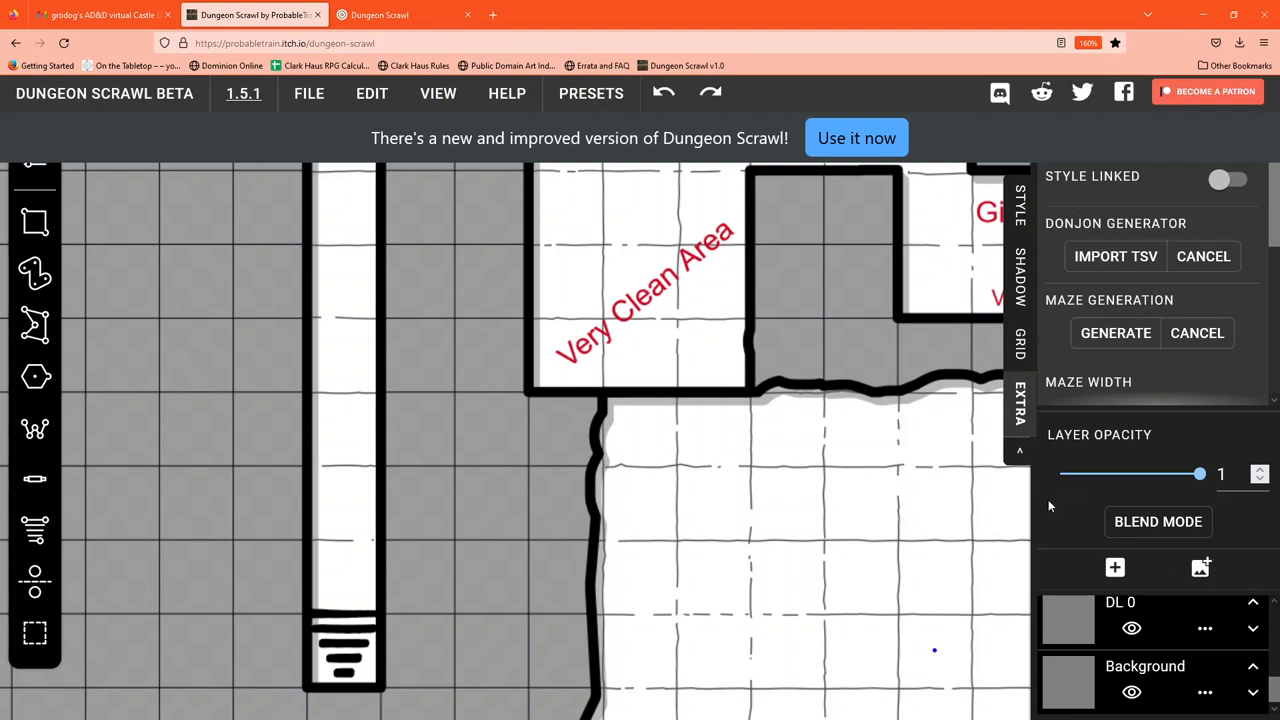
mouse_move(1200, 624)
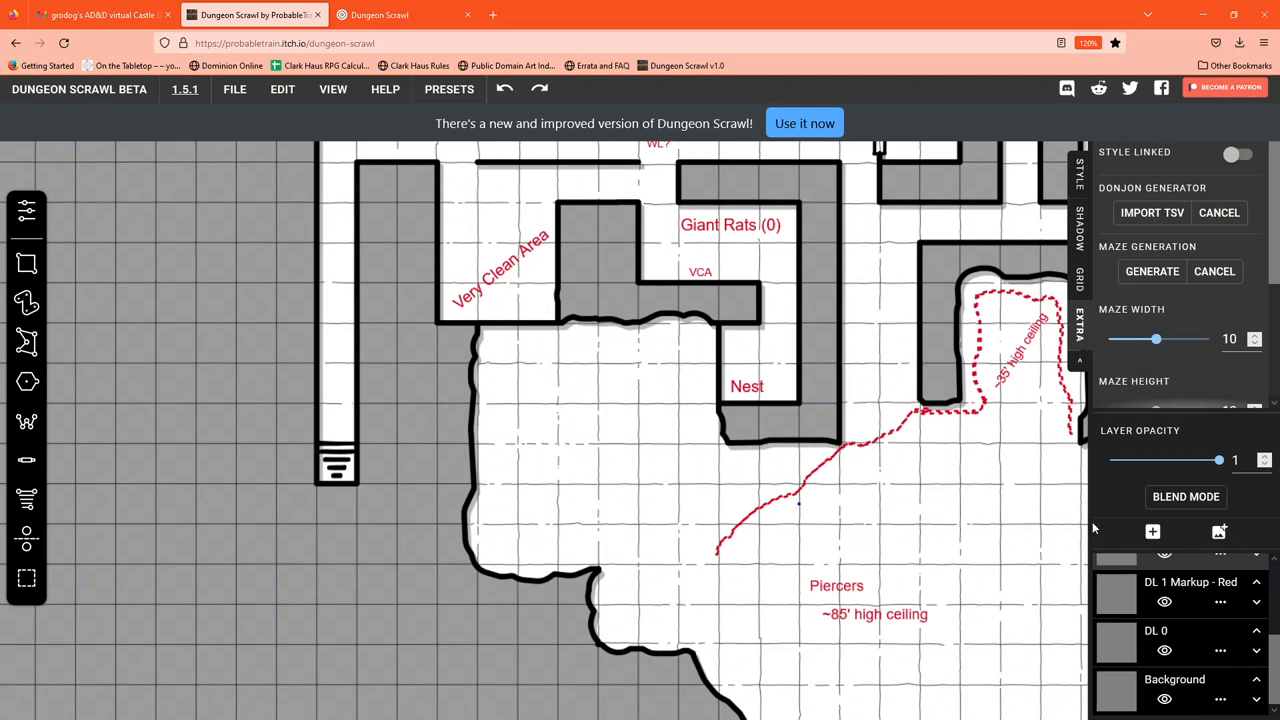
- Scroll down from the cave room to Kords' Hall and the skull-table room
scroll(down, 3)
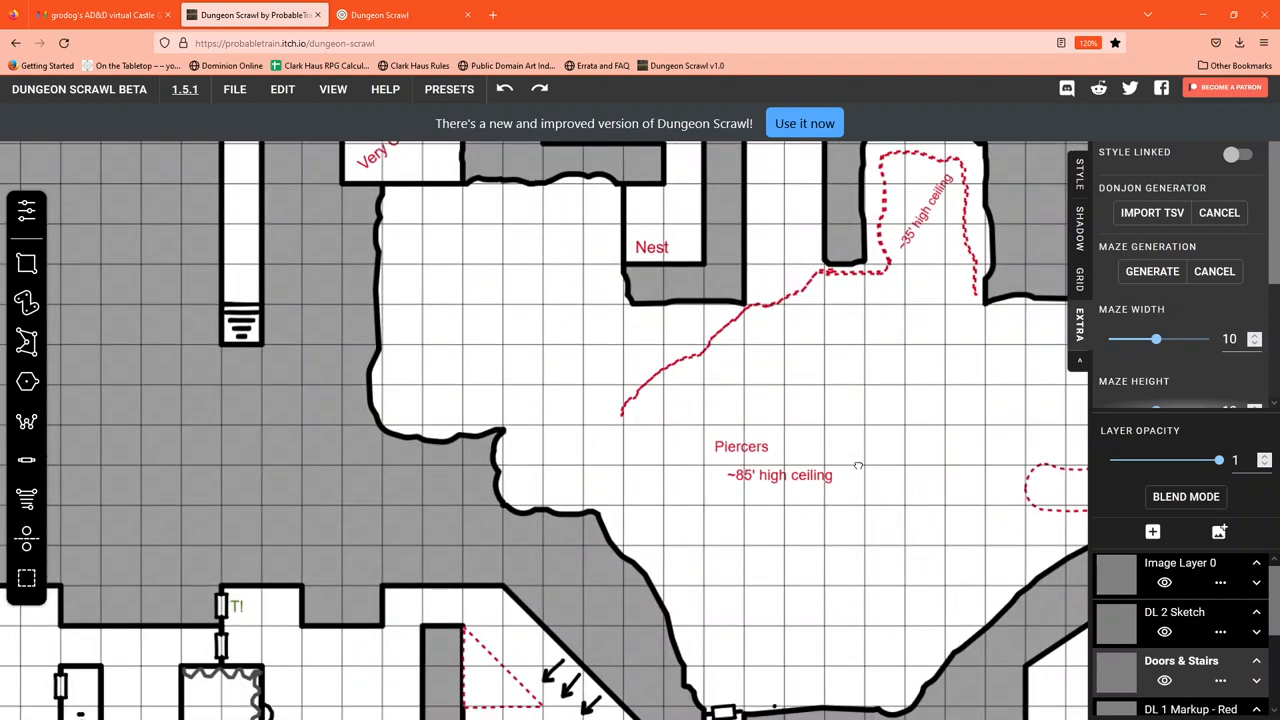
mouse_move(557, 688)
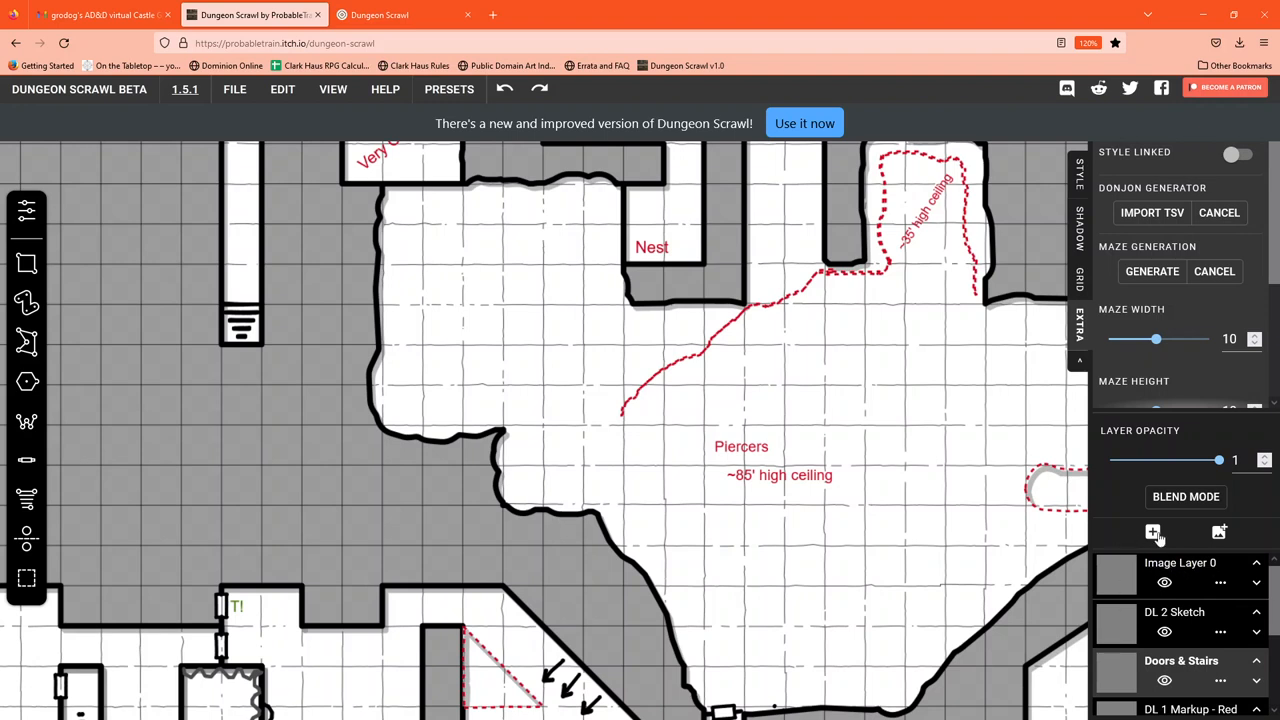
mouse_move(1152, 533)
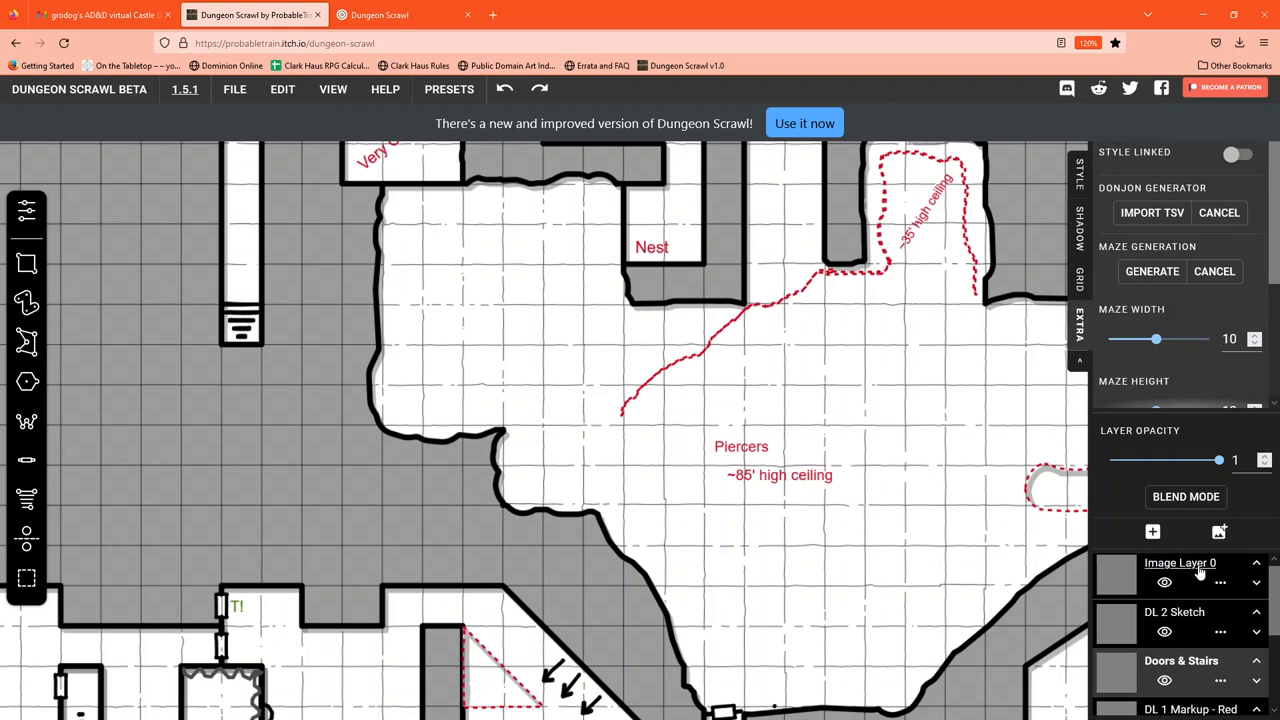
mouse_move(1043, 578)
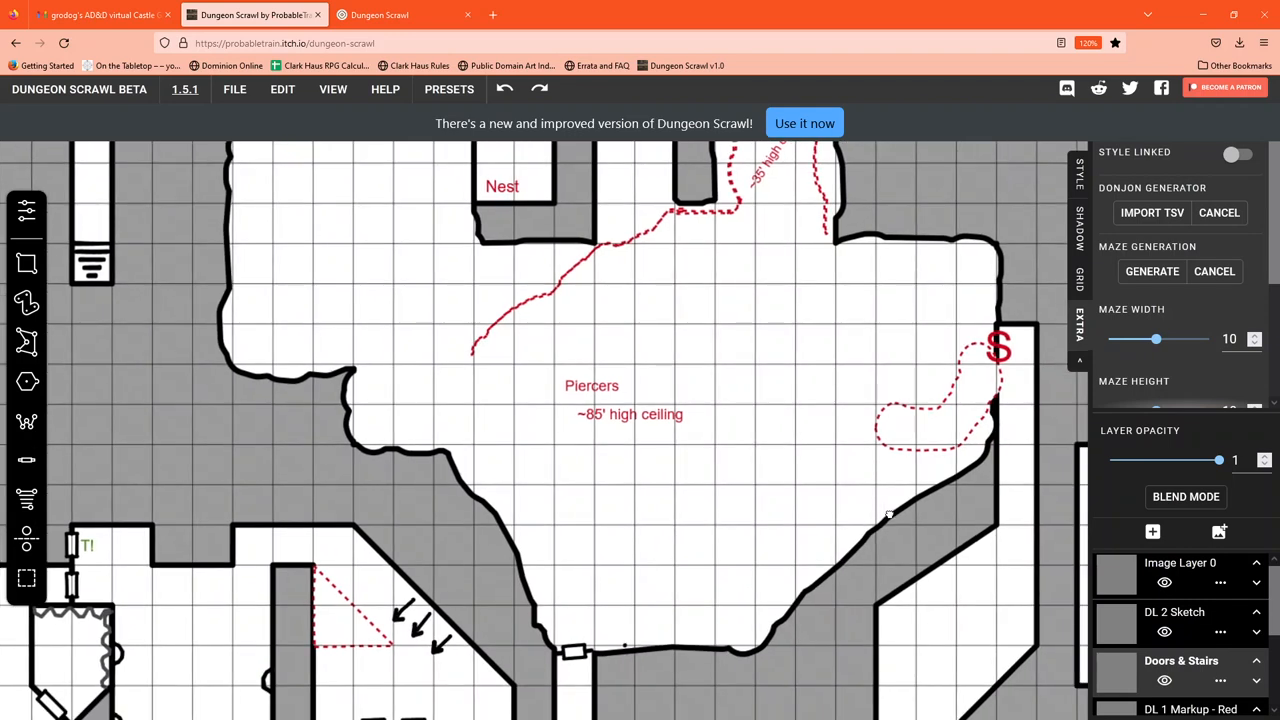
scroll(down, 3)
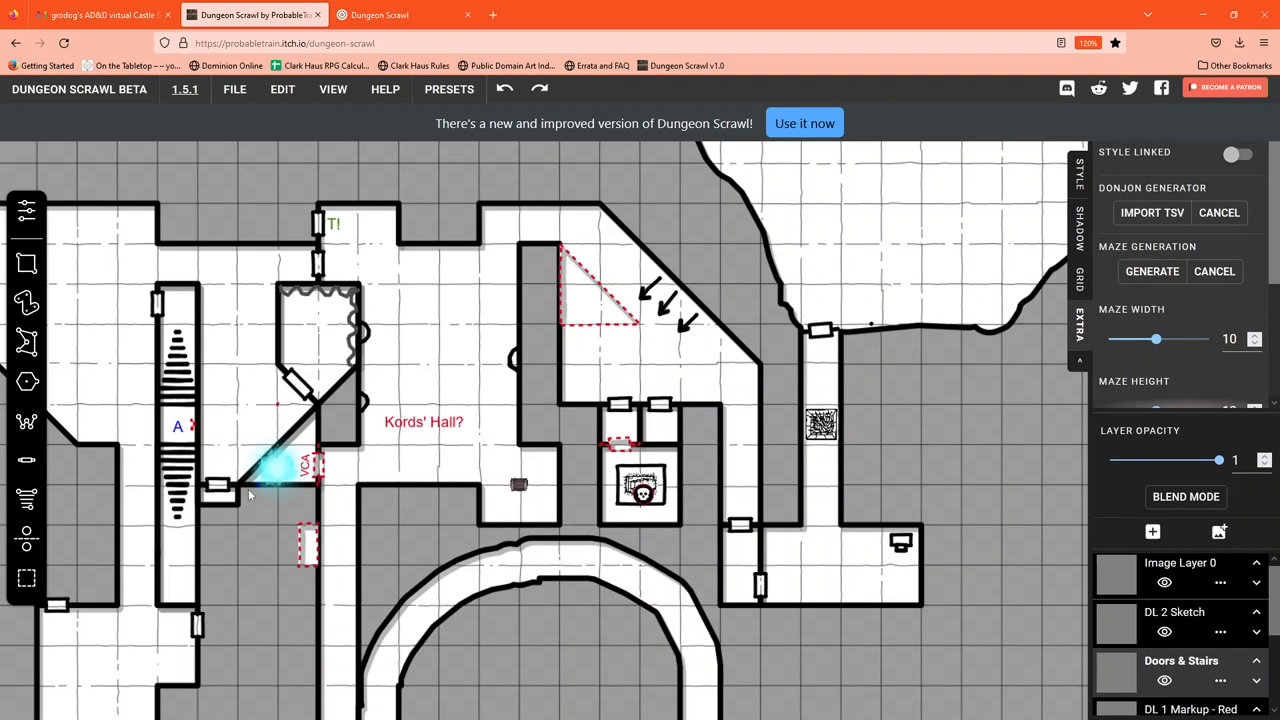
mouse_move(272, 487)
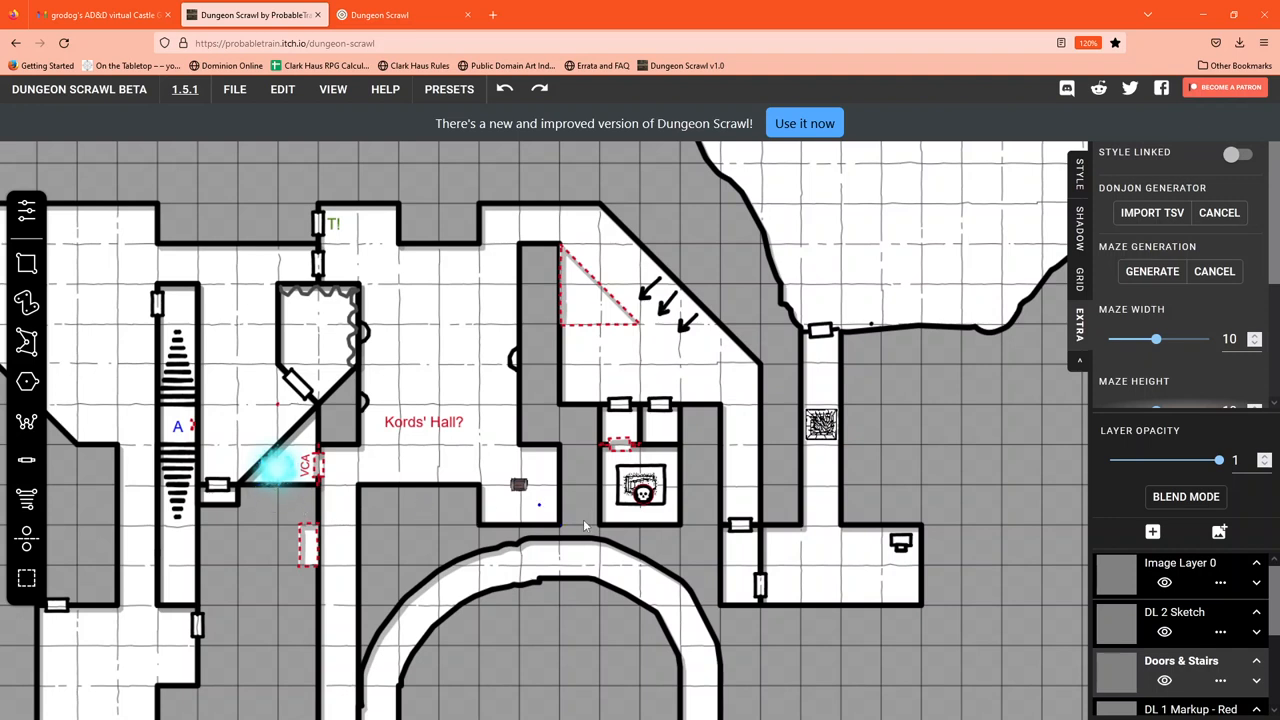
mouse_move(1232, 583)
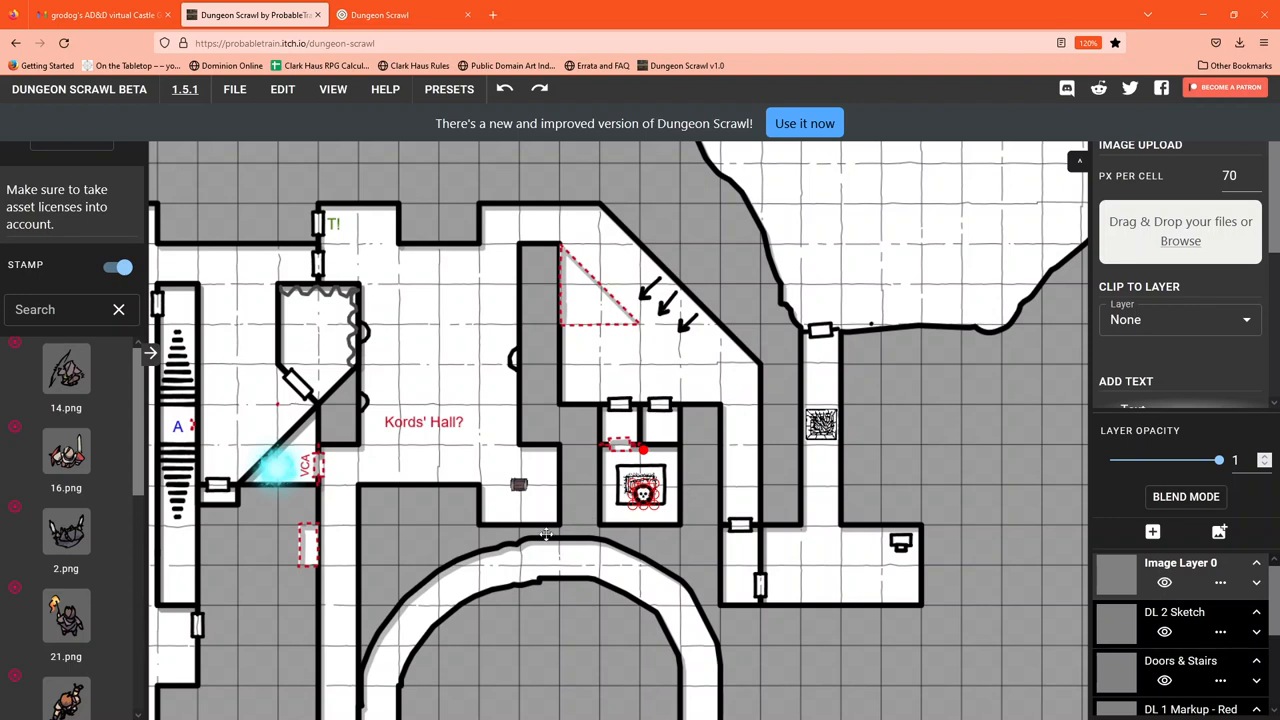
click(540, 525)
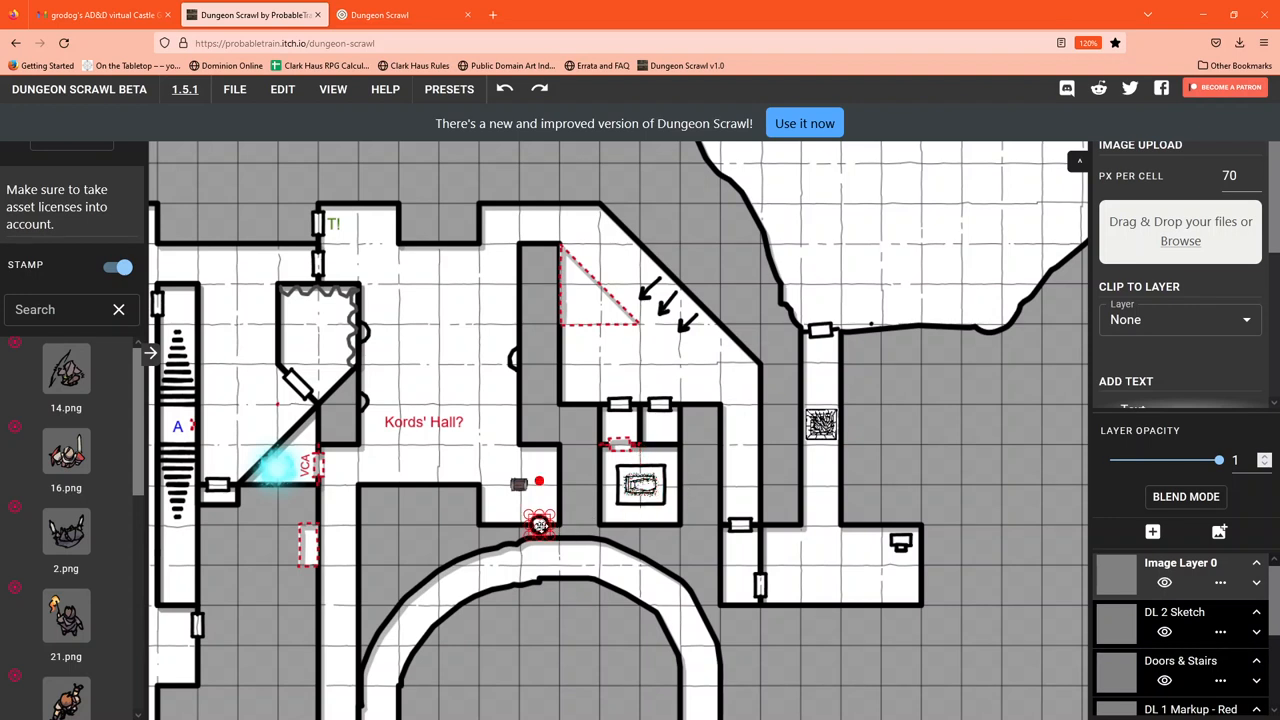
drag(538, 525, 640, 505)
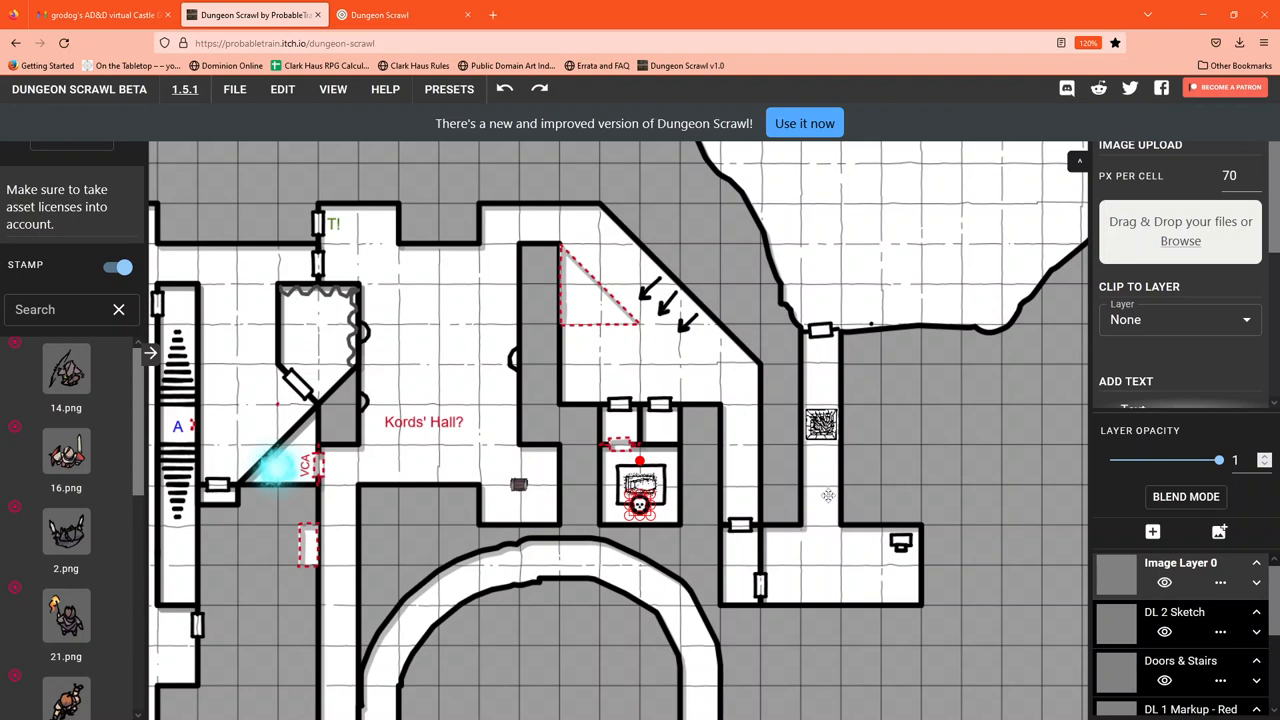
scroll(down, 3)
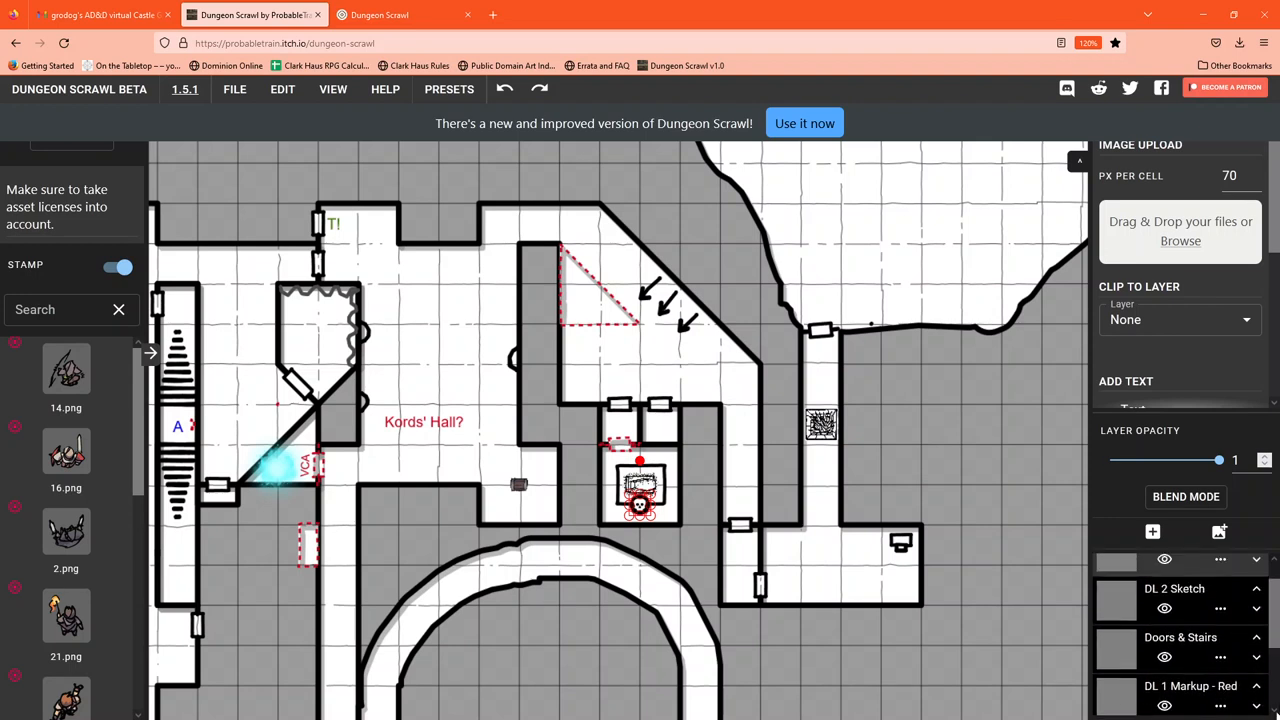
scroll(down, 3)
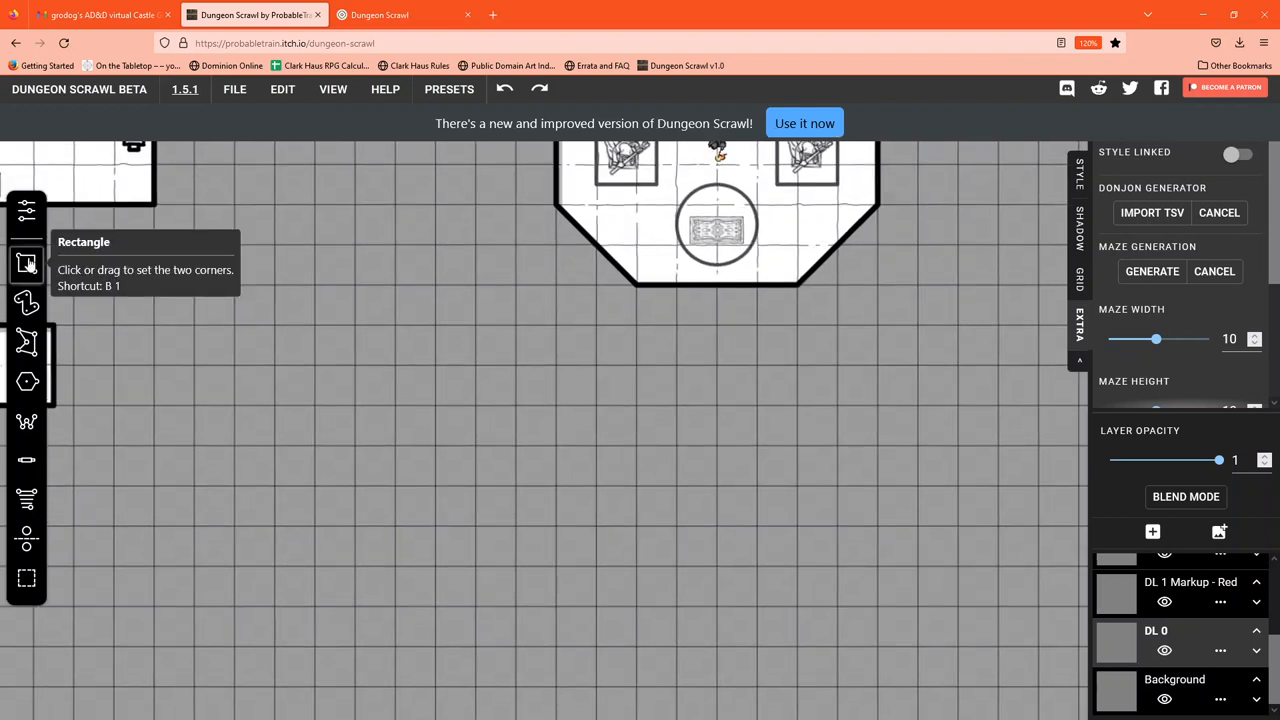
mouse_move(27, 302)
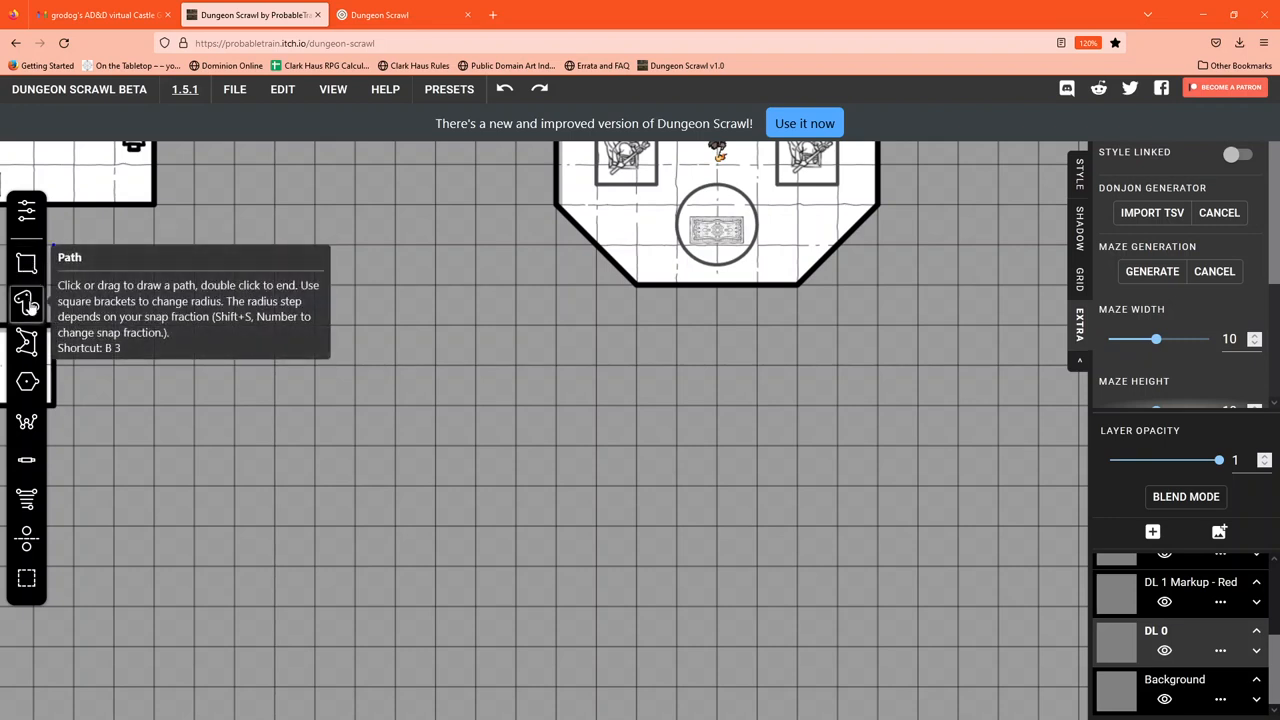
mouse_move(27, 343)
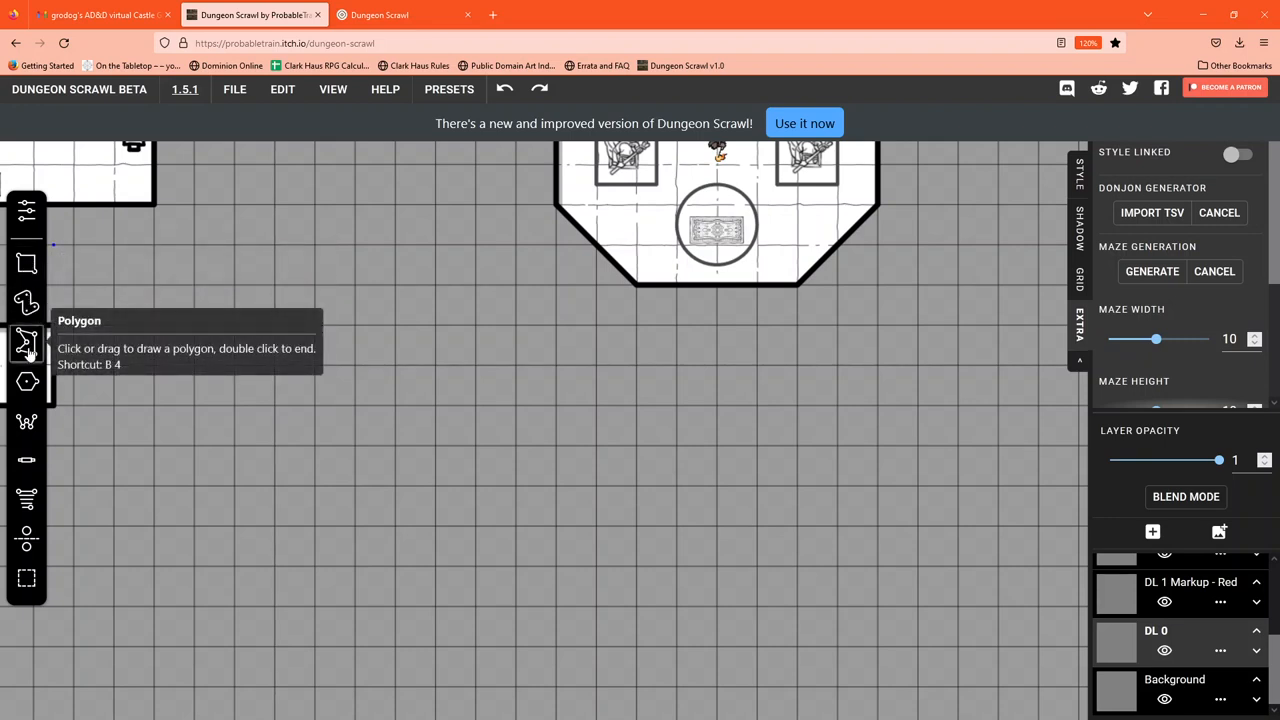
mouse_move(27, 381)
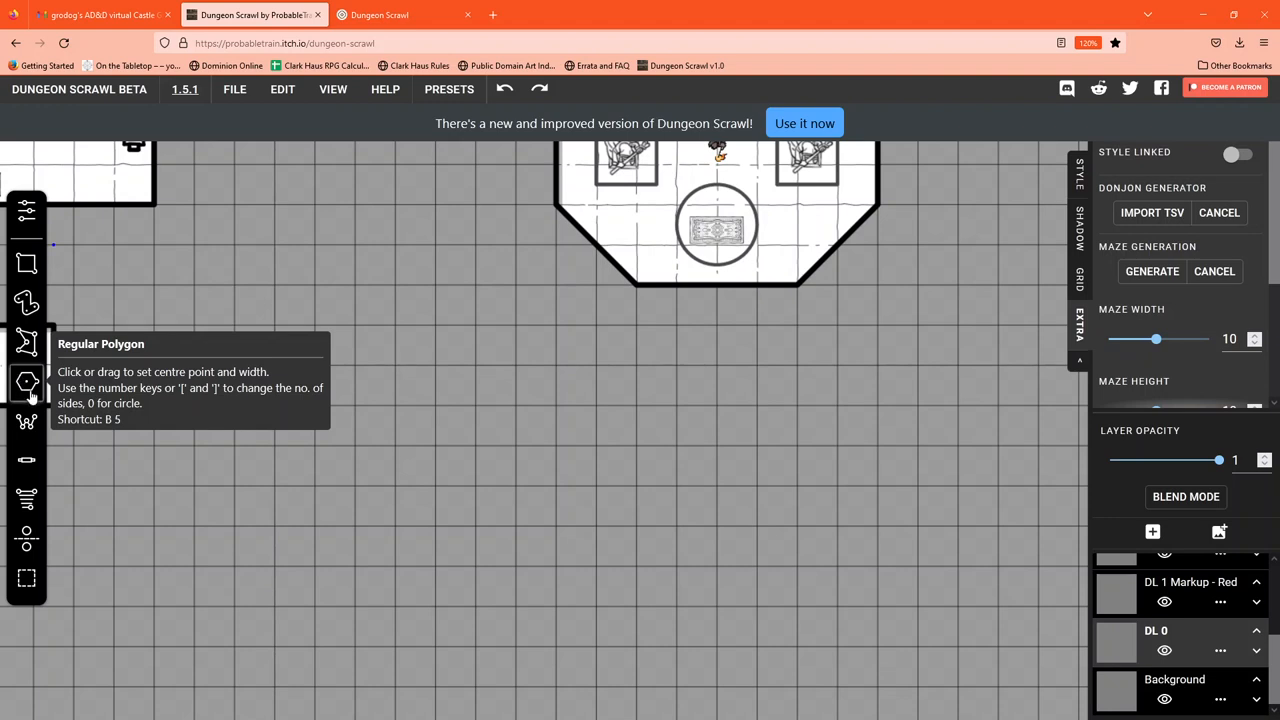
mouse_move(27, 420)
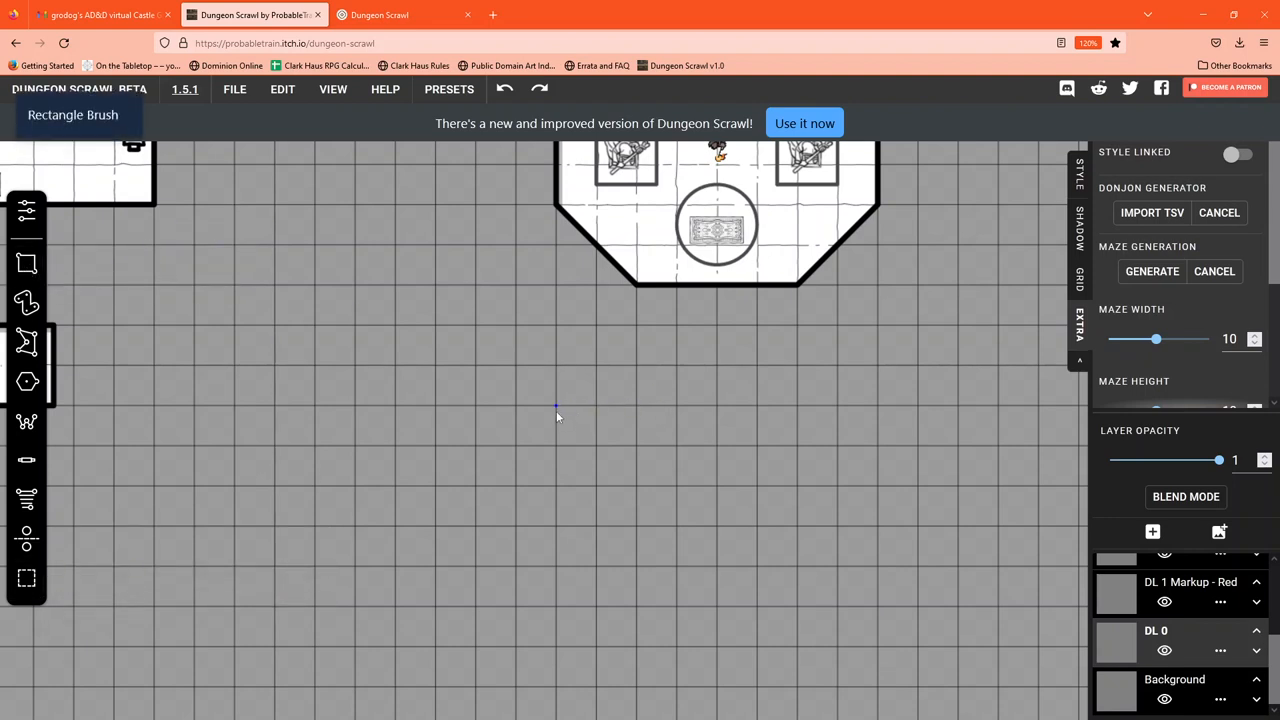
- Drag a tall vertical rectangle below the octagonal room, then a horizontal one across it
drag(557, 410, 577, 565)
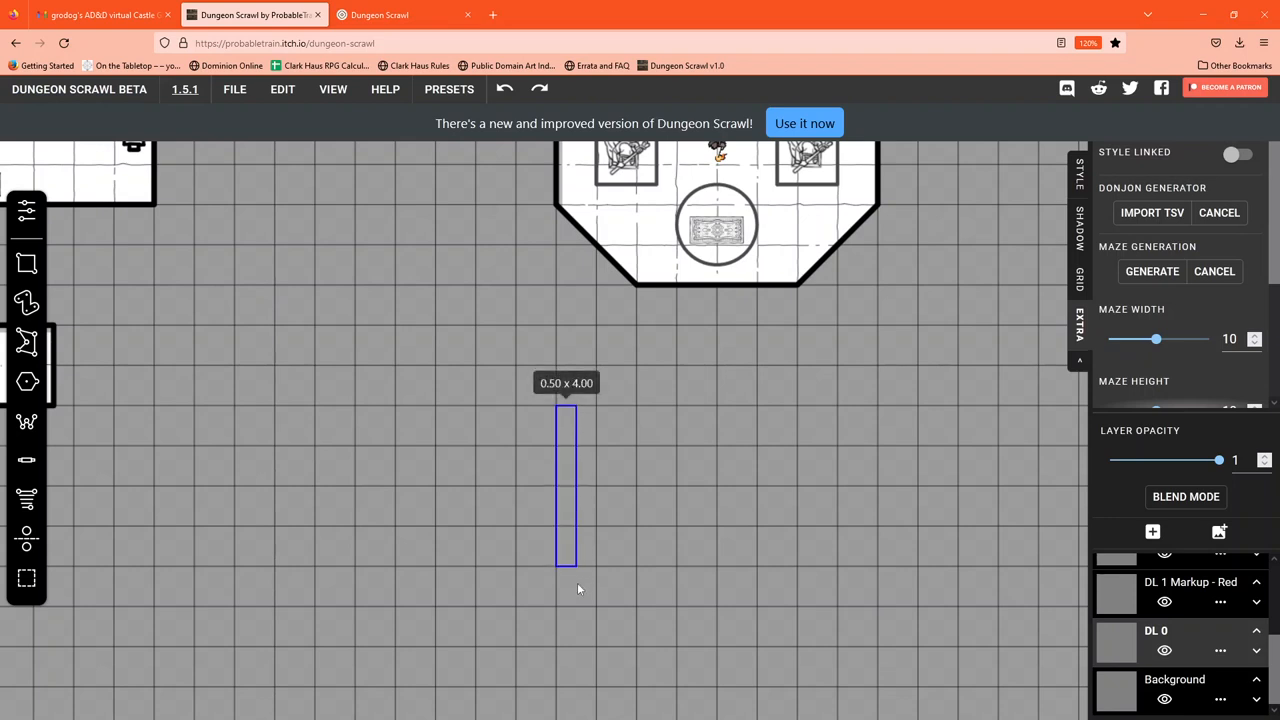
drag(566, 565, 583, 608)
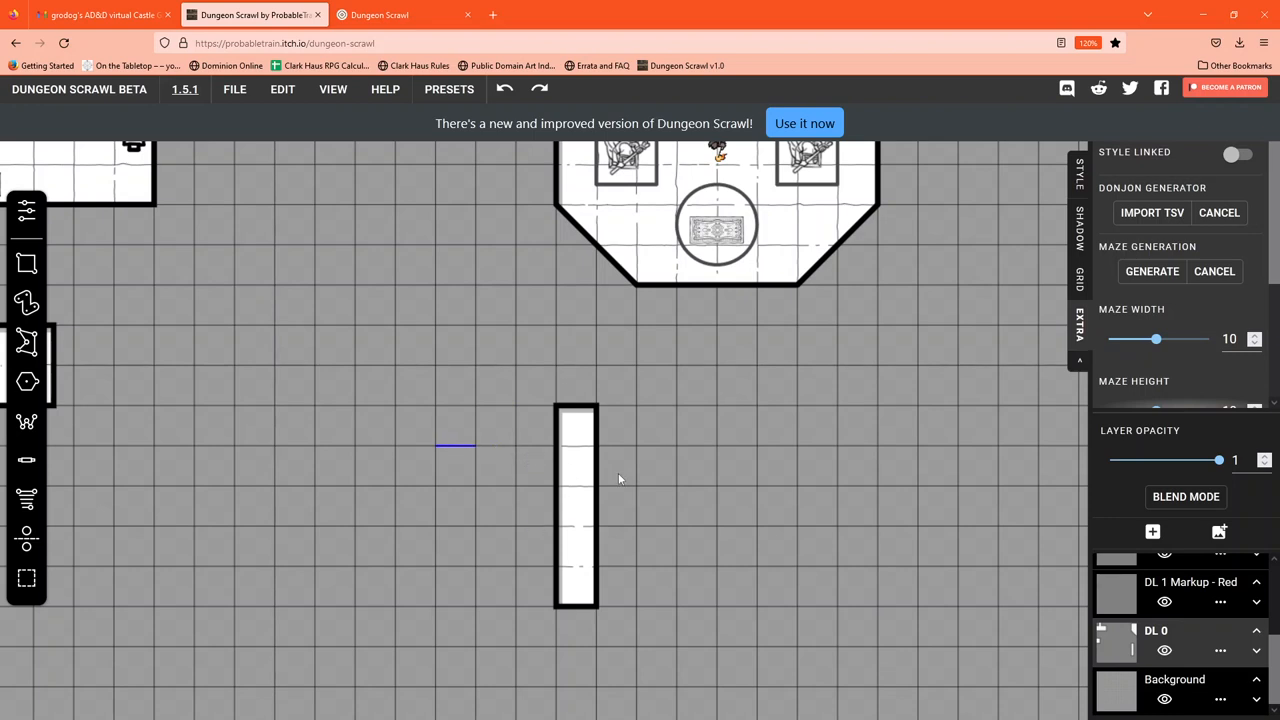
drag(455, 447, 712, 489)
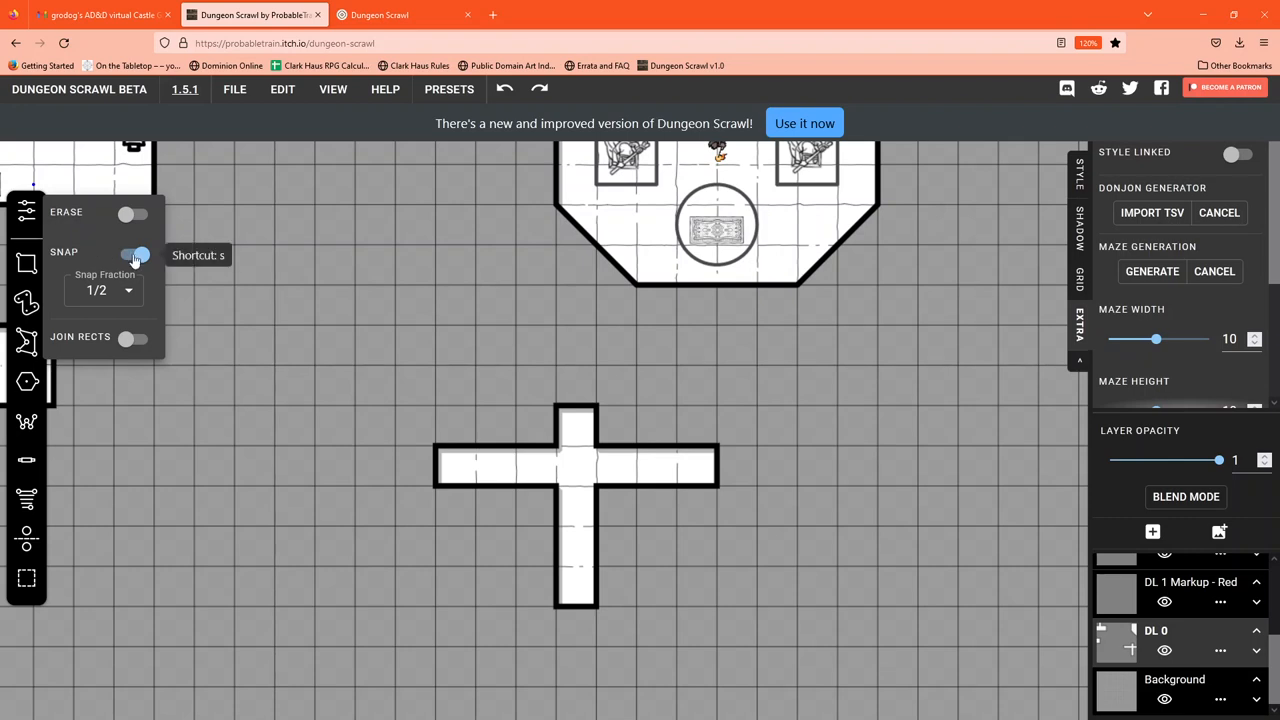
mouse_move(92, 270)
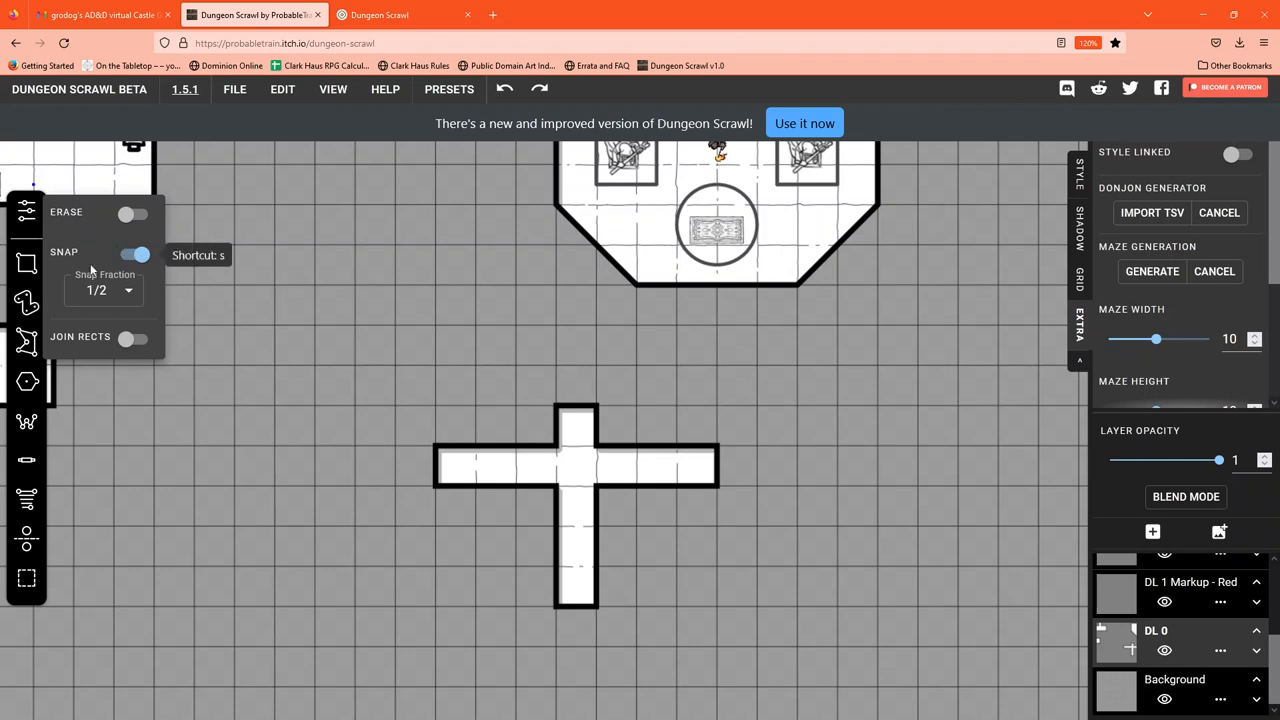
mouse_move(95, 290)
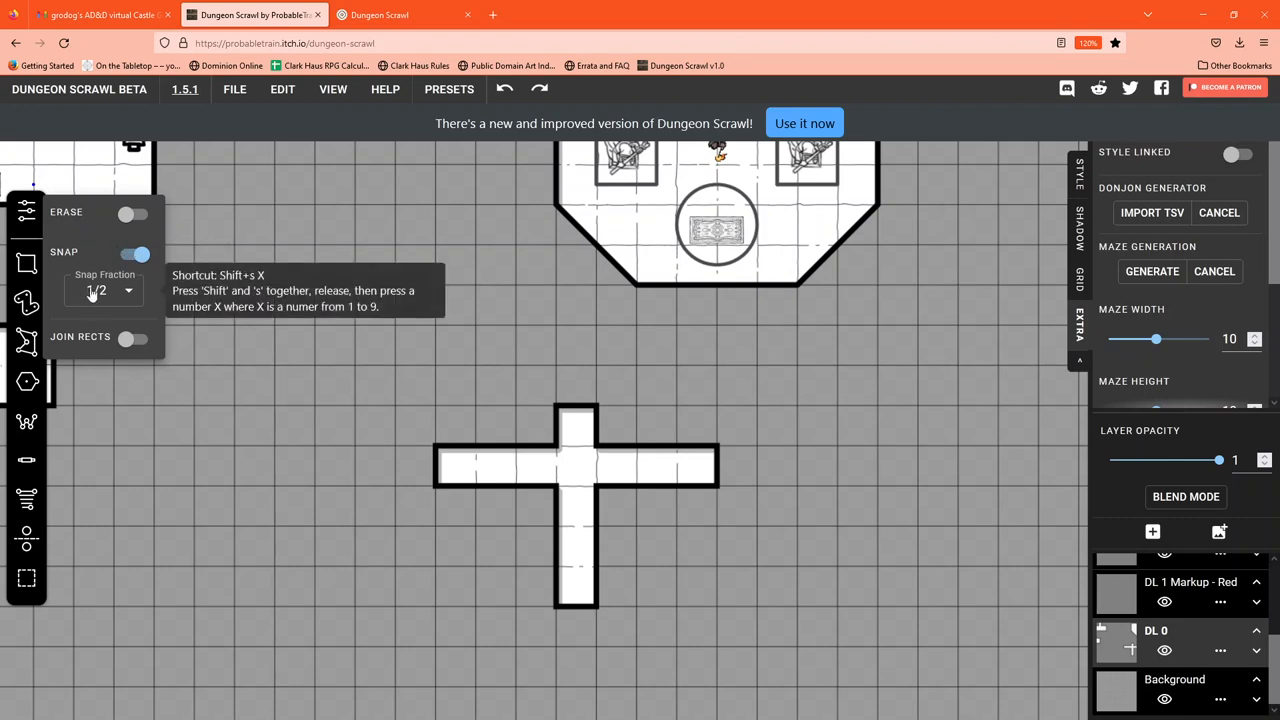
- Switch snap fraction to 1/1 and back to 1/2, then erase a cell from the left arm
click(100, 290)
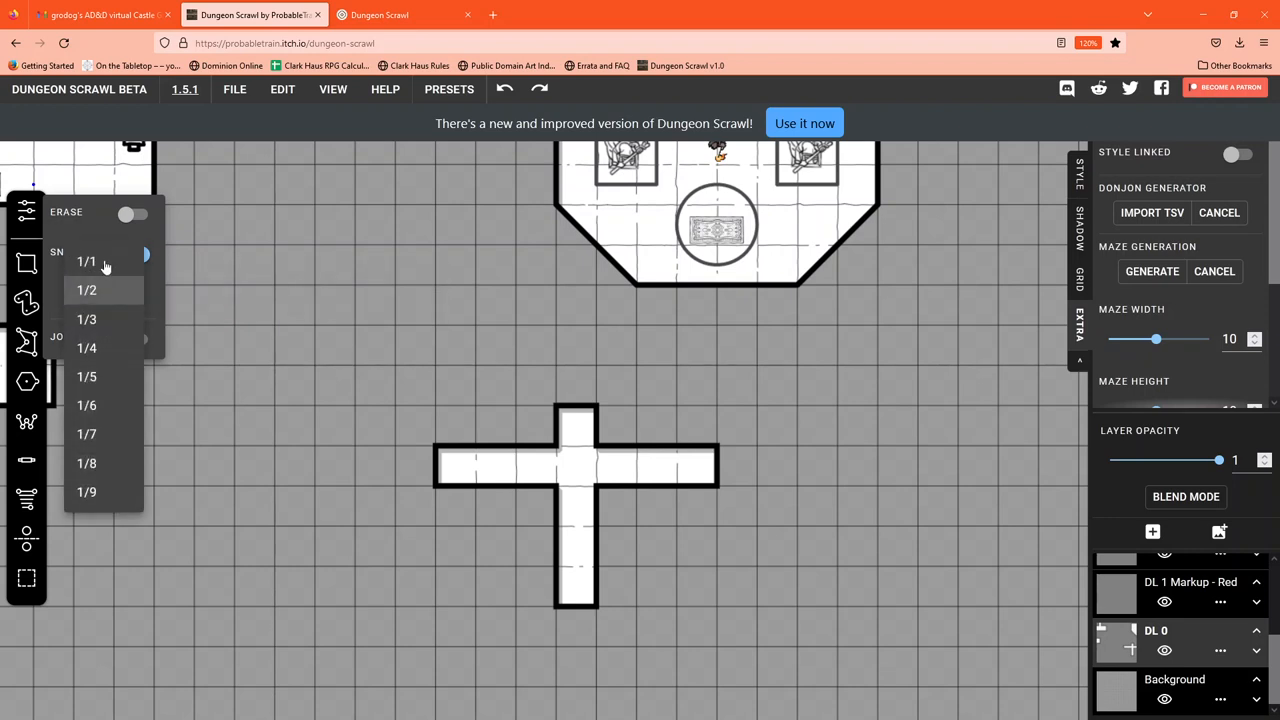
click(87, 261)
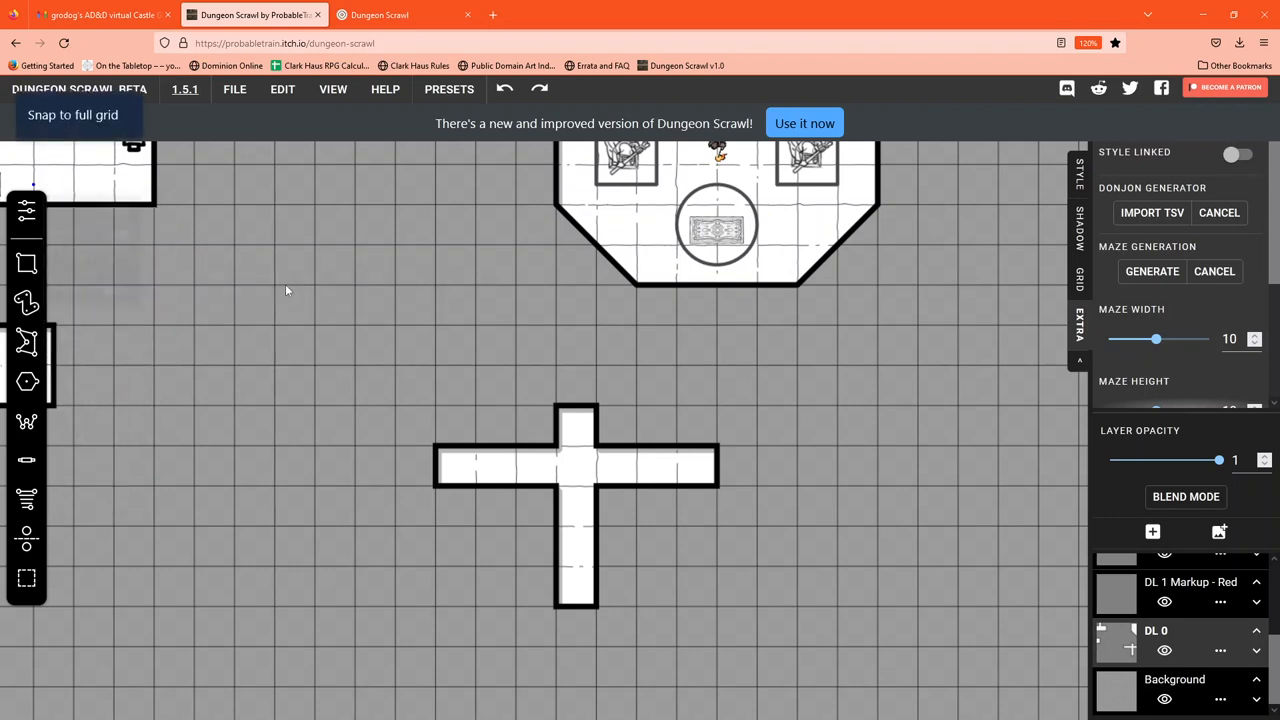
mouse_move(353, 360)
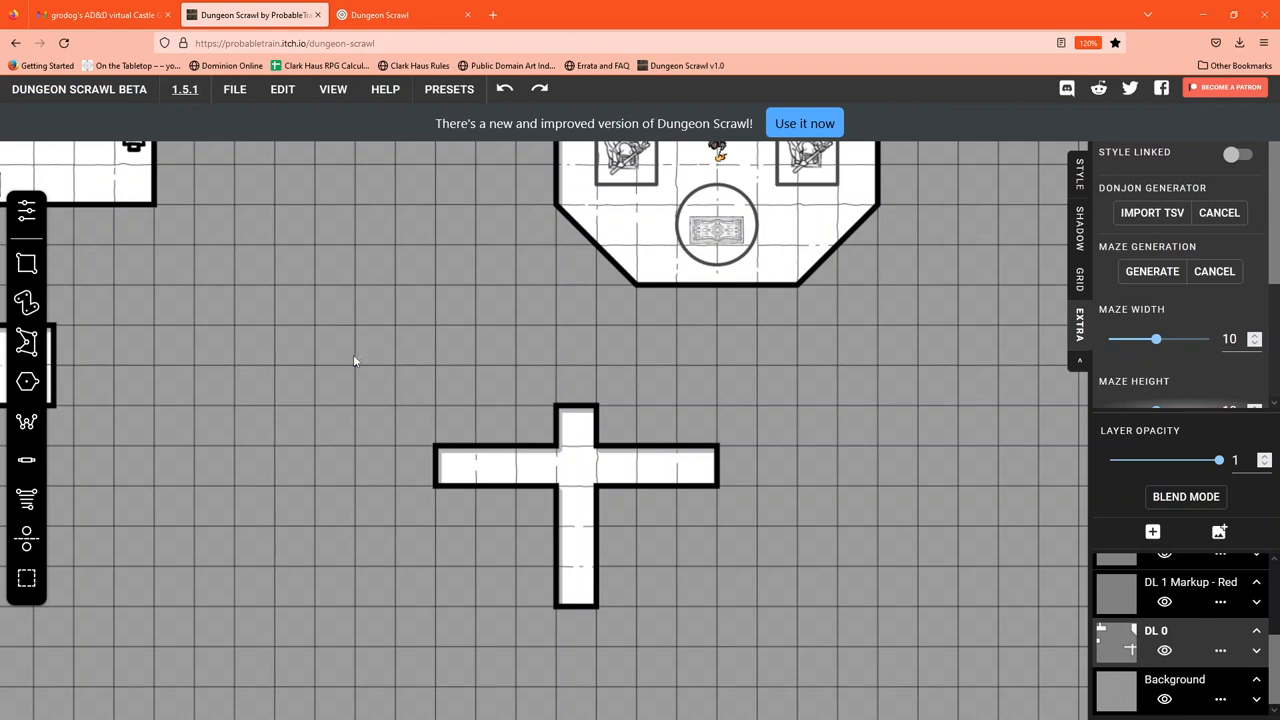
mouse_move(297, 353)
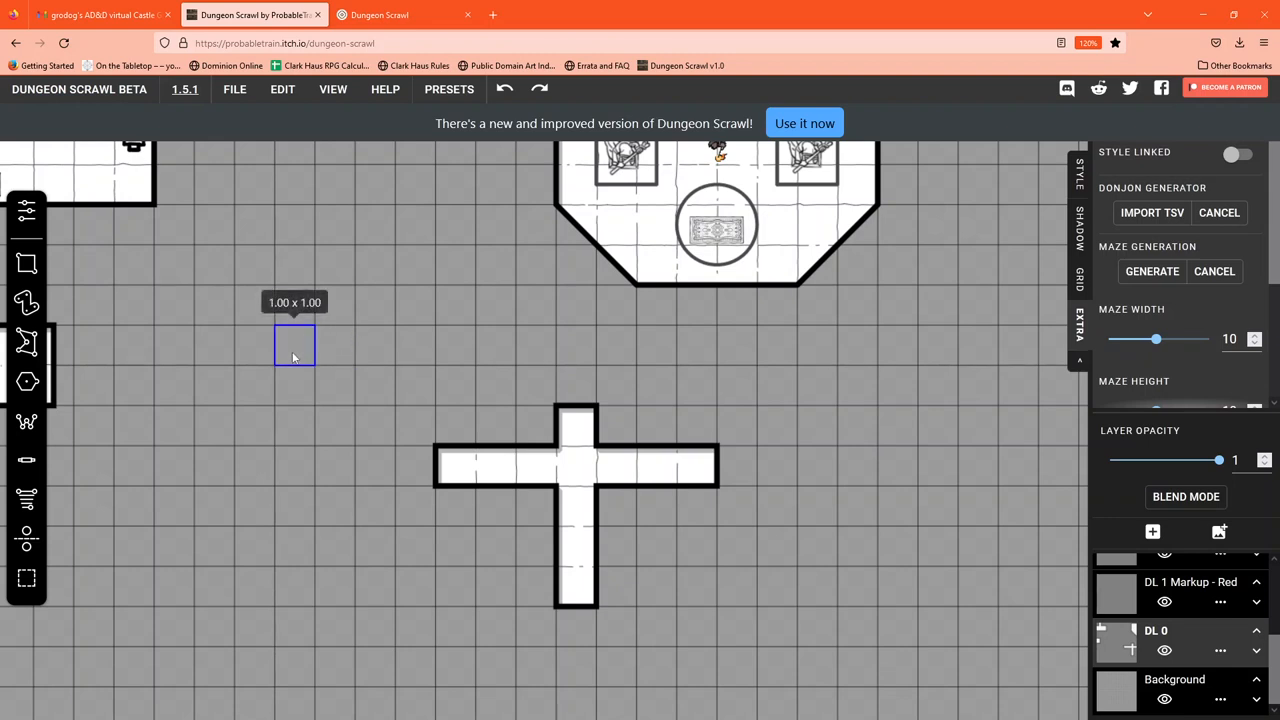
mouse_move(280, 358)
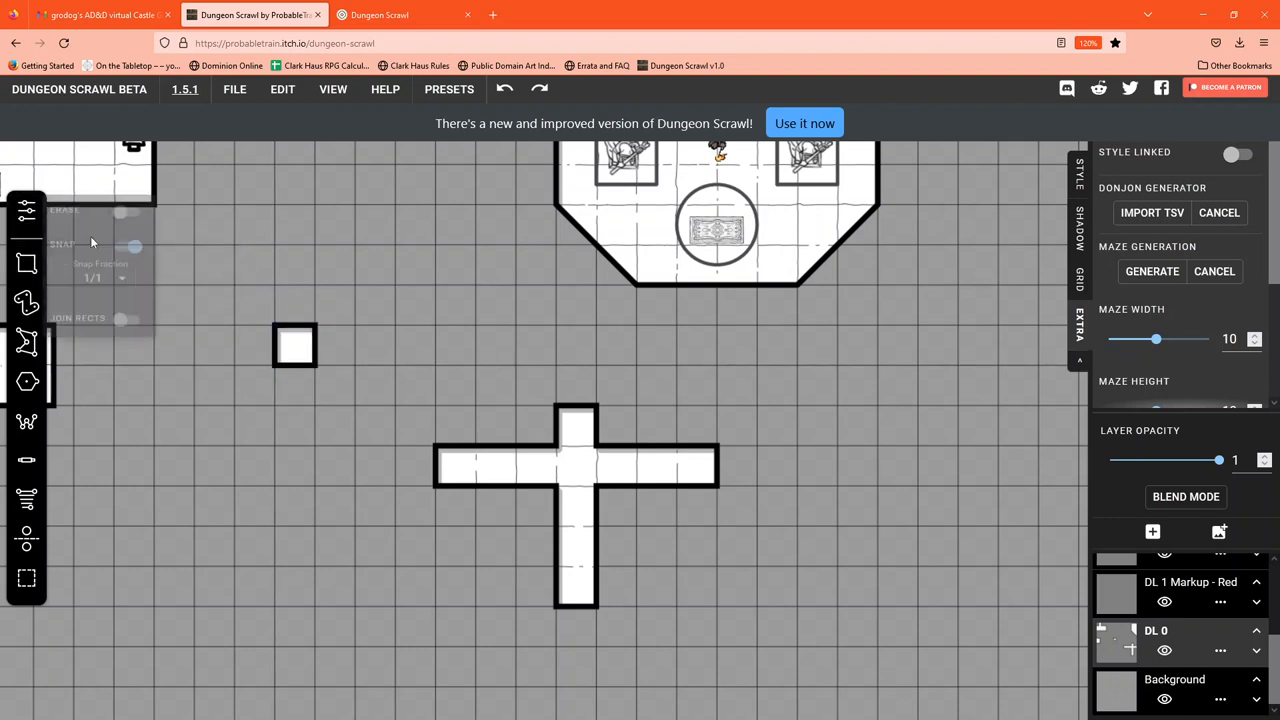
click(93, 277)
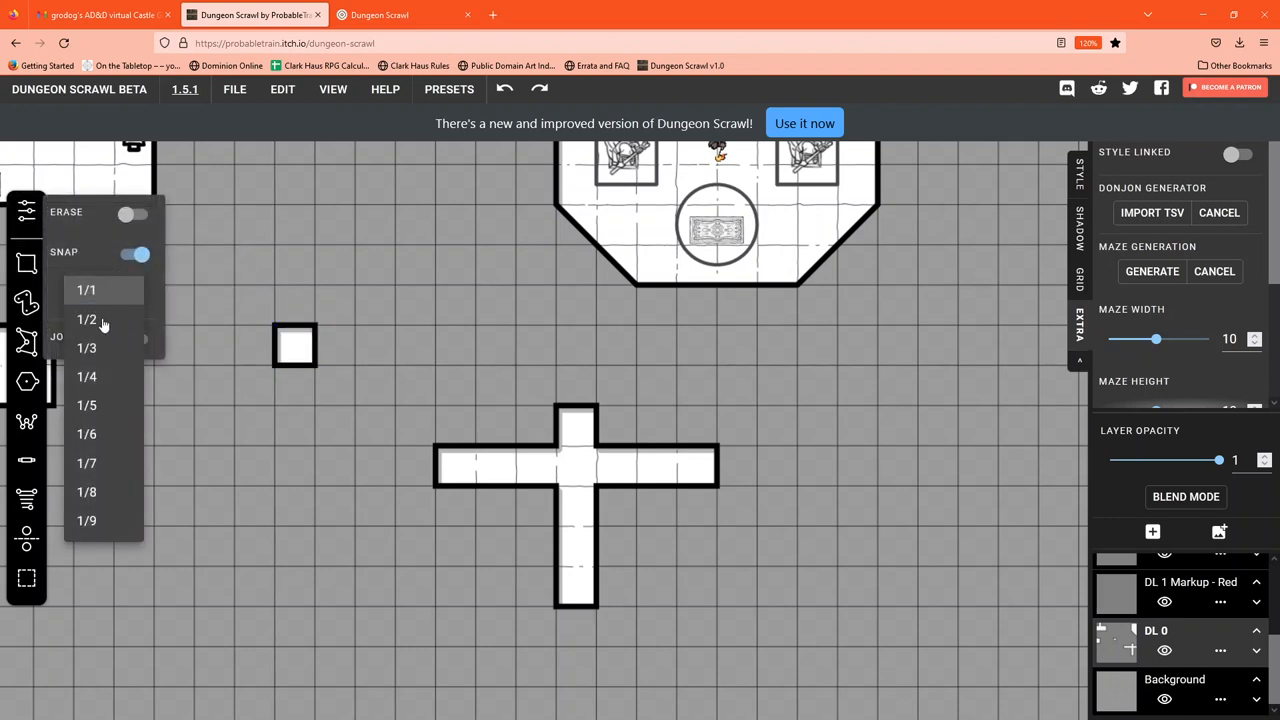
click(86, 319)
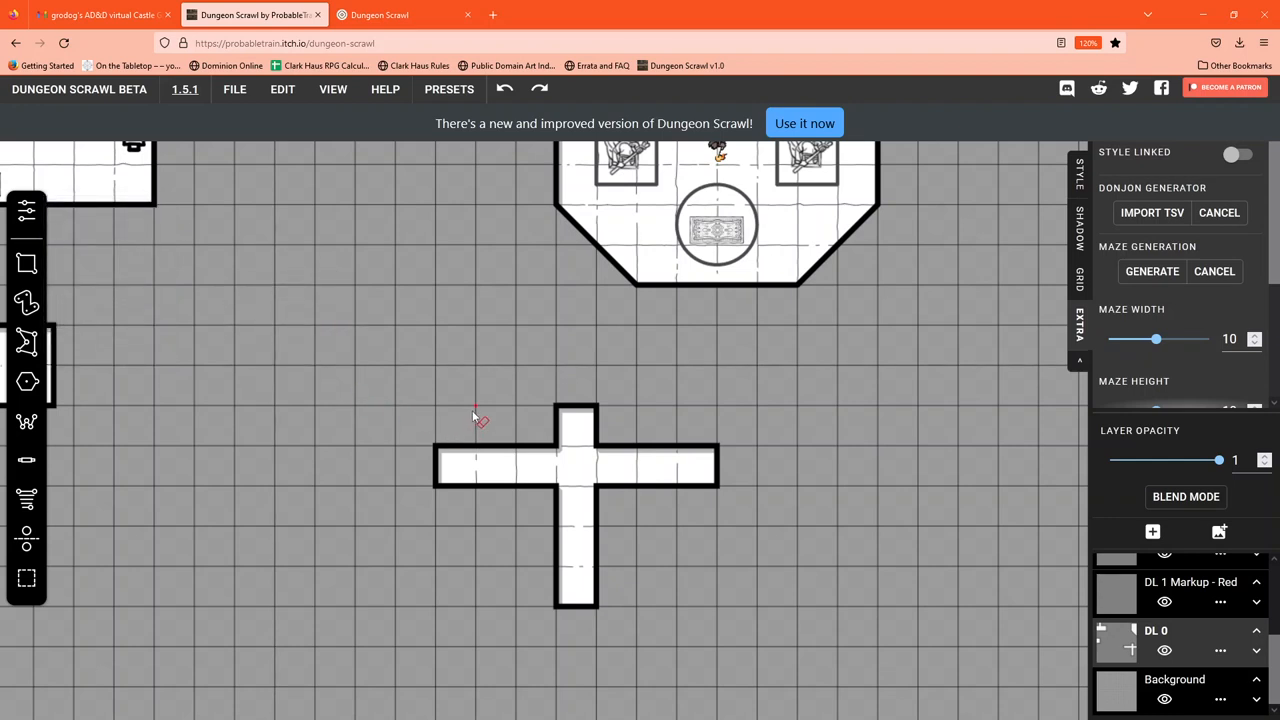
drag(477, 408, 520, 545)
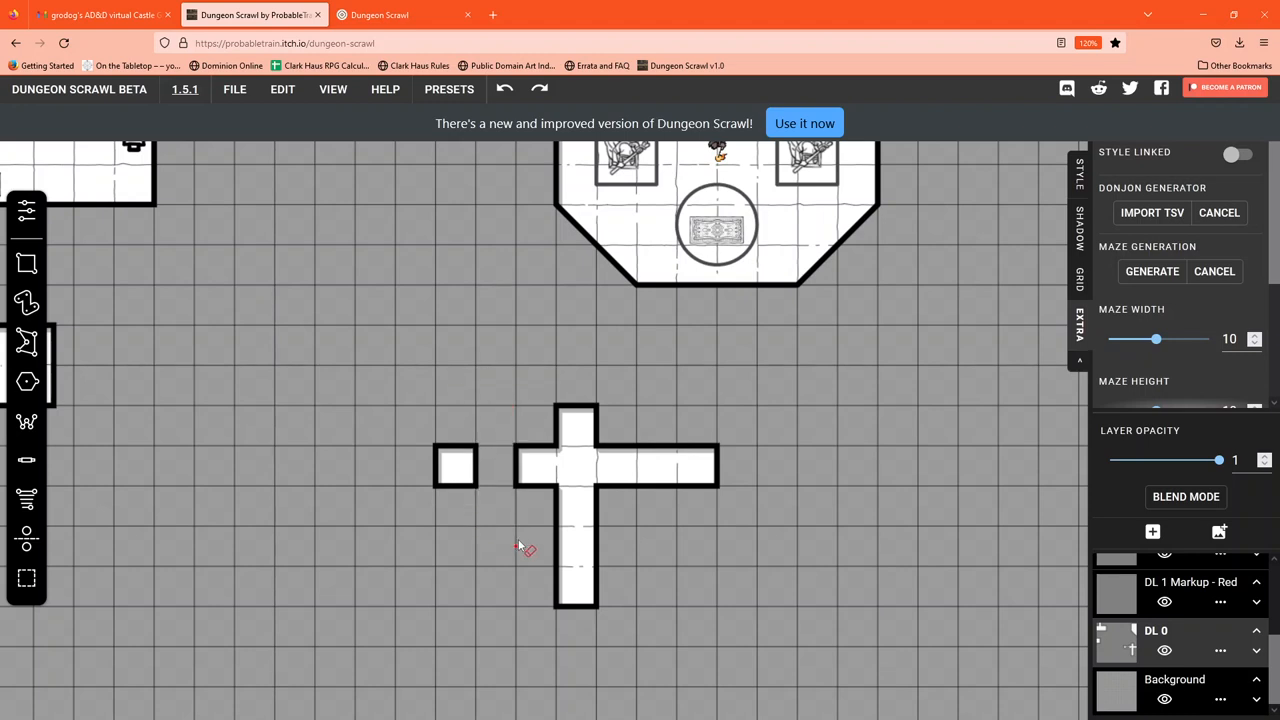
mouse_move(490, 393)
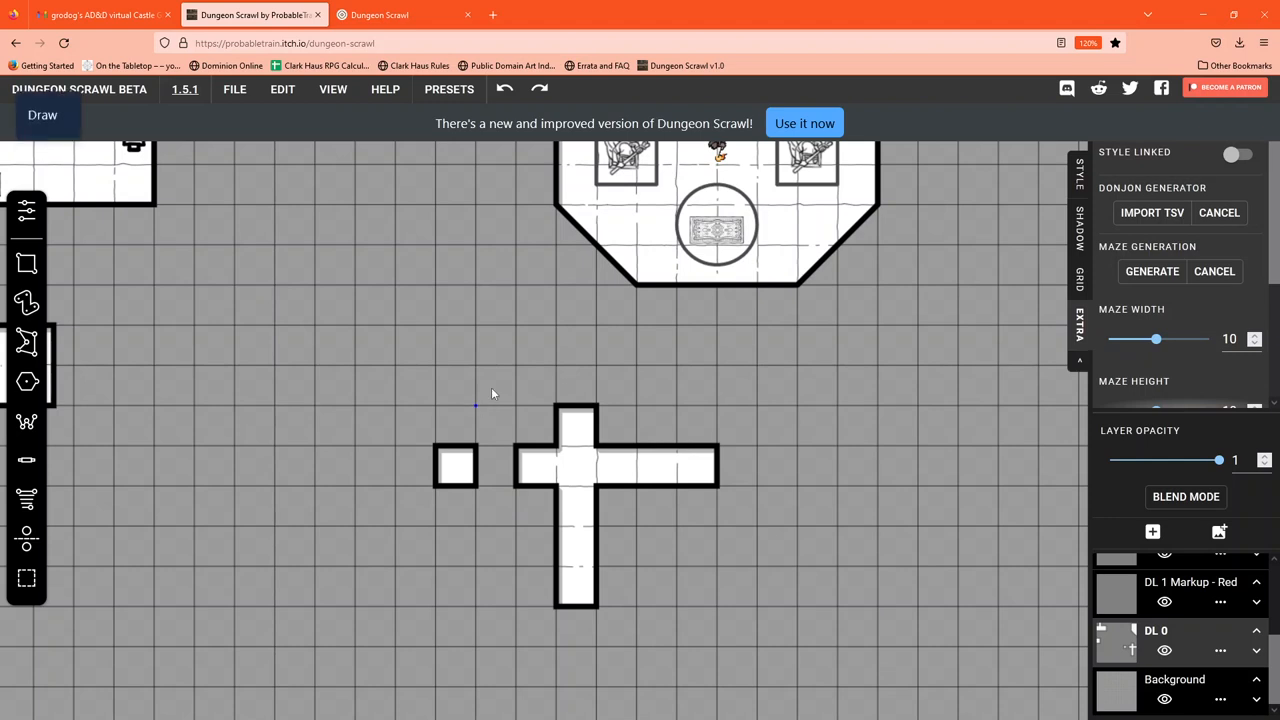
mouse_move(490, 370)
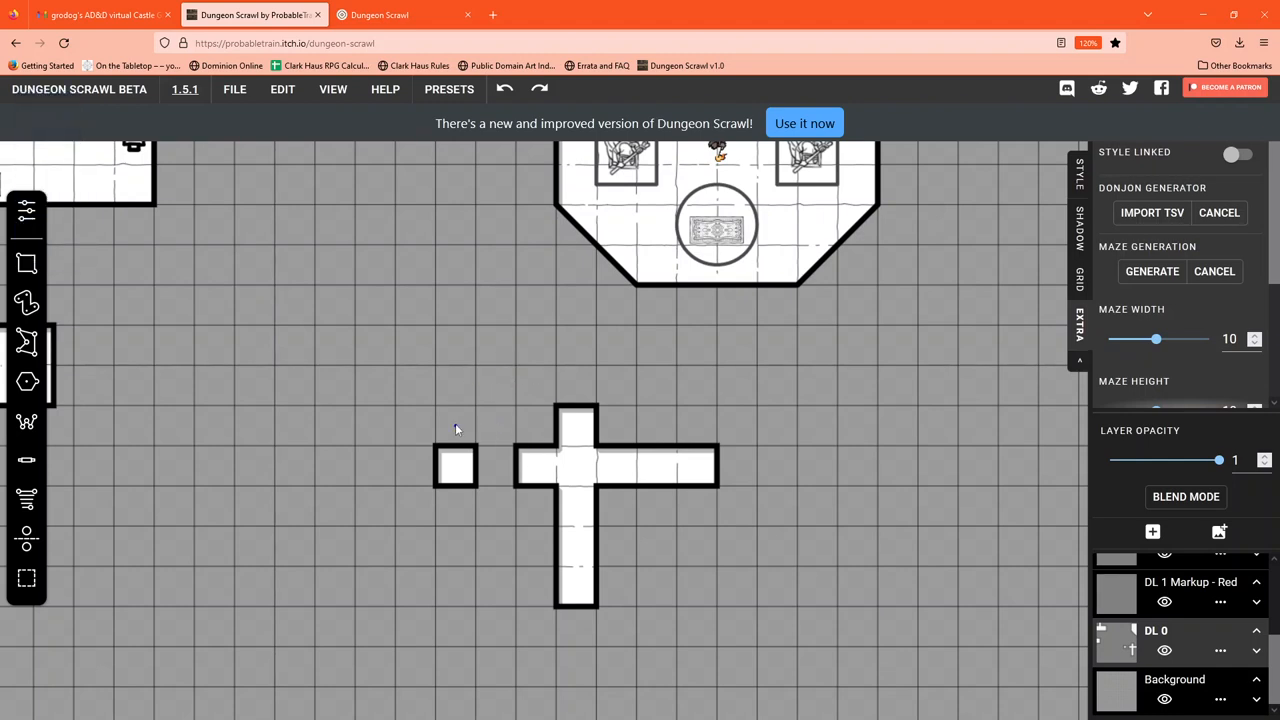
mouse_move(445, 457)
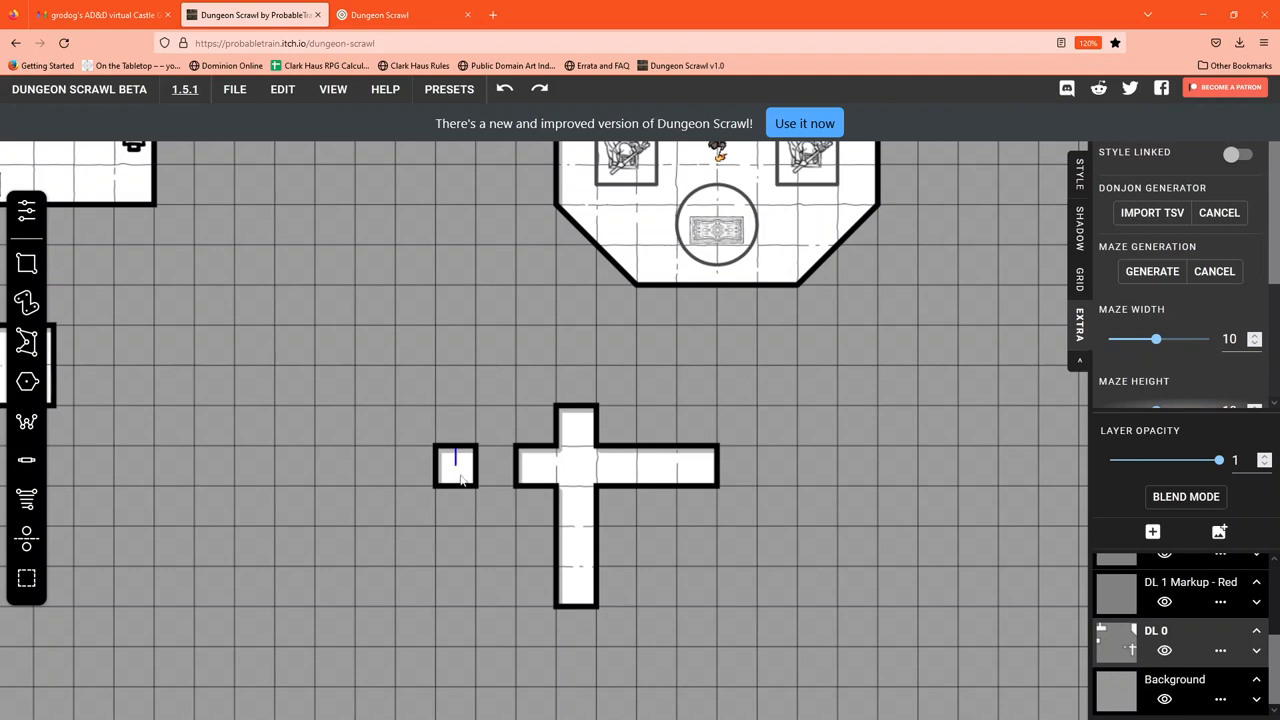
- Reconnect the left arm, extend the top arm, and add a small room and a long room
drag(457, 467, 535, 500)
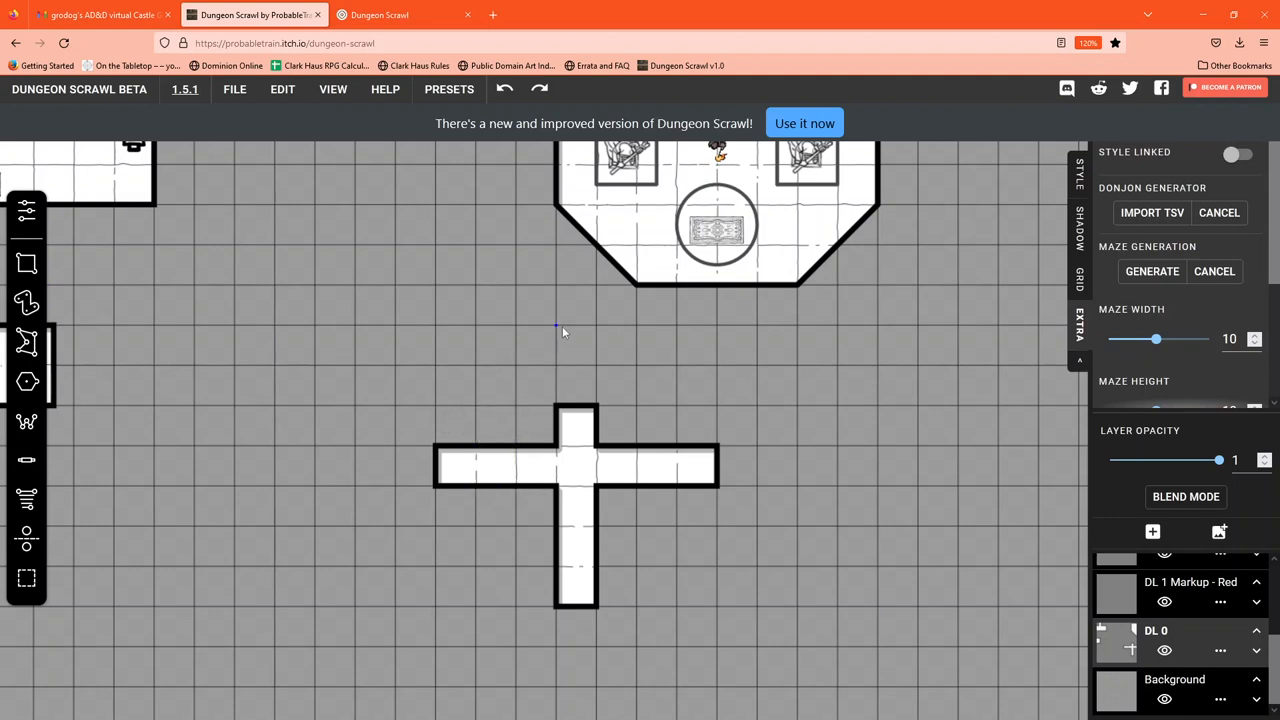
drag(557, 330, 597, 405)
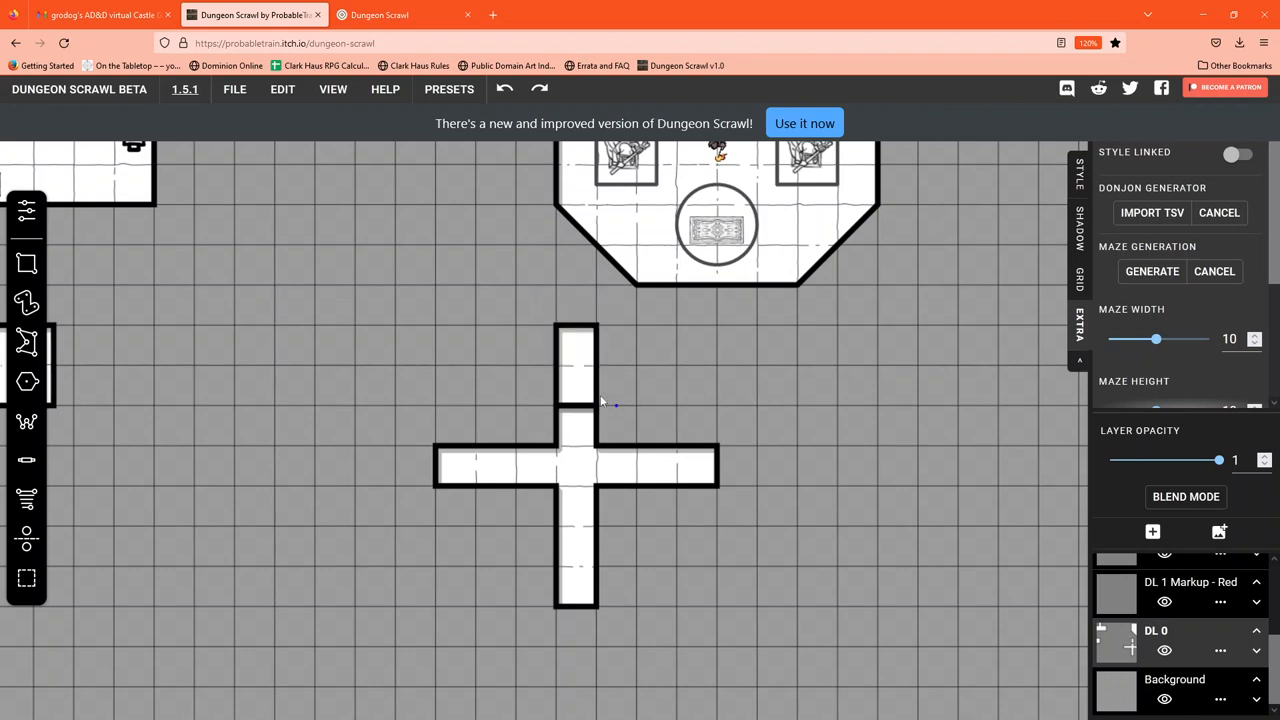
mouse_move(570, 418)
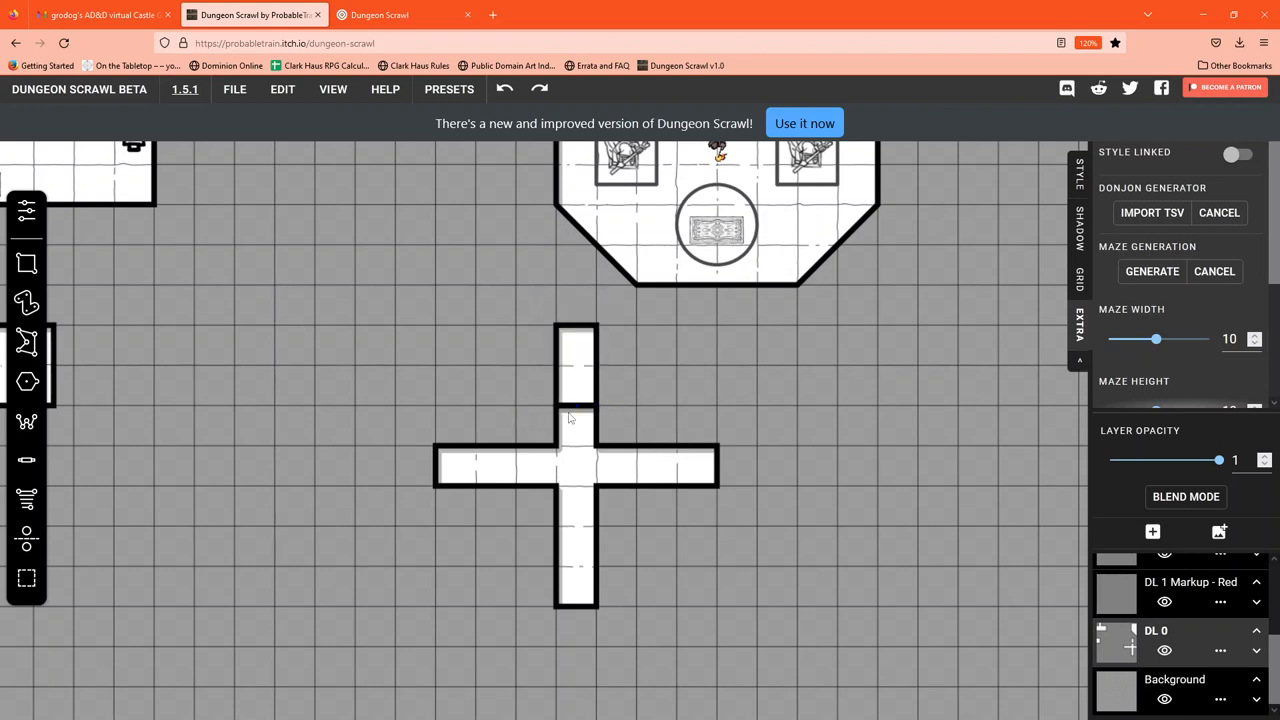
drag(575, 405, 600, 465)
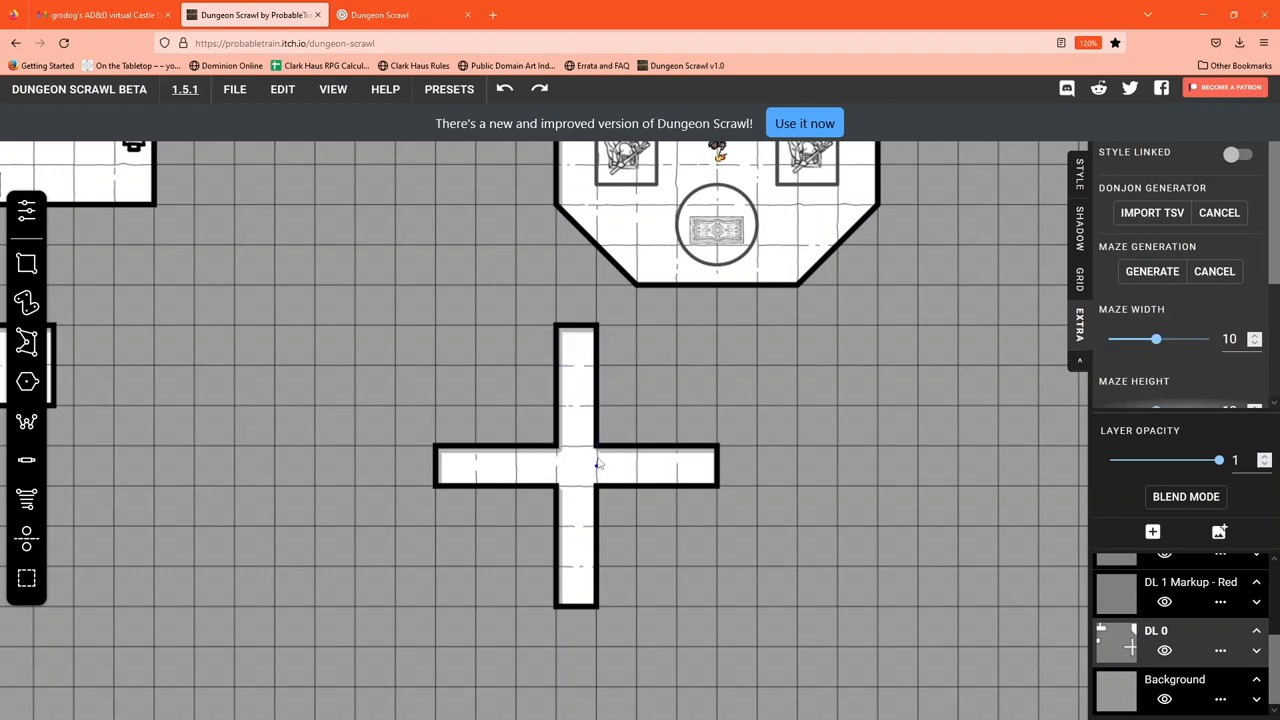
mouse_move(628, 507)
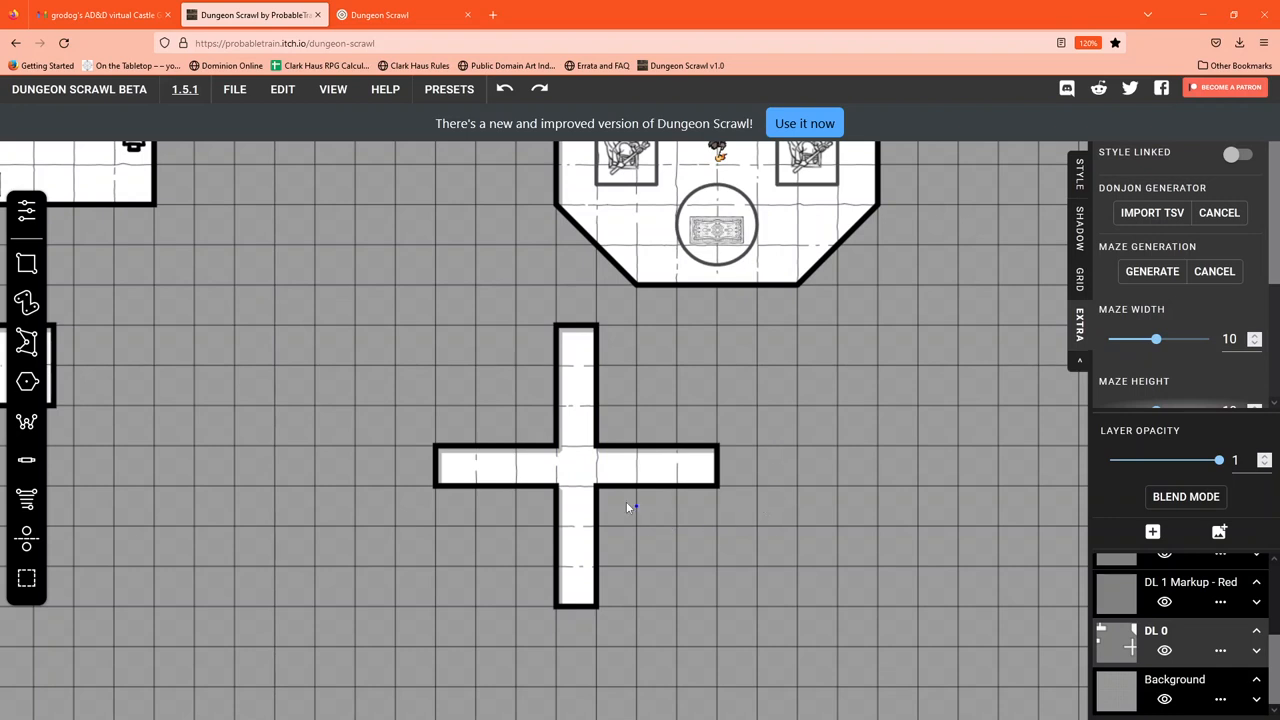
drag(595, 490, 700, 670)
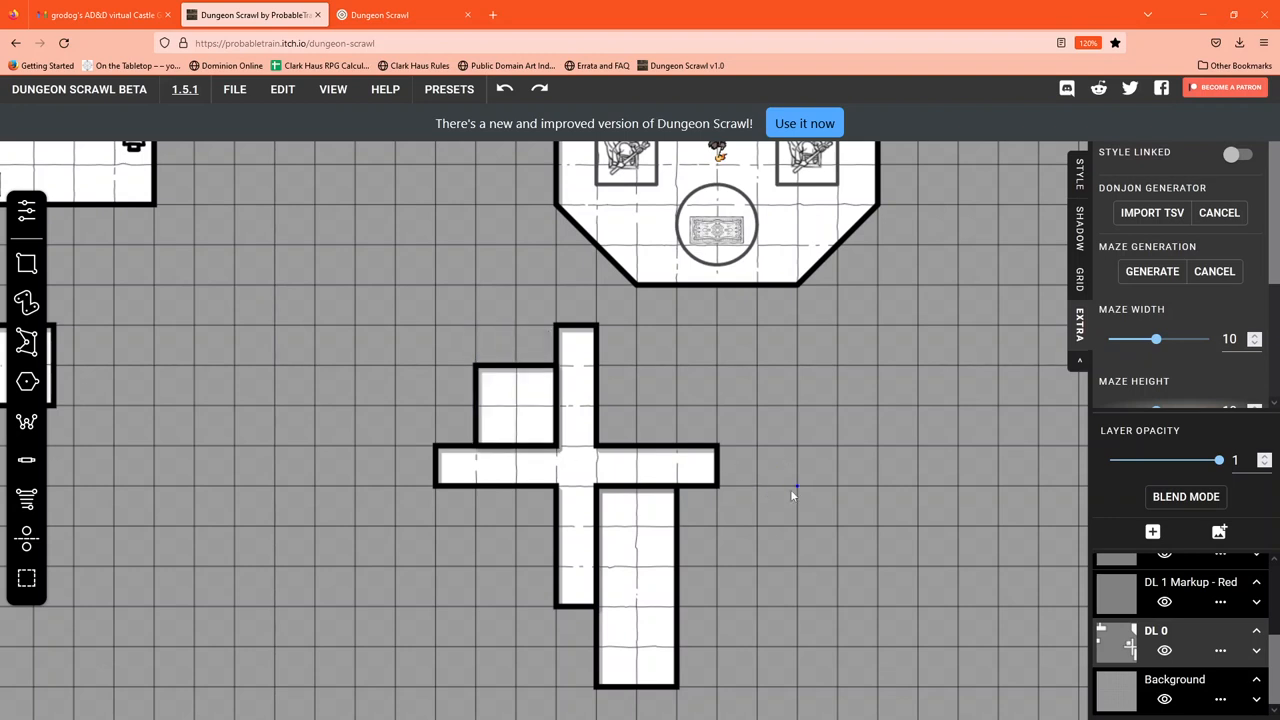
mouse_move(51, 247)
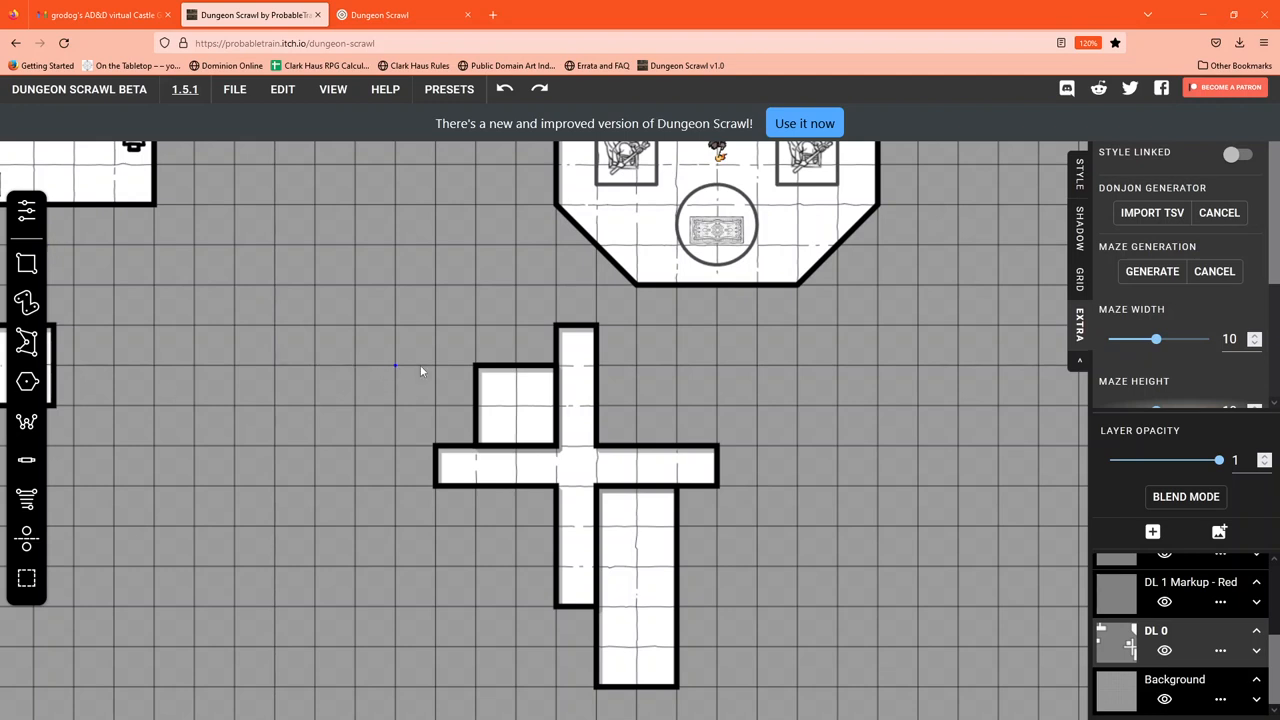
mouse_move(27, 263)
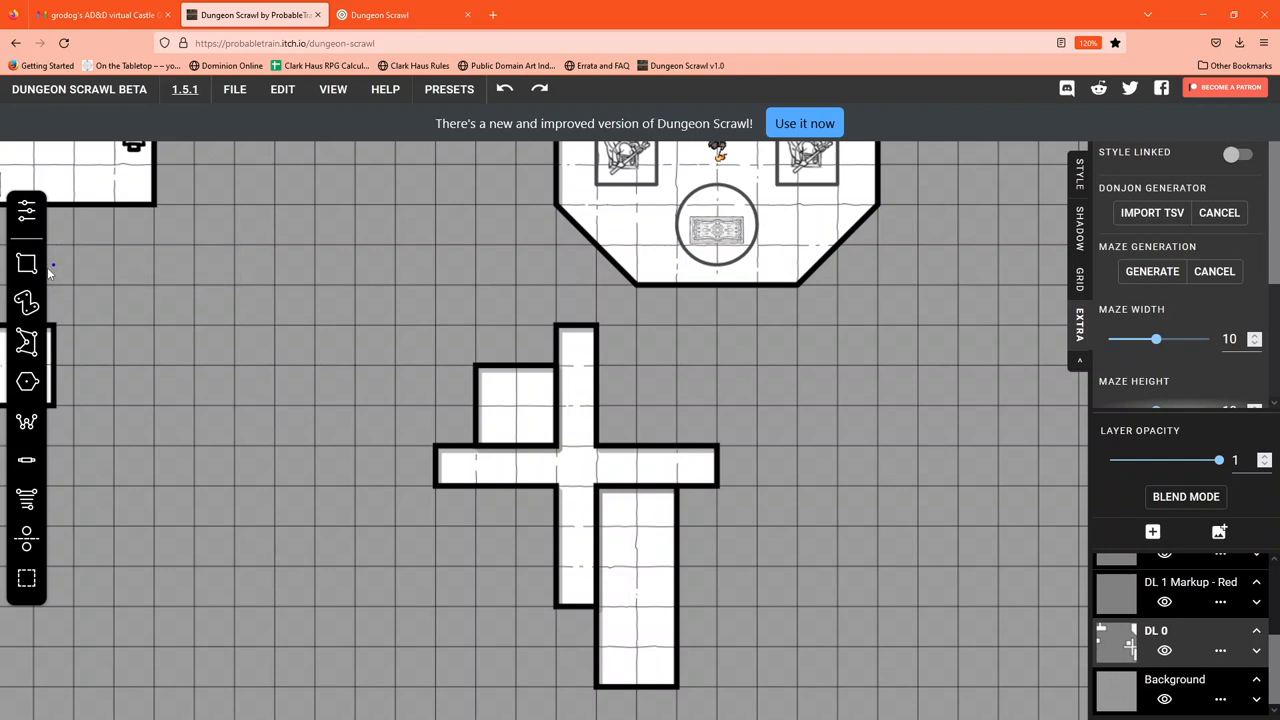
mouse_move(1195, 610)
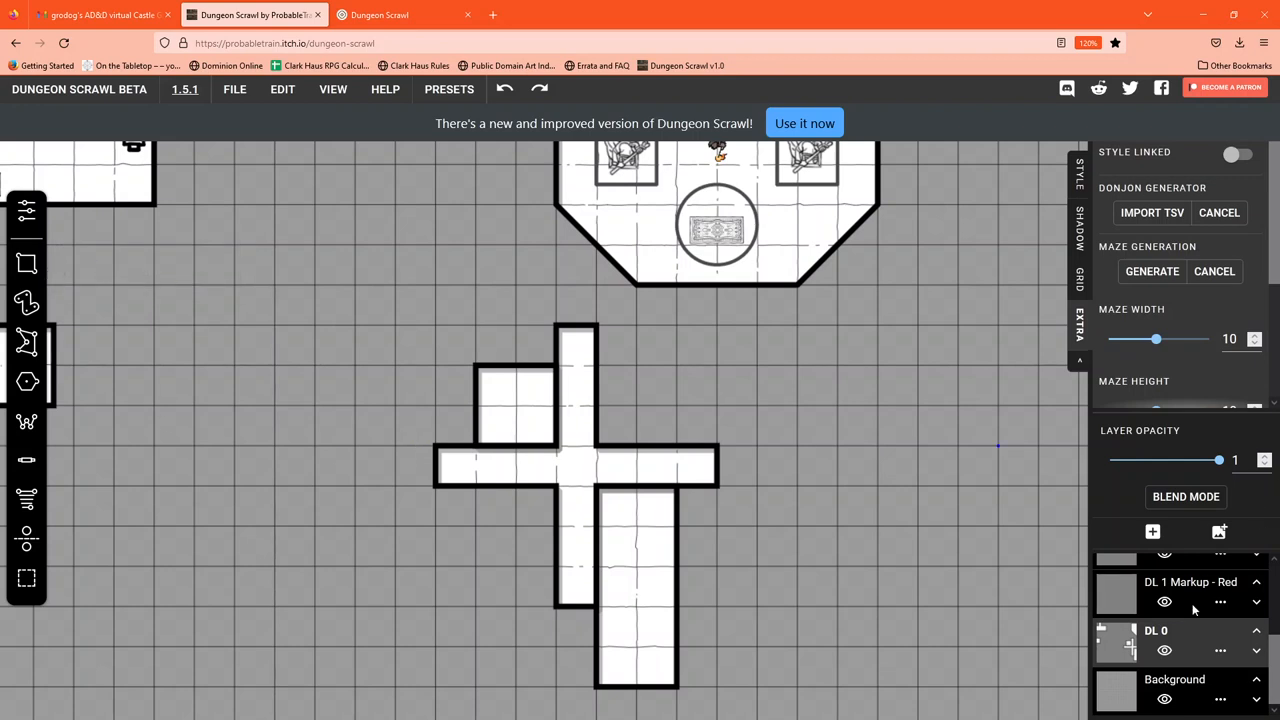
- Scroll the layer list down toward the Doors & Stairs layer
scroll(down, 3)
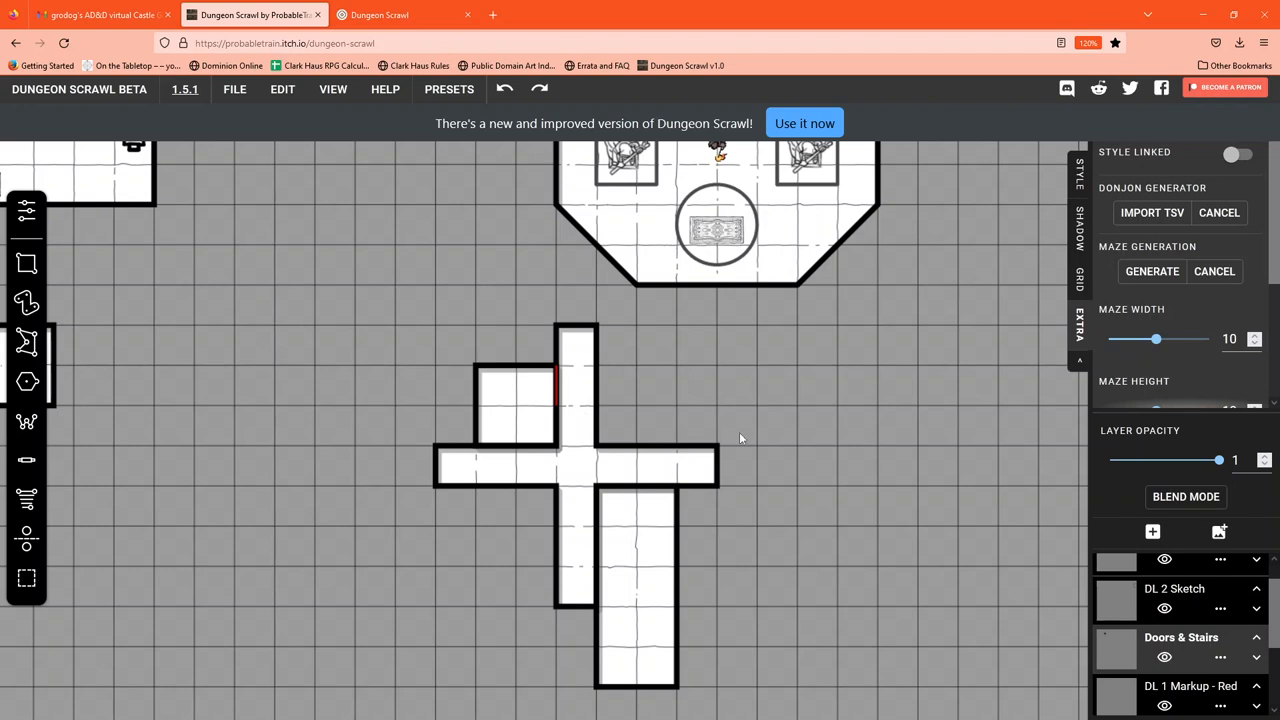
mouse_move(576, 405)
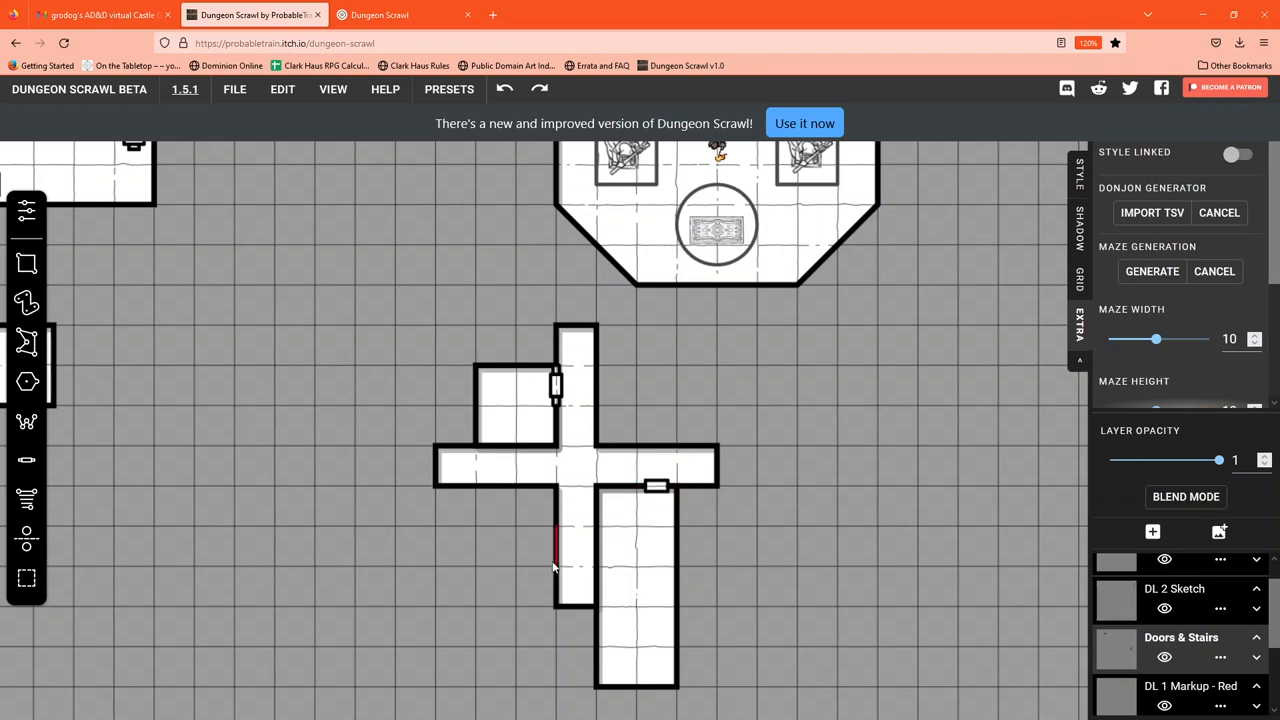
mouse_move(433, 471)
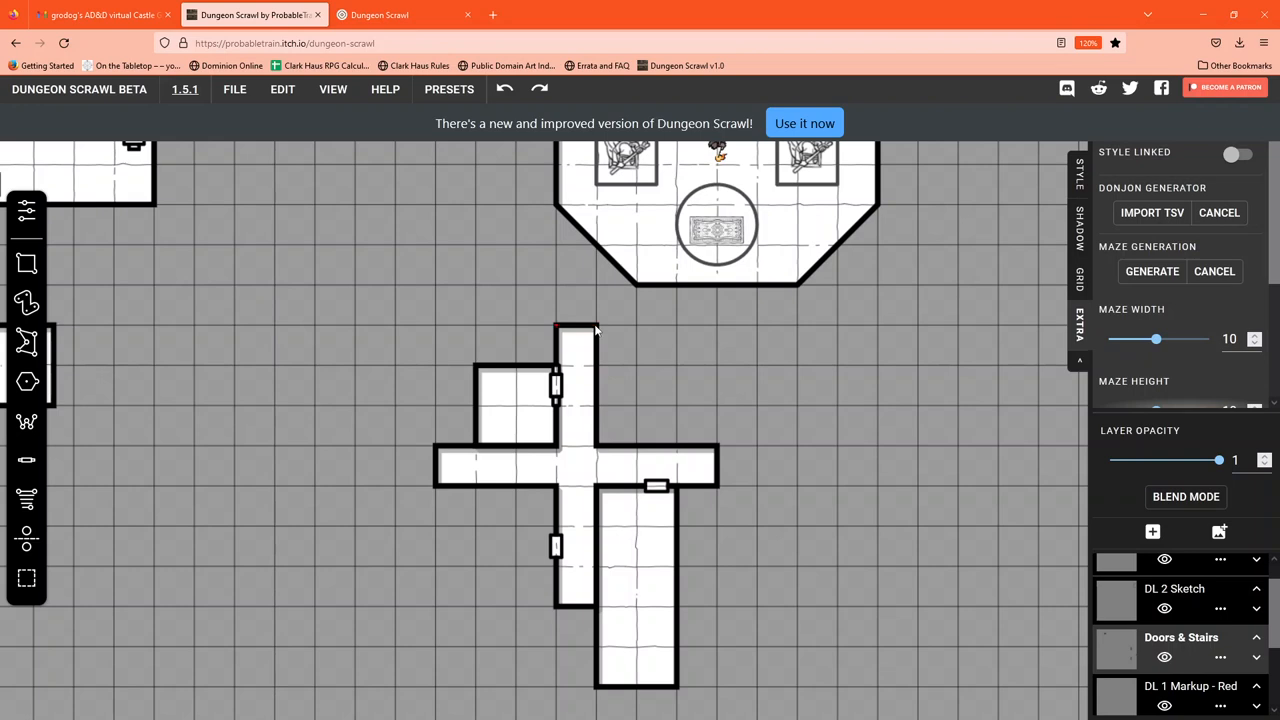
mouse_move(438, 458)
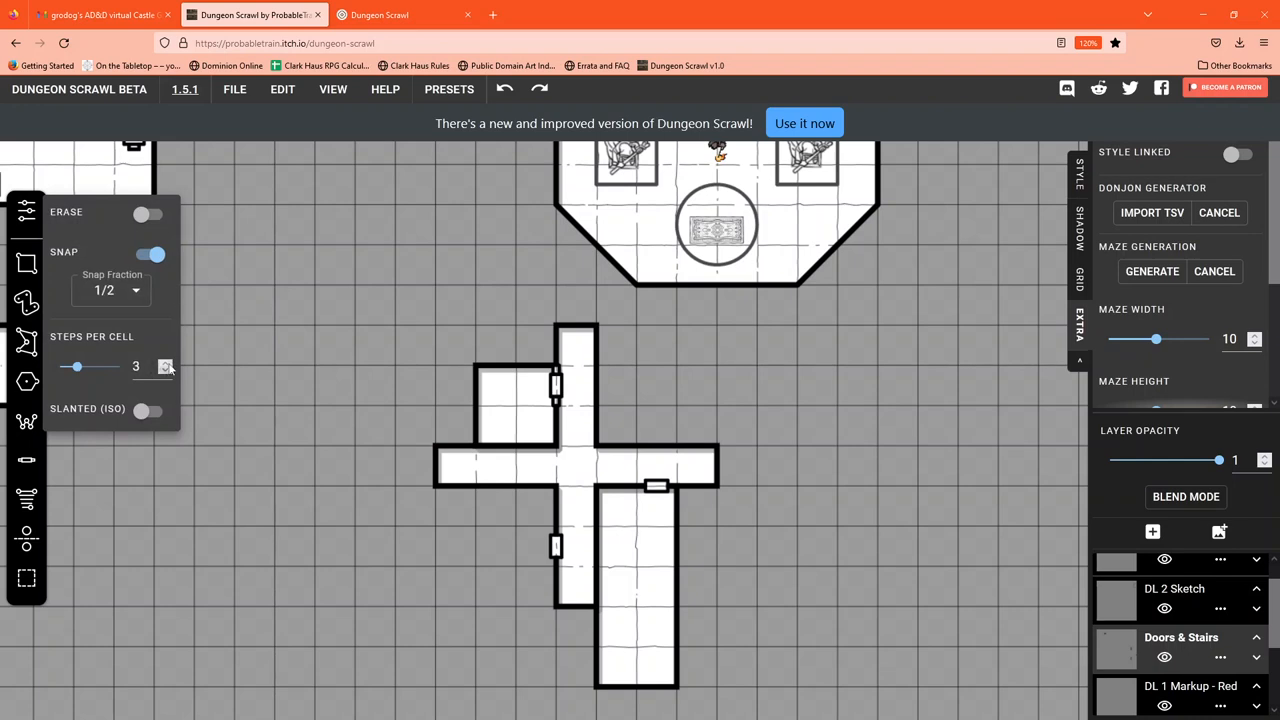
- Adjust stair steps per cell and drag a staircase along the cross's whole west arm
click(166, 362)
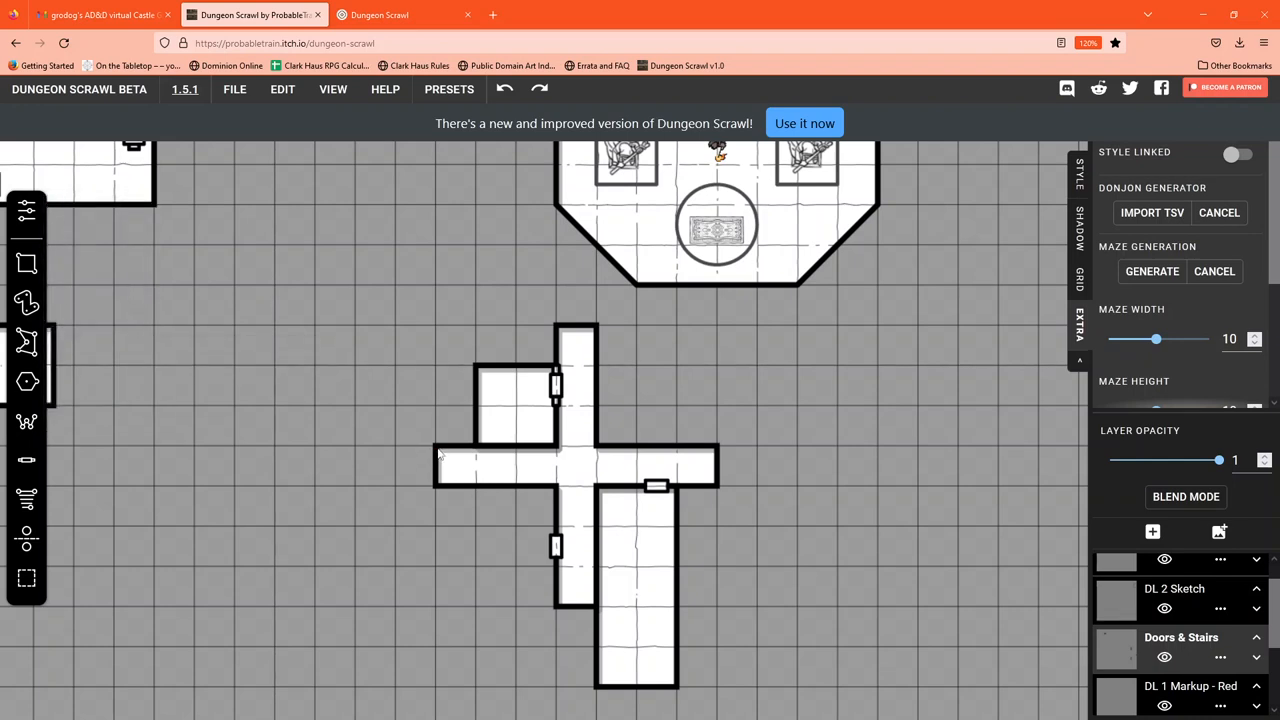
click(456, 465)
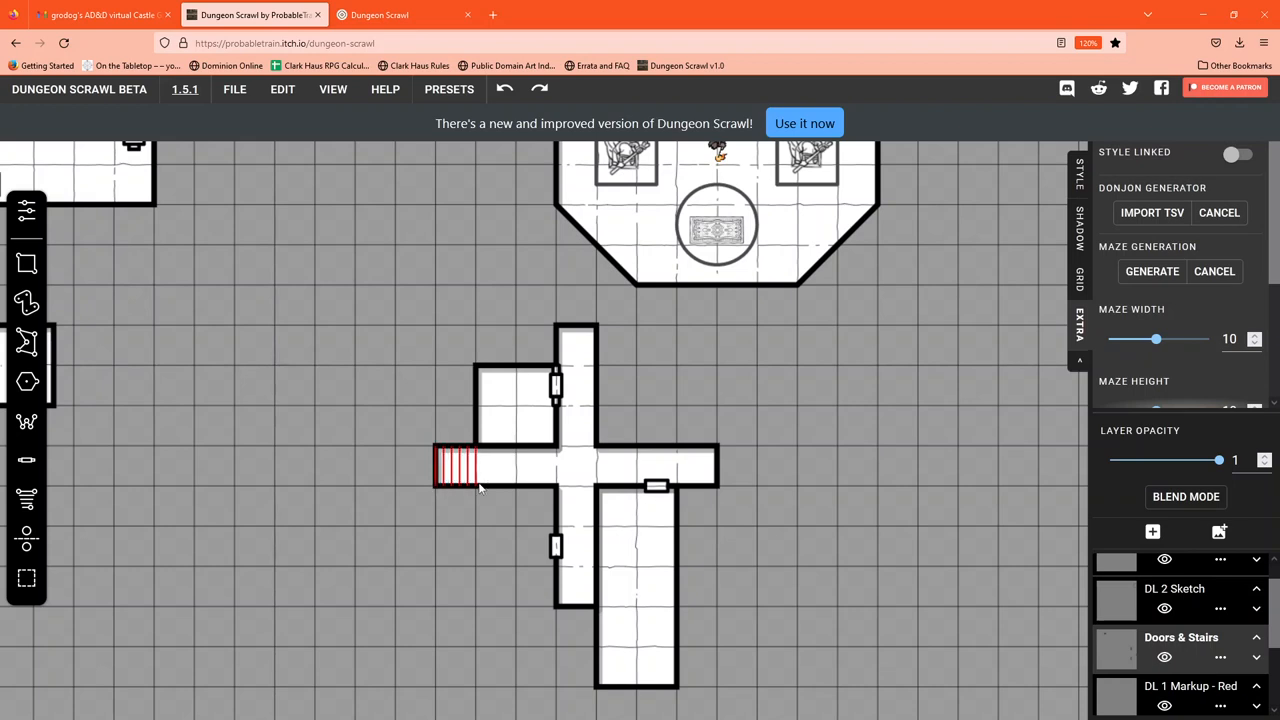
drag(460, 465, 510, 465)
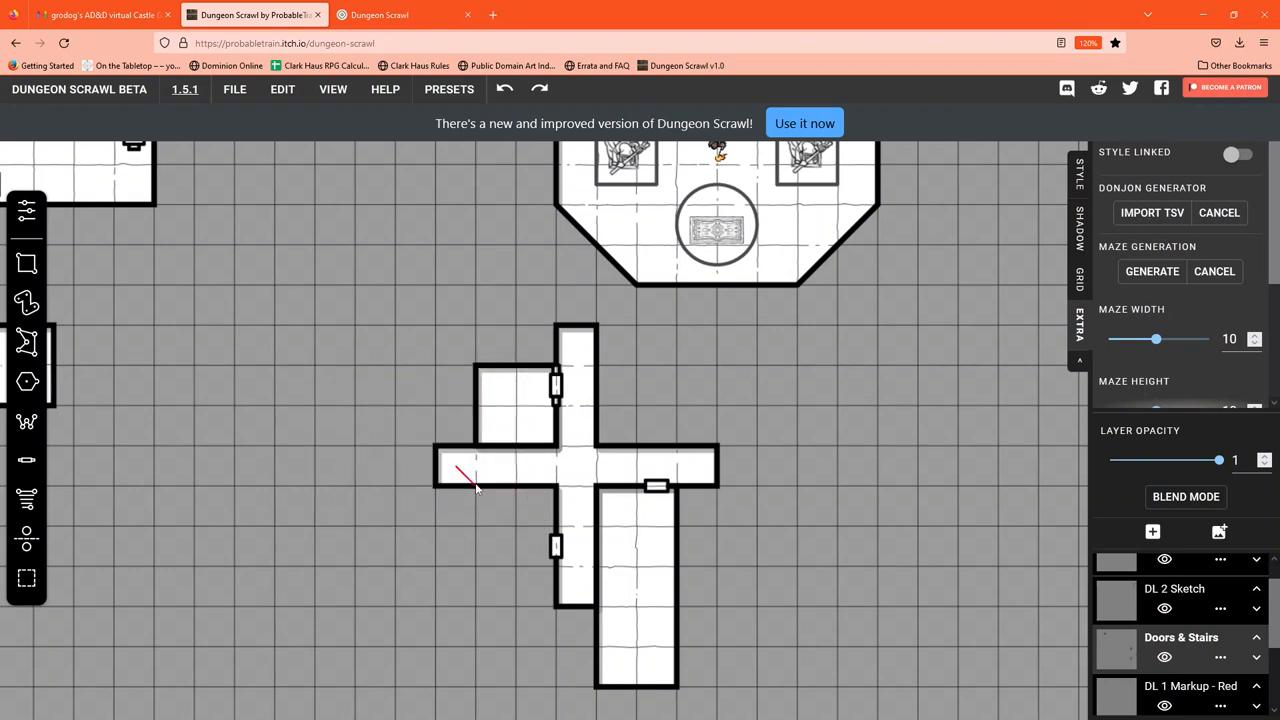
drag(455, 473, 515, 473)
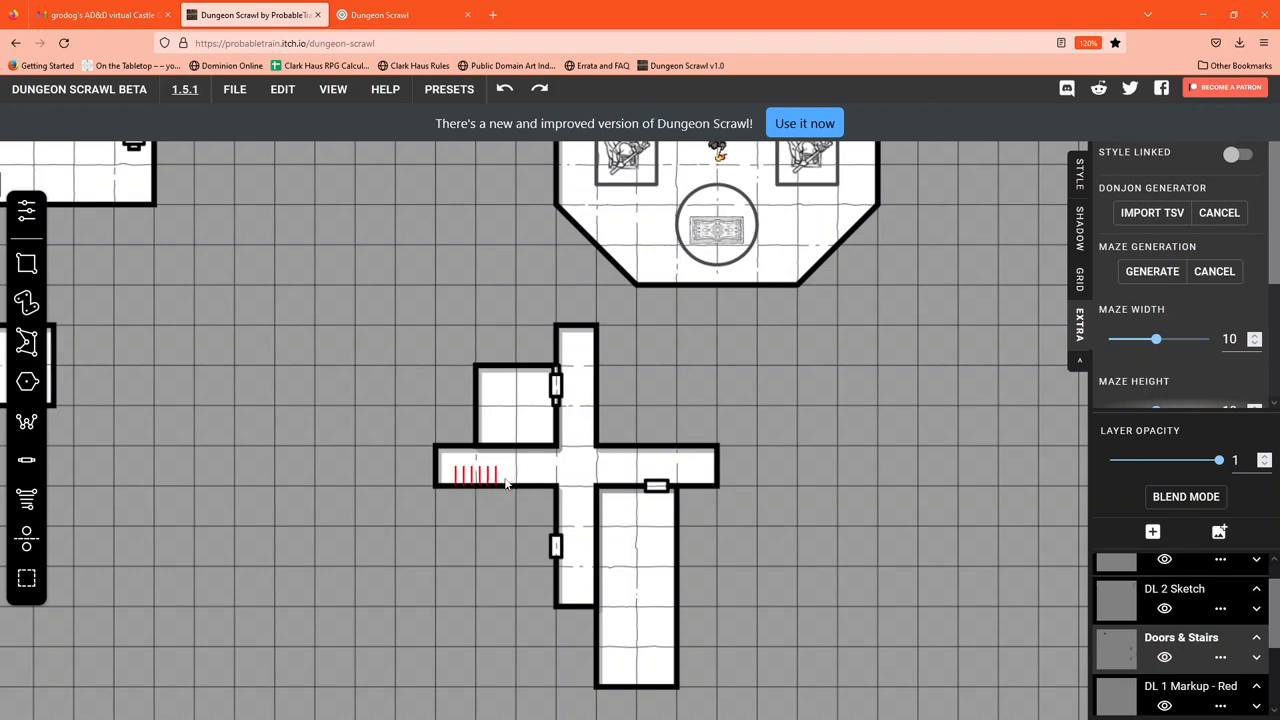
drag(500, 478, 590, 475)
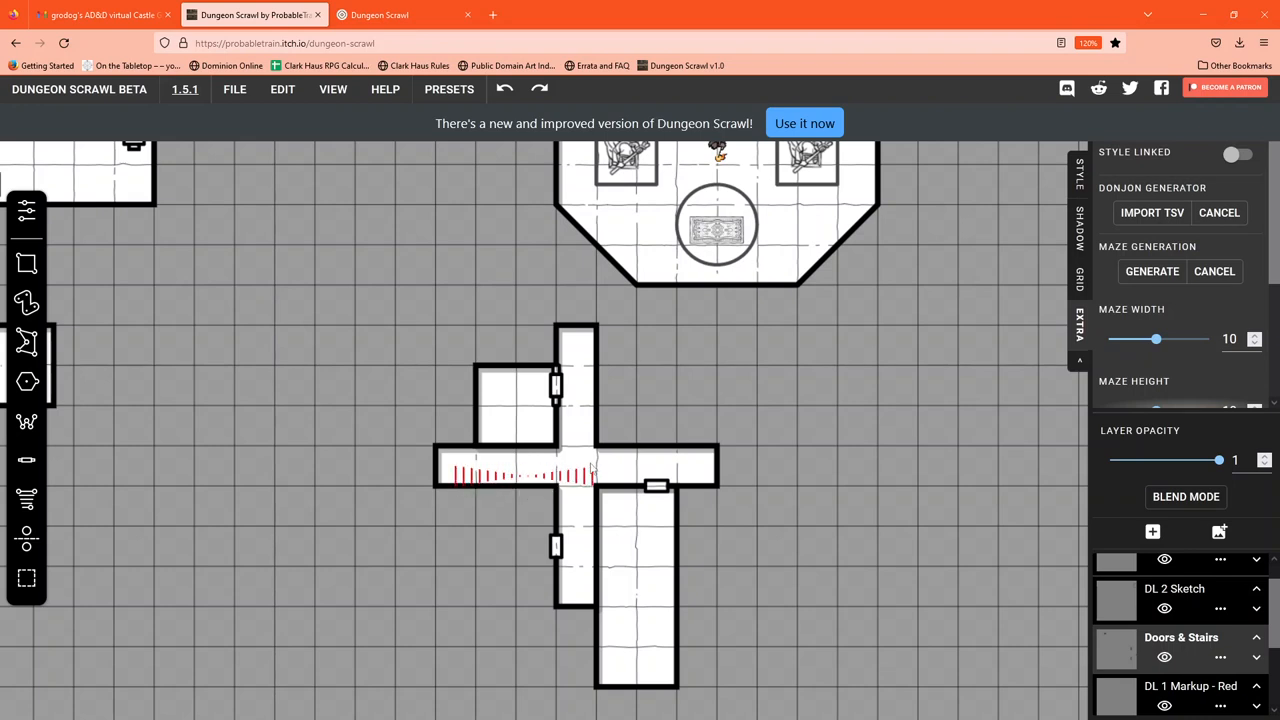
drag(590, 474, 765, 476)
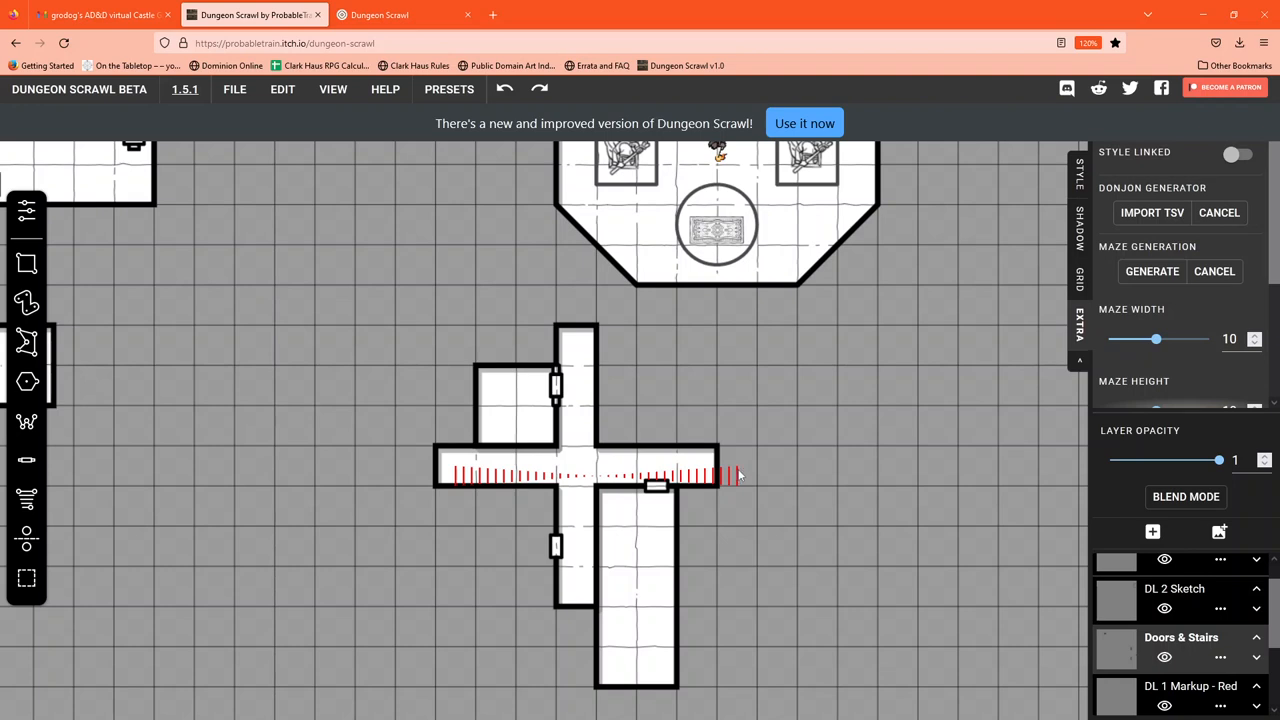
mouse_move(743, 474)
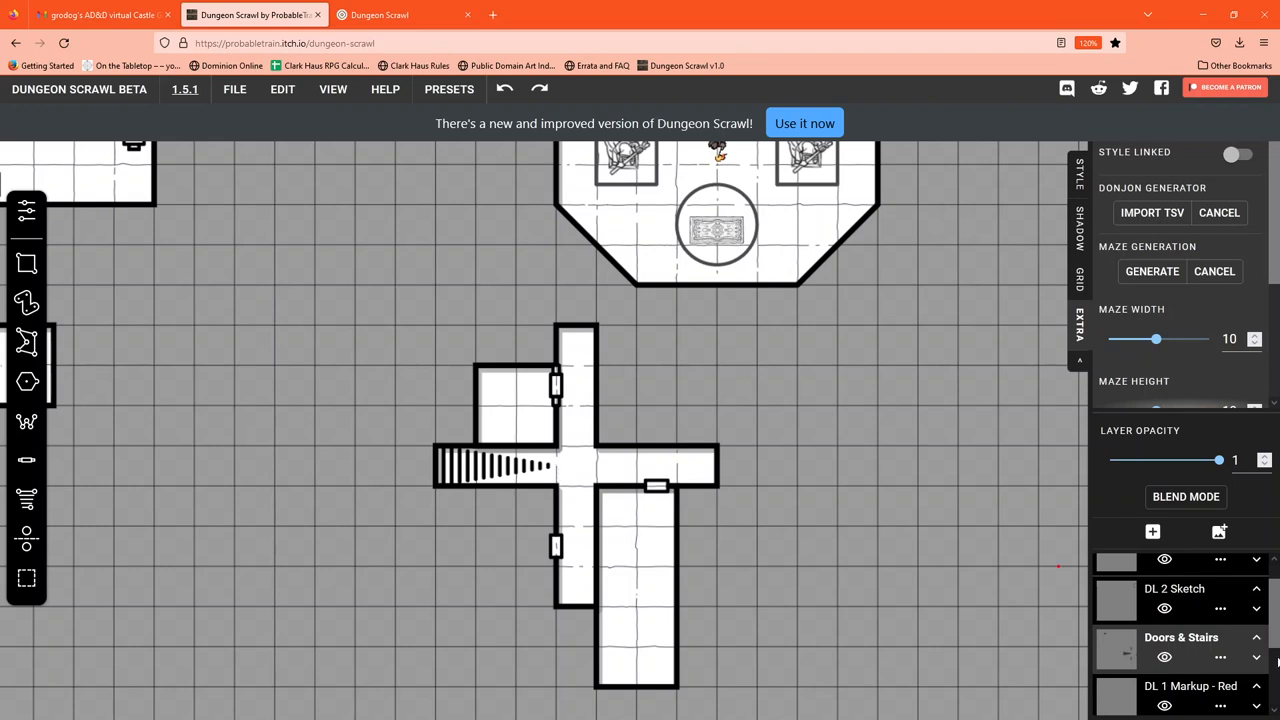
scroll(down, 3)
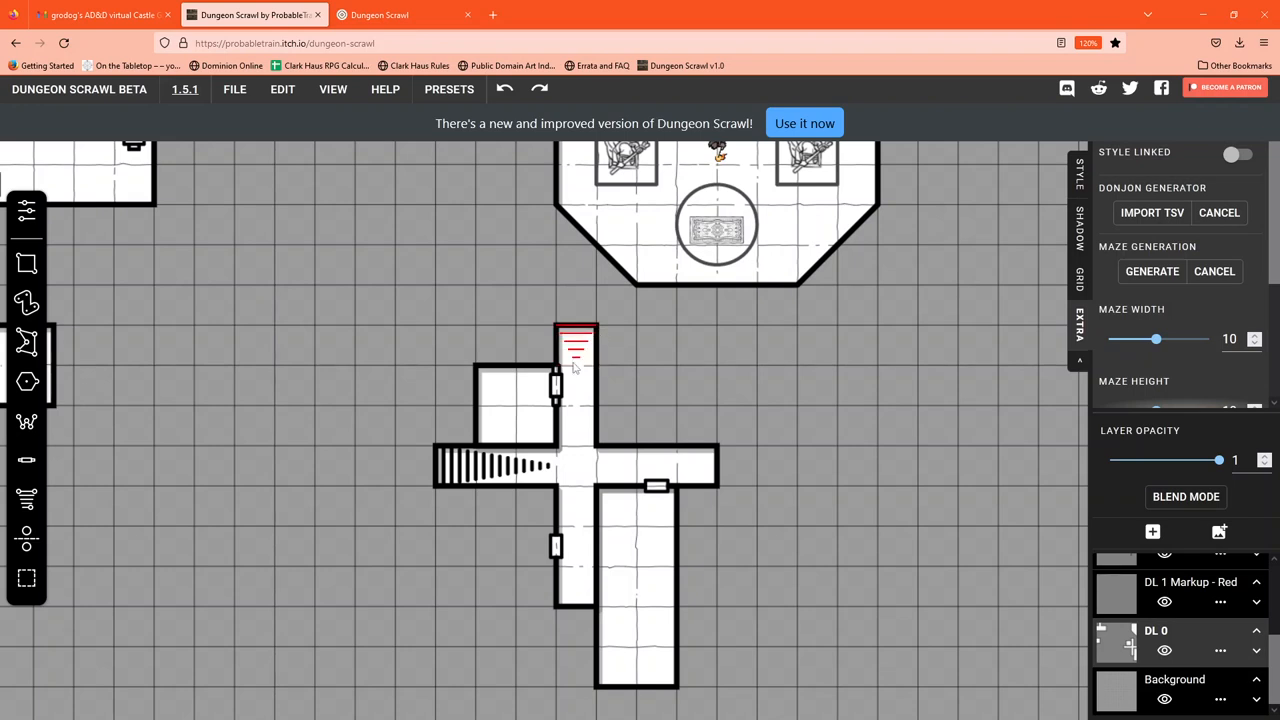
mouse_move(575, 397)
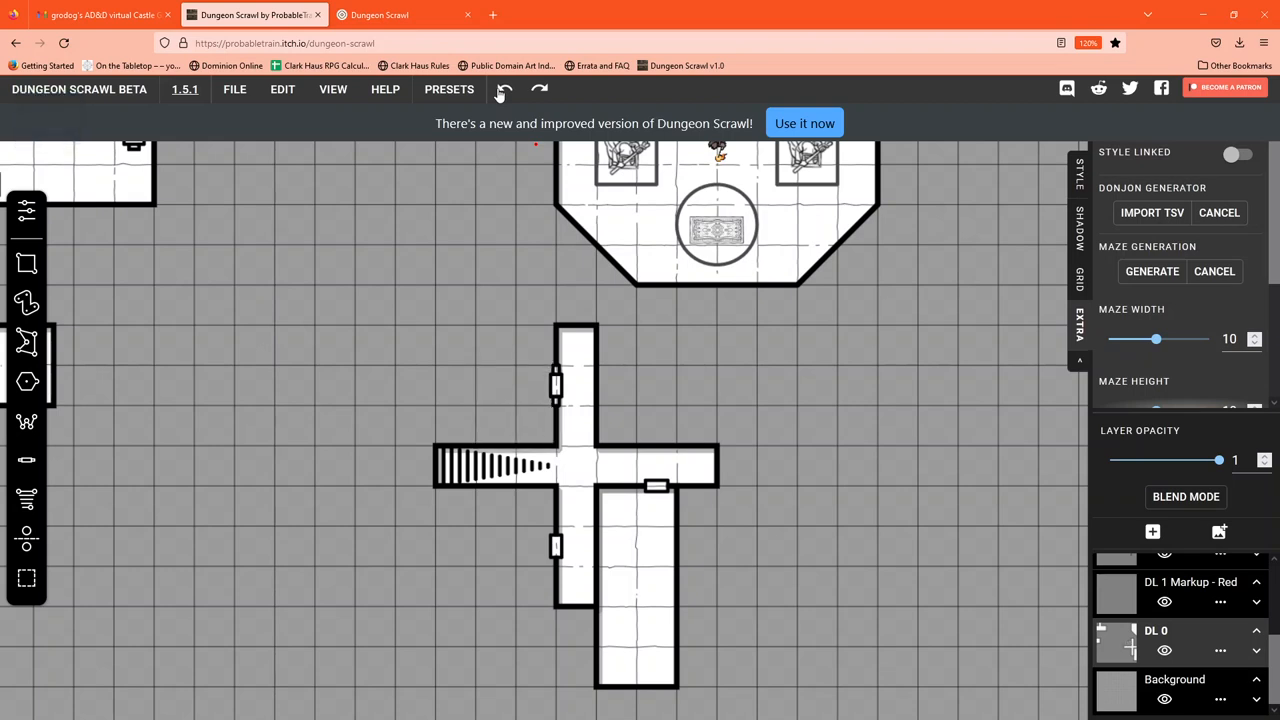
click(503, 89)
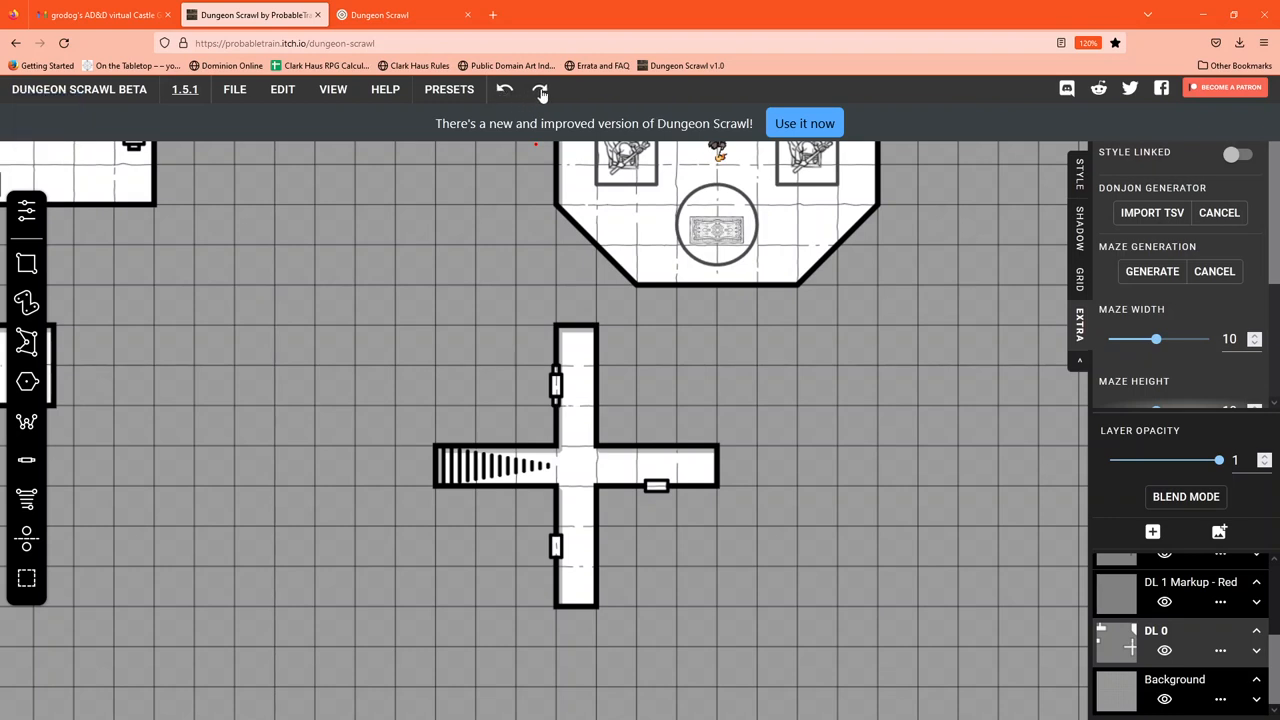
click(542, 89)
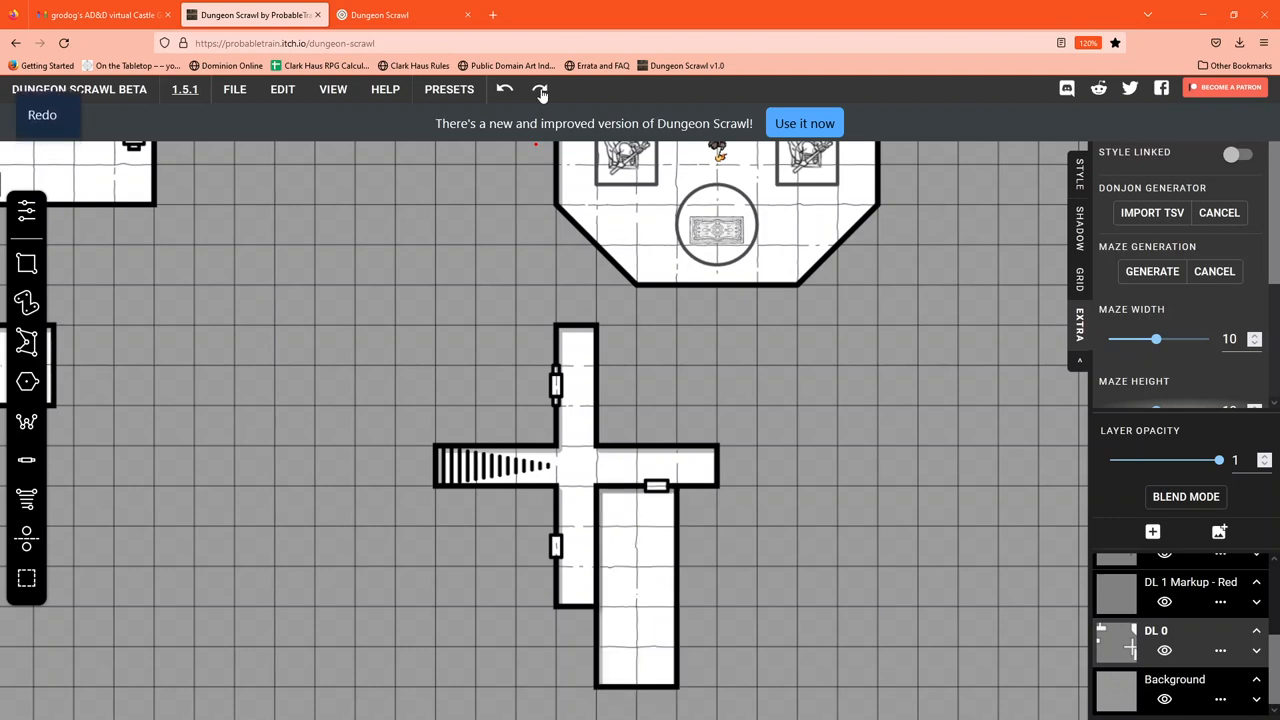
click(540, 88)
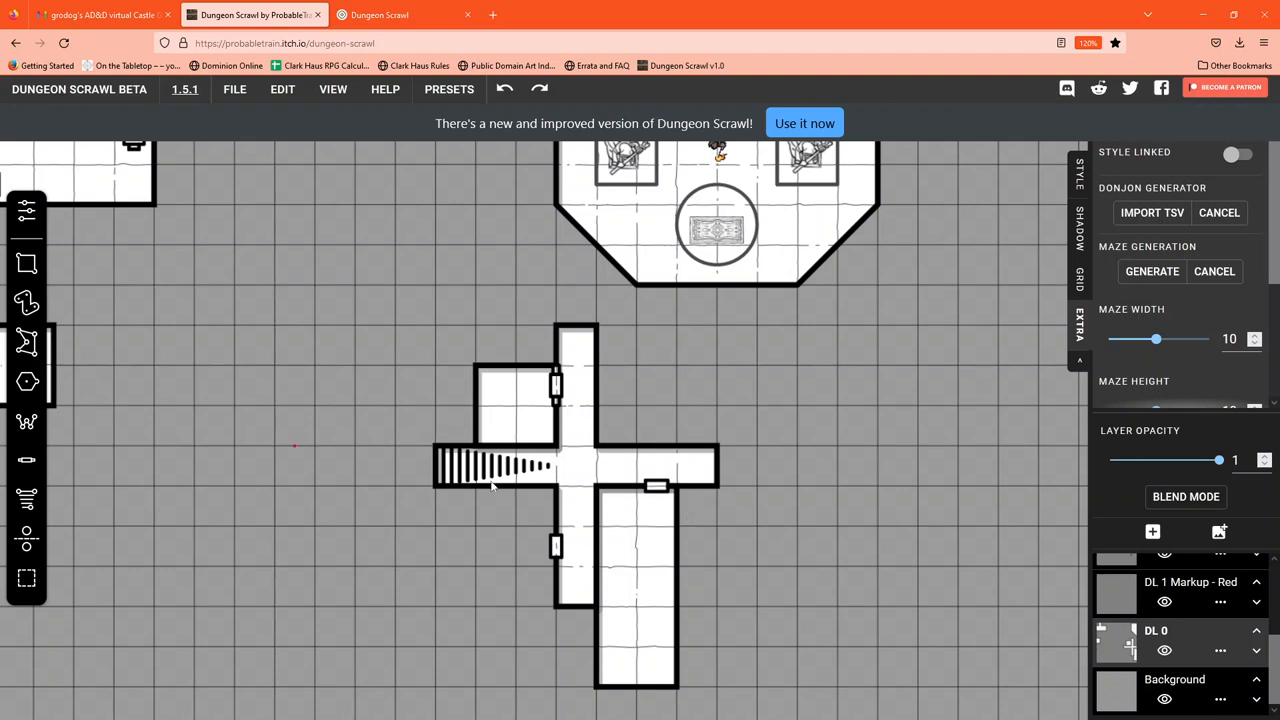
mouse_move(52, 518)
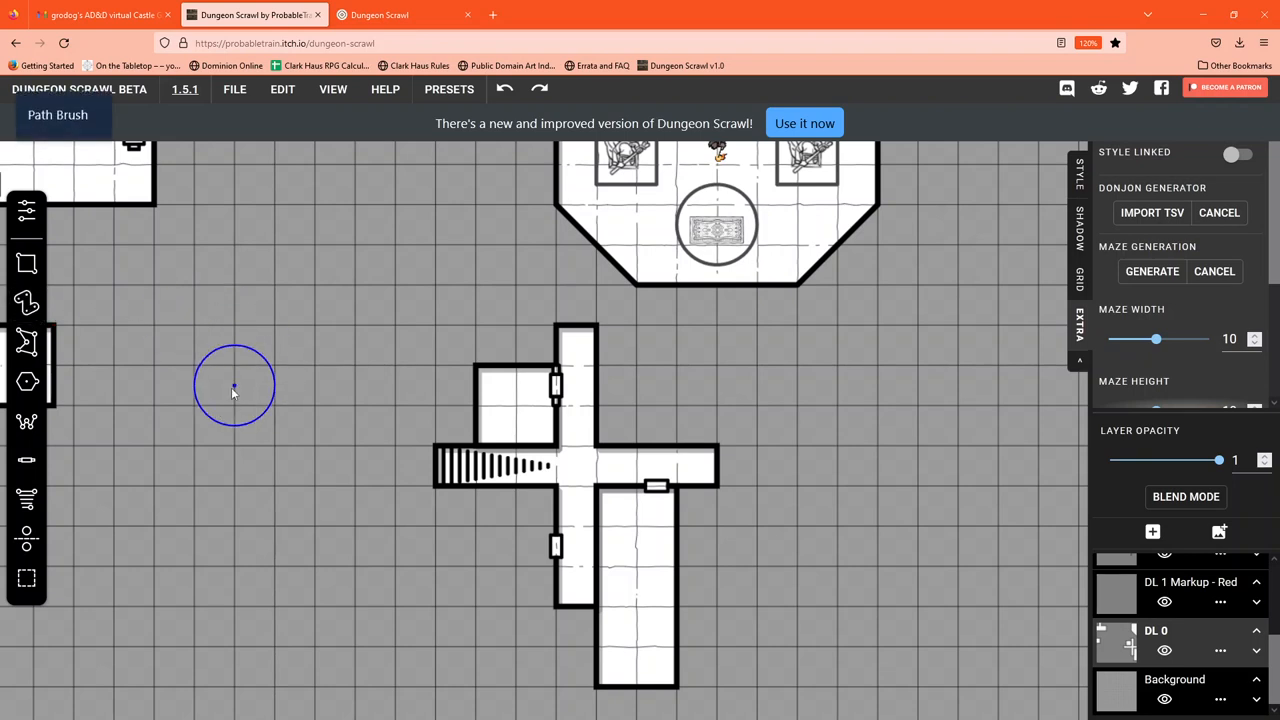
mouse_move(232, 446)
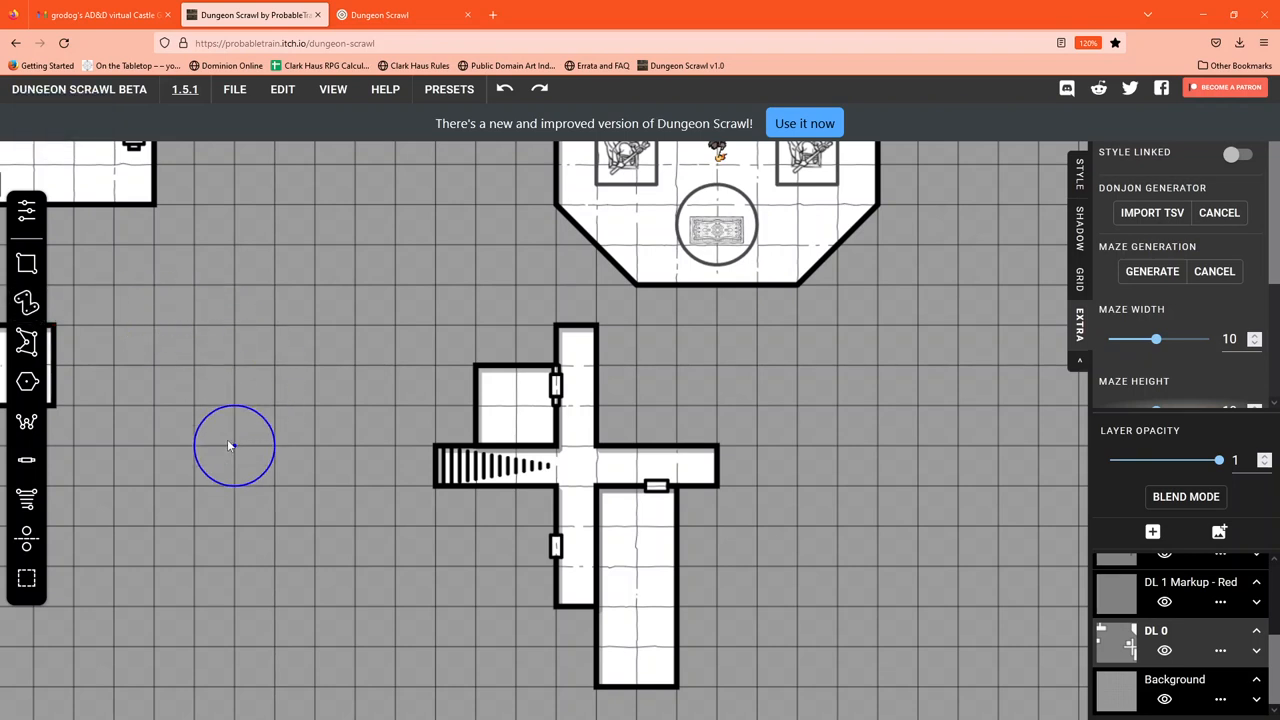
- Draw a winding path southwest of the cross, then a two-legged upside-down V further south
drag(235, 445, 248, 550)
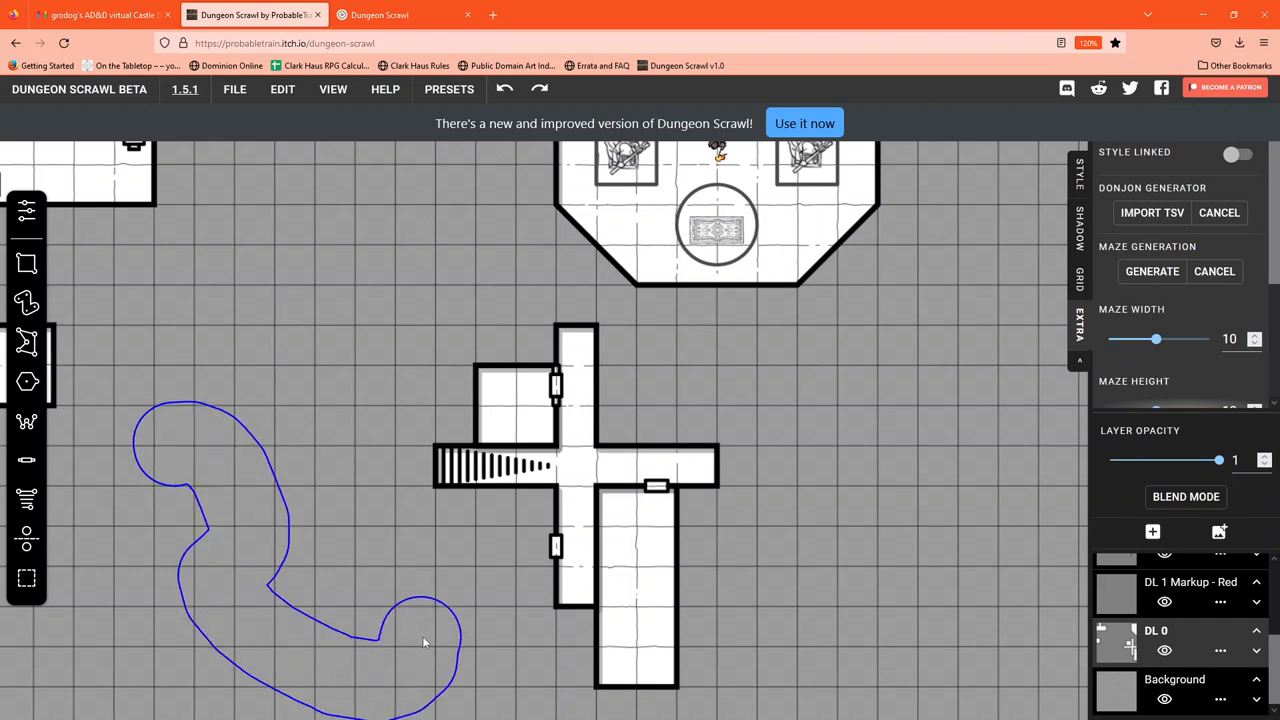
click(418, 645)
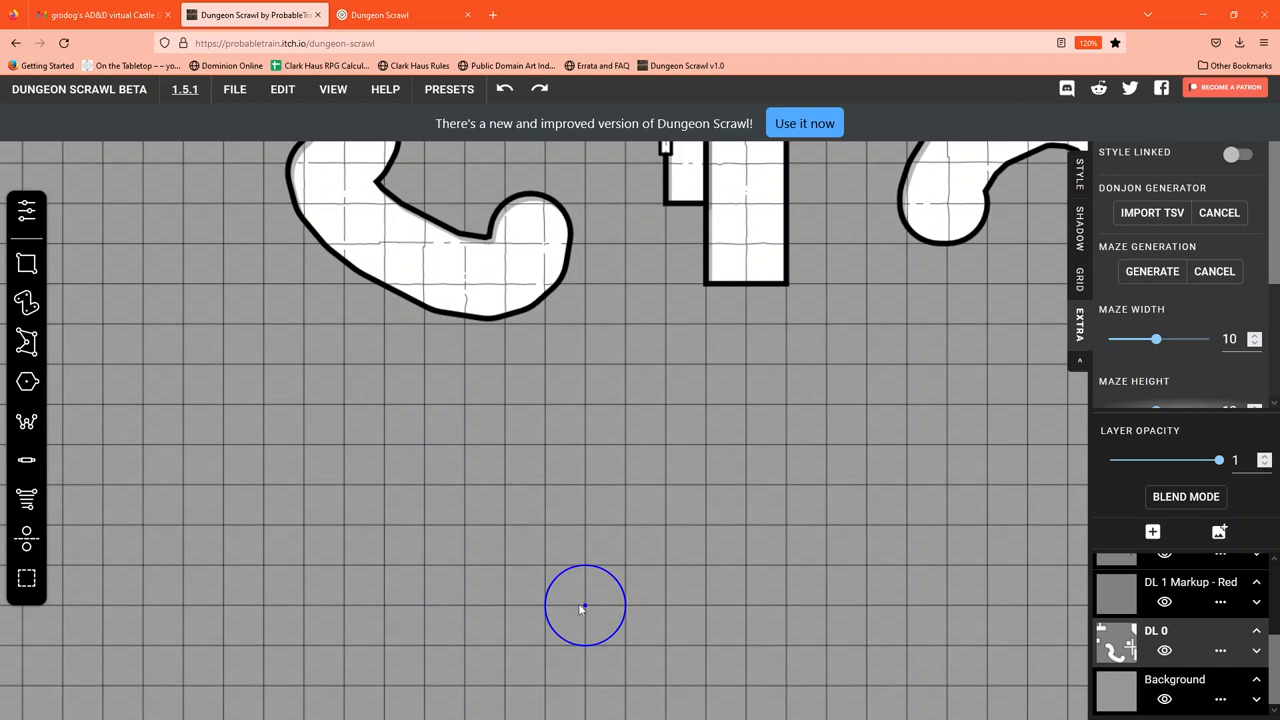
drag(585, 607, 678, 500)
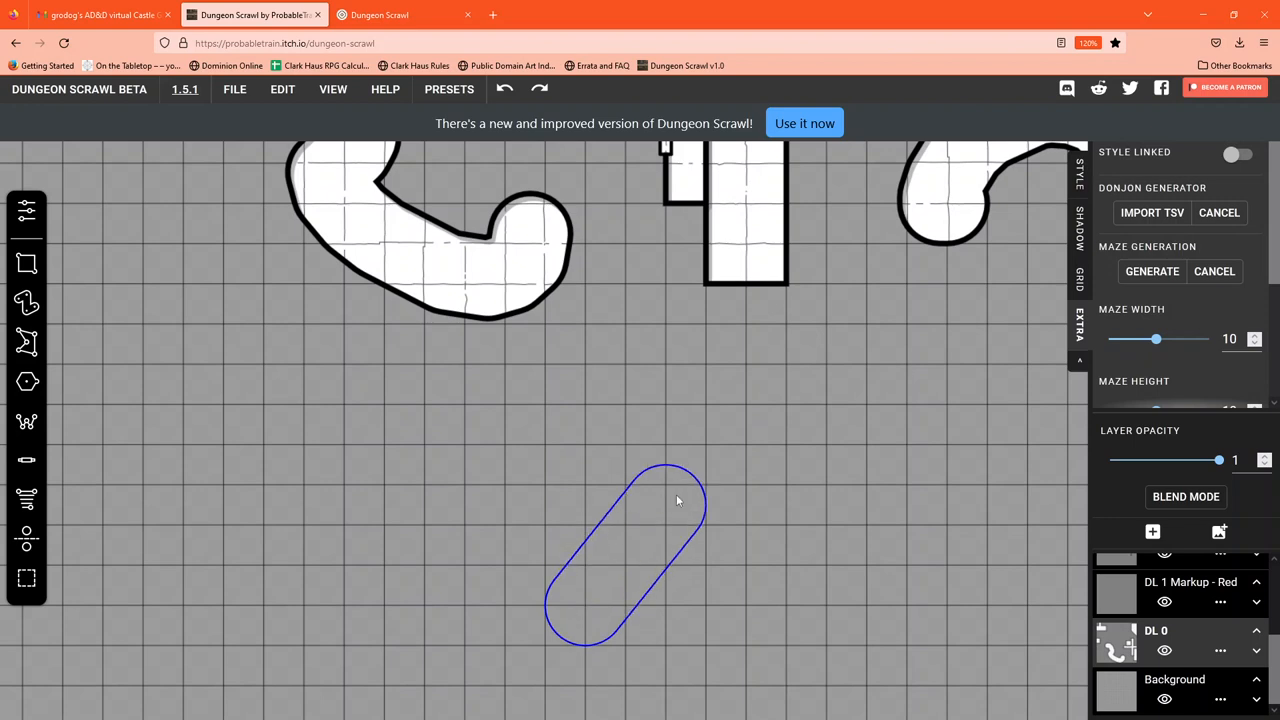
drag(678, 500, 892, 574)
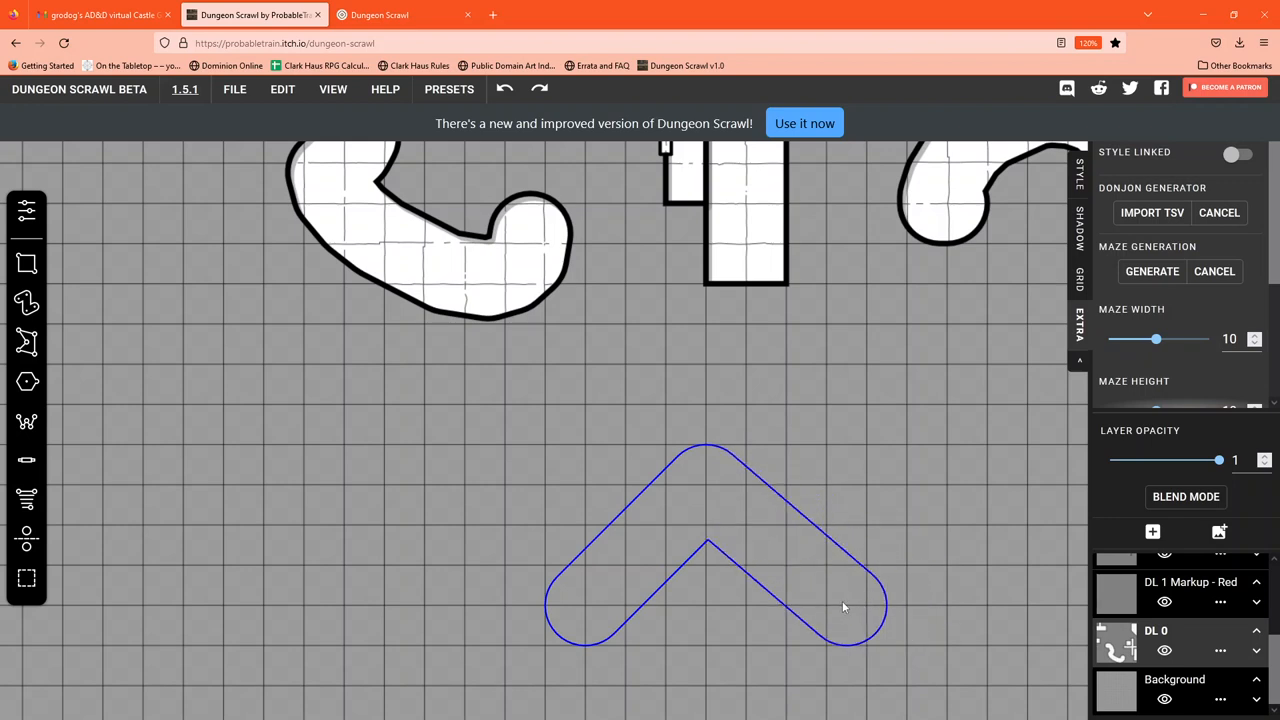
mouse_move(835, 615)
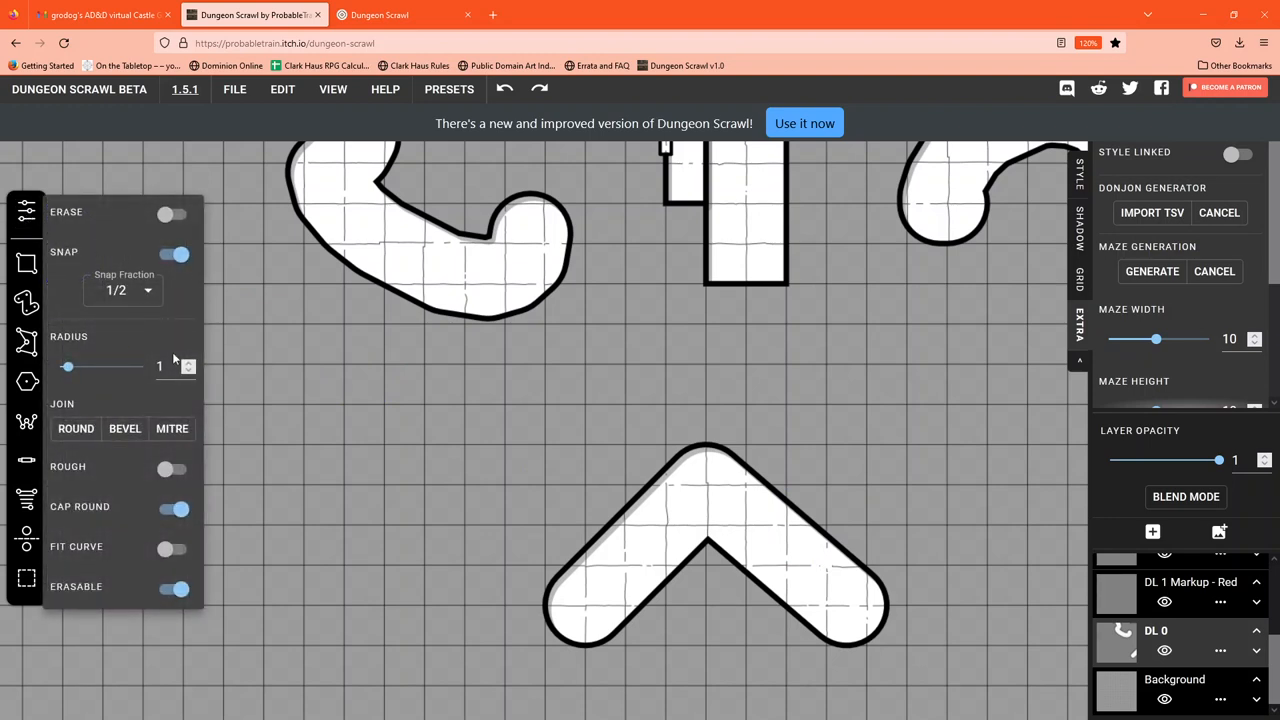
mouse_move(198, 390)
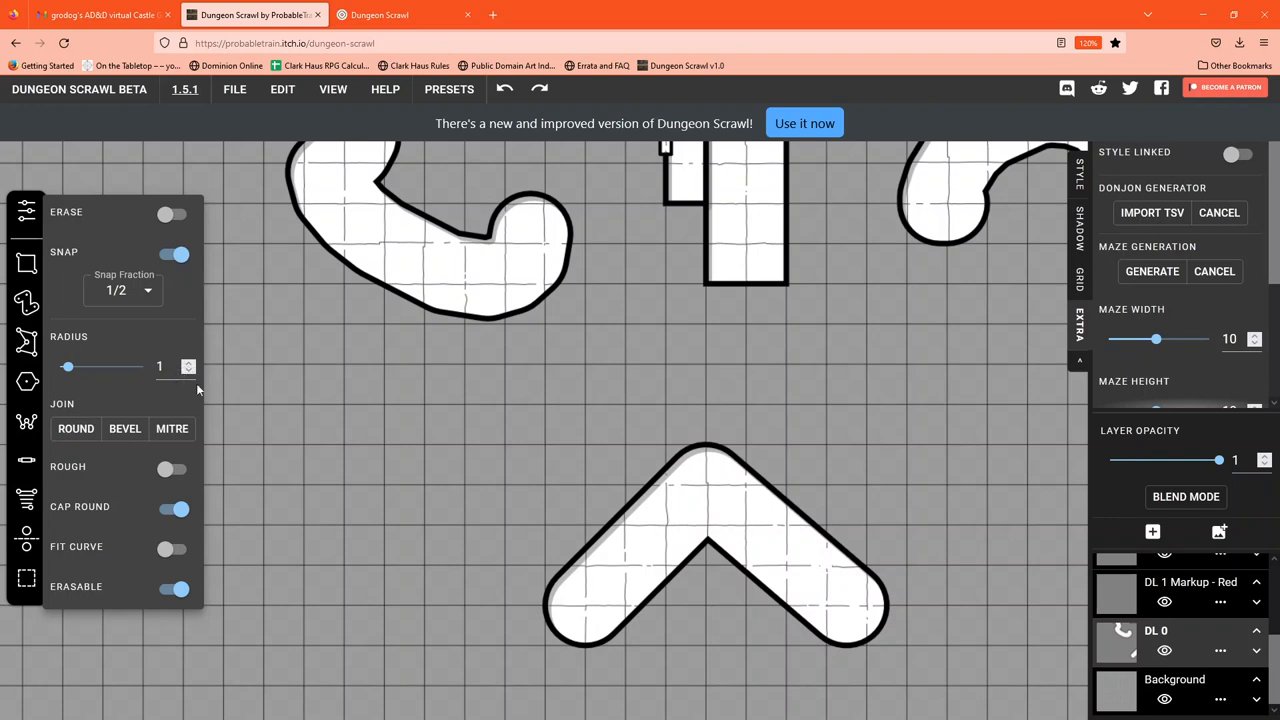
- Enter 0.5 in the path brush's Radius field
click(189, 370)
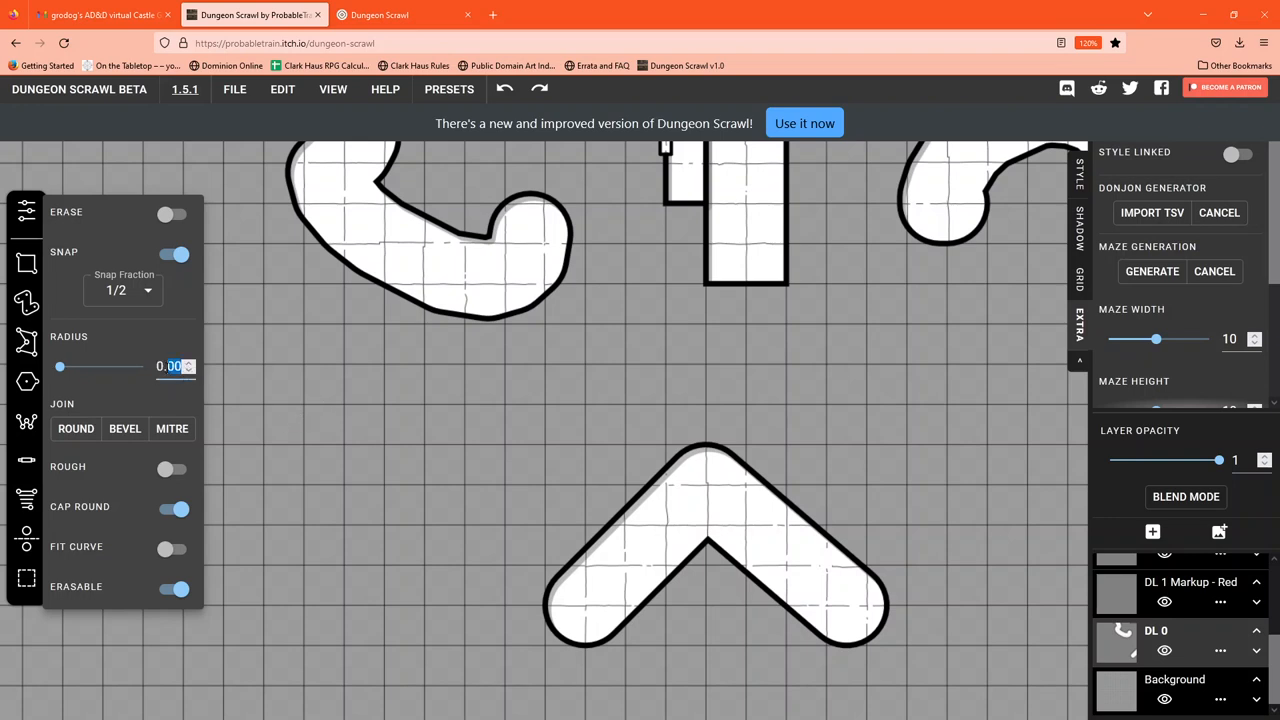
text(0.5)
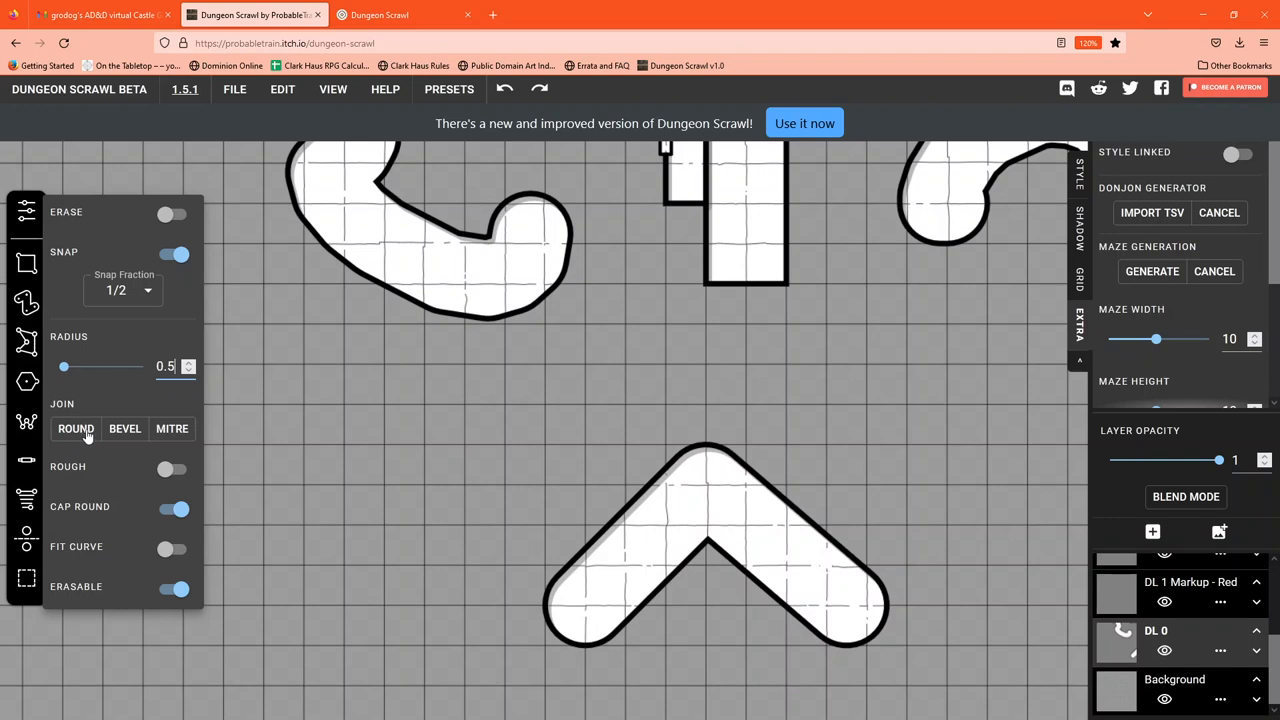
mouse_move(130, 518)
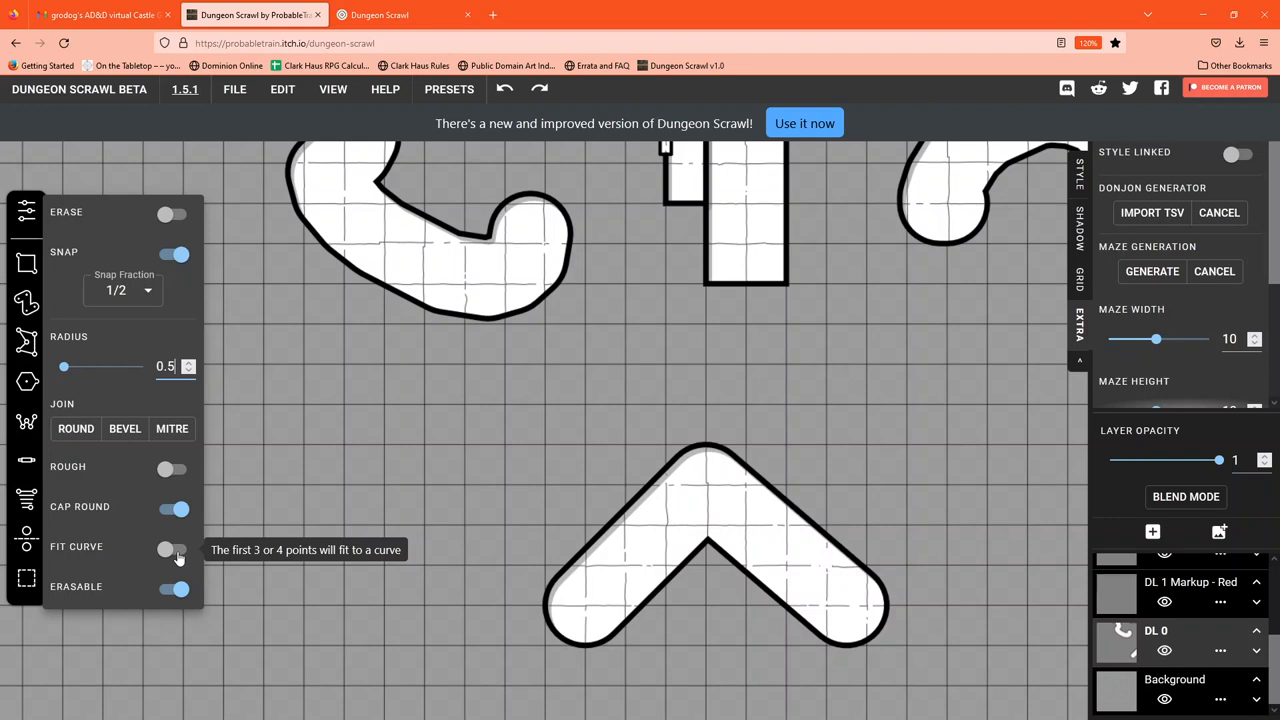
mouse_move(170, 470)
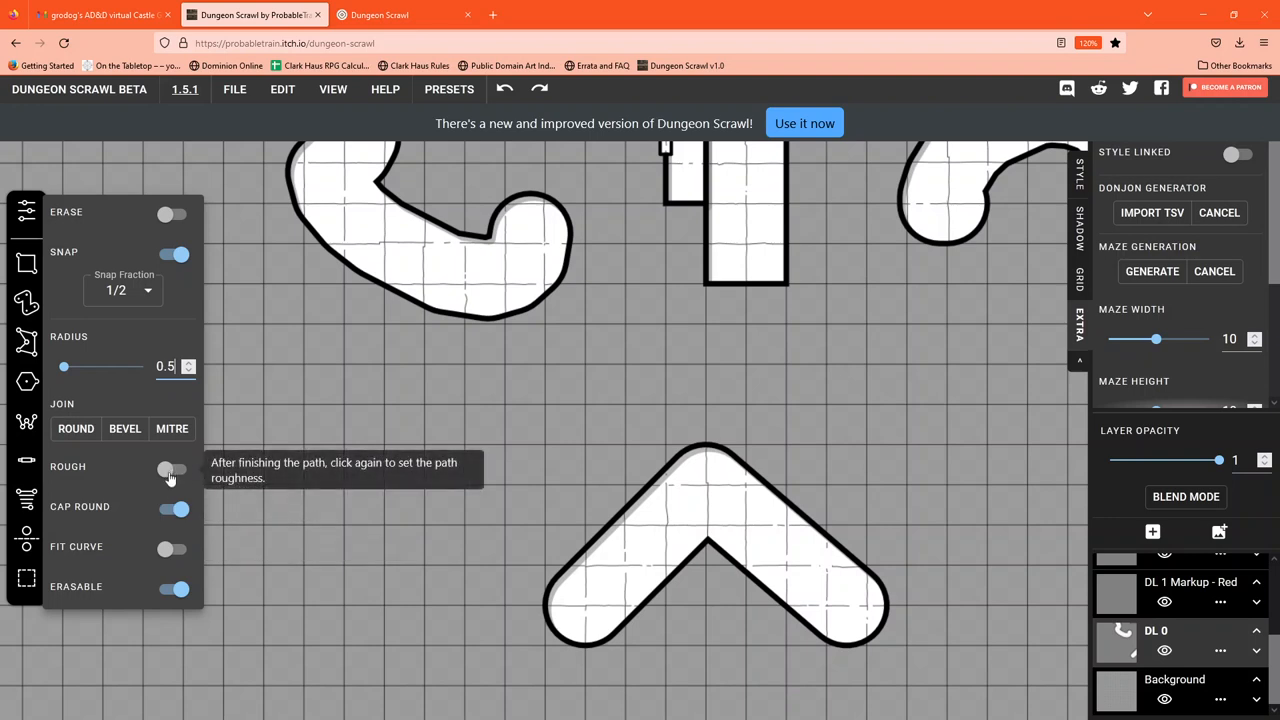
- Hide brush options, sketch an L-shaped room left of the chevron, and undo the rough corridor
click(172, 470)
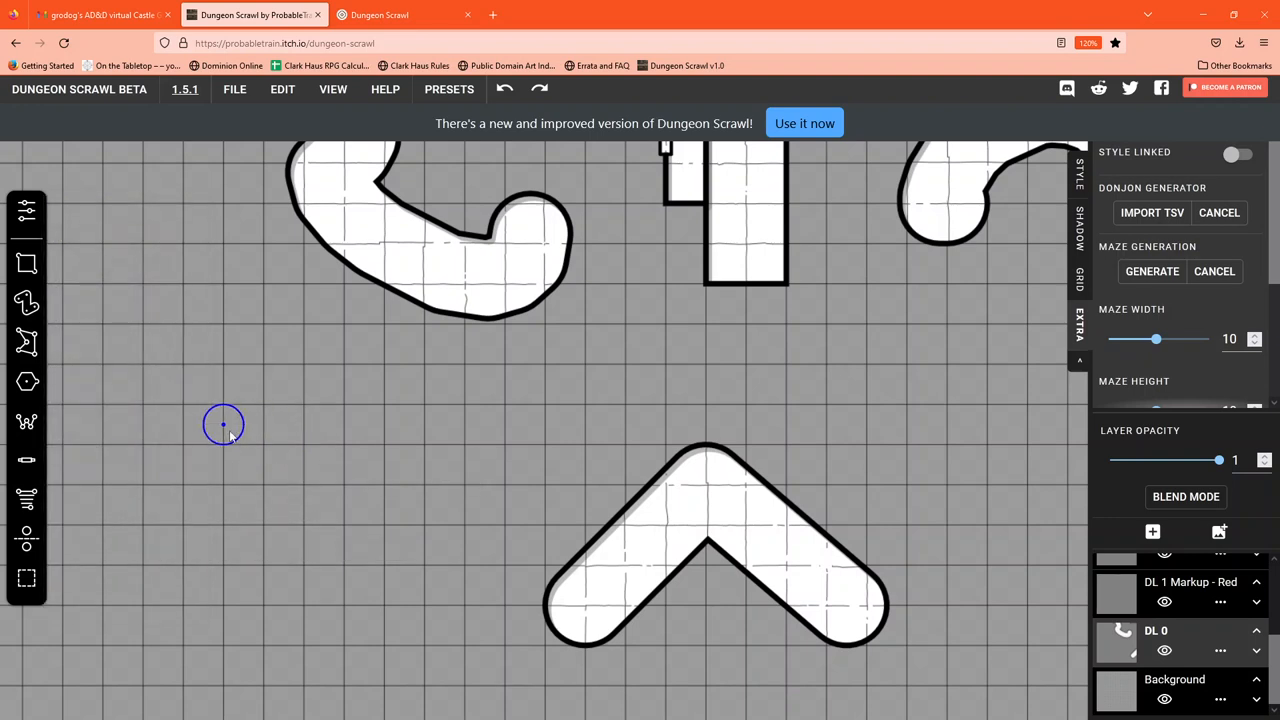
mouse_move(243, 424)
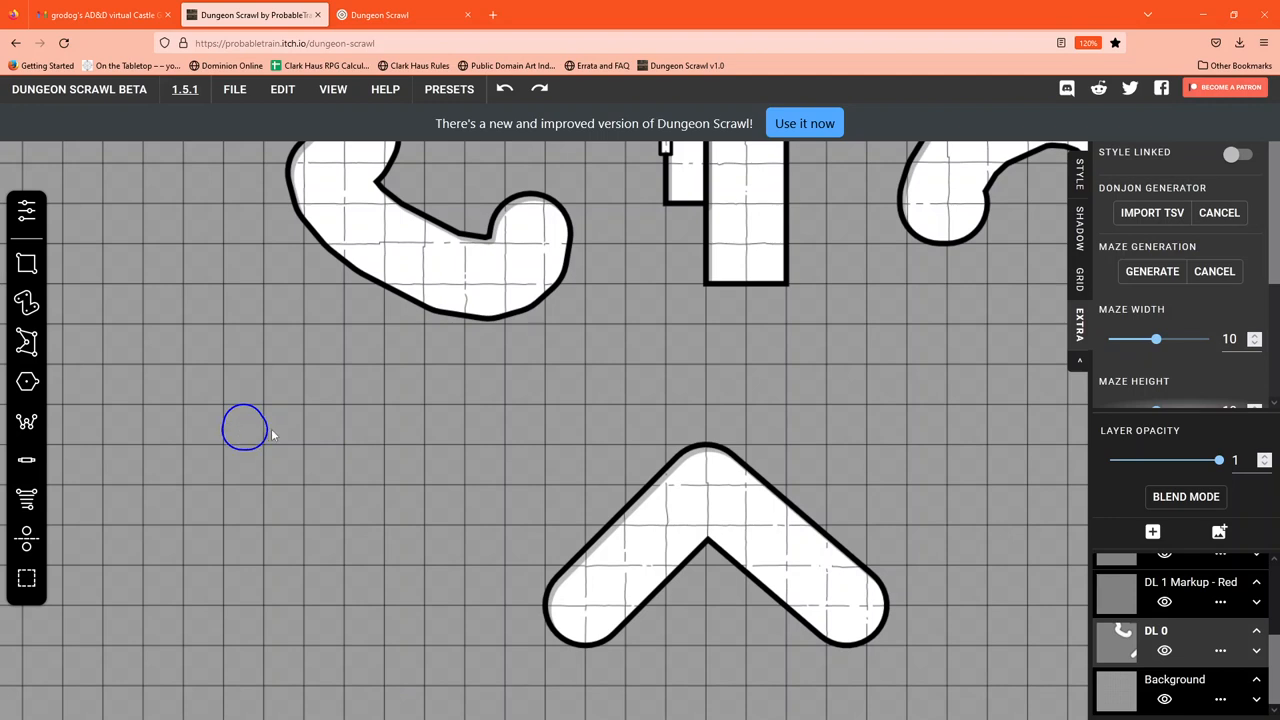
drag(245, 425, 350, 615)
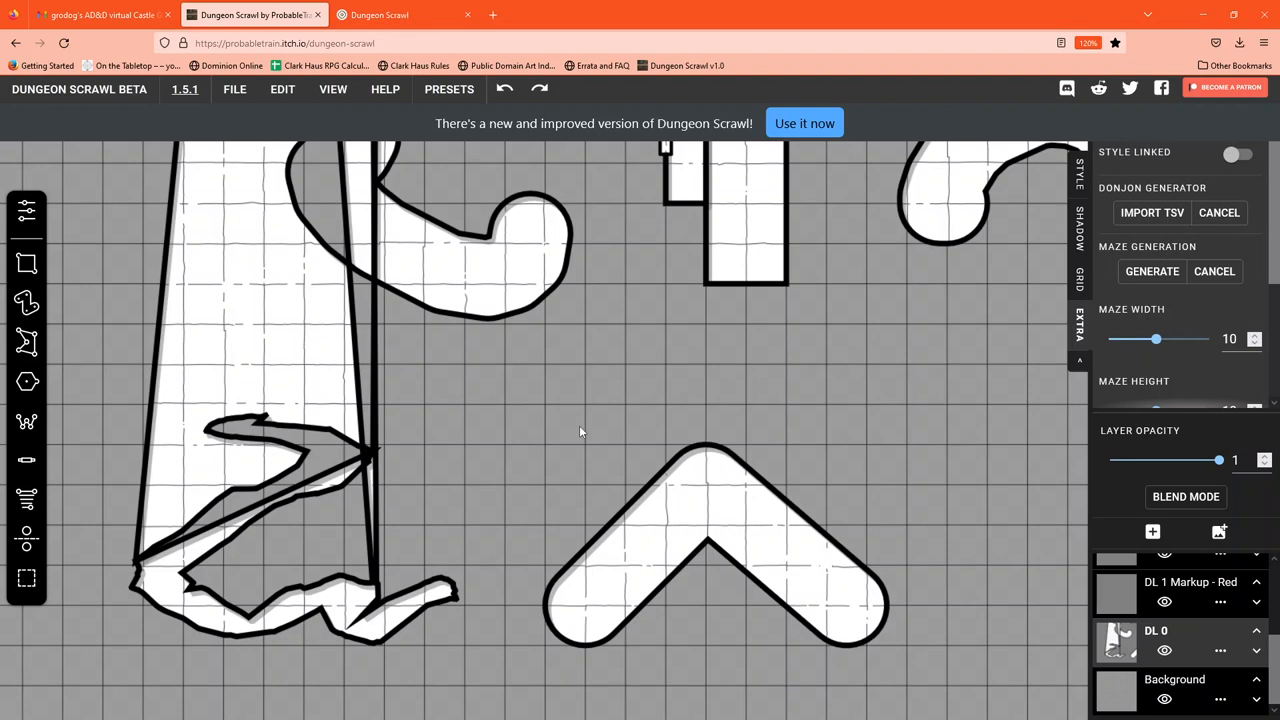
mouse_move(490, 447)
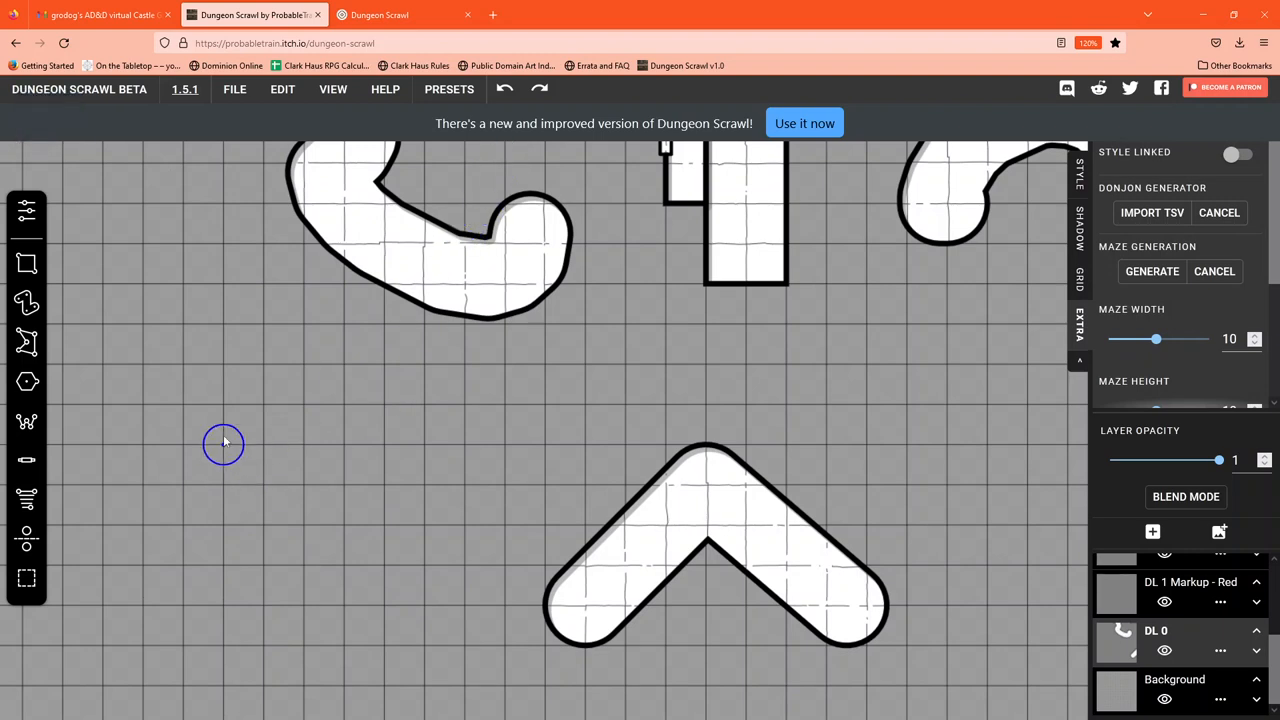
drag(224, 443, 324, 428)
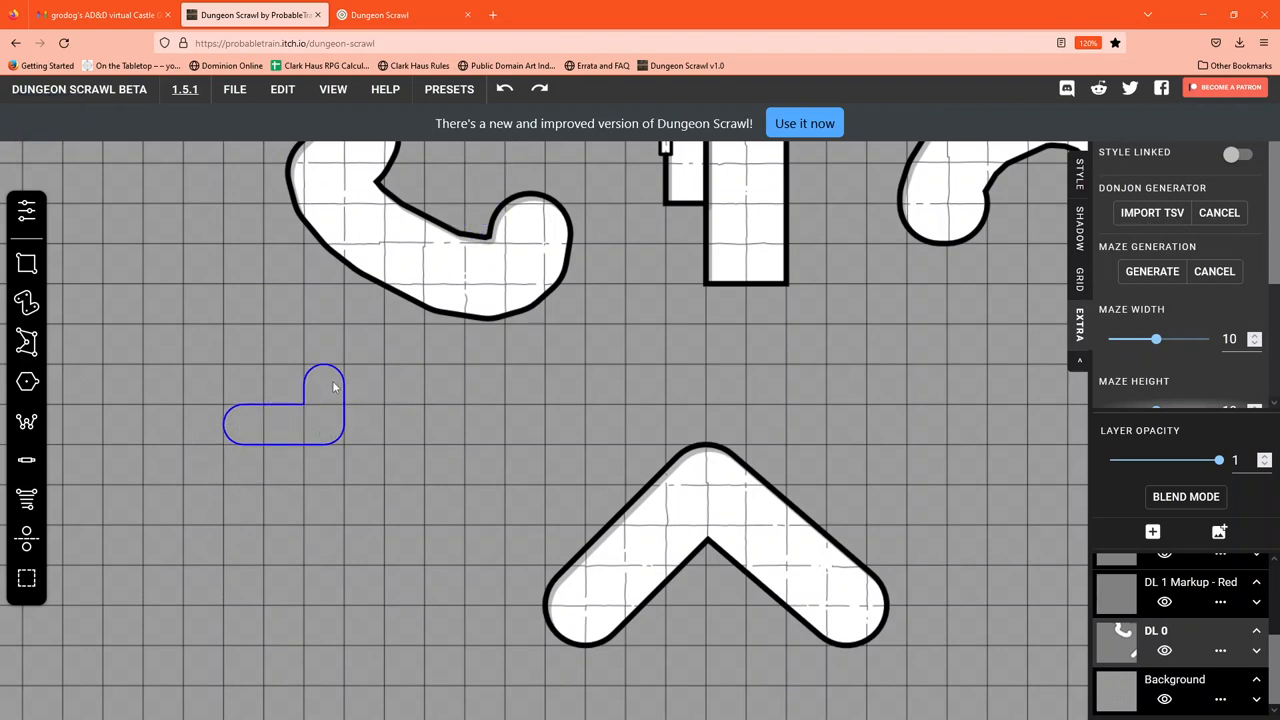
drag(340, 378, 385, 390)
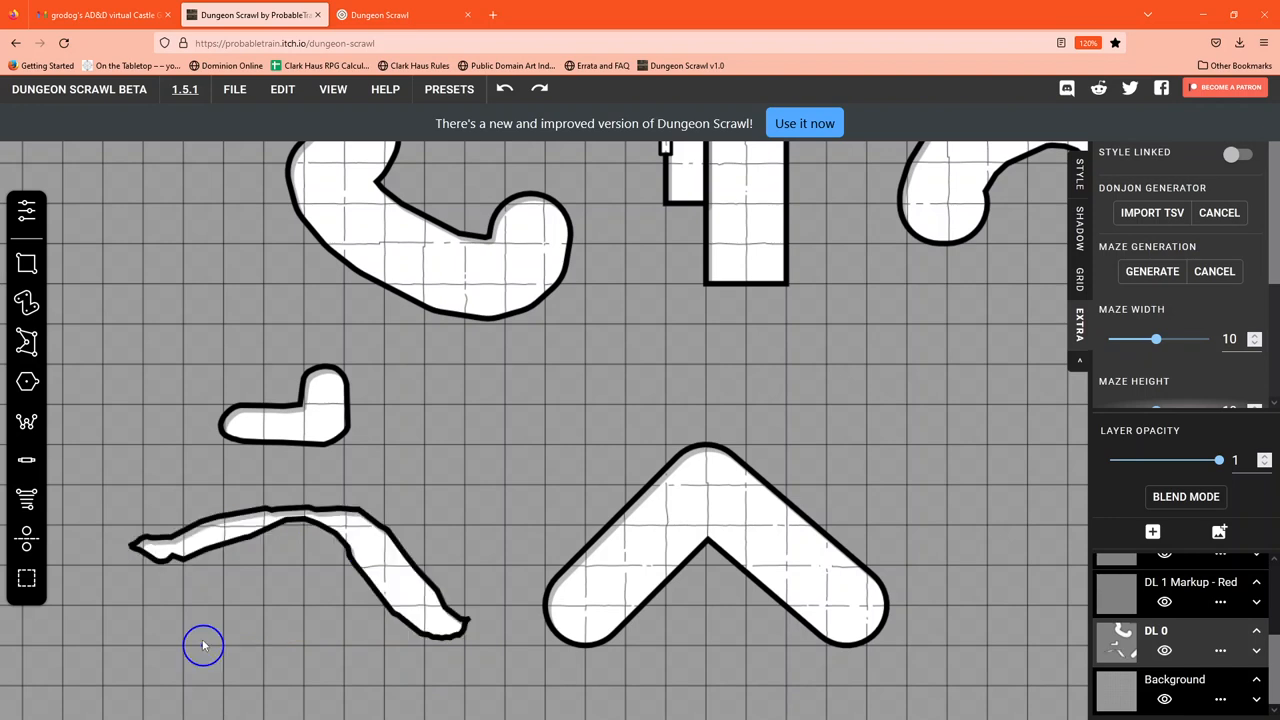
mouse_move(445, 403)
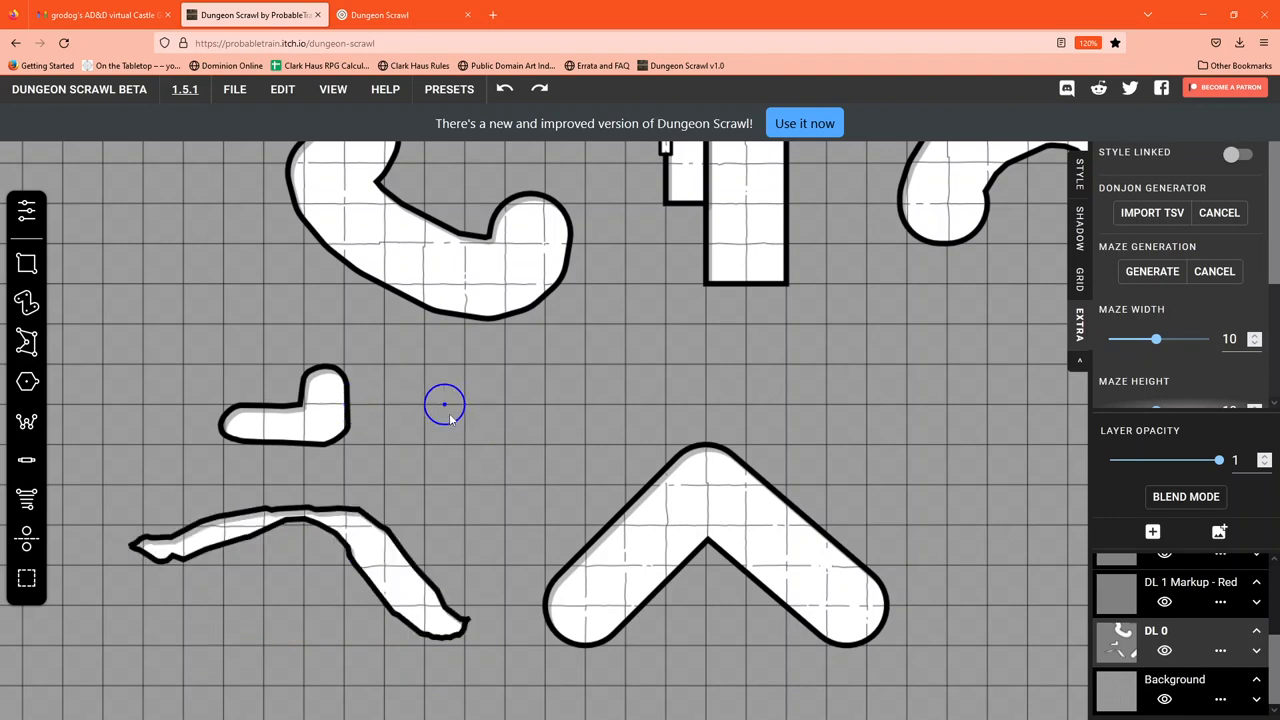
mouse_move(465, 343)
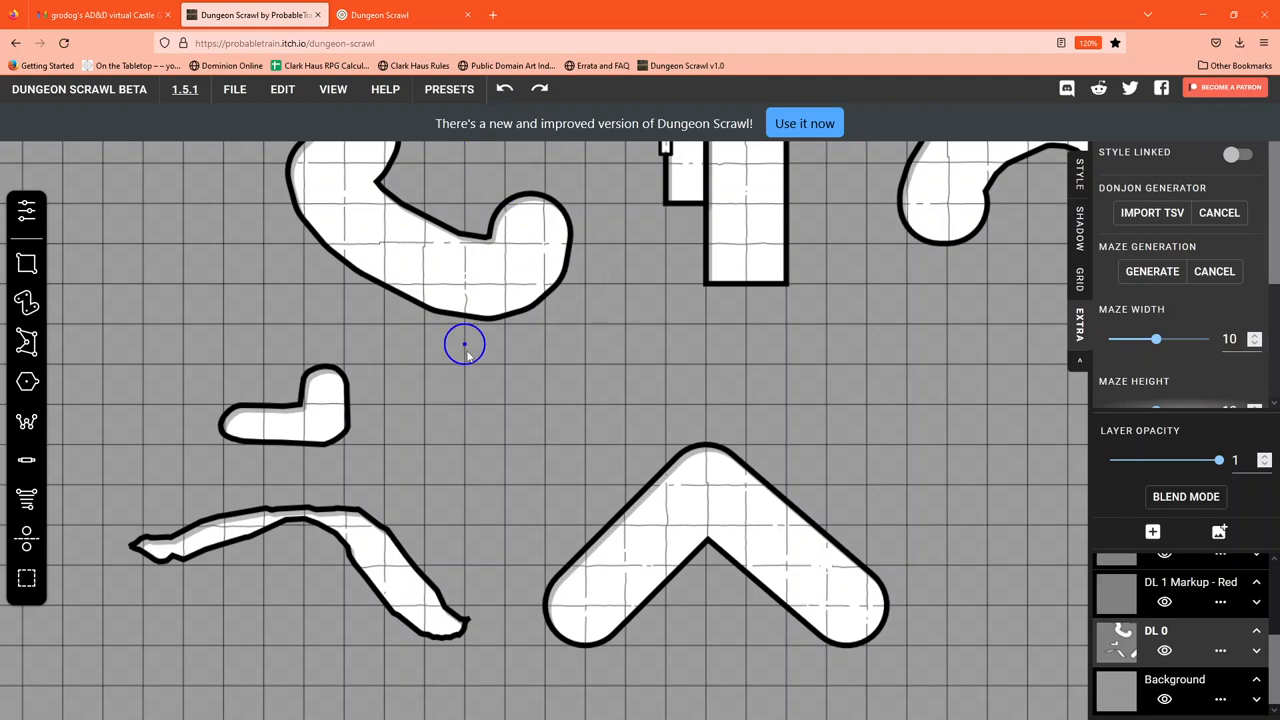
mouse_move(485, 404)
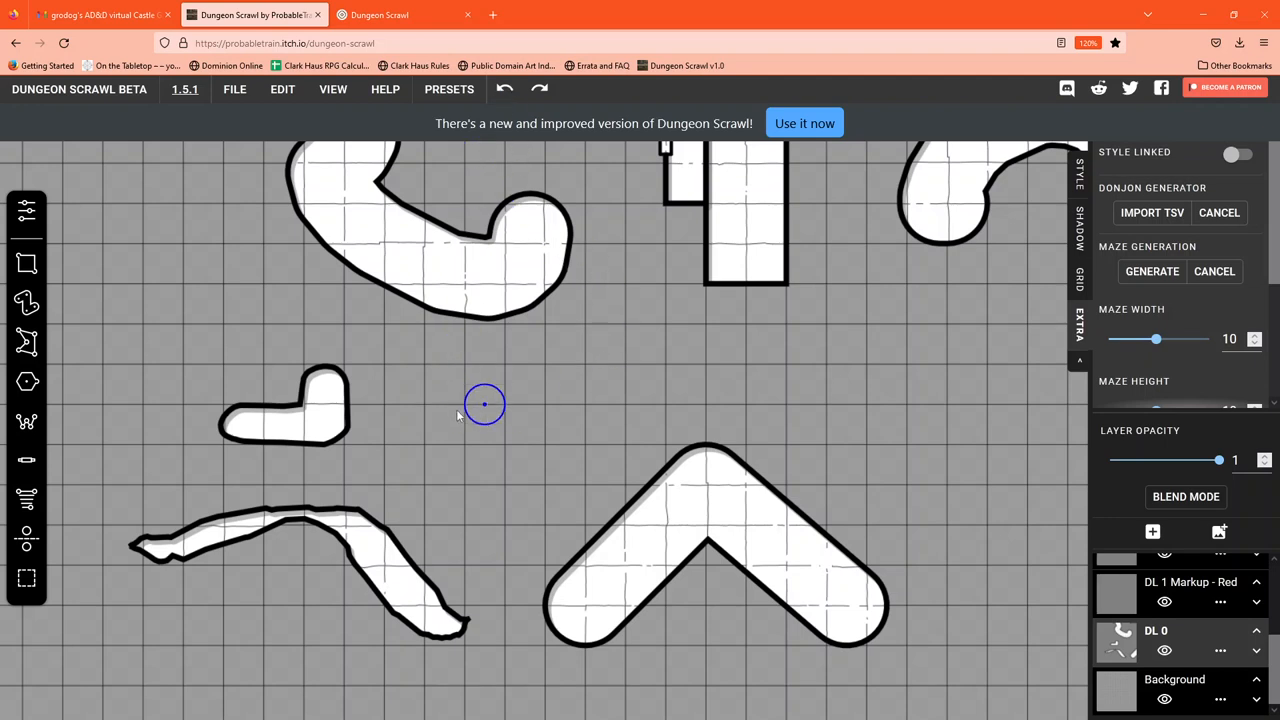
click(505, 89)
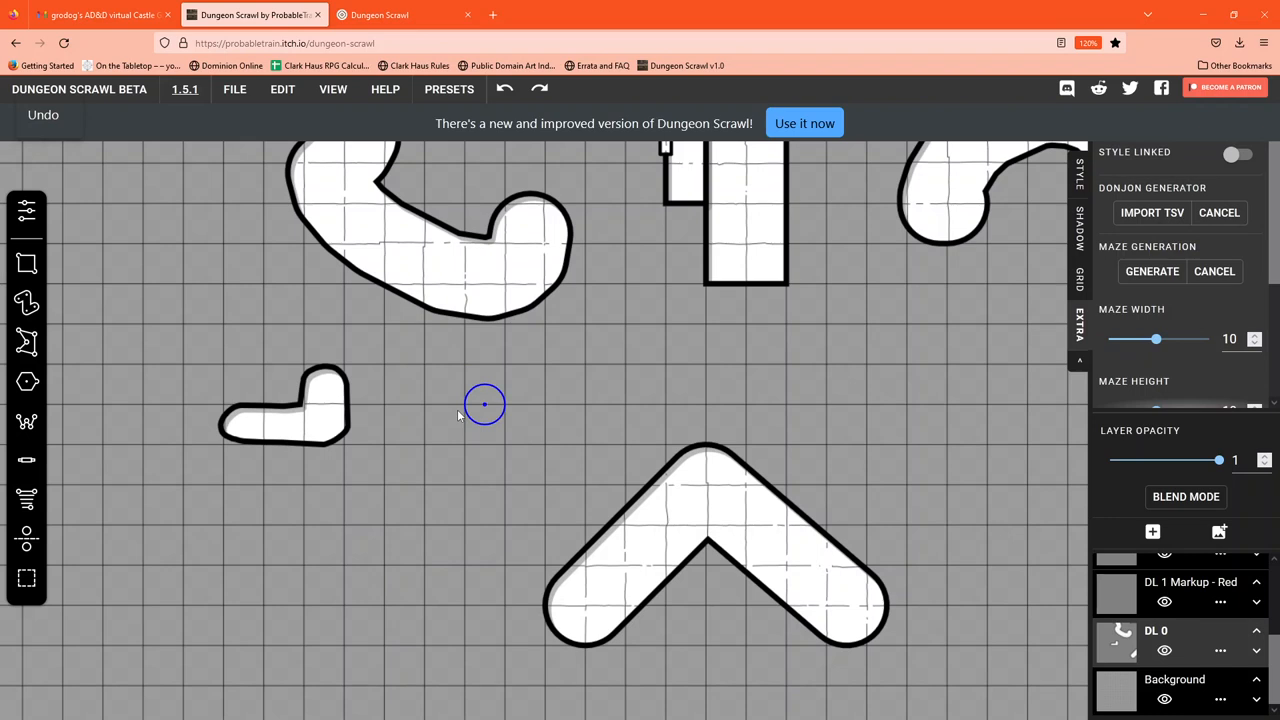
click(43, 114)
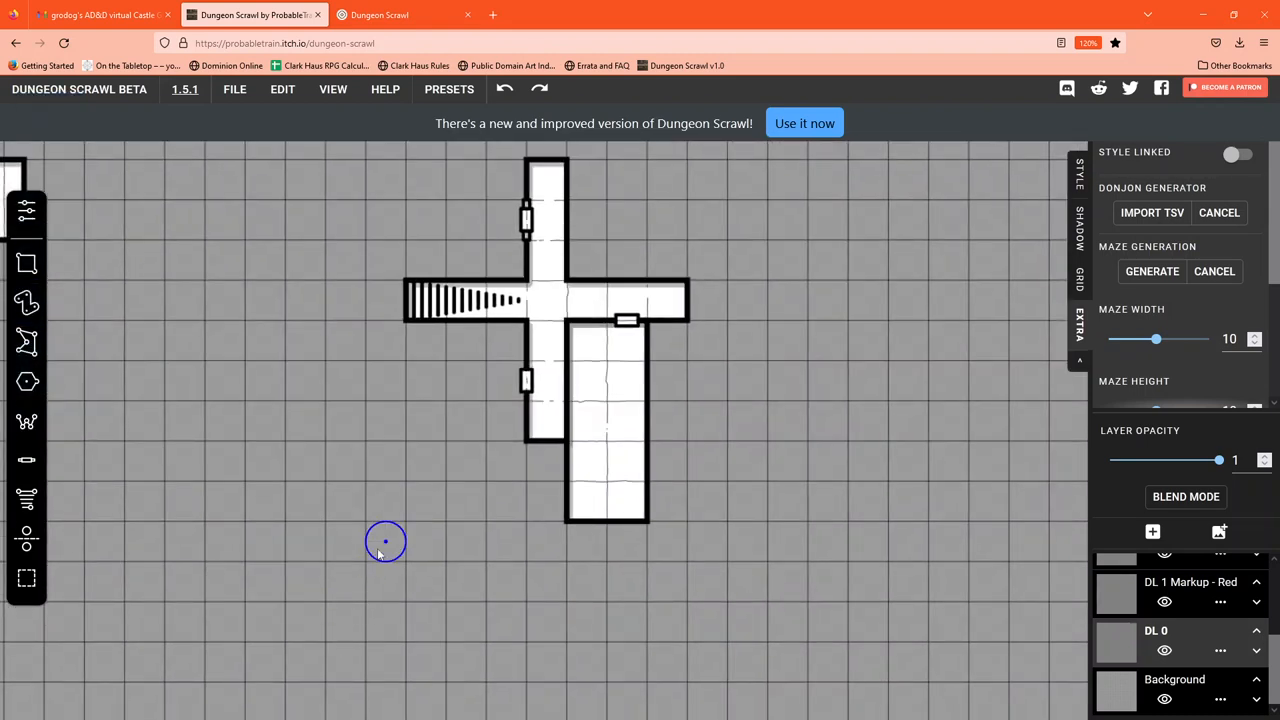
mouse_move(868, 400)
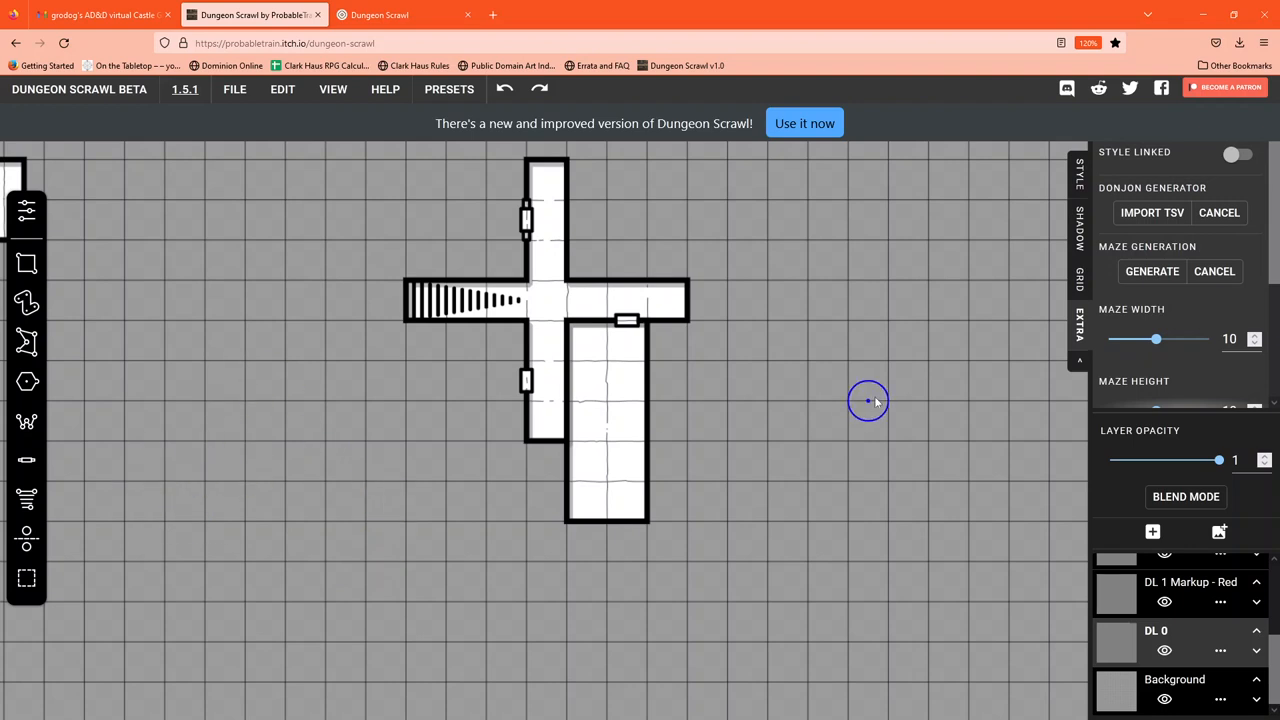
mouse_move(626, 219)
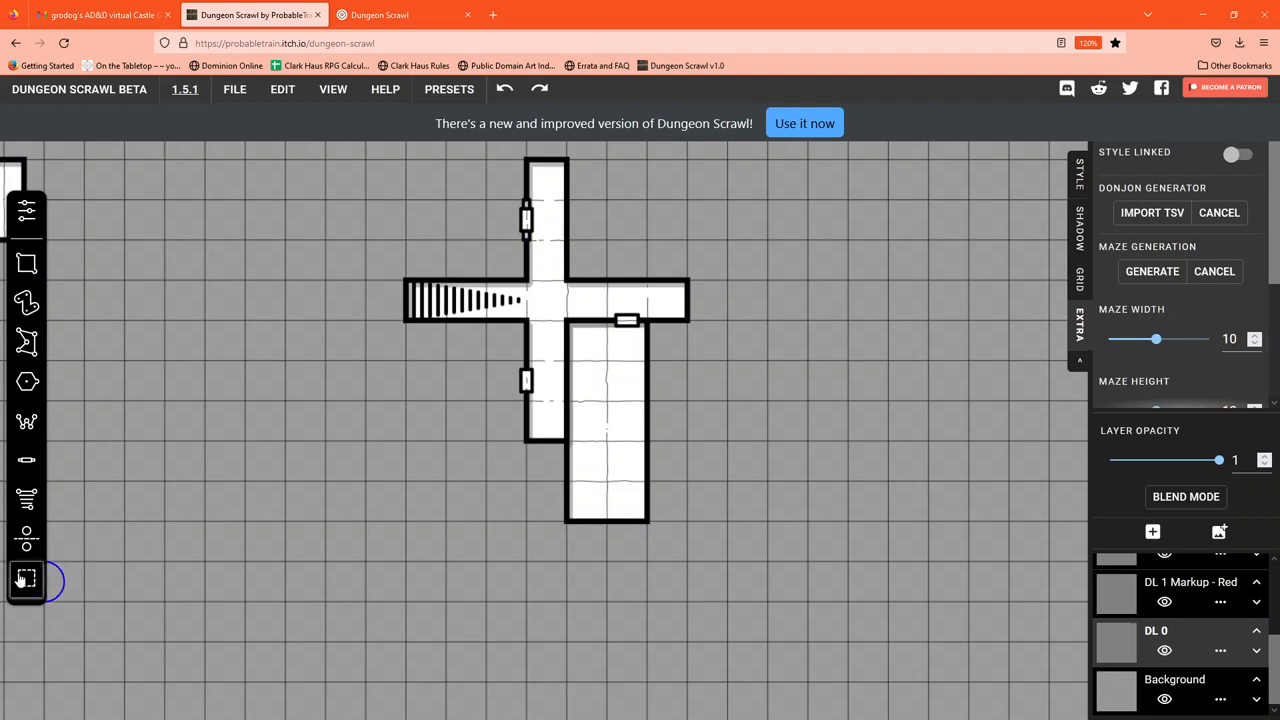
- Box-select the upper door on the vertical corridor and delete it
drag(490, 185, 545, 260)
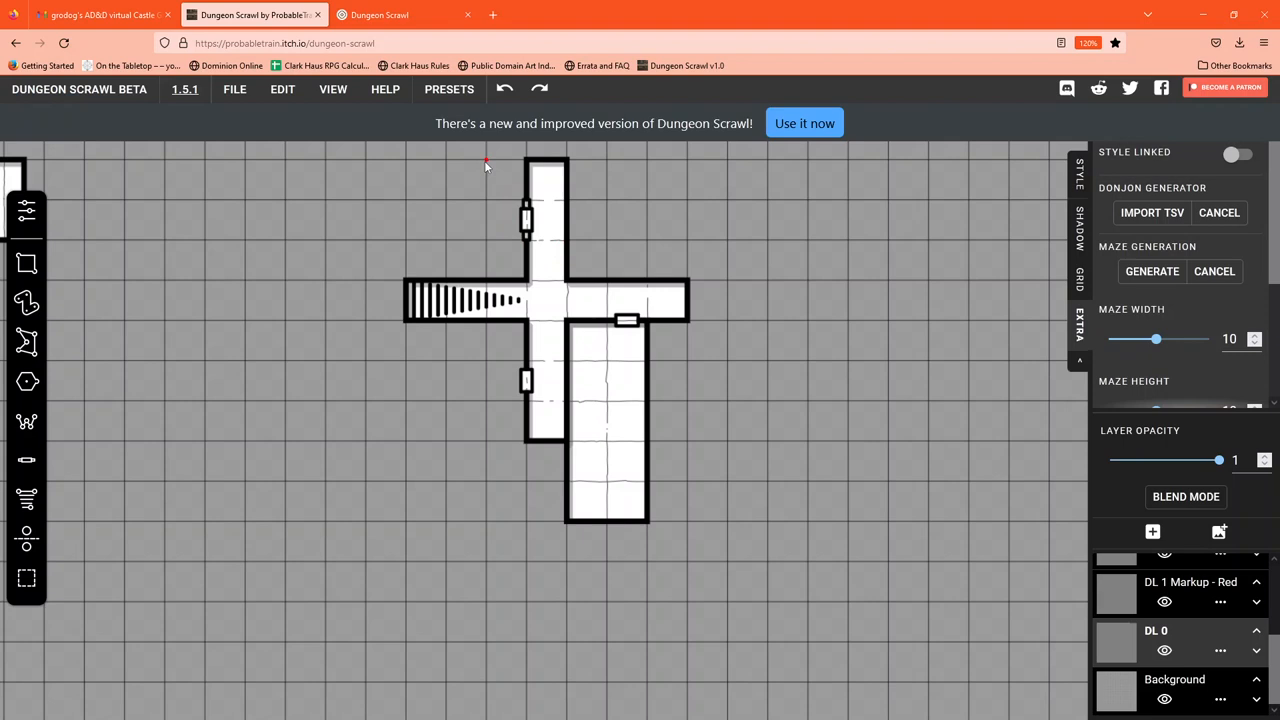
drag(487, 160, 575, 258)
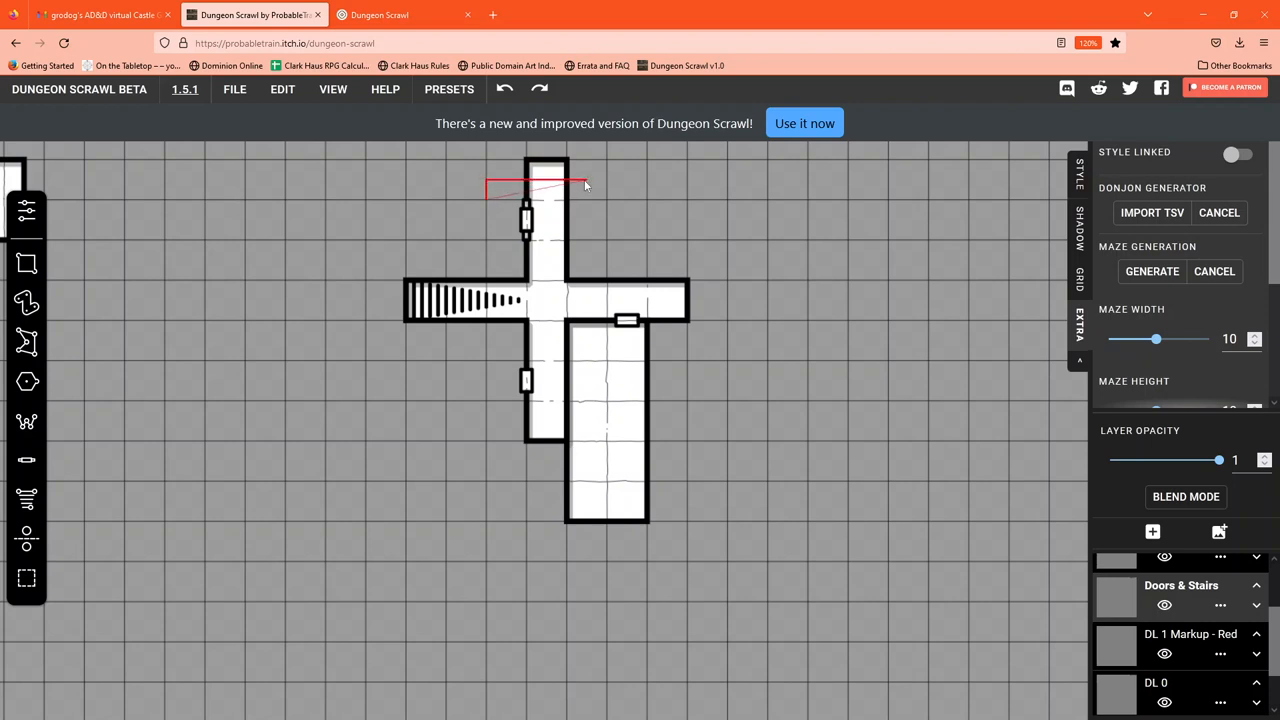
drag(586, 186, 490, 196)
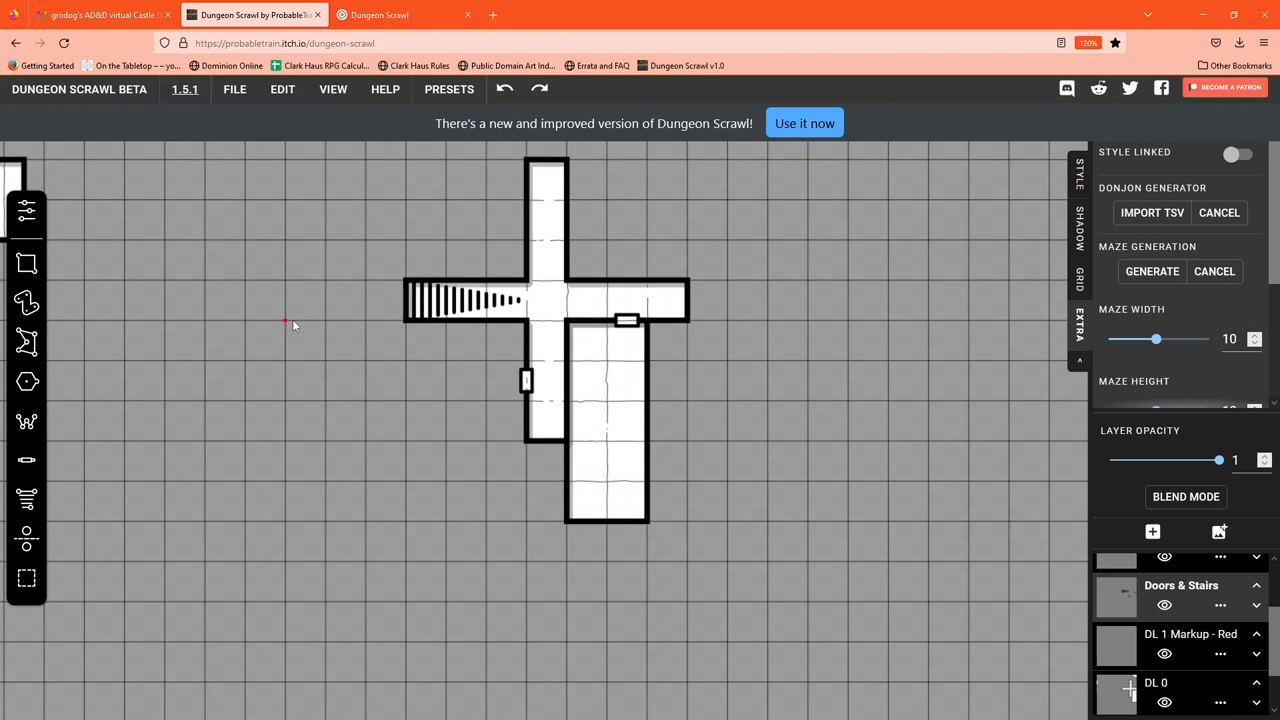
mouse_move(488, 397)
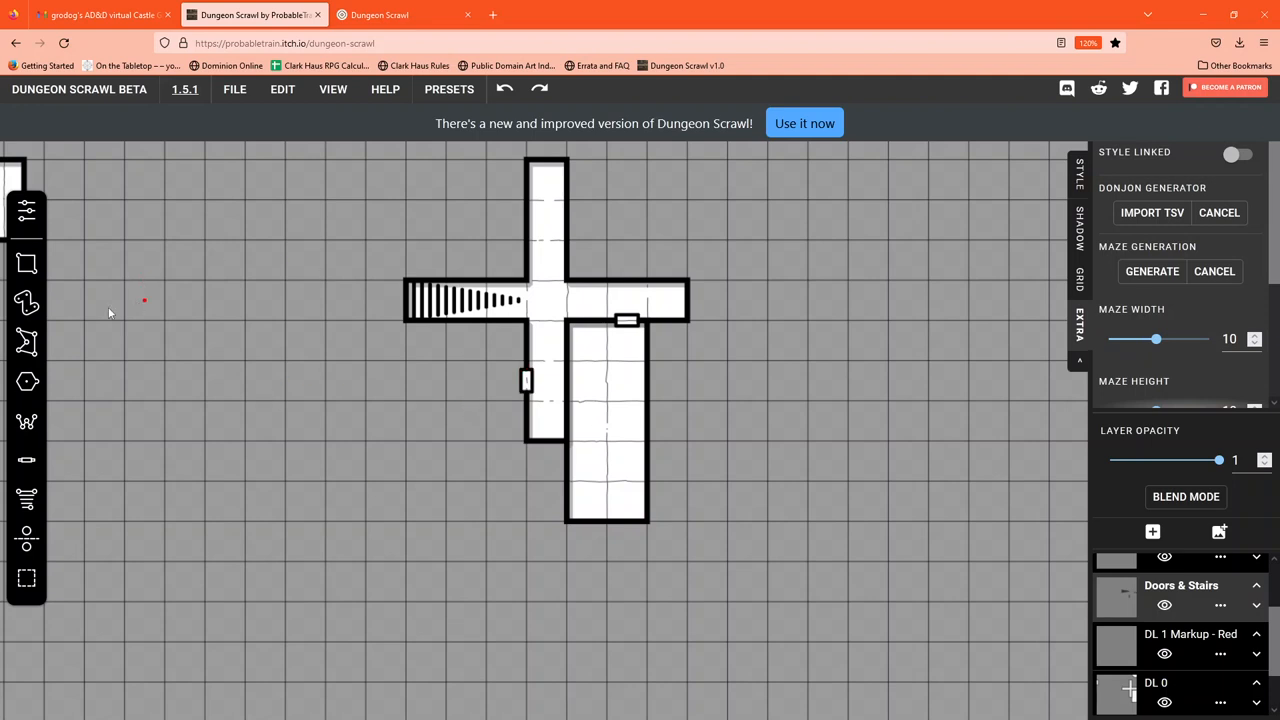
mouse_move(27, 343)
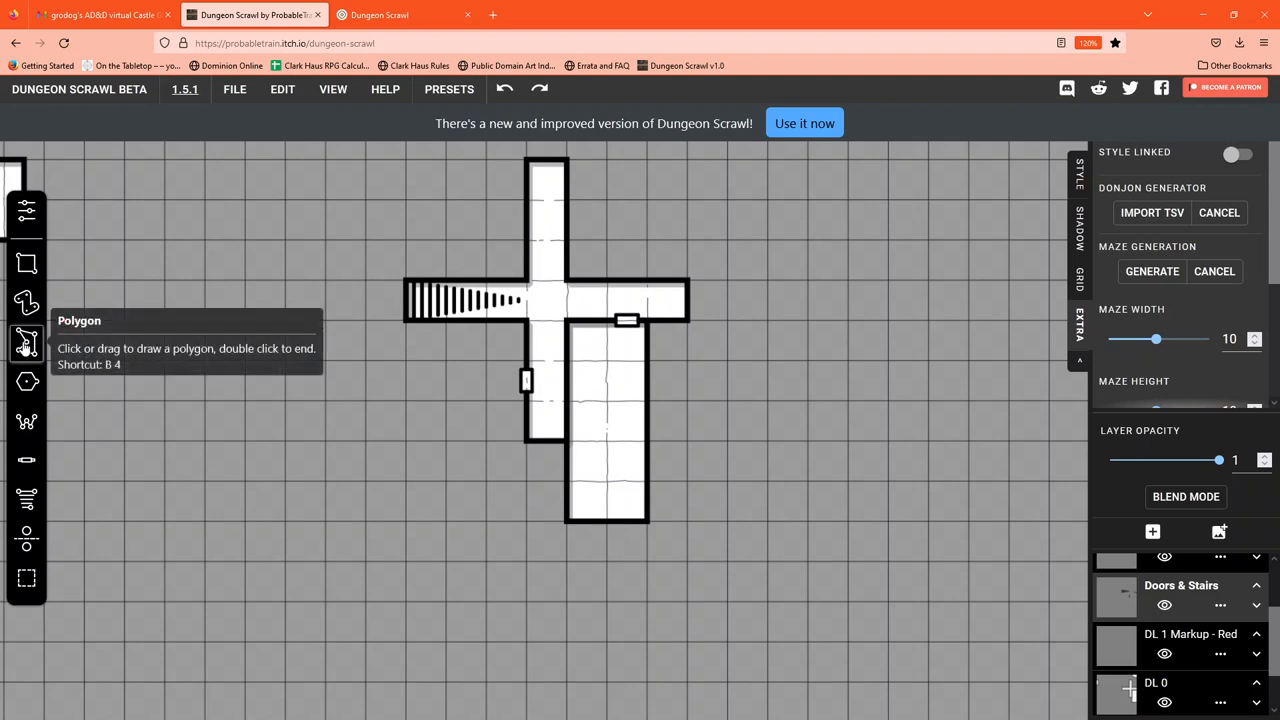
mouse_move(1173, 686)
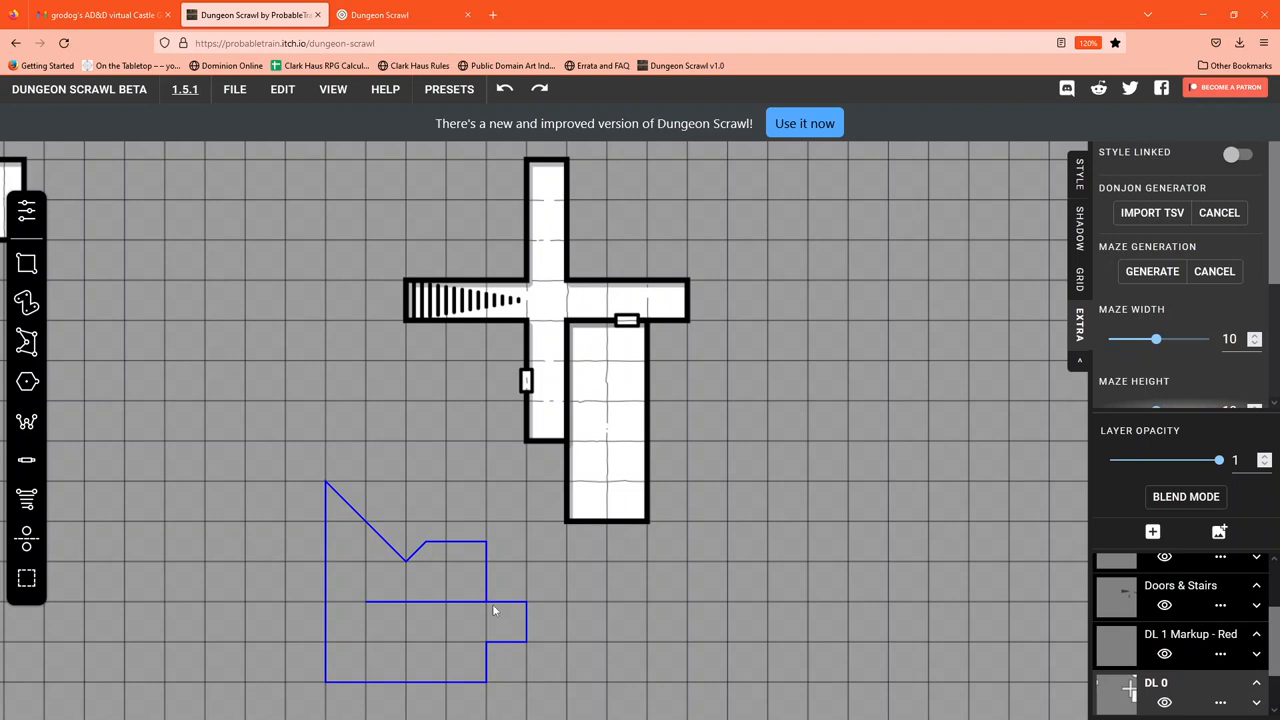
click(443, 584)
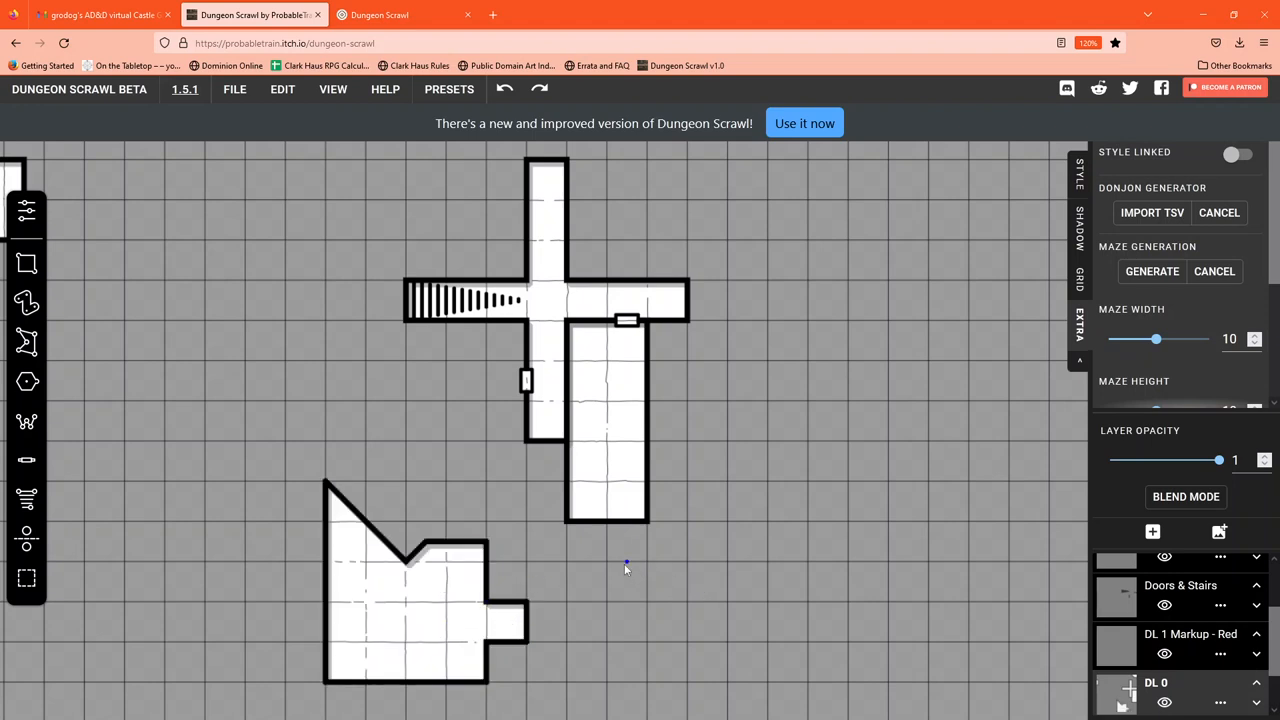
drag(627, 563, 605, 648)
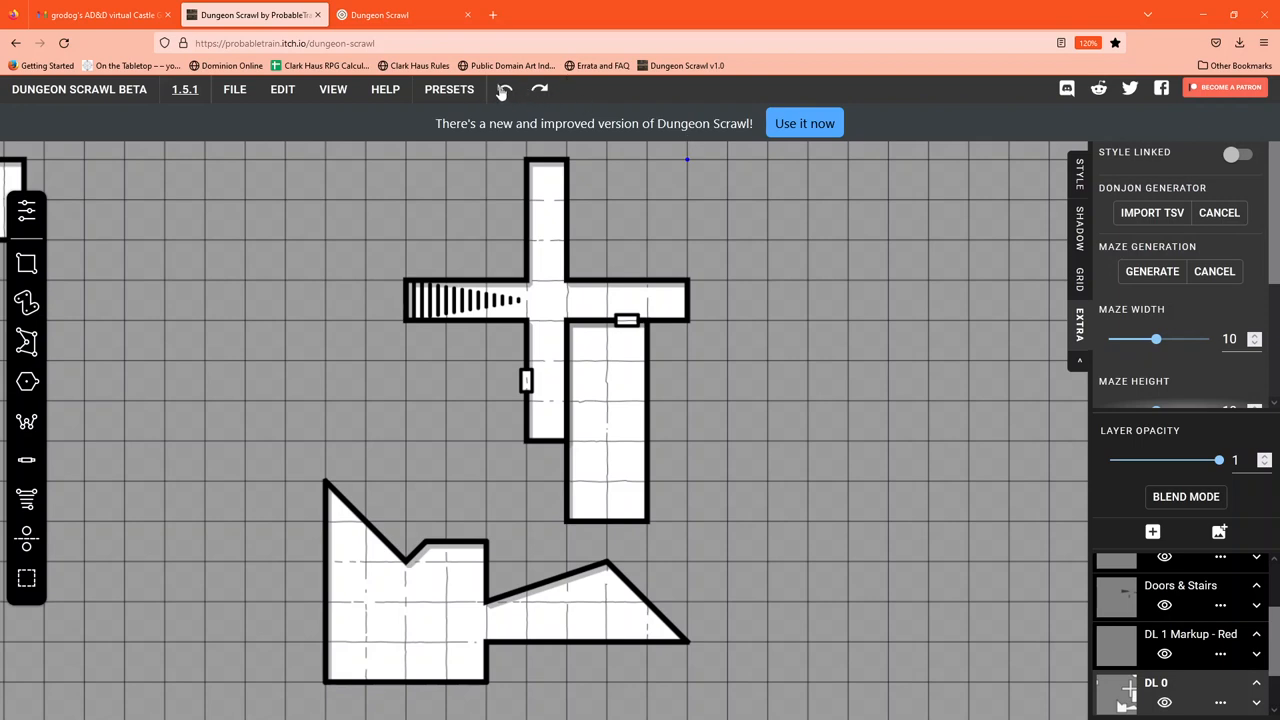
click(504, 89)
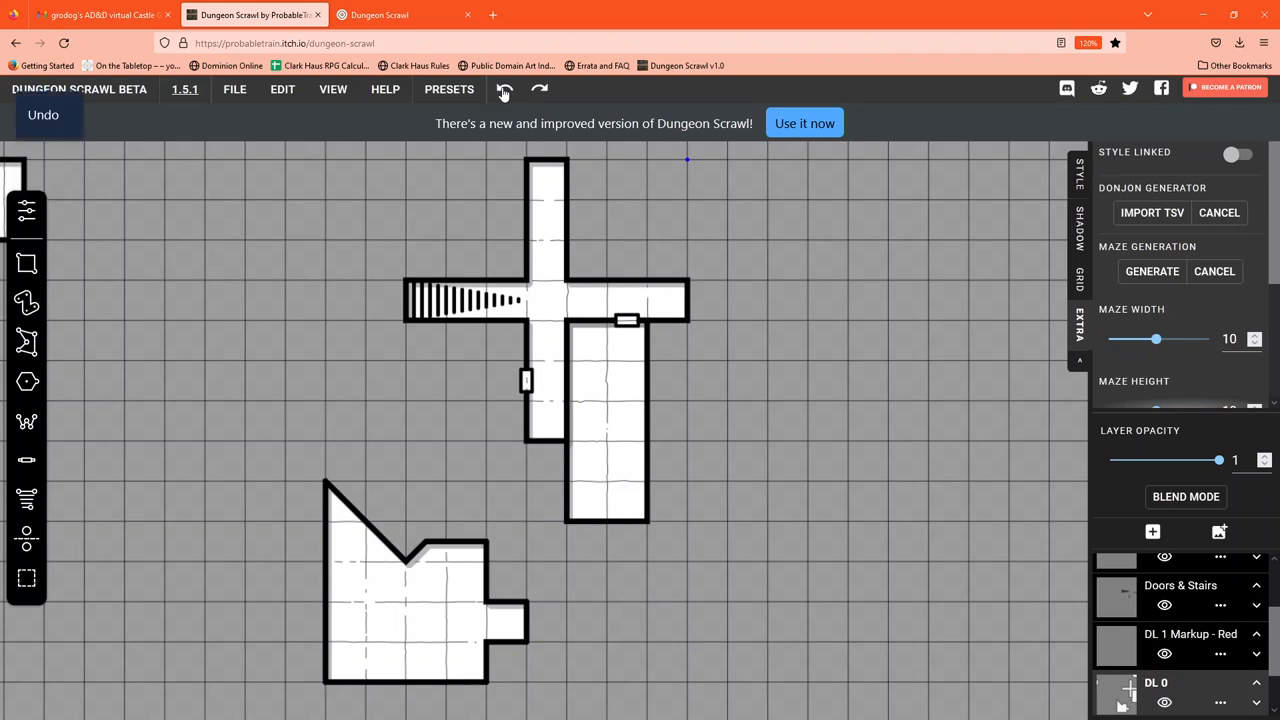
click(504, 89)
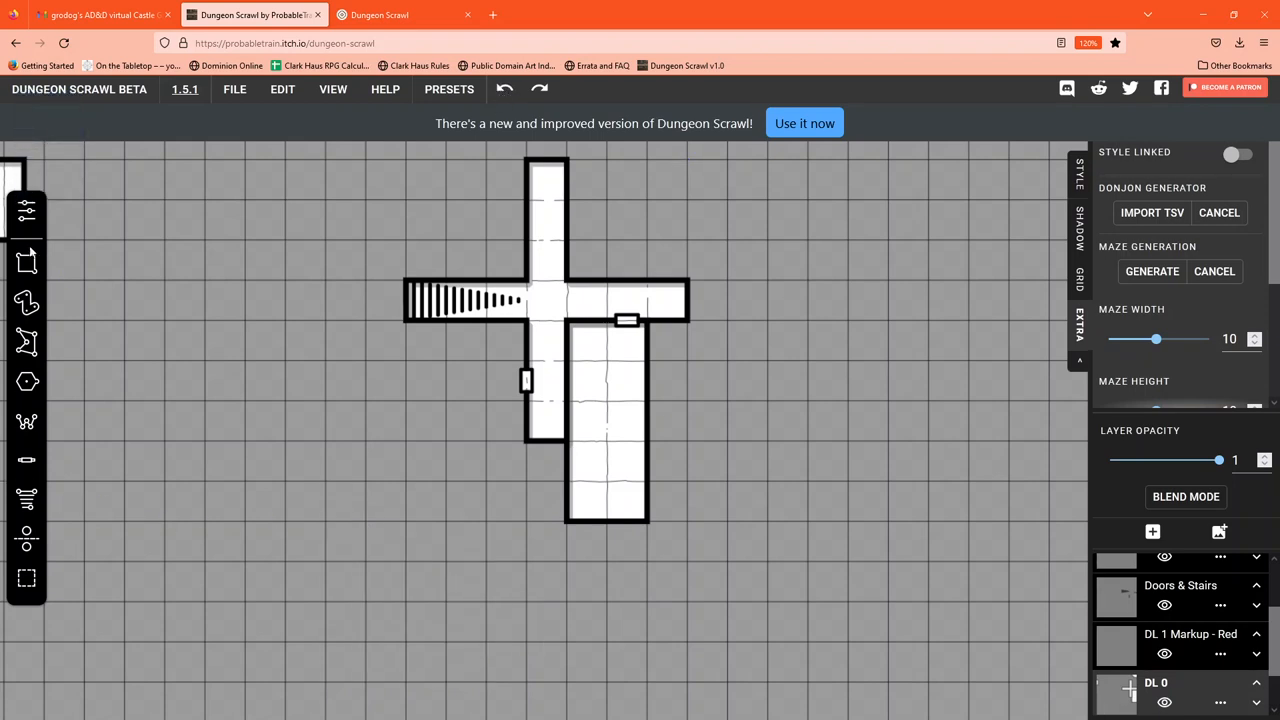
mouse_move(27, 381)
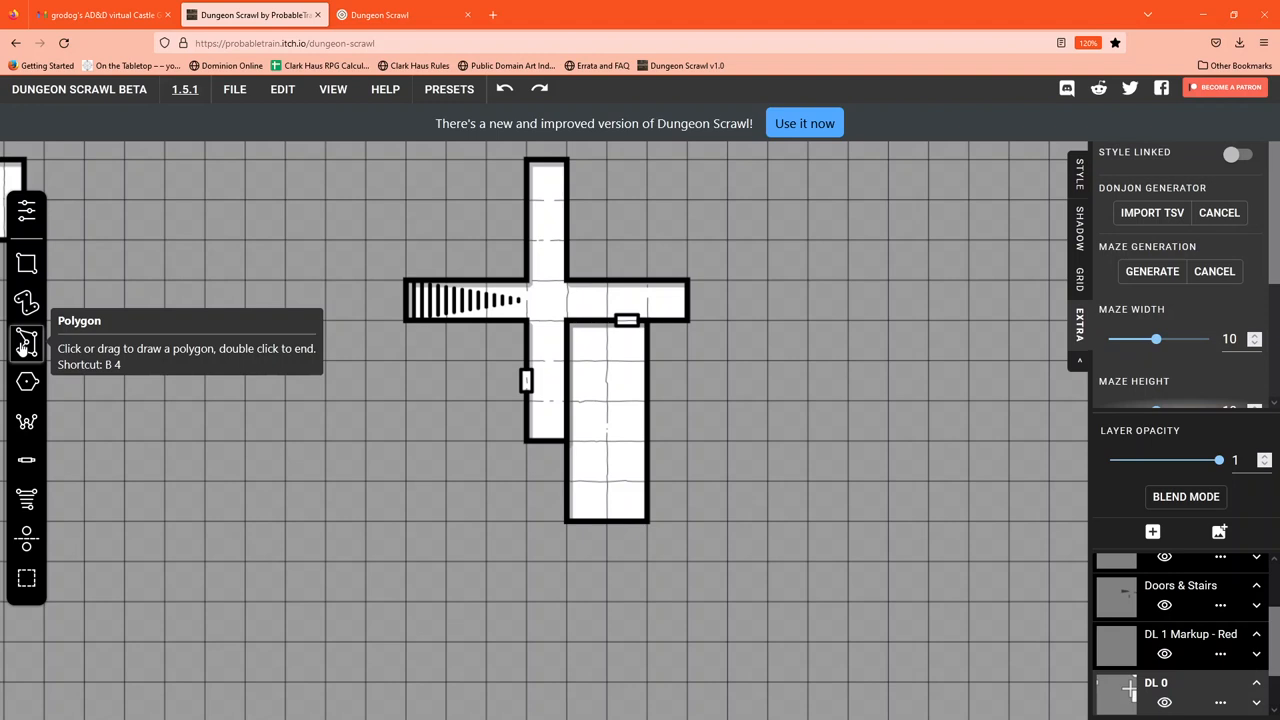
mouse_move(27, 381)
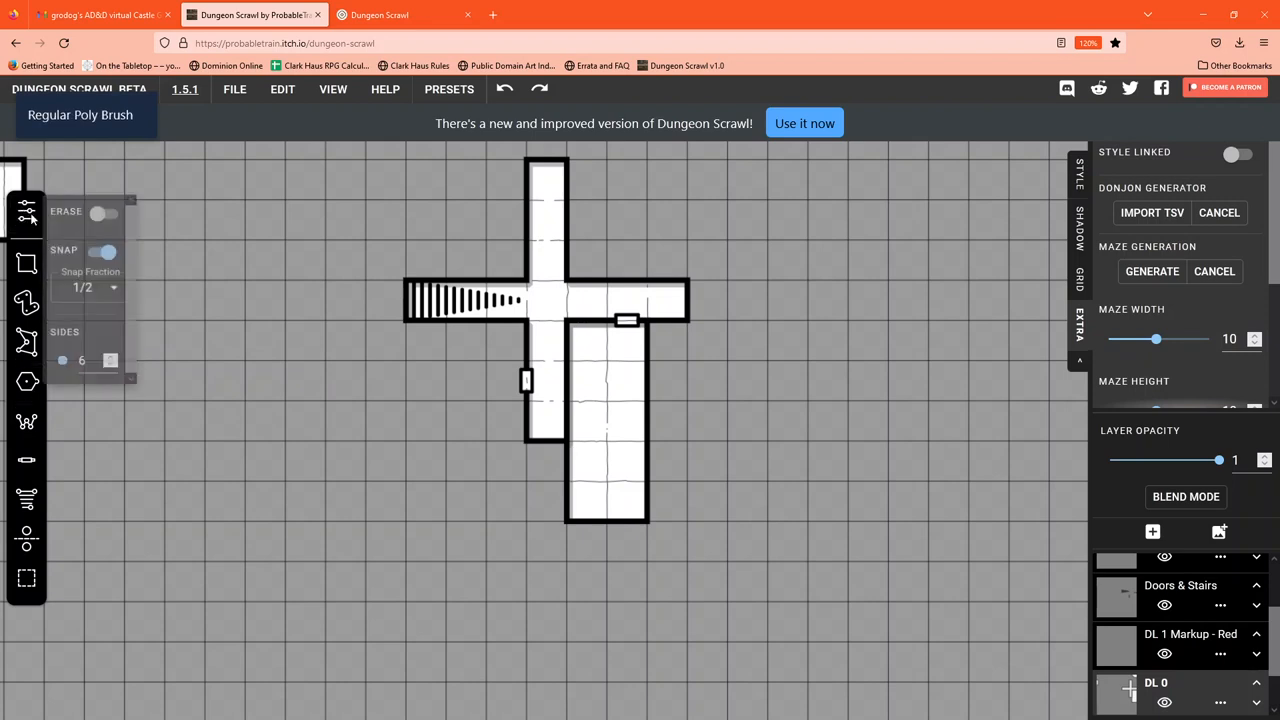
mouse_move(253, 477)
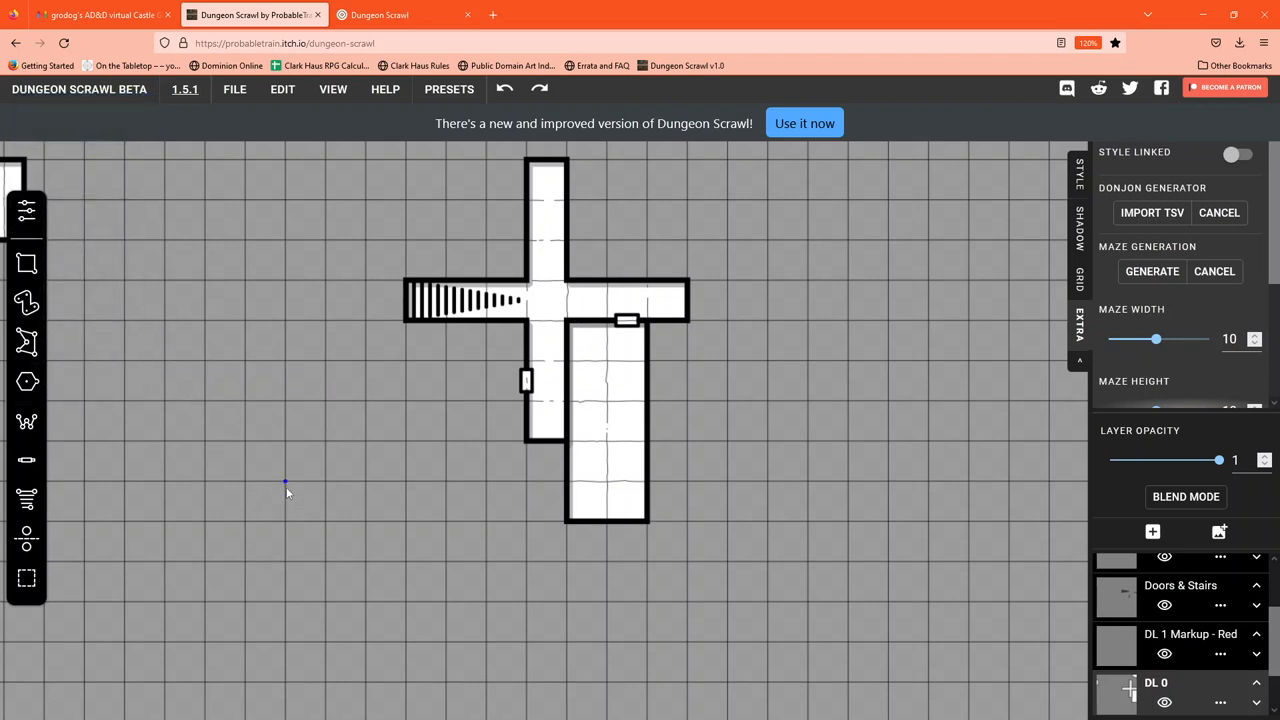
- Draw a hexagonal room, switch the shape to a circle, and draw a large round room below it
drag(285, 482, 370, 505)
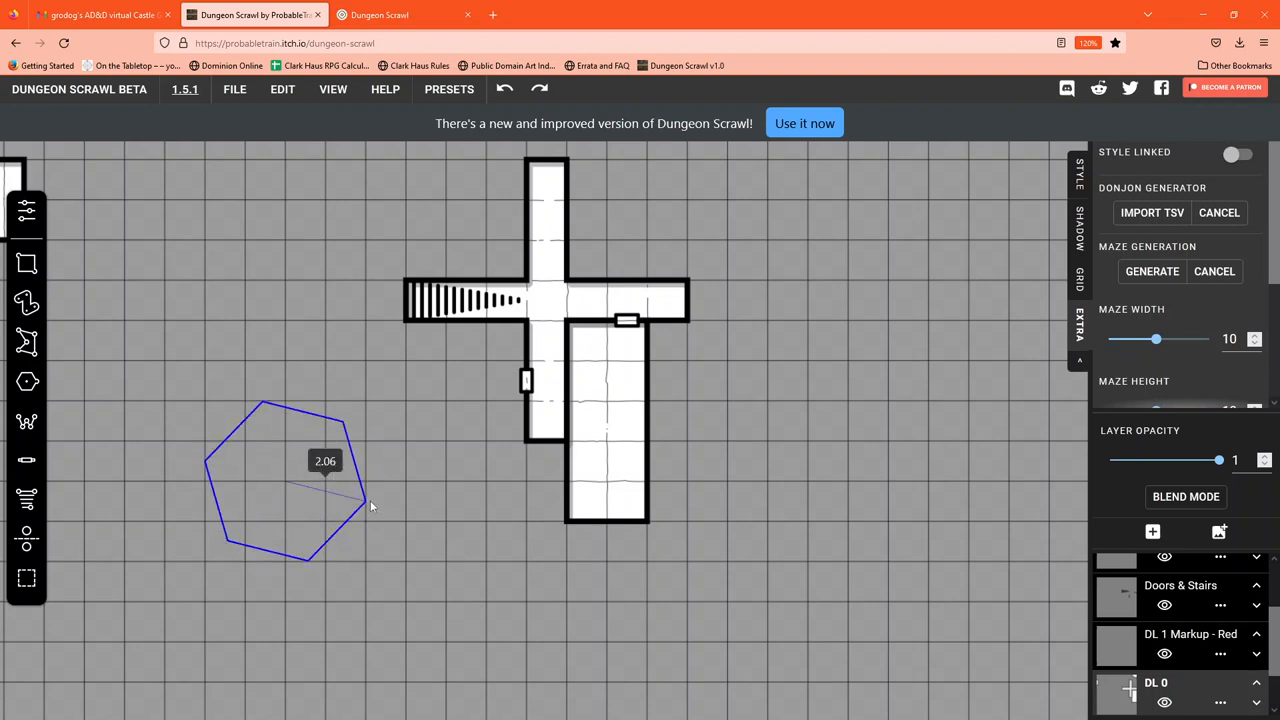
drag(370, 505, 335, 480)
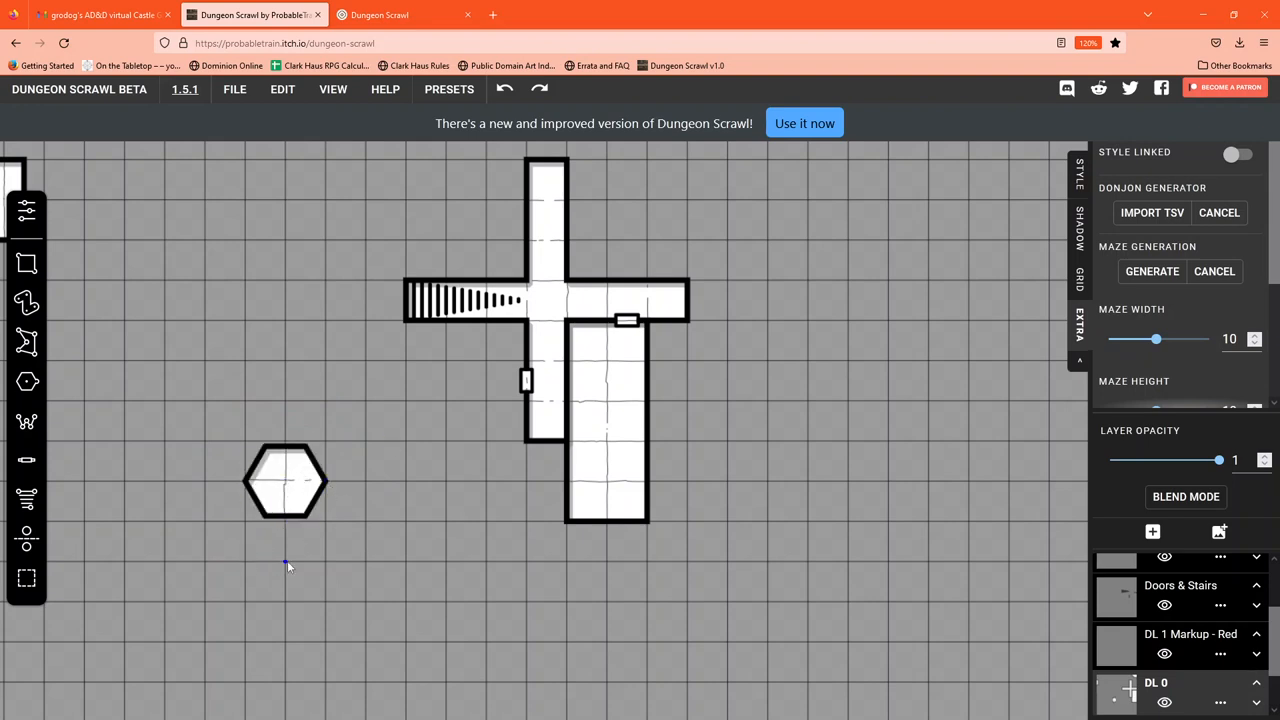
mouse_move(60, 290)
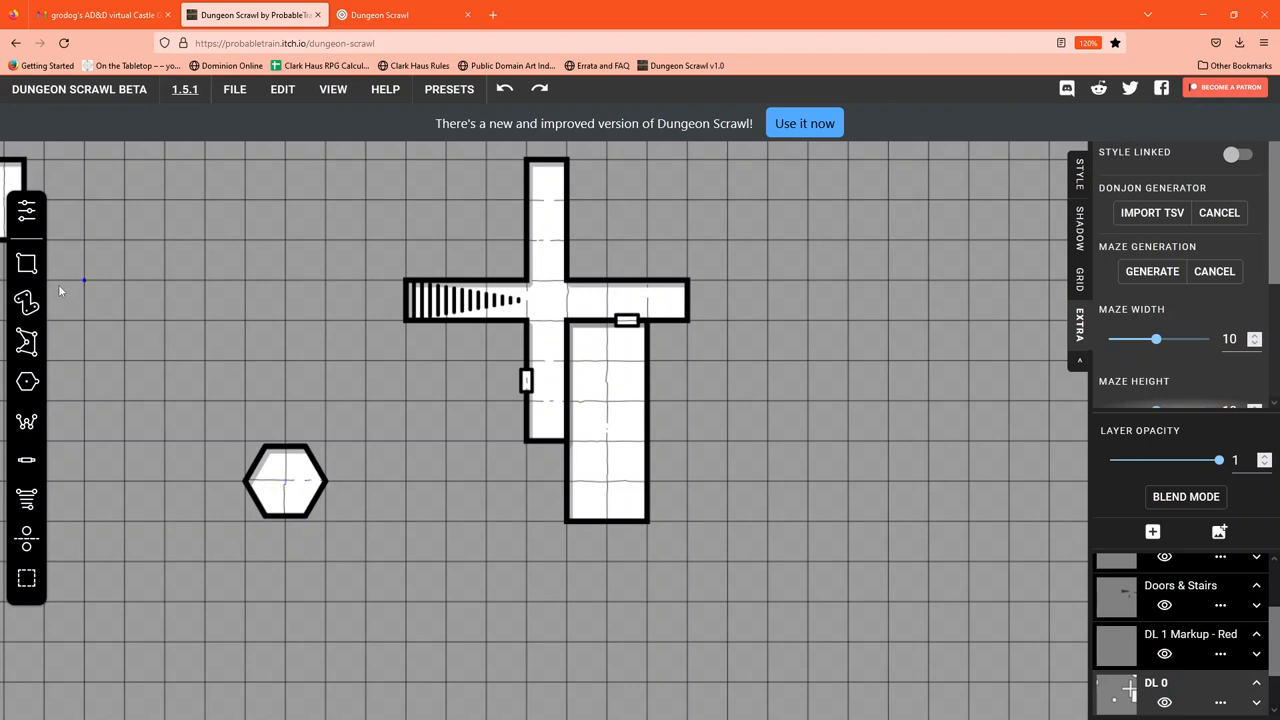
click(27, 381)
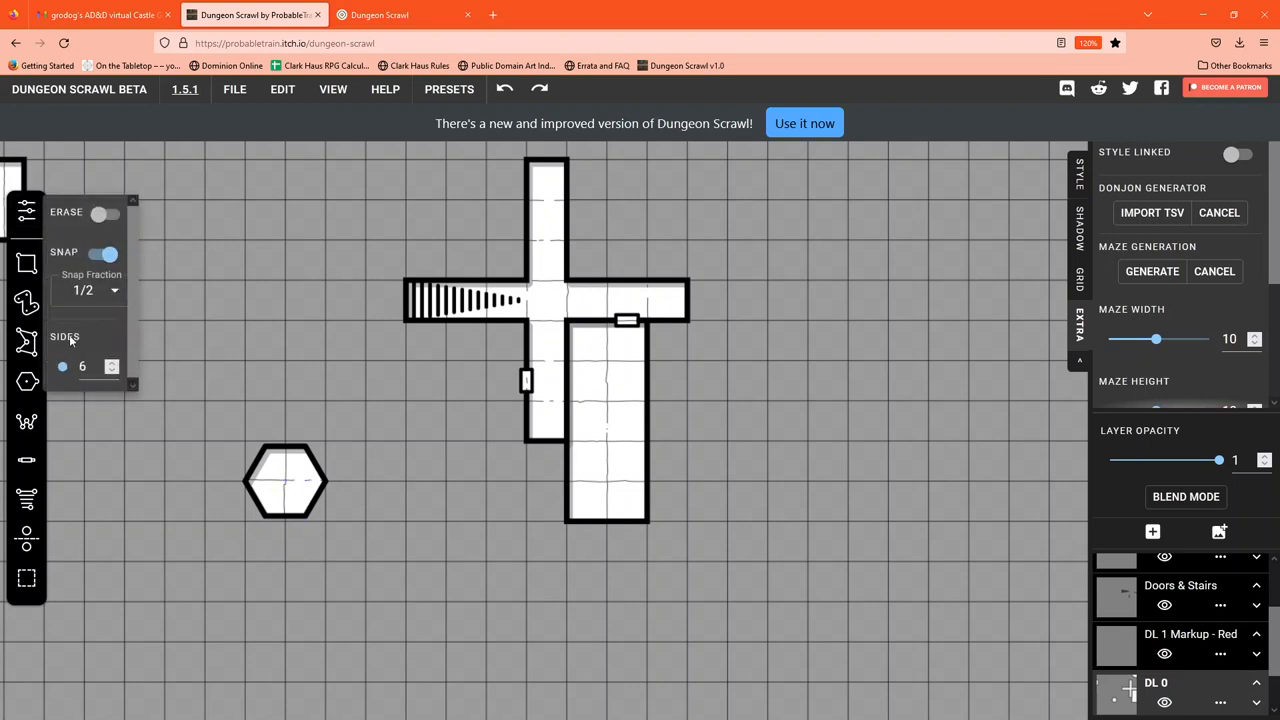
mouse_move(95, 295)
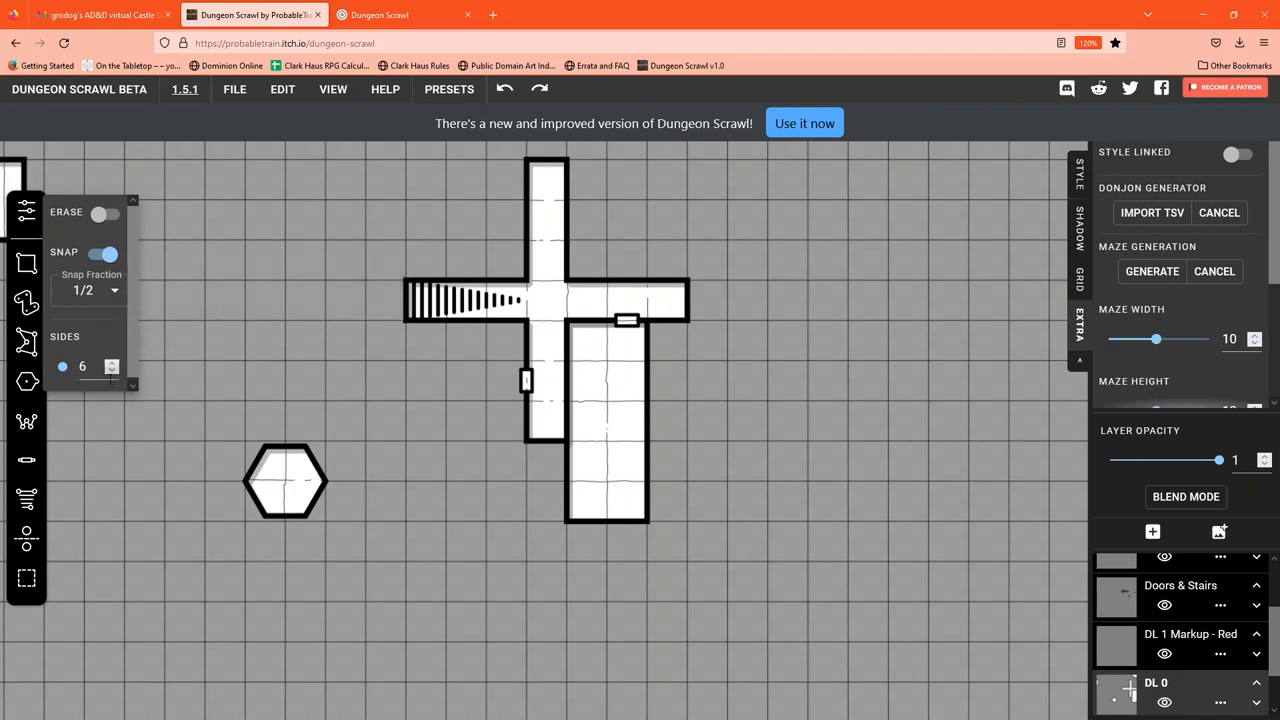
click(112, 371)
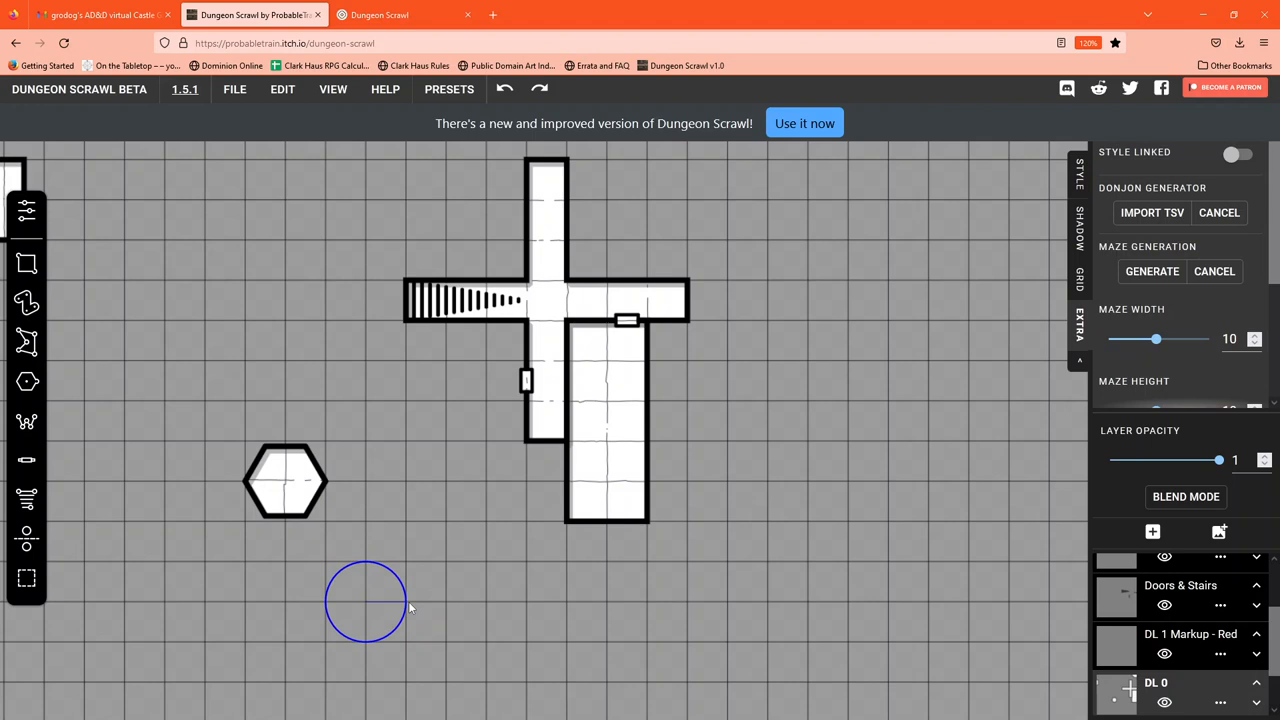
drag(365, 600, 535, 568)
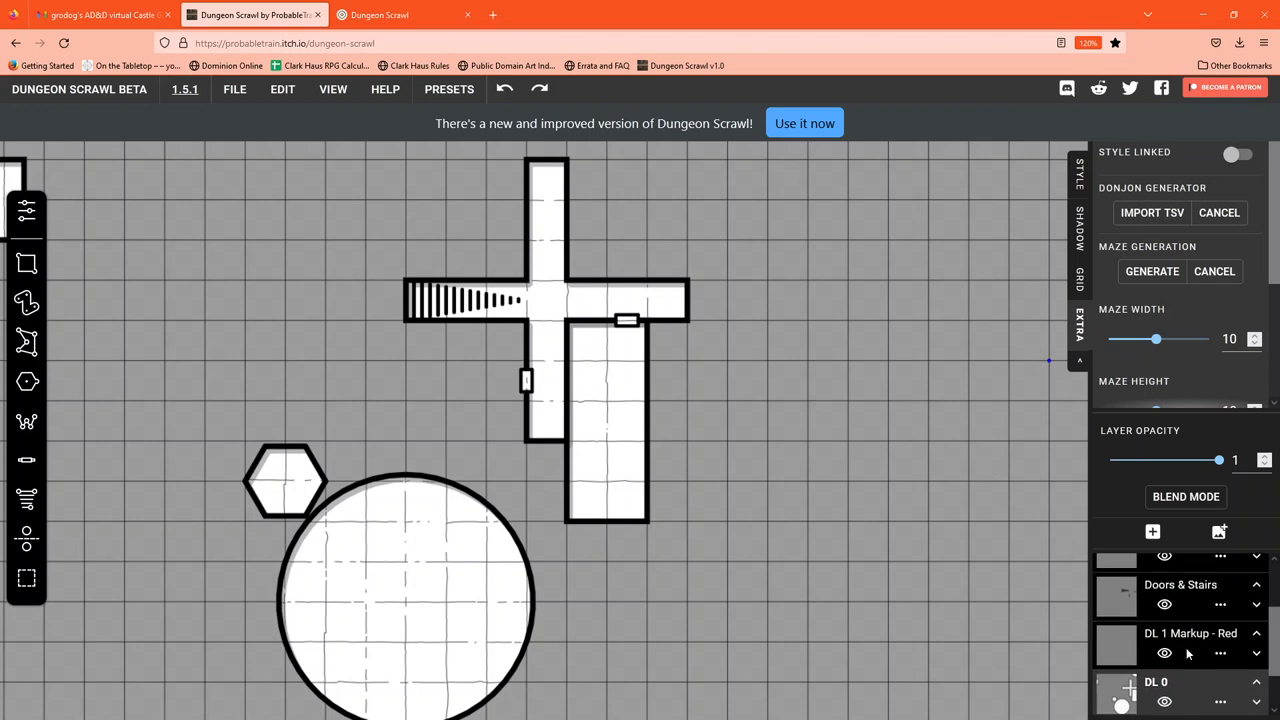
- Select the DL 2 Sketch layer and sketch a thin circle inside the round room
scroll(down, 3)
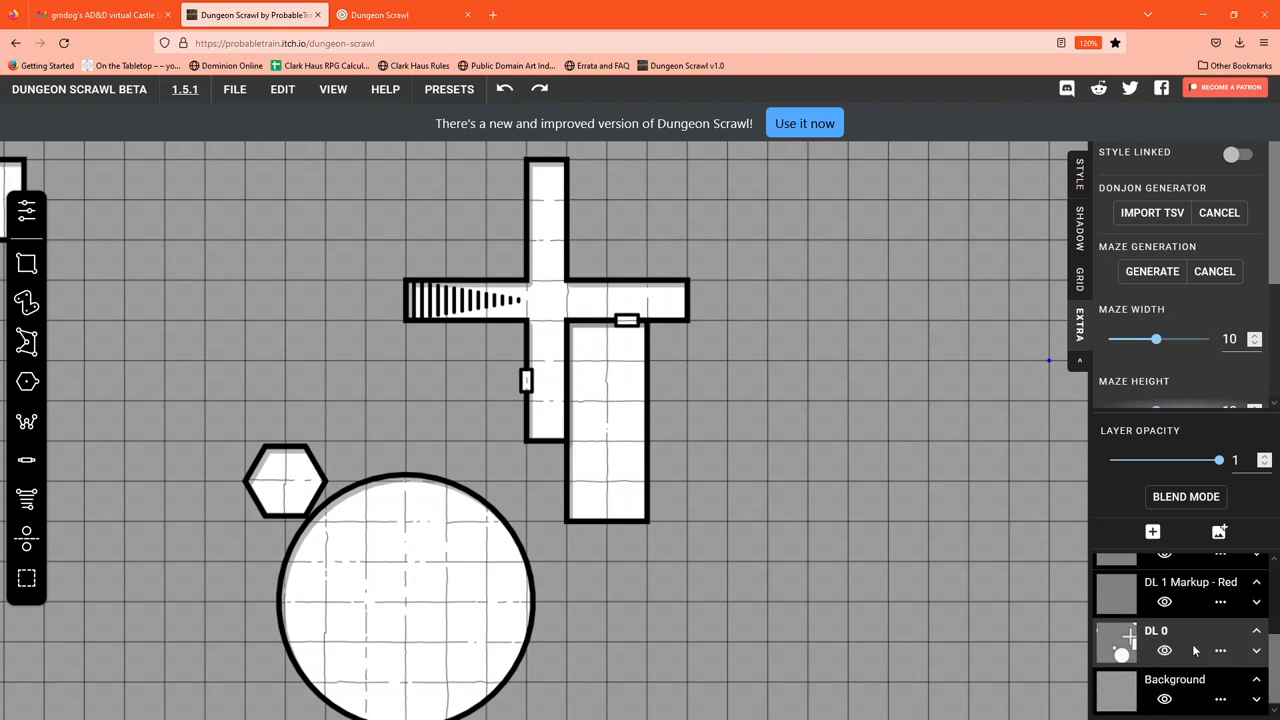
mouse_move(1190, 582)
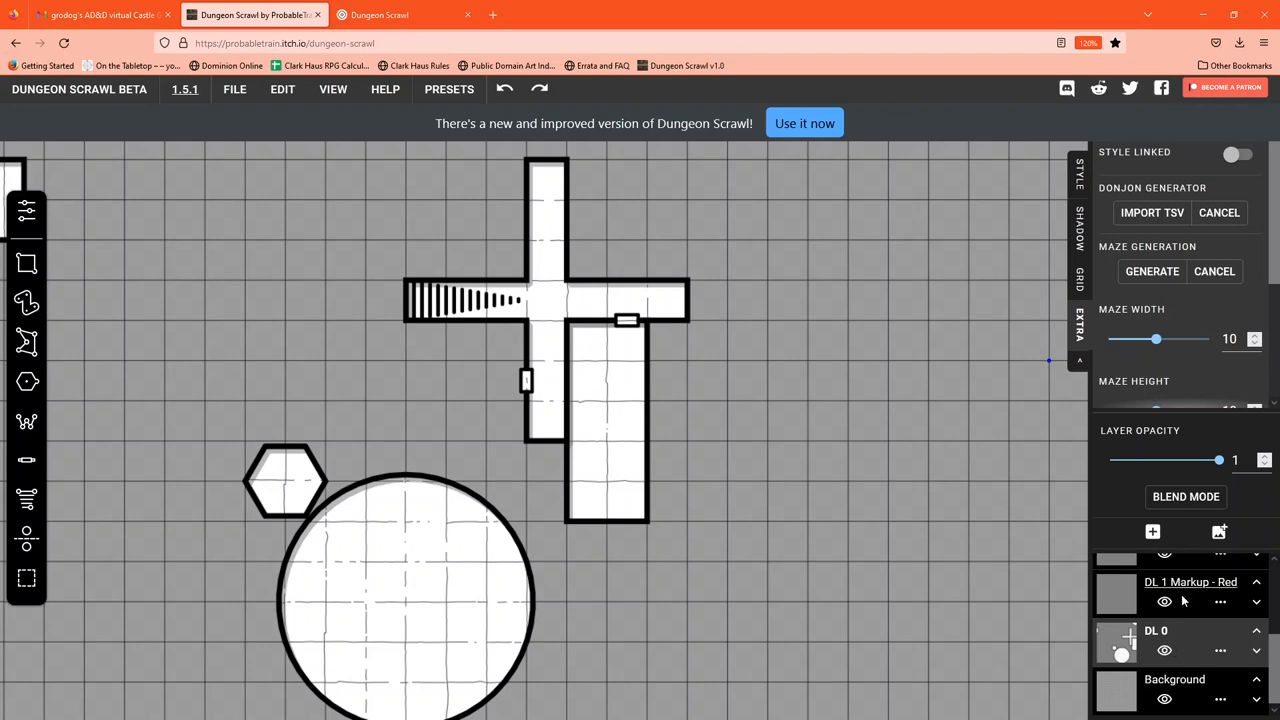
scroll(up, 3)
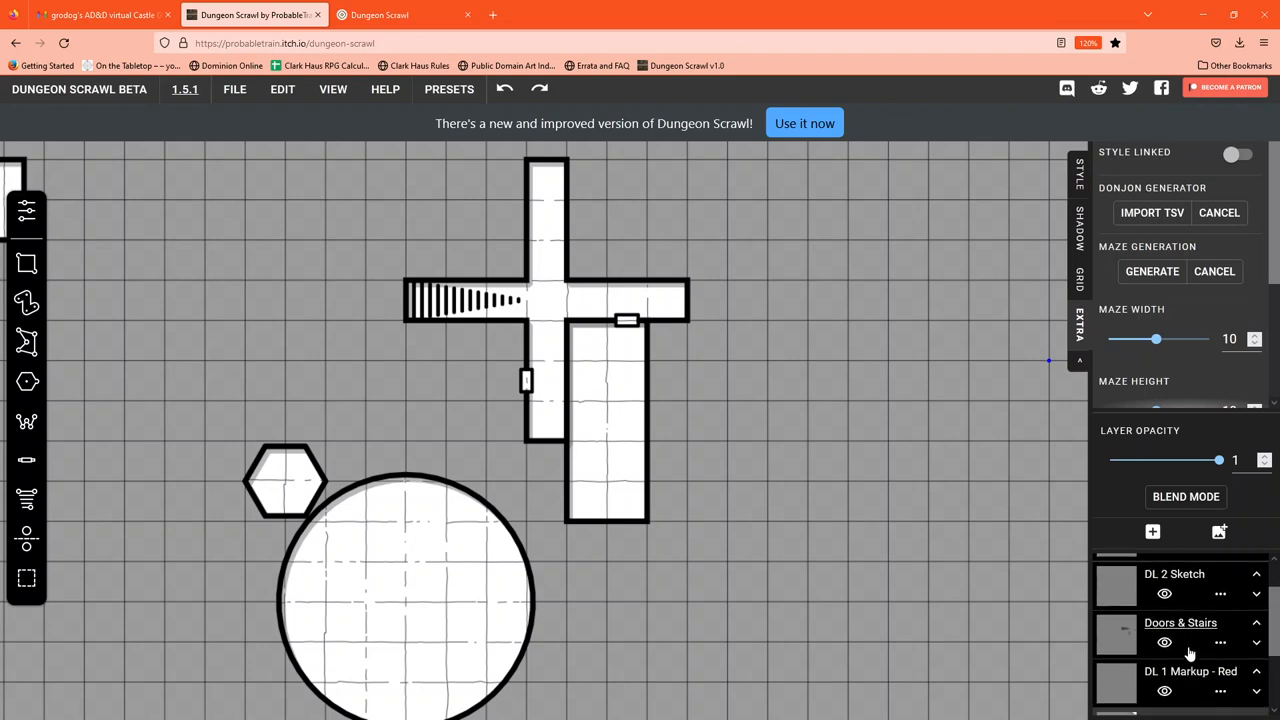
scroll(down, 3)
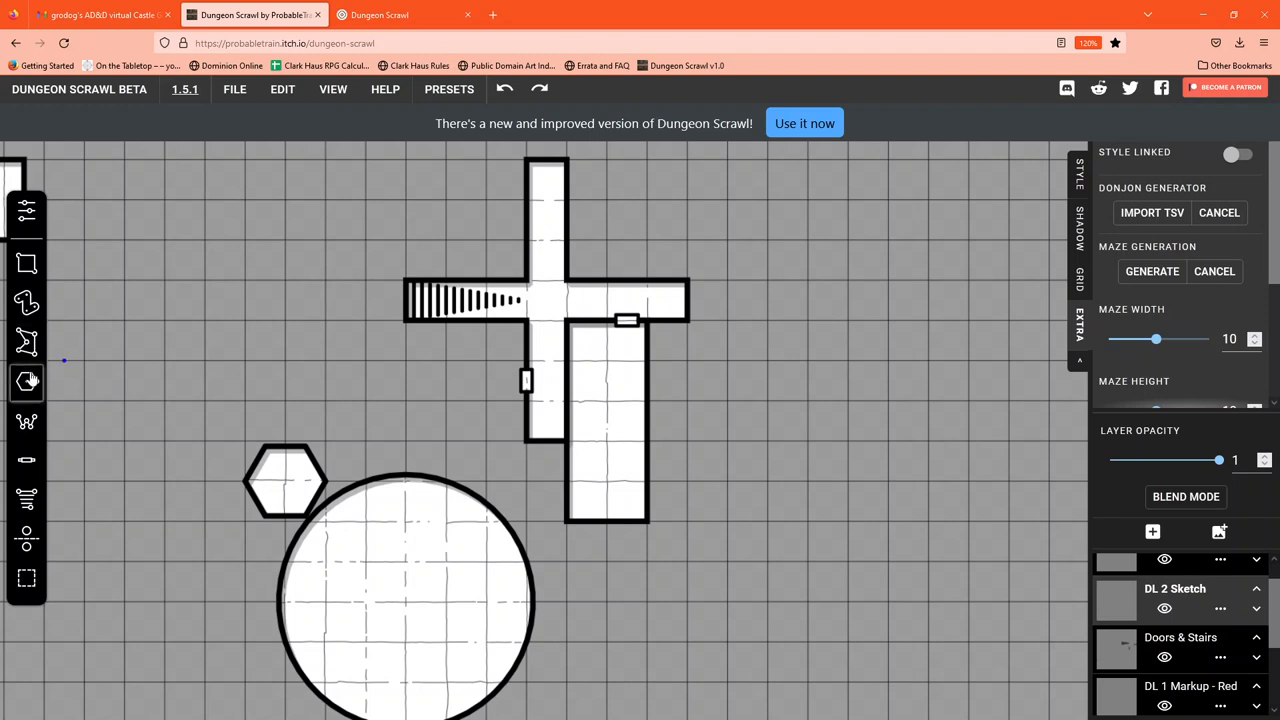
click(26, 381)
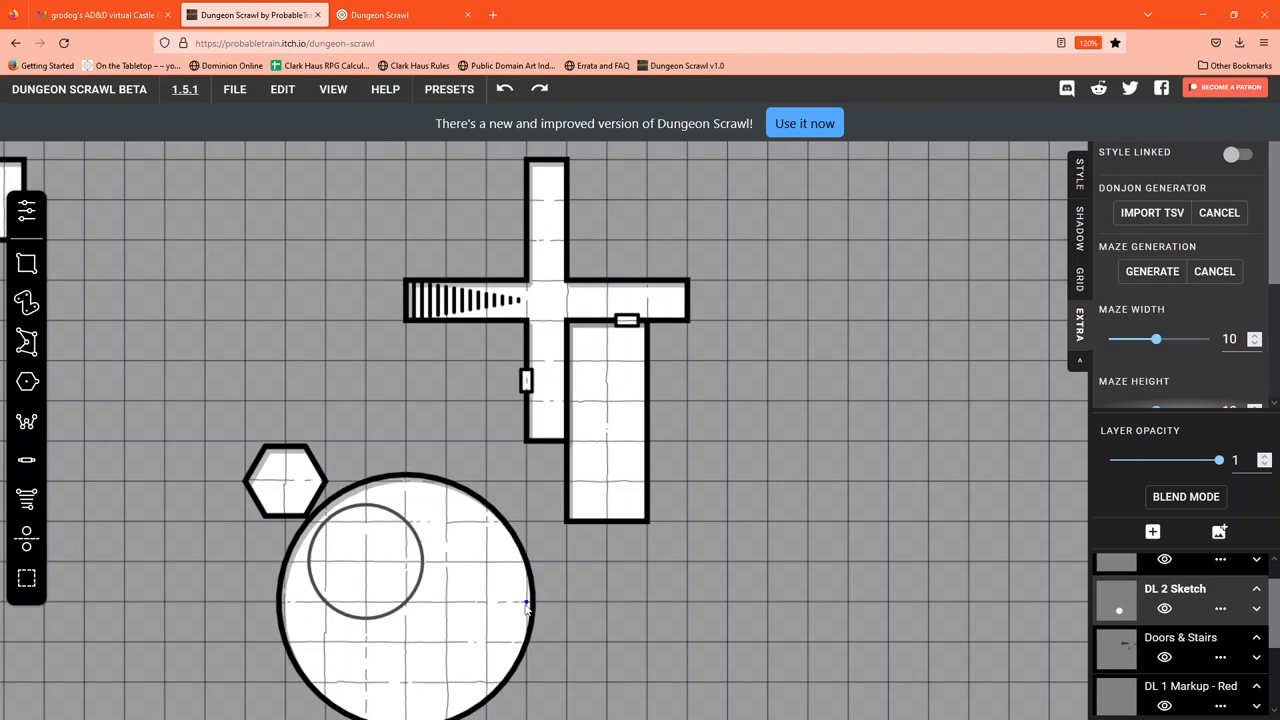
mouse_move(865, 585)
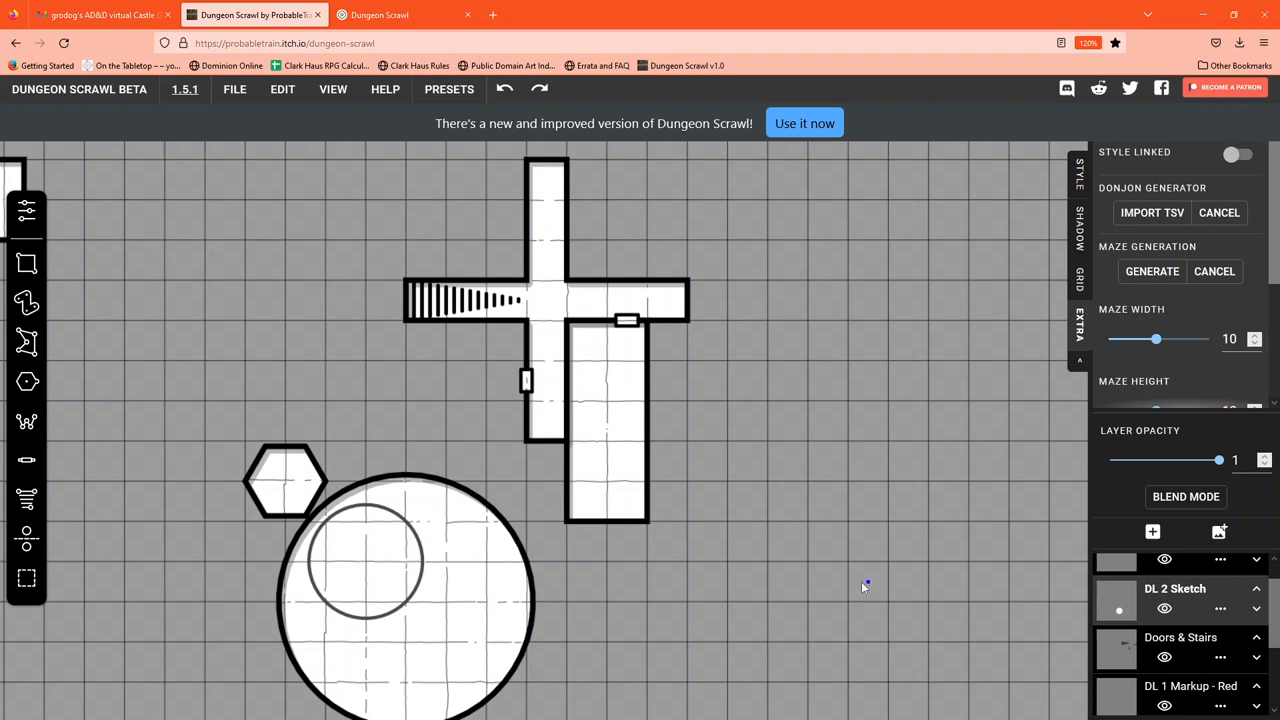
mouse_move(1238, 655)
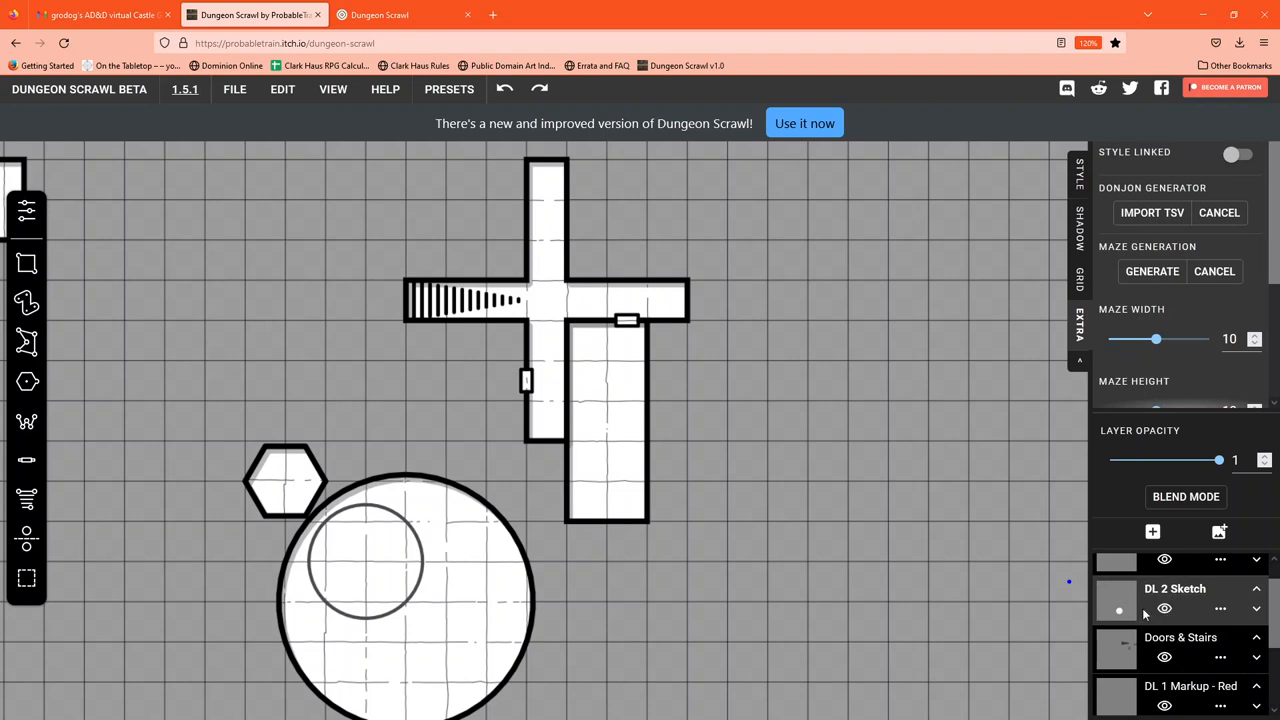
mouse_move(1164, 612)
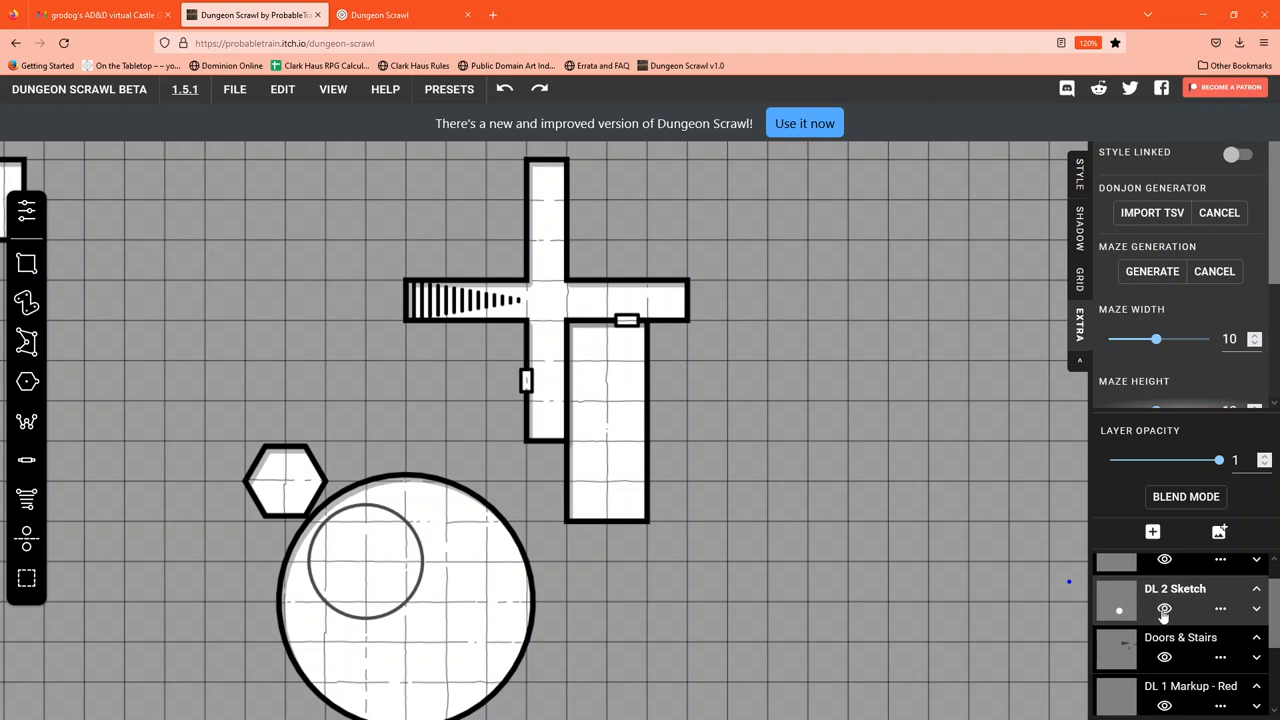
click(1164, 610)
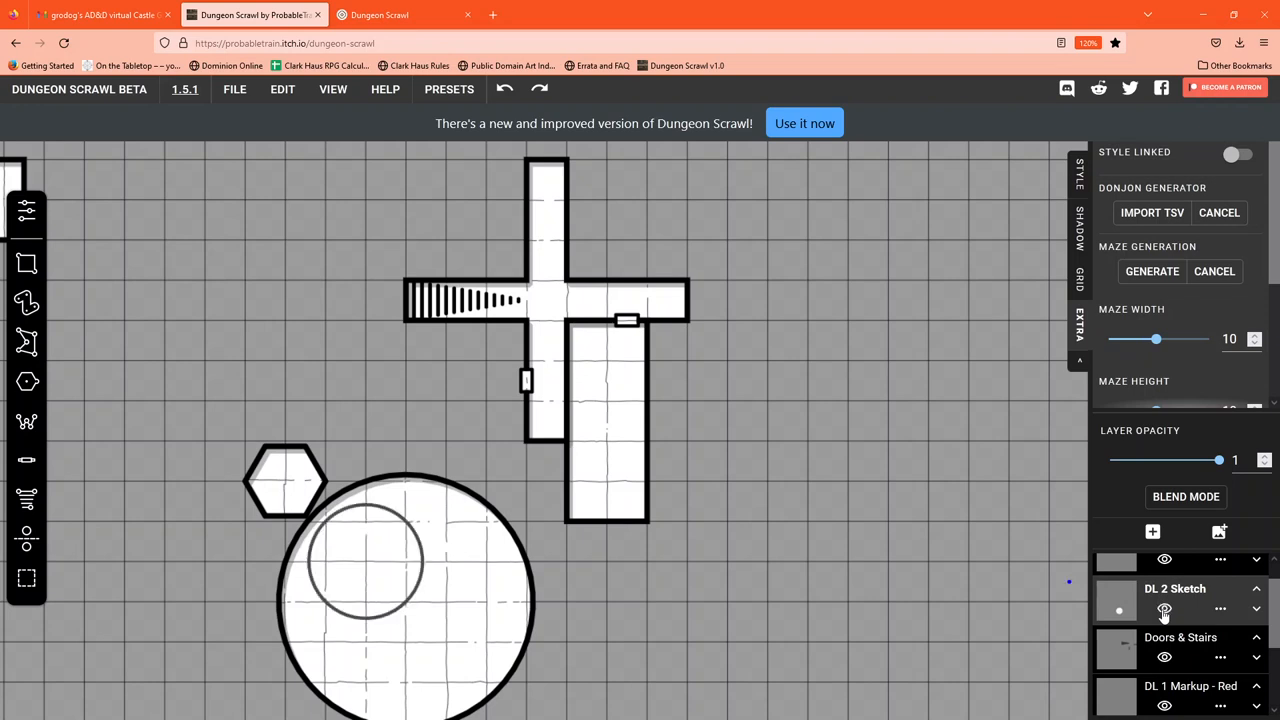
scroll(down, 3)
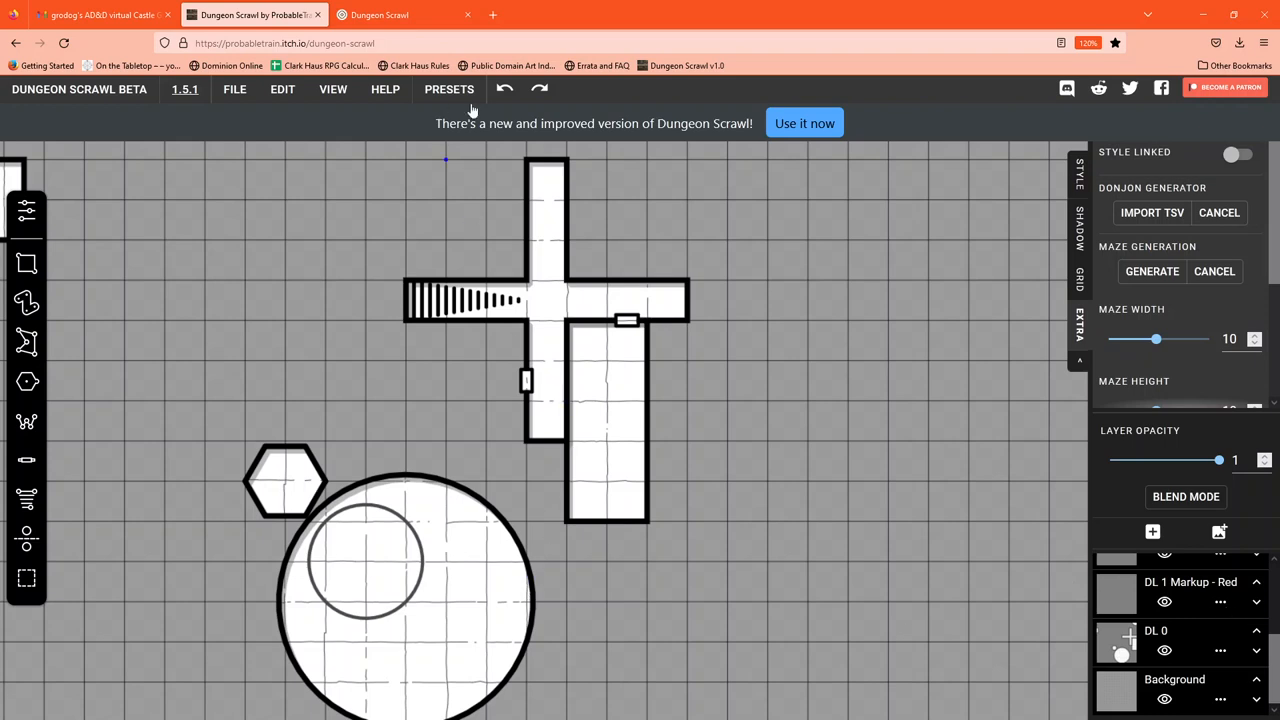
mouse_move(398, 142)
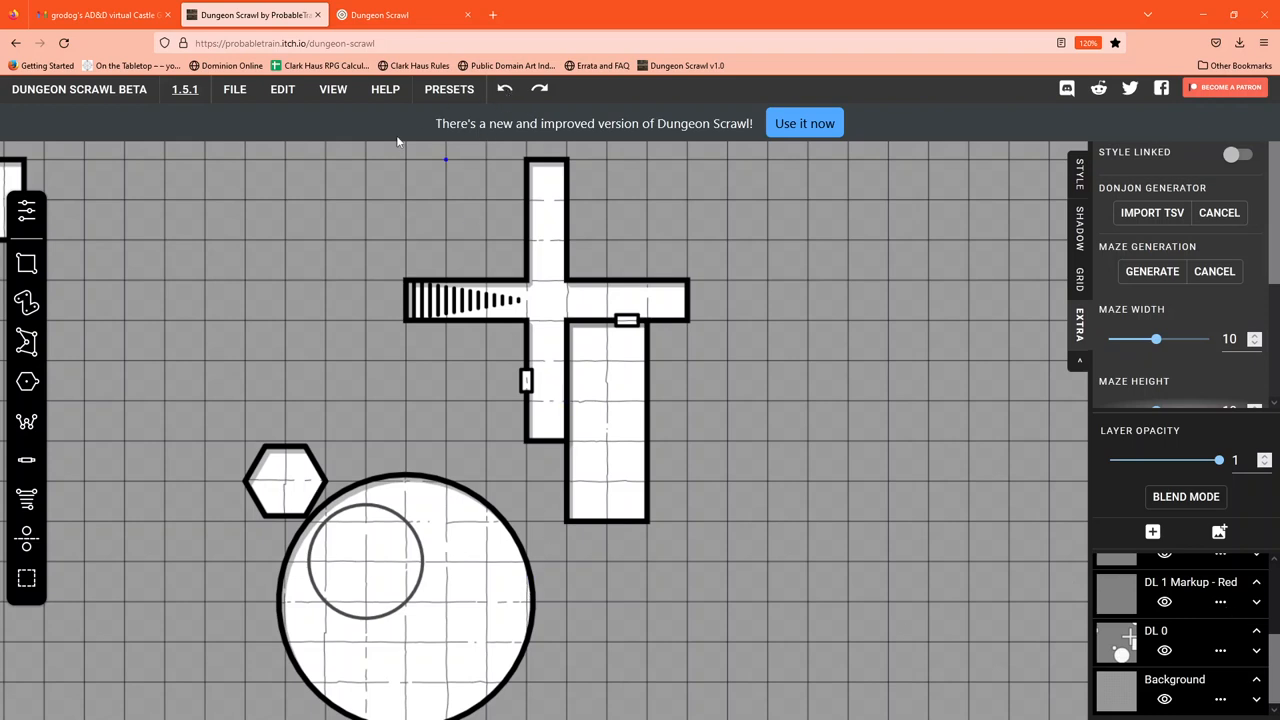
mouse_move(970, 710)
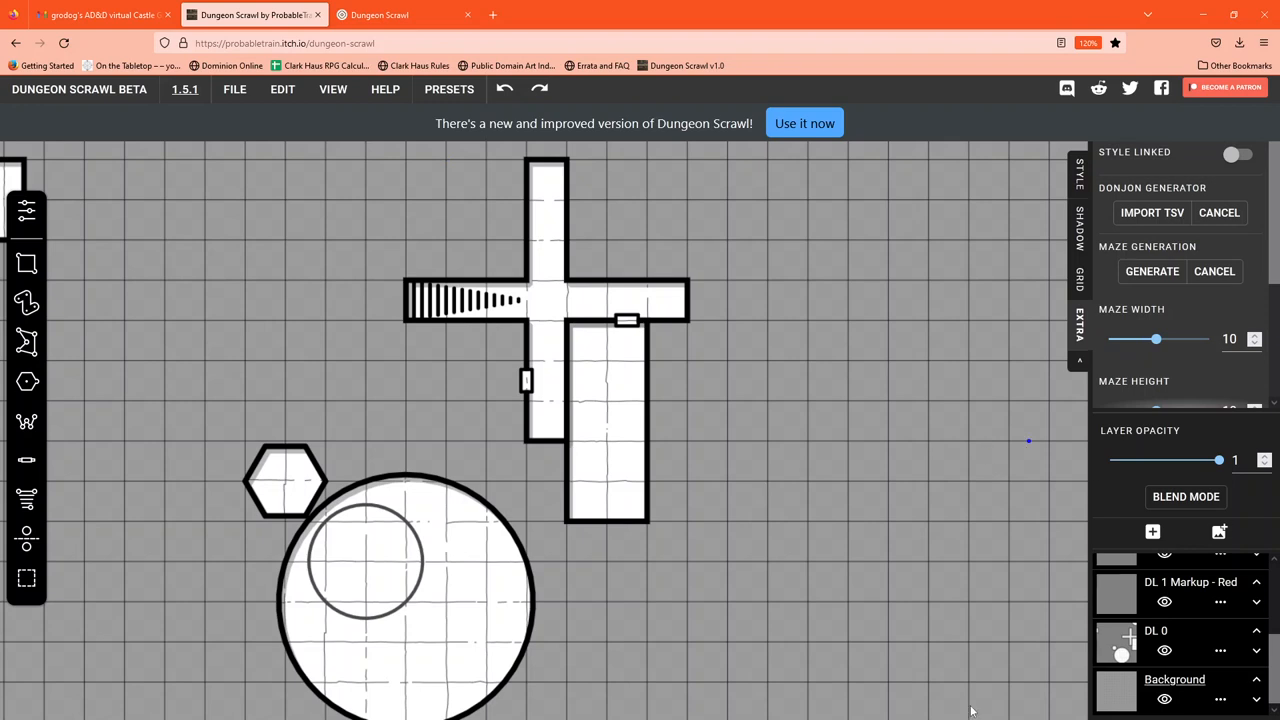
mouse_move(60, 432)
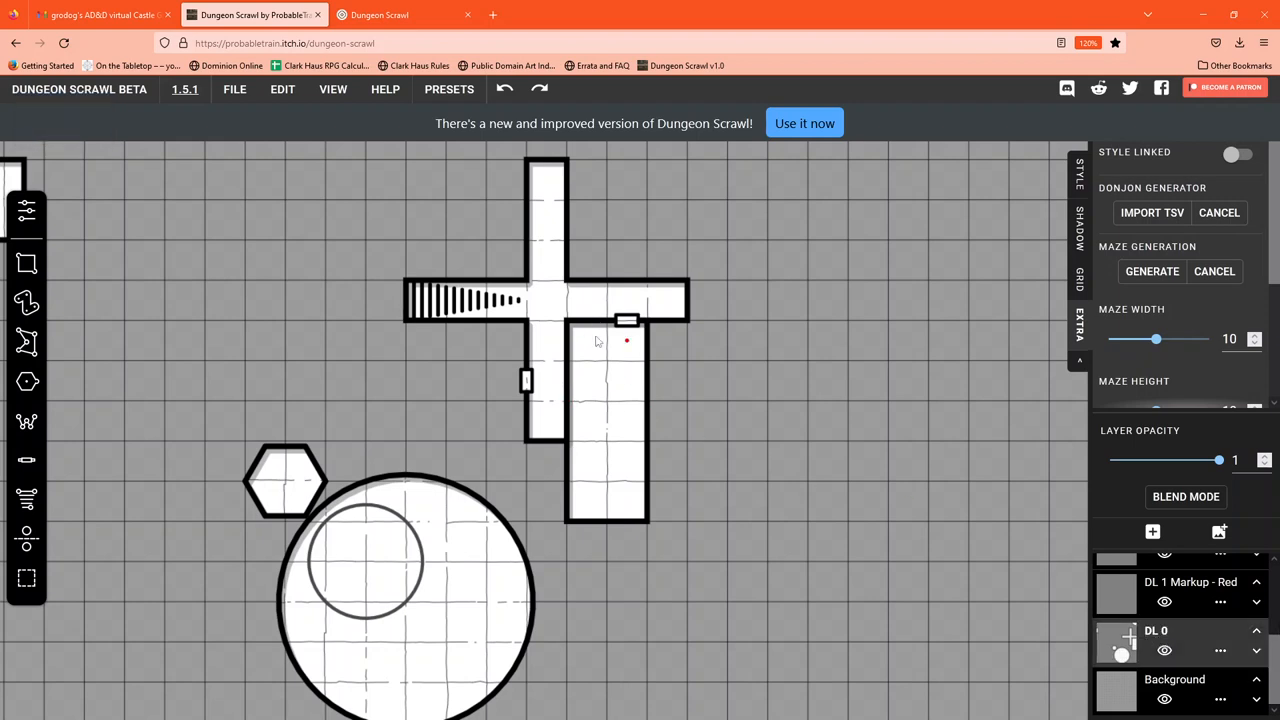
mouse_move(578, 407)
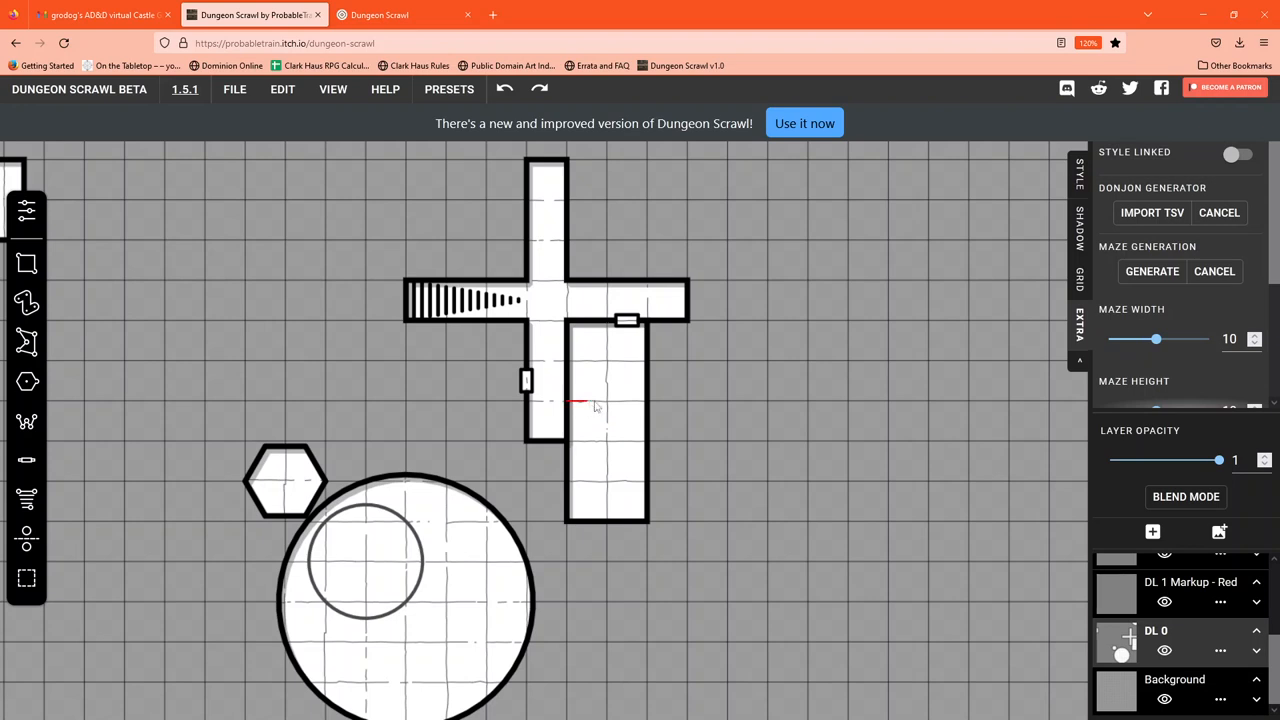
- Draw a rectangular inner wall inside the long room
drag(595, 405, 610, 515)
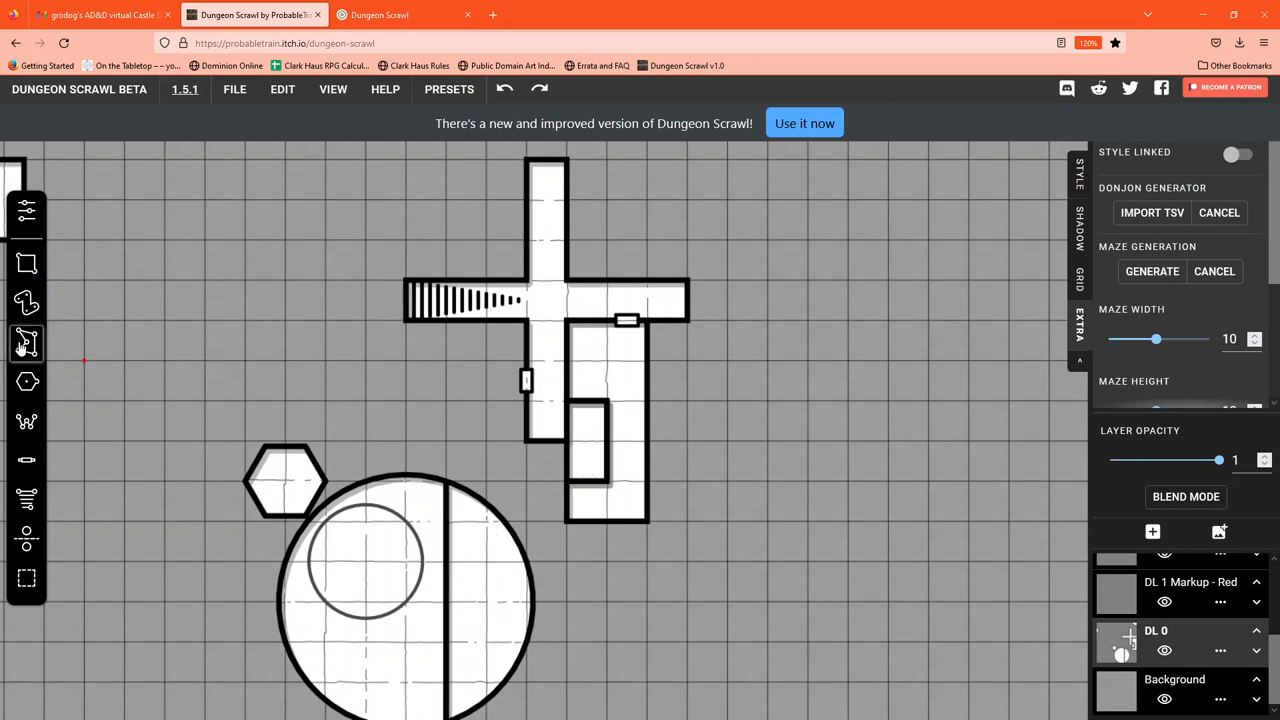
mouse_move(27, 460)
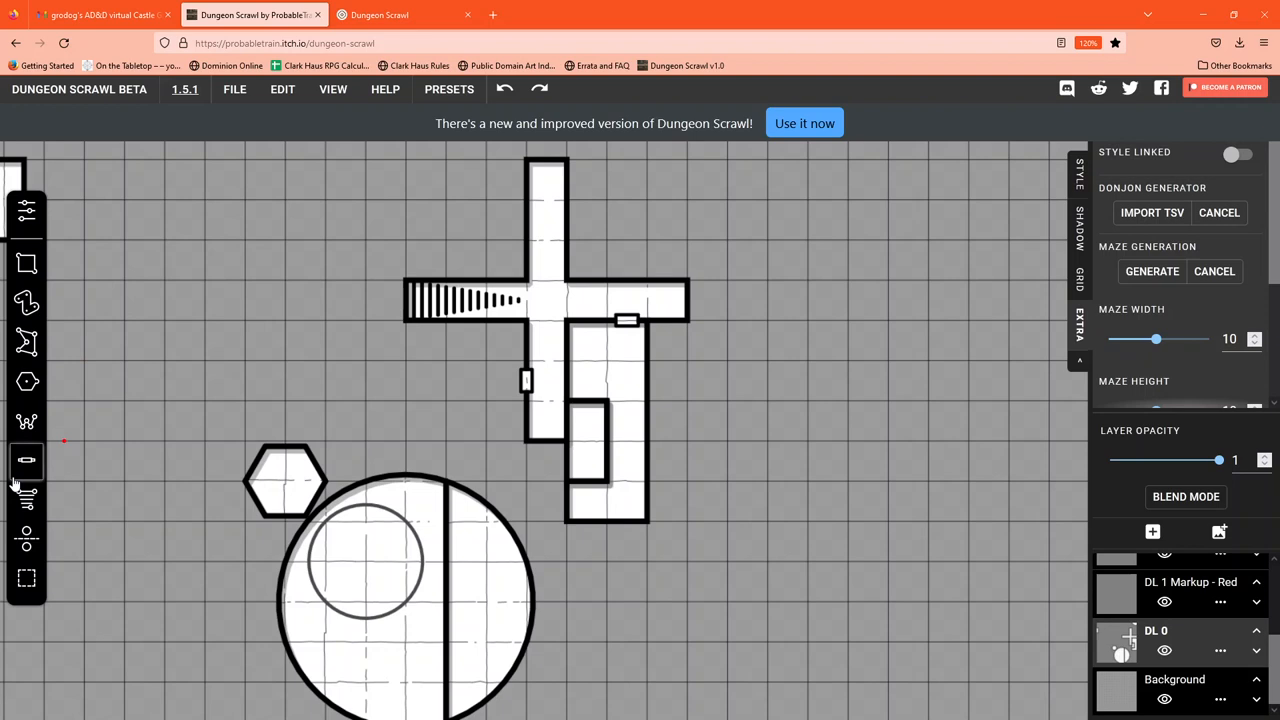
mouse_move(68, 510)
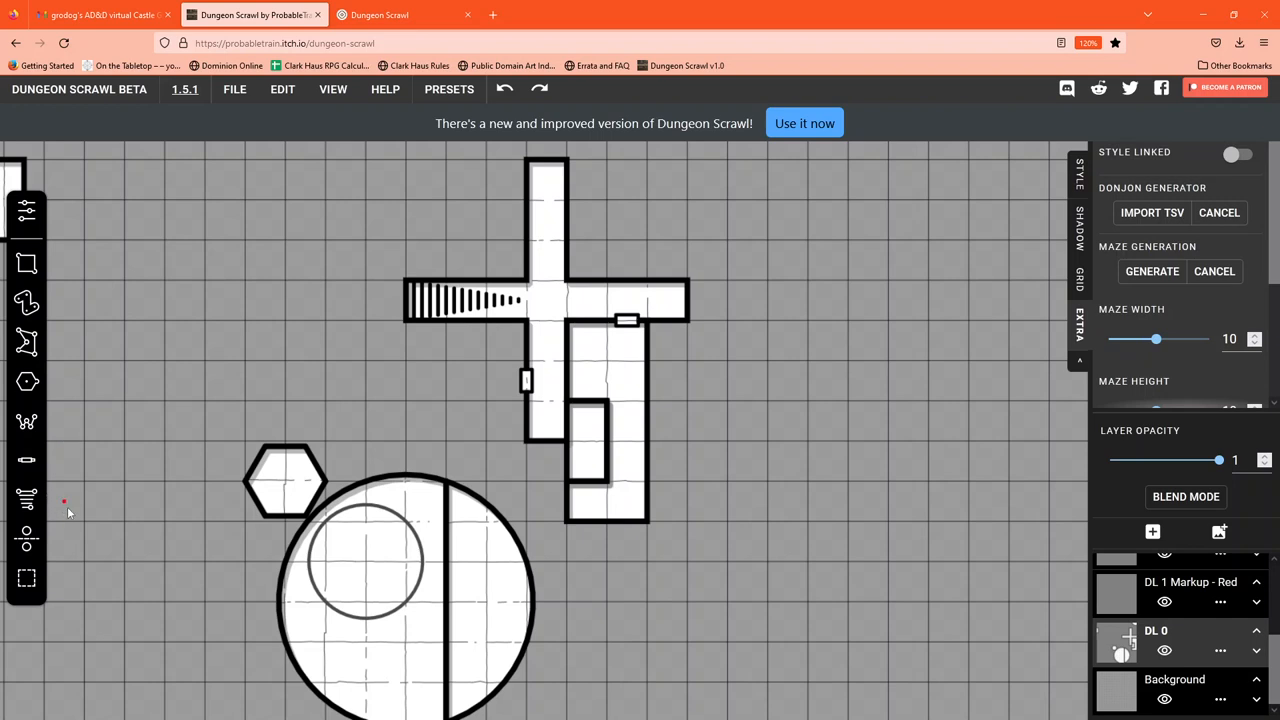
mouse_move(67, 261)
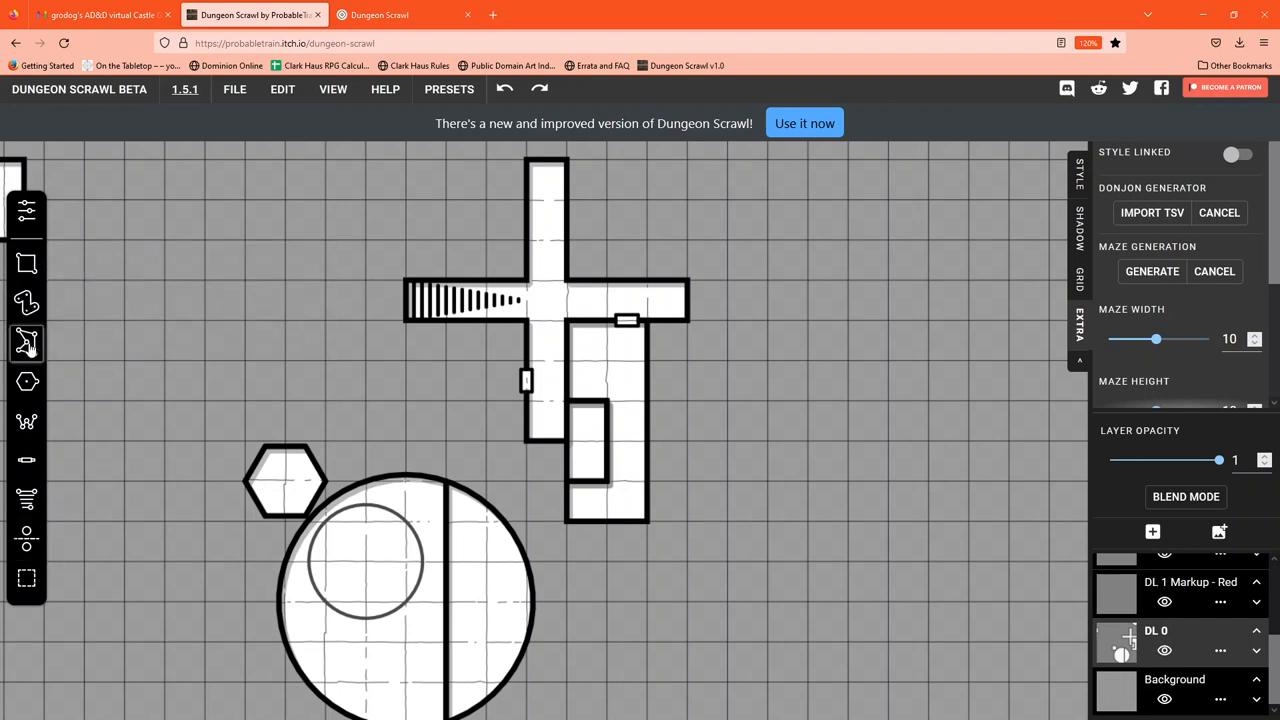
mouse_move(27, 382)
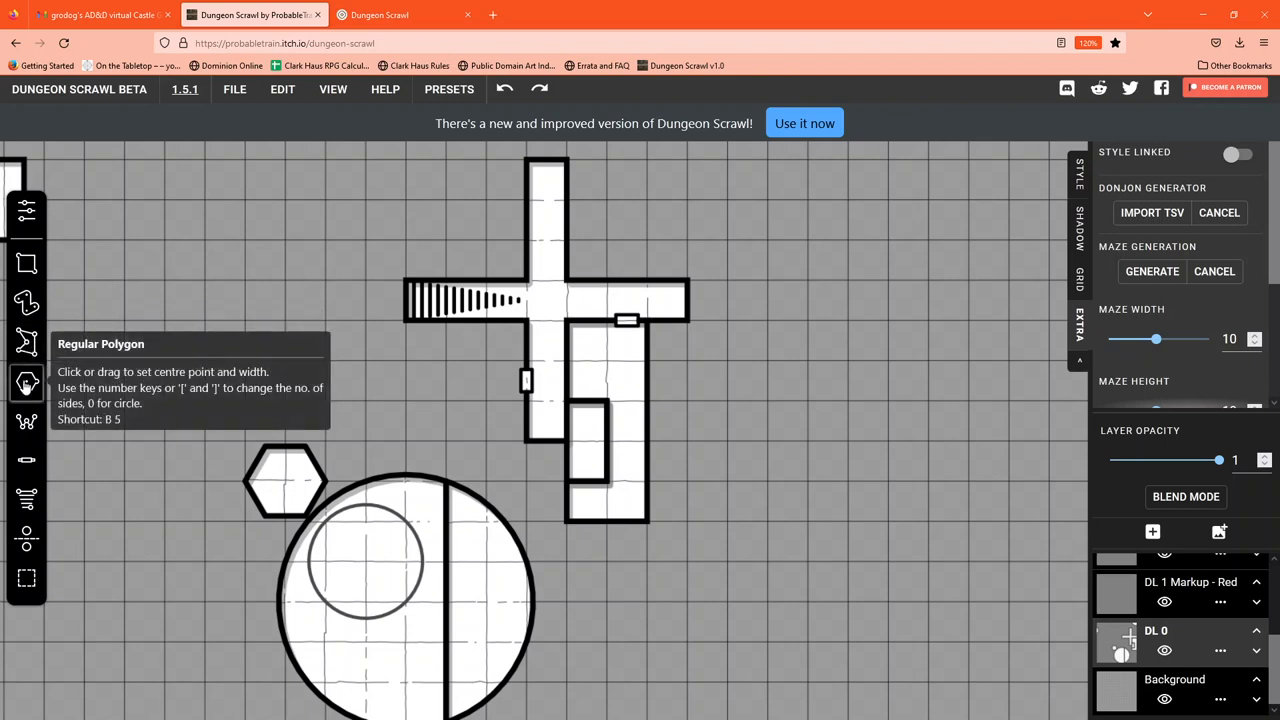
mouse_move(27, 421)
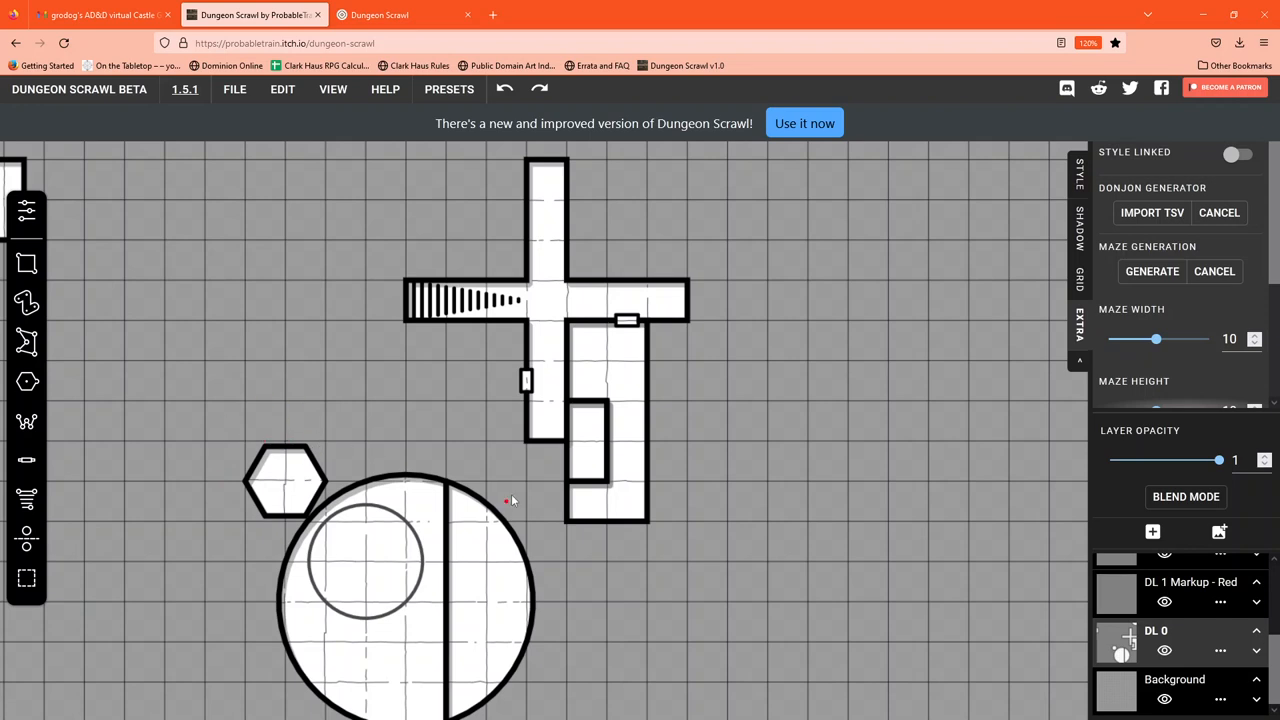
mouse_move(384, 250)
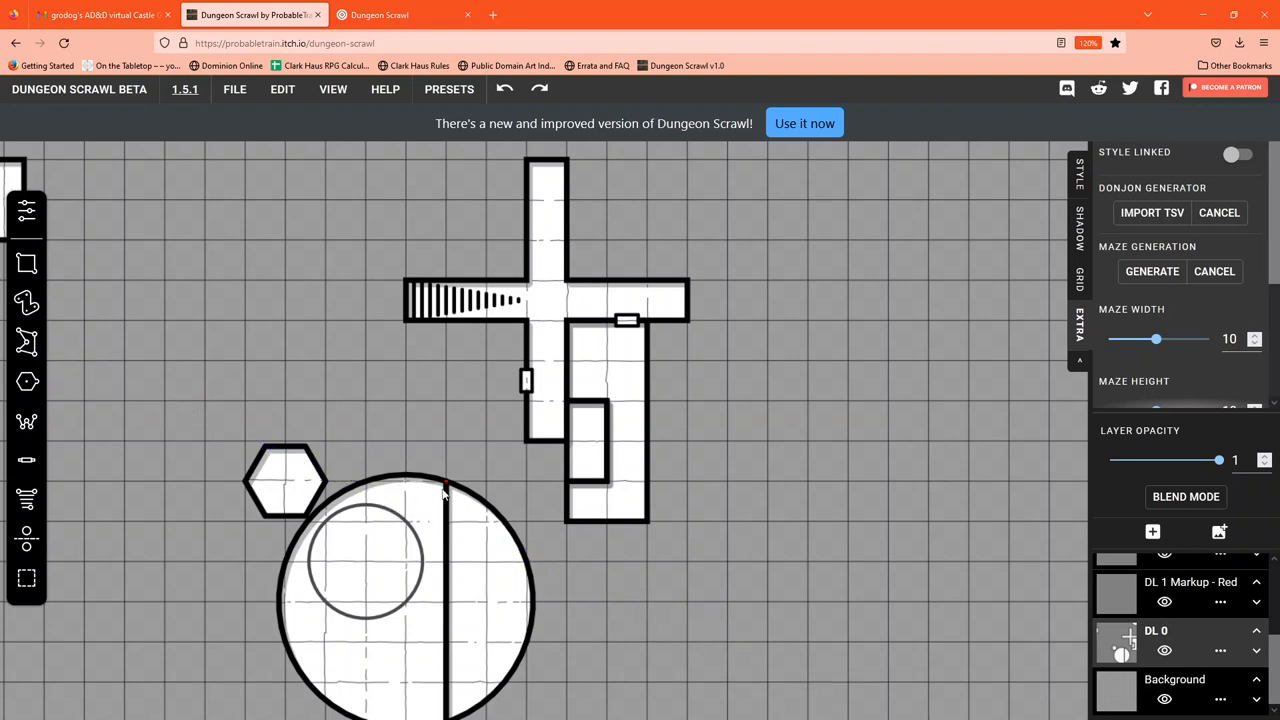
mouse_move(828, 527)
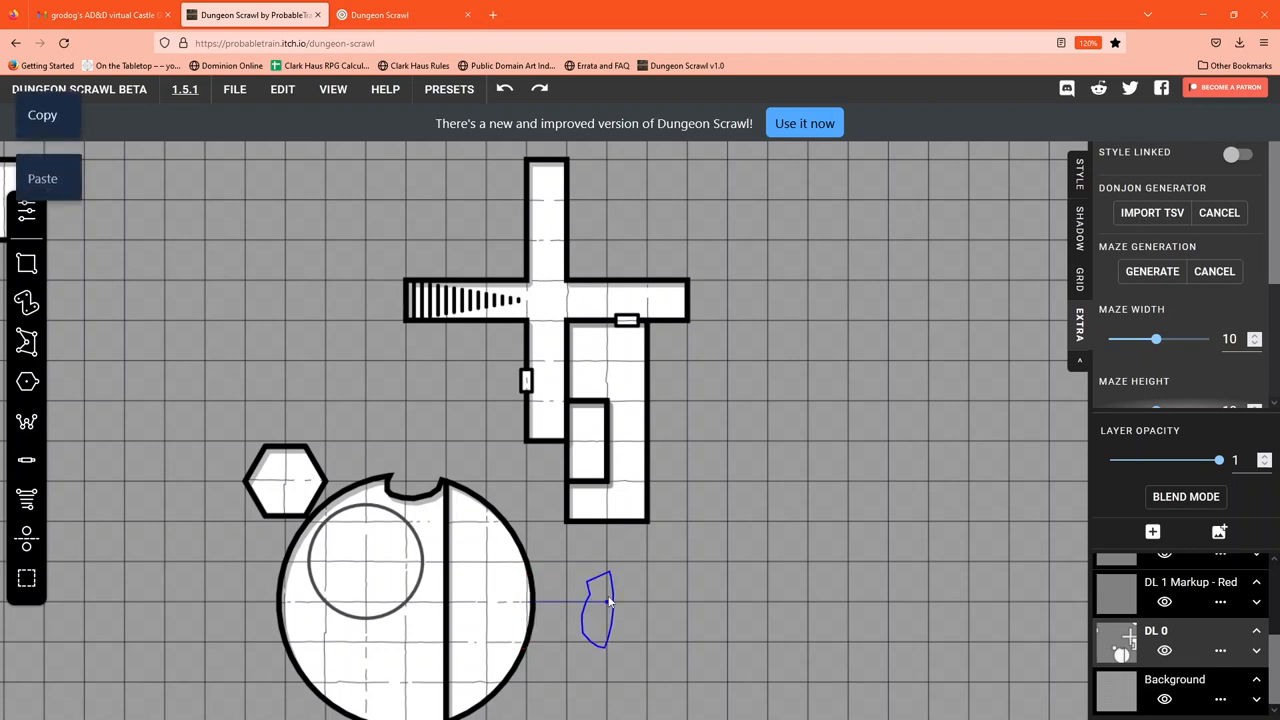
drag(600, 610, 760, 550)
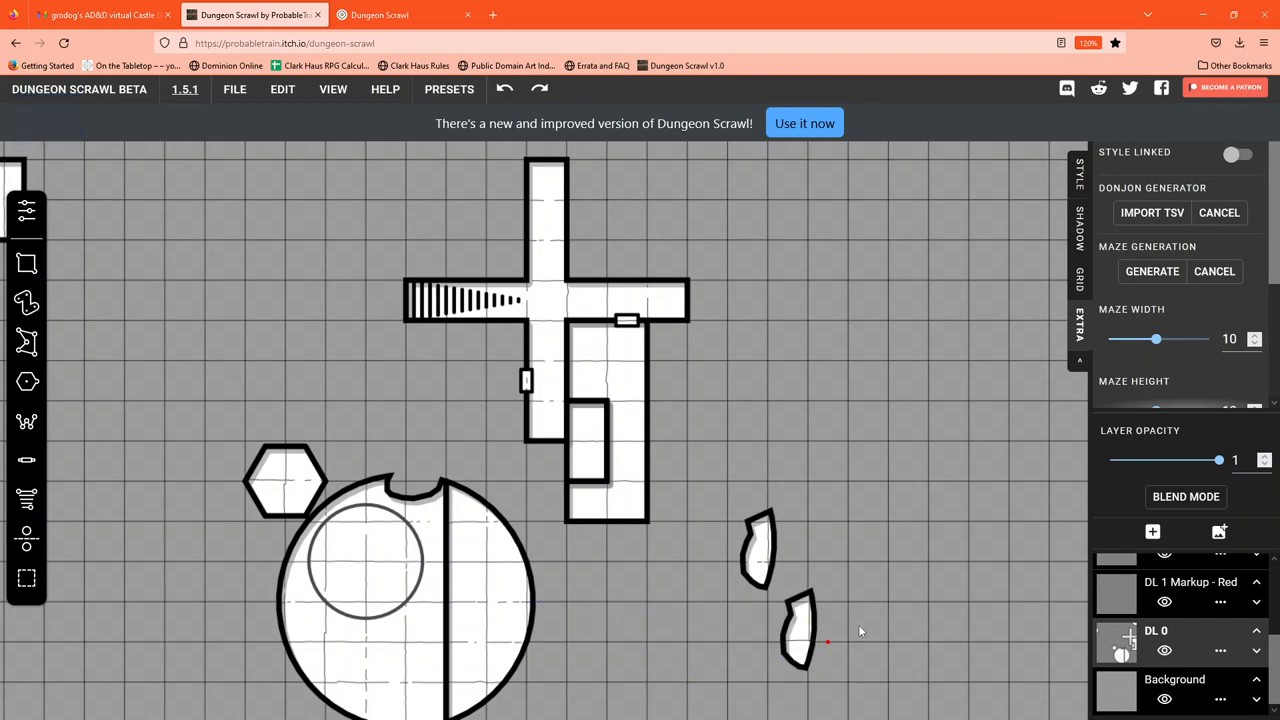
mouse_move(810, 487)
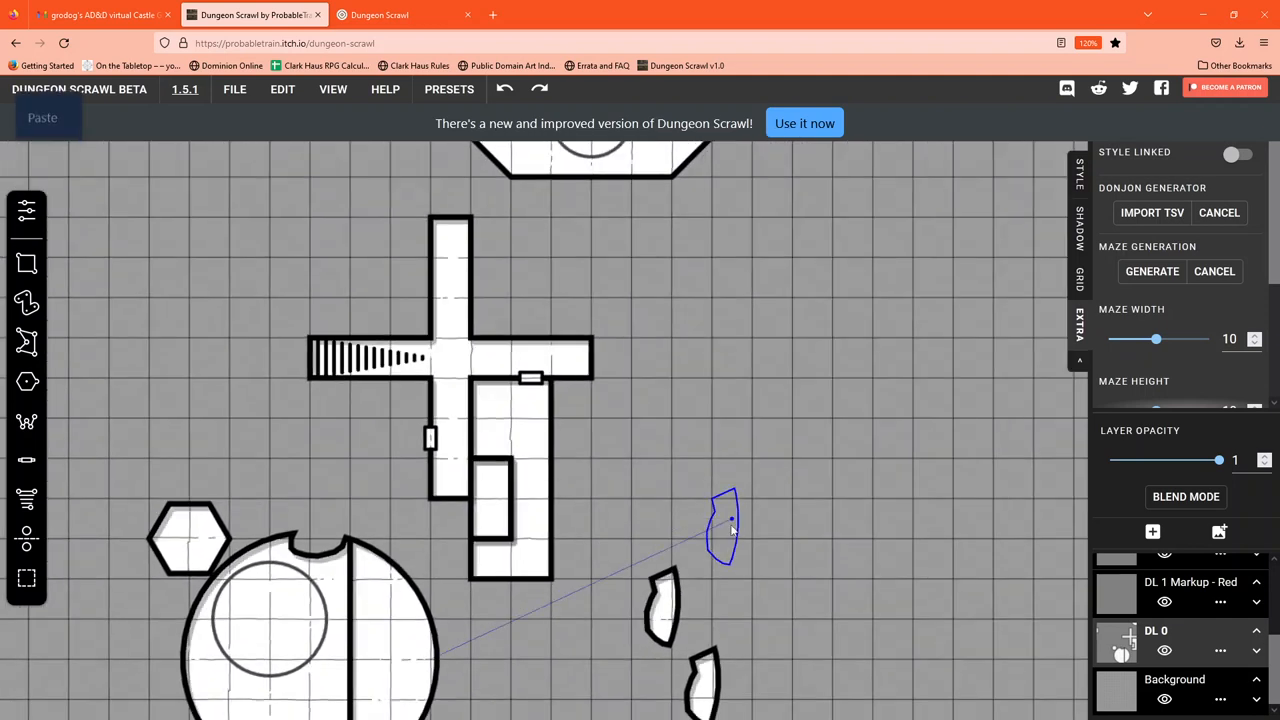
drag(722, 525, 722, 570)
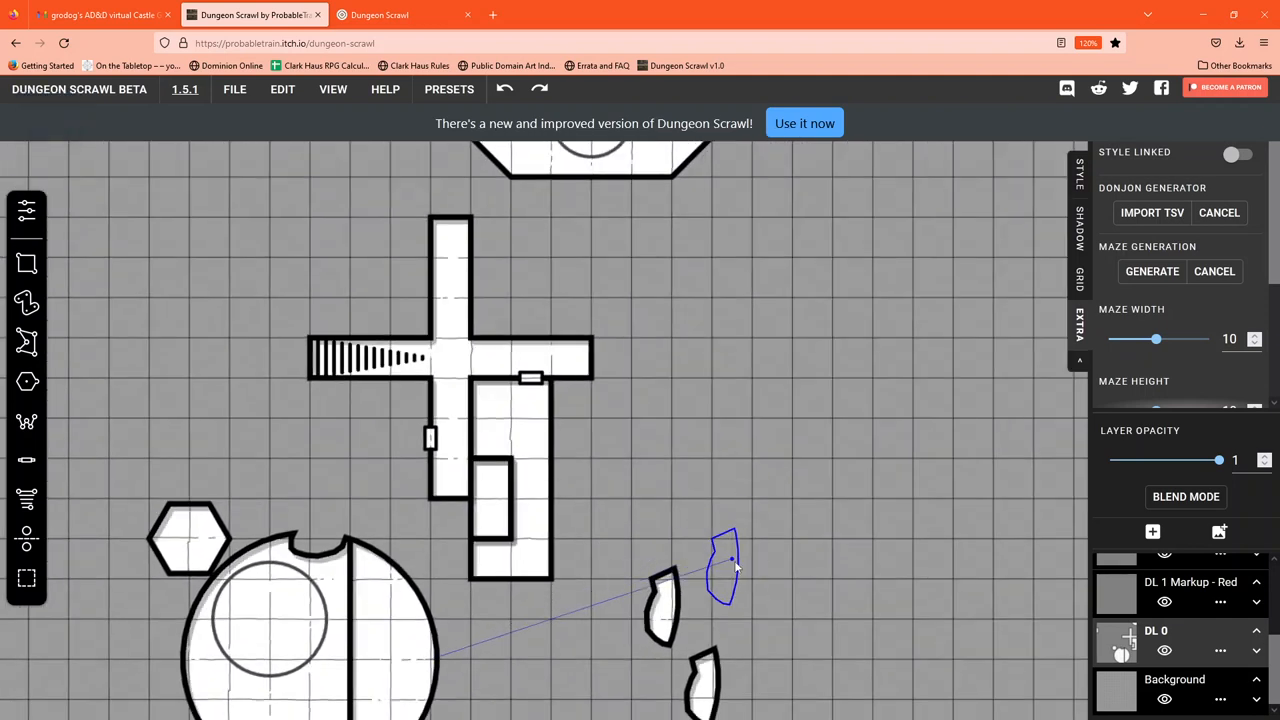
drag(725, 565, 485, 665)
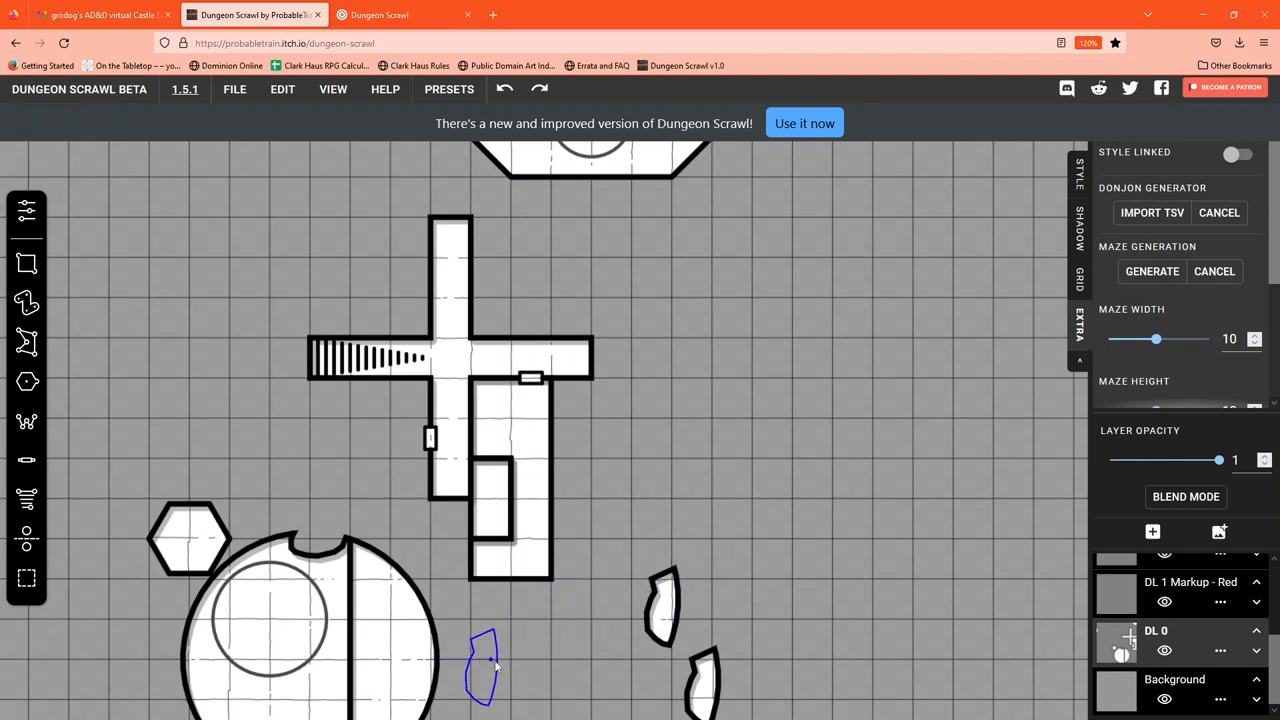
click(505, 89)
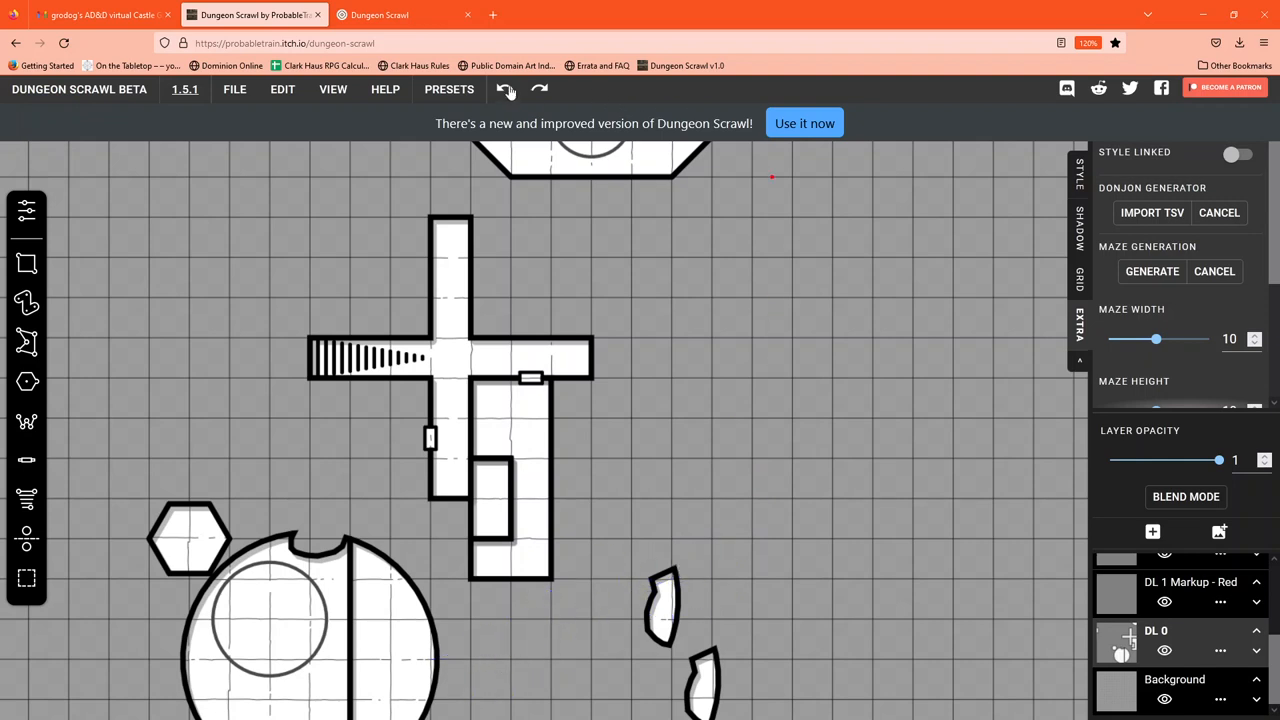
click(506, 89)
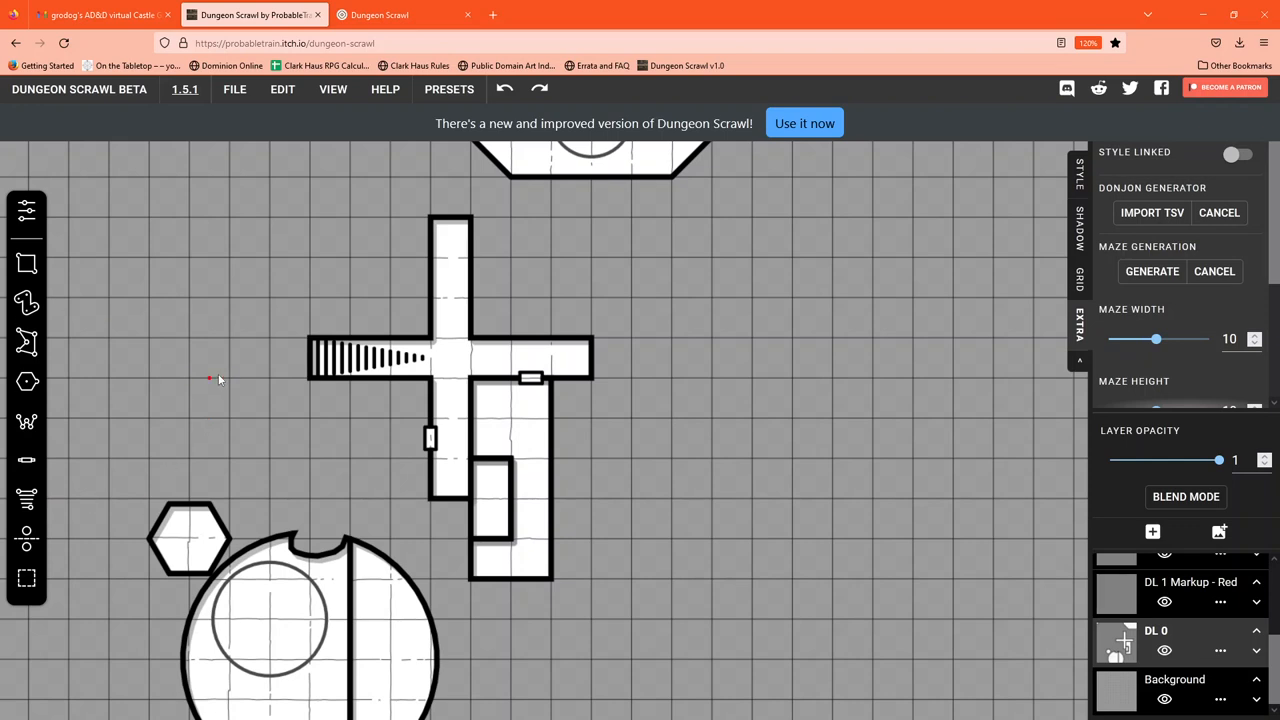
mouse_move(169, 400)
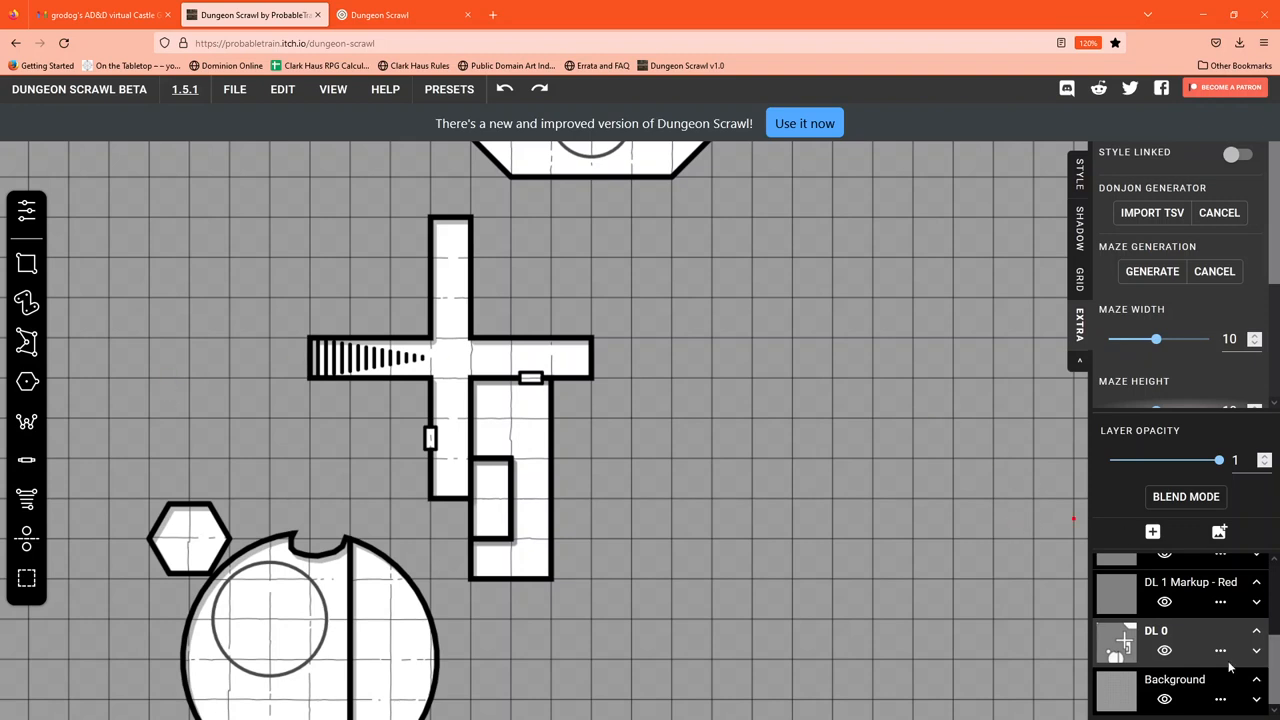
- Scroll the Layers panel up toward Image Layer 0
scroll(up, 3)
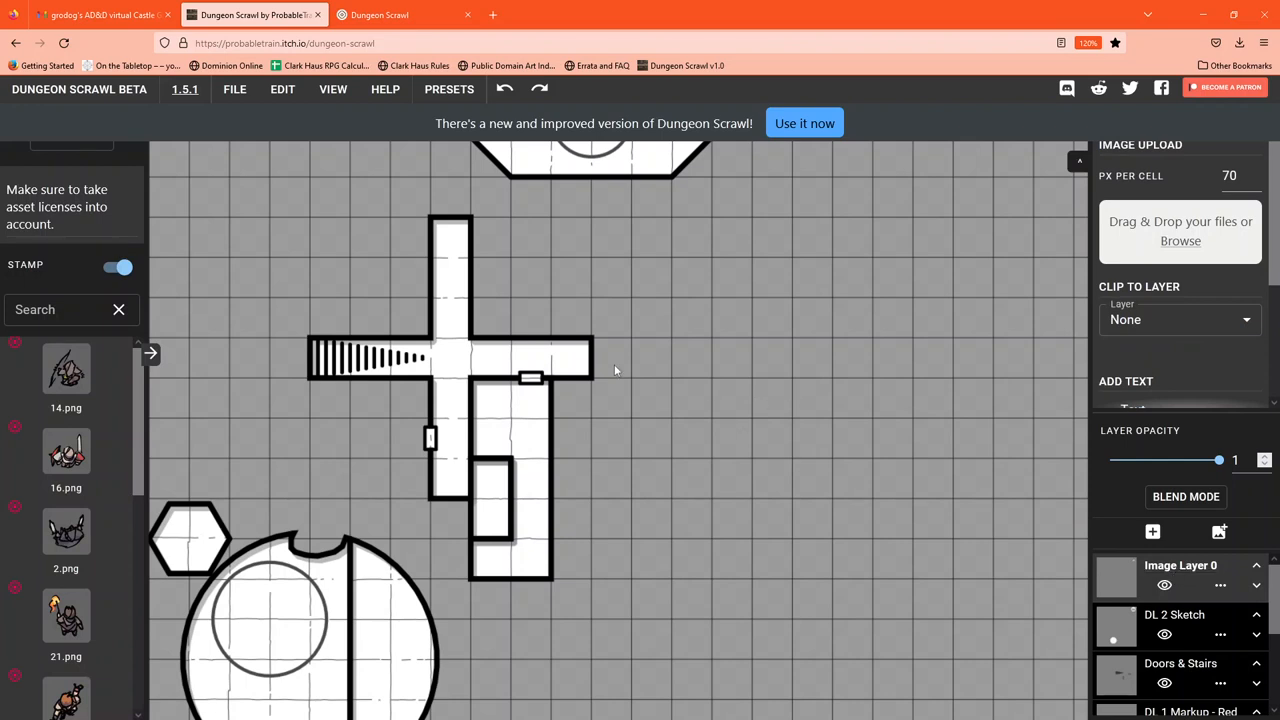
mouse_move(1070, 231)
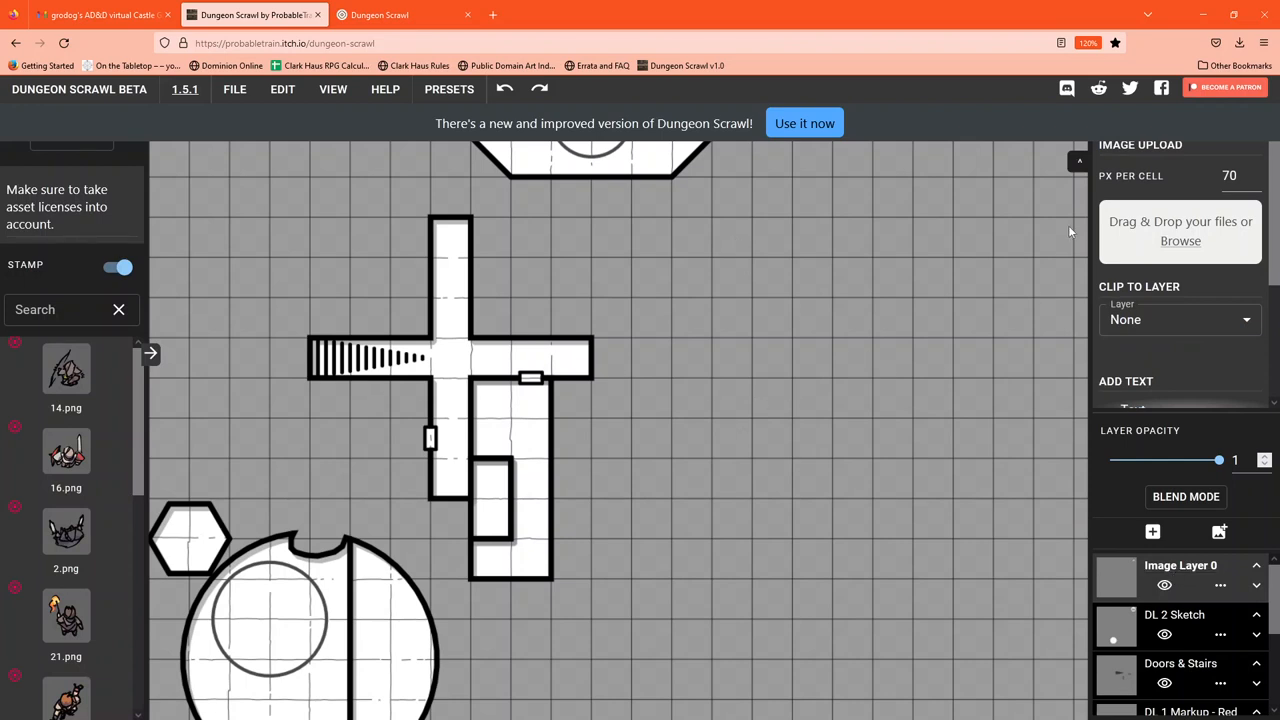
mouse_move(1157, 251)
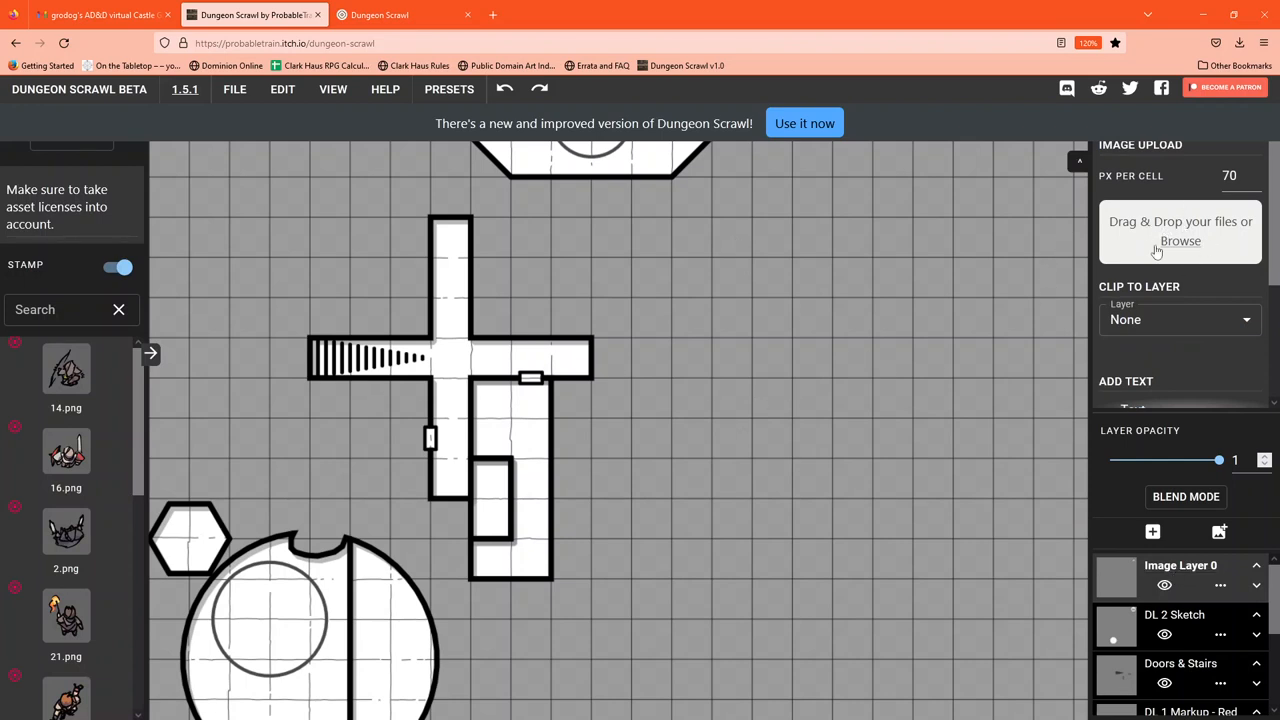
- Choose the DaeDae asset pack from the stamp library's pack list
scroll(down, 3)
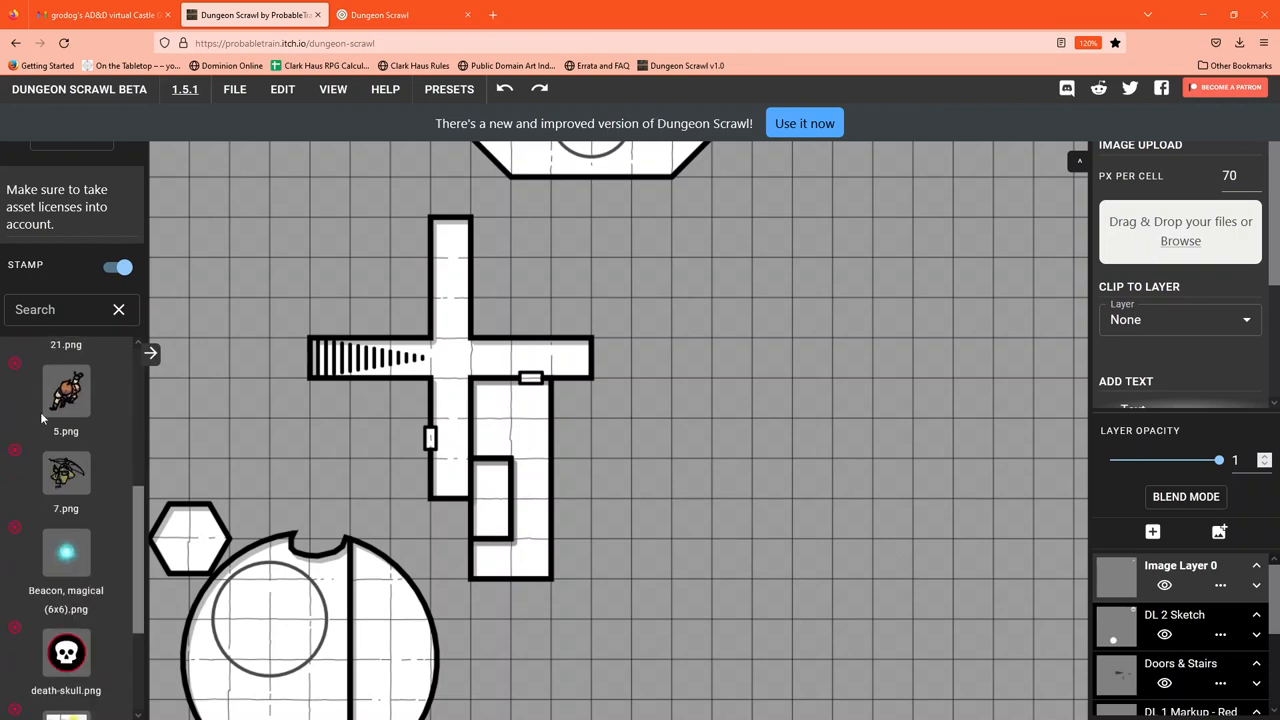
scroll(down, 3)
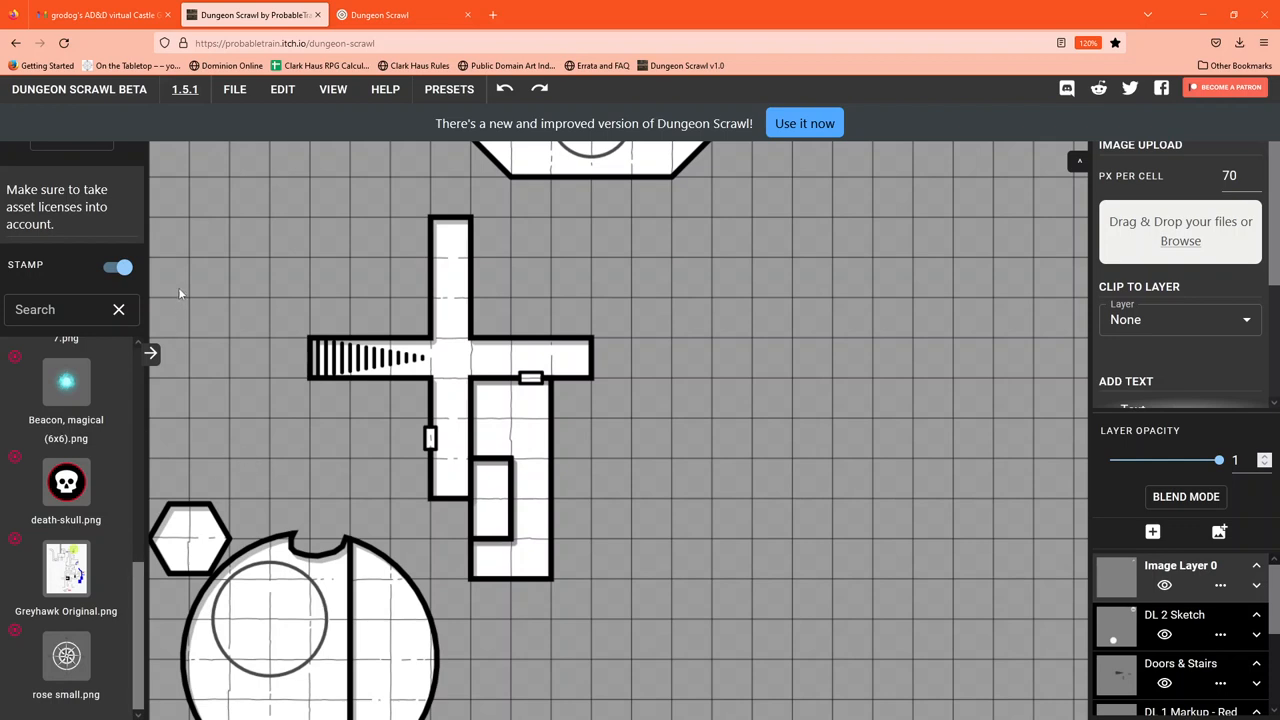
mouse_move(100, 150)
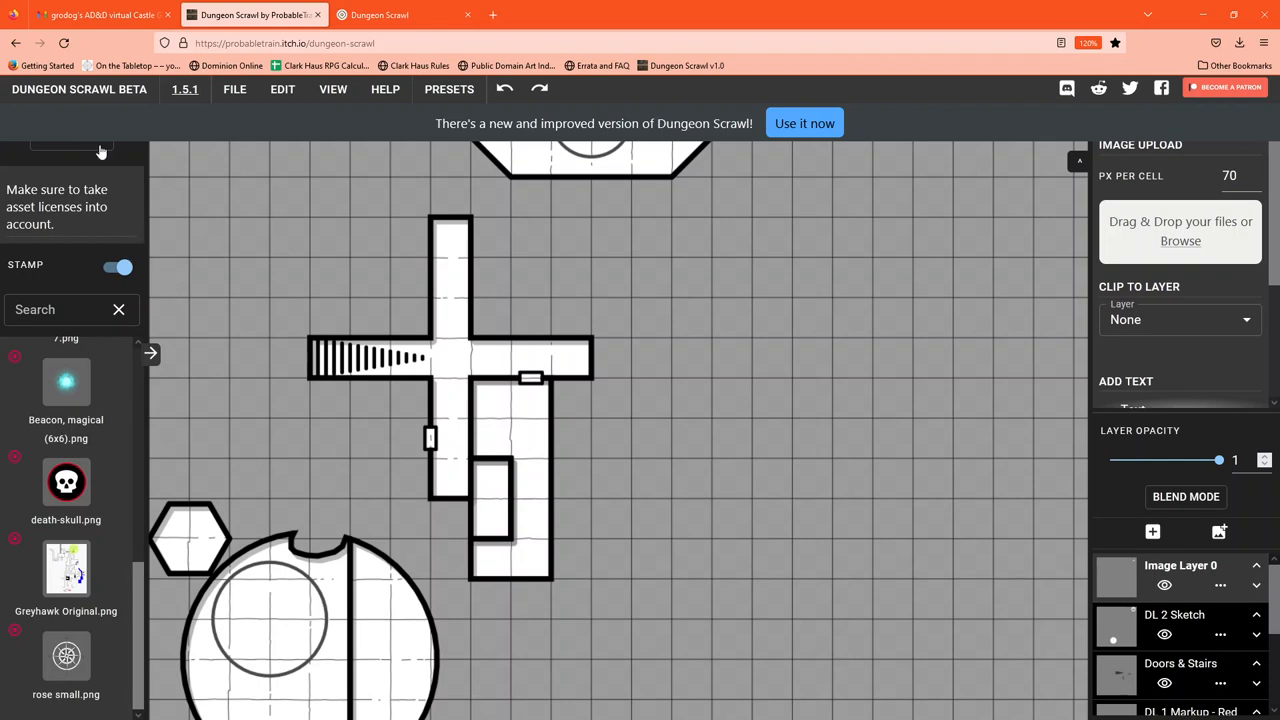
click(70, 145)
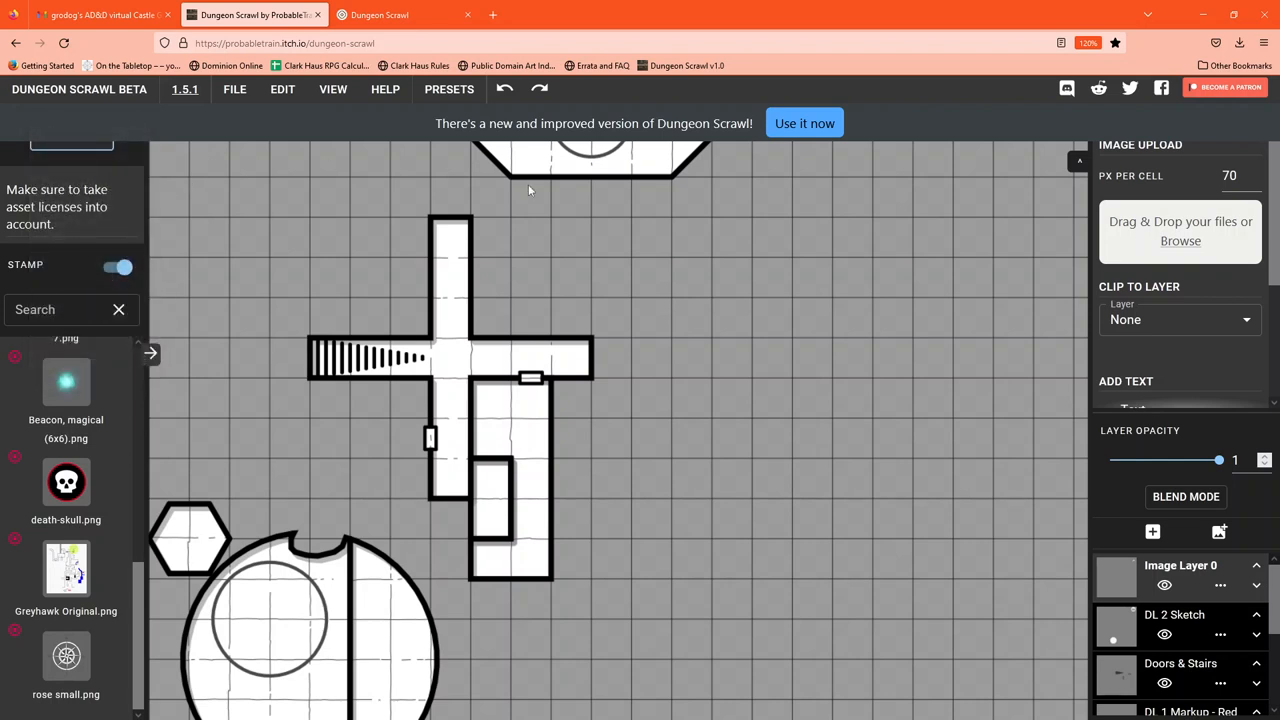
mouse_move(648, 140)
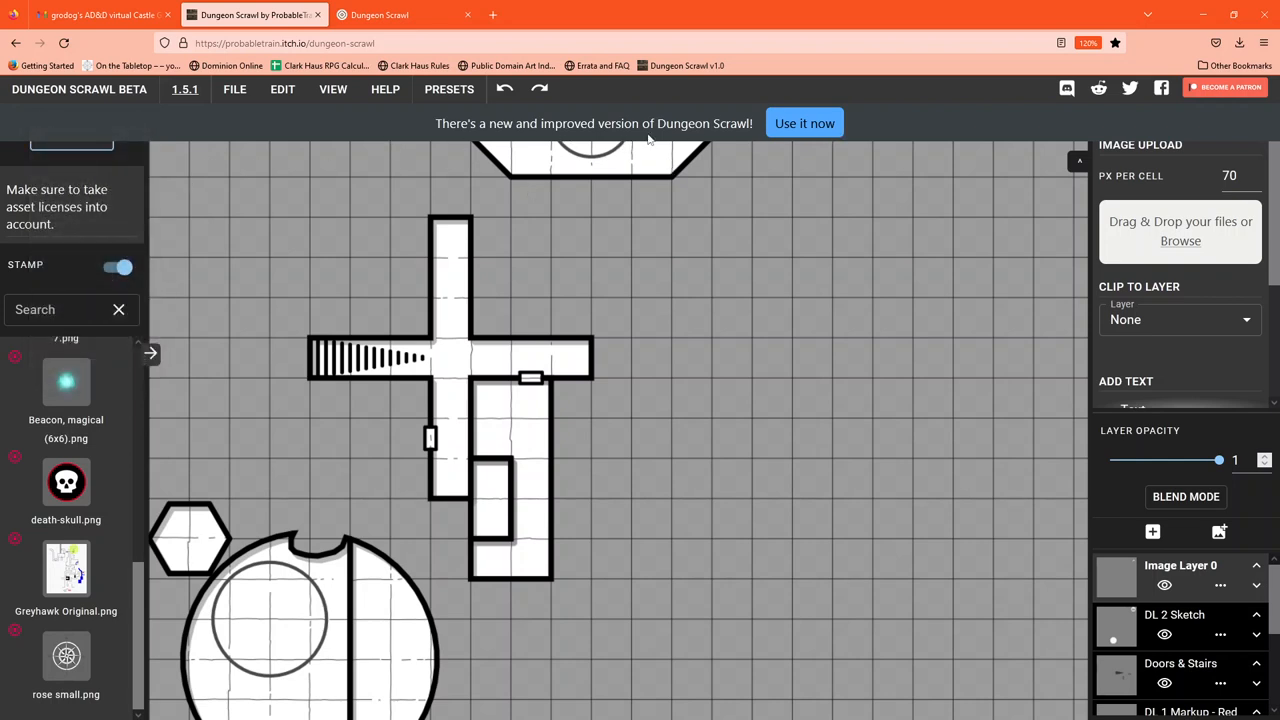
mouse_move(703, 119)
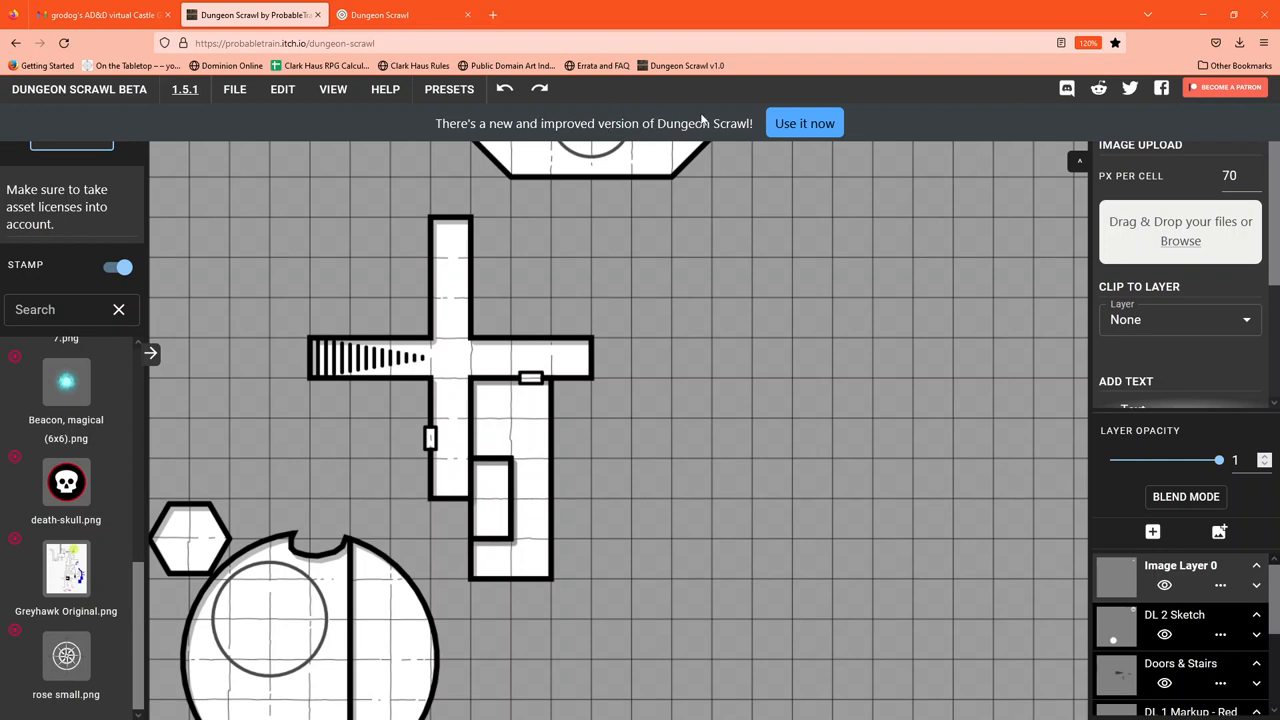
mouse_move(104, 162)
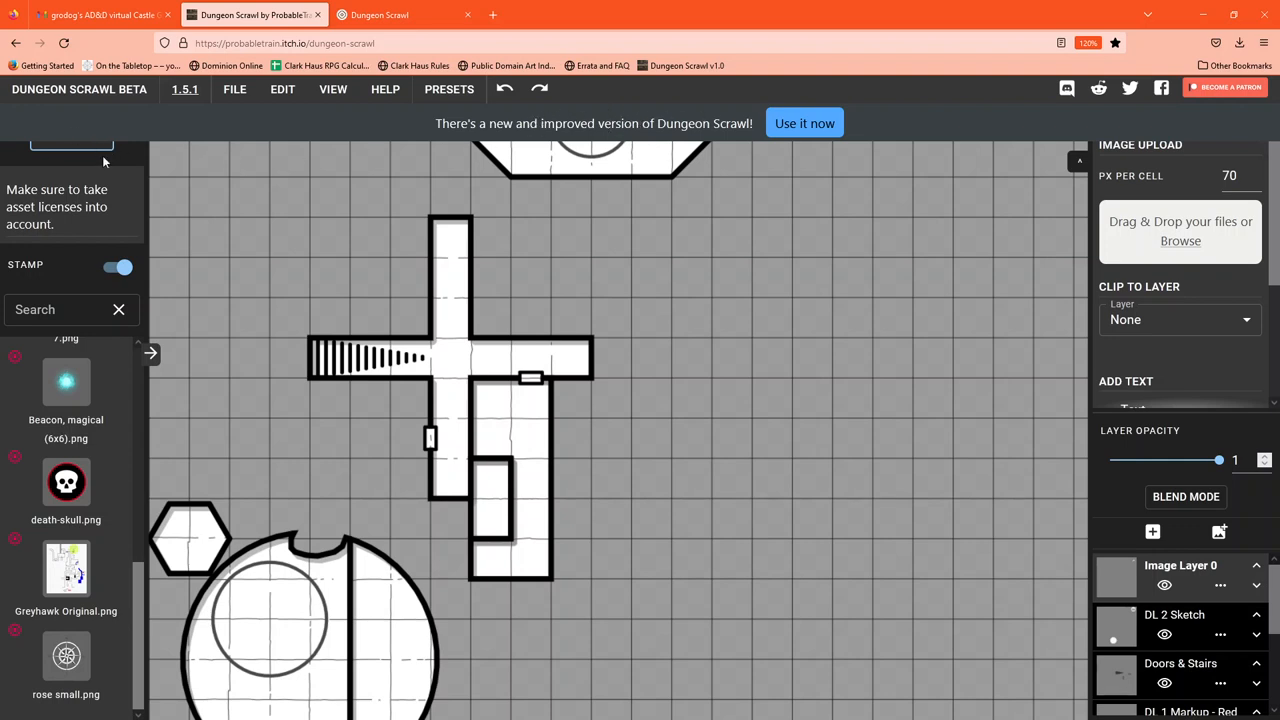
mouse_move(65, 164)
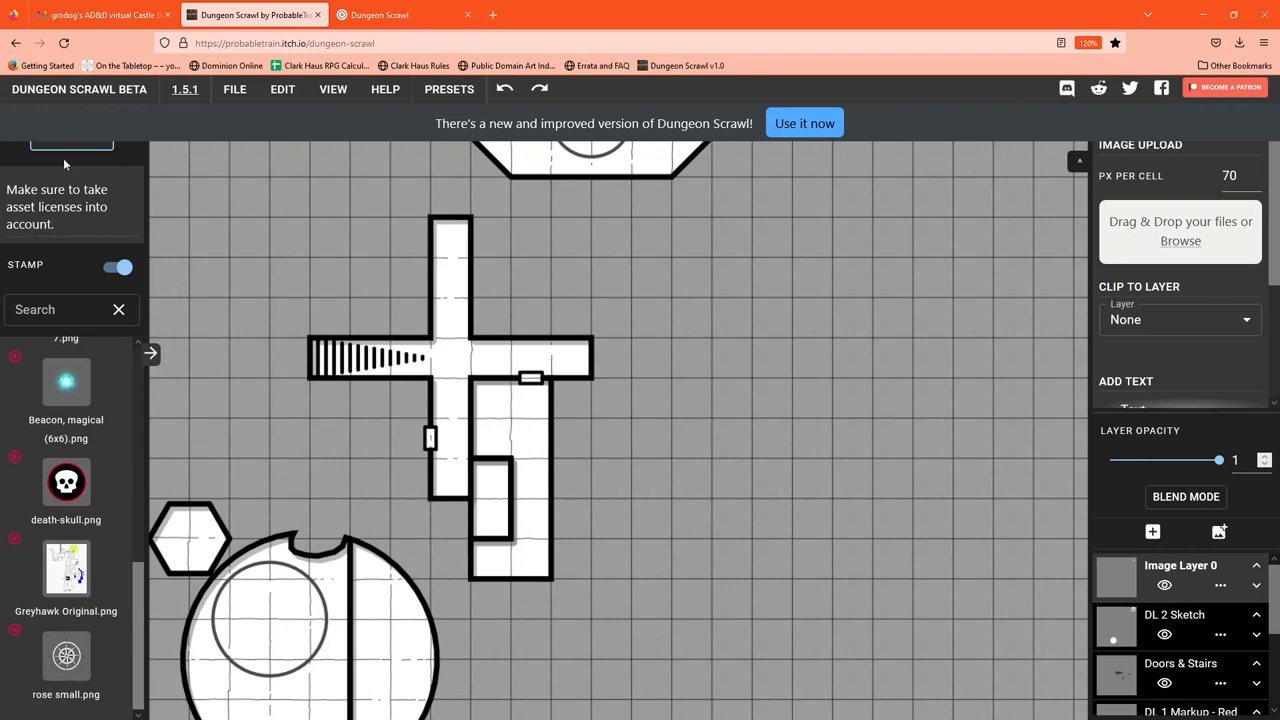
mouse_move(68, 160)
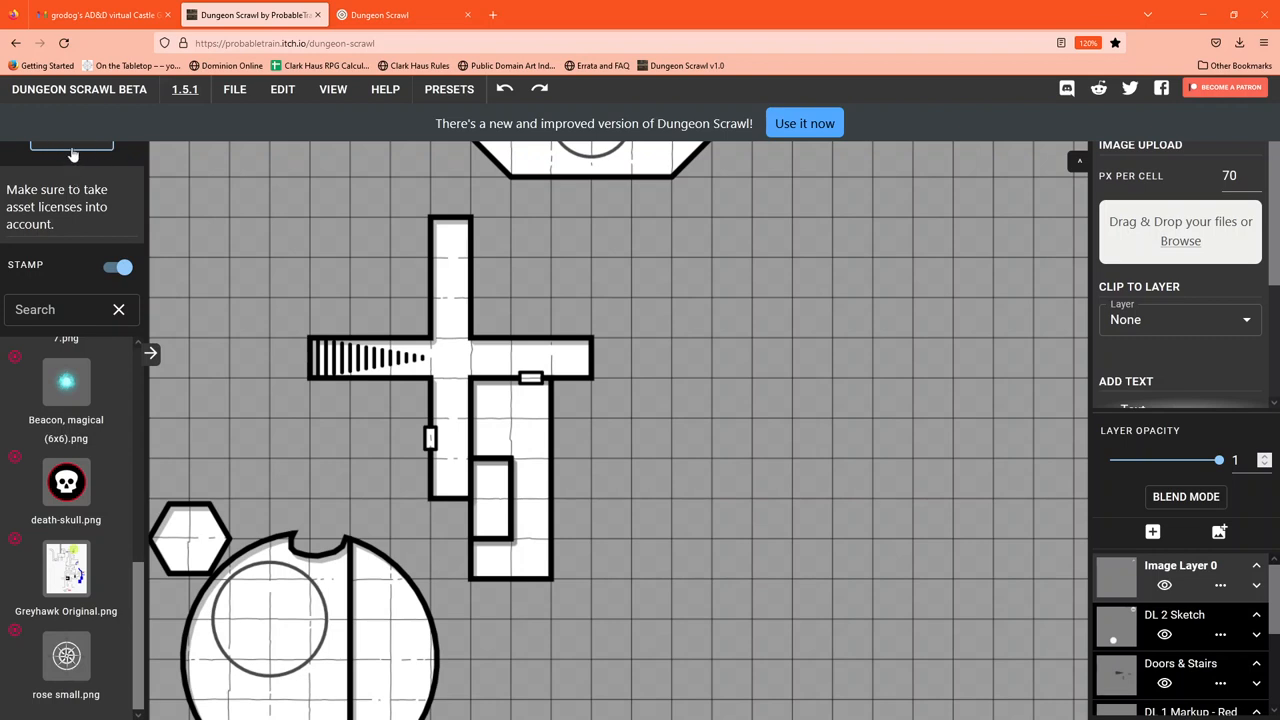
click(71, 145)
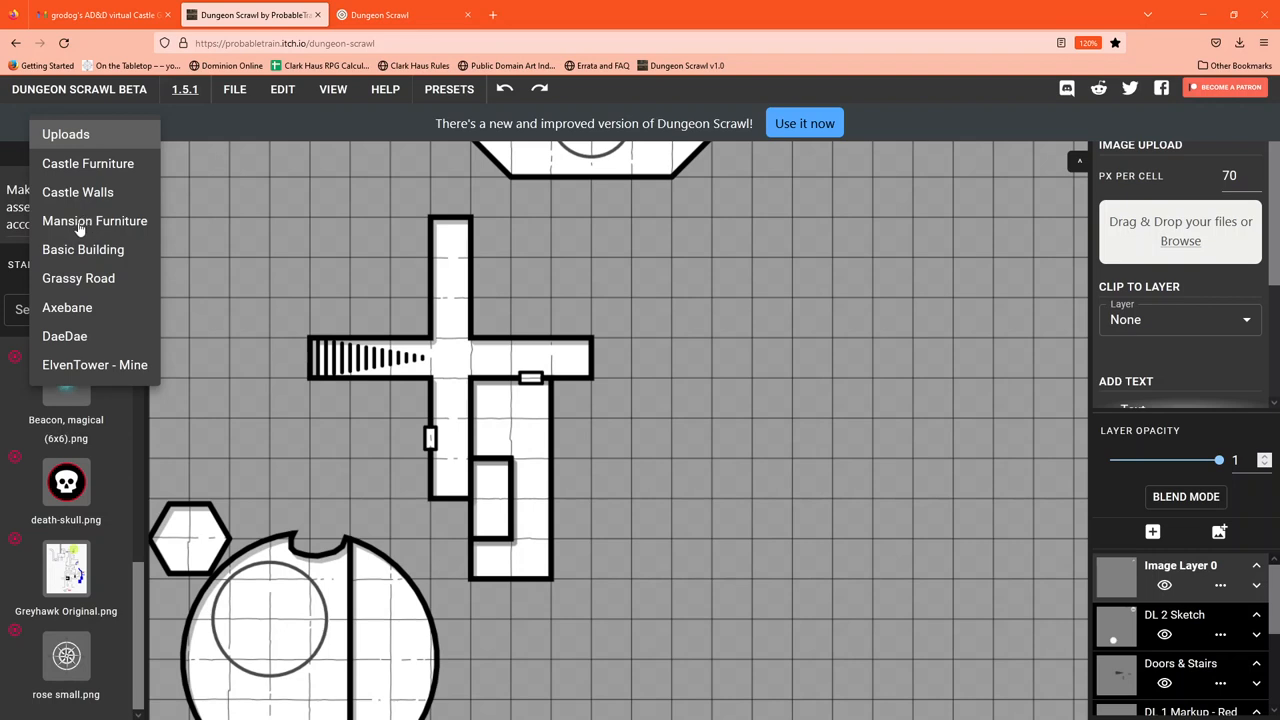
mouse_move(45, 278)
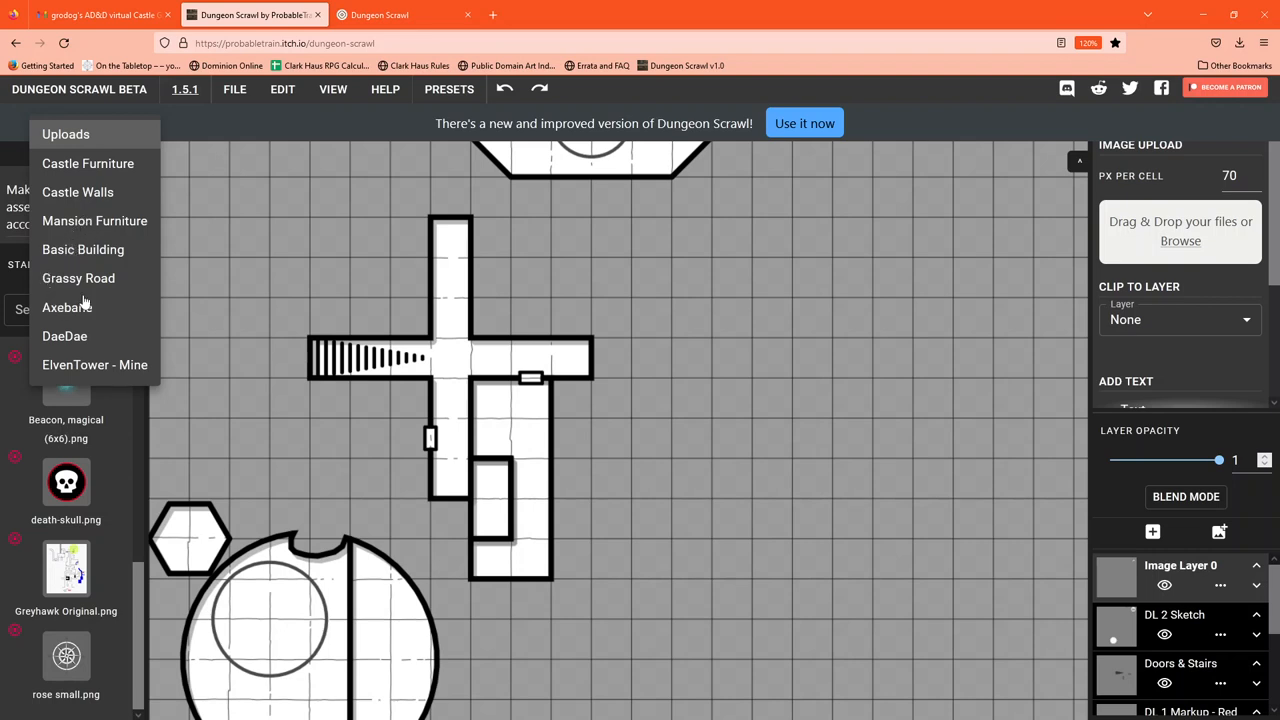
mouse_move(100, 307)
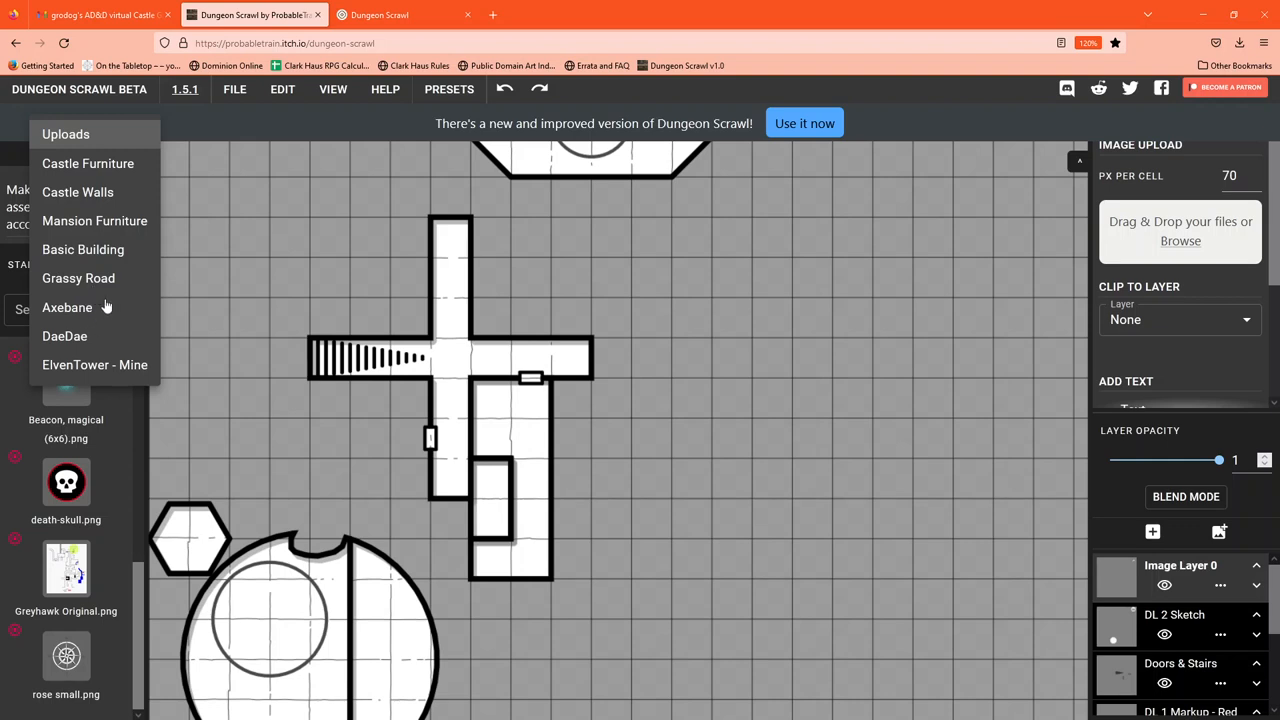
mouse_move(62, 340)
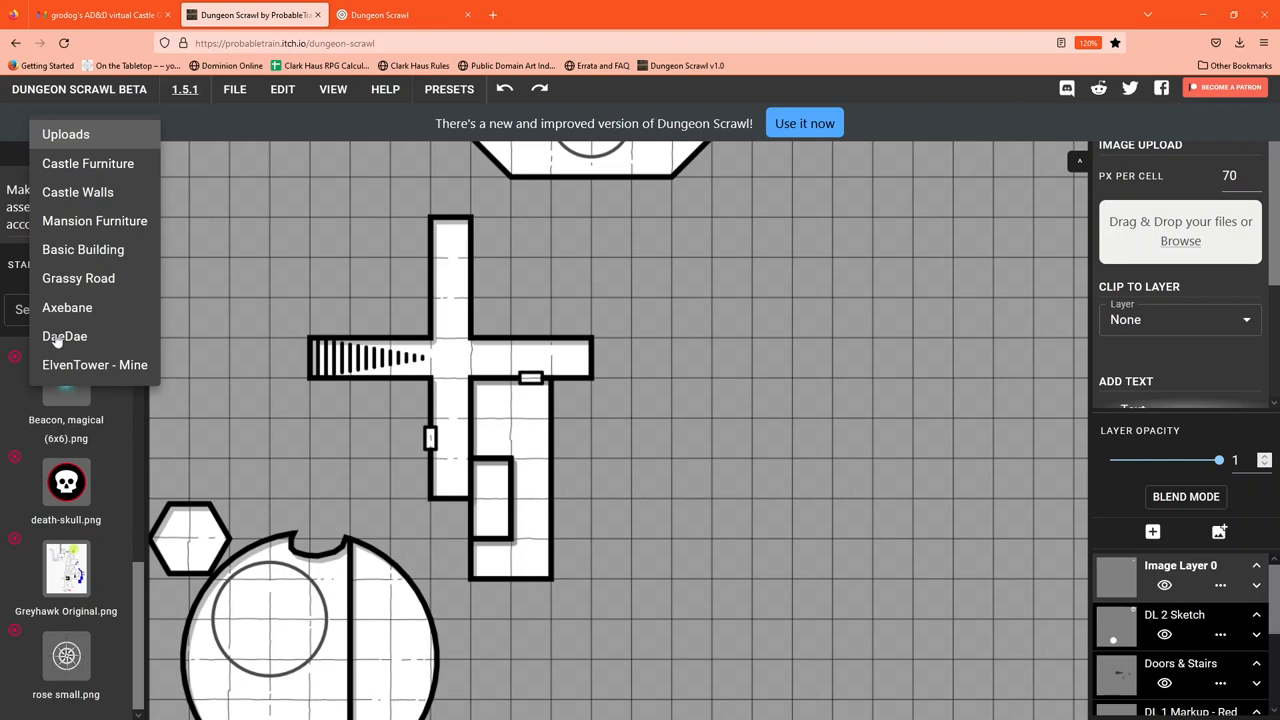
click(65, 336)
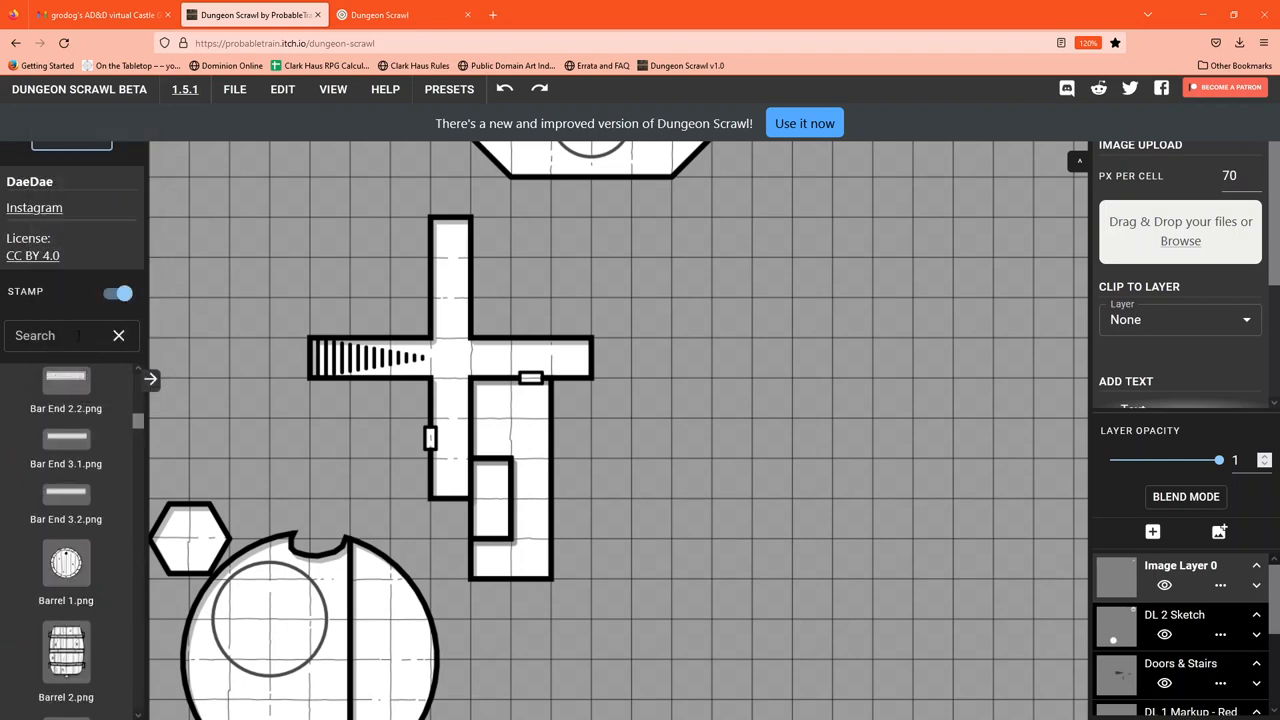
mouse_move(66, 495)
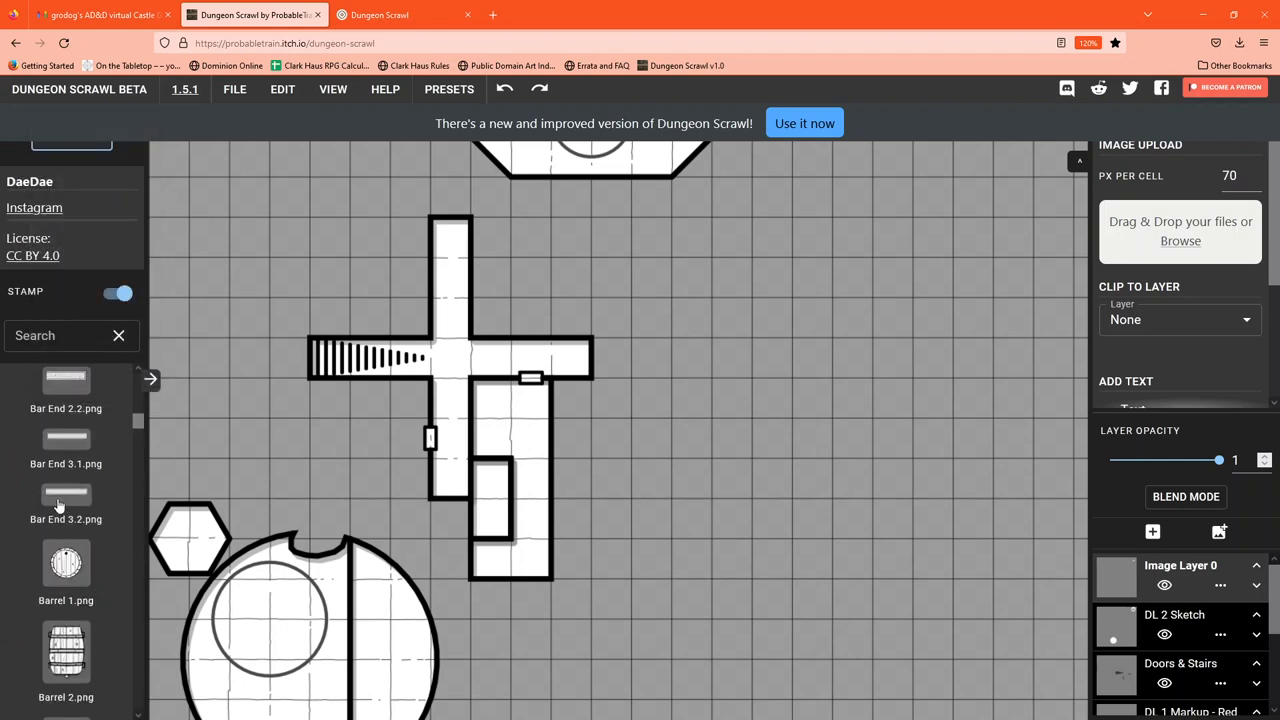
- Stamp two DaeDae Table 3 images east of the cross-shaped corridors
click(60, 335)
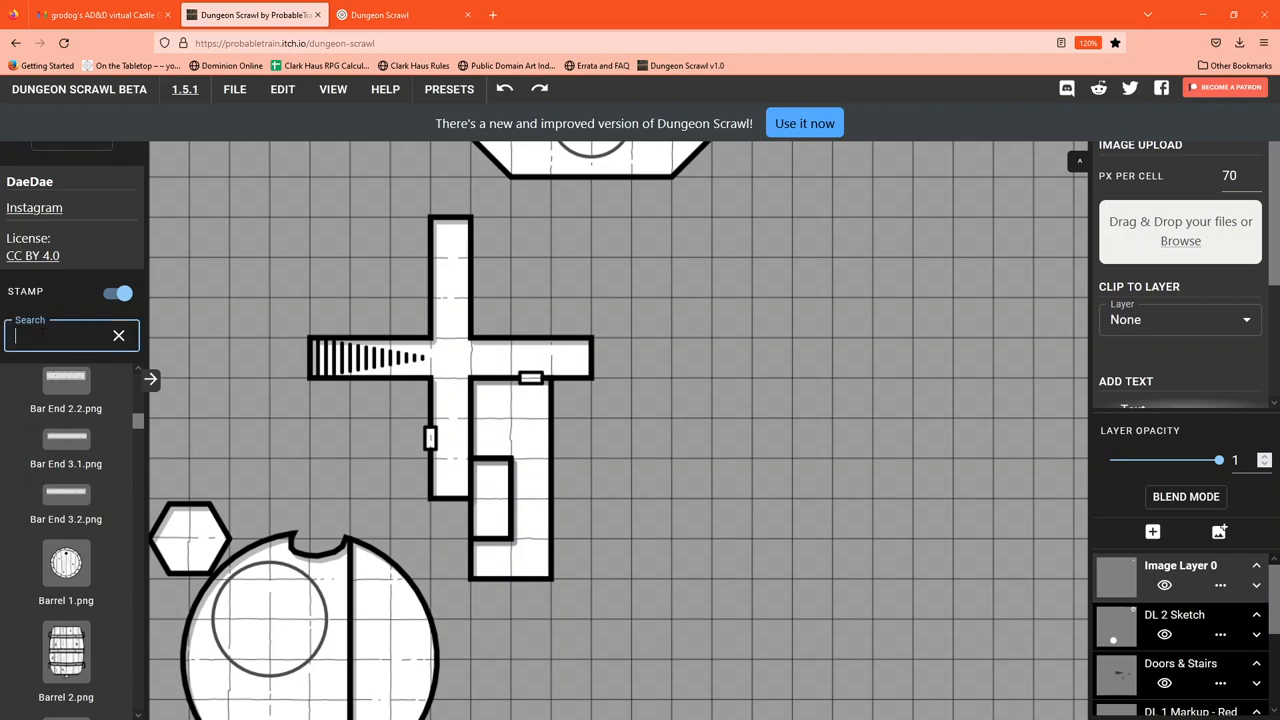
text(tab)
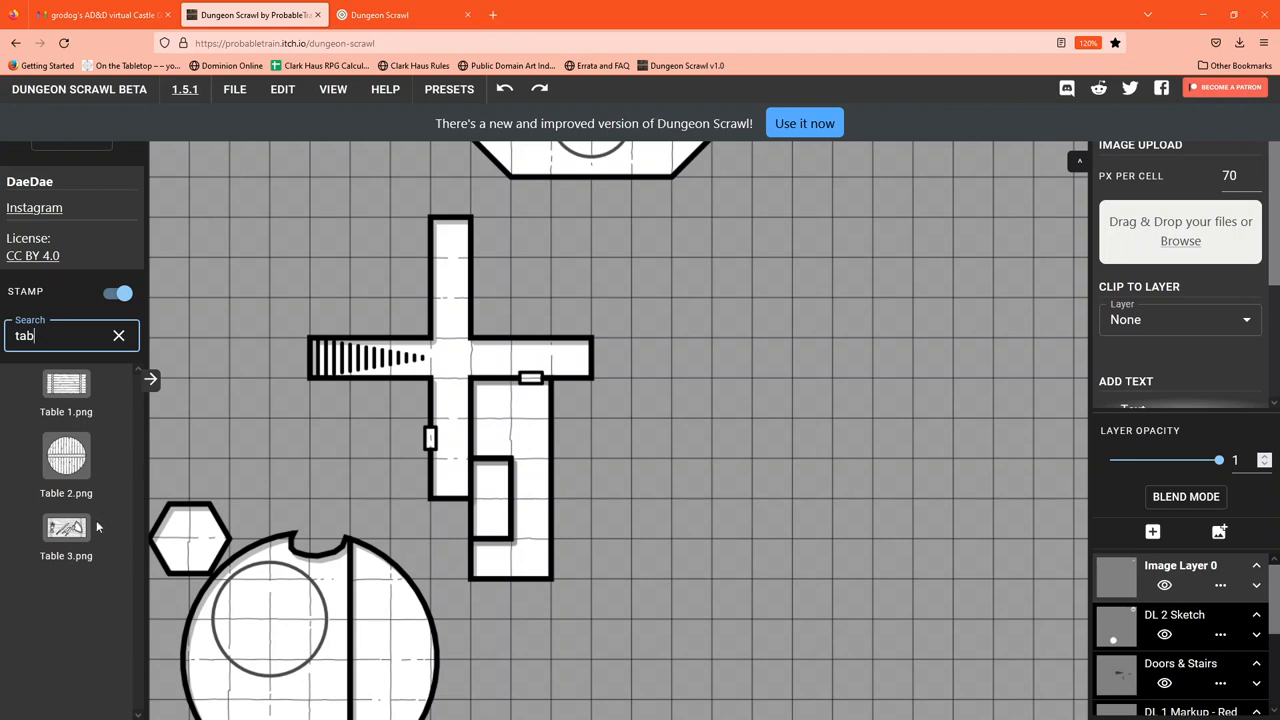
drag(66, 527, 250, 337)
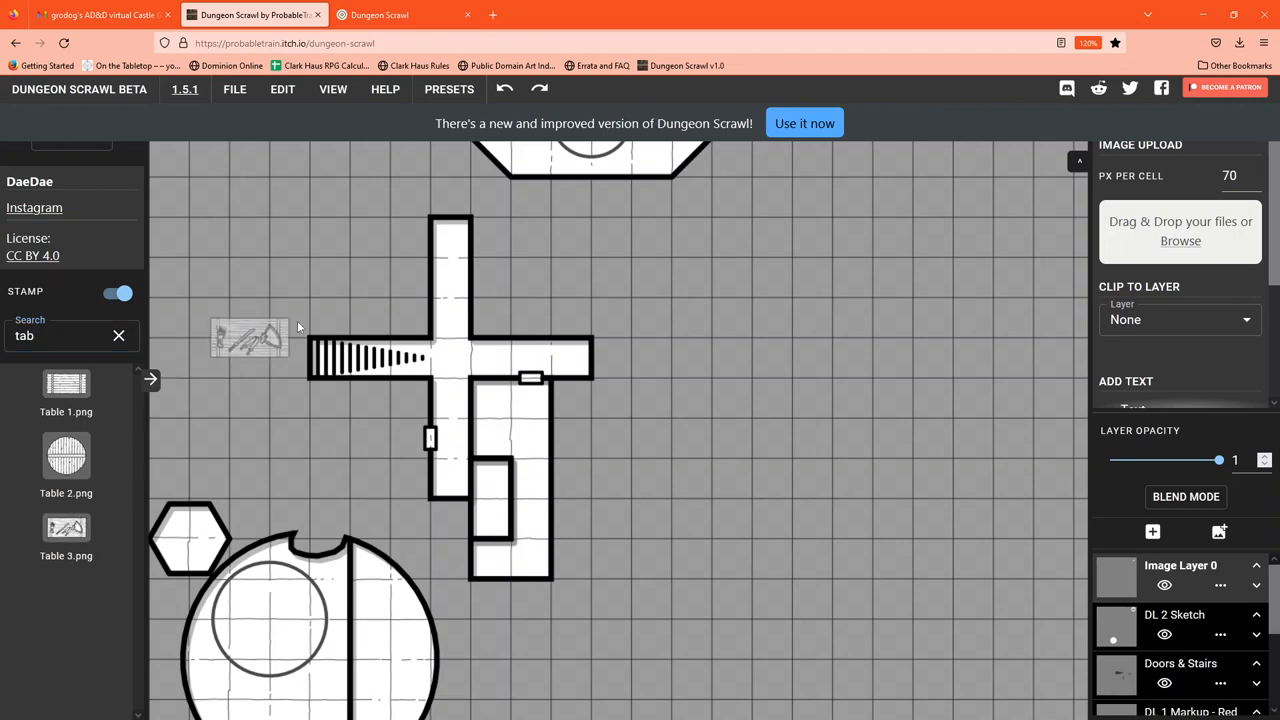
drag(250, 337, 692, 378)
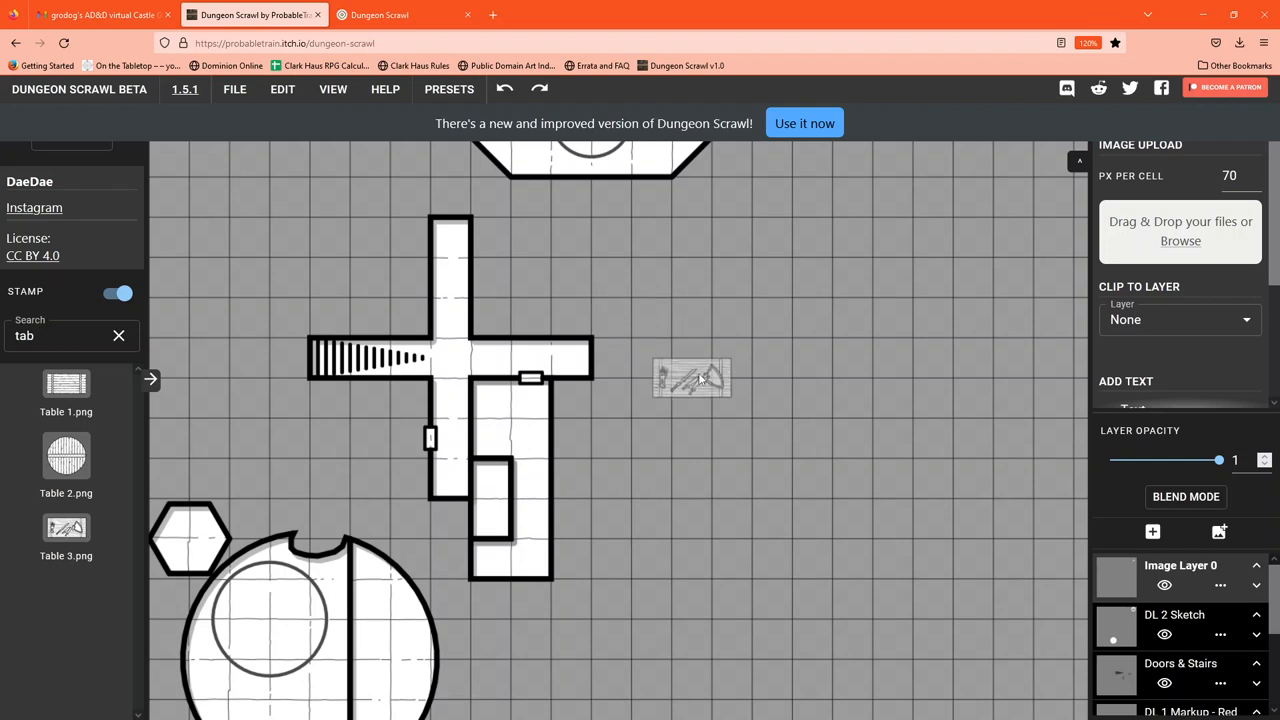
drag(690, 378, 752, 500)
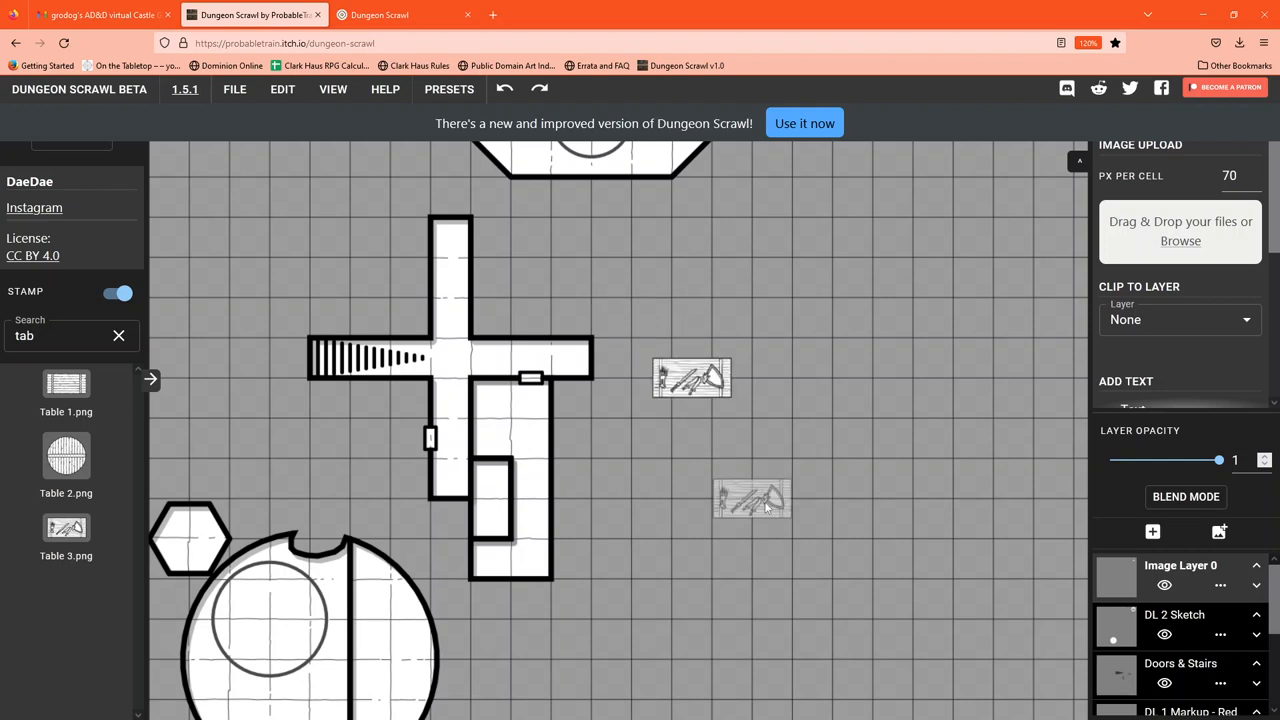
drag(752, 498, 792, 438)
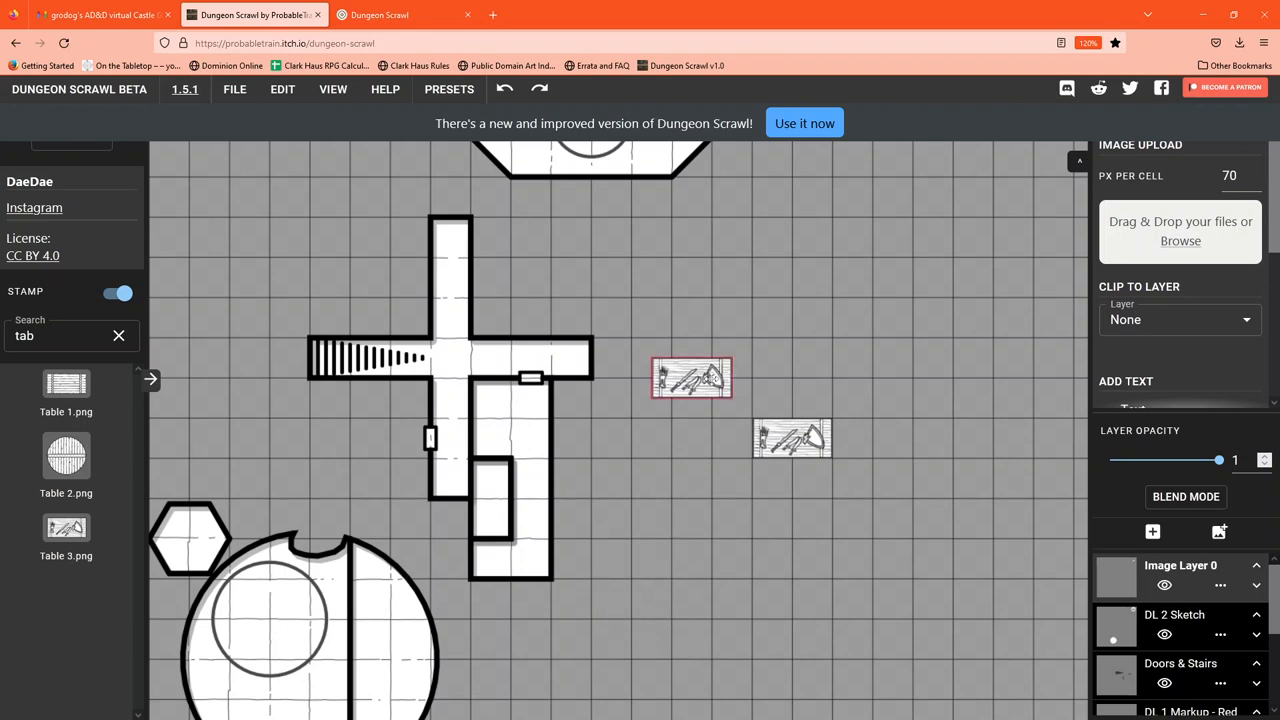
- Rotate one table 90° upright, move it into the round room and shrink it
click(690, 378)
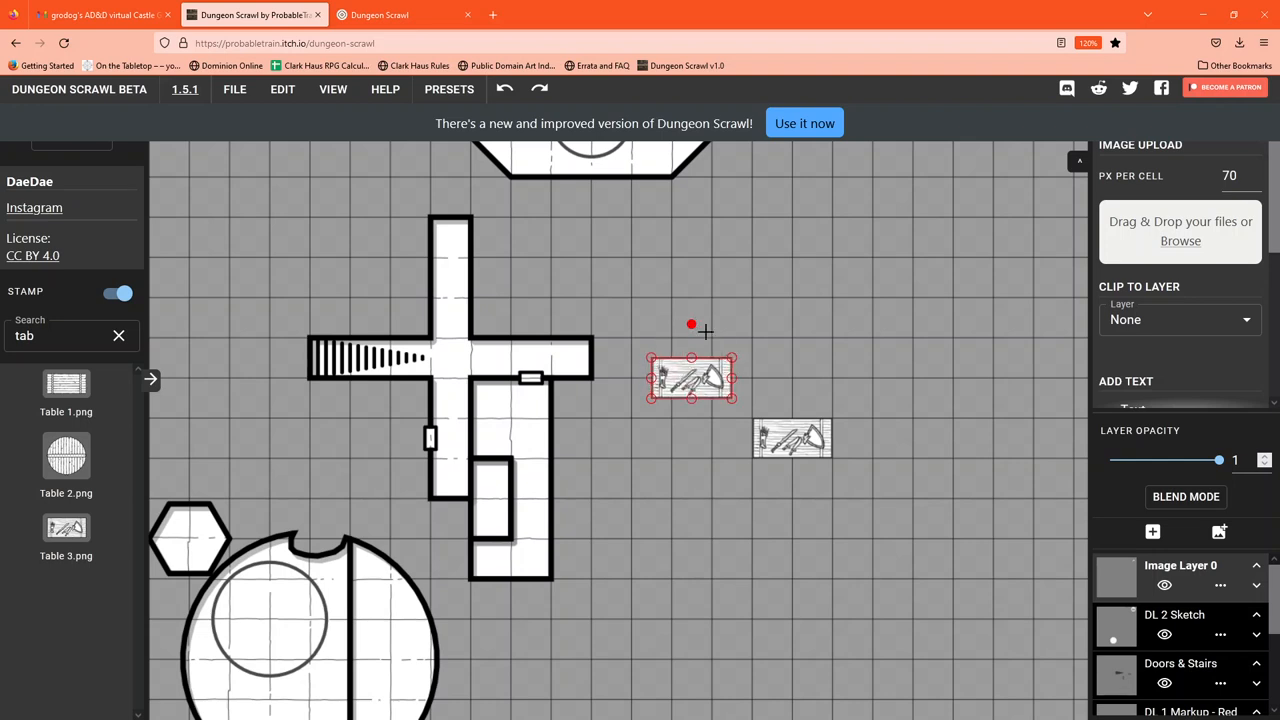
drag(691, 324, 727, 339)
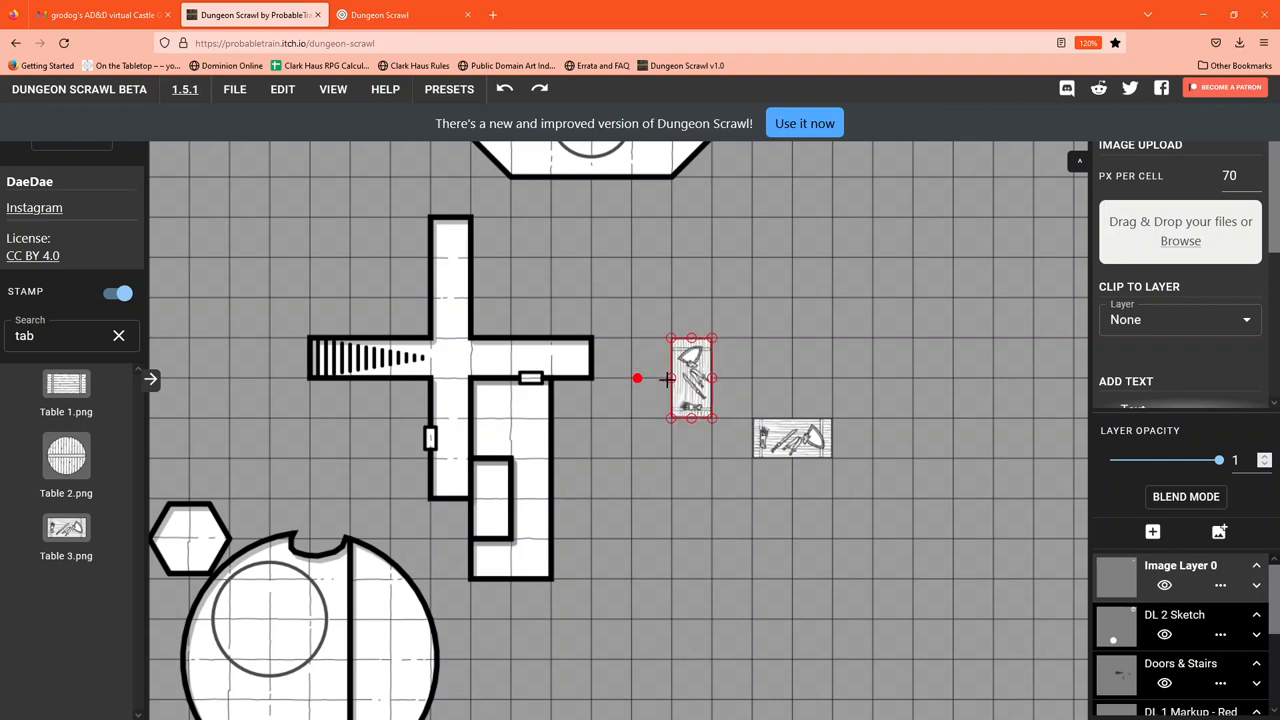
drag(690, 378, 408, 640)
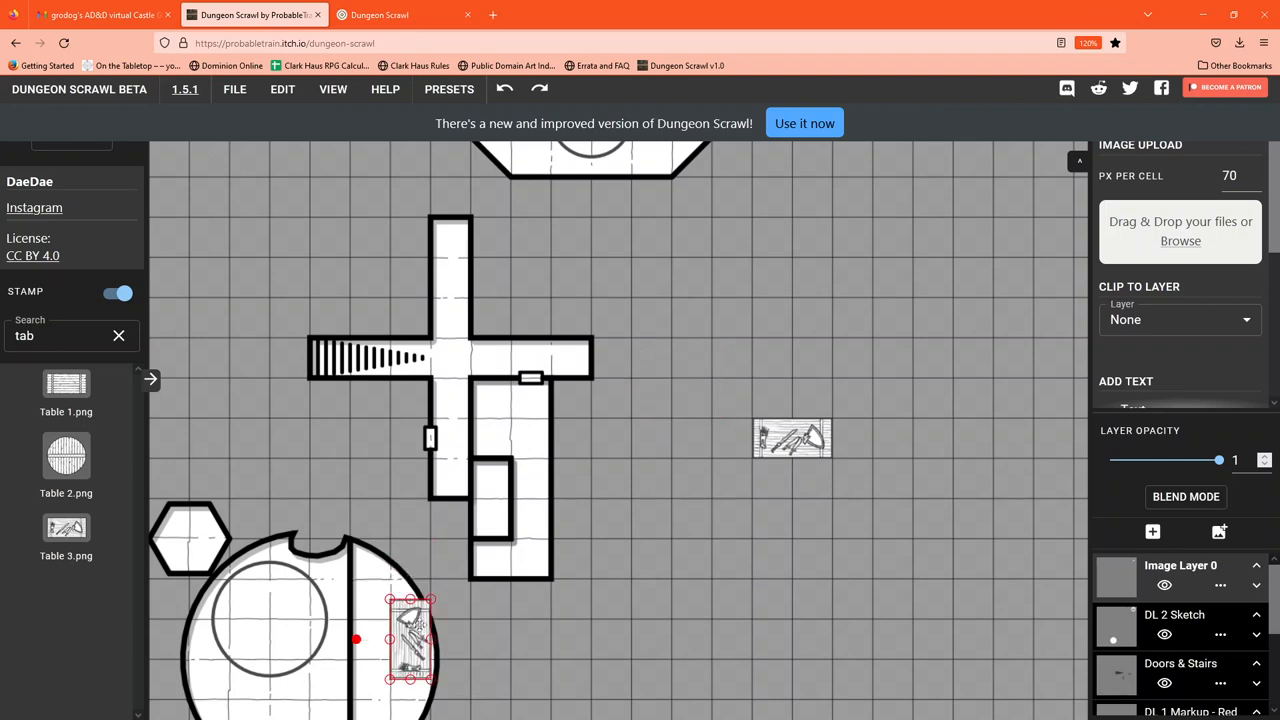
drag(410, 640, 410, 660)
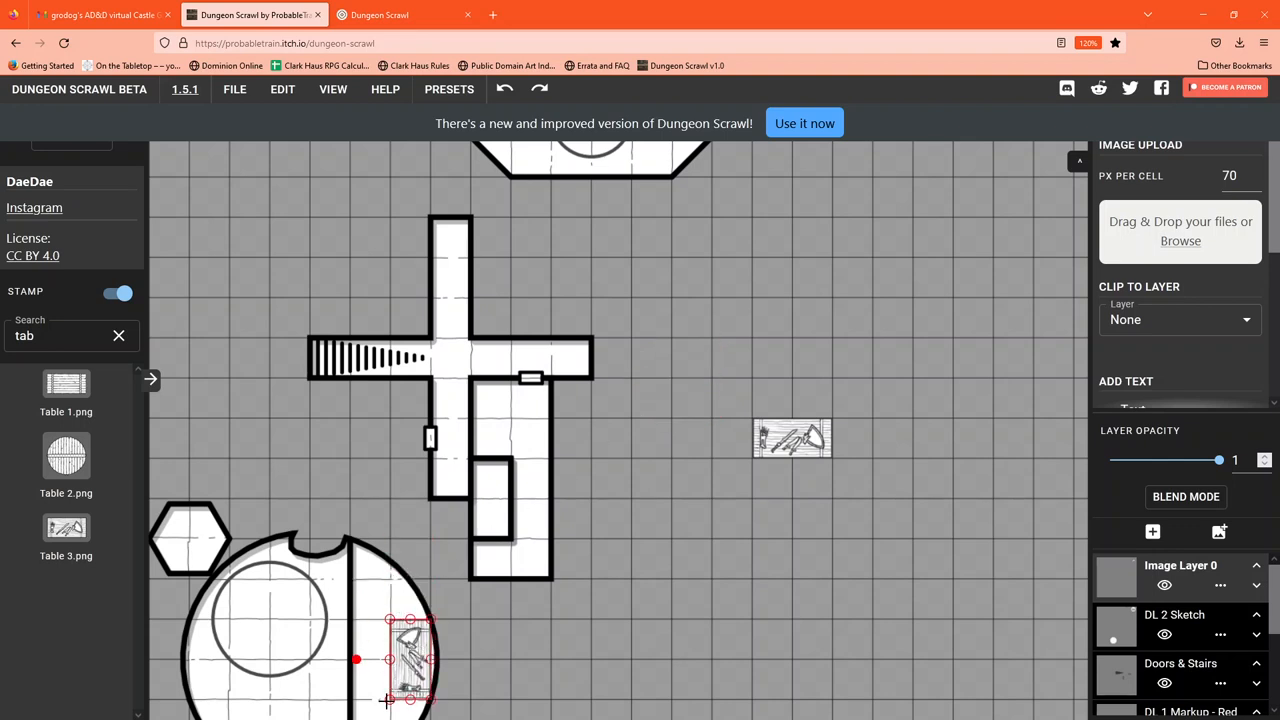
drag(411, 660, 411, 643)
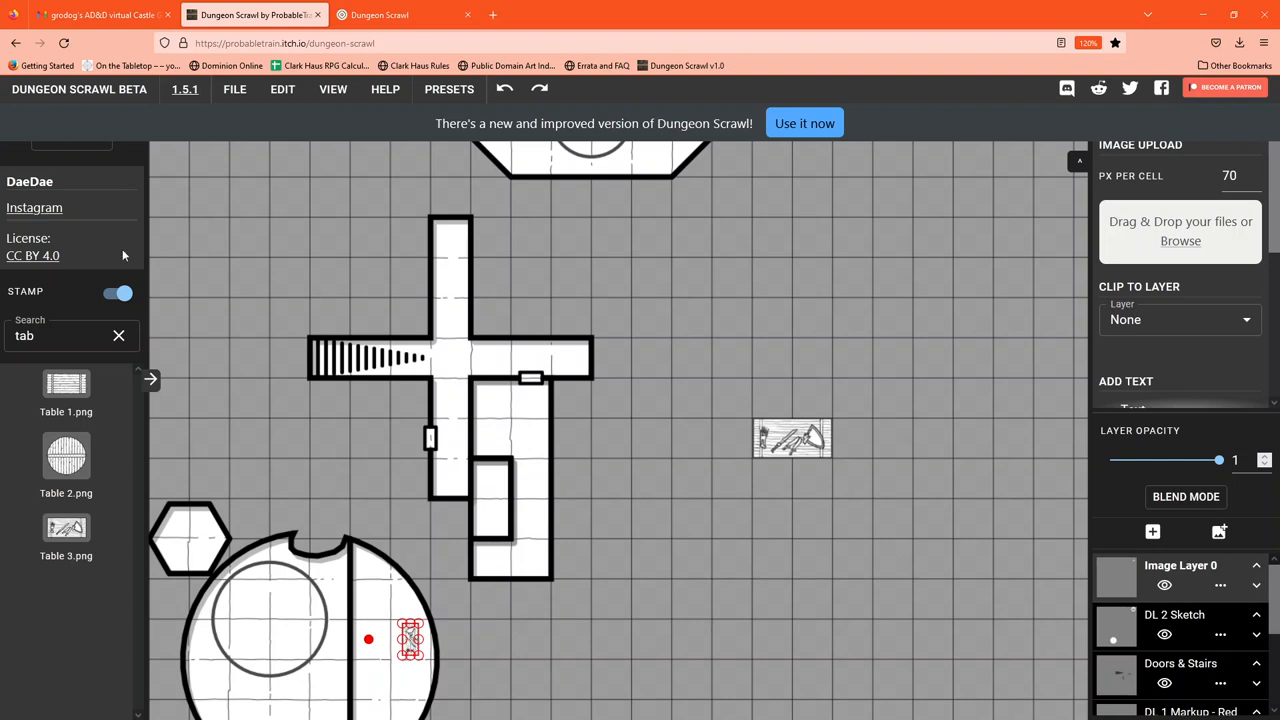
mouse_move(1212, 646)
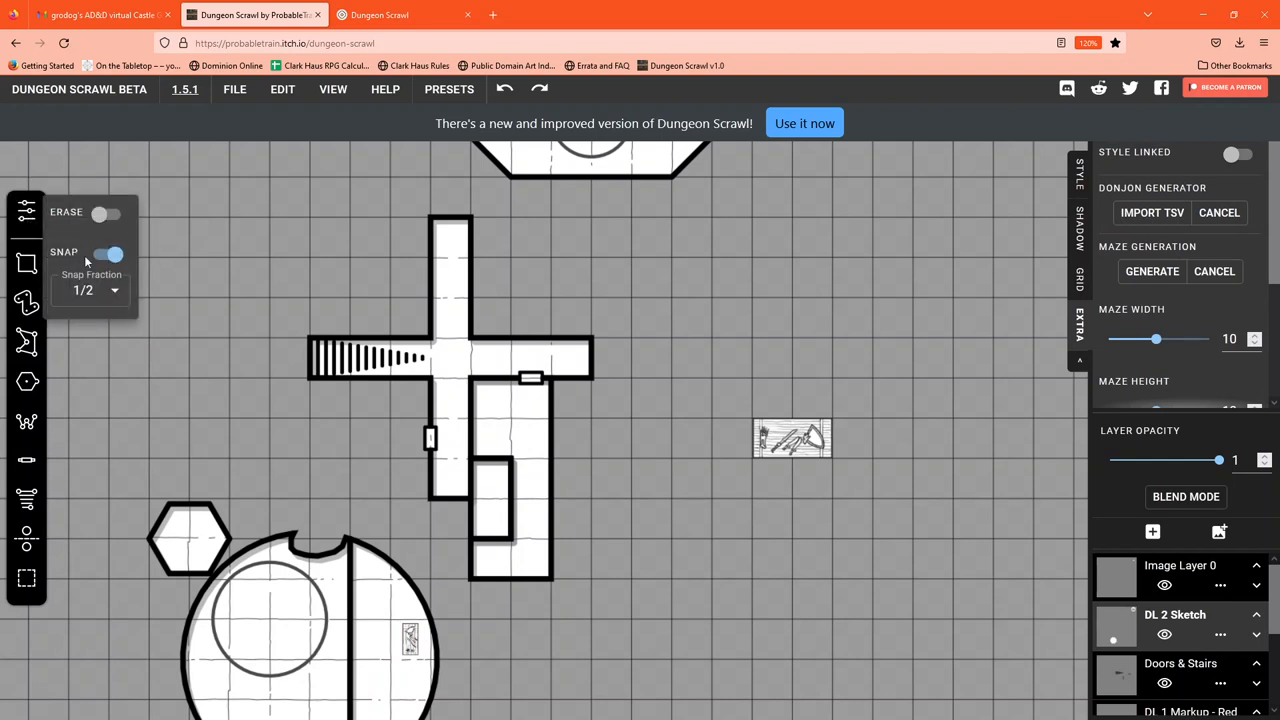
click(108, 253)
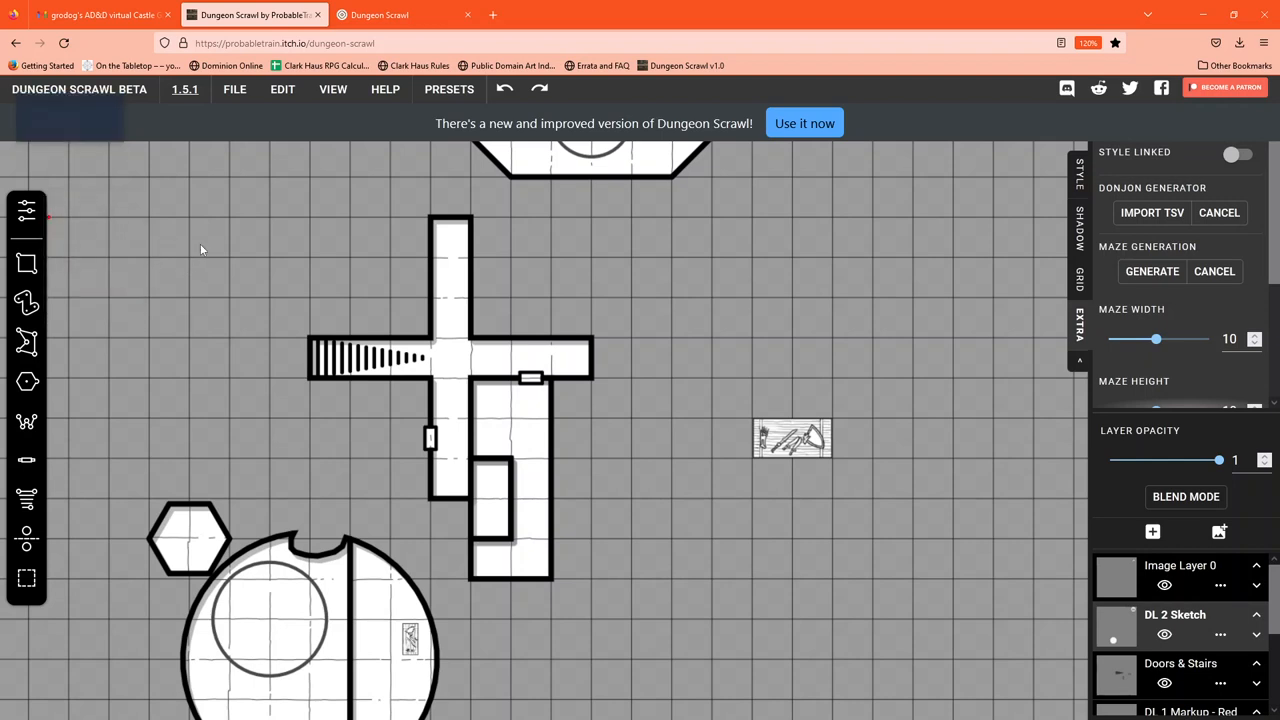
click(27, 211)
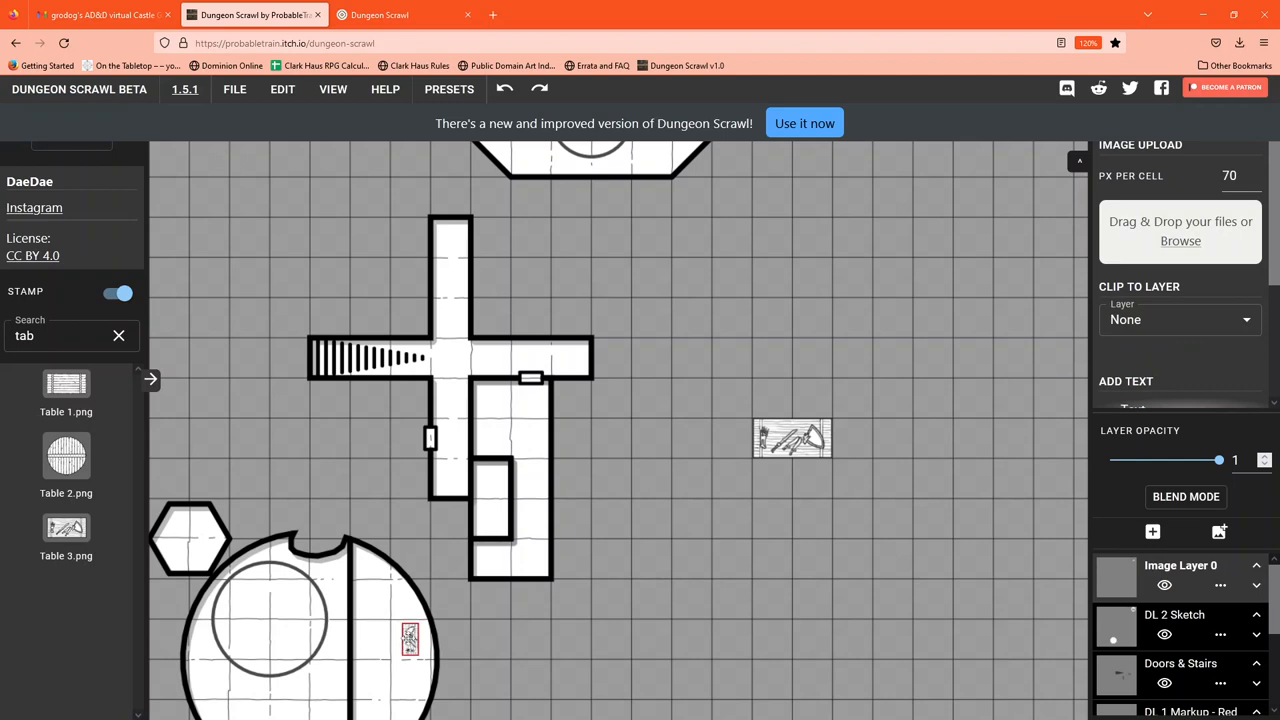
- Reposition the upright table and move the second table into the round room below the circle
click(408, 640)
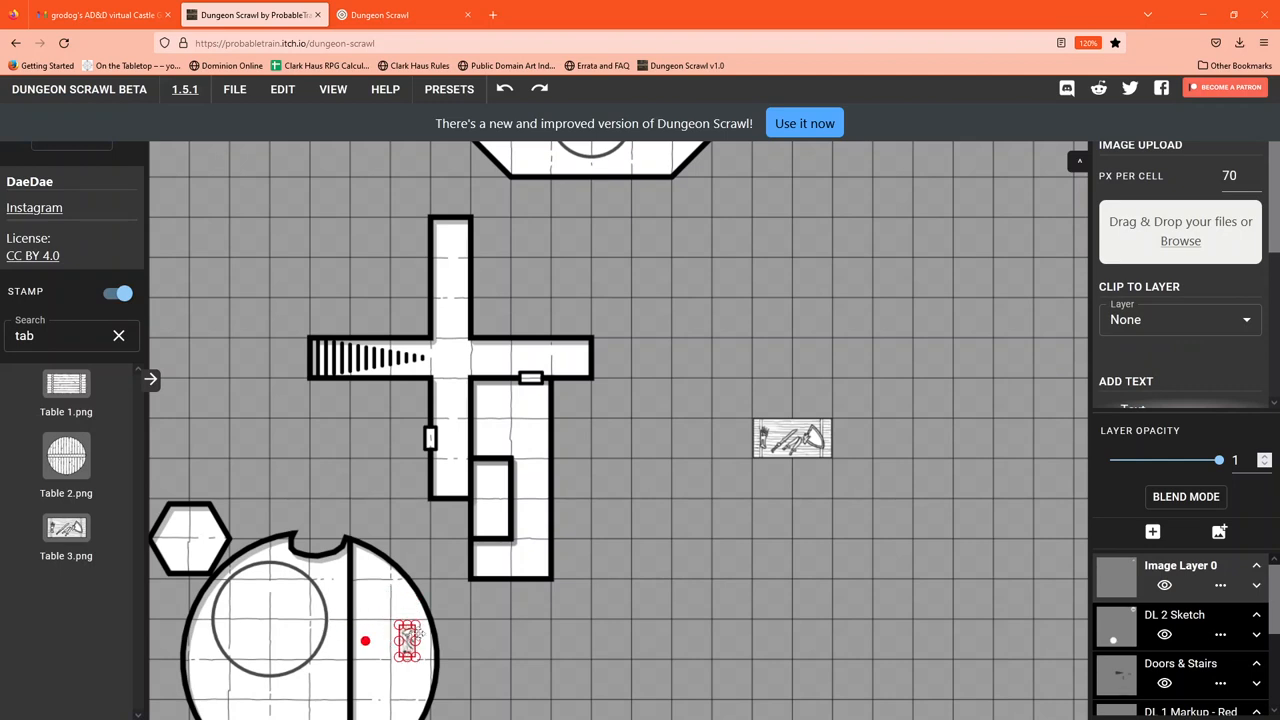
drag(405, 640, 390, 615)
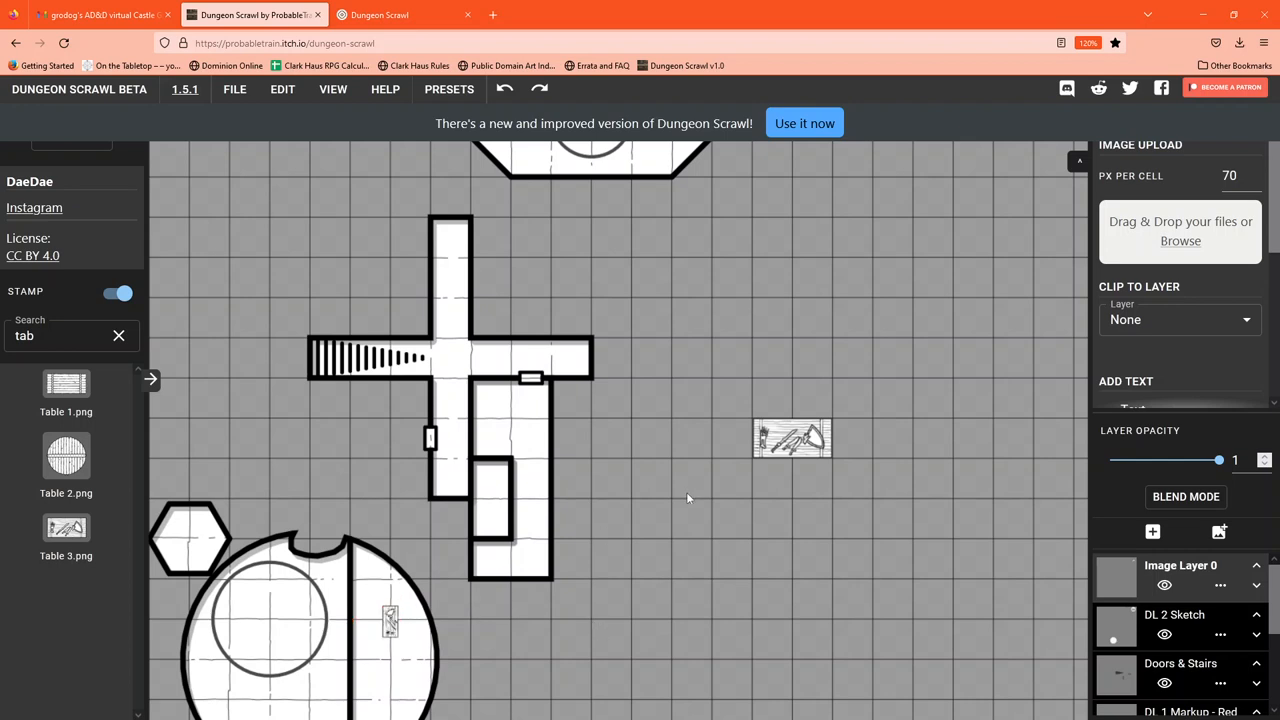
drag(792, 438, 297, 690)
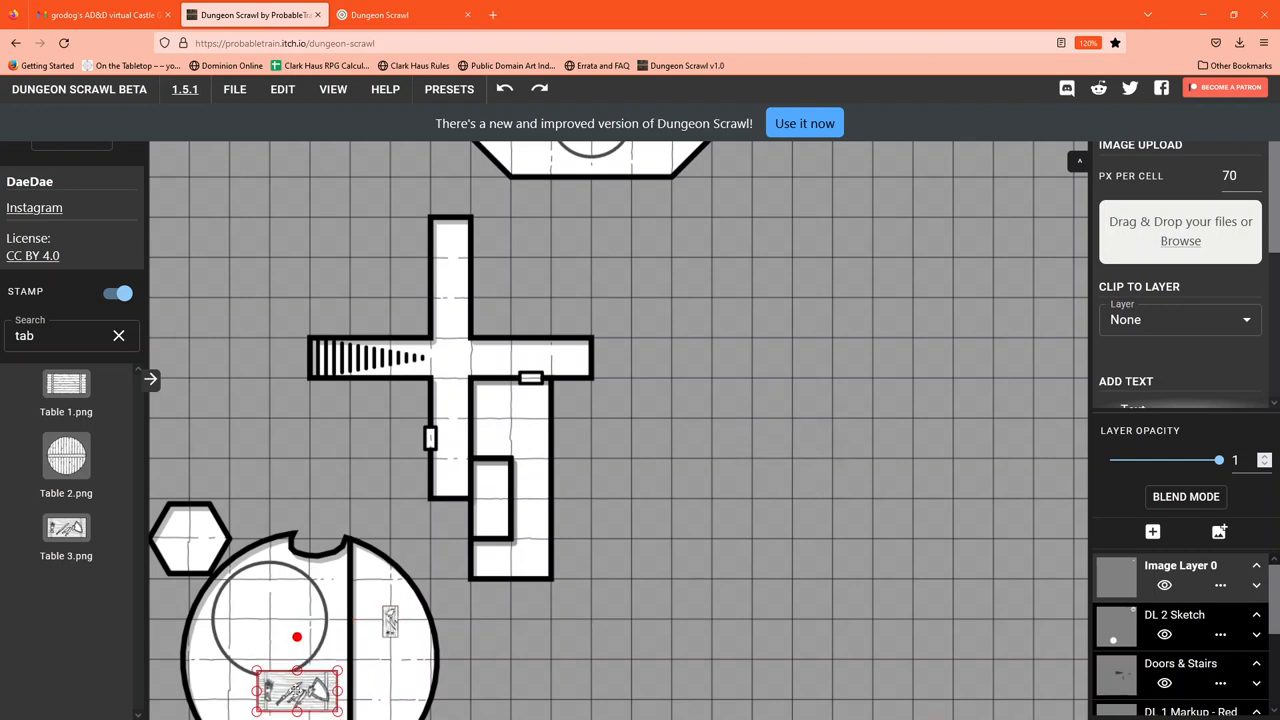
drag(297, 690, 300, 697)
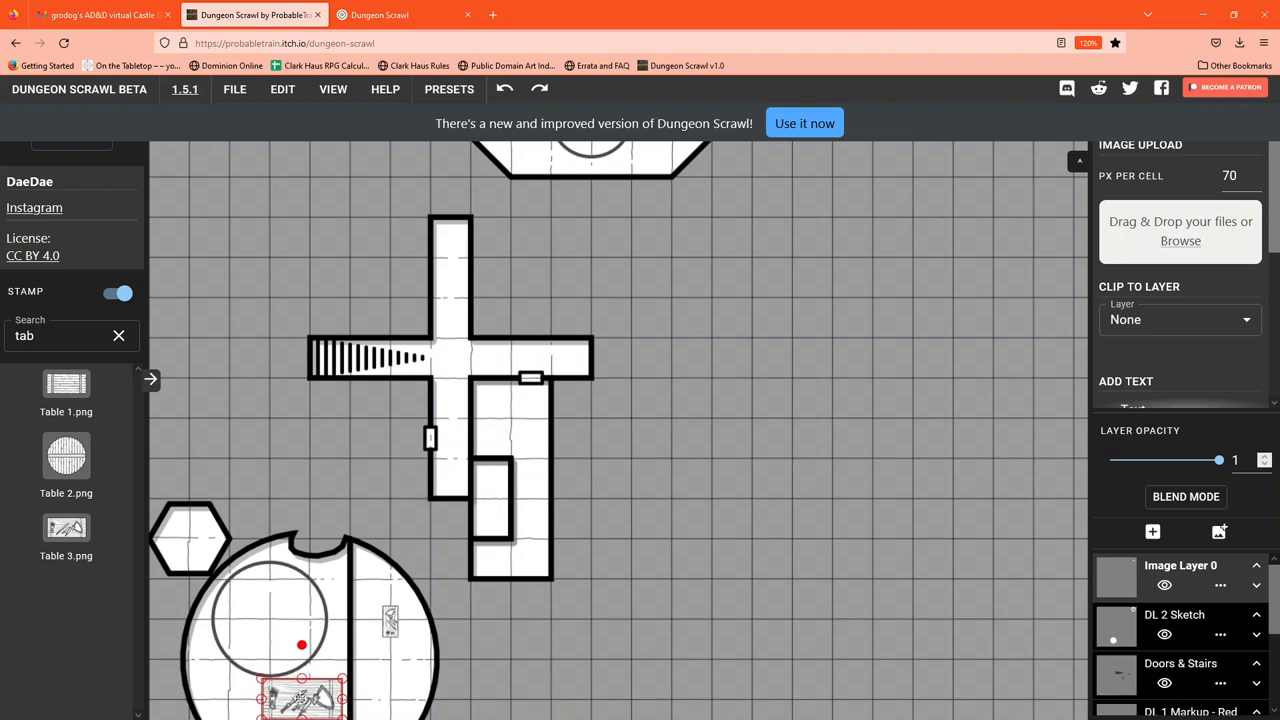
scroll(down, 3)
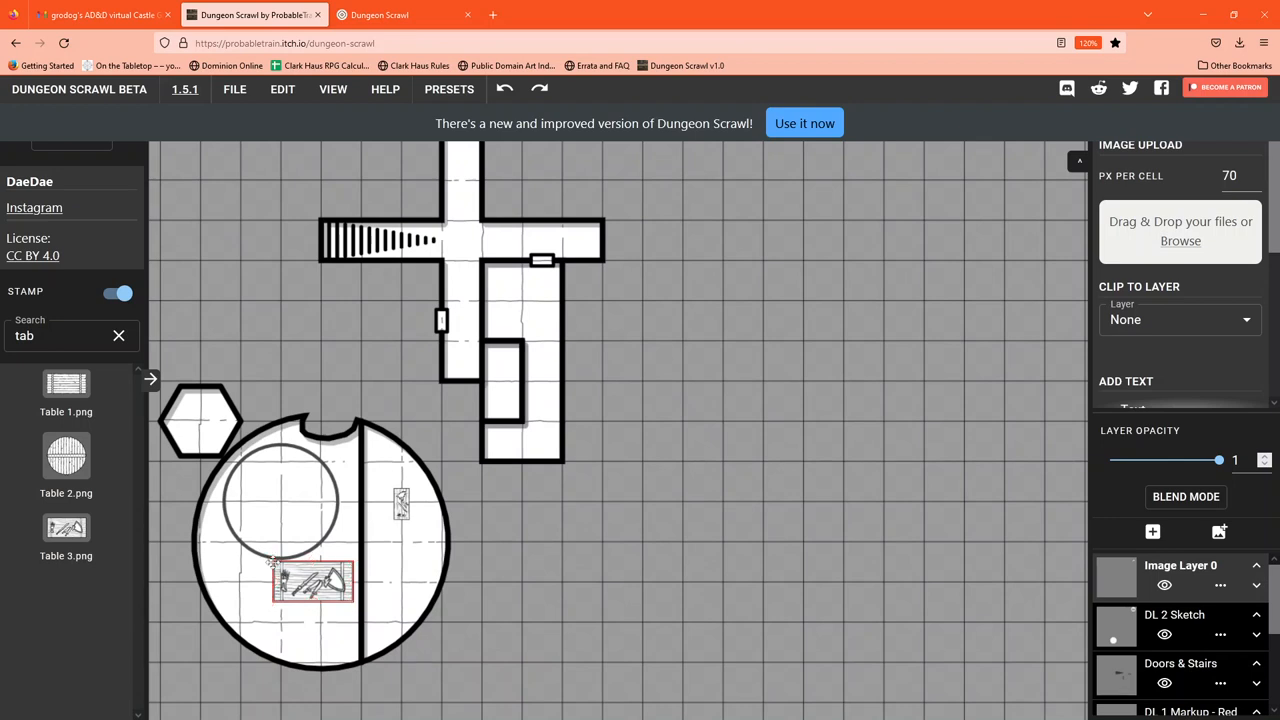
click(313, 580)
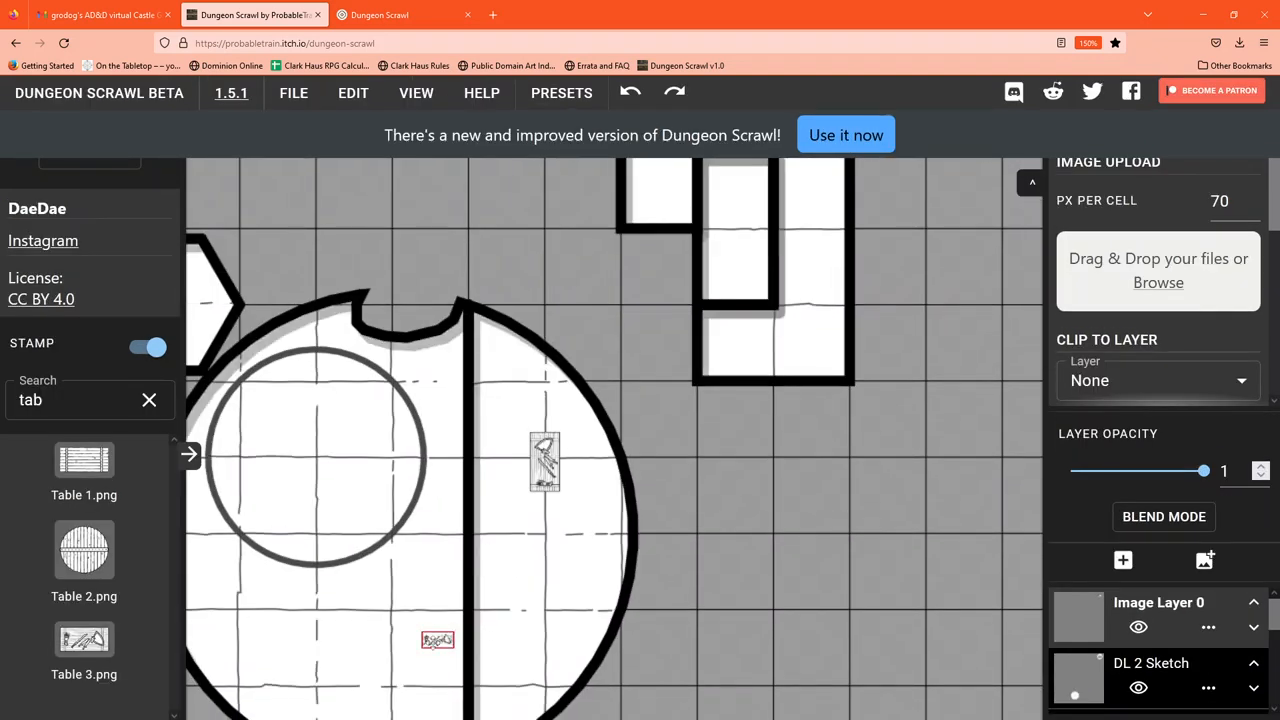
click(407, 625)
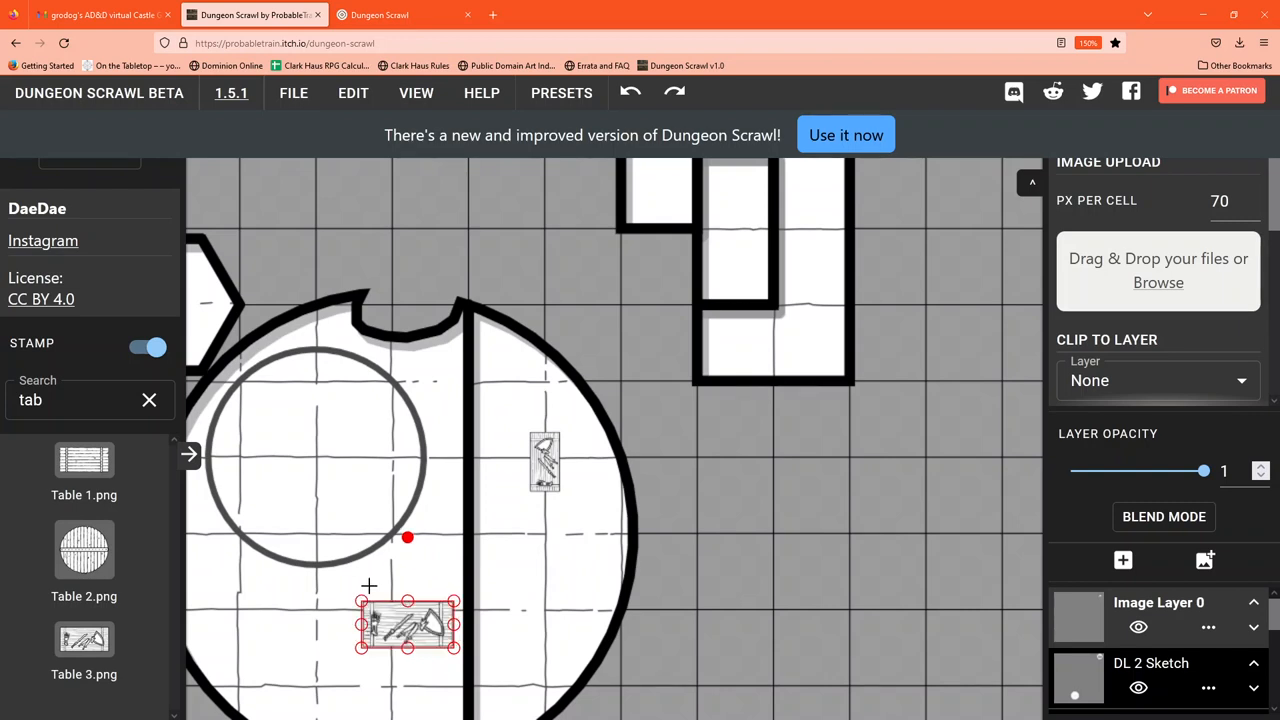
mouse_move(1013, 558)
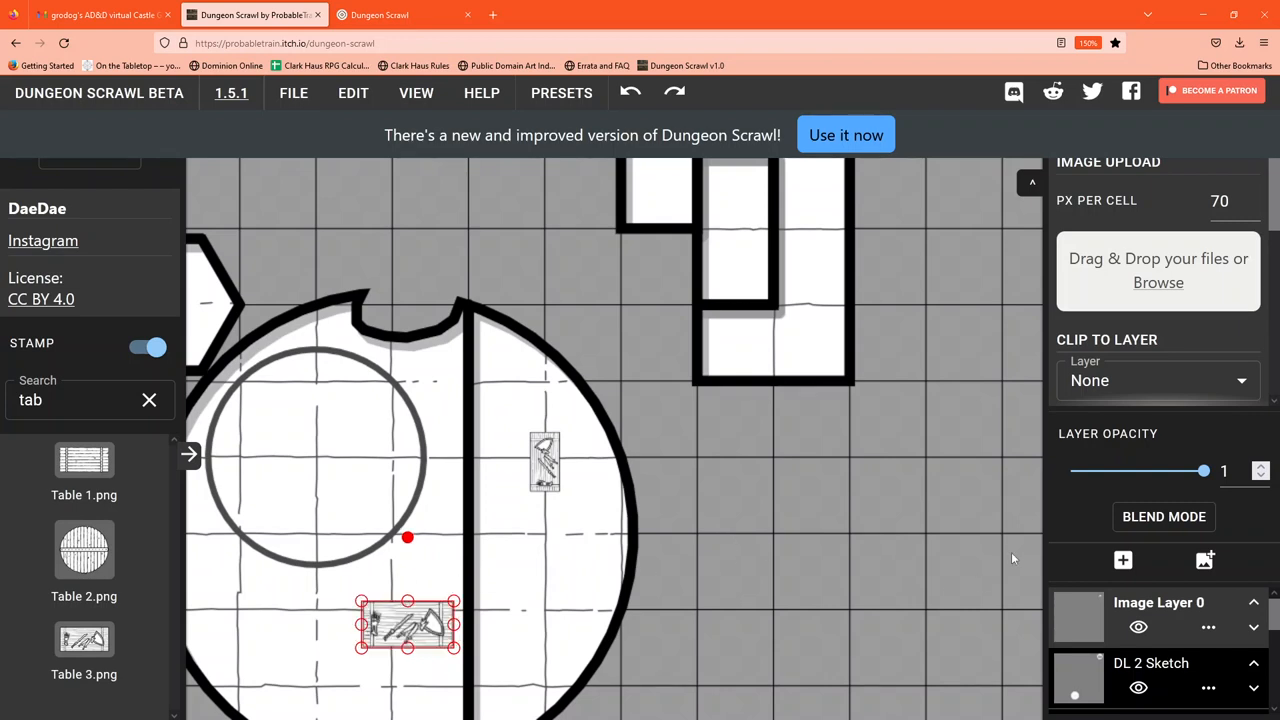
mouse_move(892, 567)
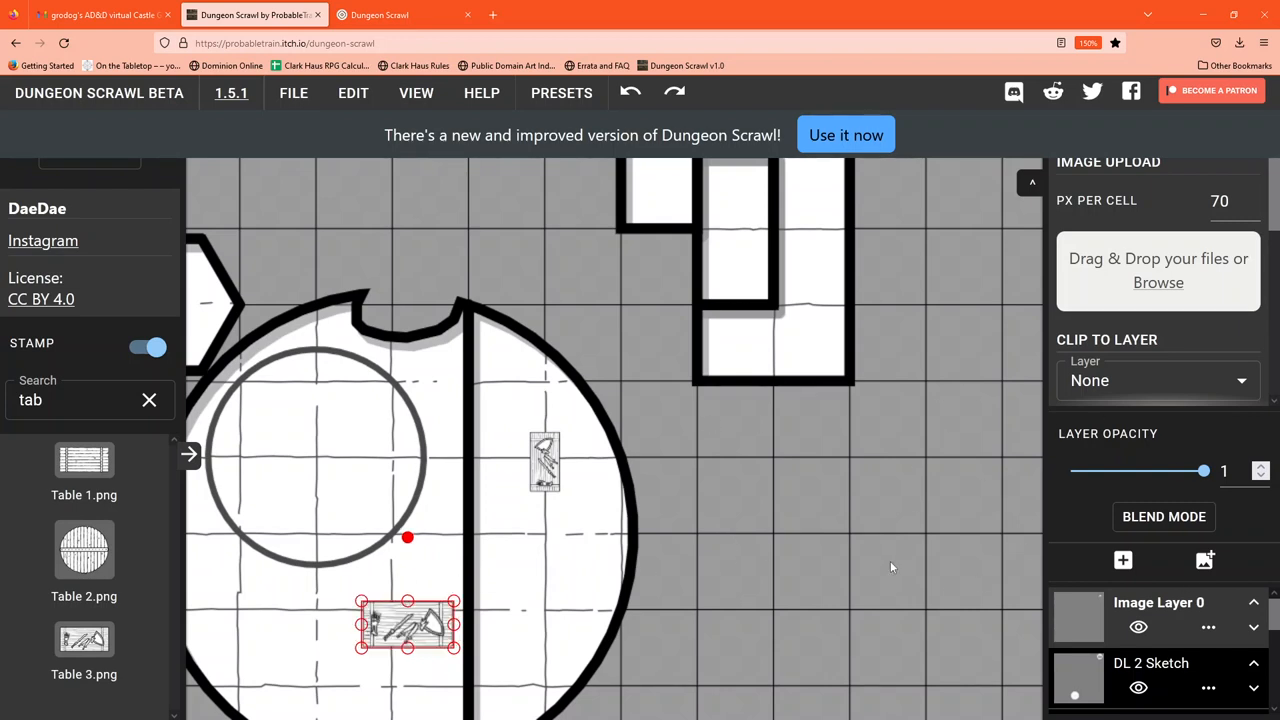
mouse_move(575, 570)
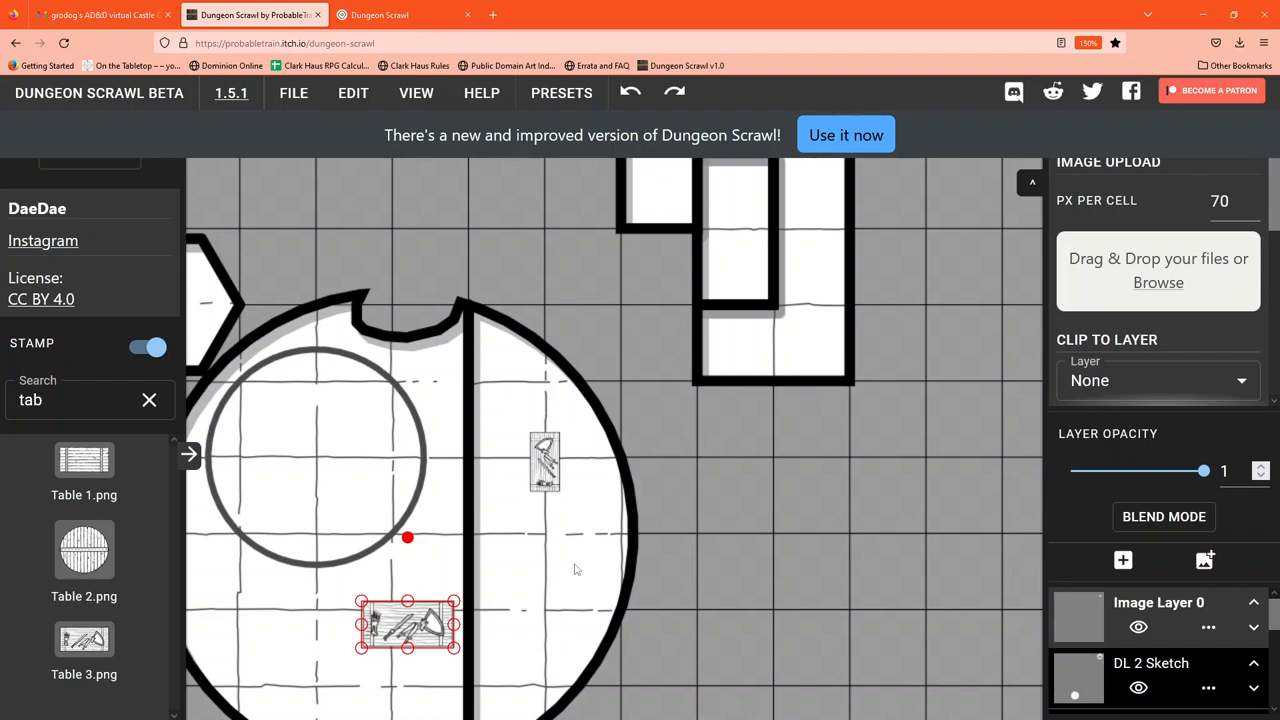
mouse_move(1131, 254)
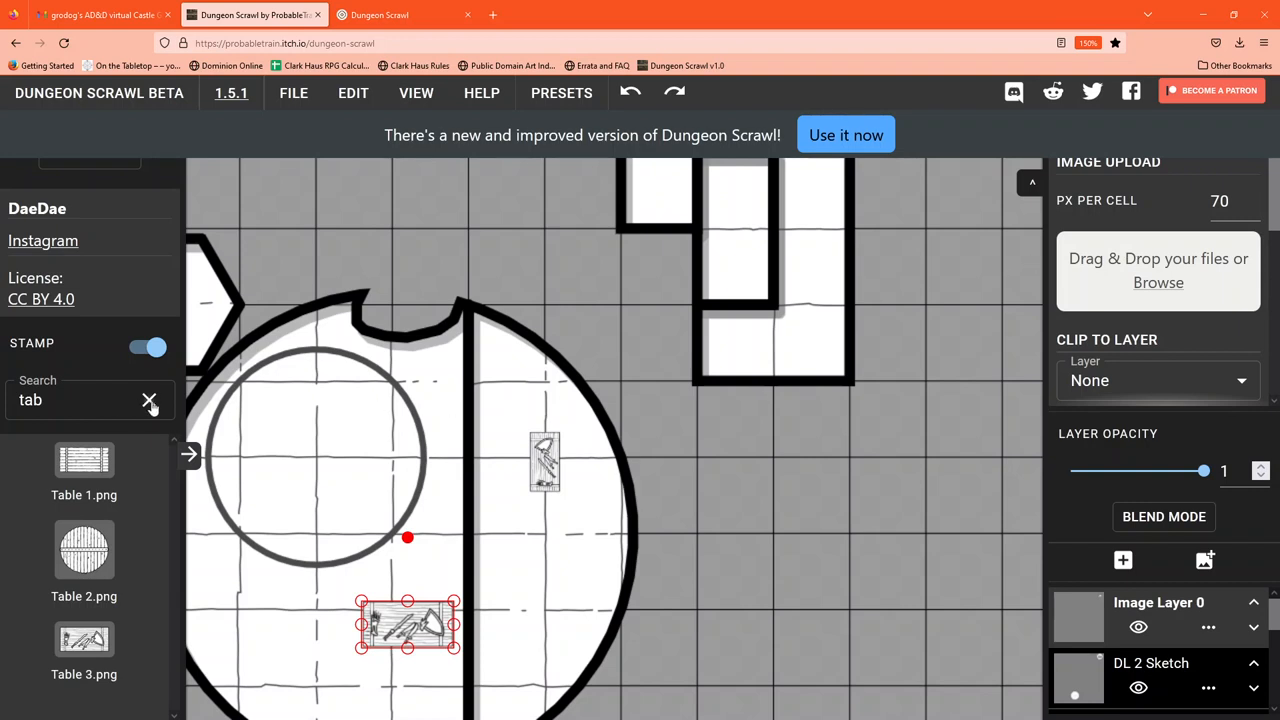
- Clear the stamp search filter and browse the full image library
click(149, 400)
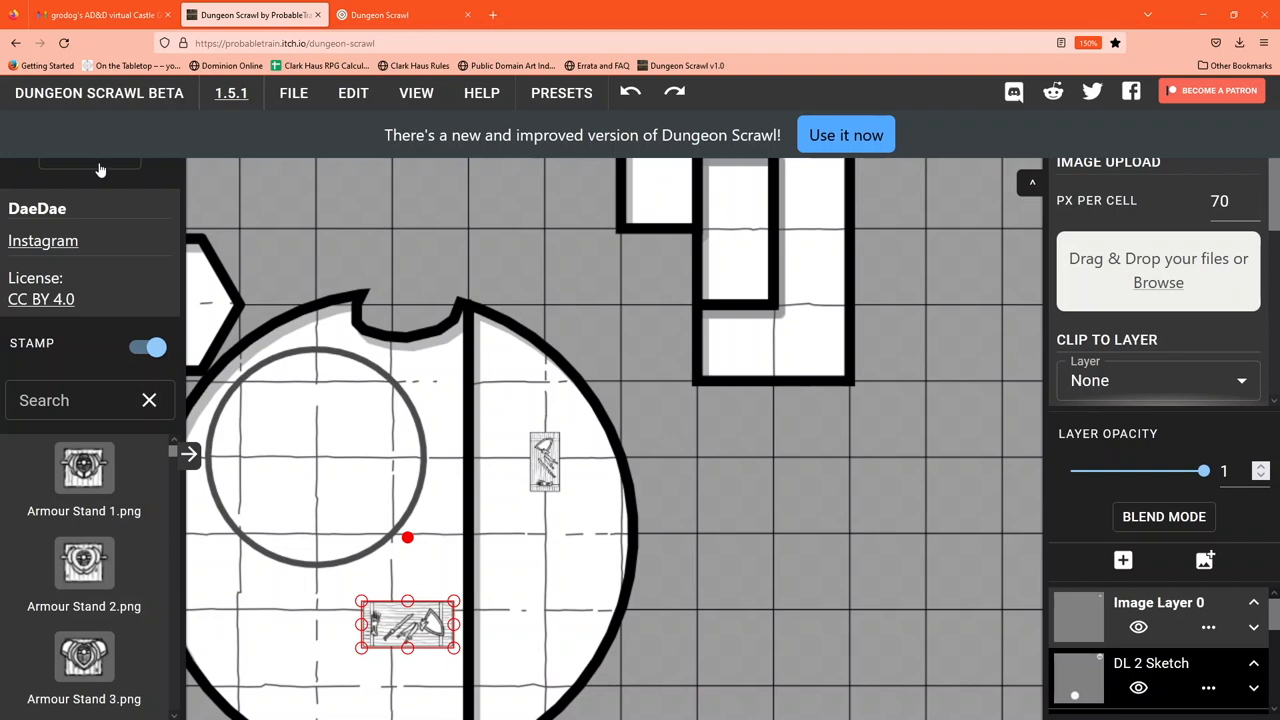
click(90, 165)
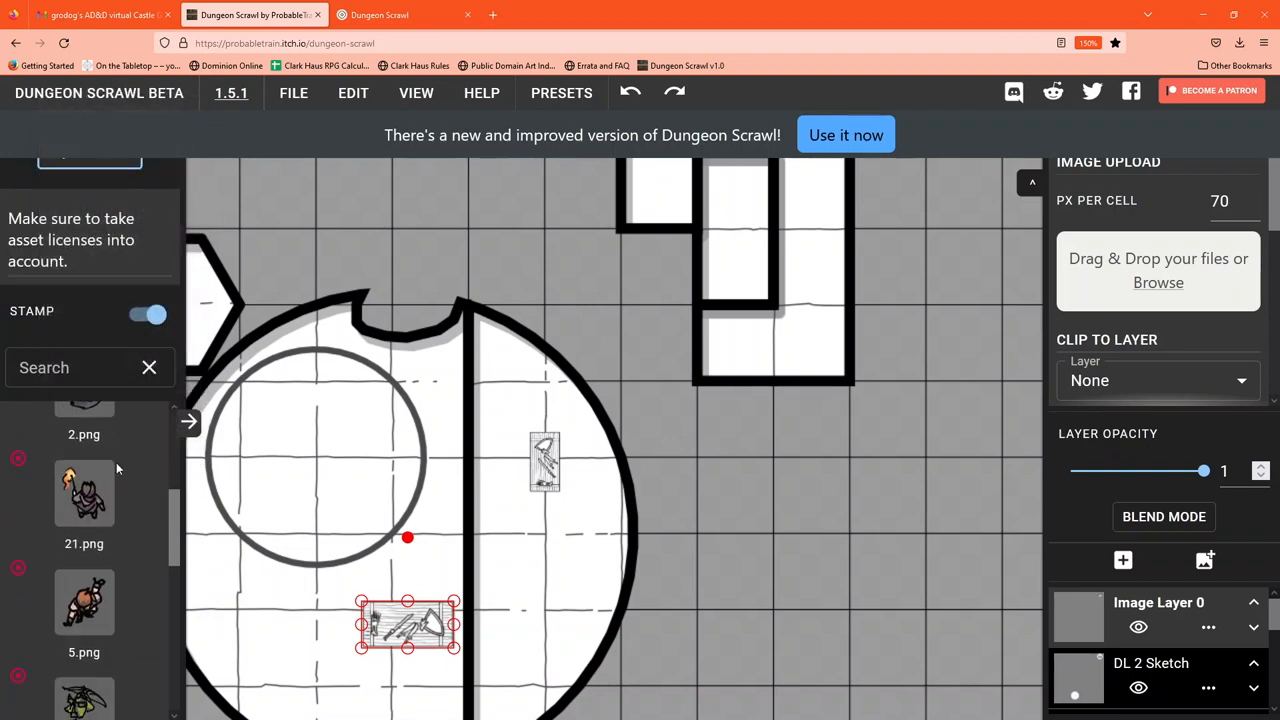
scroll(up, 3)
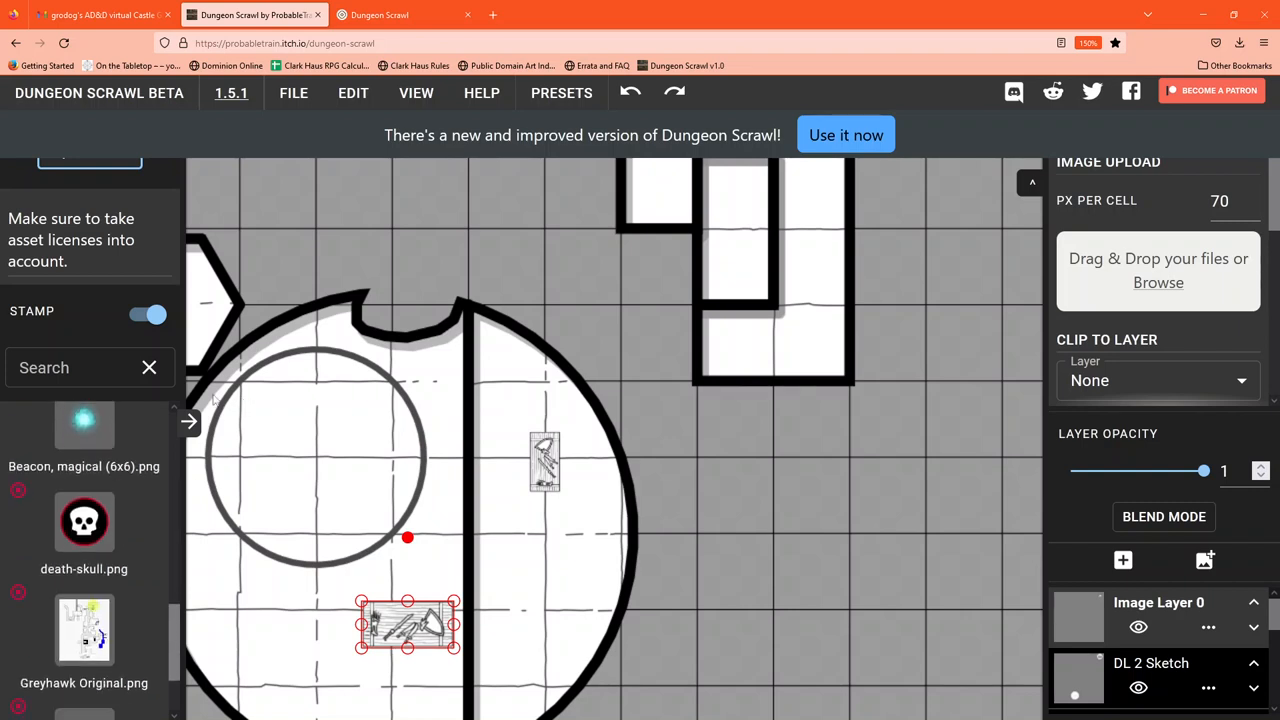
mouse_move(177, 621)
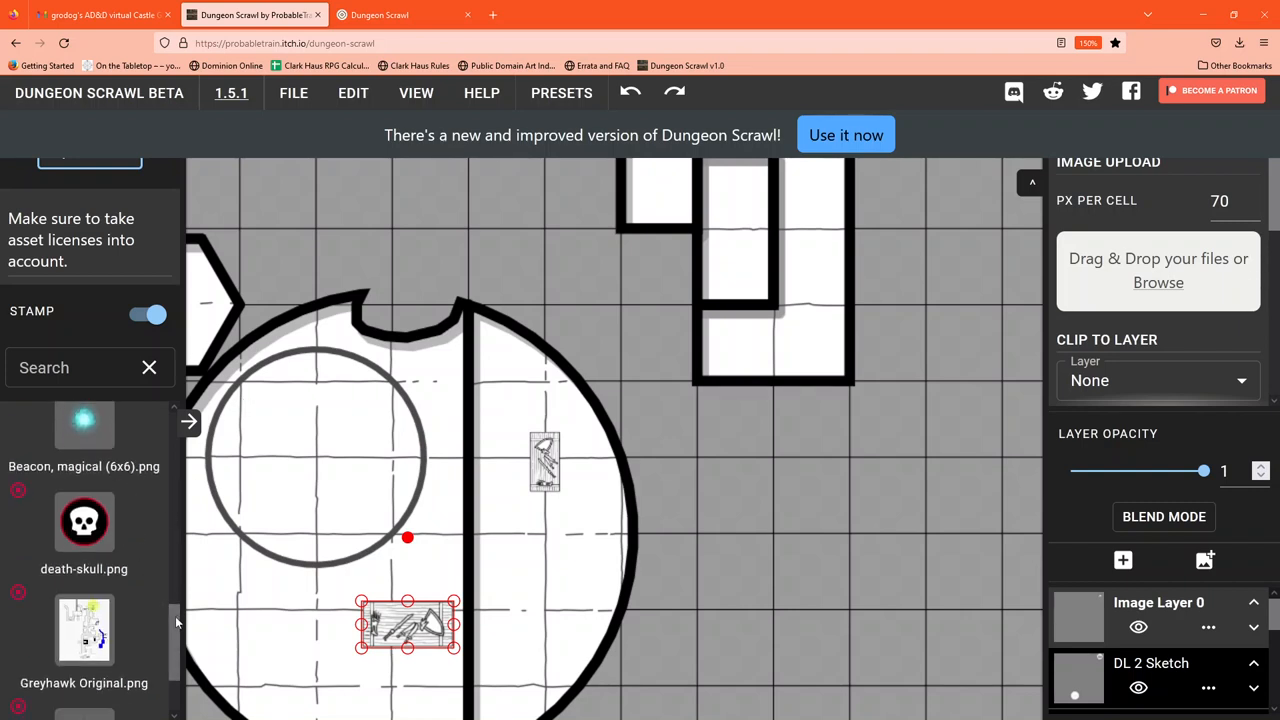
scroll(down, 3)
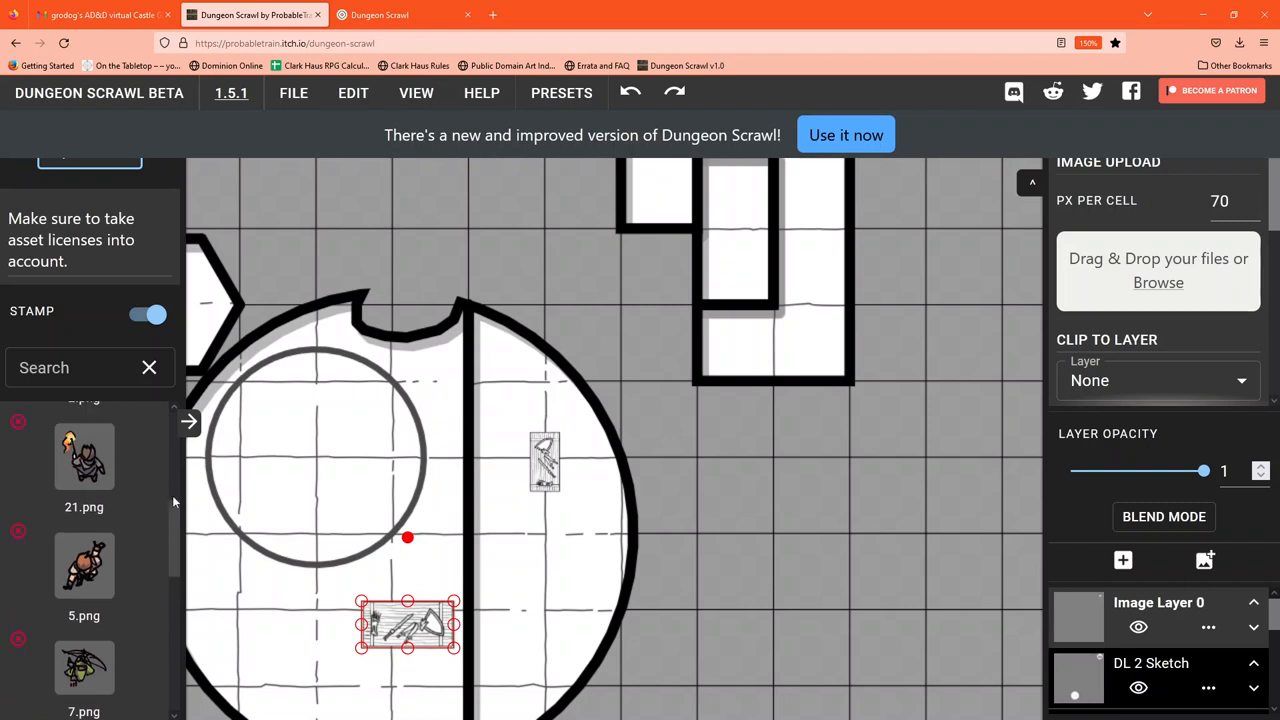
scroll(down, 3)
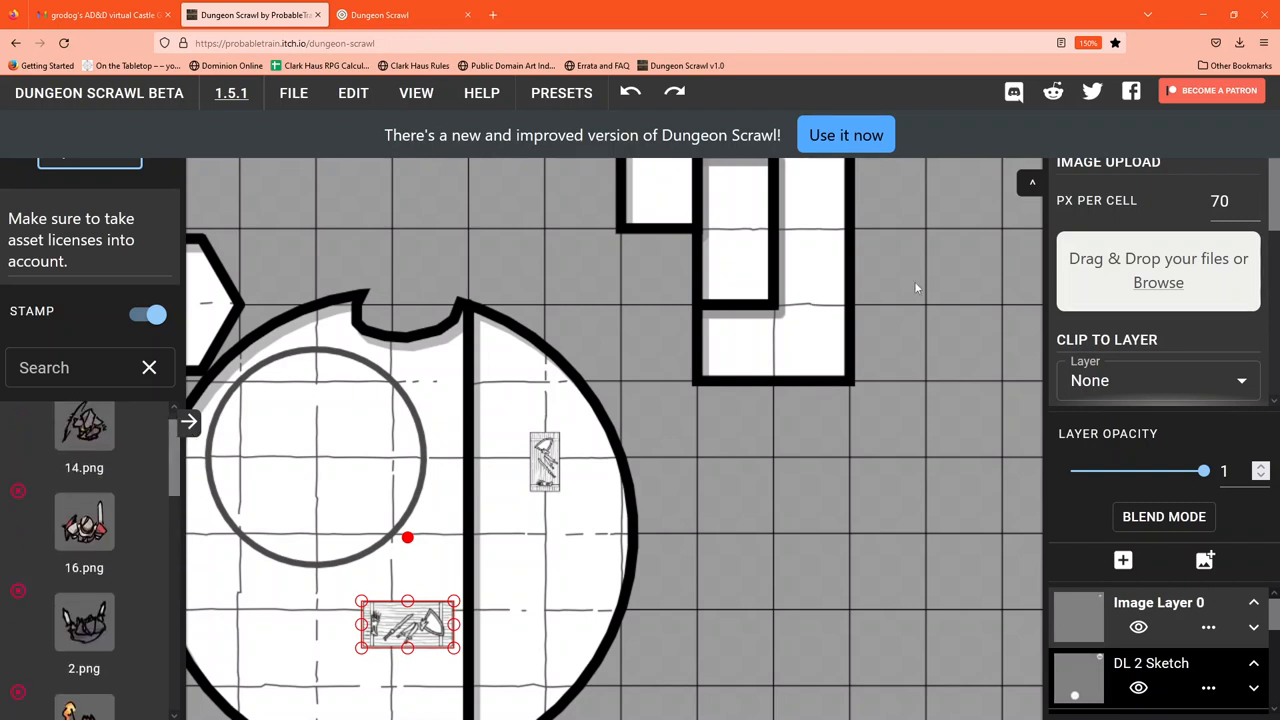
mouse_move(965, 223)
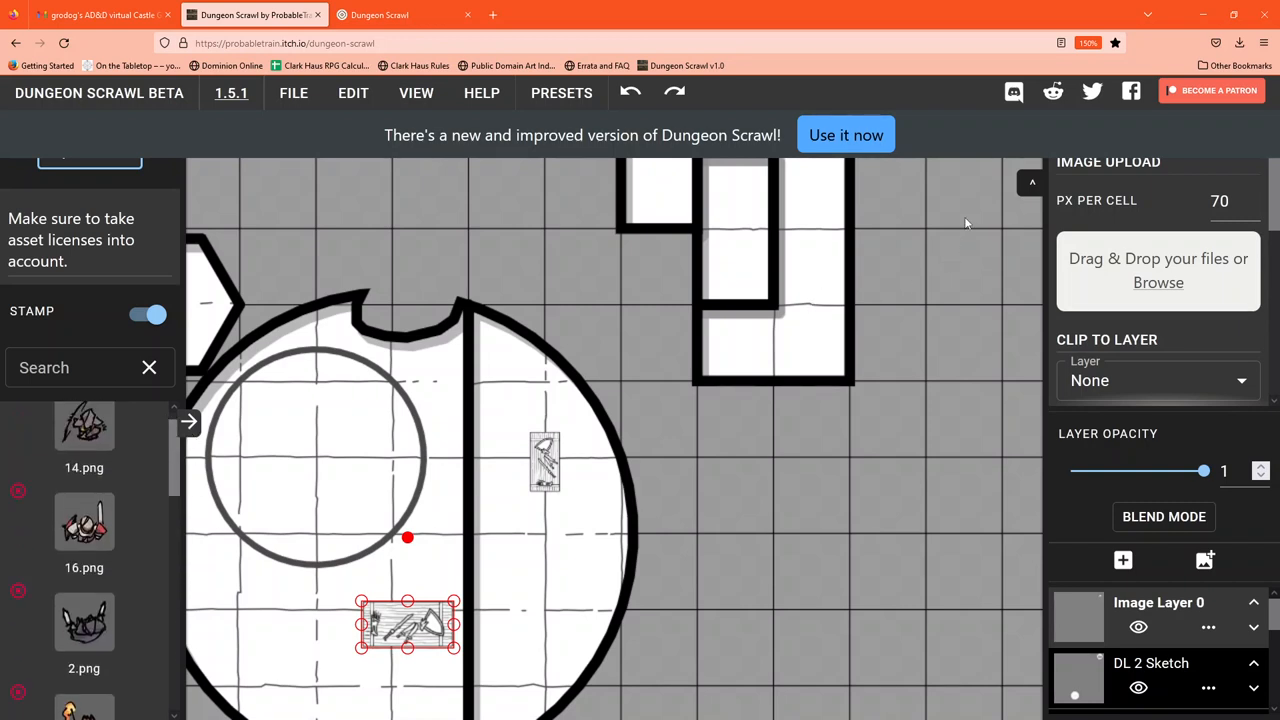
mouse_move(927, 411)
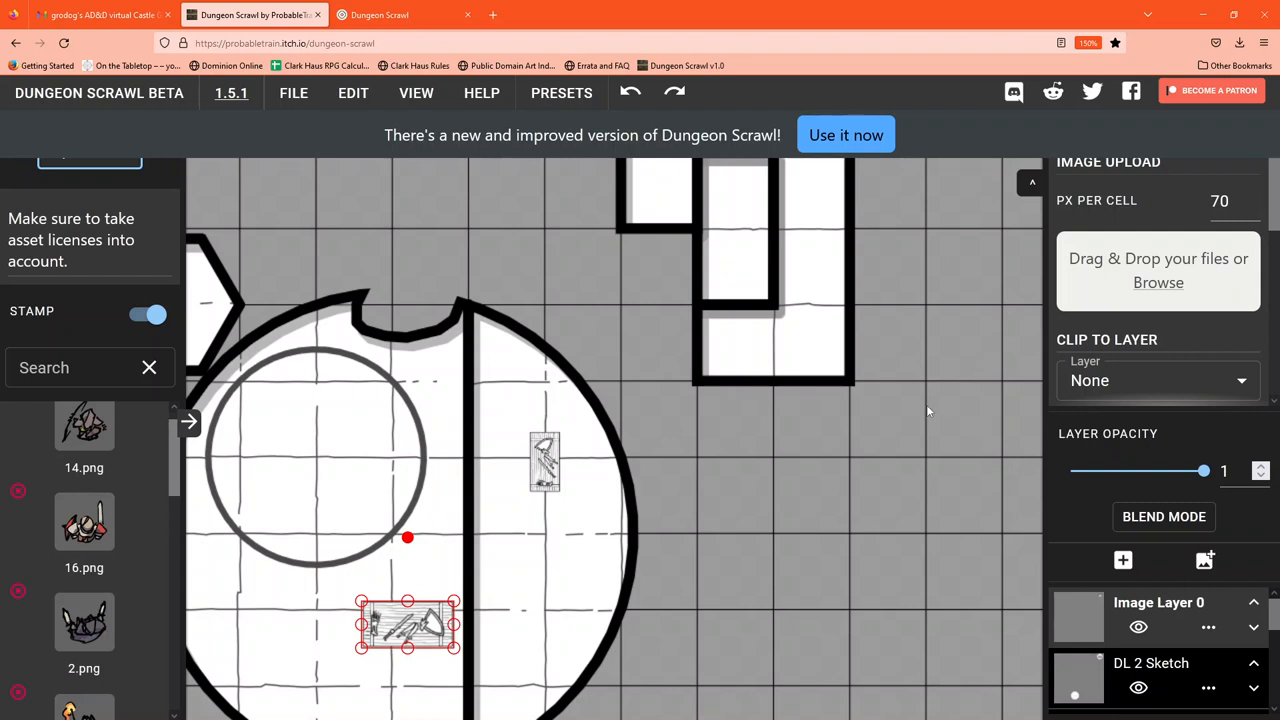
mouse_move(1185, 442)
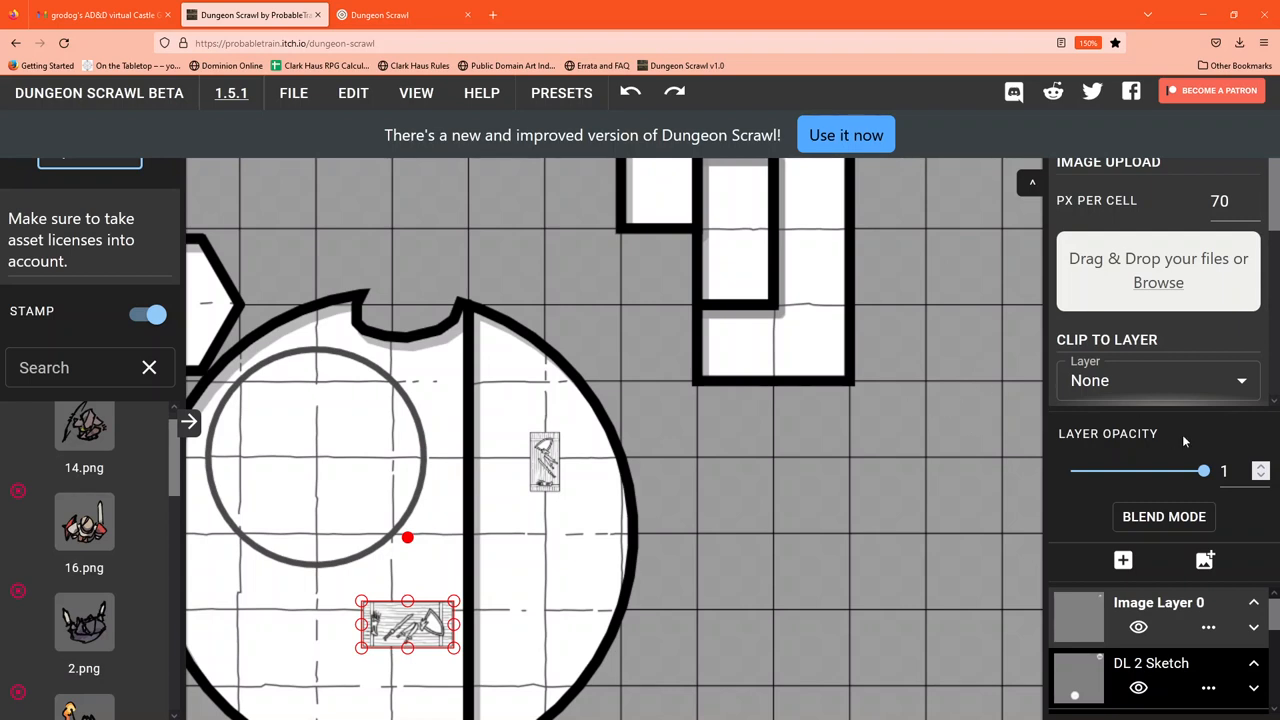
mouse_move(945, 462)
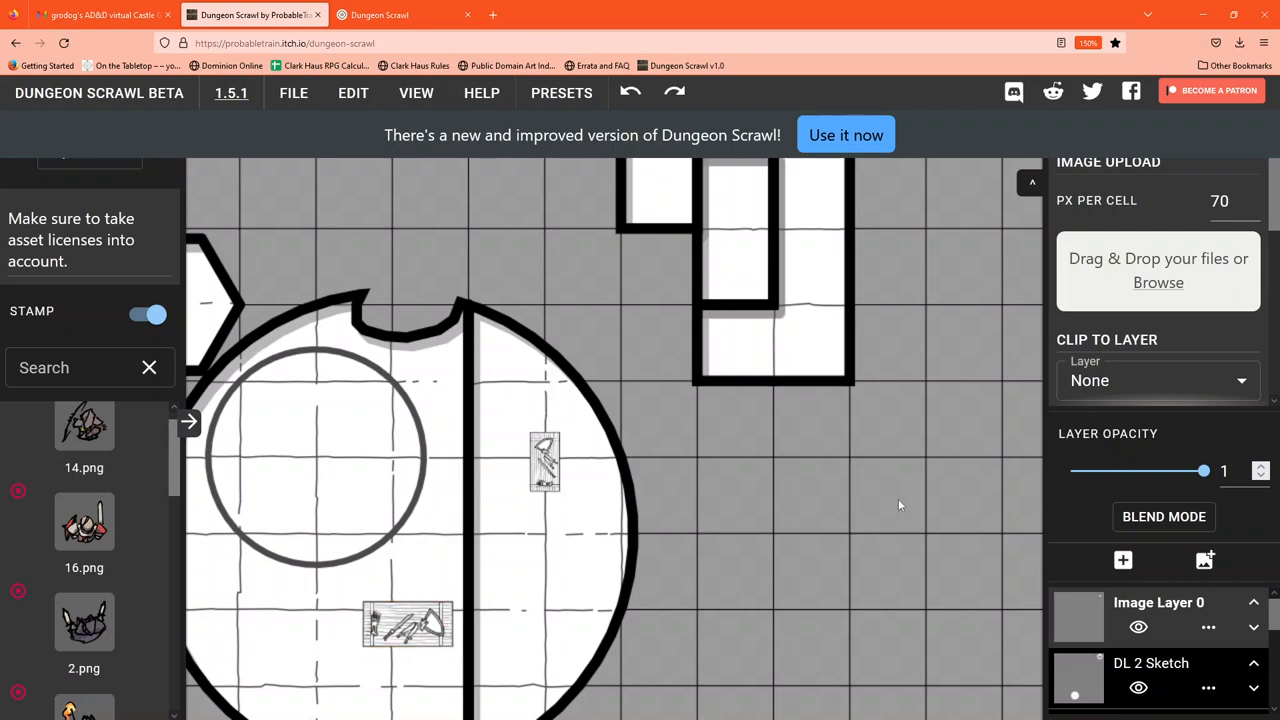
mouse_move(1190, 517)
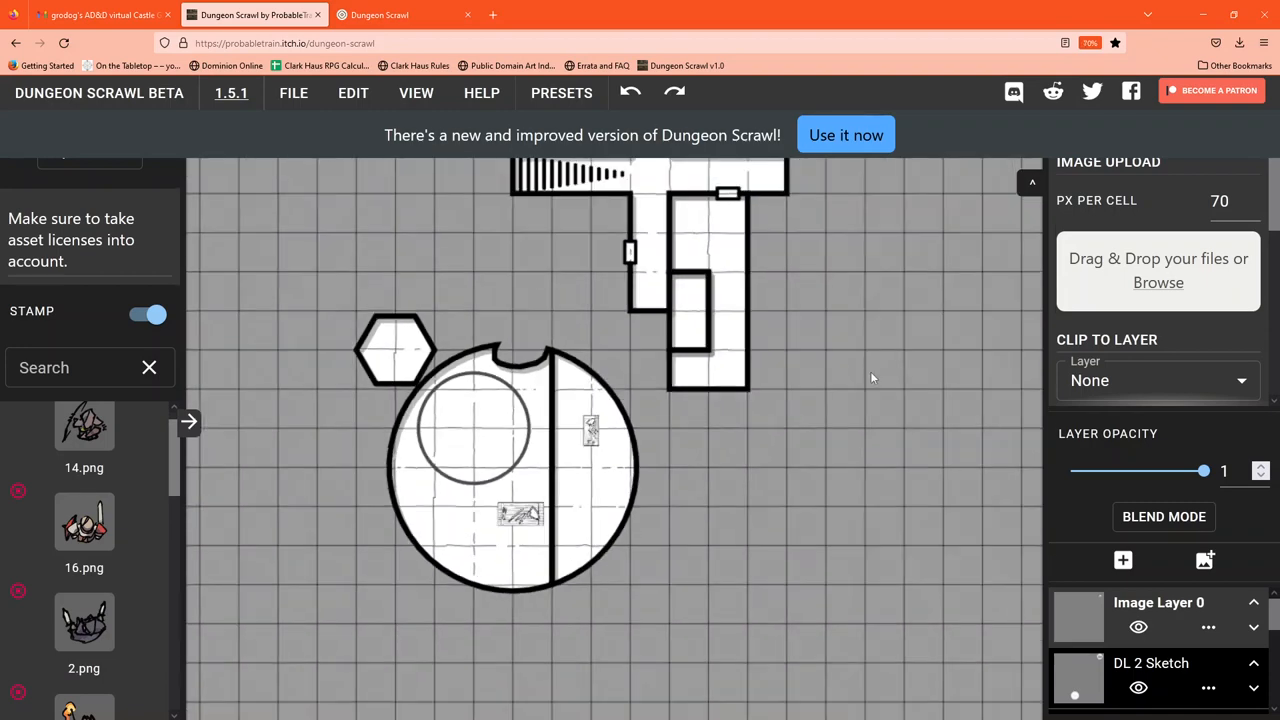
- Zoom out and pan the map toward the Ogres and Piercers areas
scroll(down, 3)
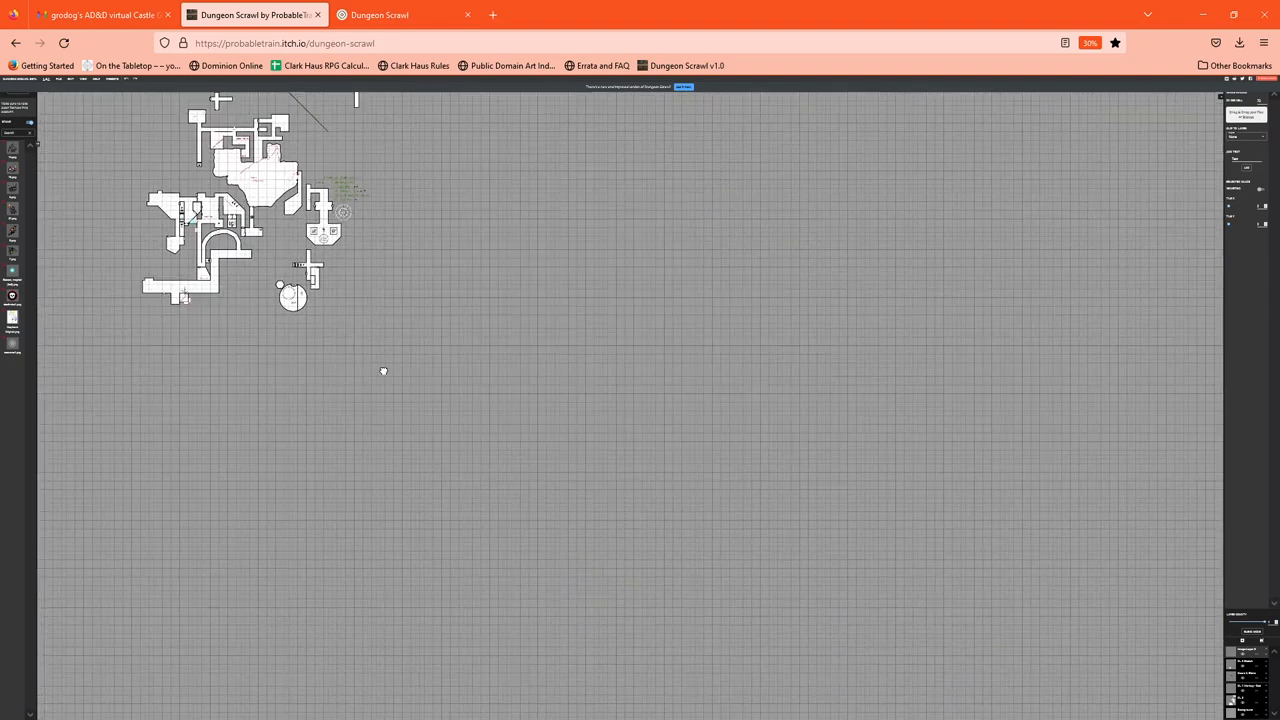
drag(383, 370, 485, 457)
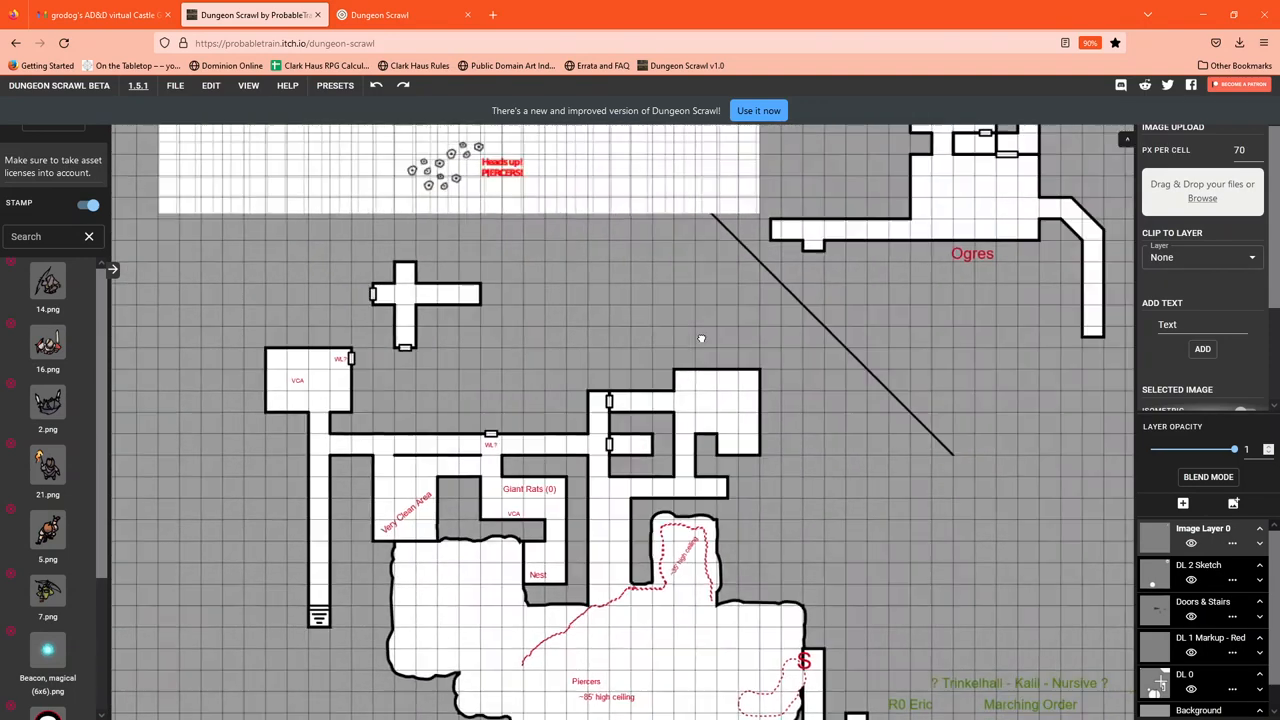
scroll(down, 3)
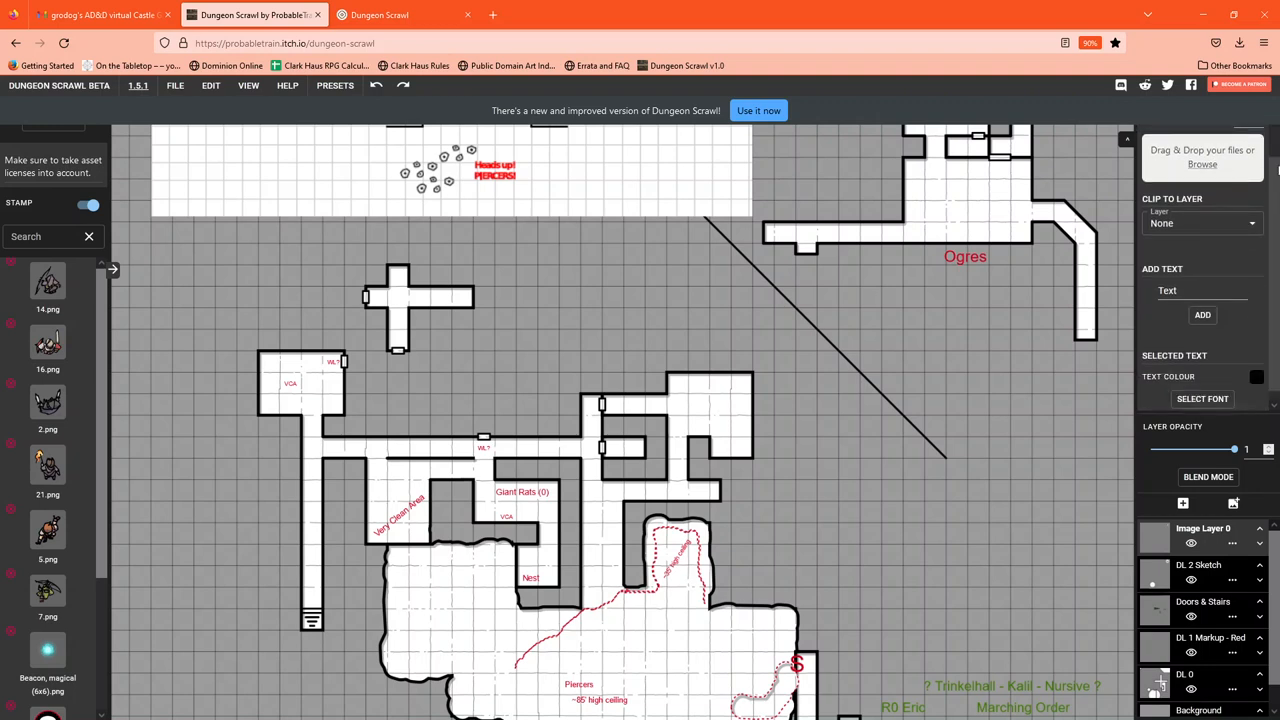
scroll(up, 3)
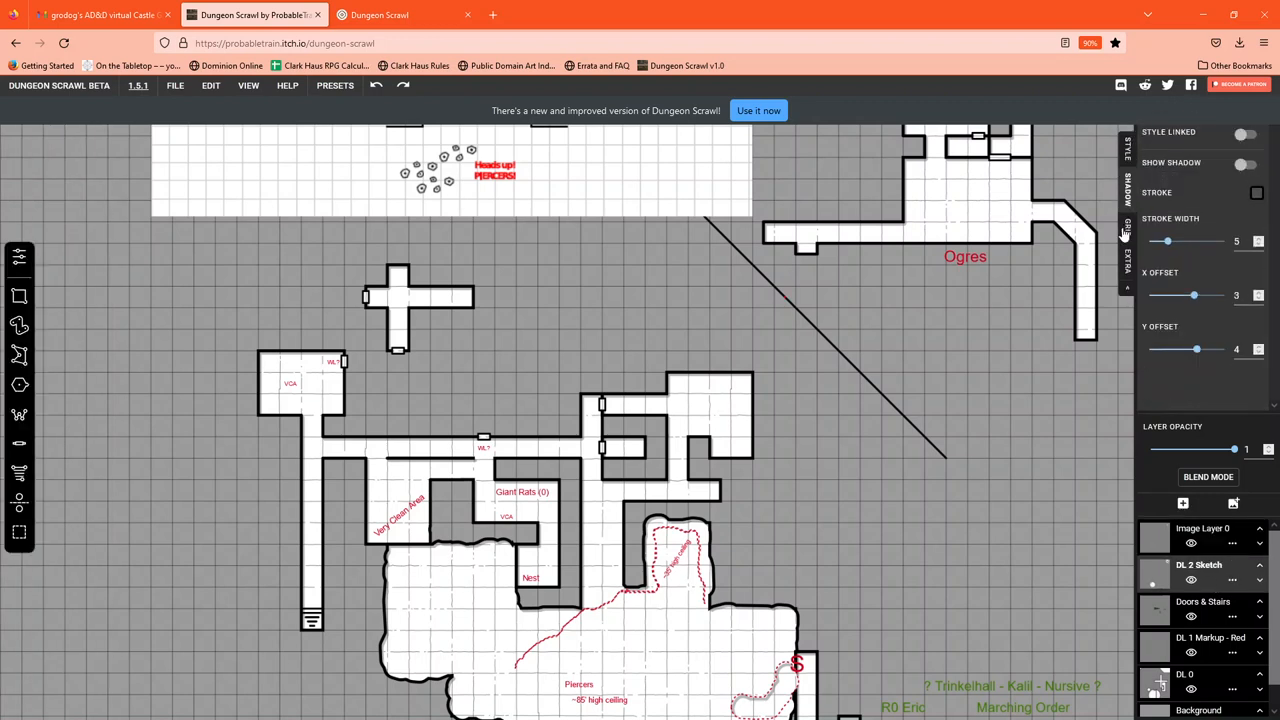
click(1127, 230)
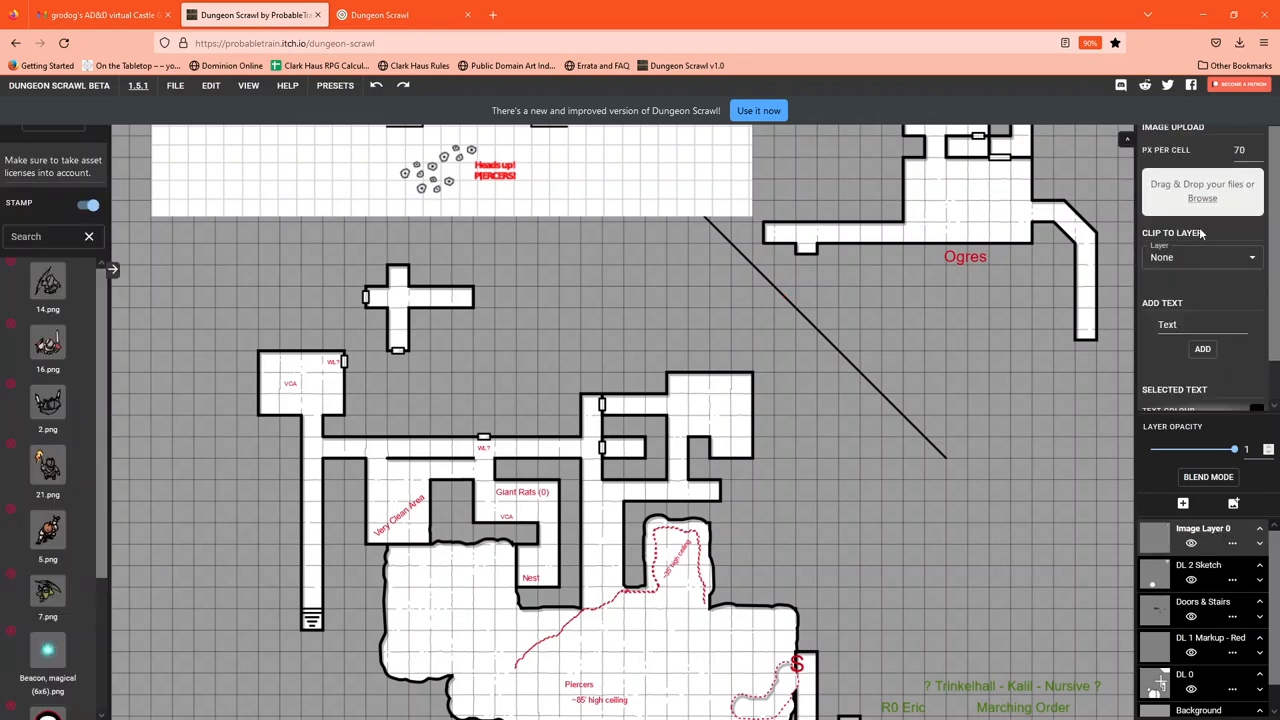
mouse_move(1151, 195)
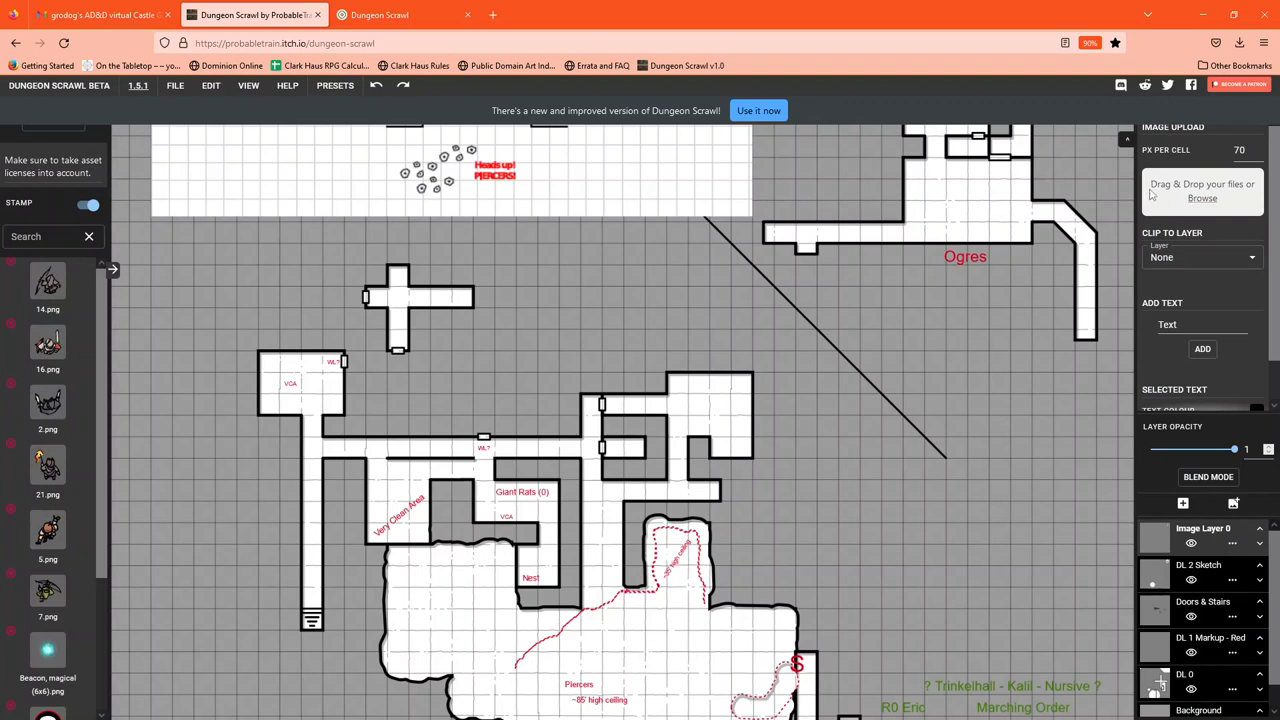
mouse_move(1222, 222)
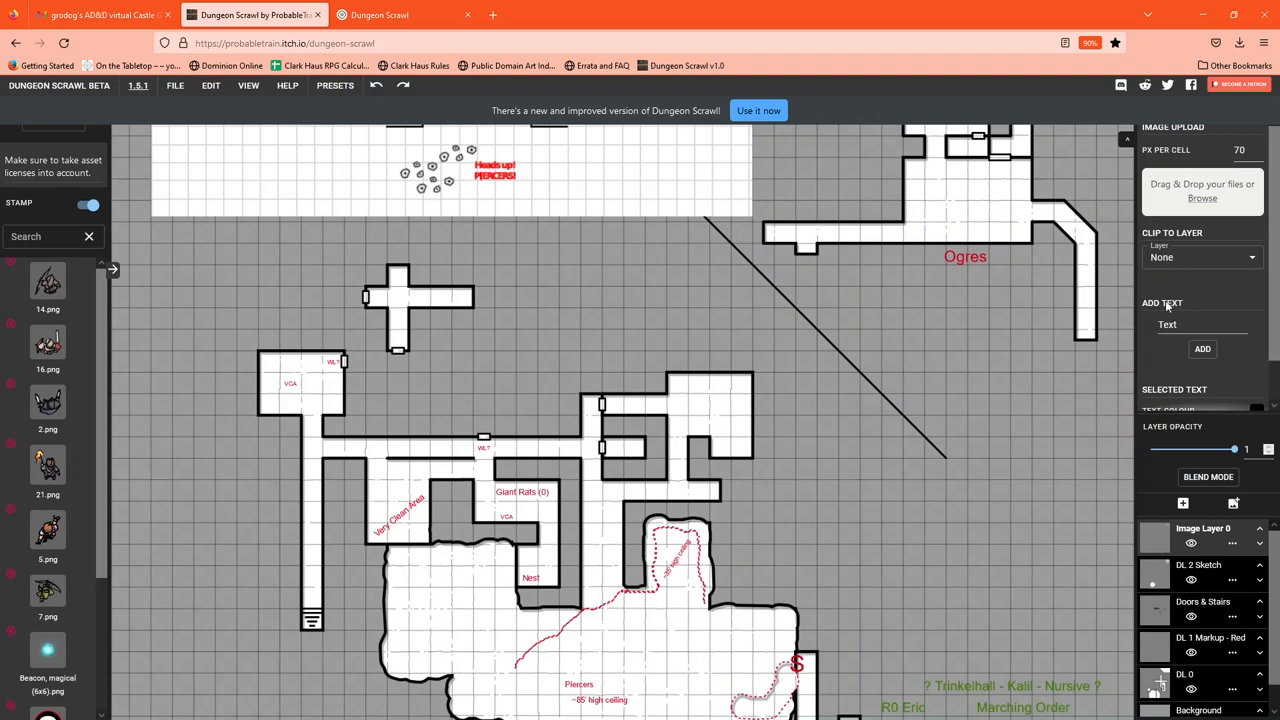
- Replace the placeholder text with 'TEST TEXT' and check the text colour and font options
click(1190, 324)
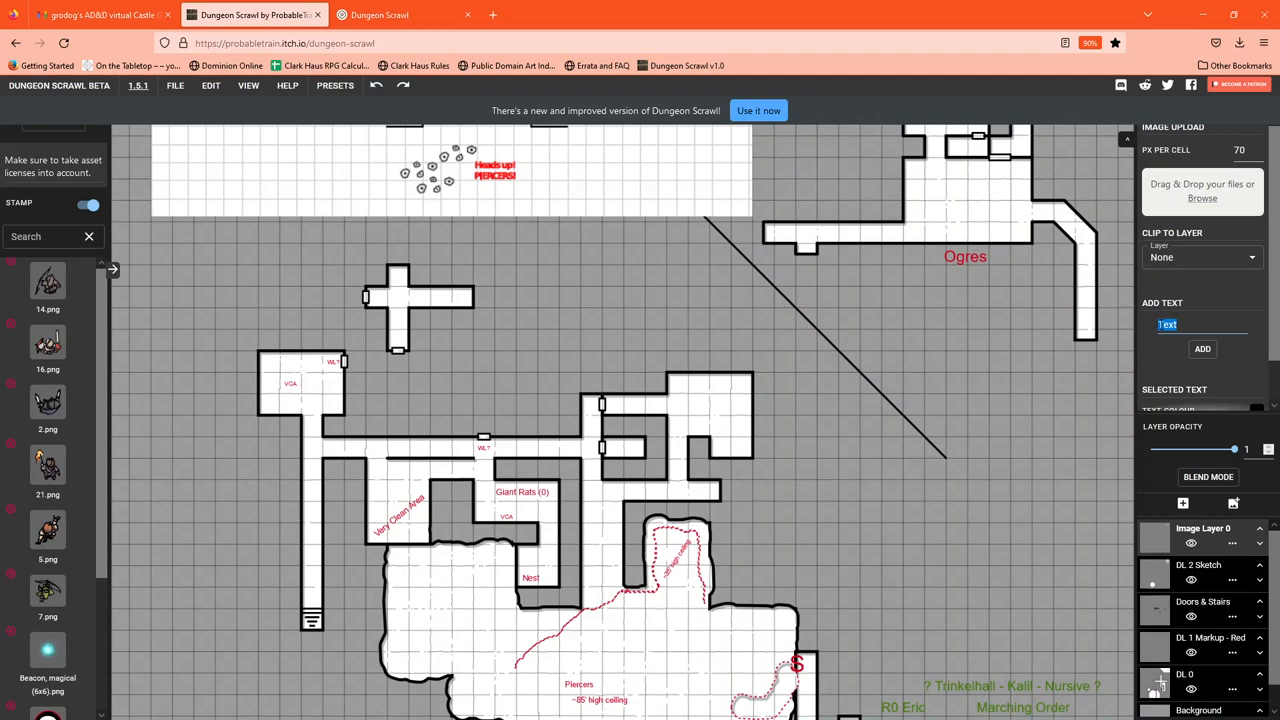
text(TEST T)
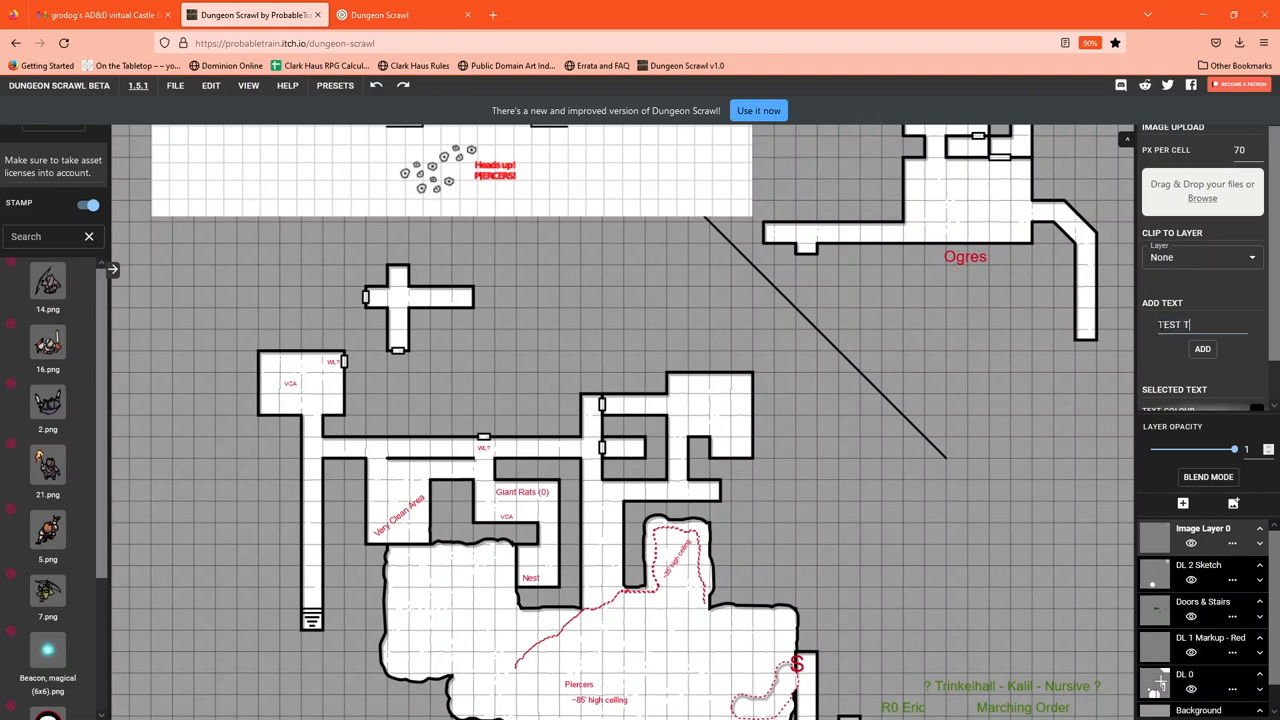
text(EXT)
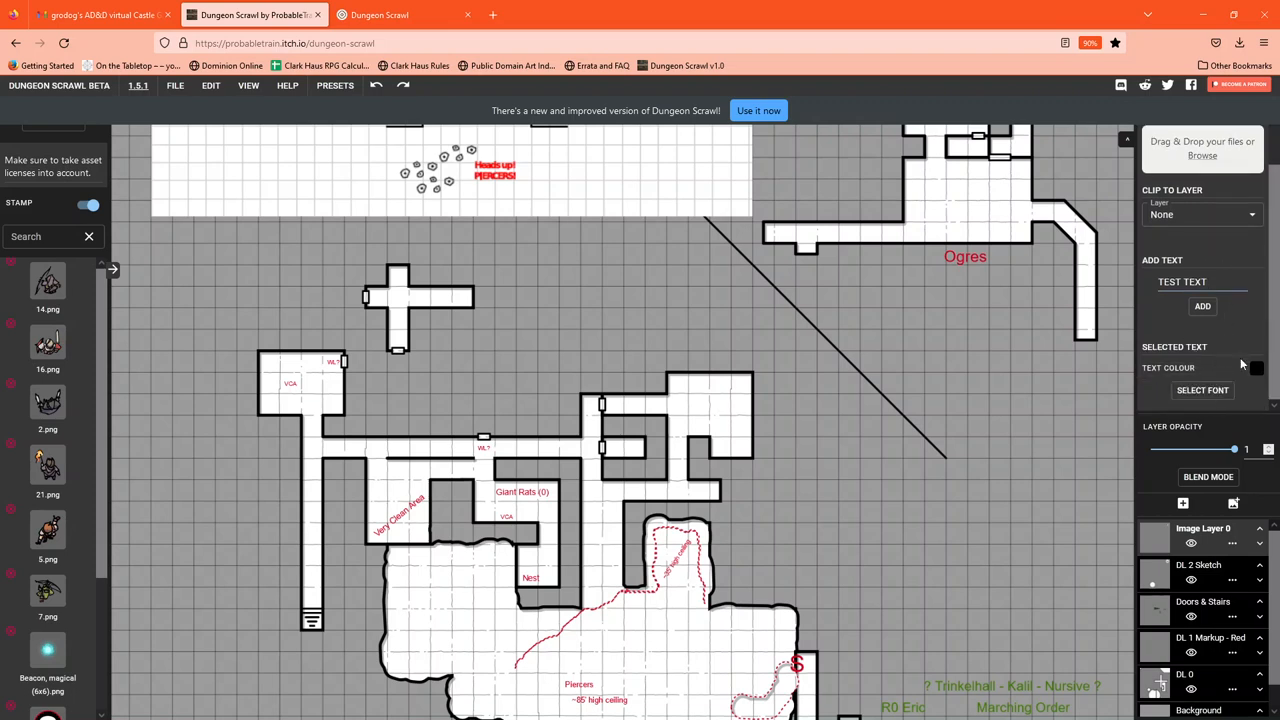
click(1201, 390)
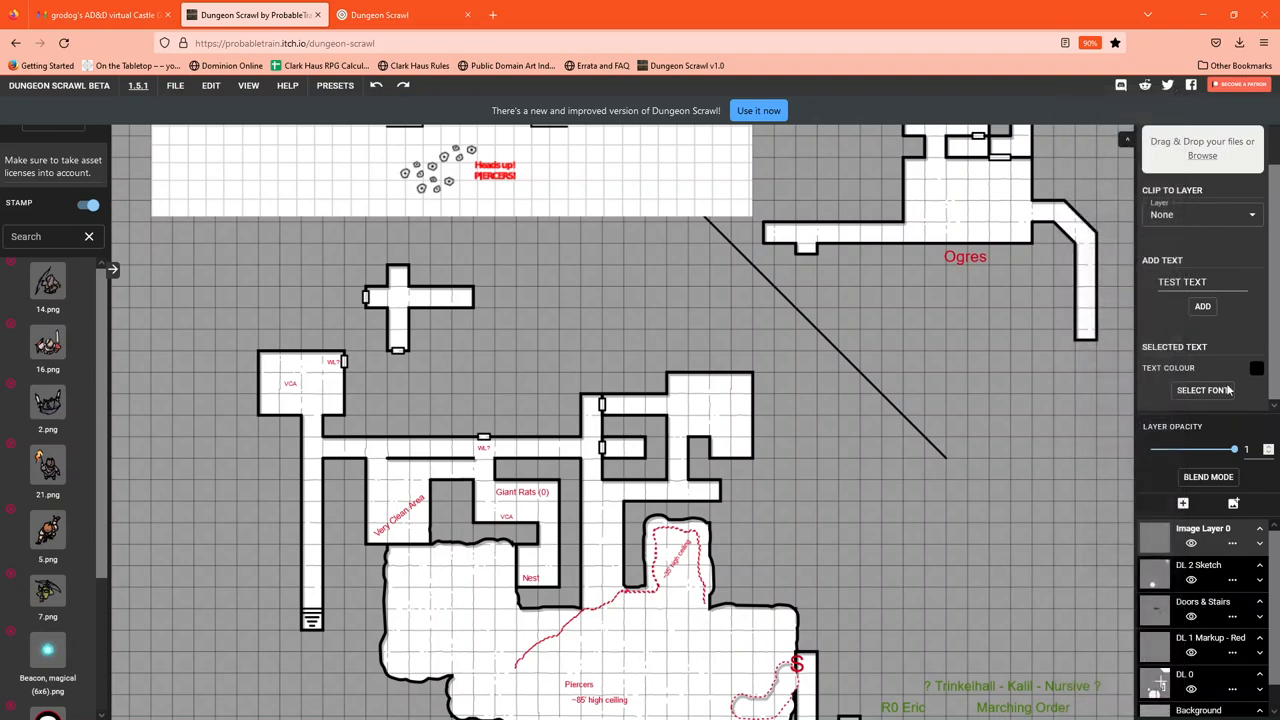
click(1257, 368)
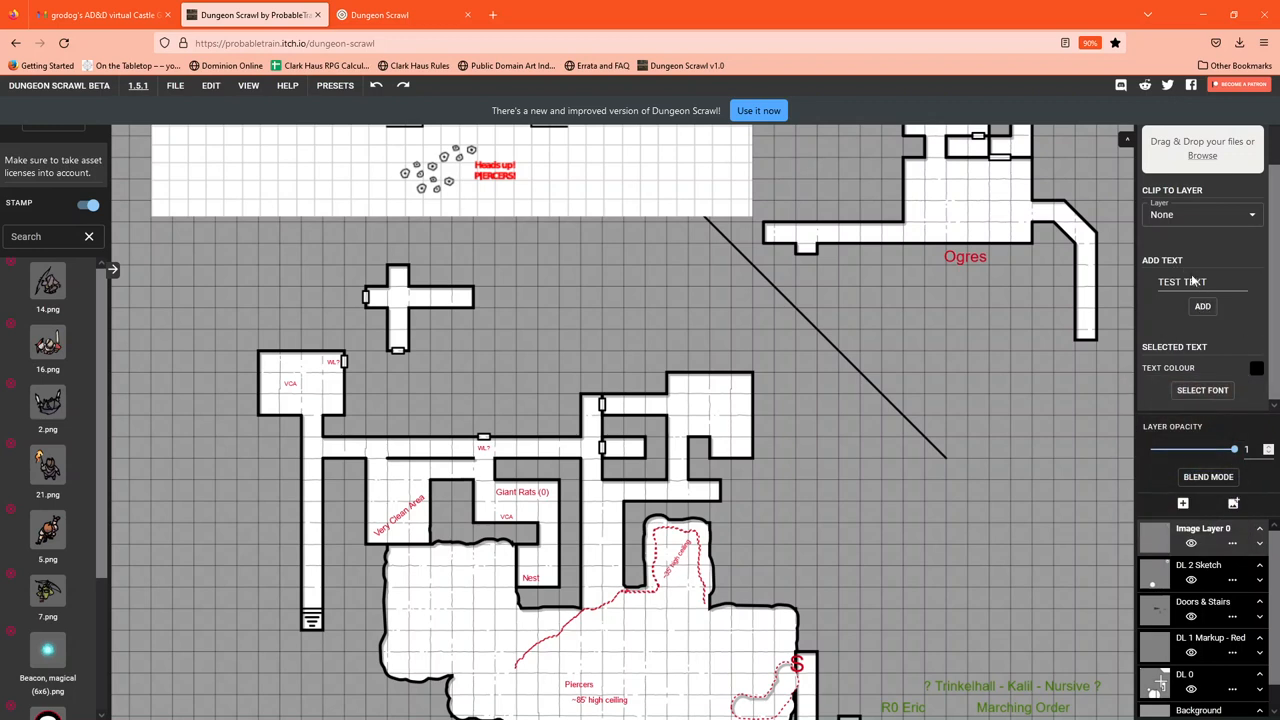
- Add the TEST TEXT label, move it right of the rooms and shrink it
click(1202, 306)
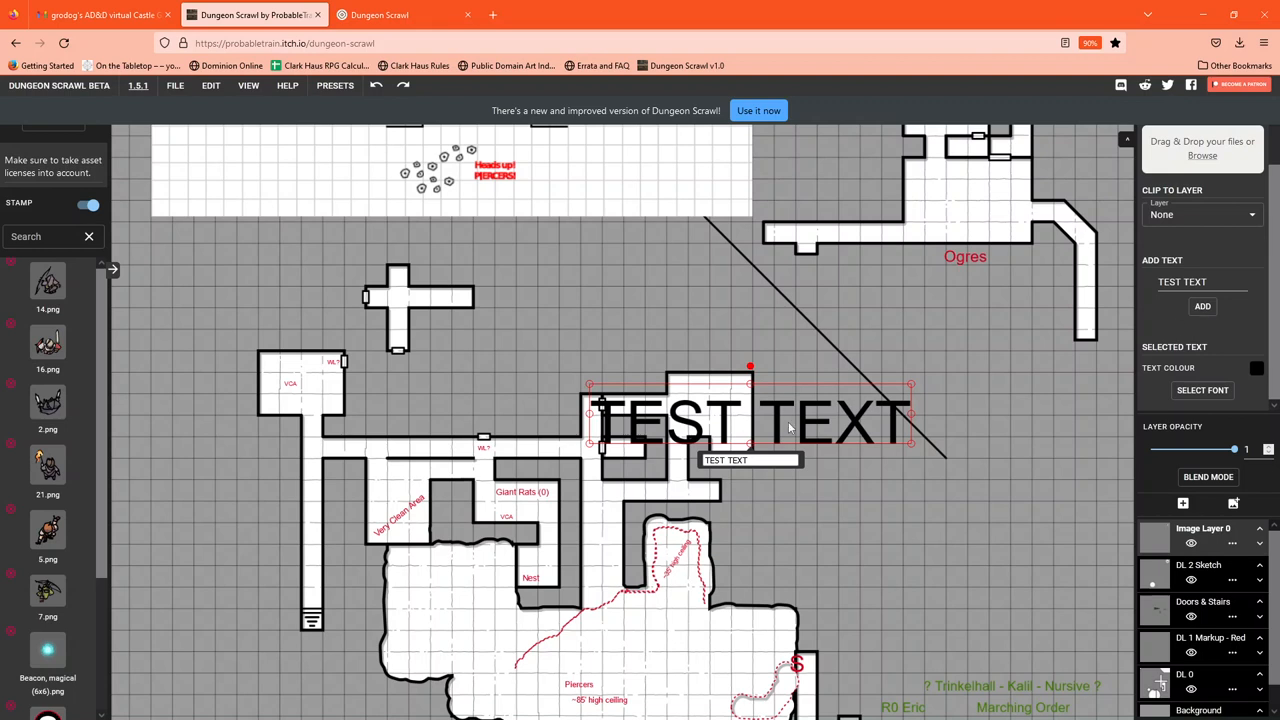
drag(750, 418, 890, 515)
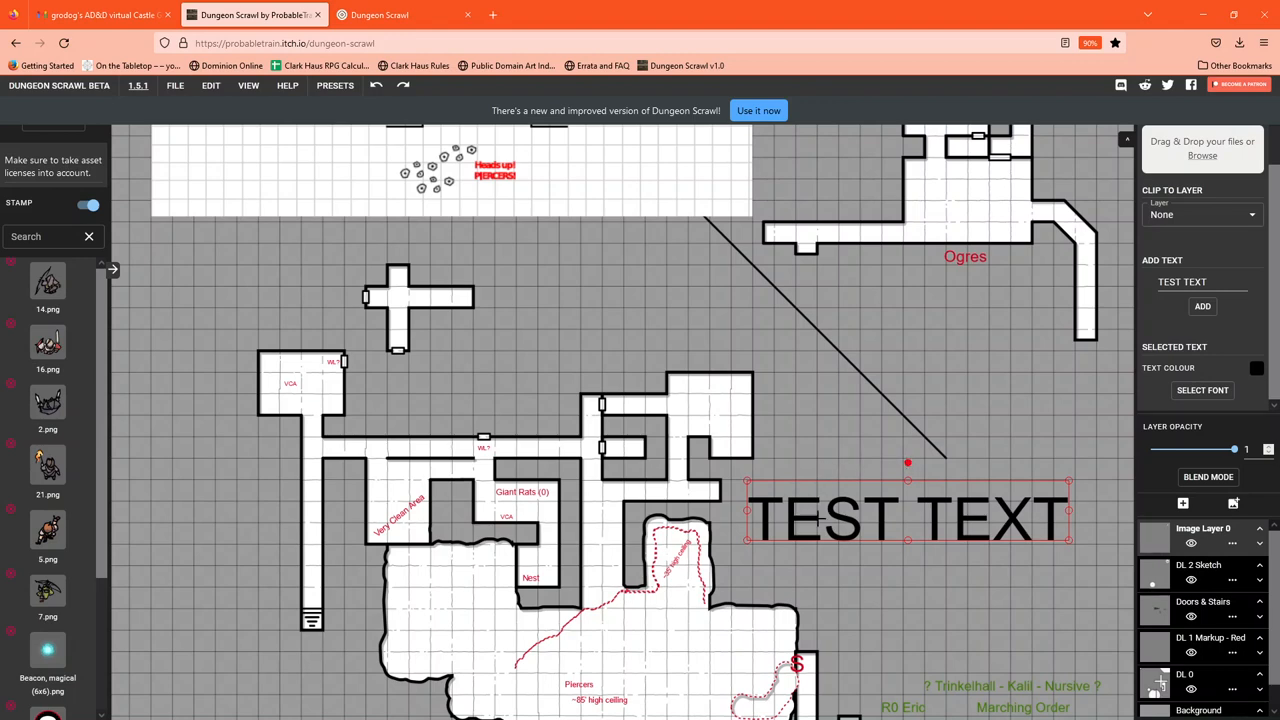
drag(908, 462, 930, 448)
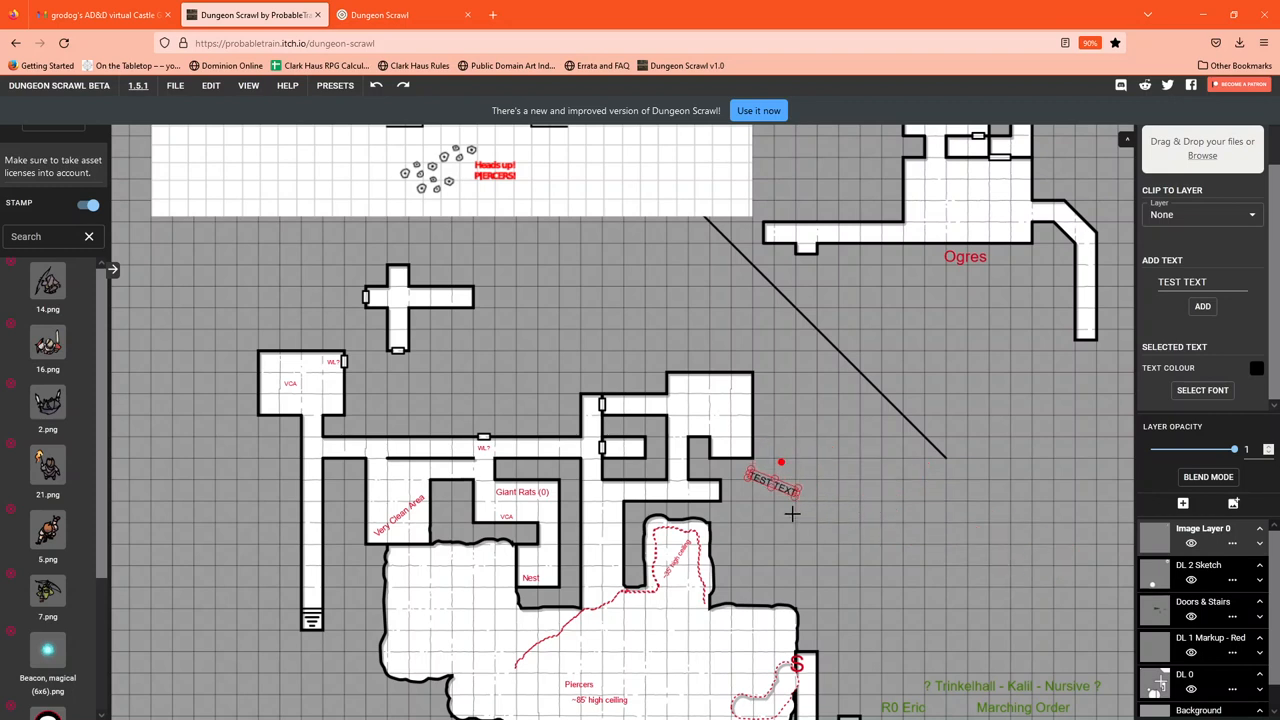
mouse_move(725, 401)
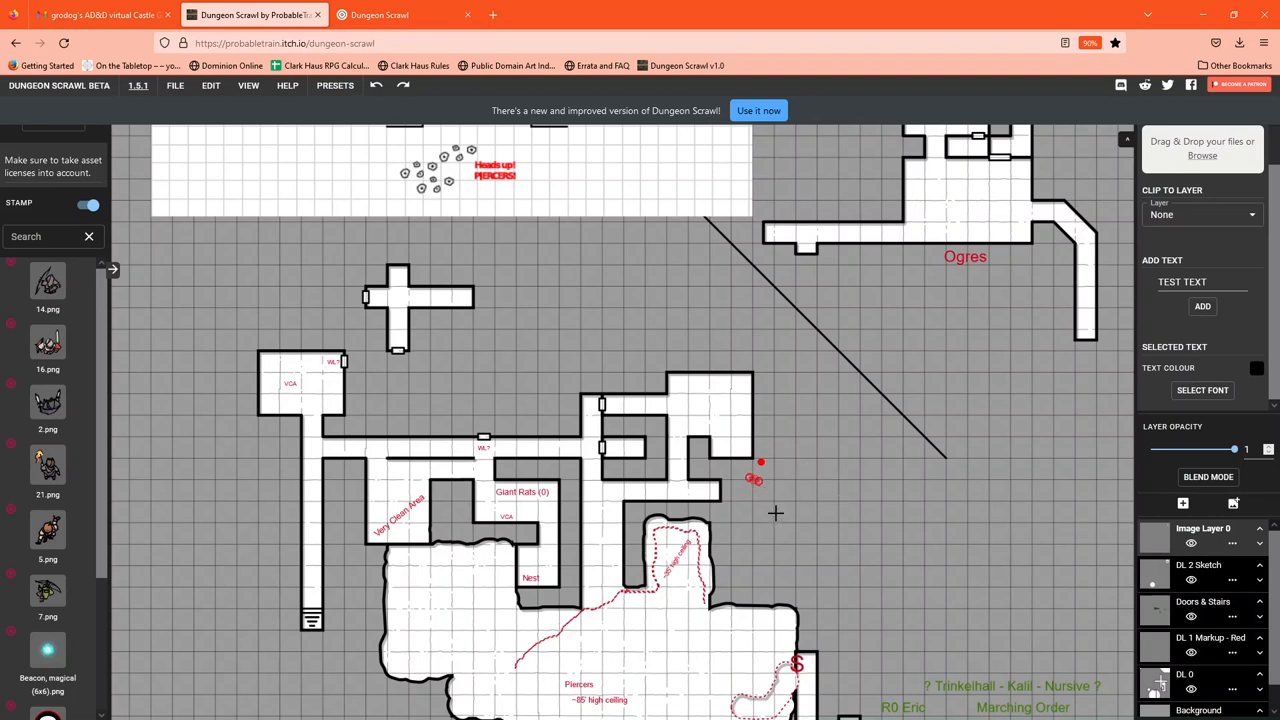
- Rotate and enlarge the label diagonally, then move it up into the room
click(1202, 306)
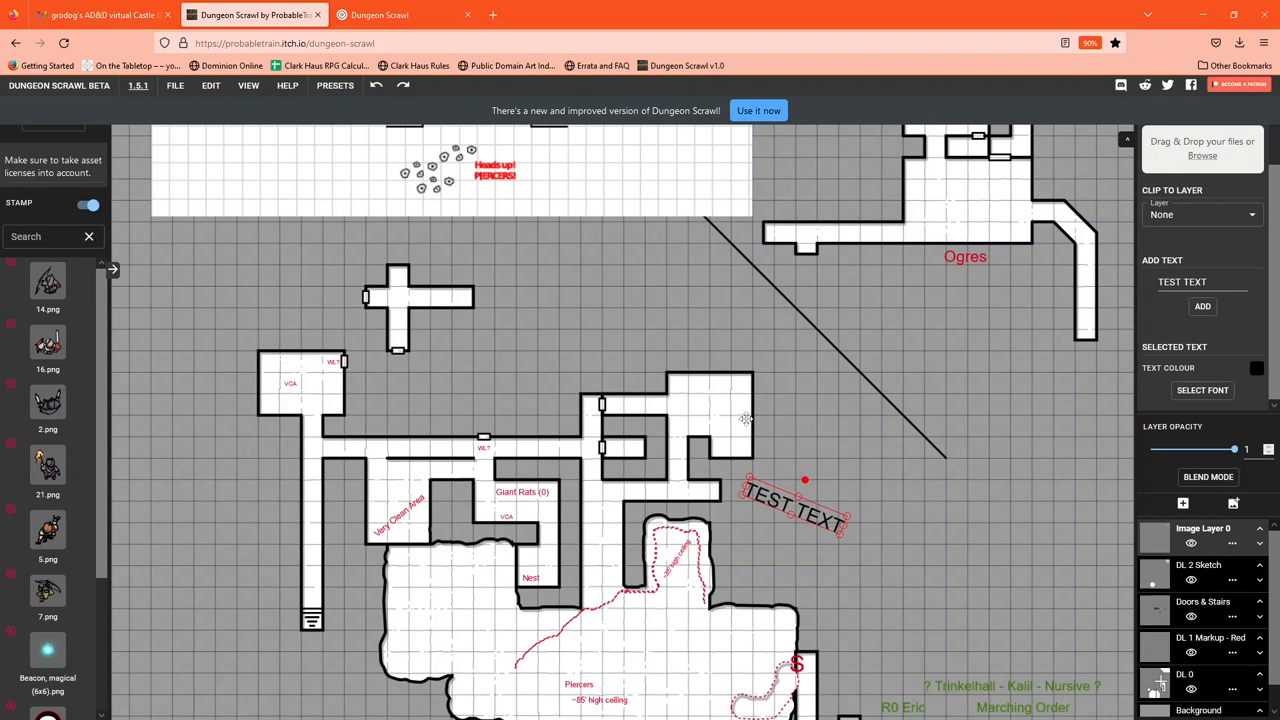
drag(795, 500, 710, 410)
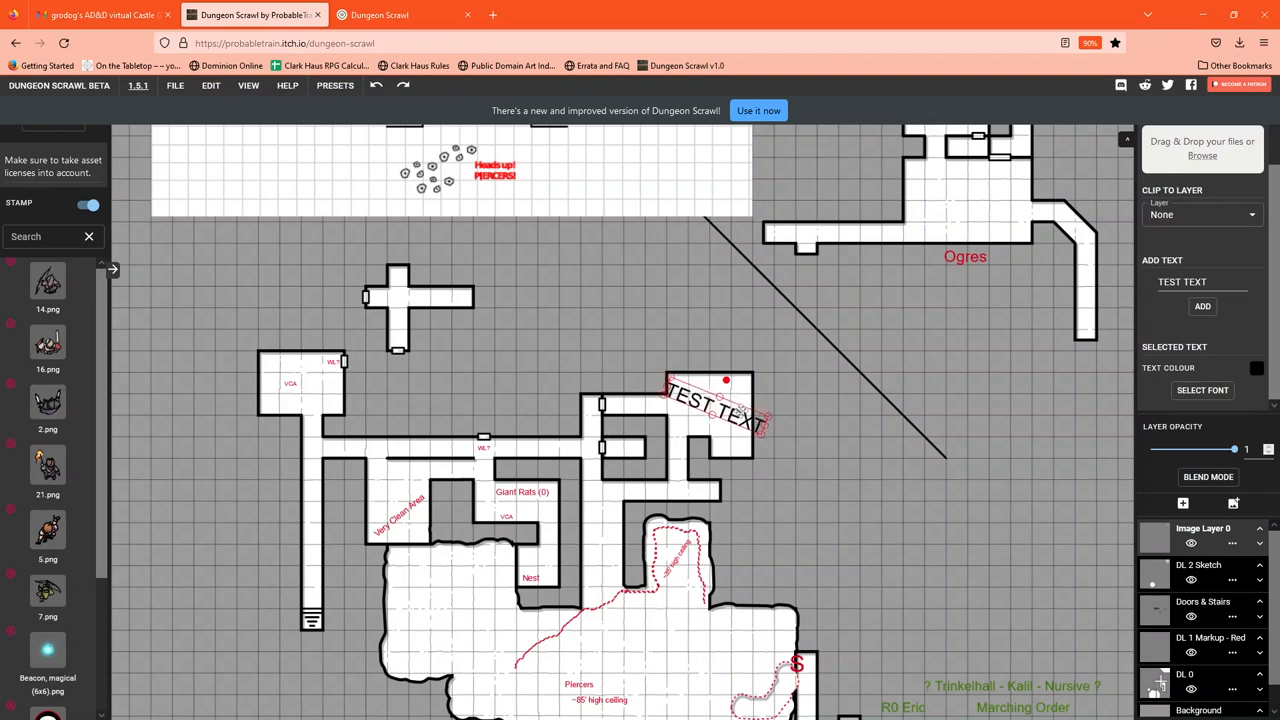
drag(710, 410, 760, 360)
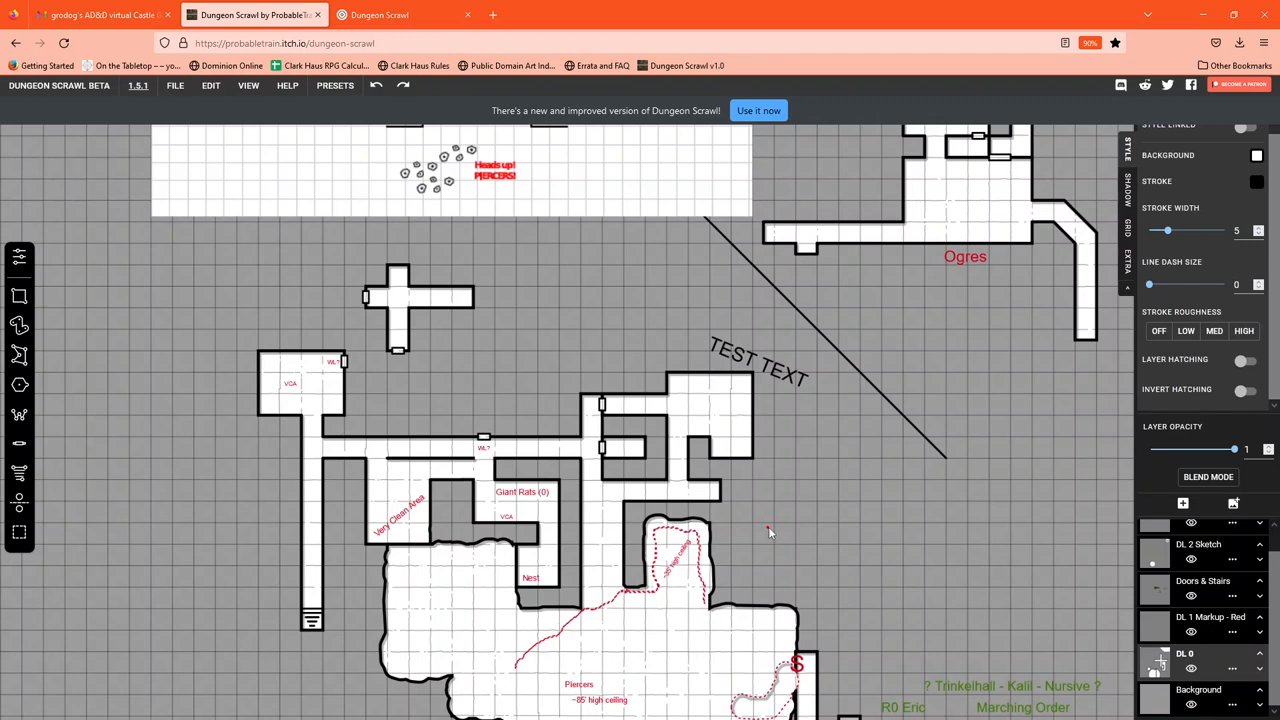
mouse_move(45, 437)
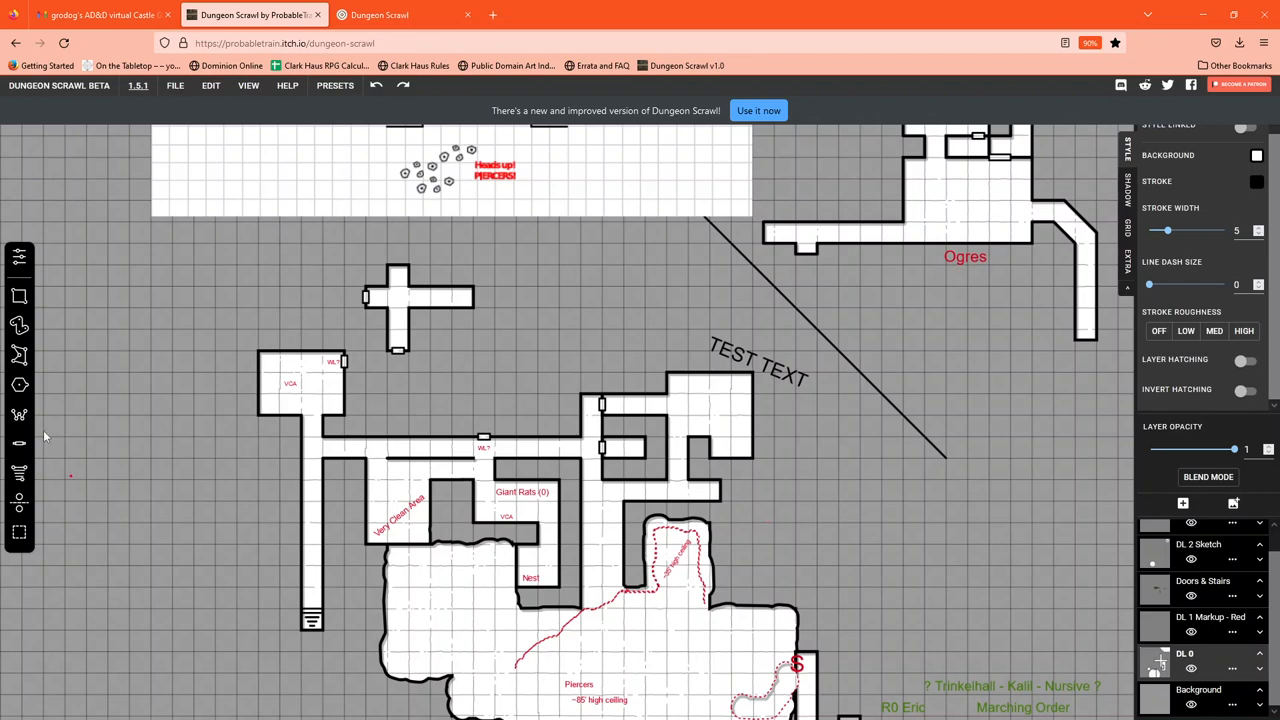
mouse_move(20, 325)
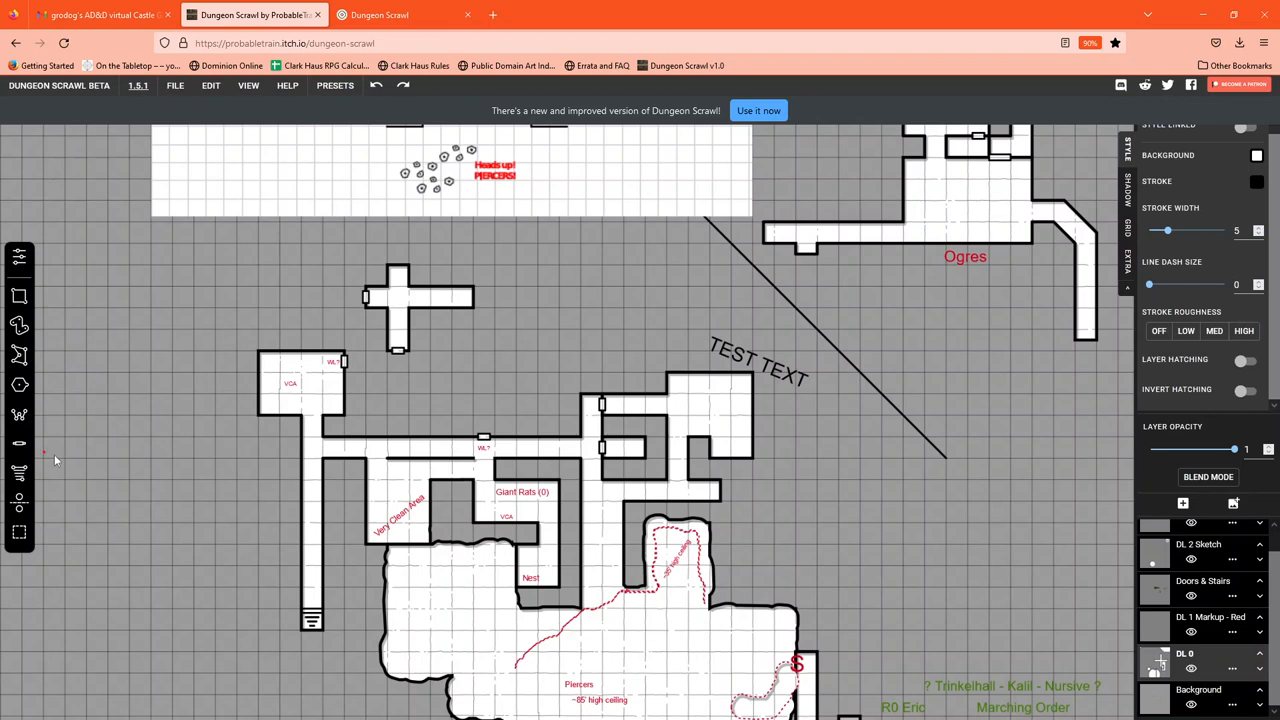
mouse_move(665, 554)
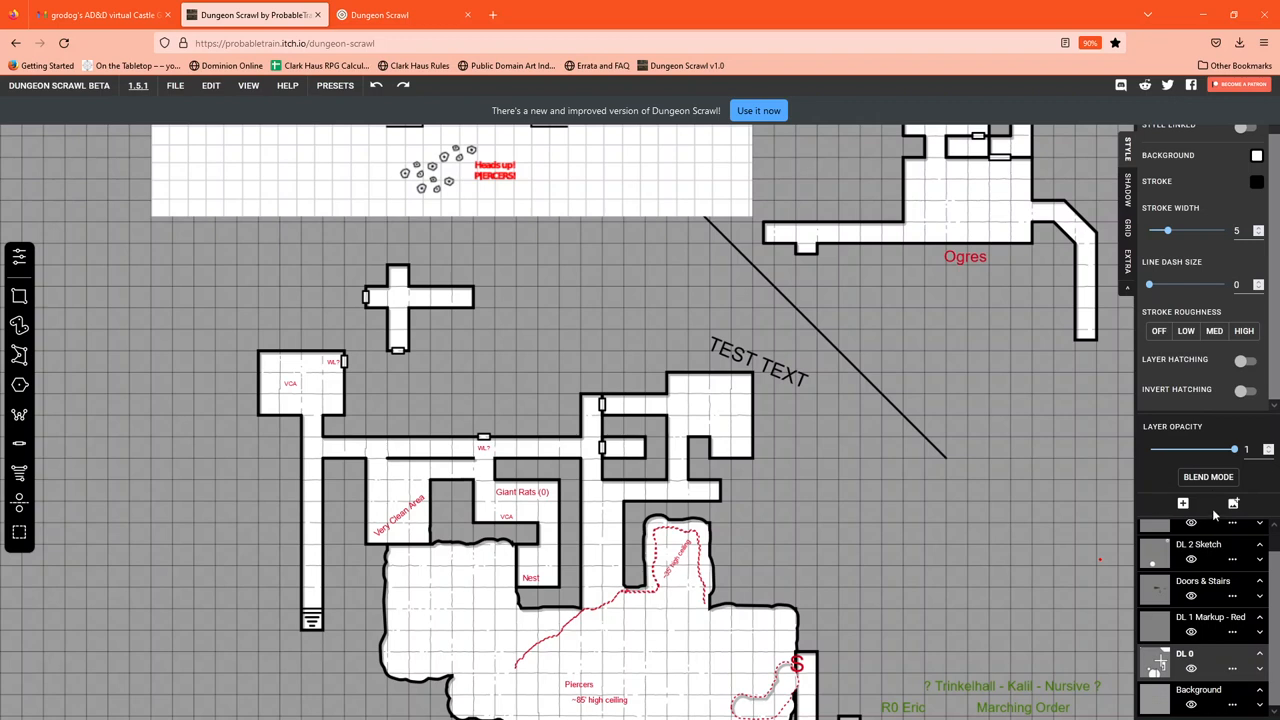
mouse_move(1183, 503)
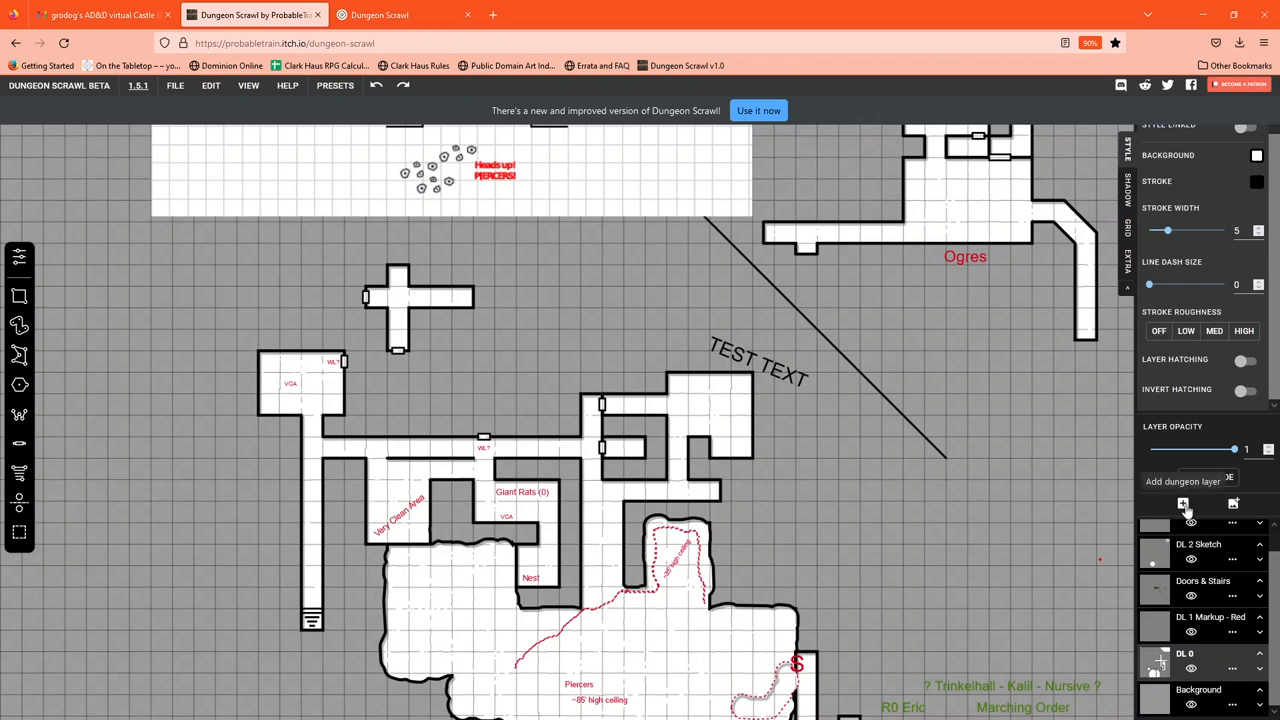
mouse_move(1233, 503)
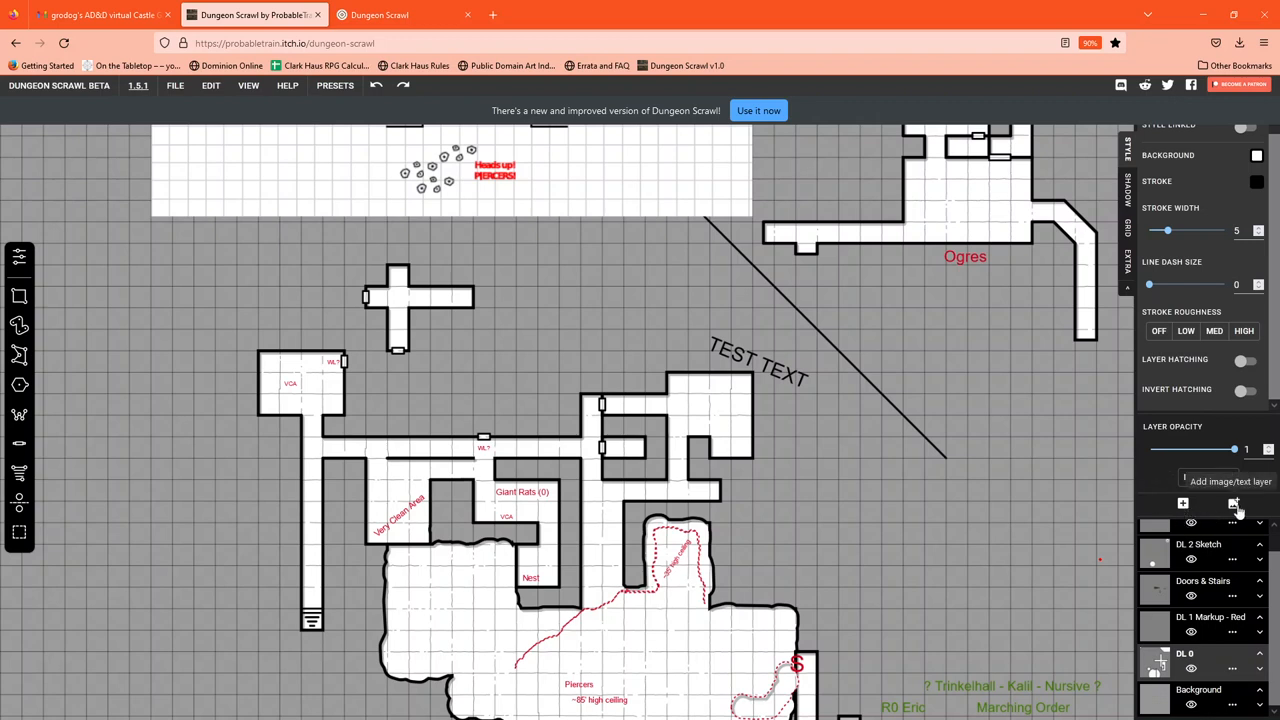
- Switch back to Image Layer 0 in the layers list
click(1234, 503)
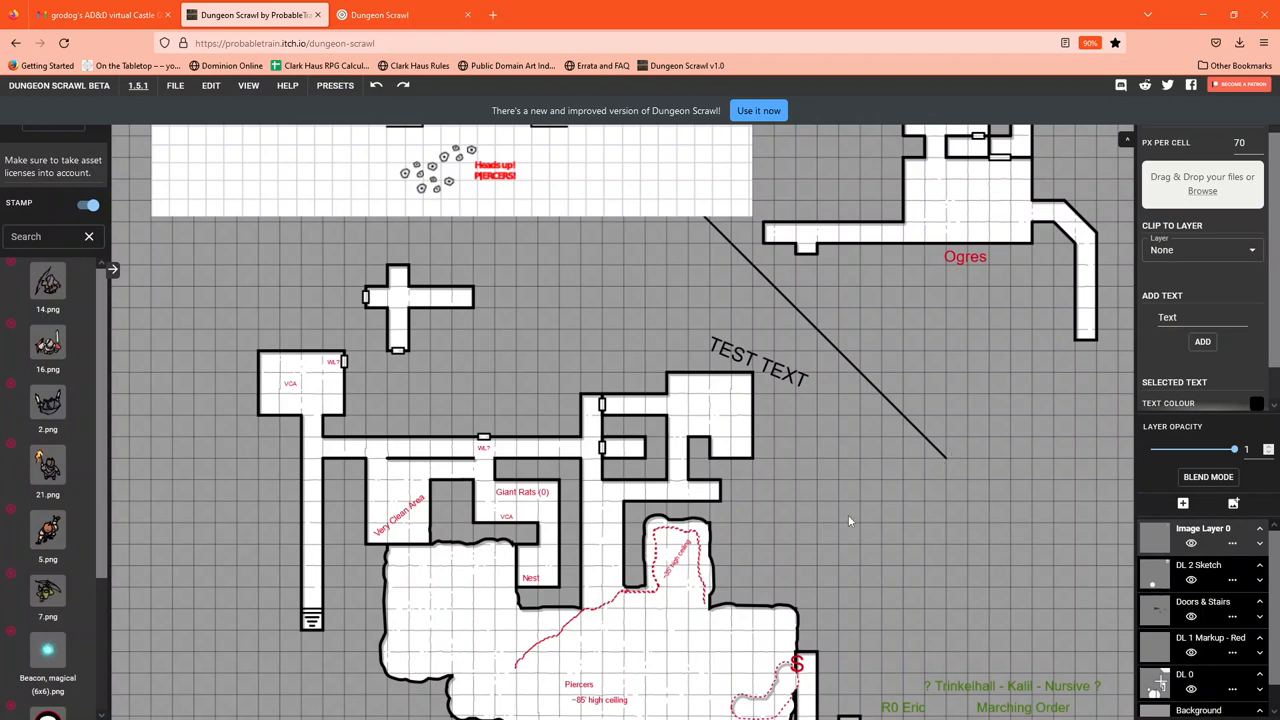
mouse_move(831, 536)
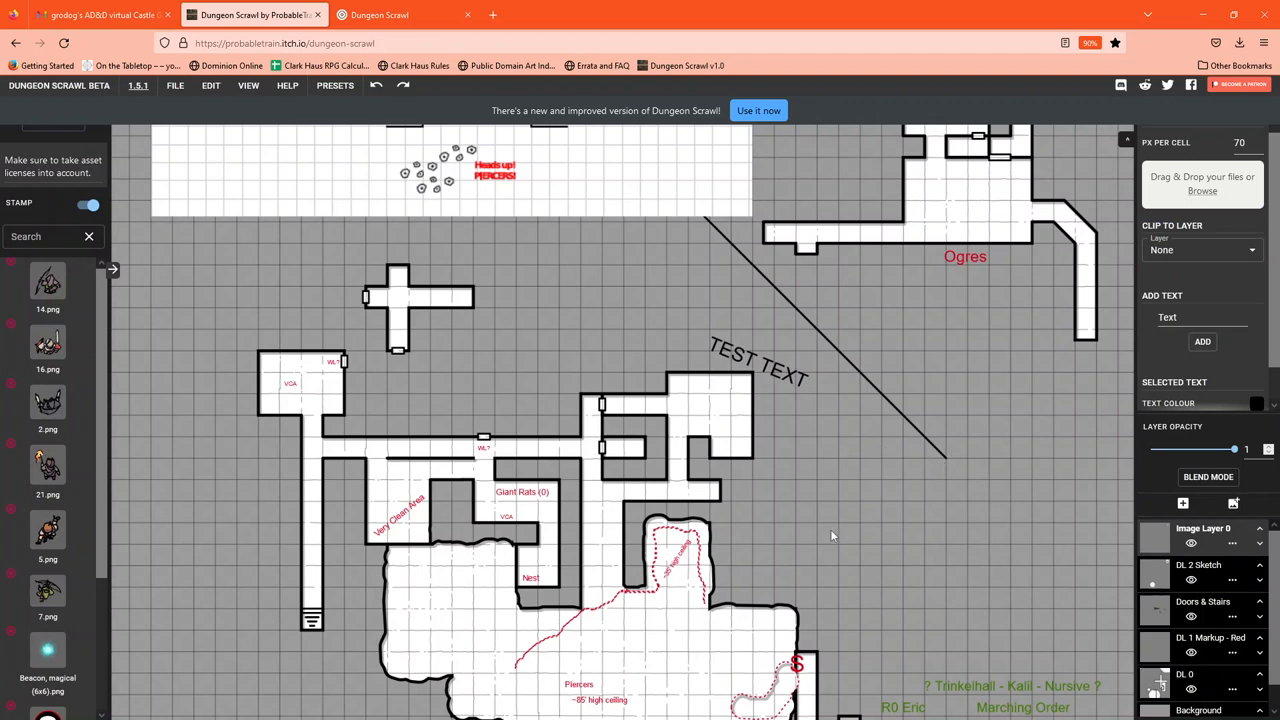